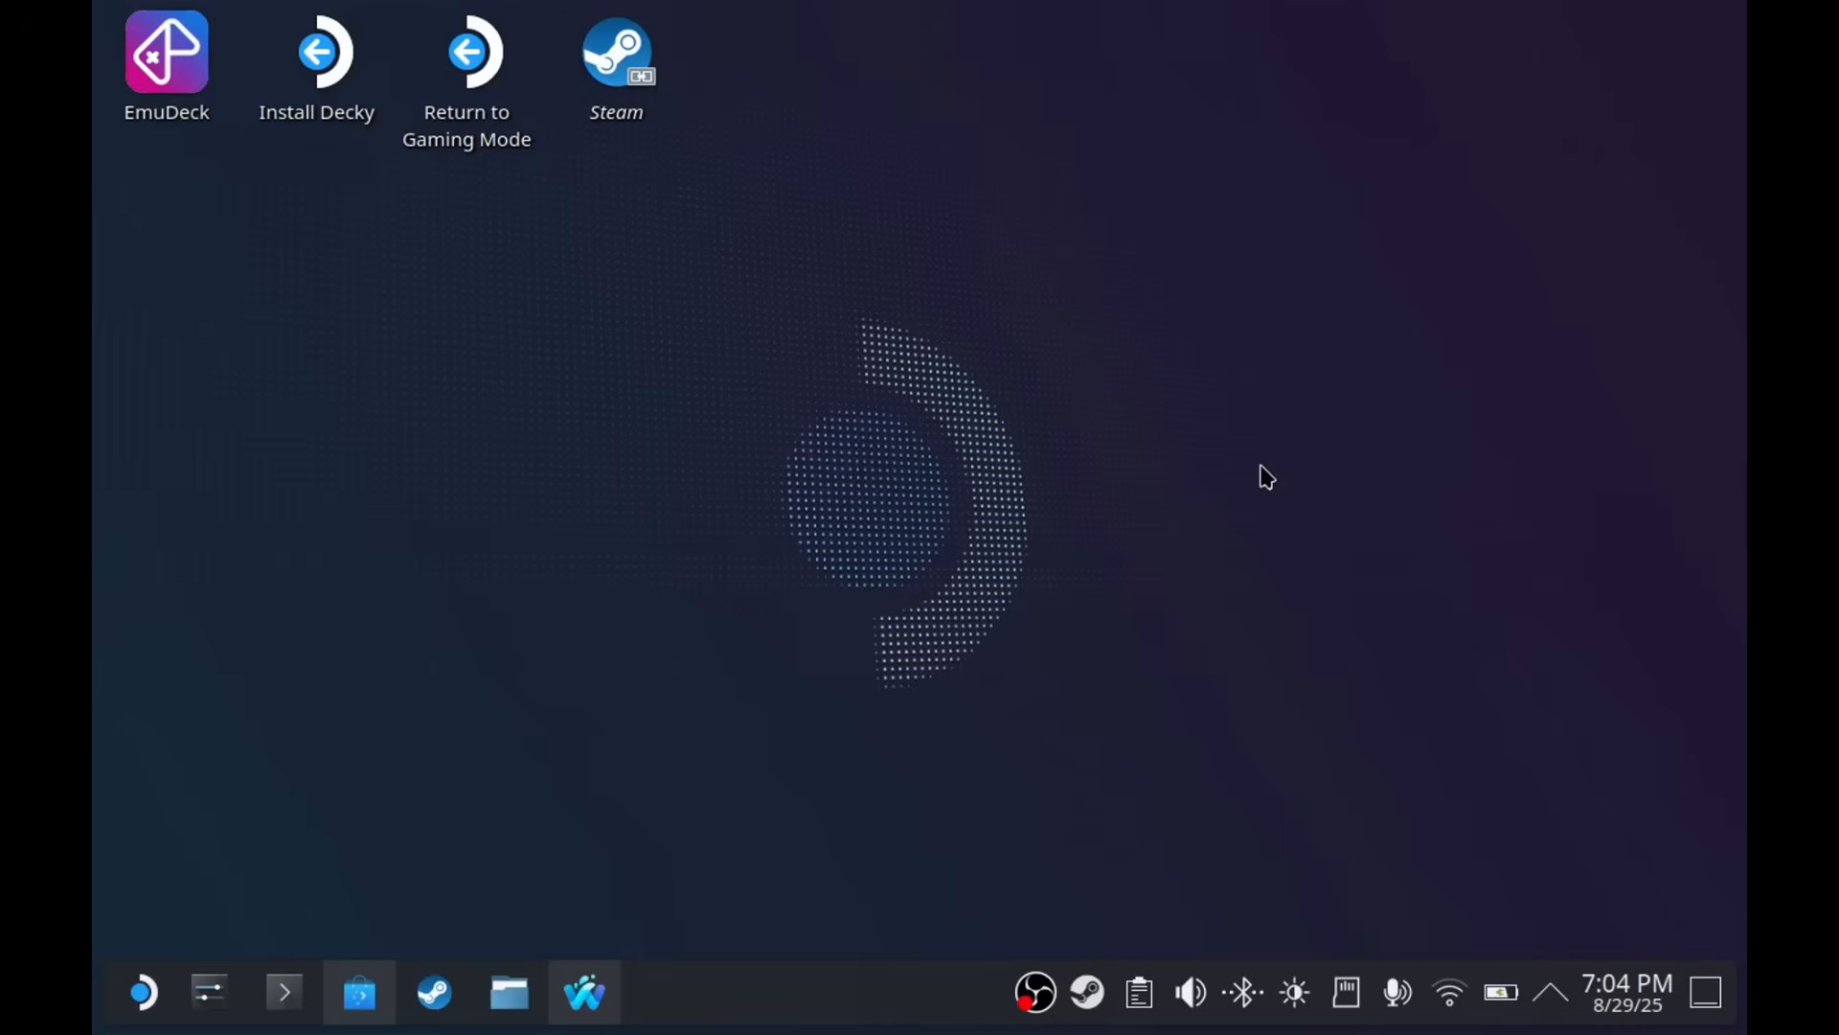
{"action": "mouse_move", "coordinate": [1061, 613]}
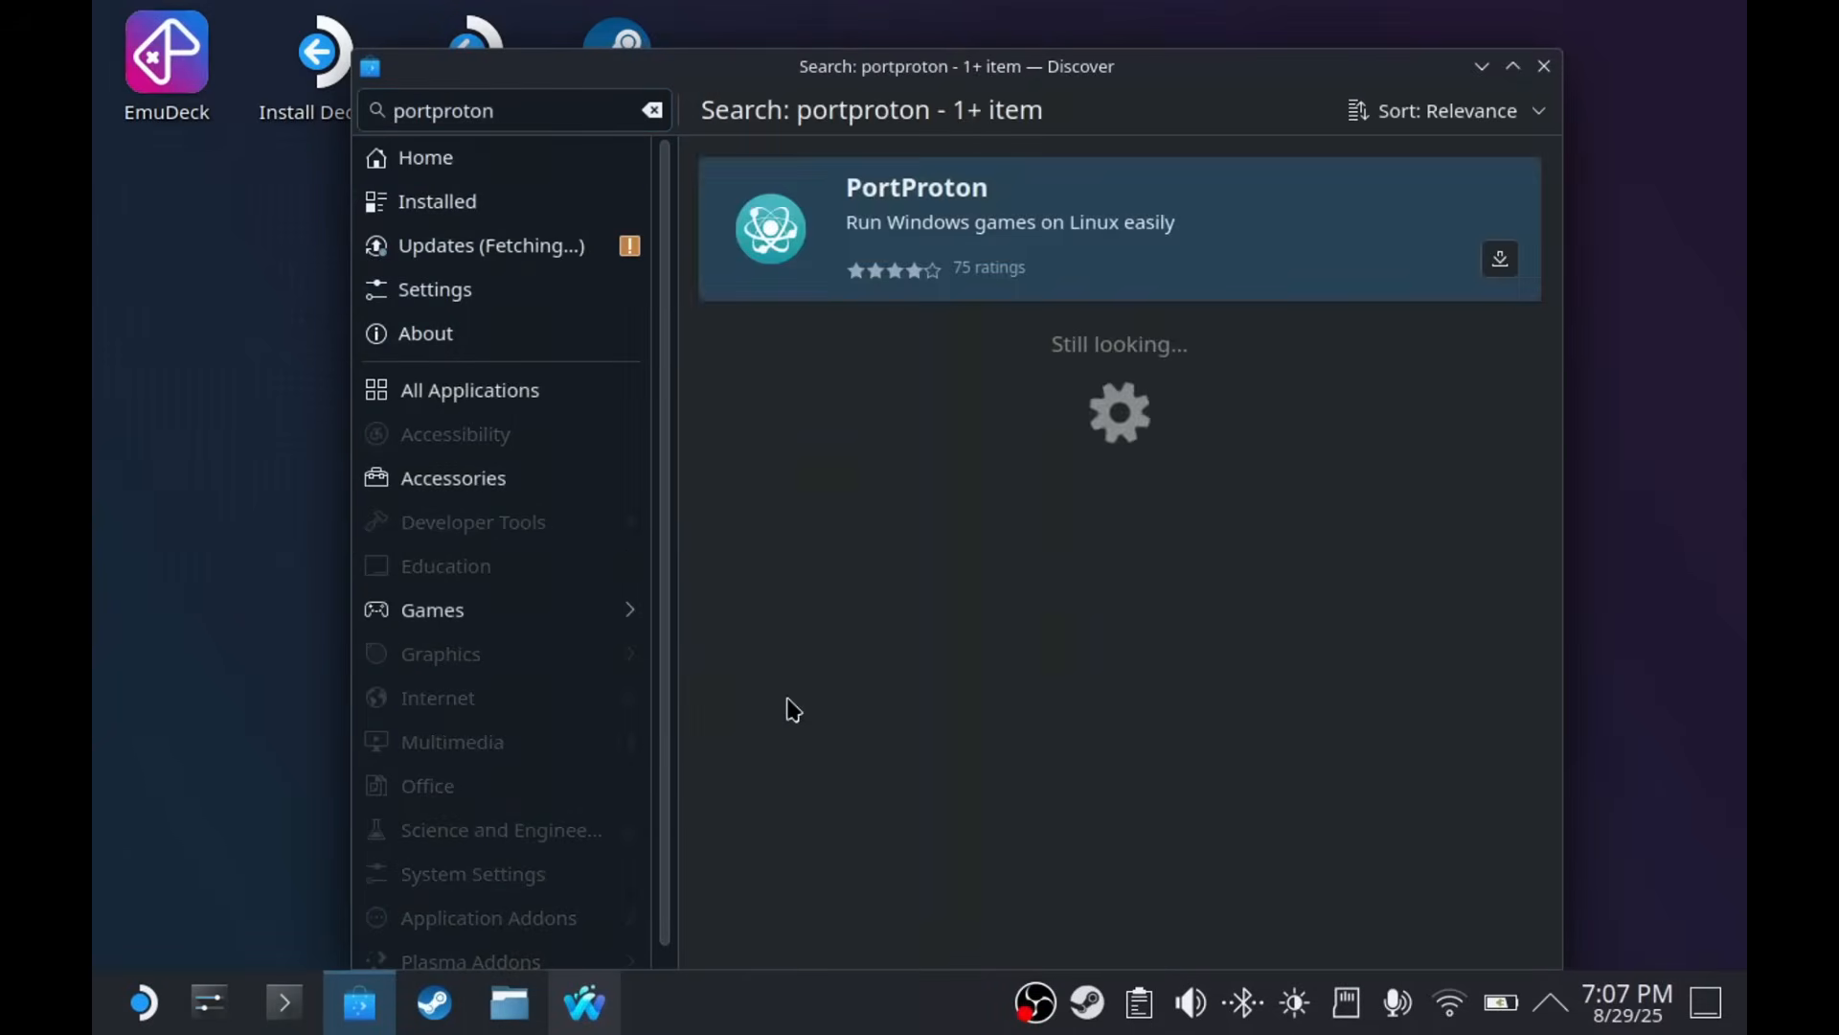
- Search for 'proto' and launch PortProton from its desktop shortcut
{"action": "left_click", "coordinate": [1499, 258]}
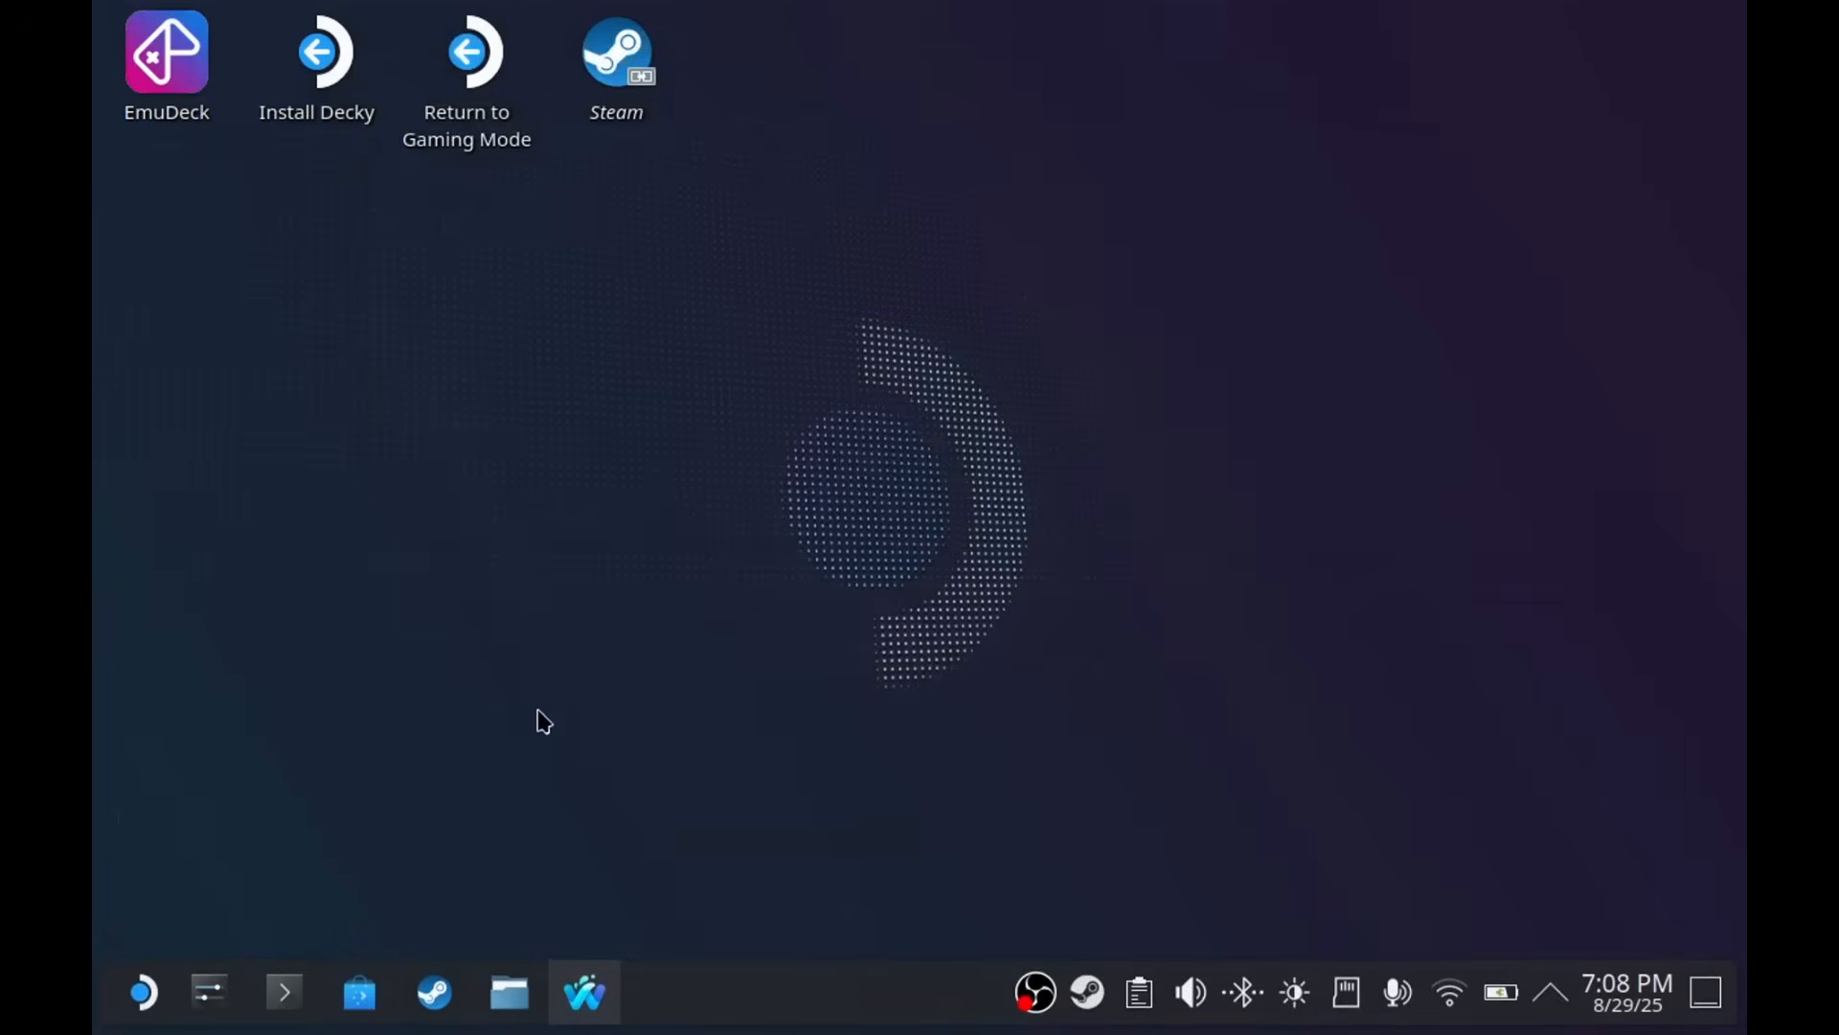
{"action": "type", "text": "proto"}
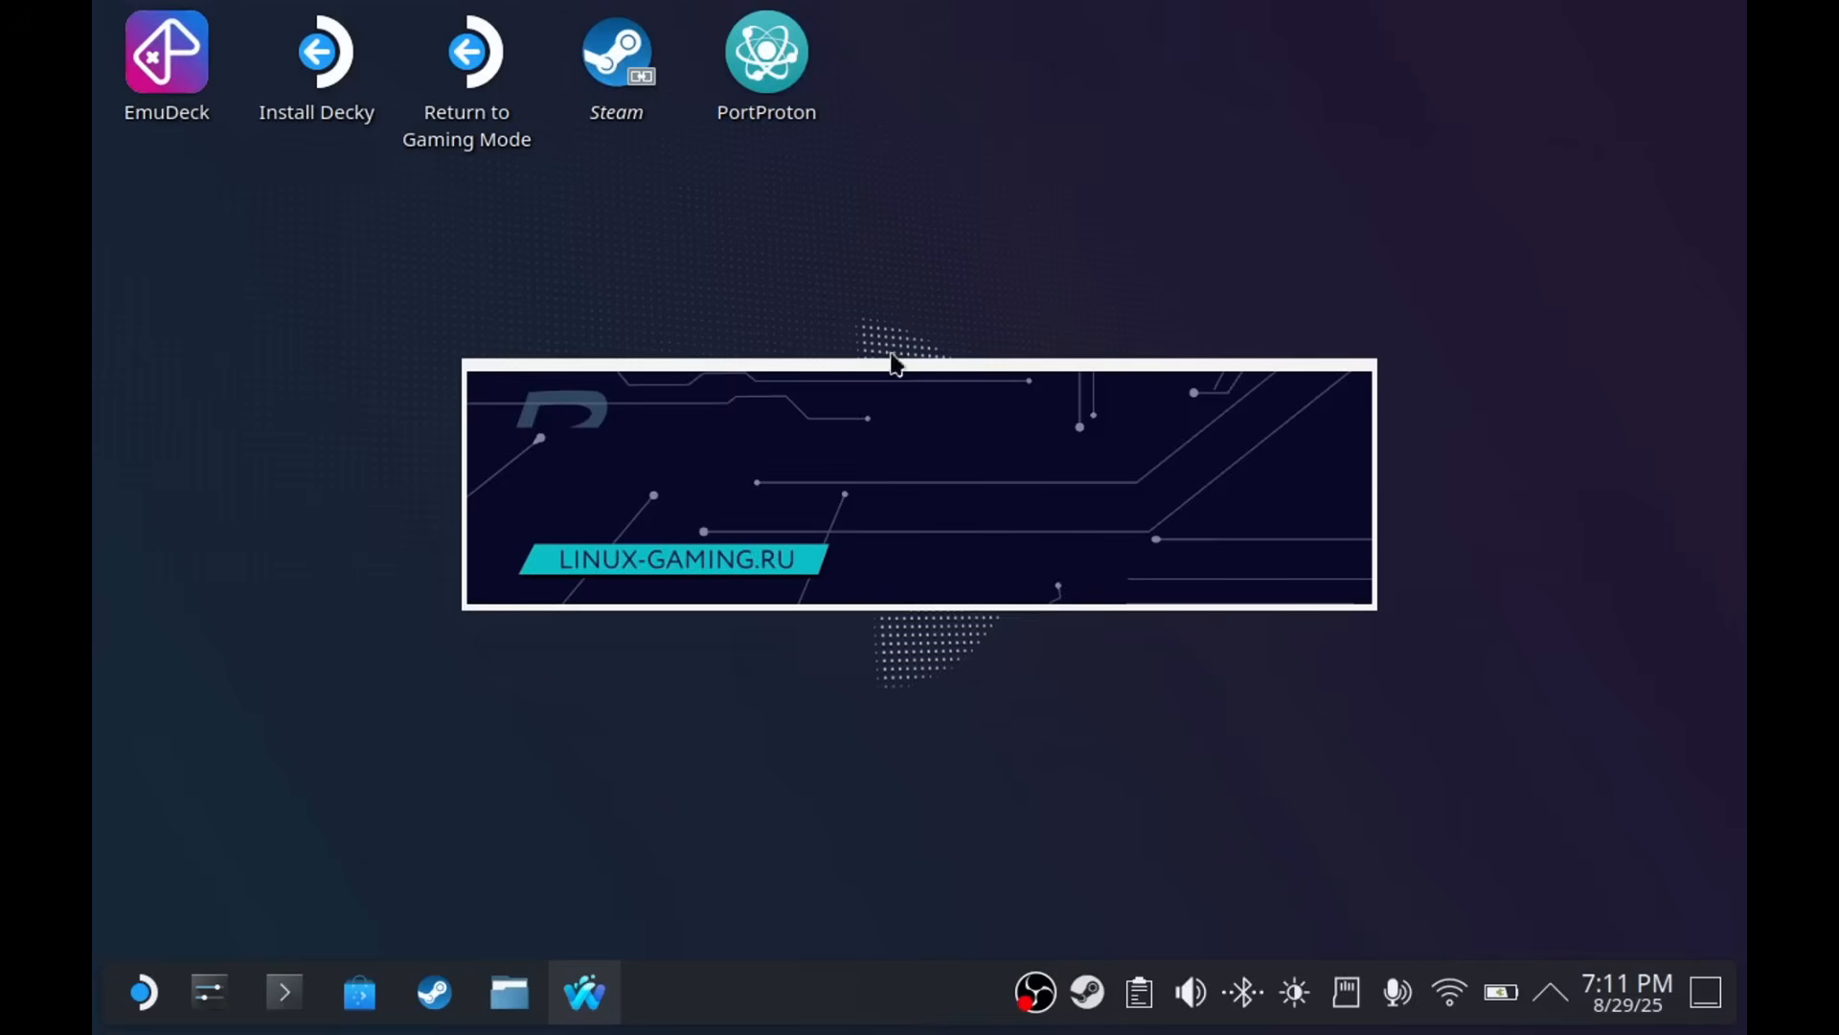
{"action": "mouse_move", "coordinate": [798, 150]}
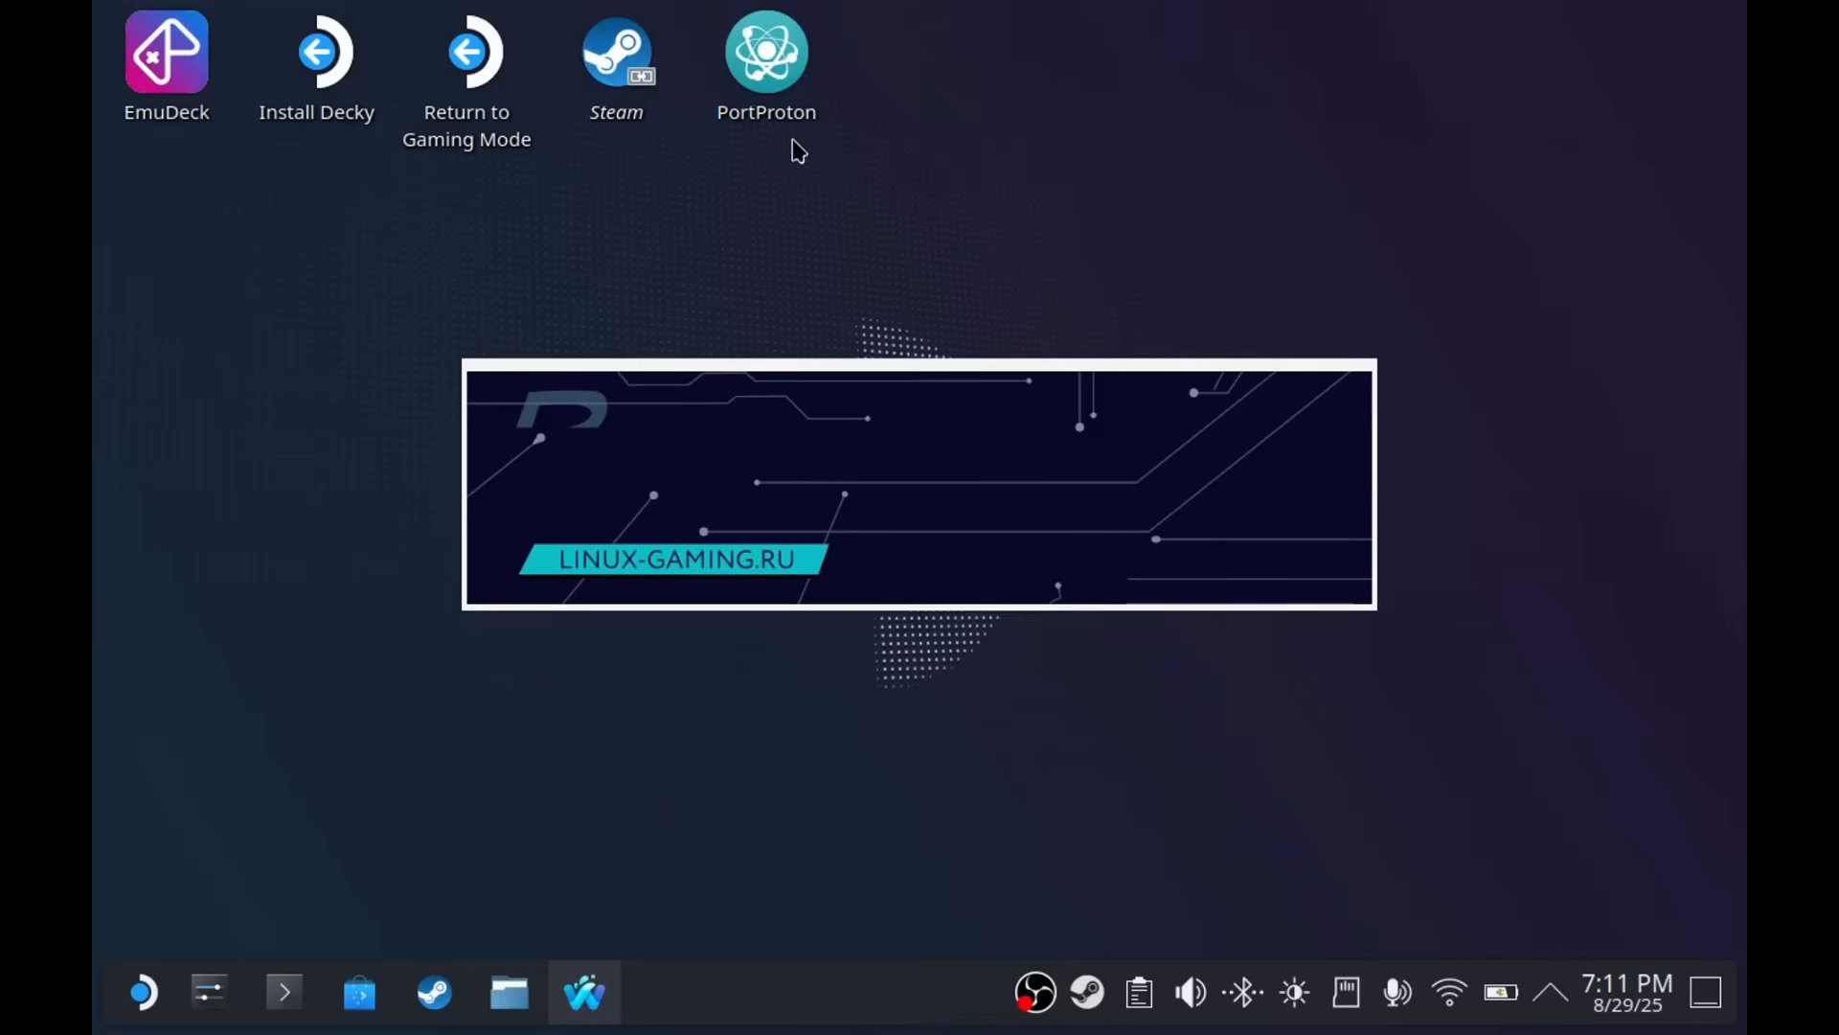
{"action": "double_click", "coordinate": [766, 53]}
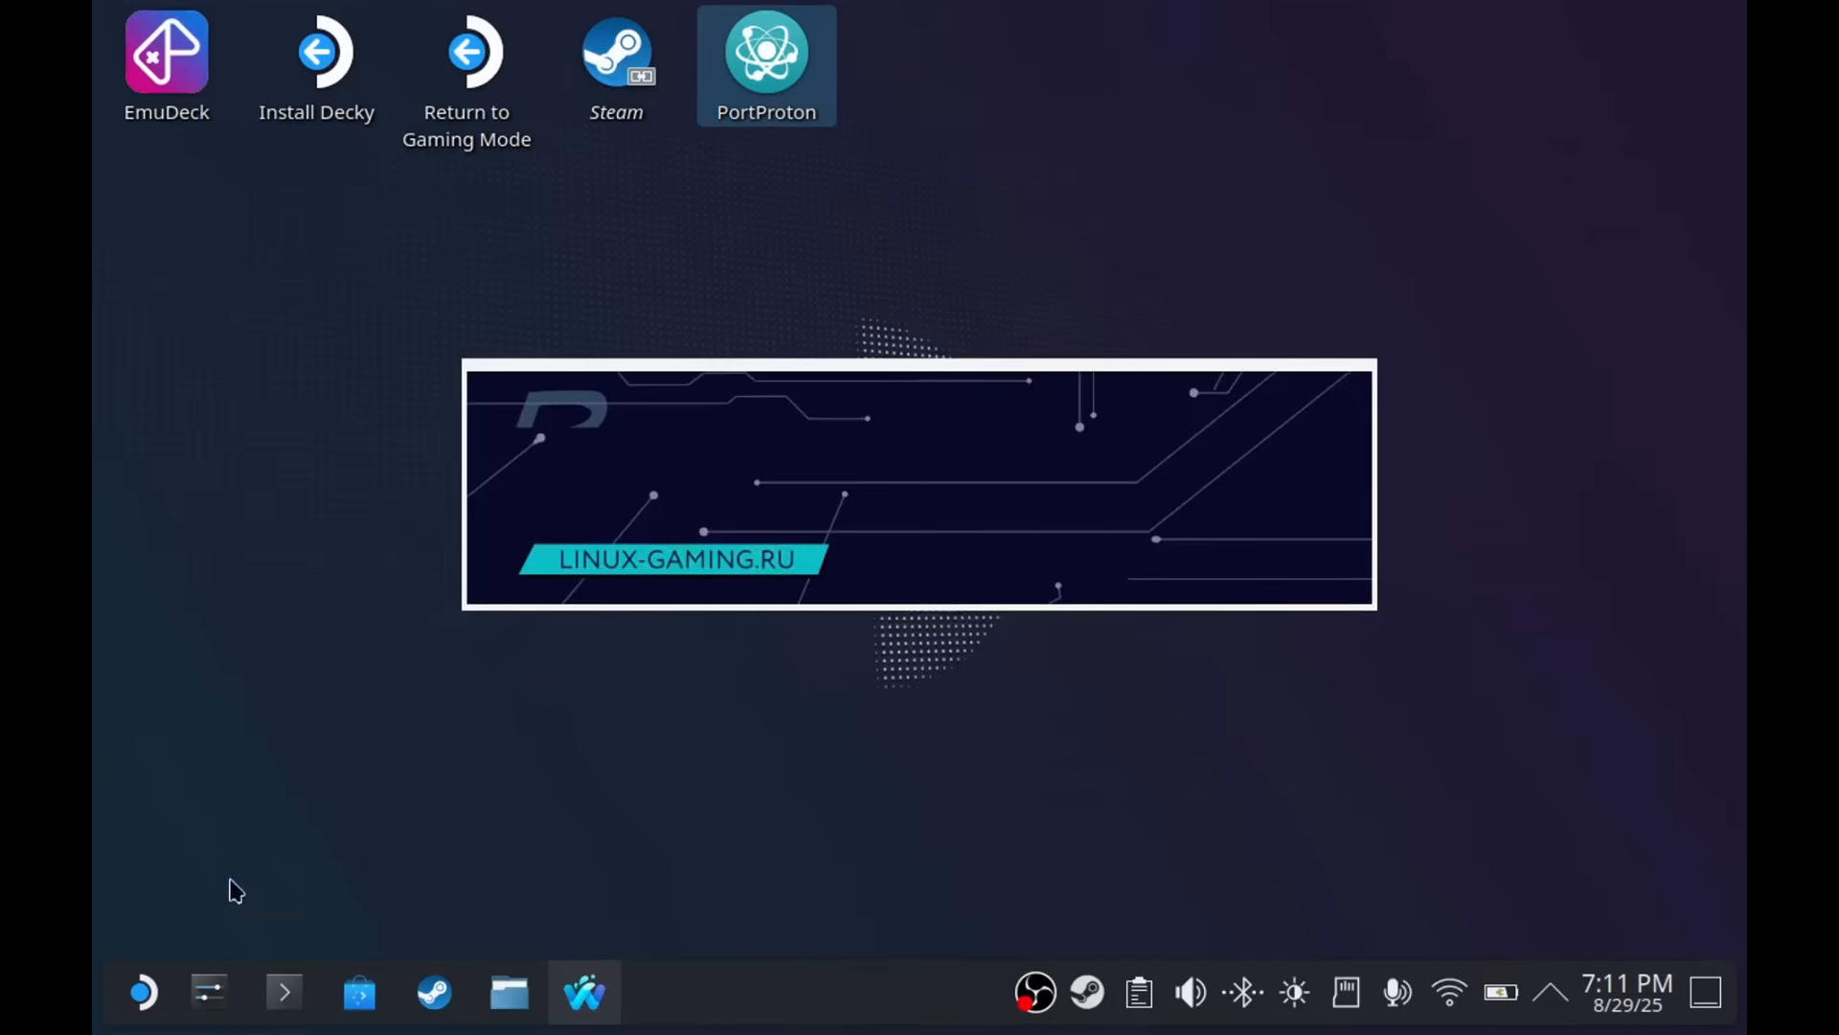
- Force-quit PortProton from System Monitor's Applications list, then close System Monitor
{"action": "left_click", "coordinate": [141, 991]}
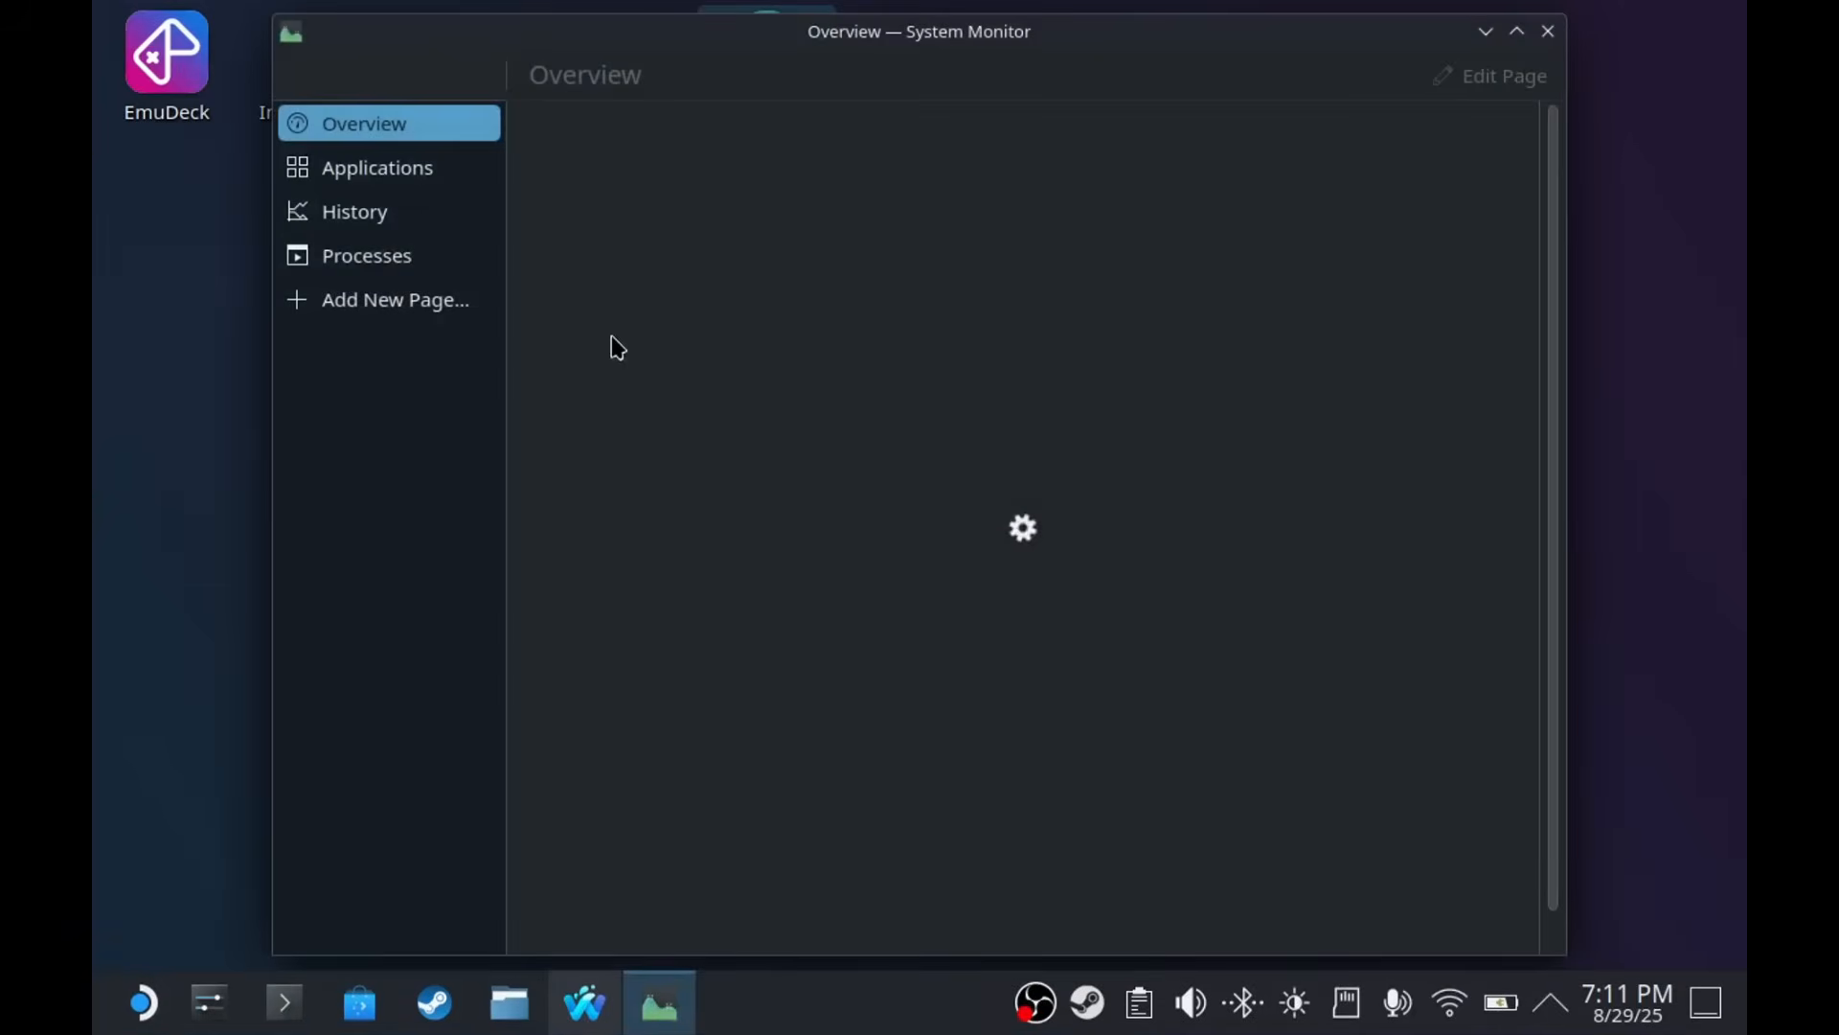
{"action": "left_click", "coordinate": [376, 166]}
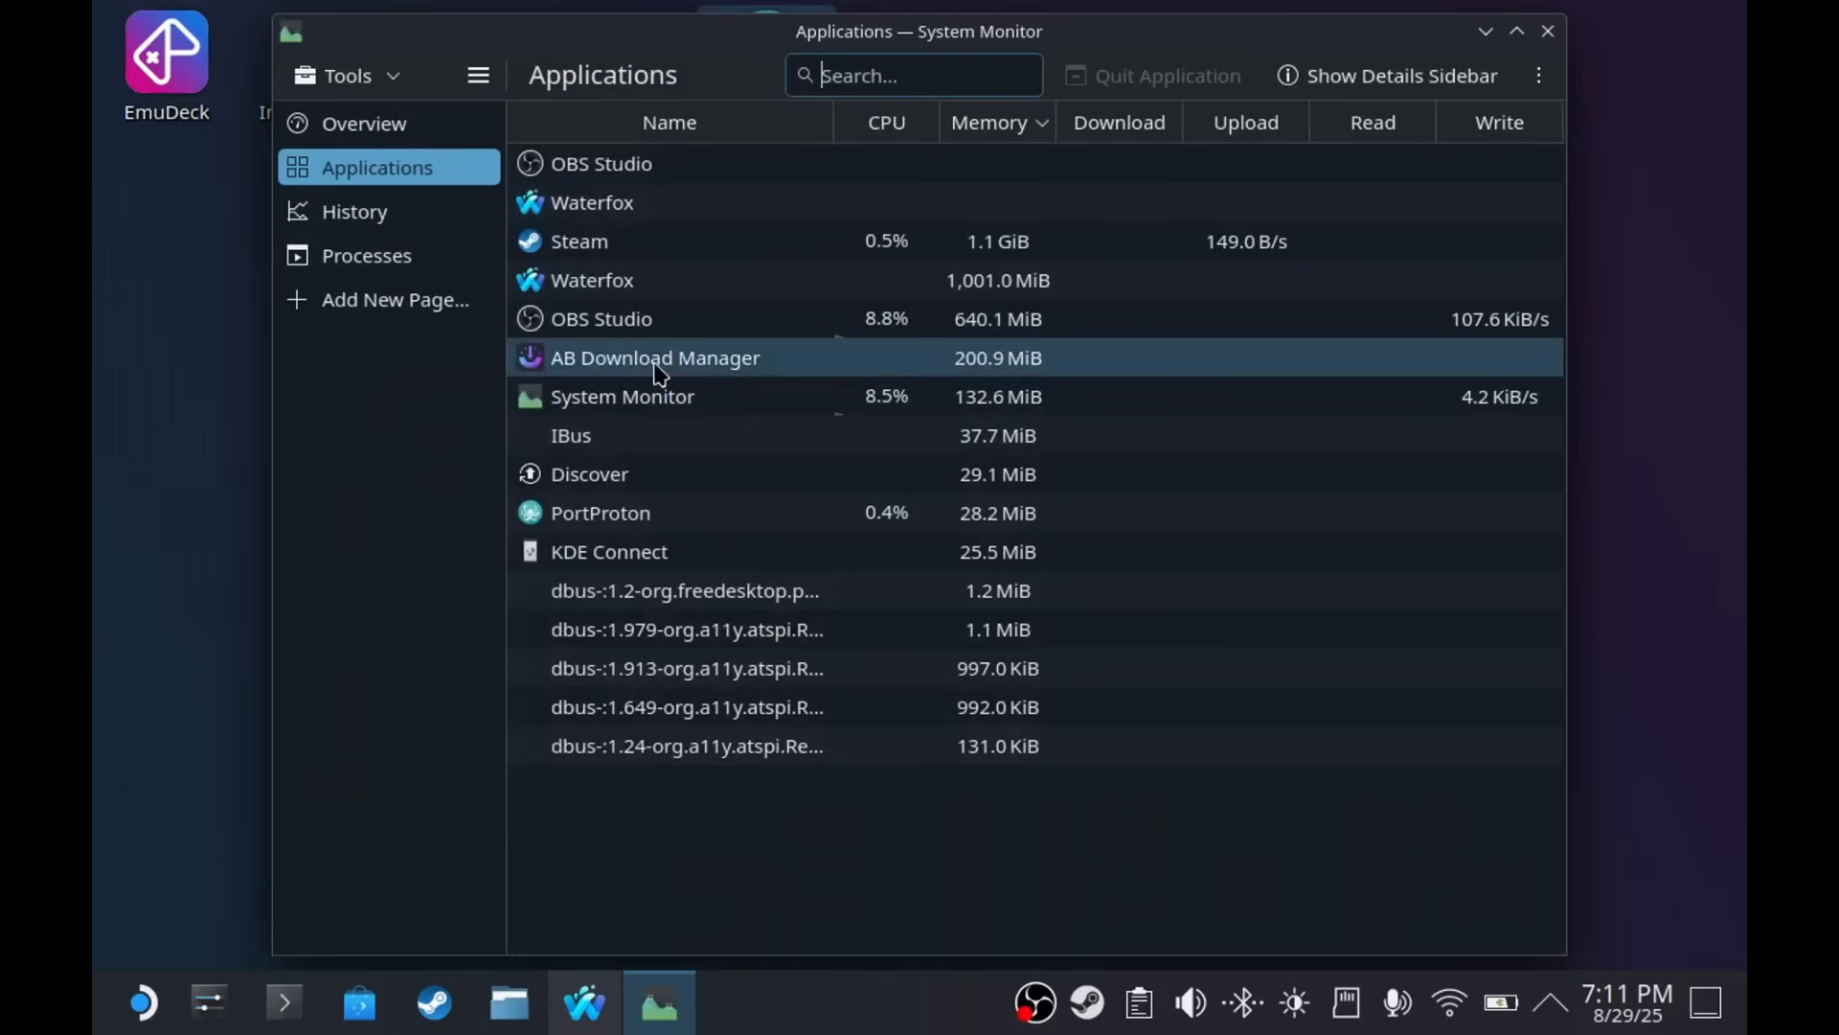
{"action": "left_click", "coordinate": [600, 513]}
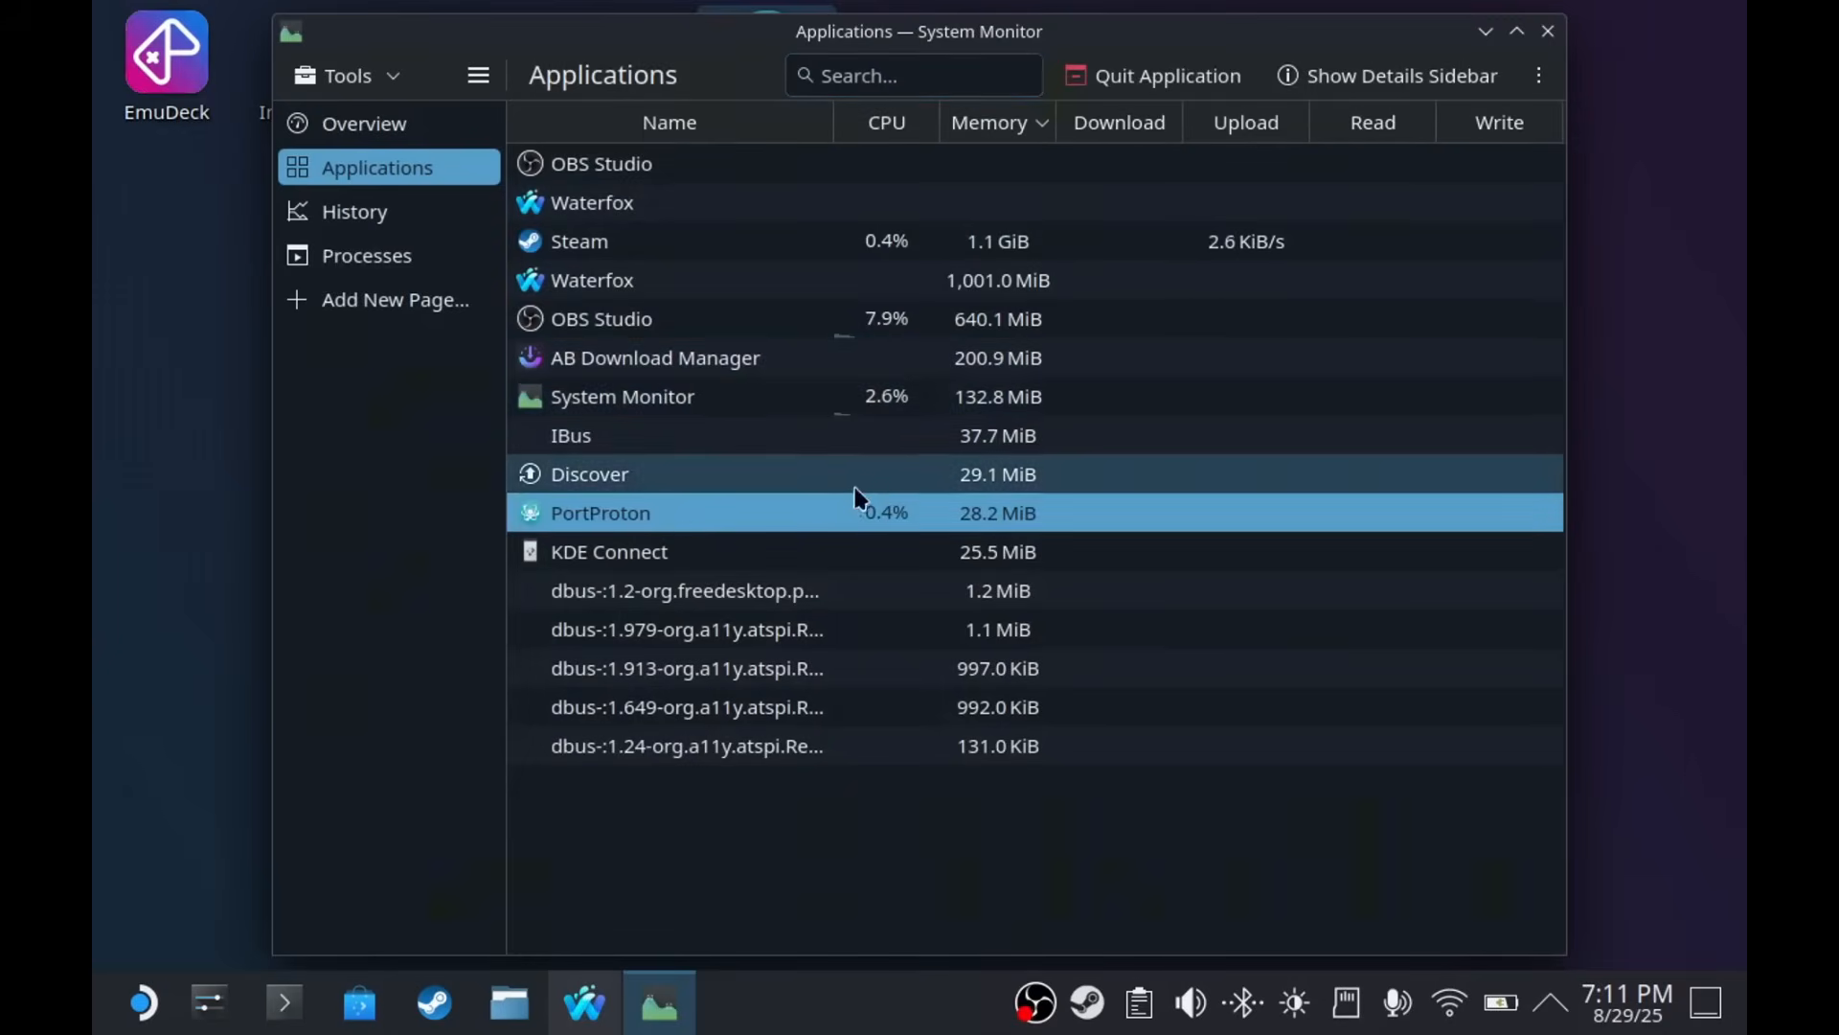
{"action": "left_click", "coordinate": [1151, 75]}
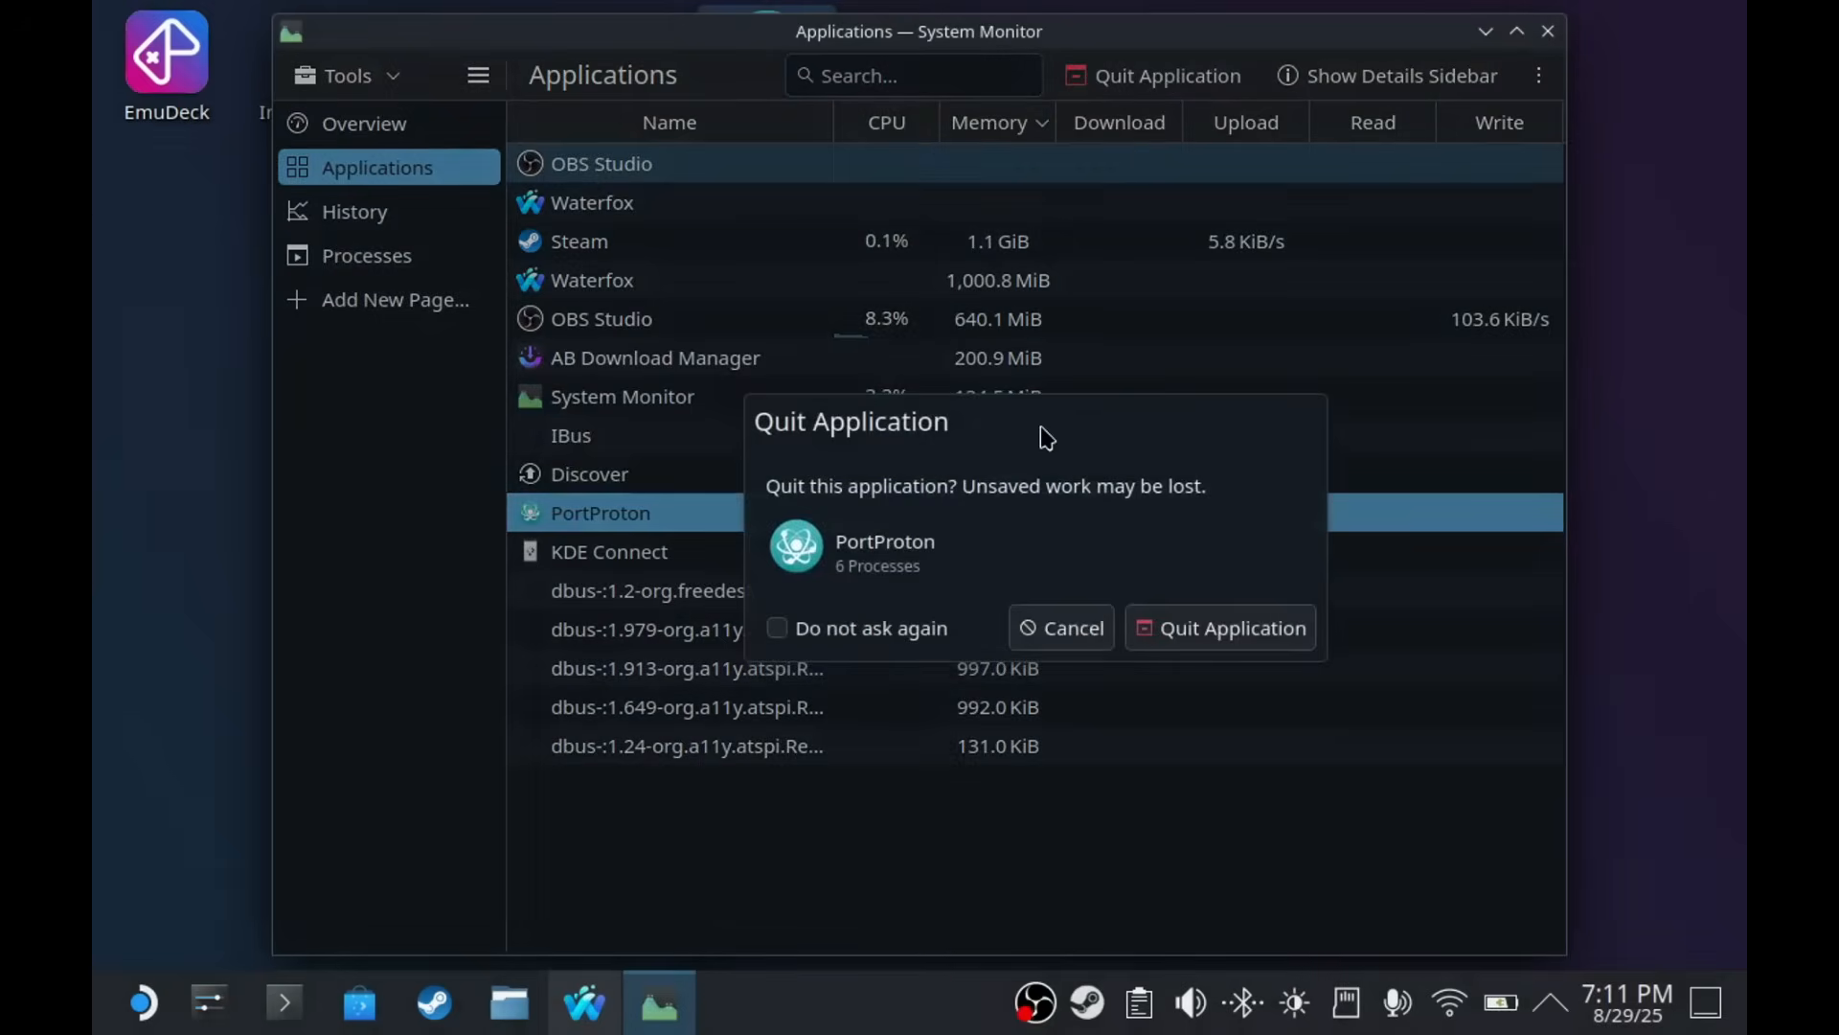
{"action": "left_click", "coordinate": [1060, 627]}
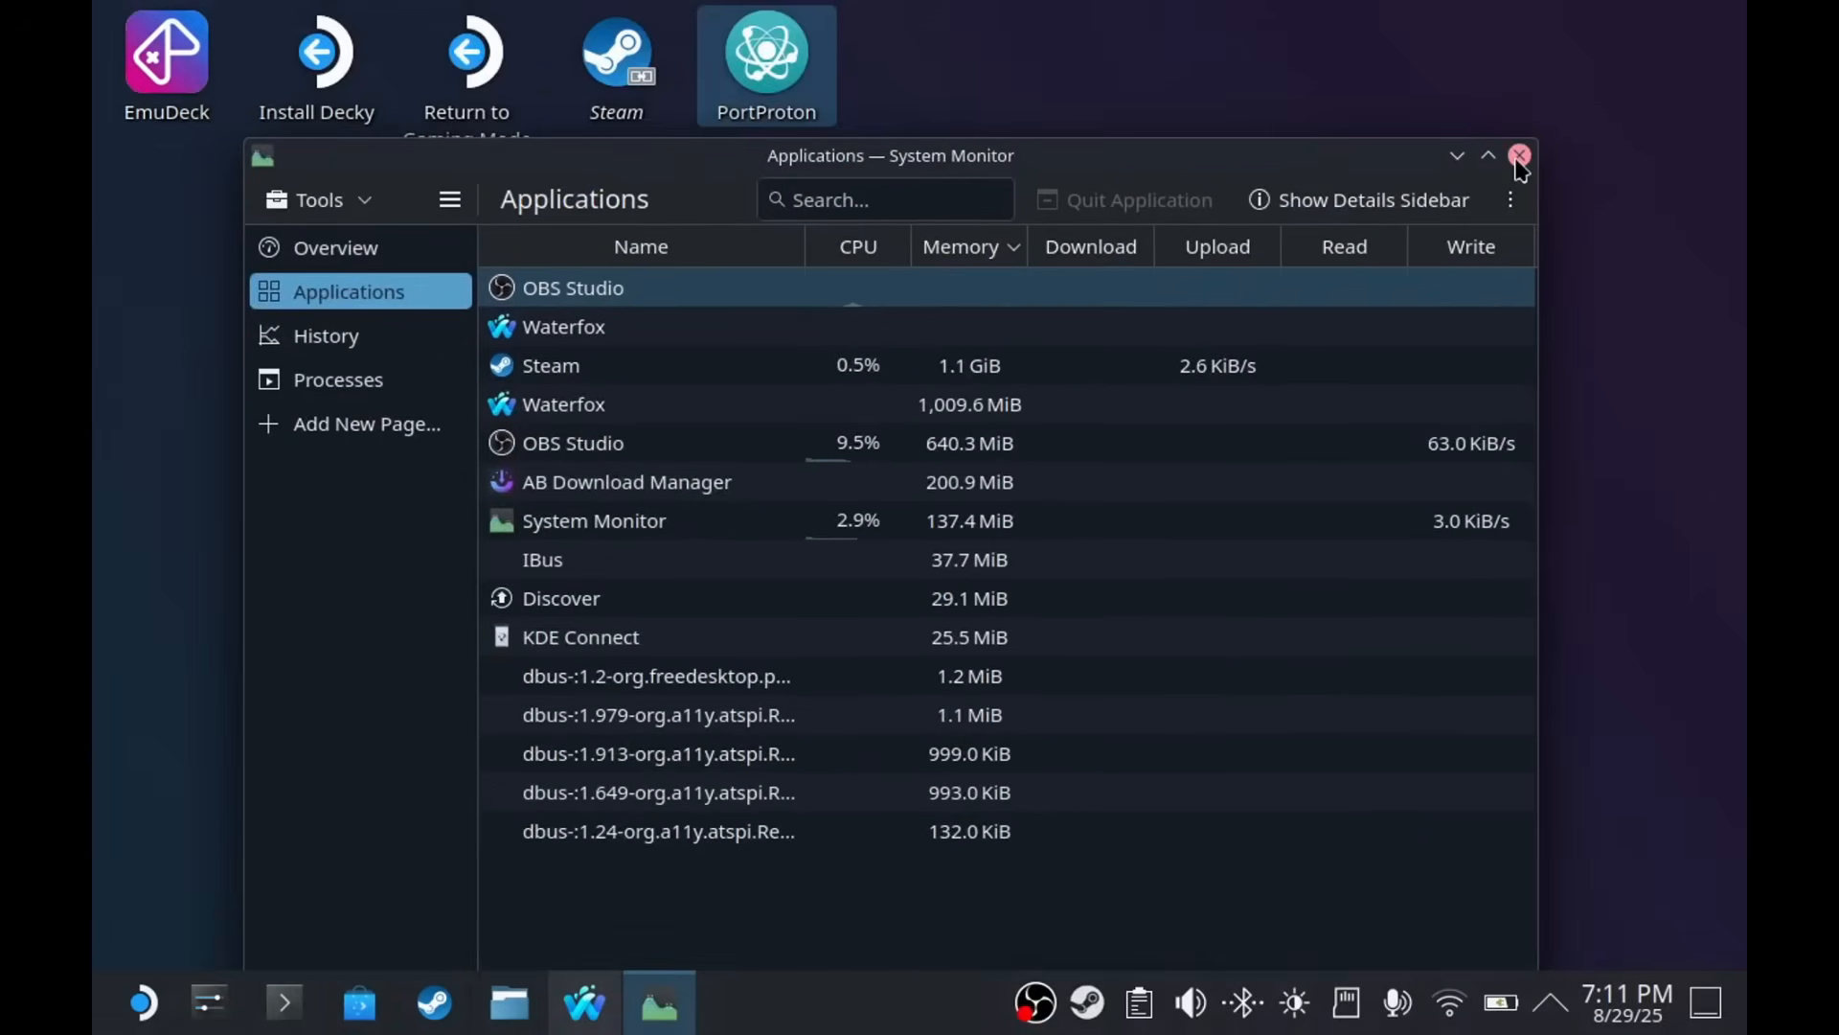
{"action": "left_click", "coordinate": [1520, 155]}
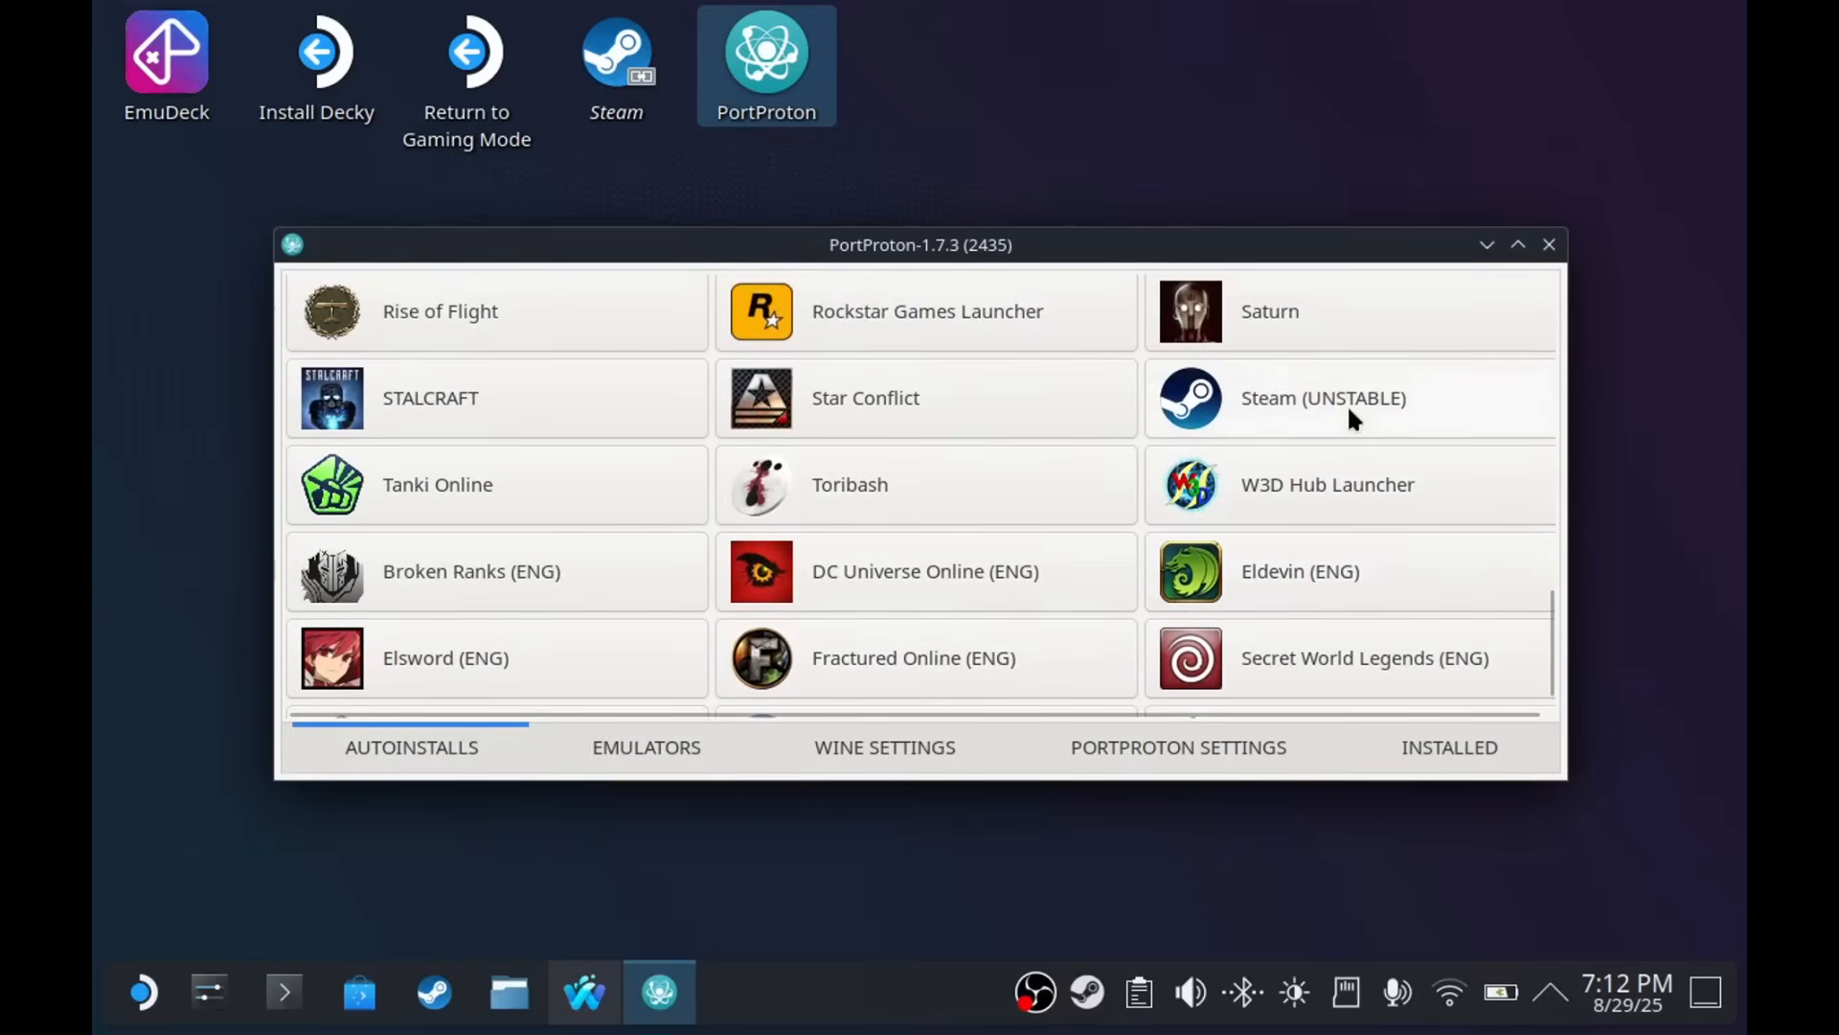
- Start the Steam (UNSTABLE) autoinstall and check the application menu's games while it installs
{"action": "left_click", "coordinate": [1323, 398]}
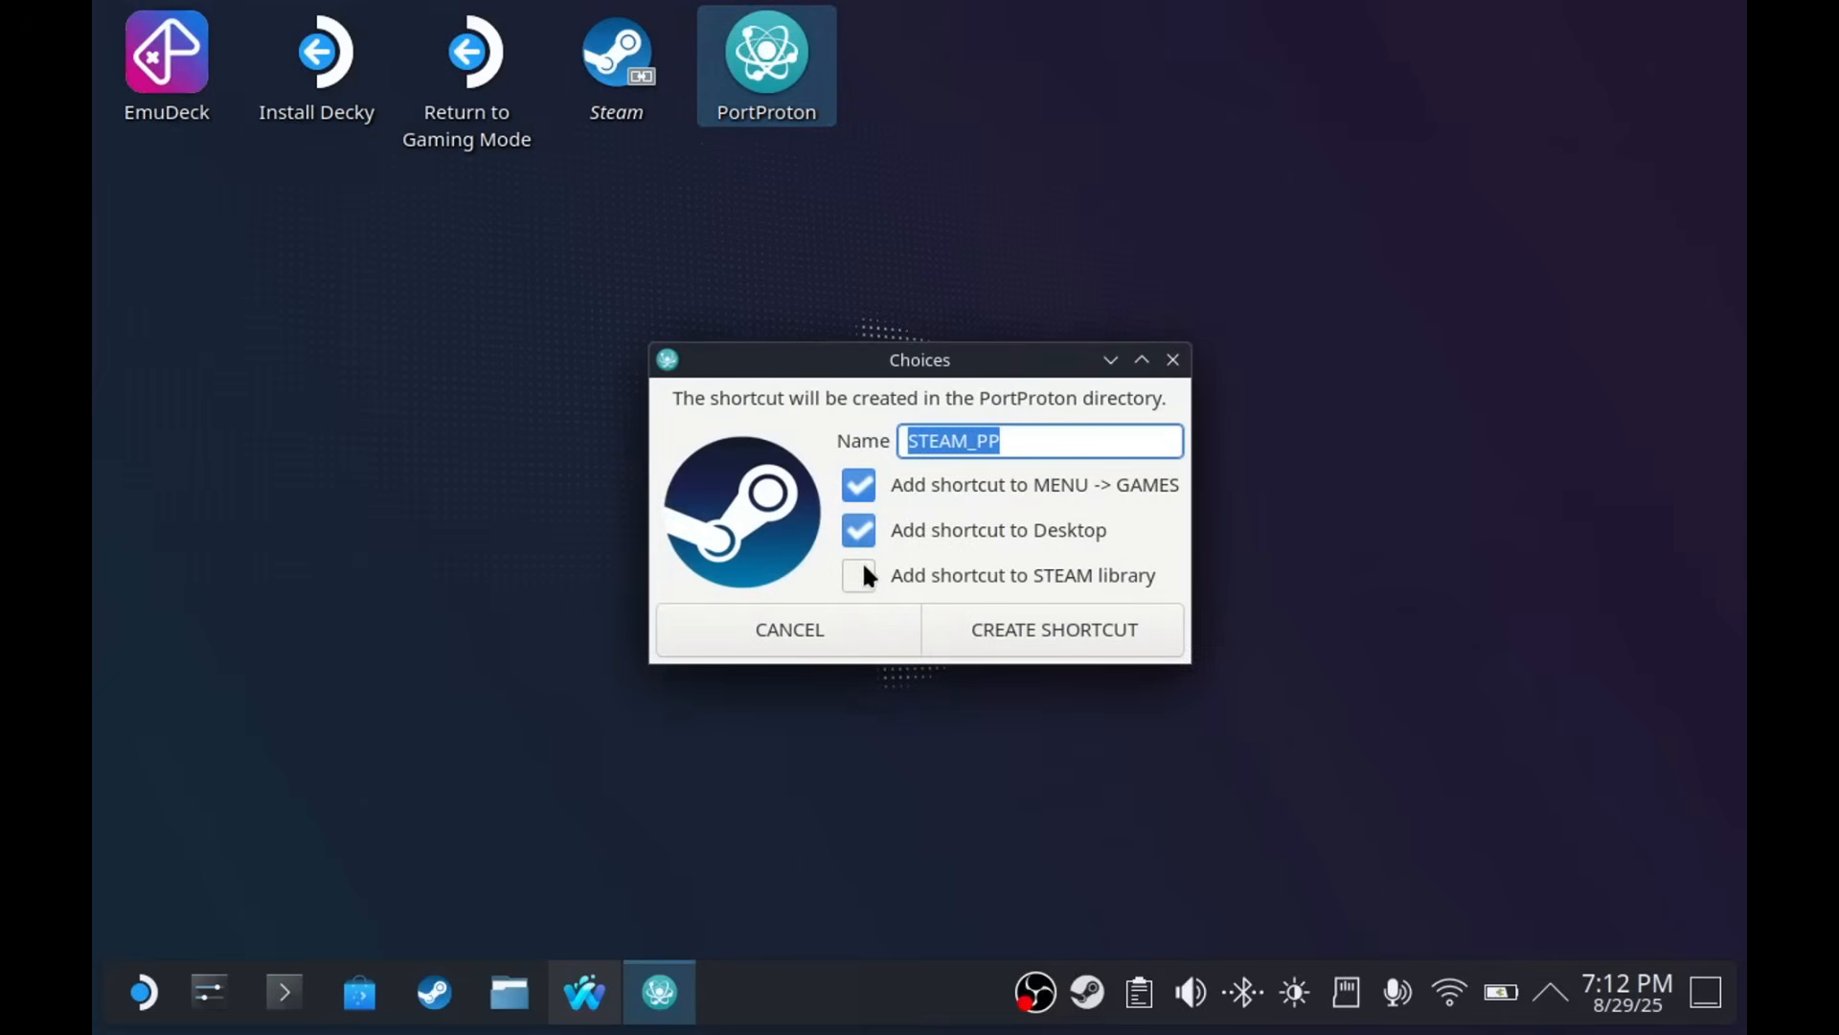
{"action": "mouse_move", "coordinate": [874, 581]}
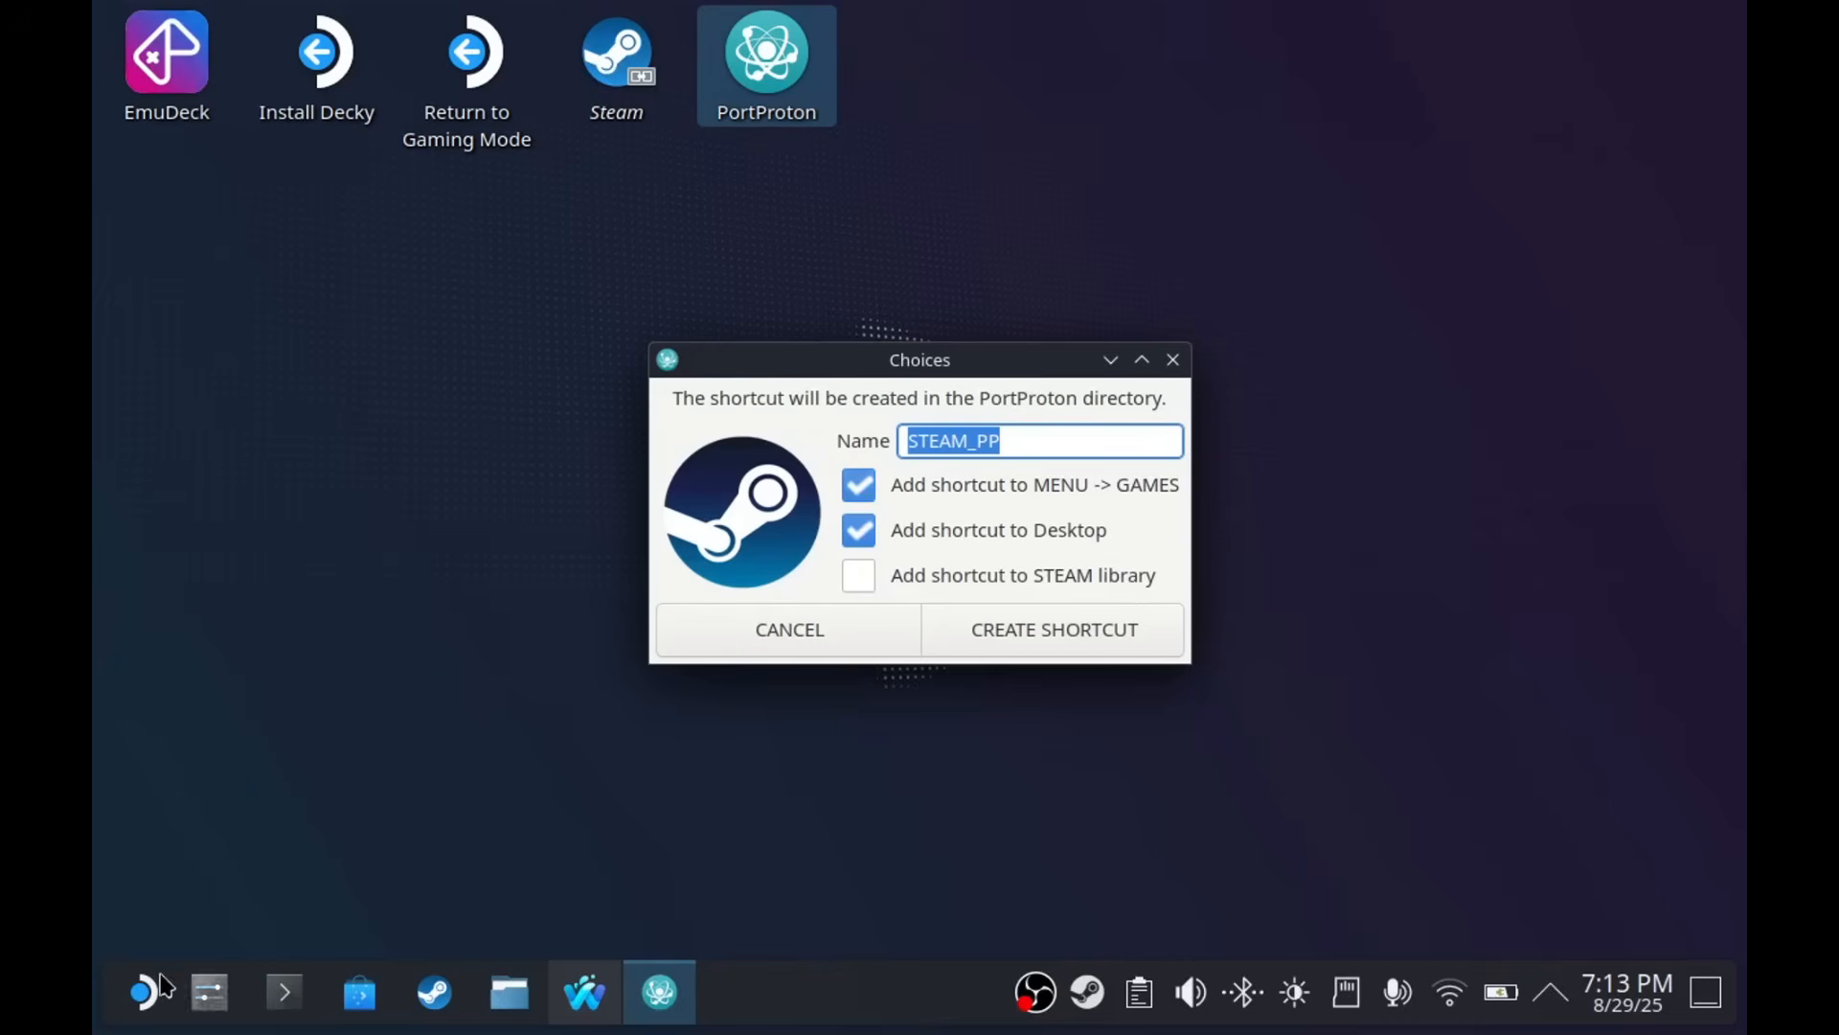
{"action": "left_click", "coordinate": [142, 991]}
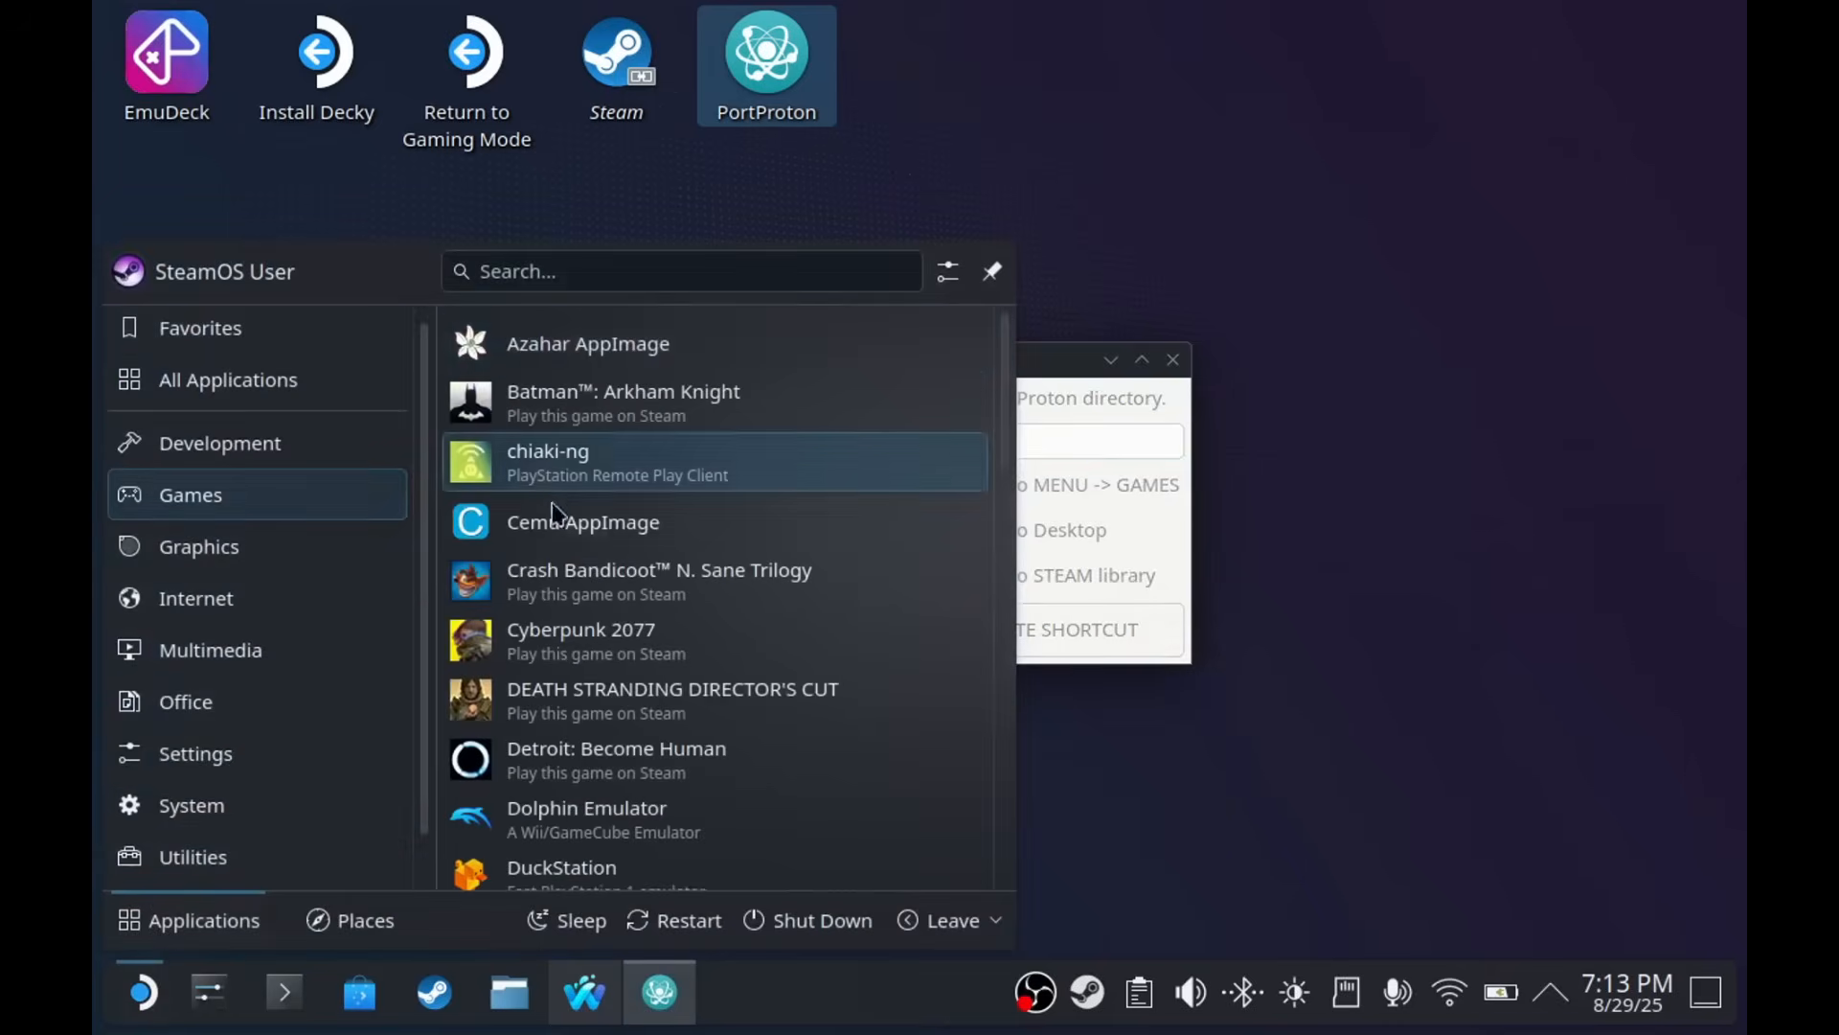
{"action": "left_click", "coordinate": [857, 529]}
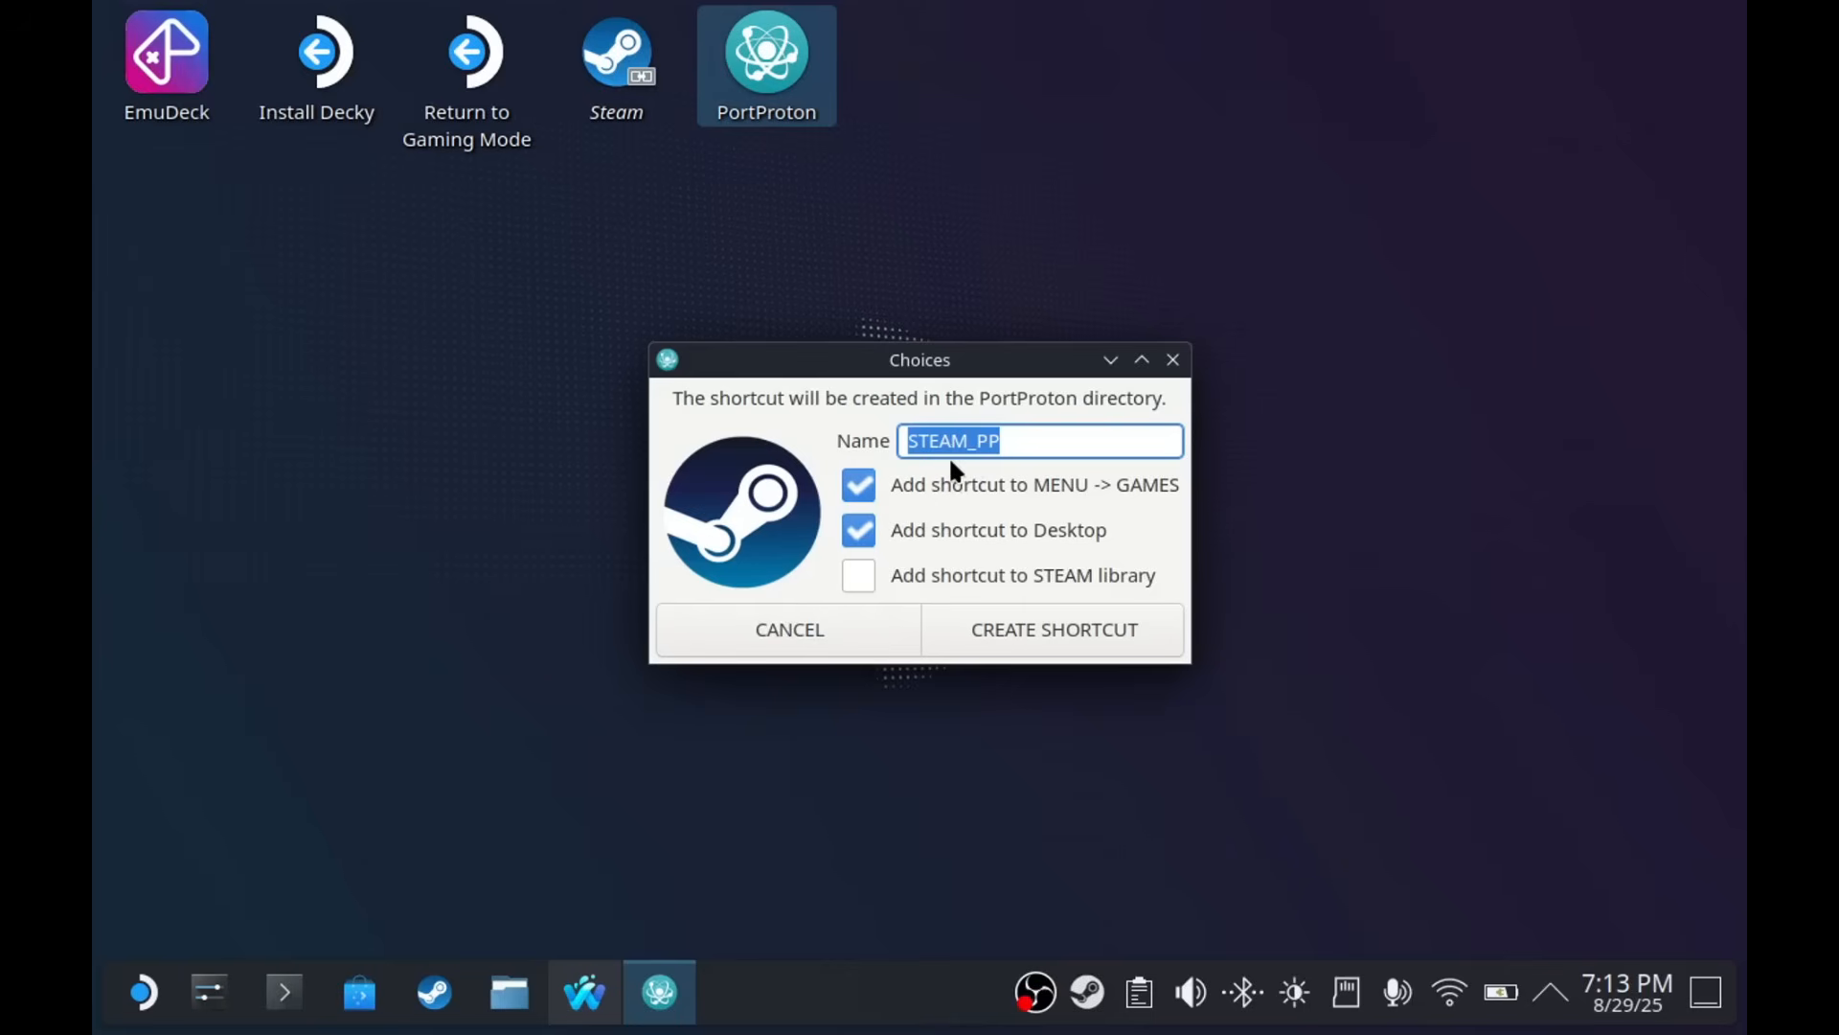
{"action": "mouse_move", "coordinate": [819, 246]}
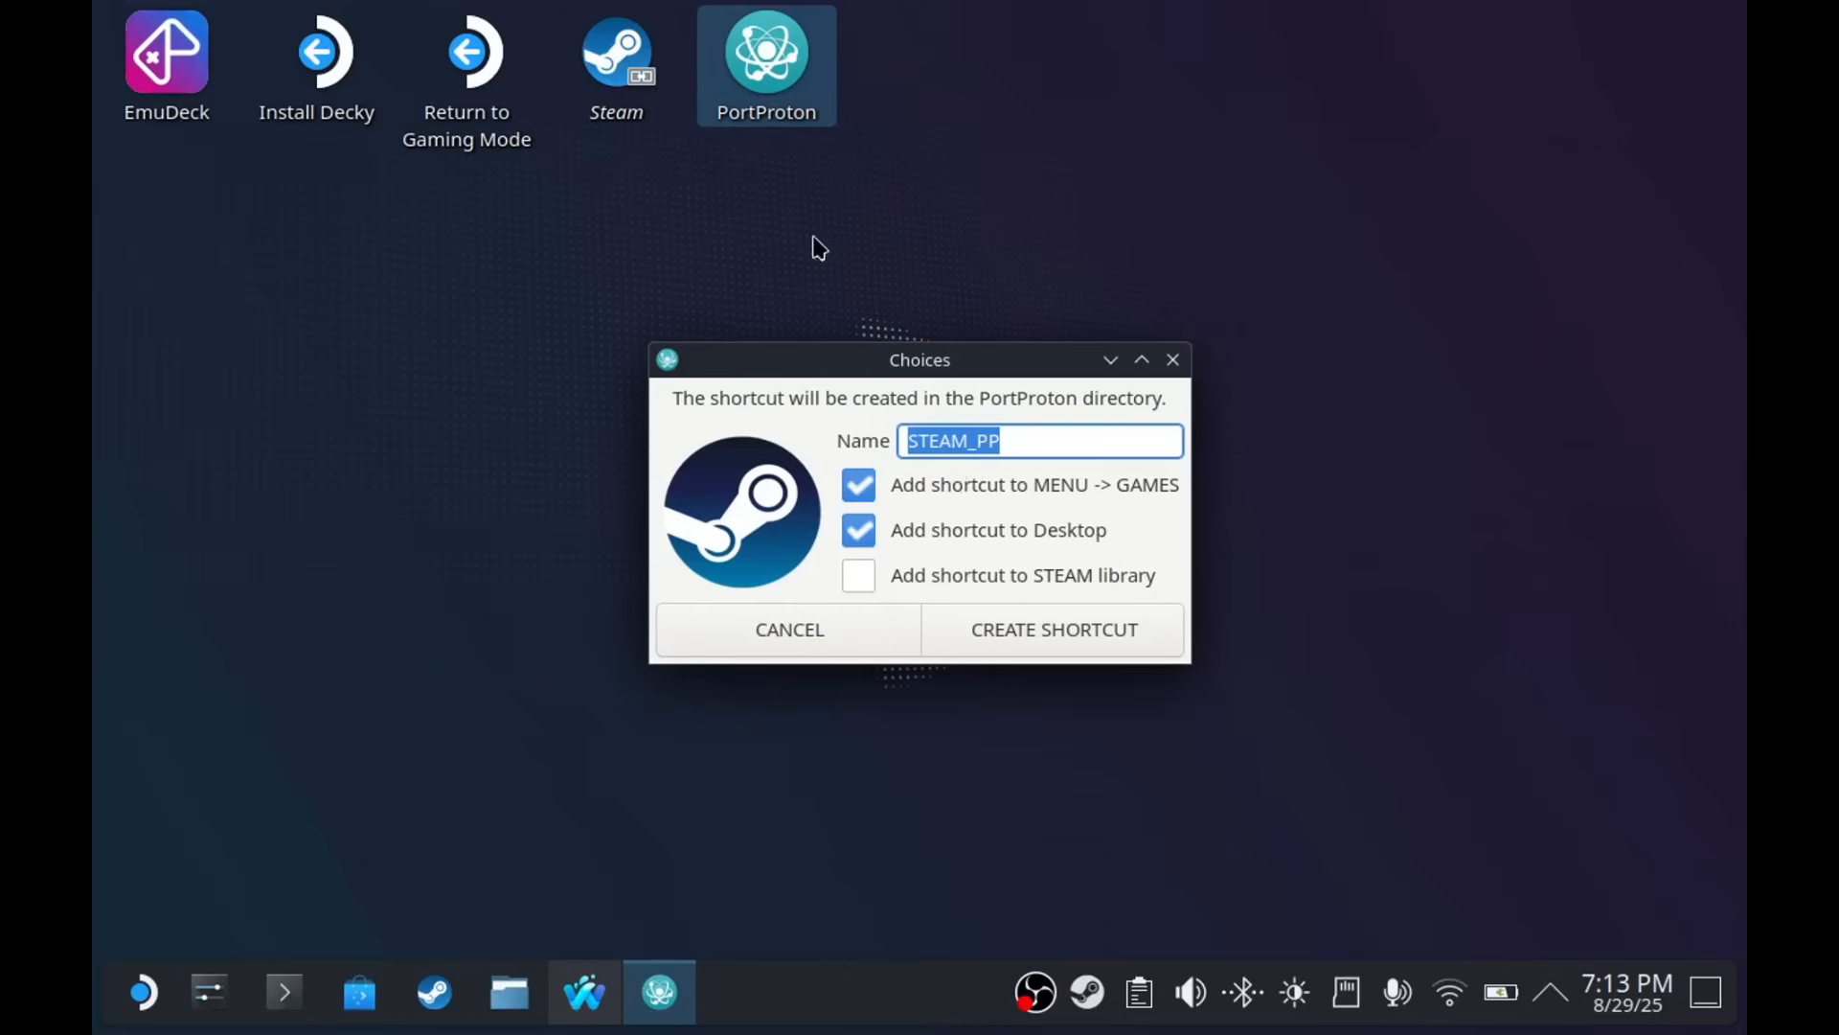
{"action": "mouse_move", "coordinate": [999, 445]}
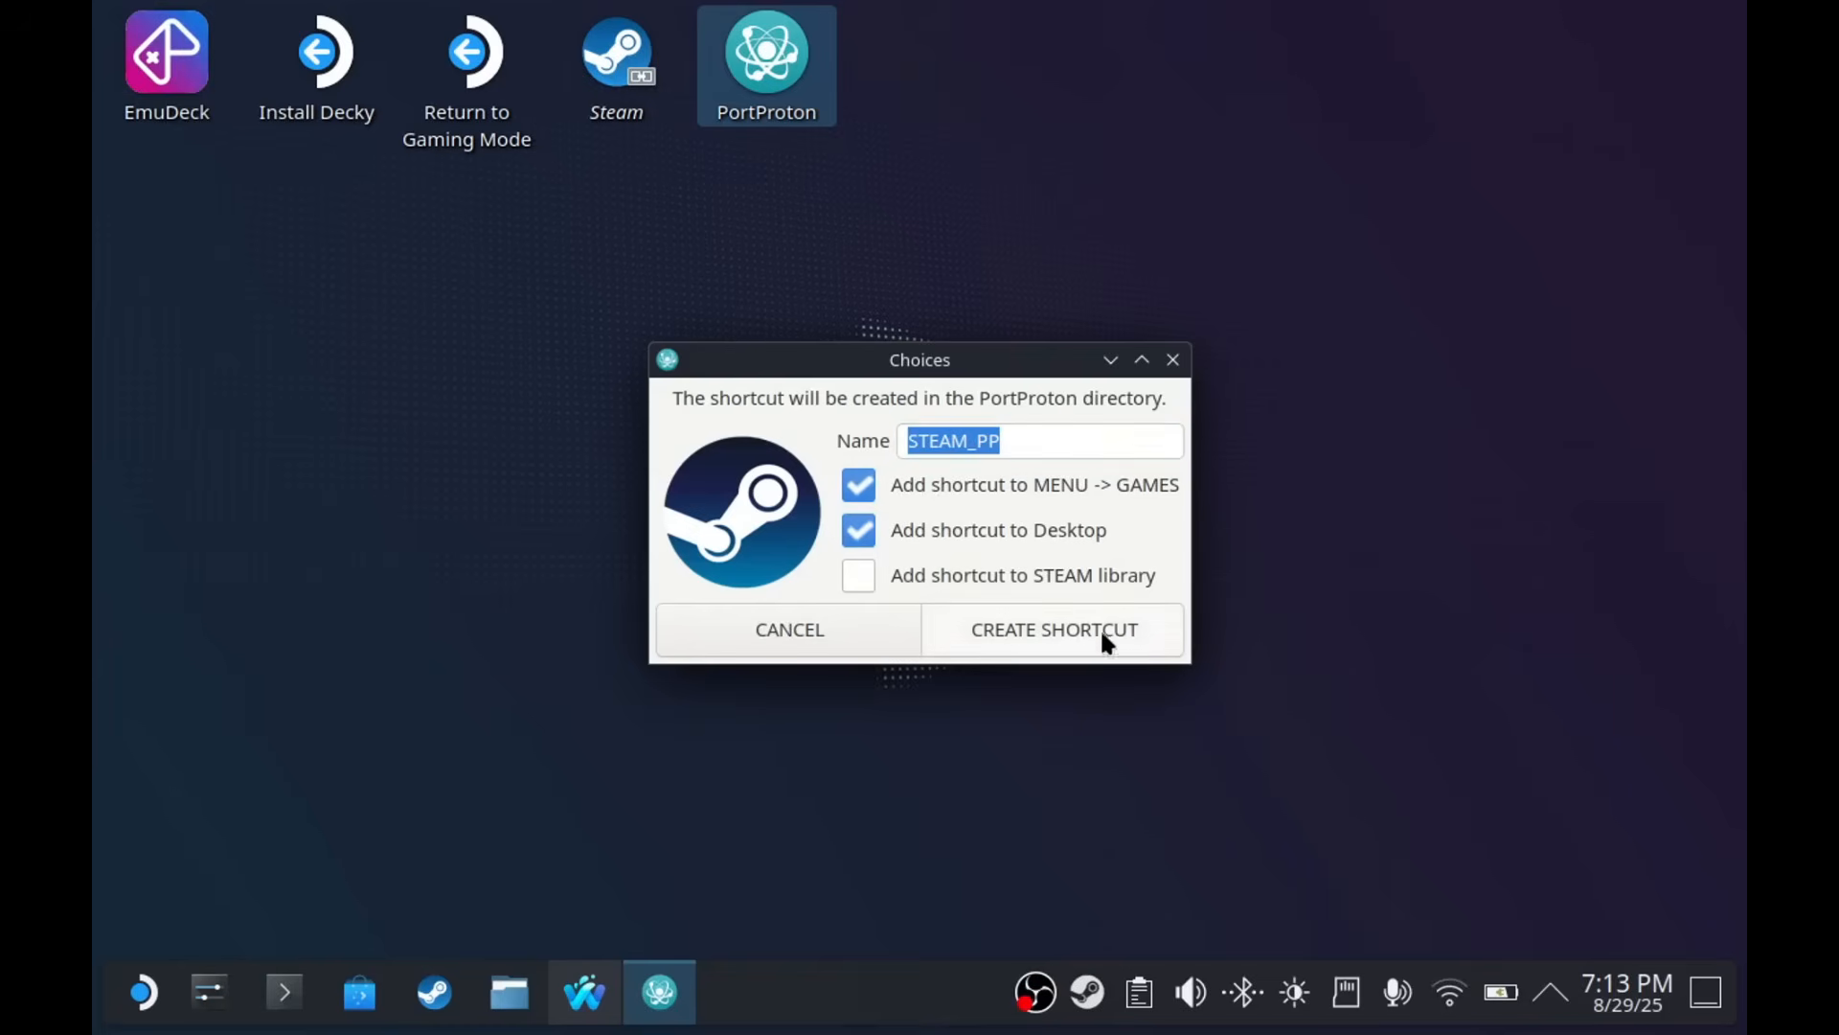
- Create the STEAM_PP shortcut, launch Steam, and start it again from the desktop icon
{"action": "left_click", "coordinate": [1052, 629]}
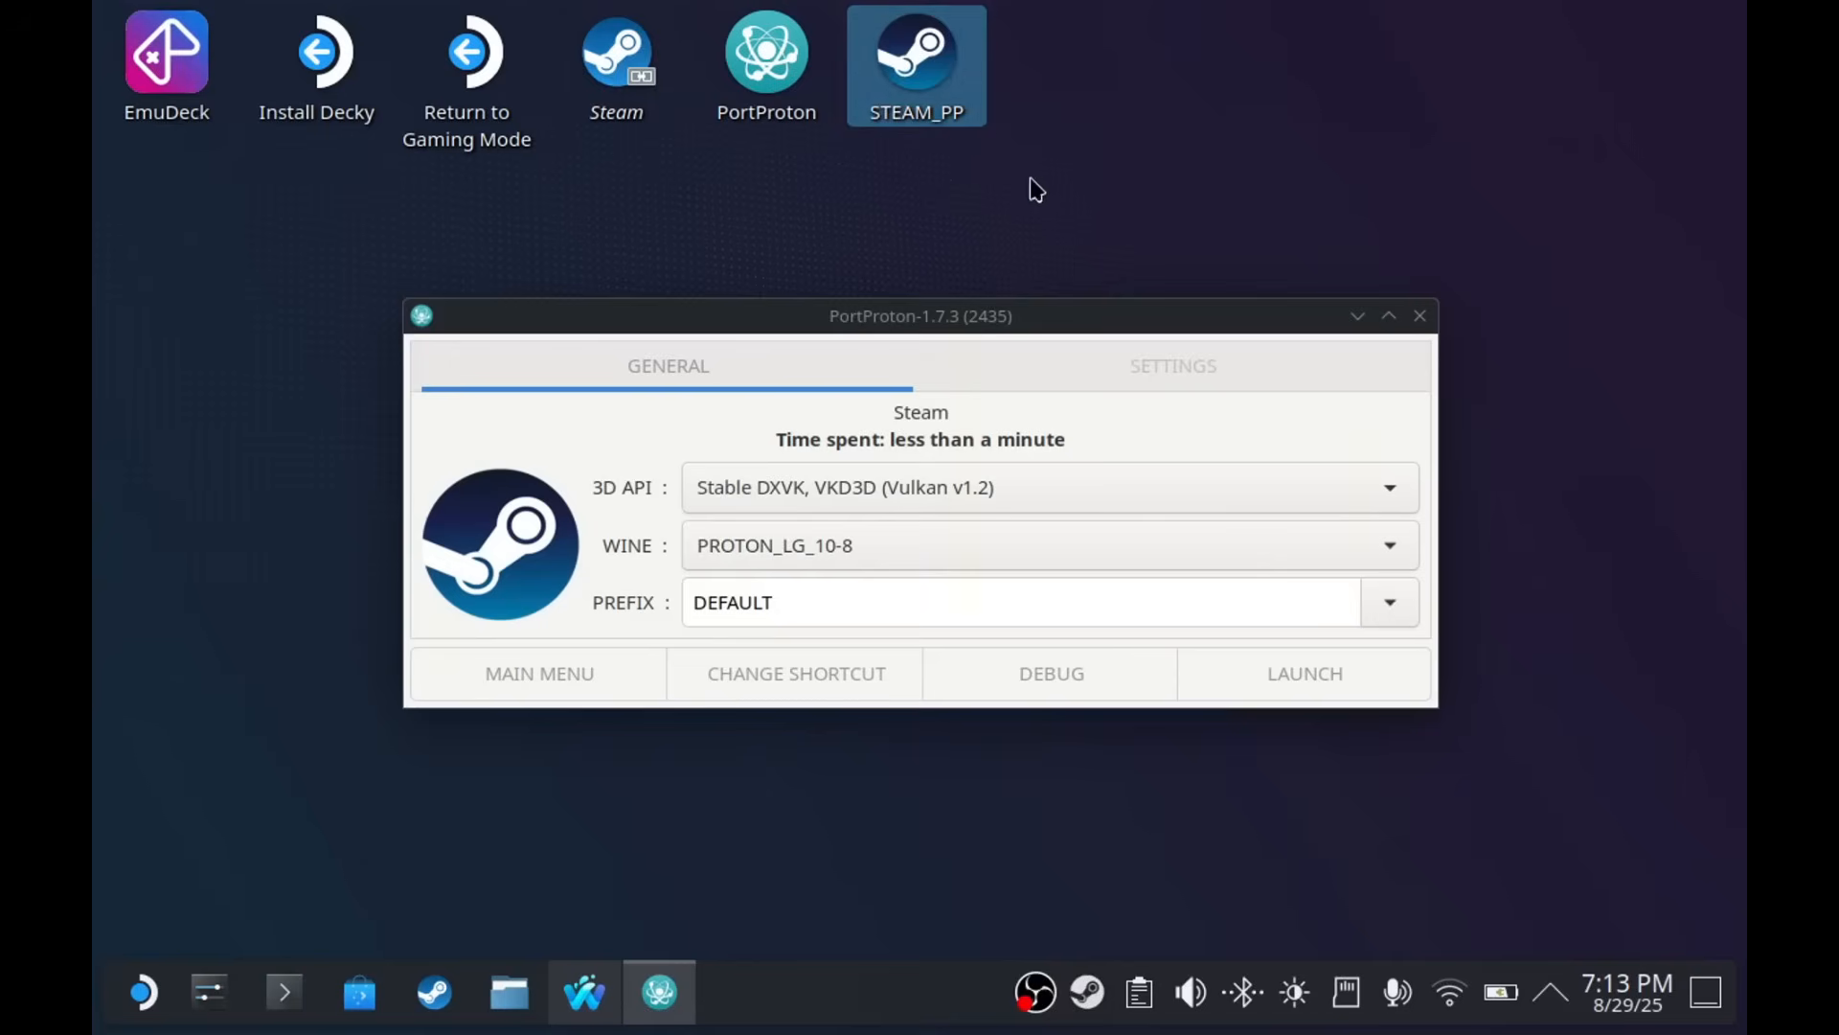
{"action": "mouse_move", "coordinate": [1232, 526]}
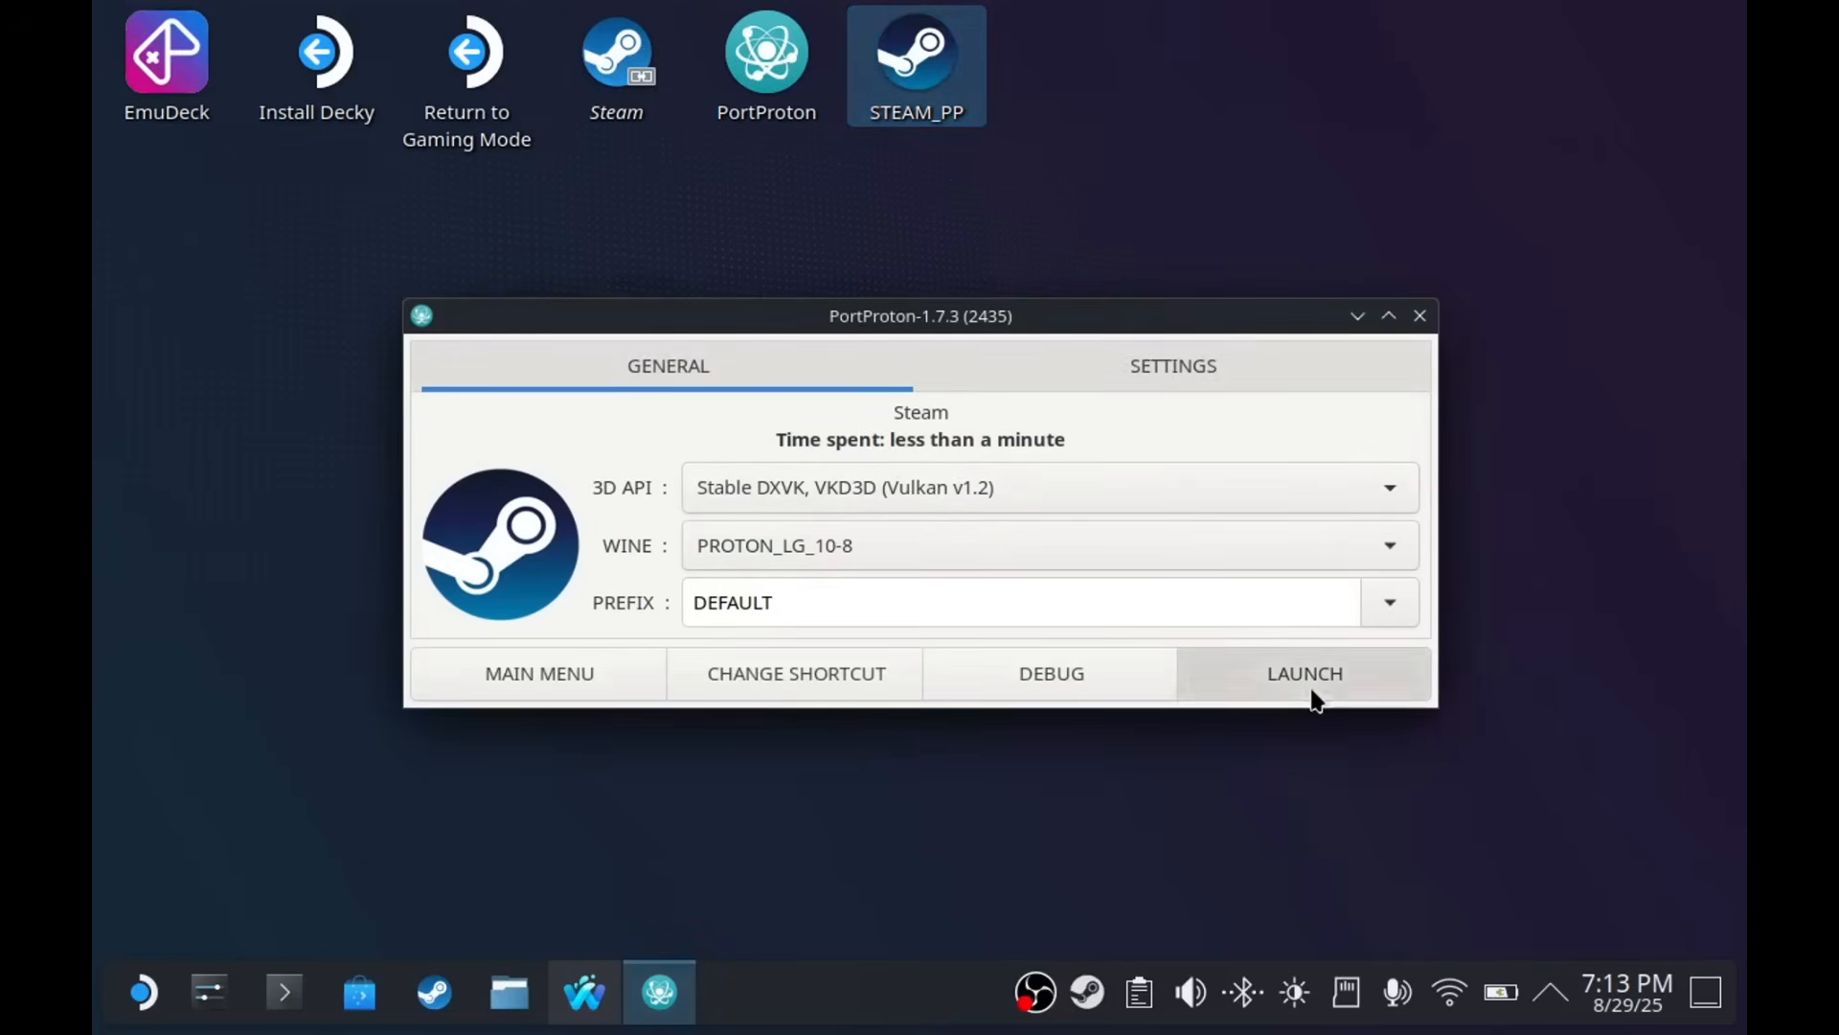
{"action": "left_click", "coordinate": [1305, 673]}
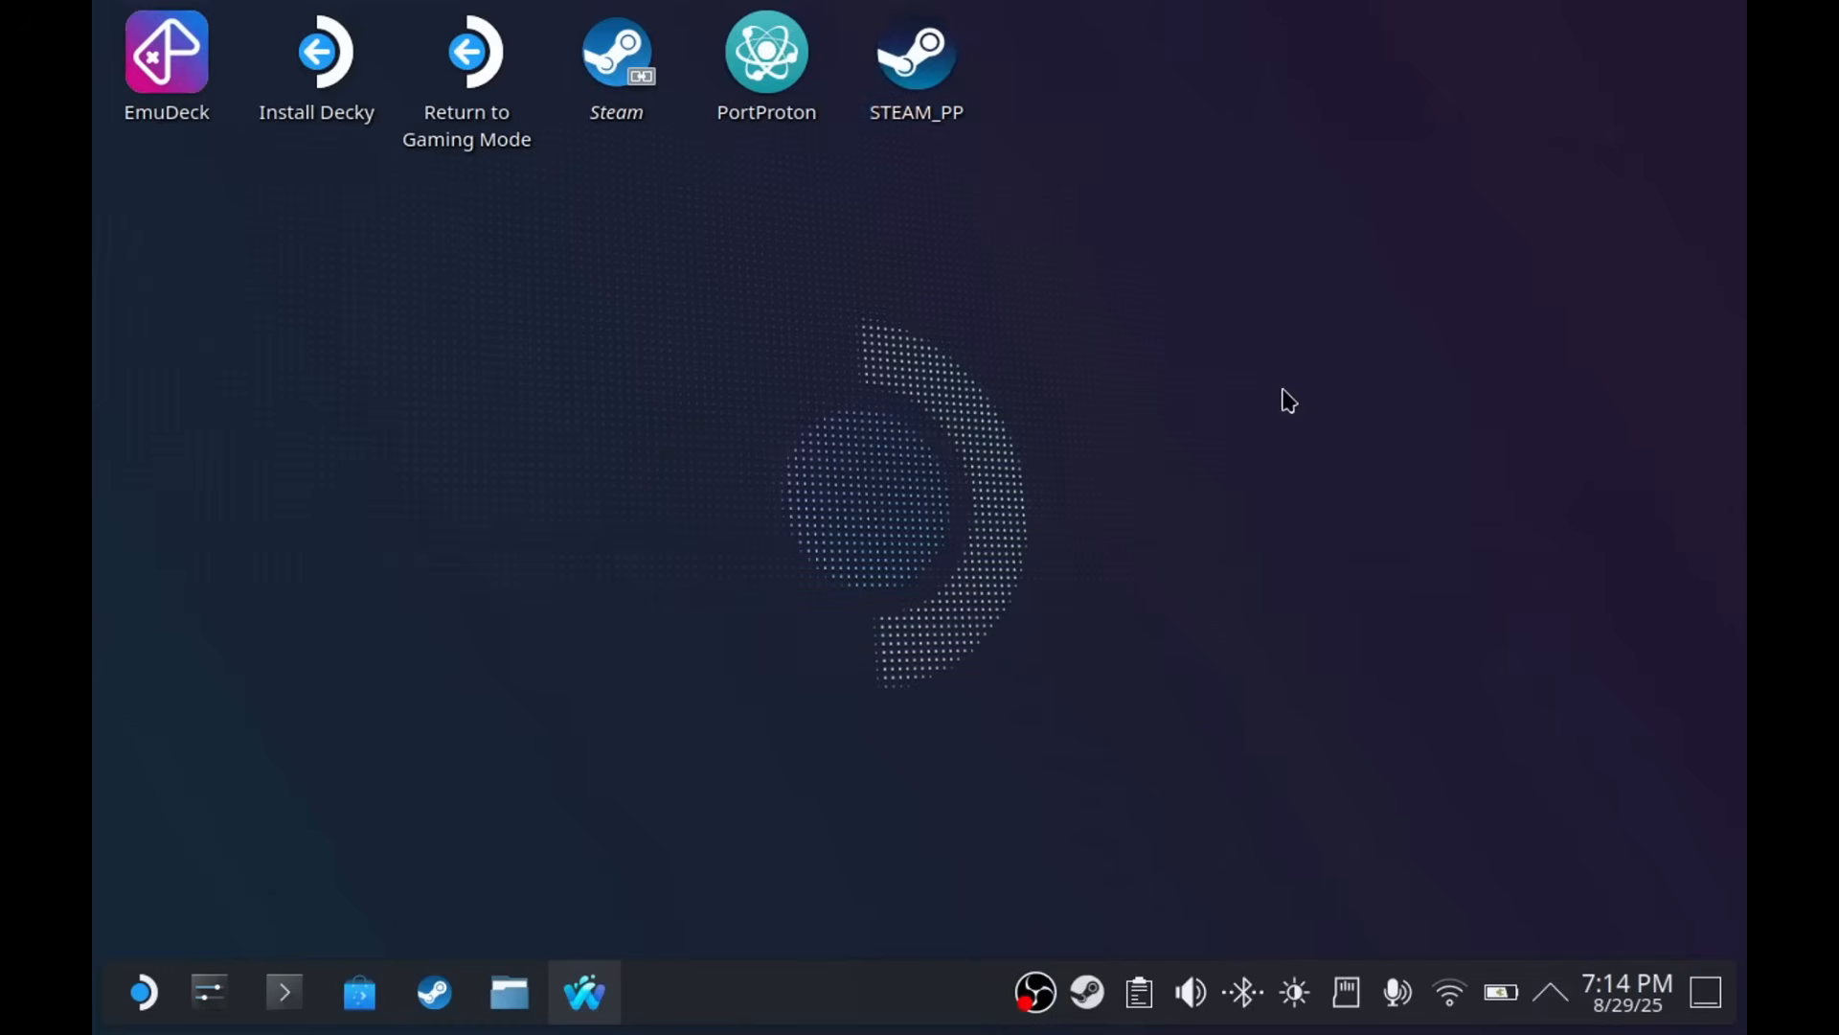
{"action": "mouse_move", "coordinate": [979, 109]}
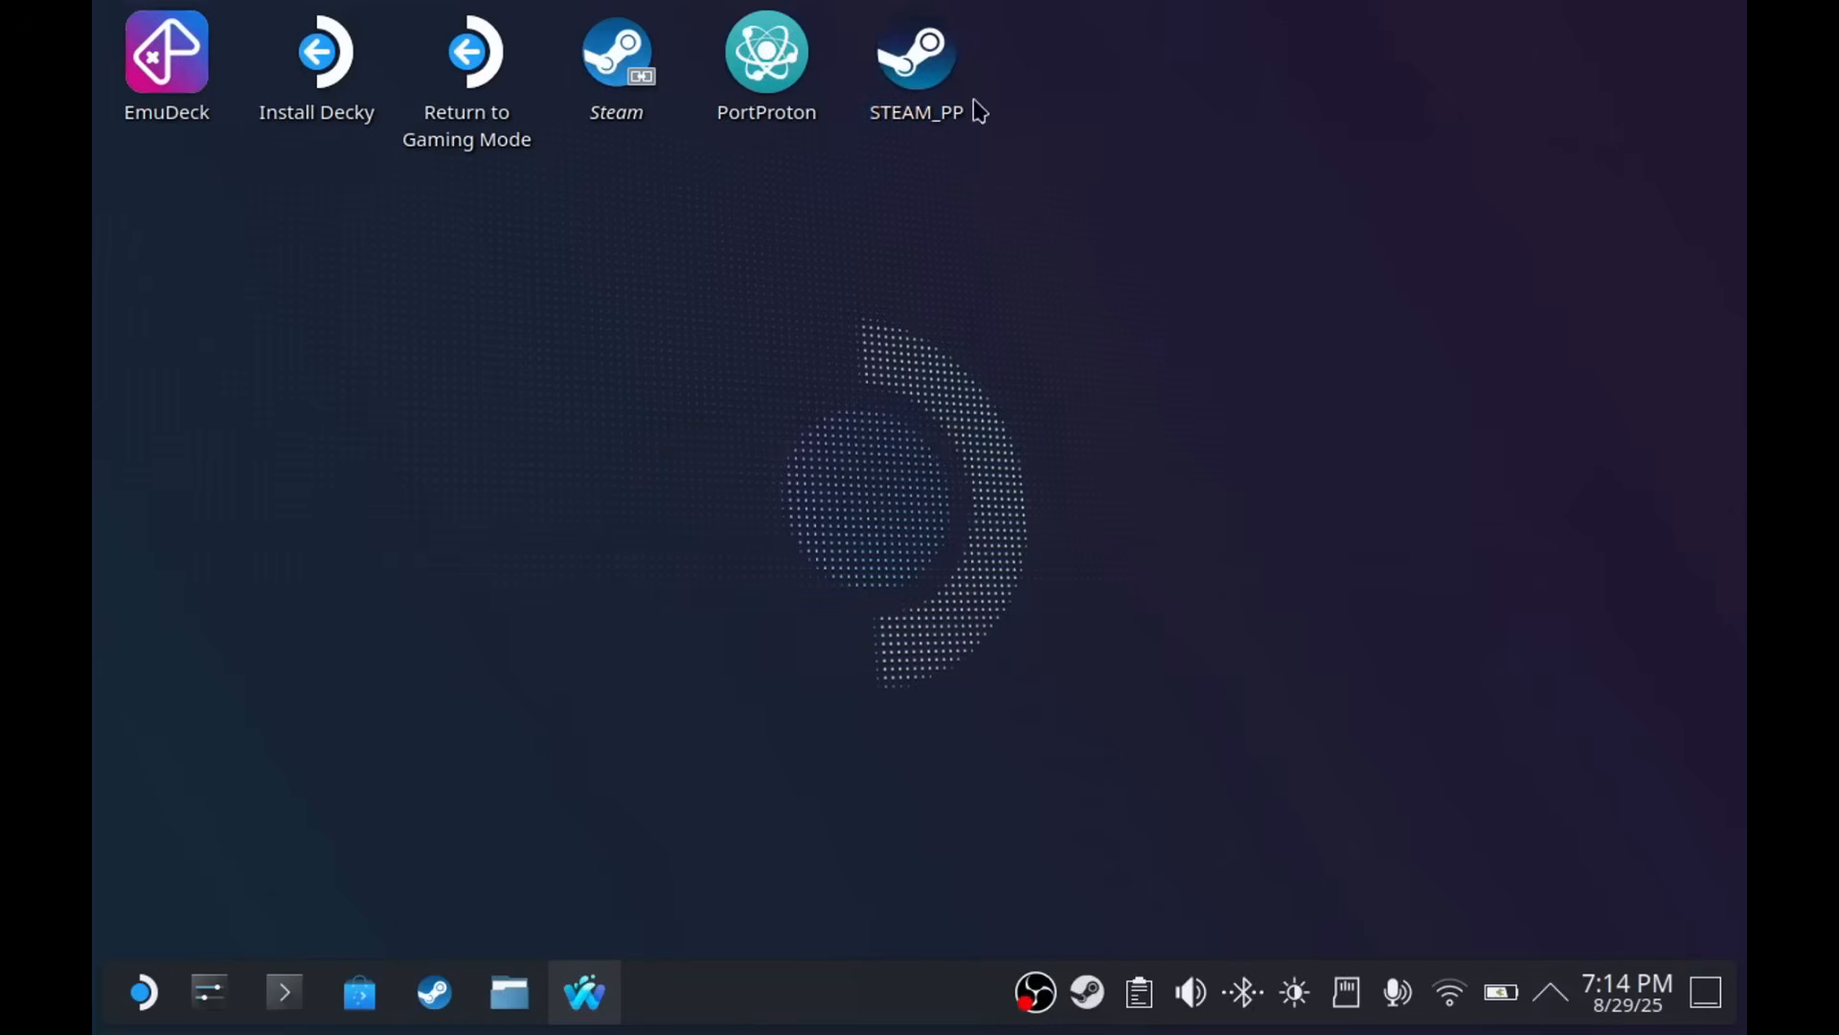
{"action": "double_click", "coordinate": [915, 52]}
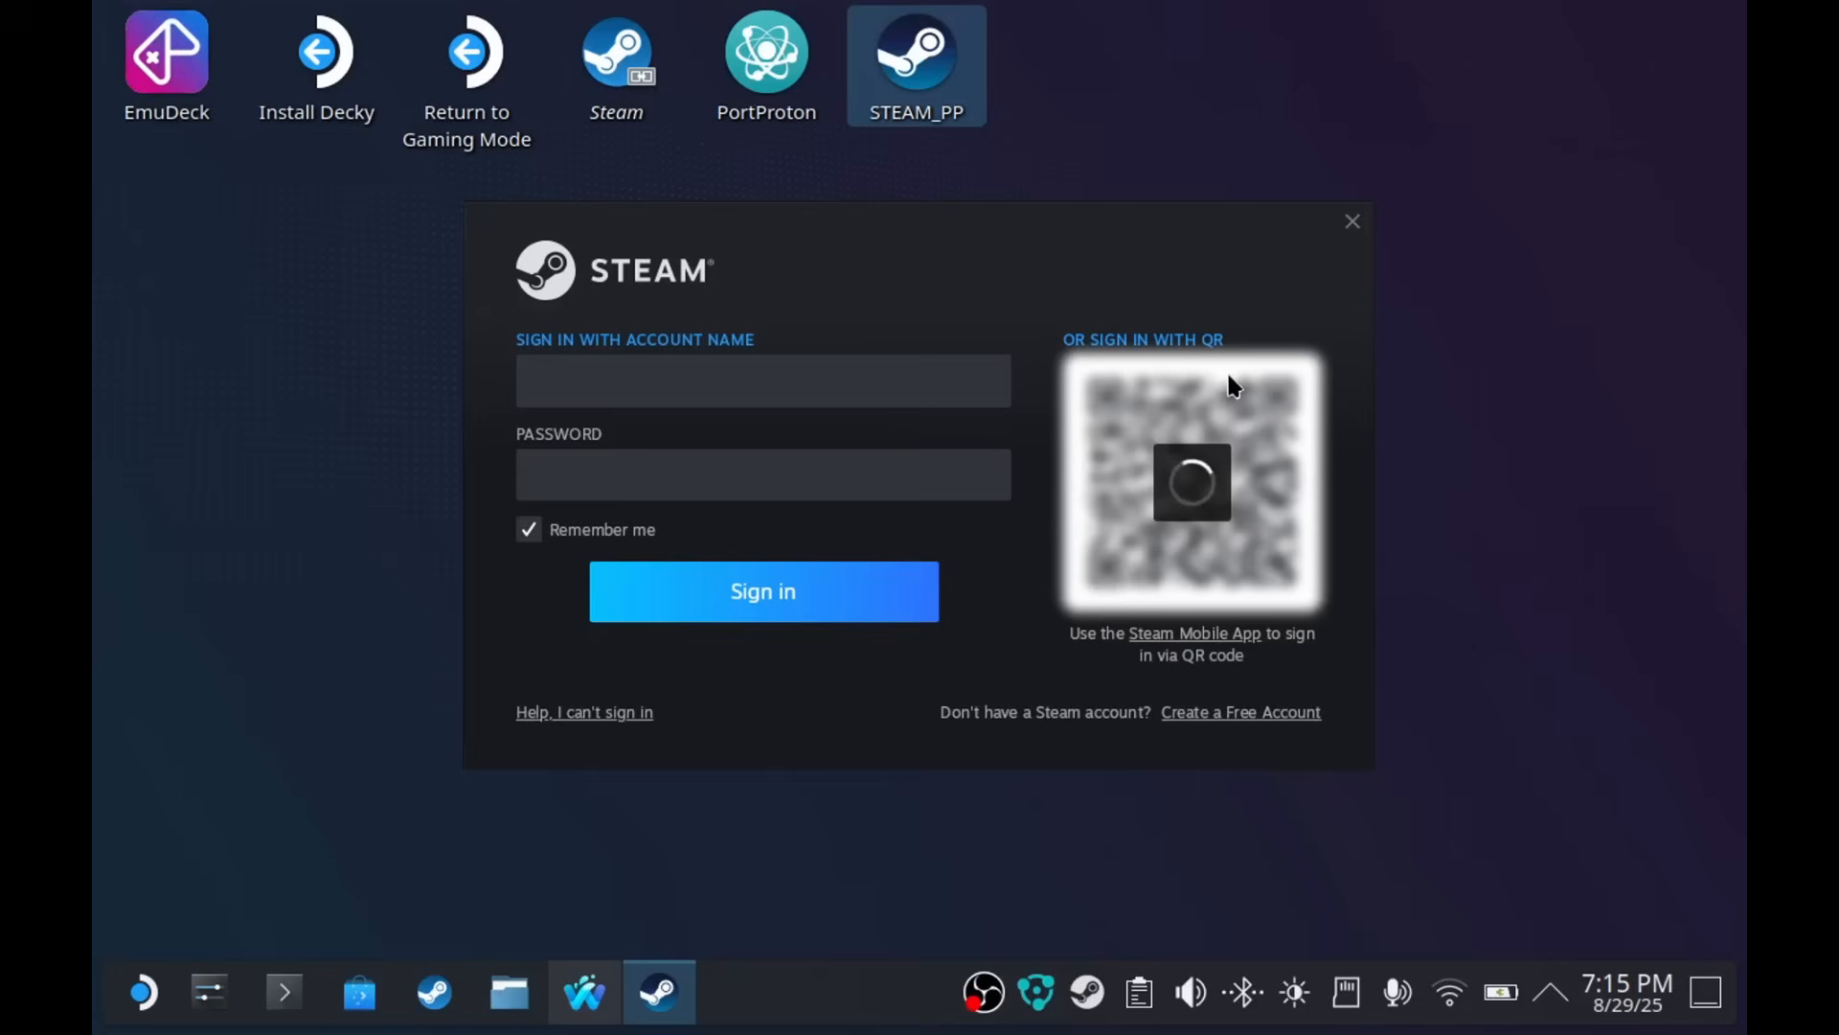
- Begin Steam sign-in, opening and closing Wine File Manager from PortProton's tray menu
{"action": "left_click", "coordinate": [762, 379]}
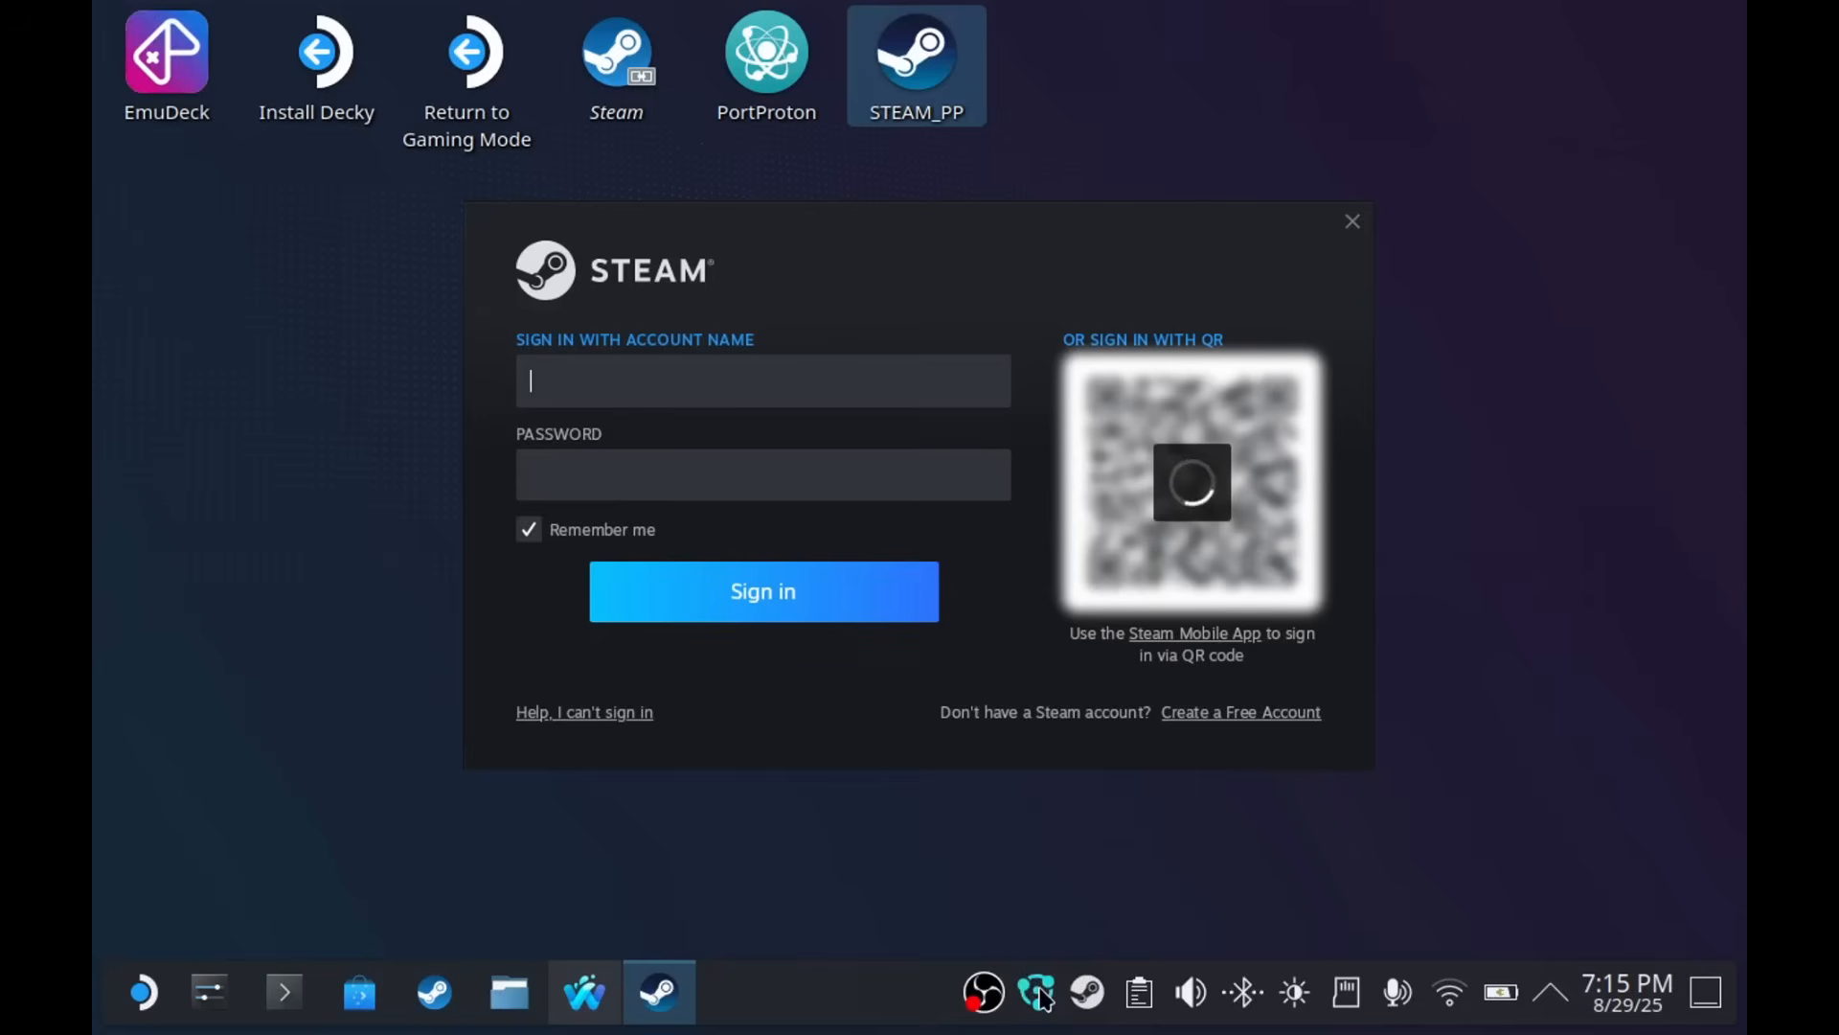
{"action": "left_click", "coordinate": [1034, 992]}
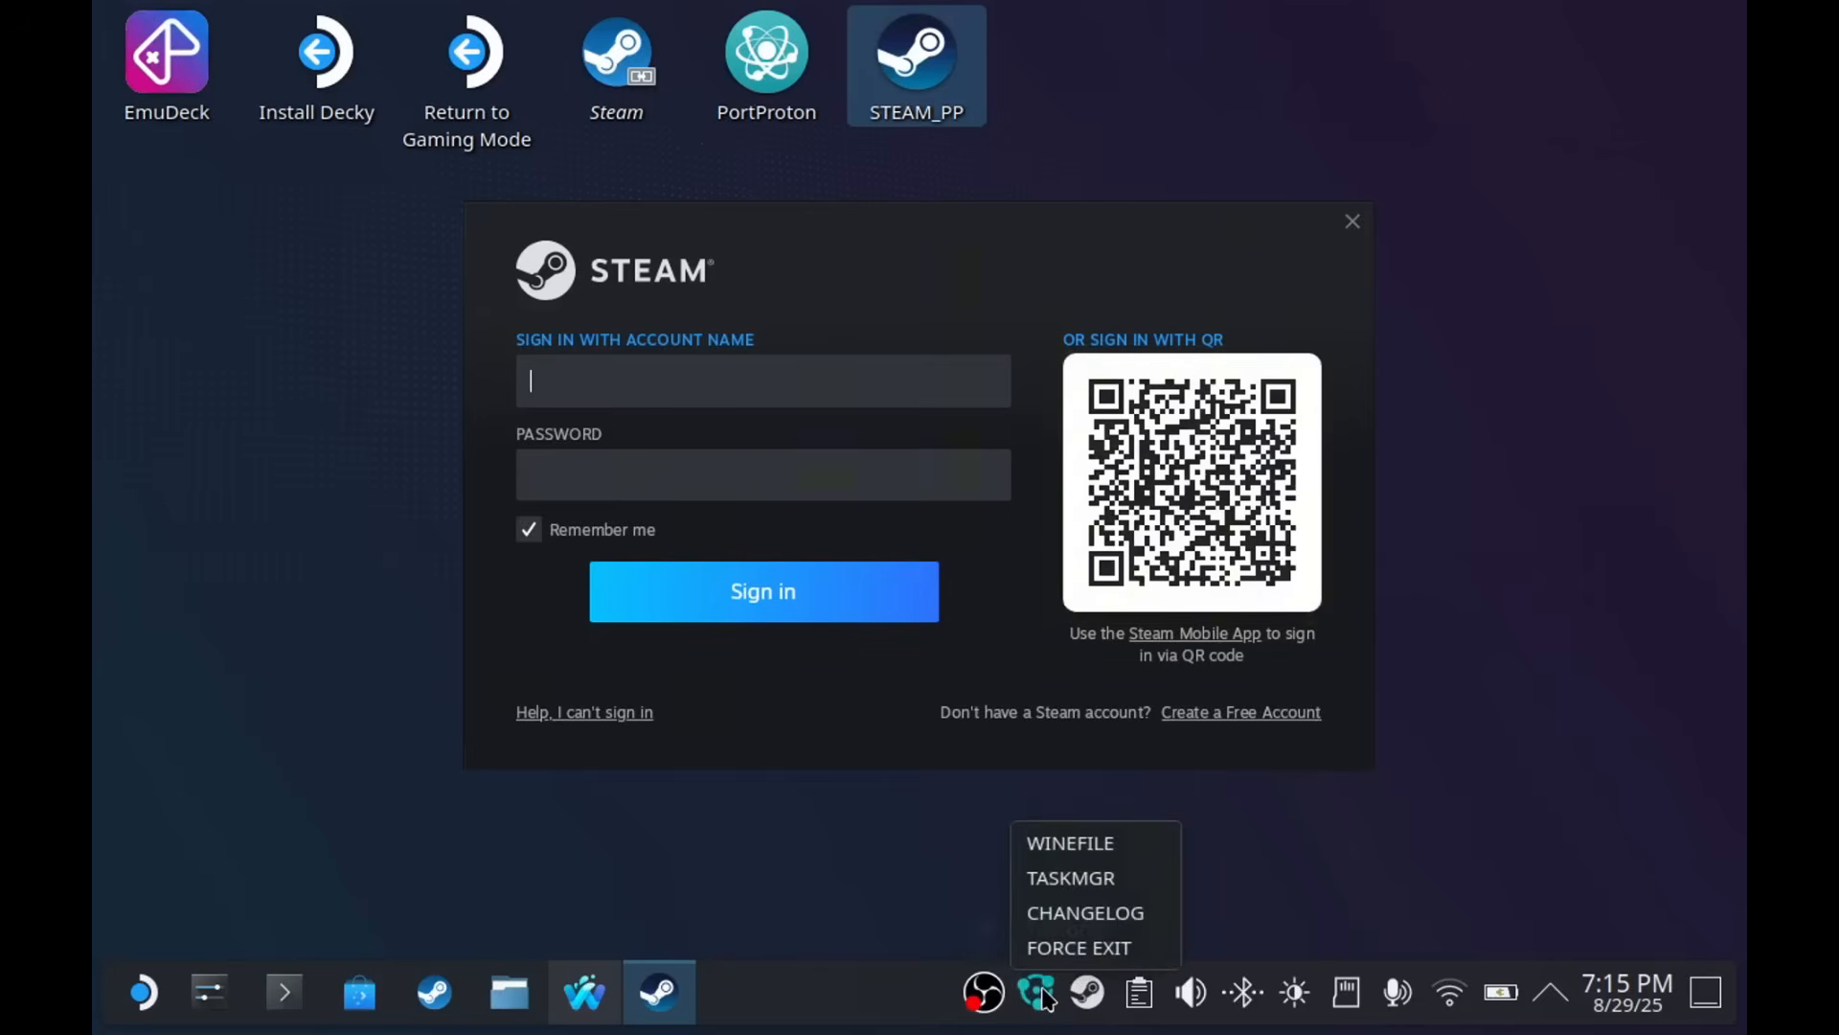
{"action": "mouse_move", "coordinate": [1034, 993]}
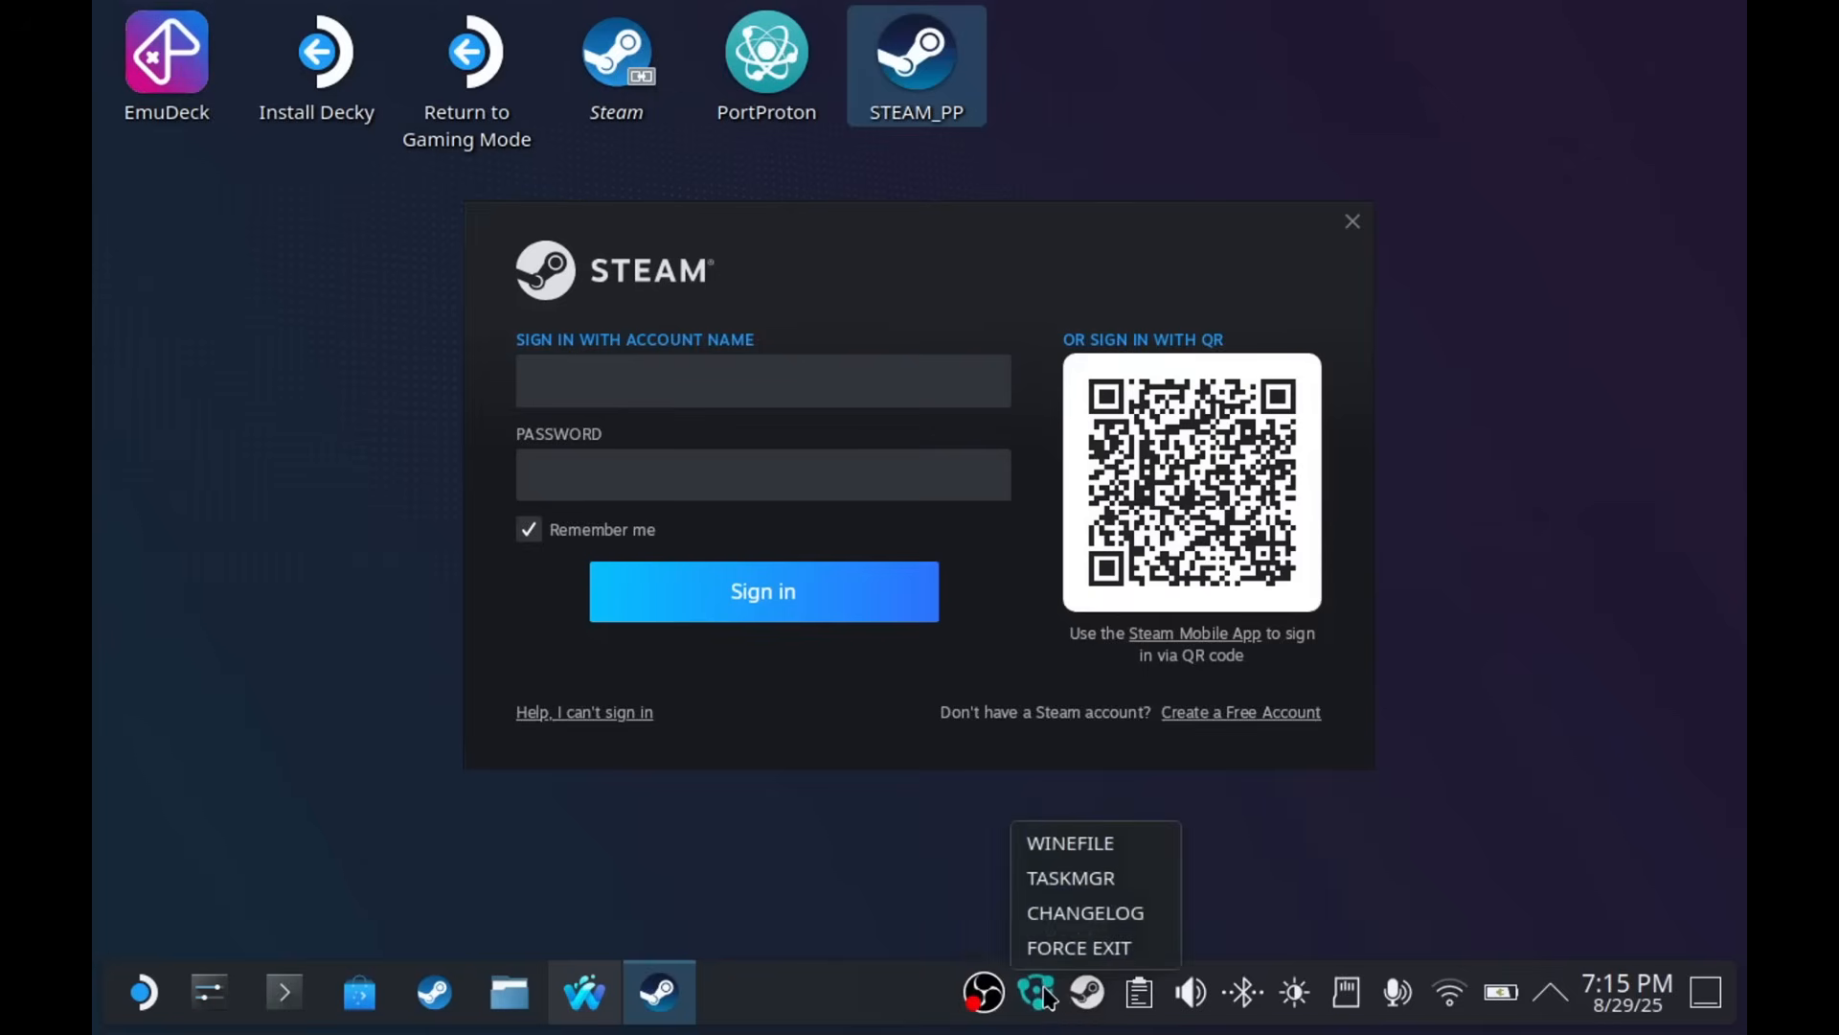
{"action": "mouse_move", "coordinate": [1086, 843]}
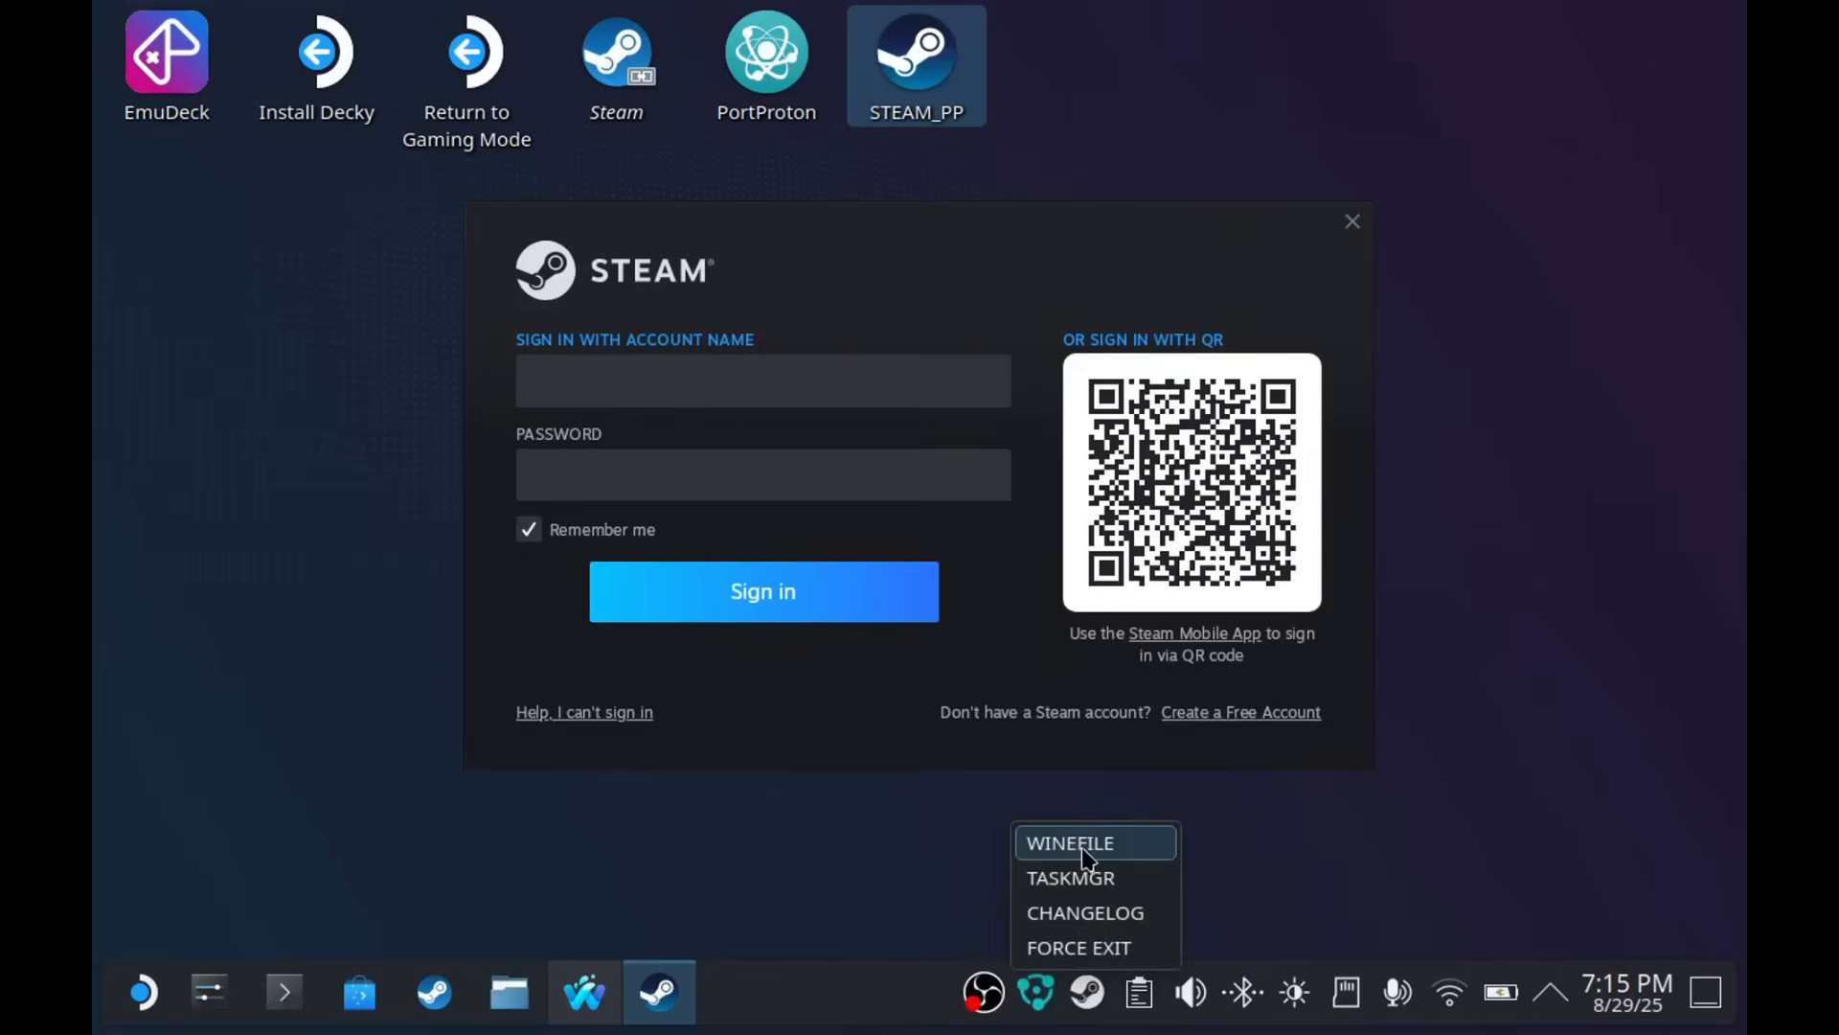
{"action": "left_click", "coordinate": [1069, 842]}
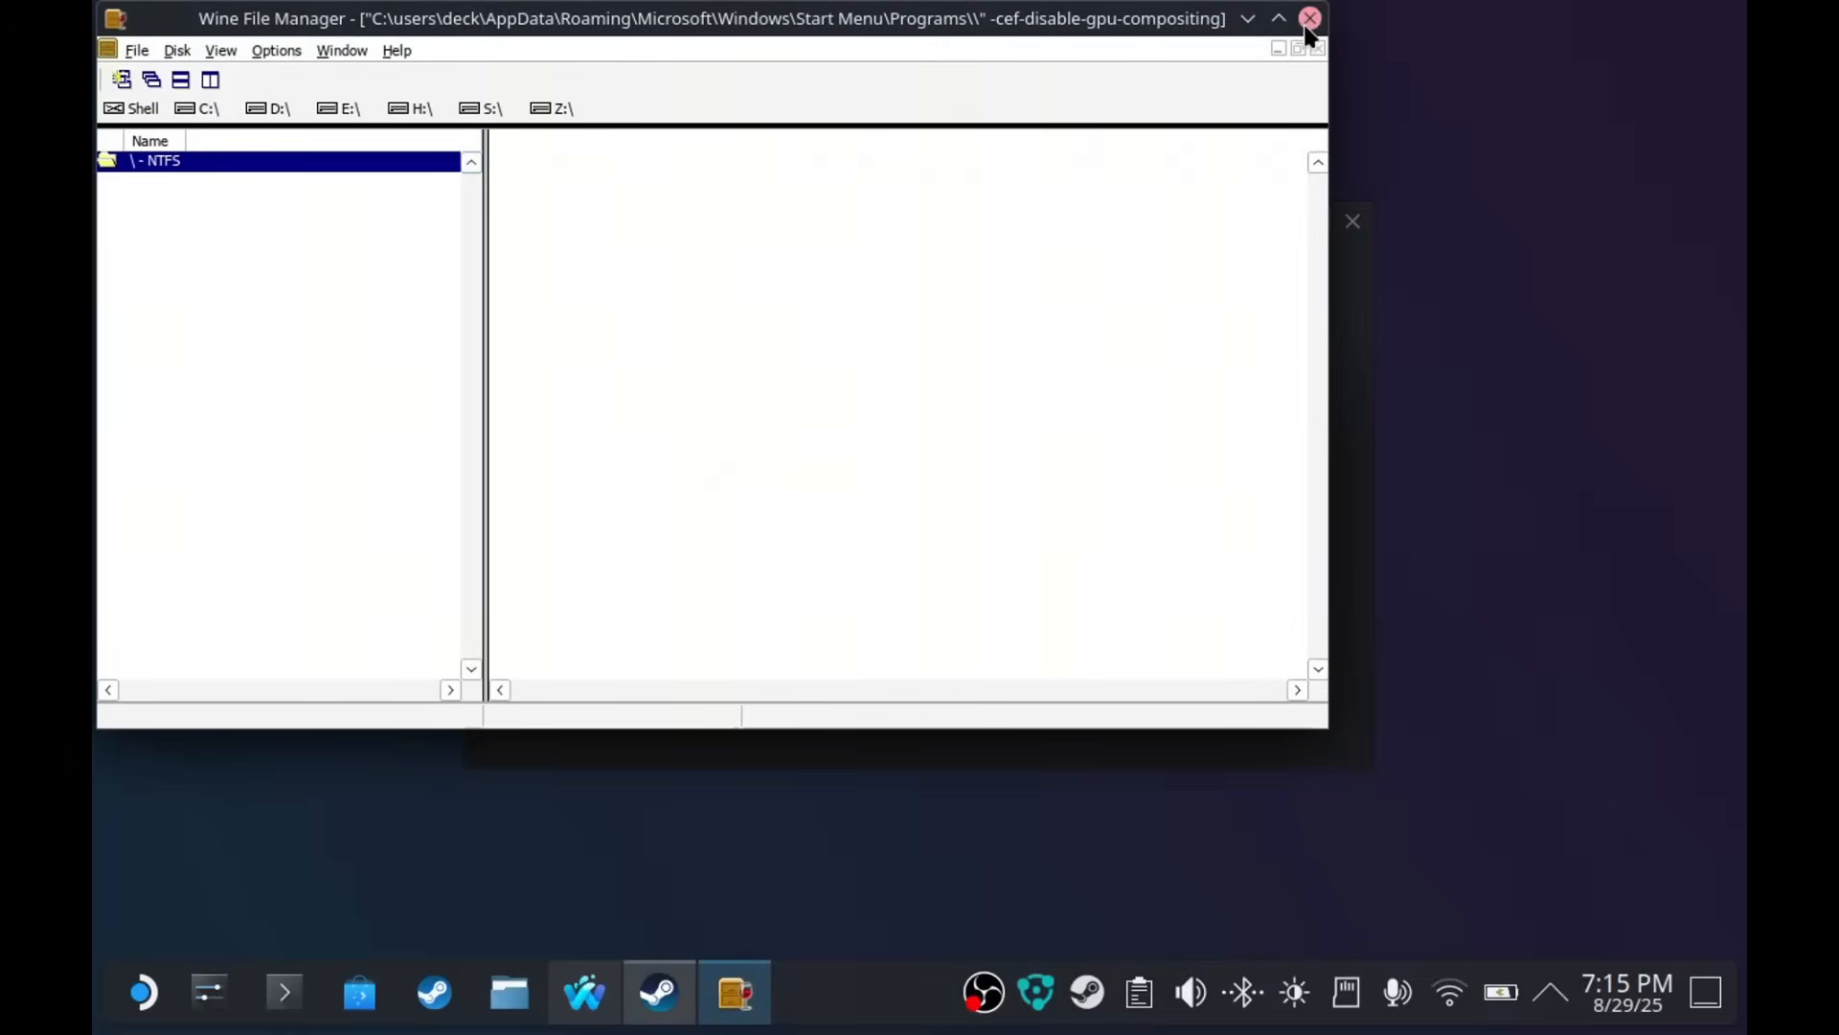
{"action": "left_click", "coordinate": [1311, 17]}
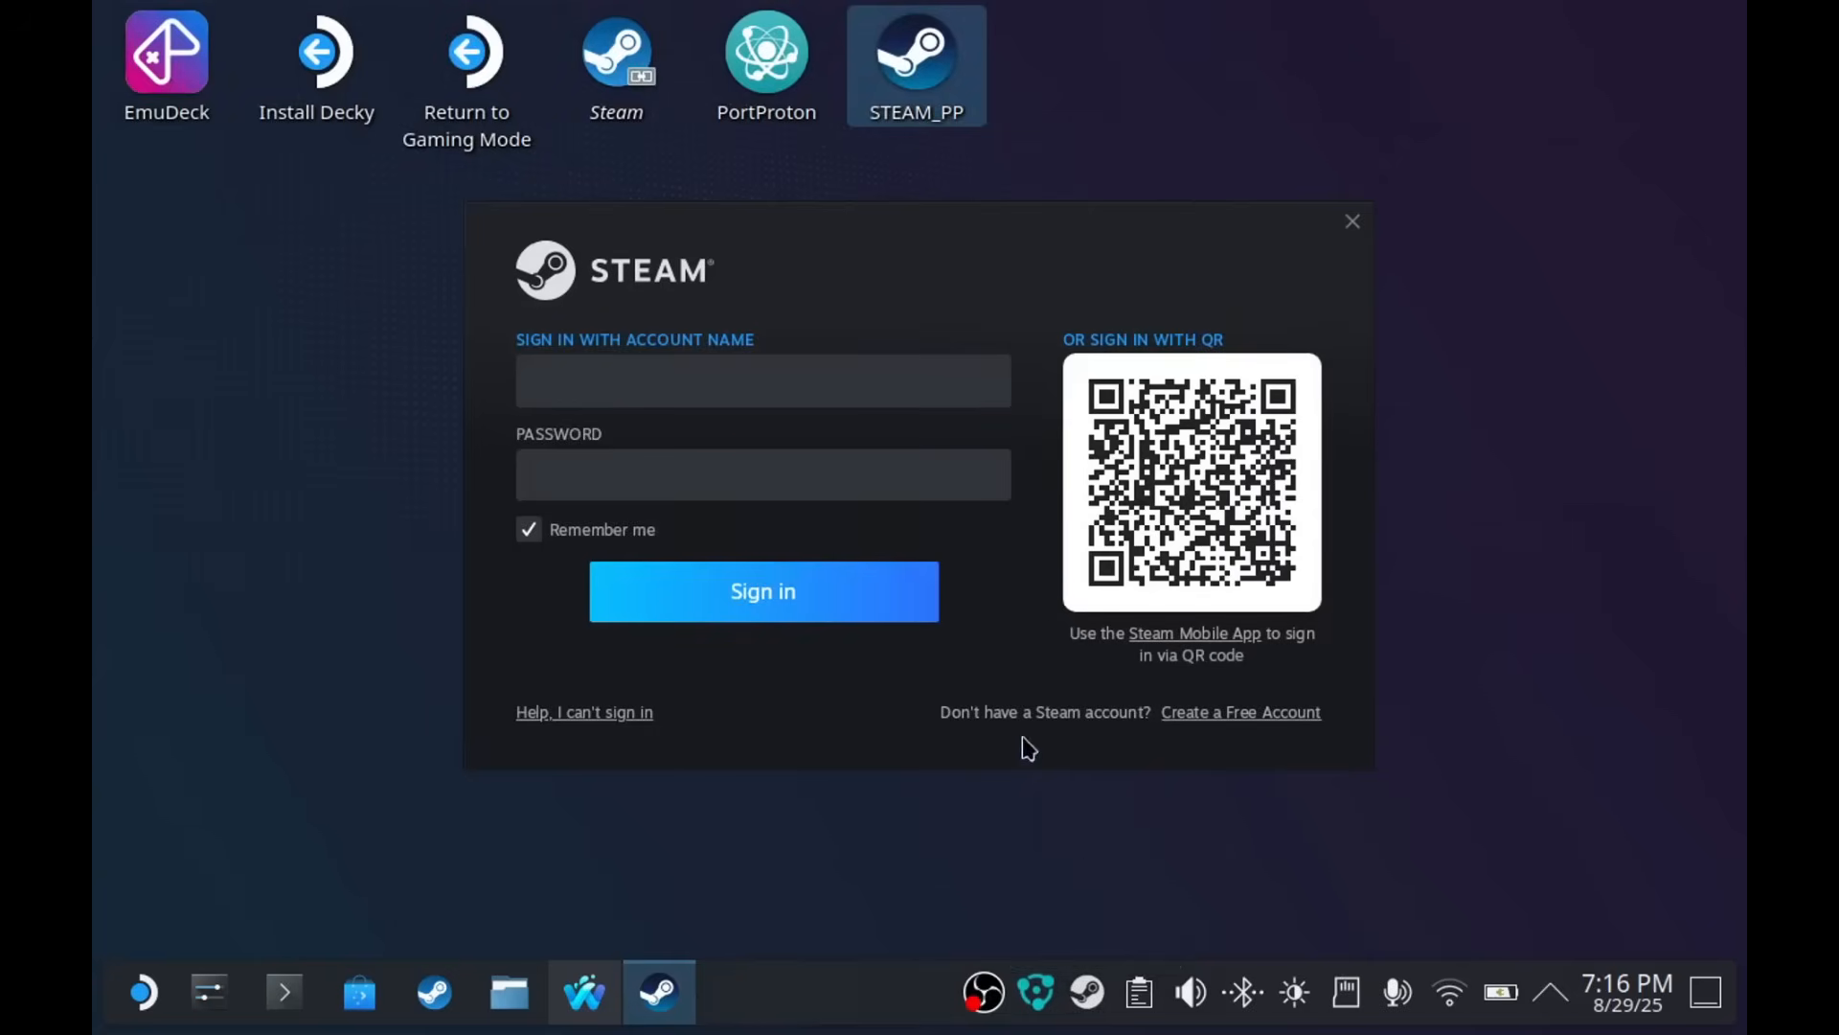
{"action": "left_click", "coordinate": [733, 991]}
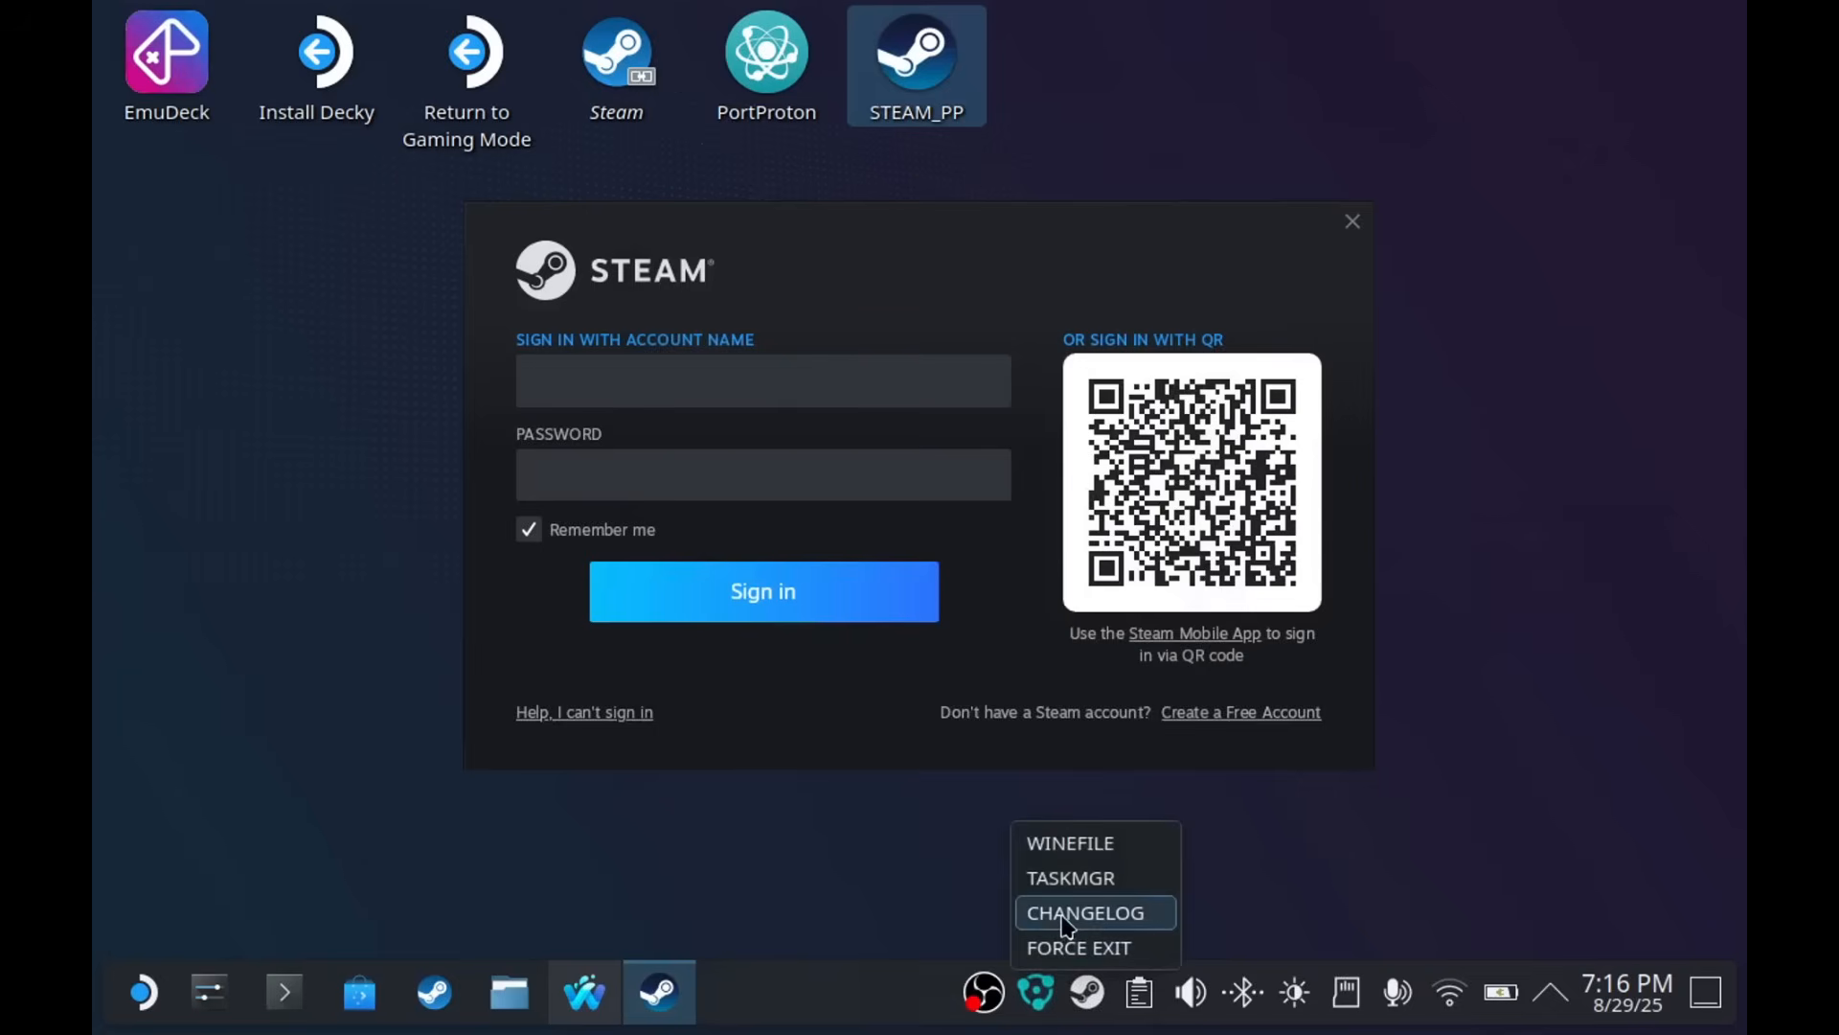
{"action": "left_click", "coordinate": [1084, 911]}
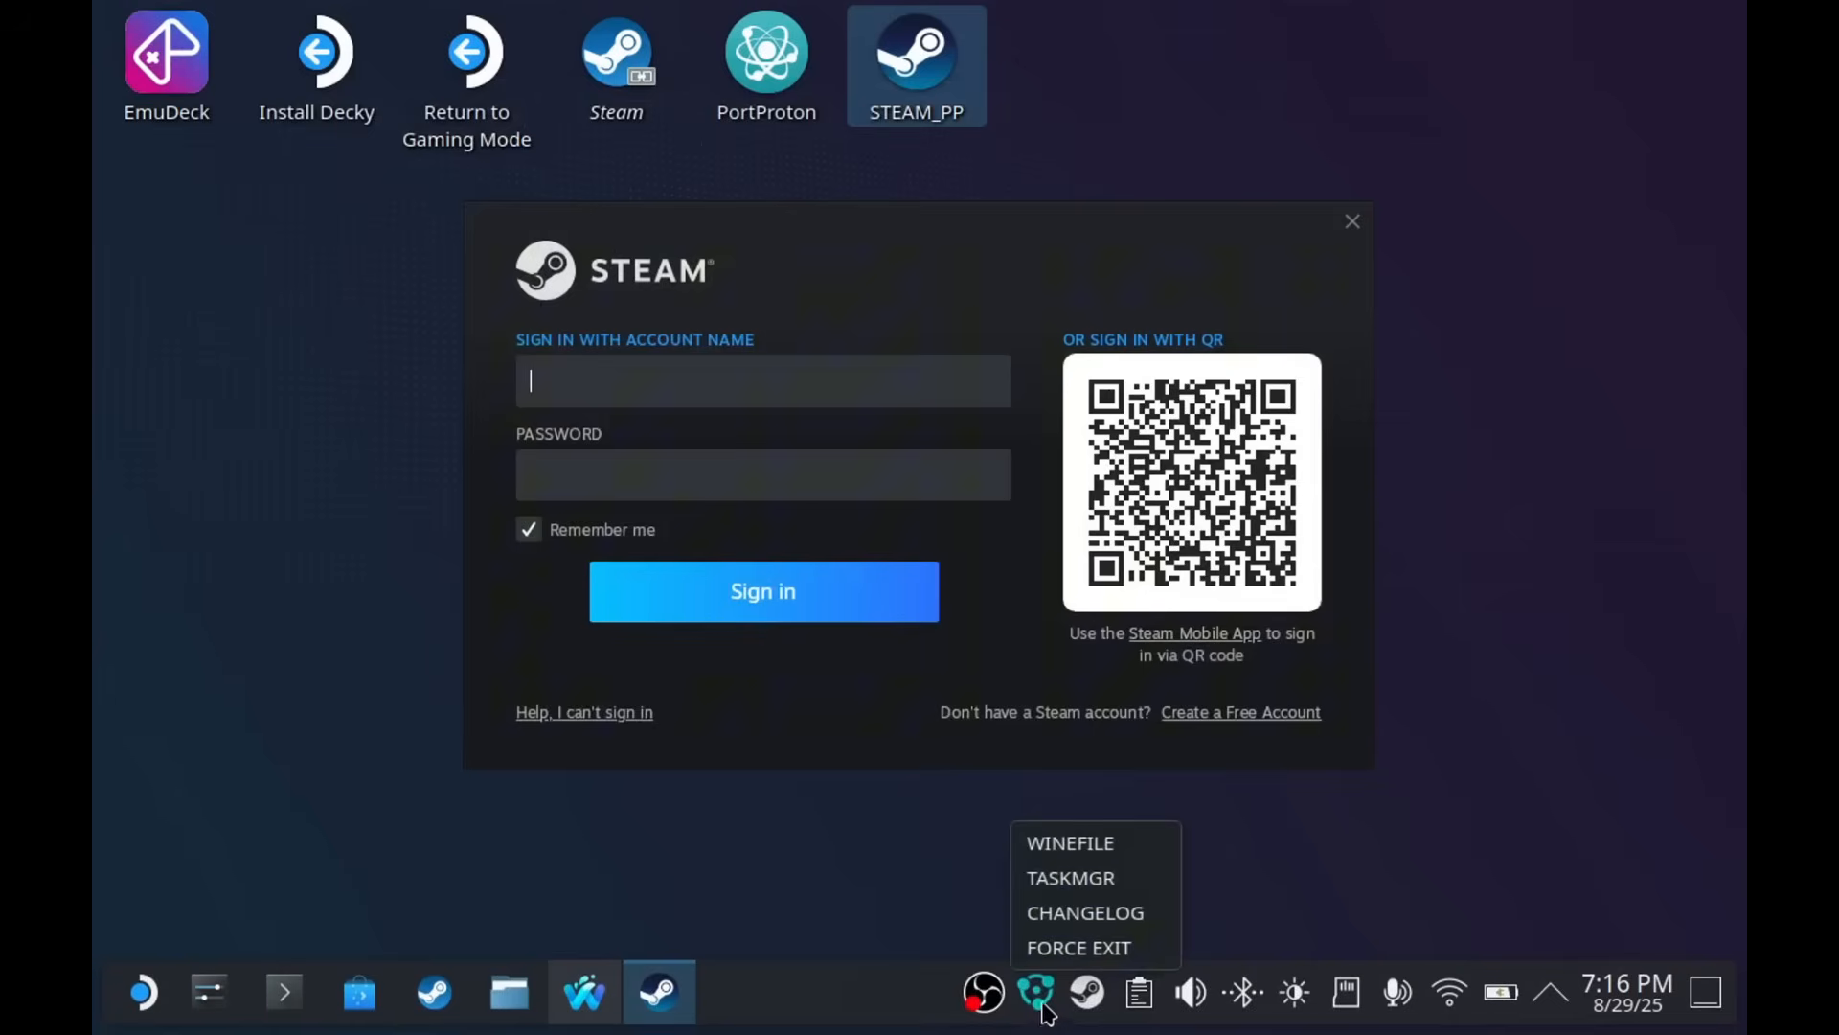
{"action": "mouse_move", "coordinate": [1077, 946]}
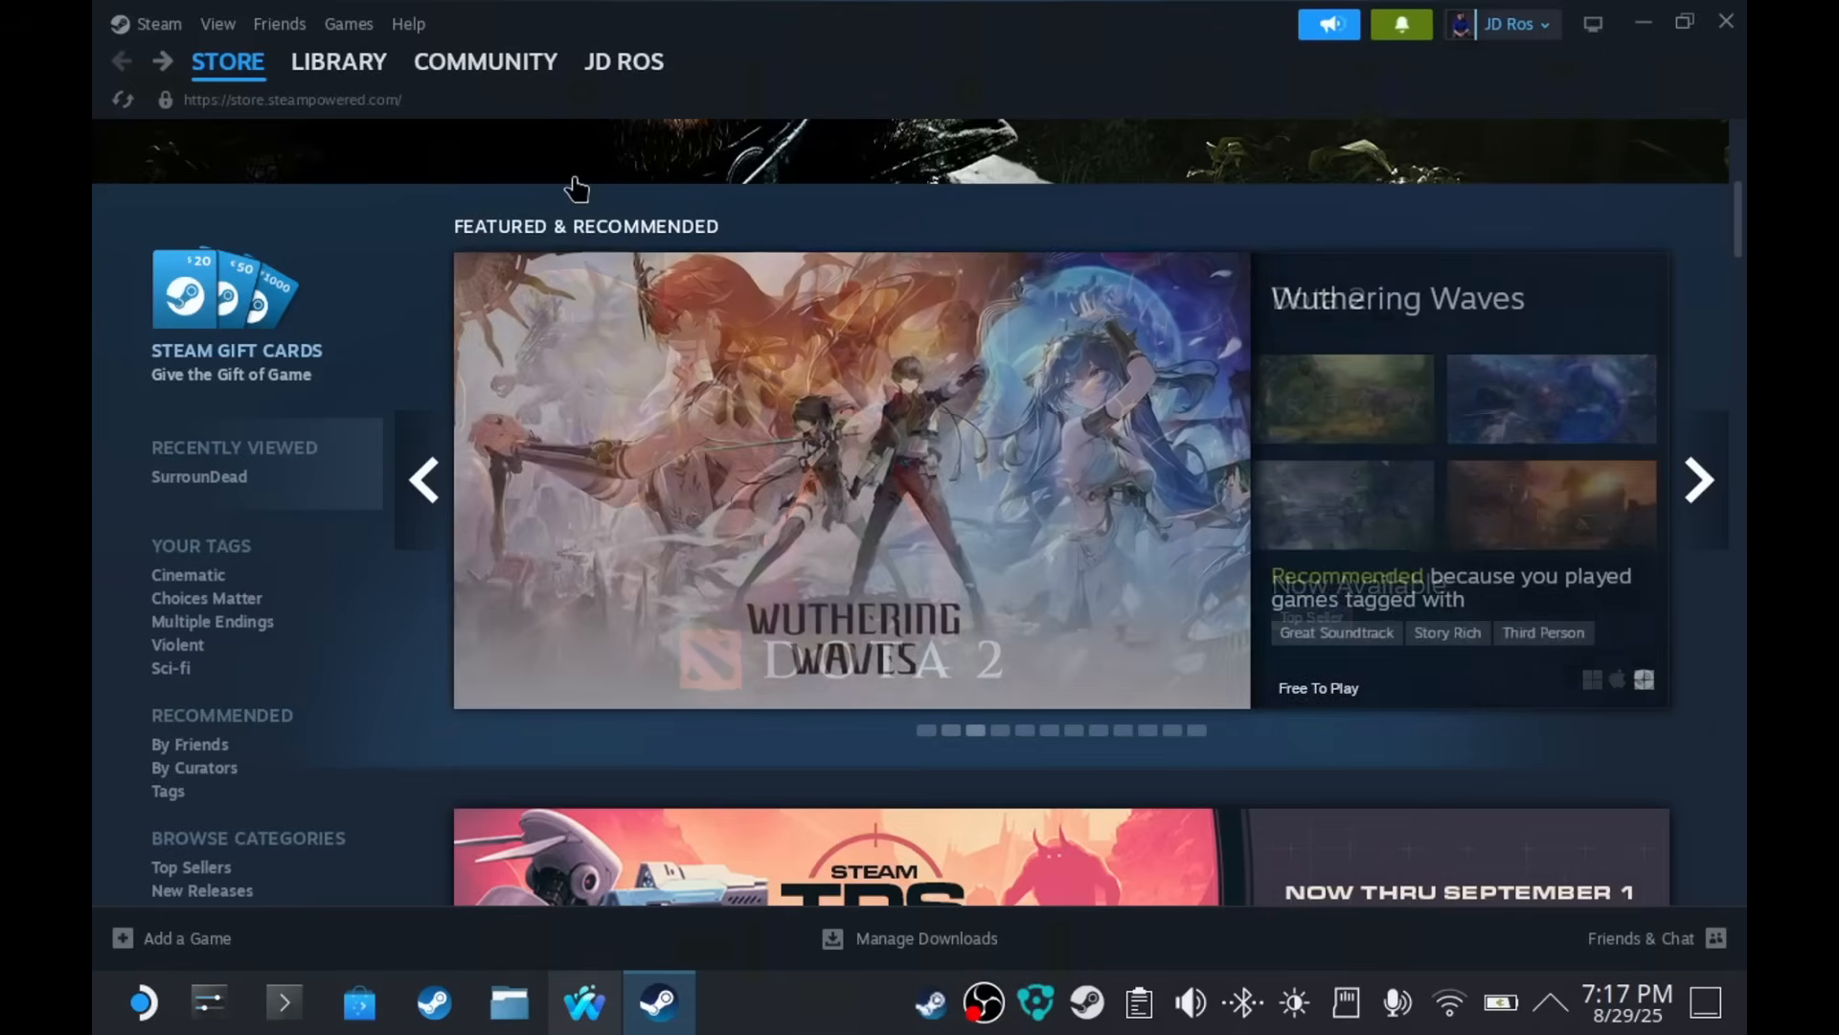
- Create a new folder named 'PortPro' in SSD Games using Dolphin
{"action": "left_click", "coordinate": [228, 61]}
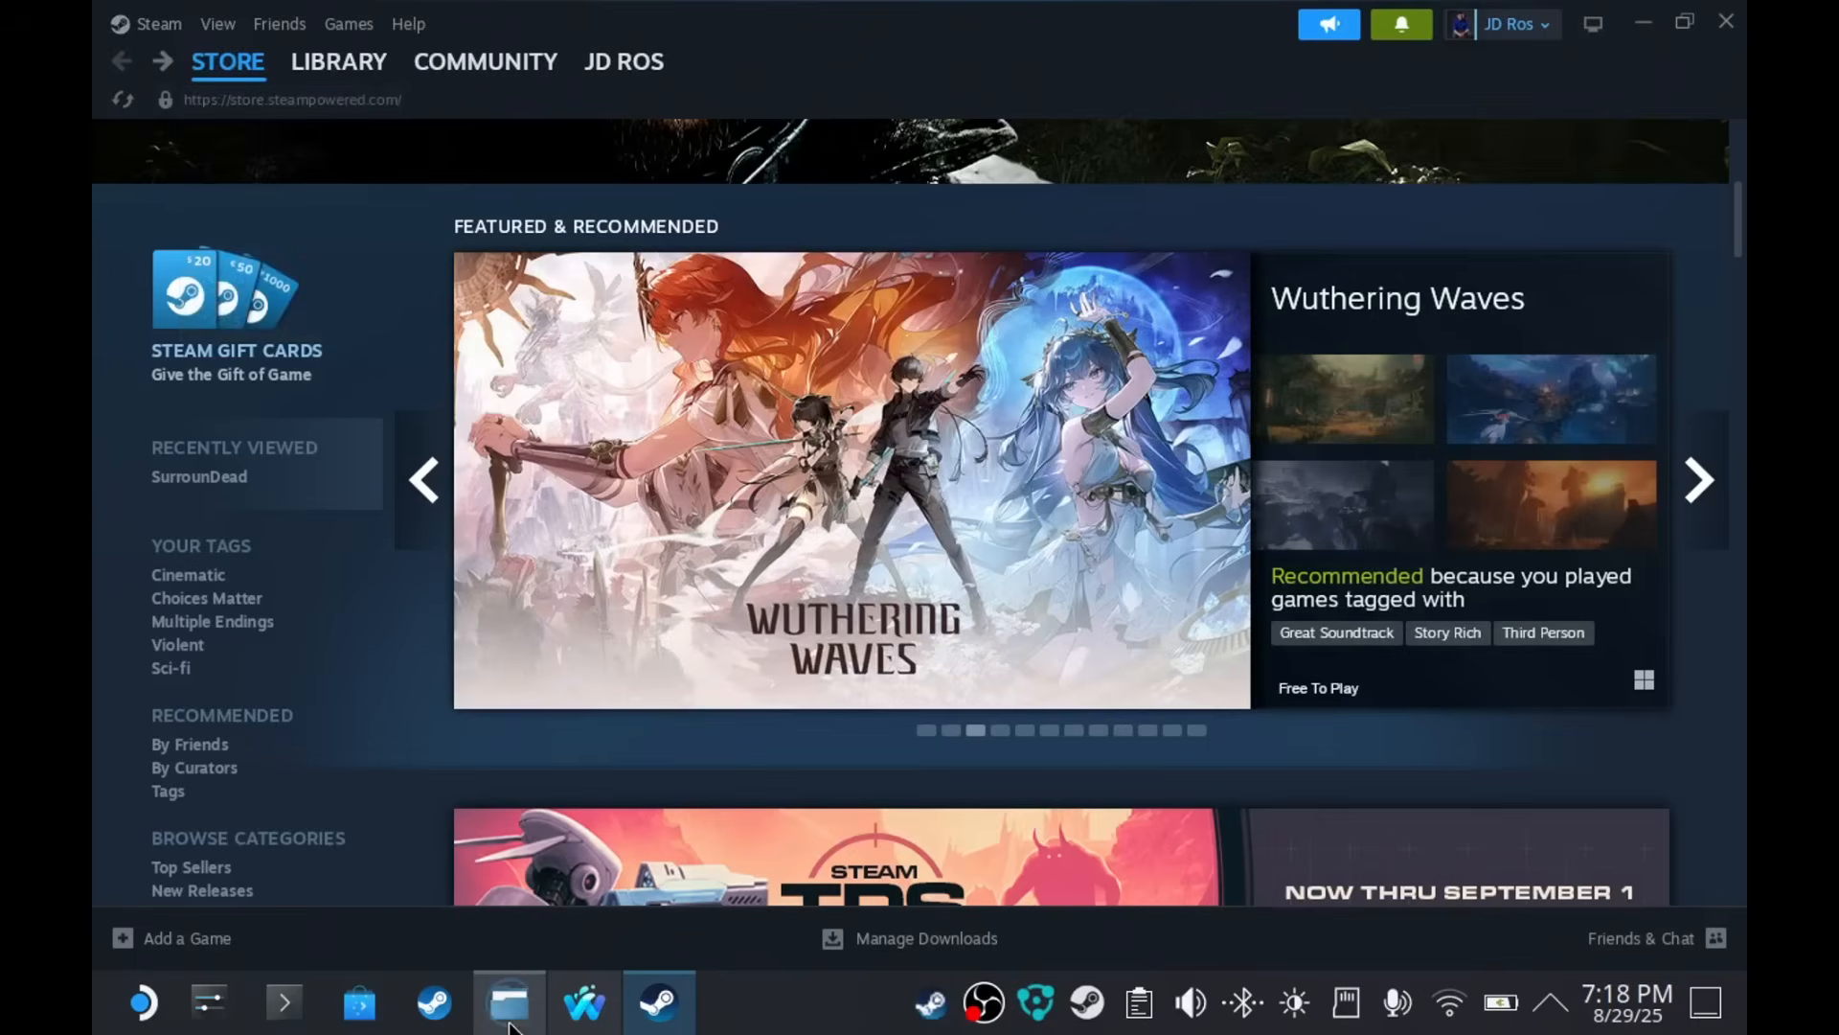
{"action": "left_click", "coordinate": [508, 1003]}
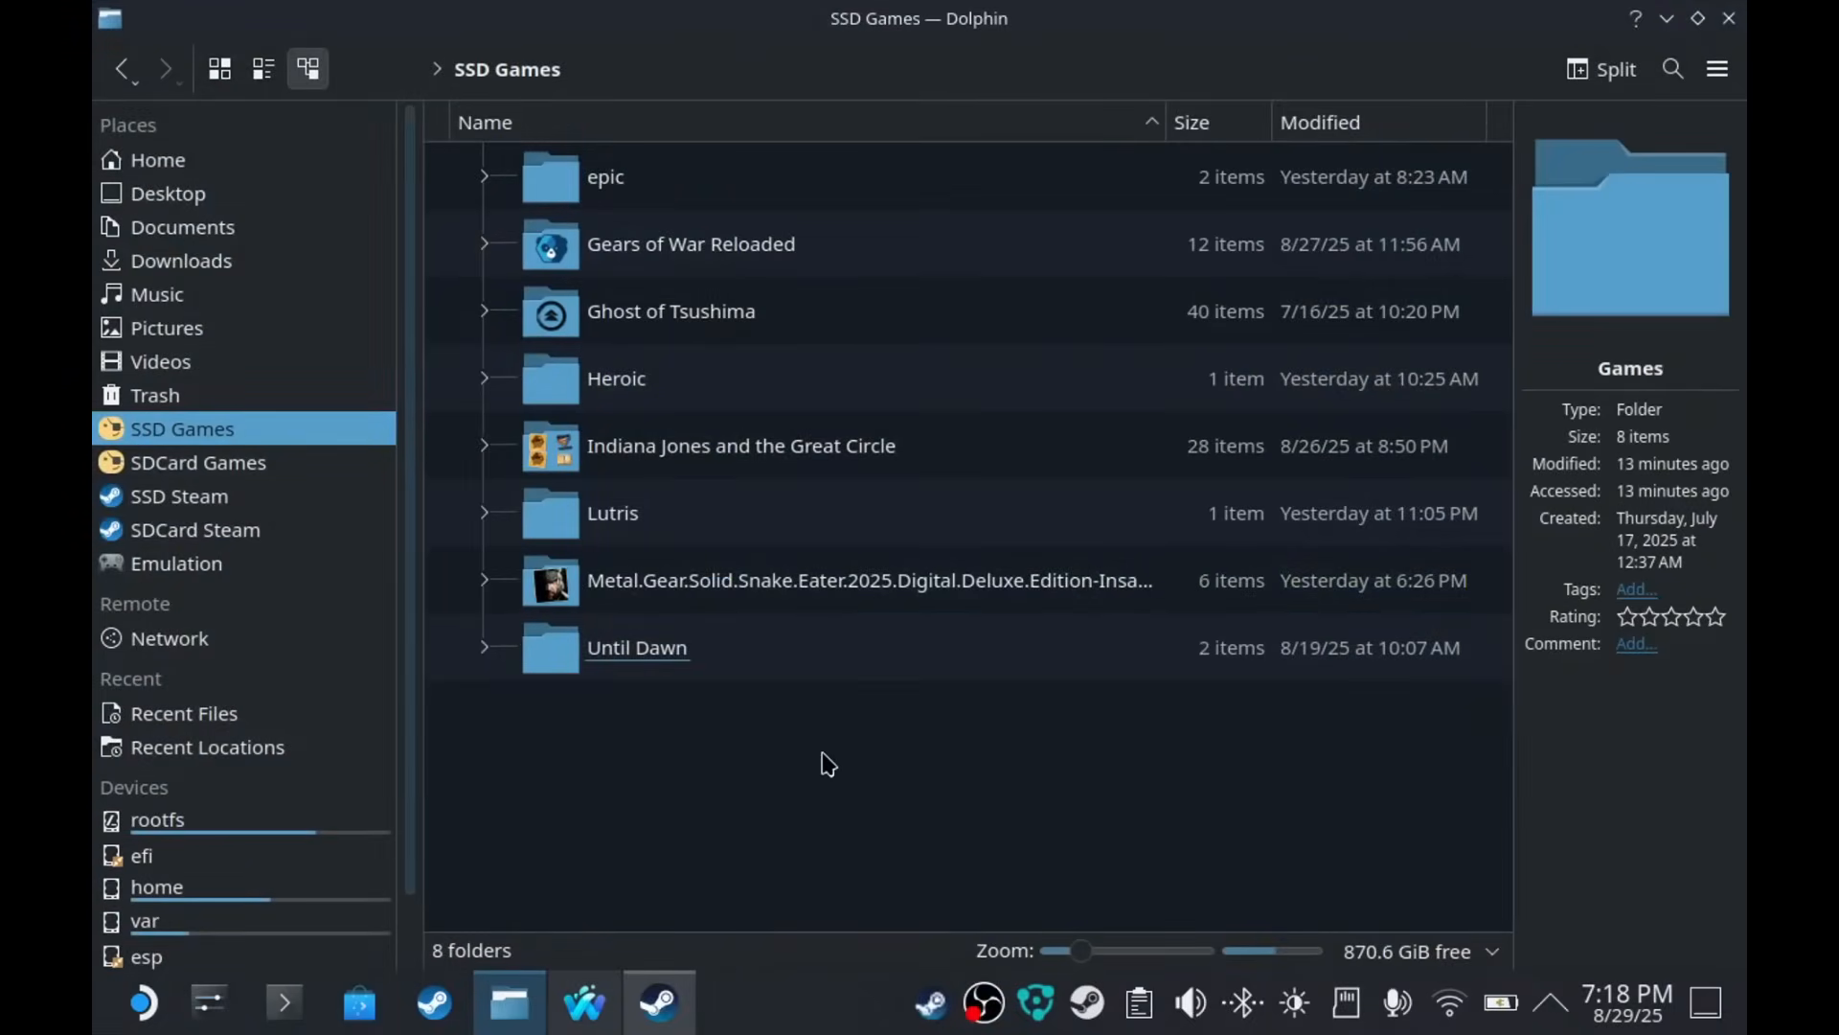
{"action": "mouse_move", "coordinate": [258, 440]}
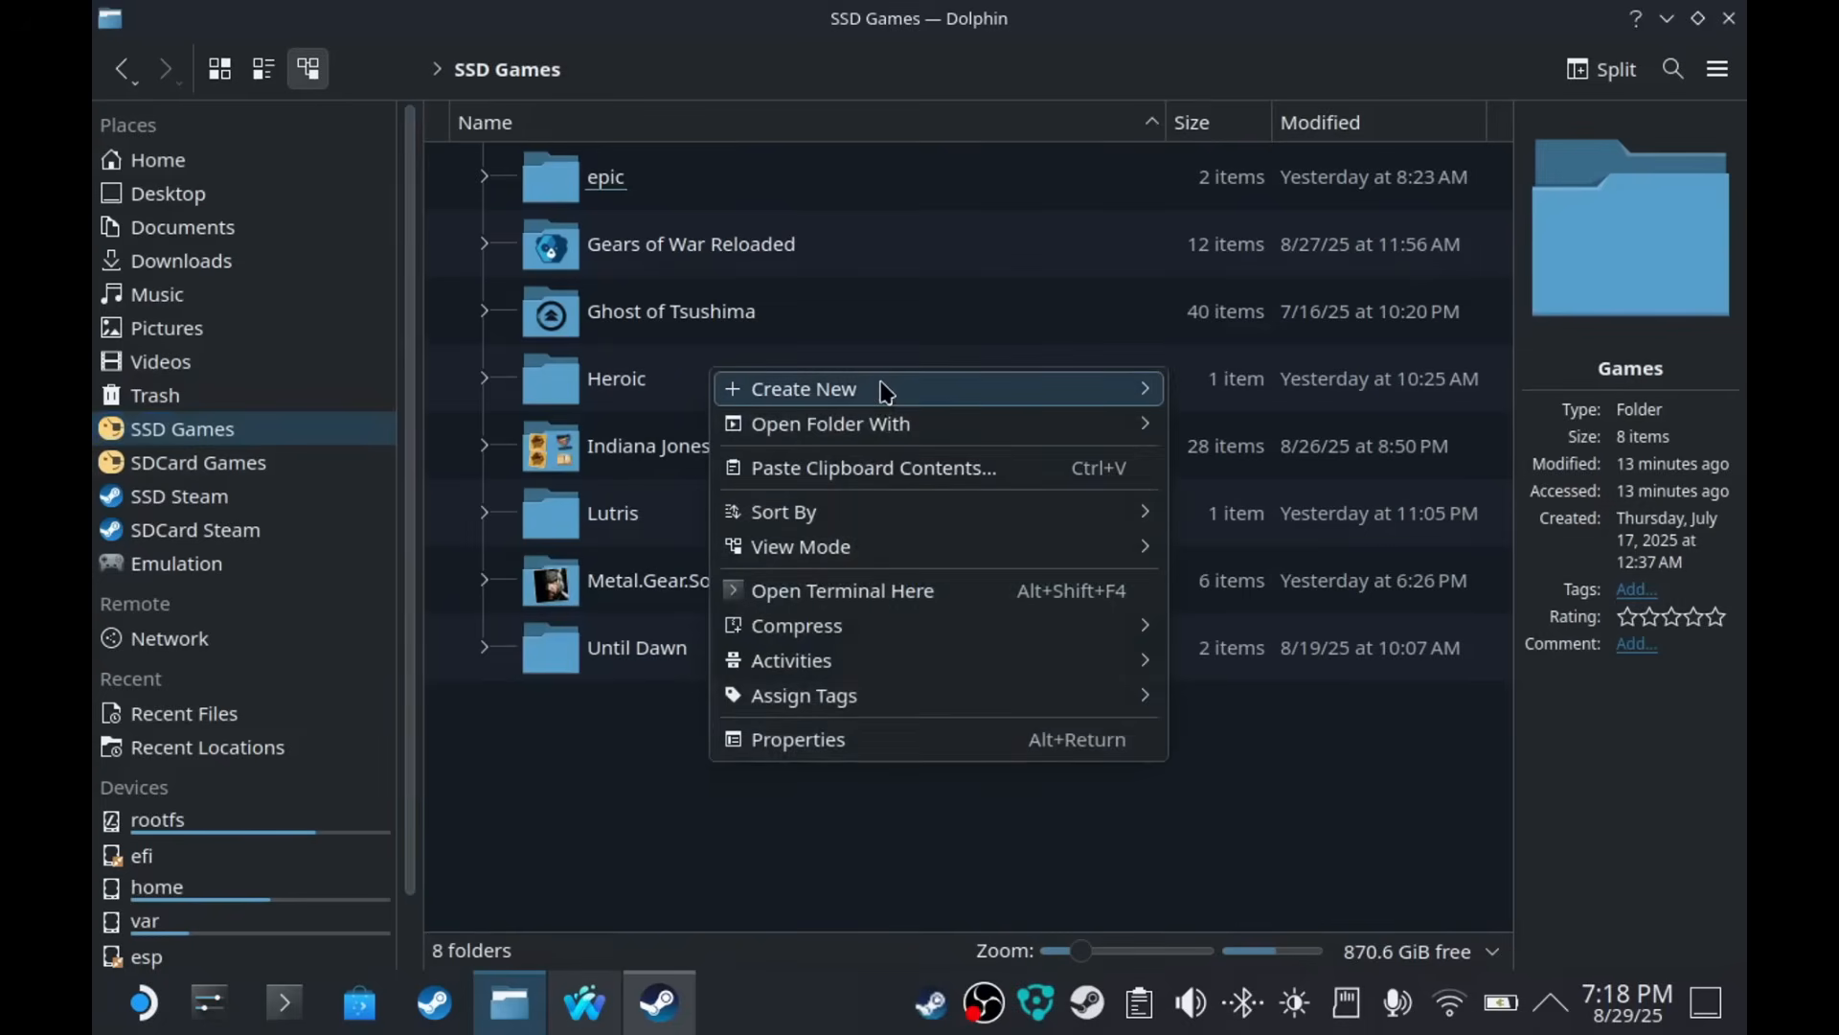
{"action": "left_click", "coordinate": [803, 388]}
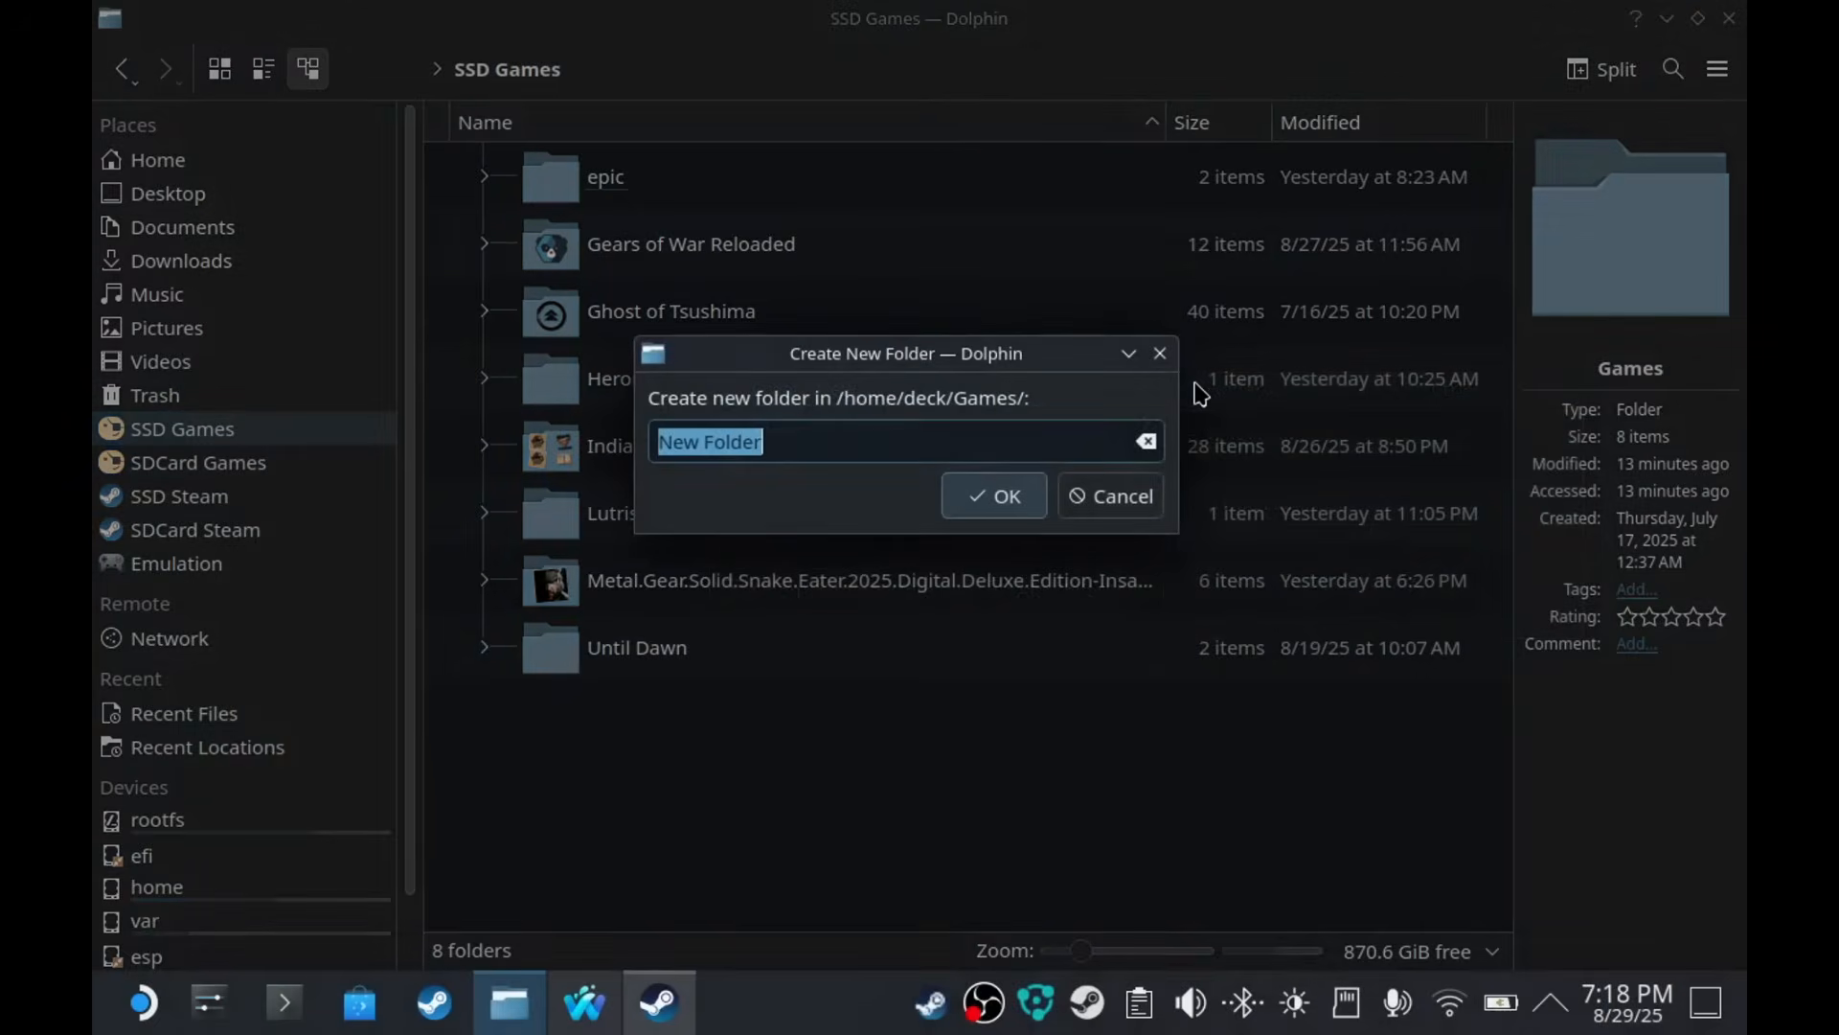
{"action": "type", "text": "PortPro"}
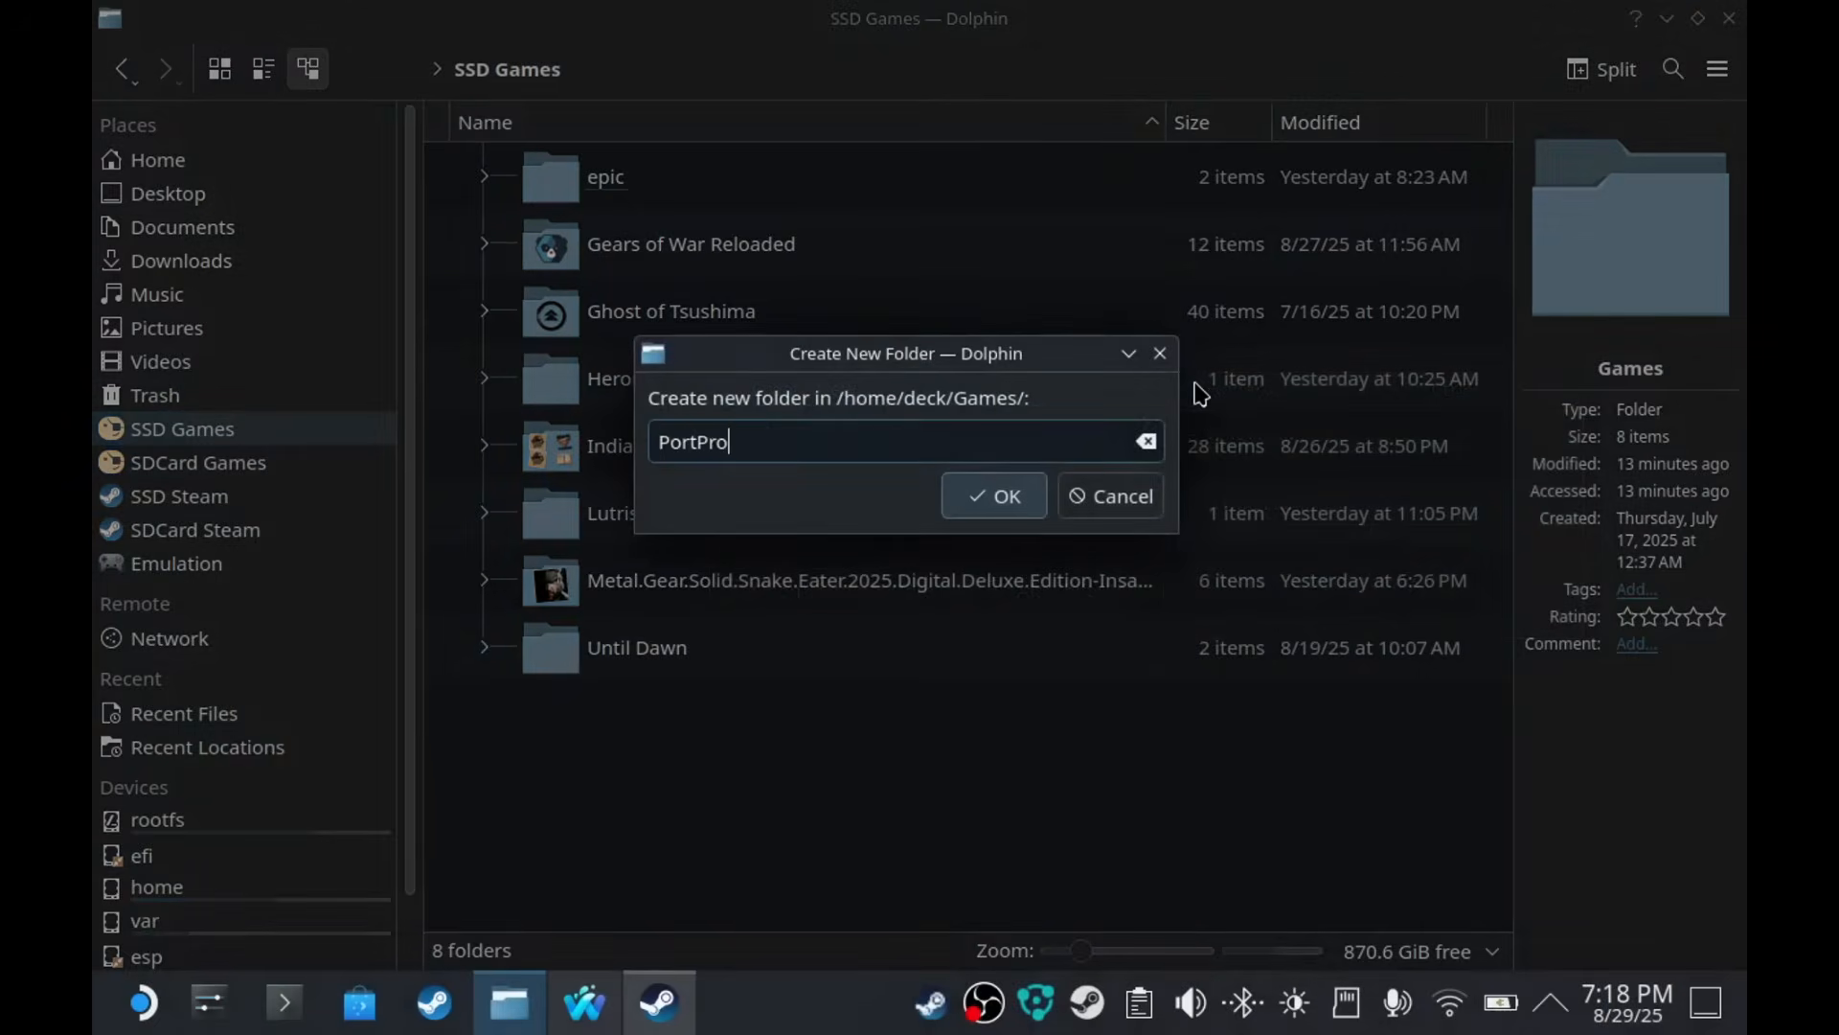
{"action": "left_click", "coordinate": [992, 495]}
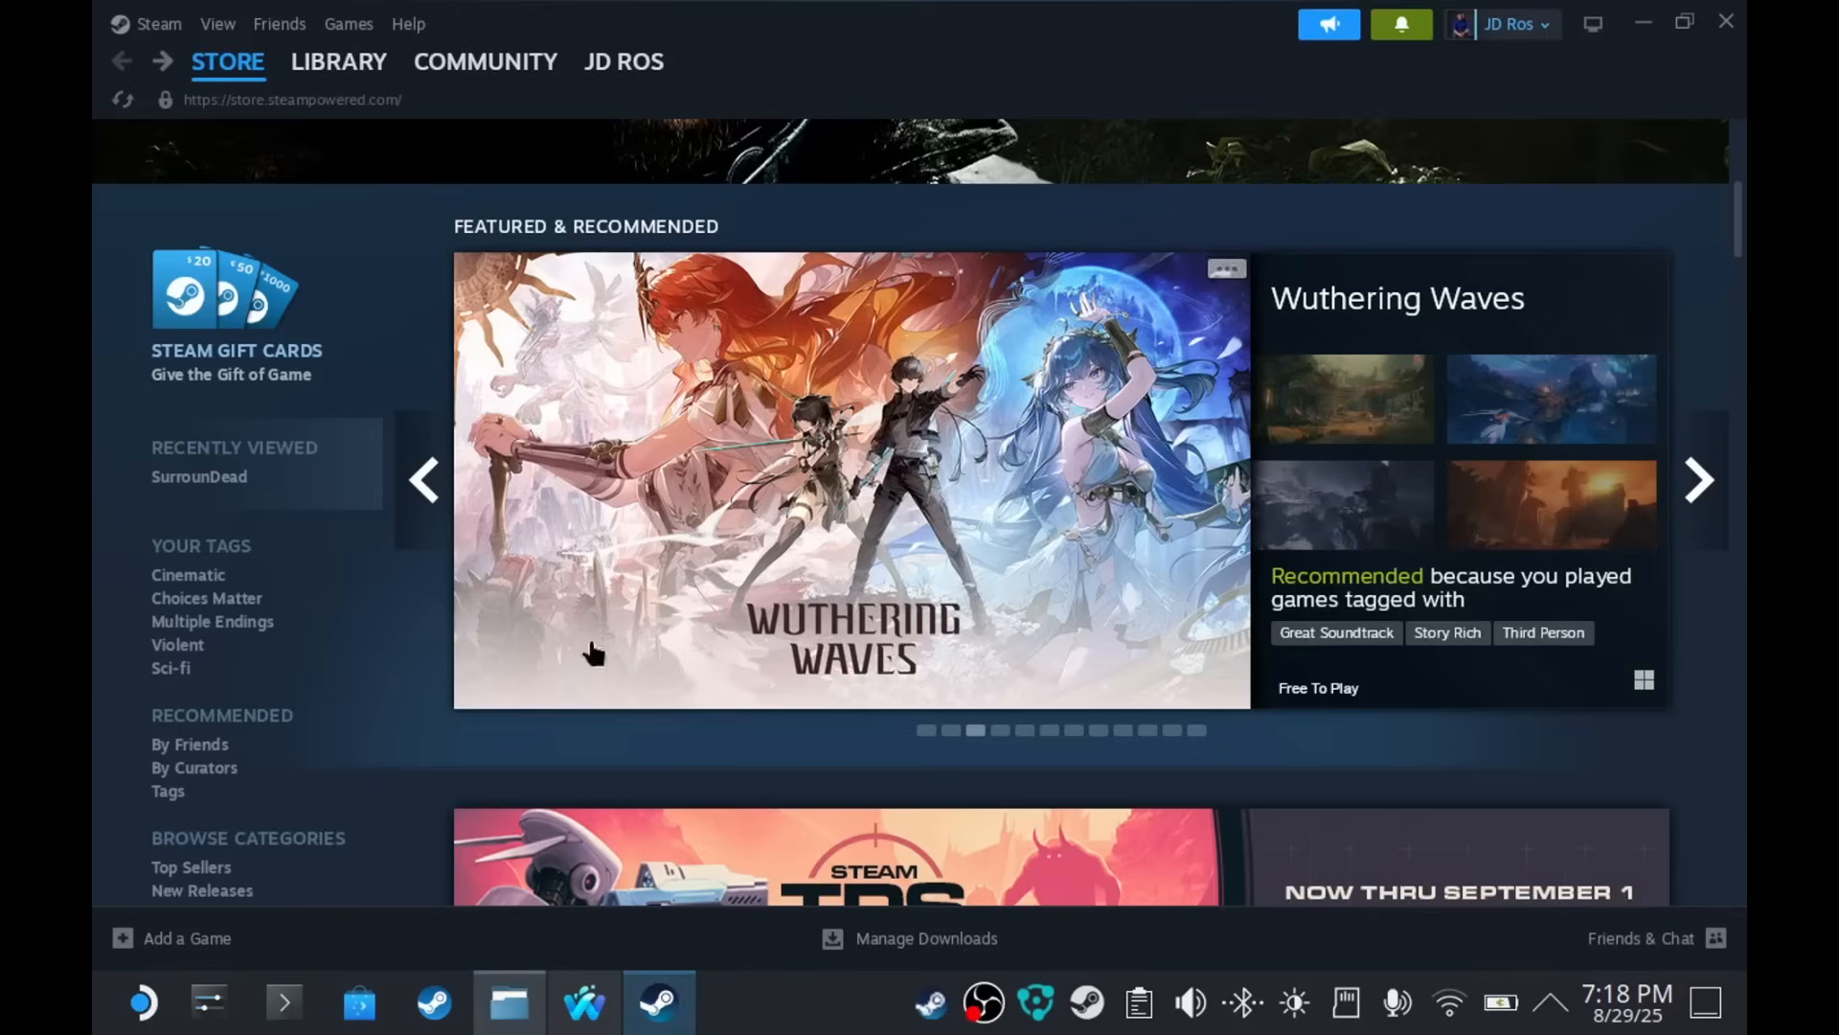
- Add H:\Games\PortProton as a Steam library folder through Settings > Storage
{"action": "left_click", "coordinate": [146, 23]}
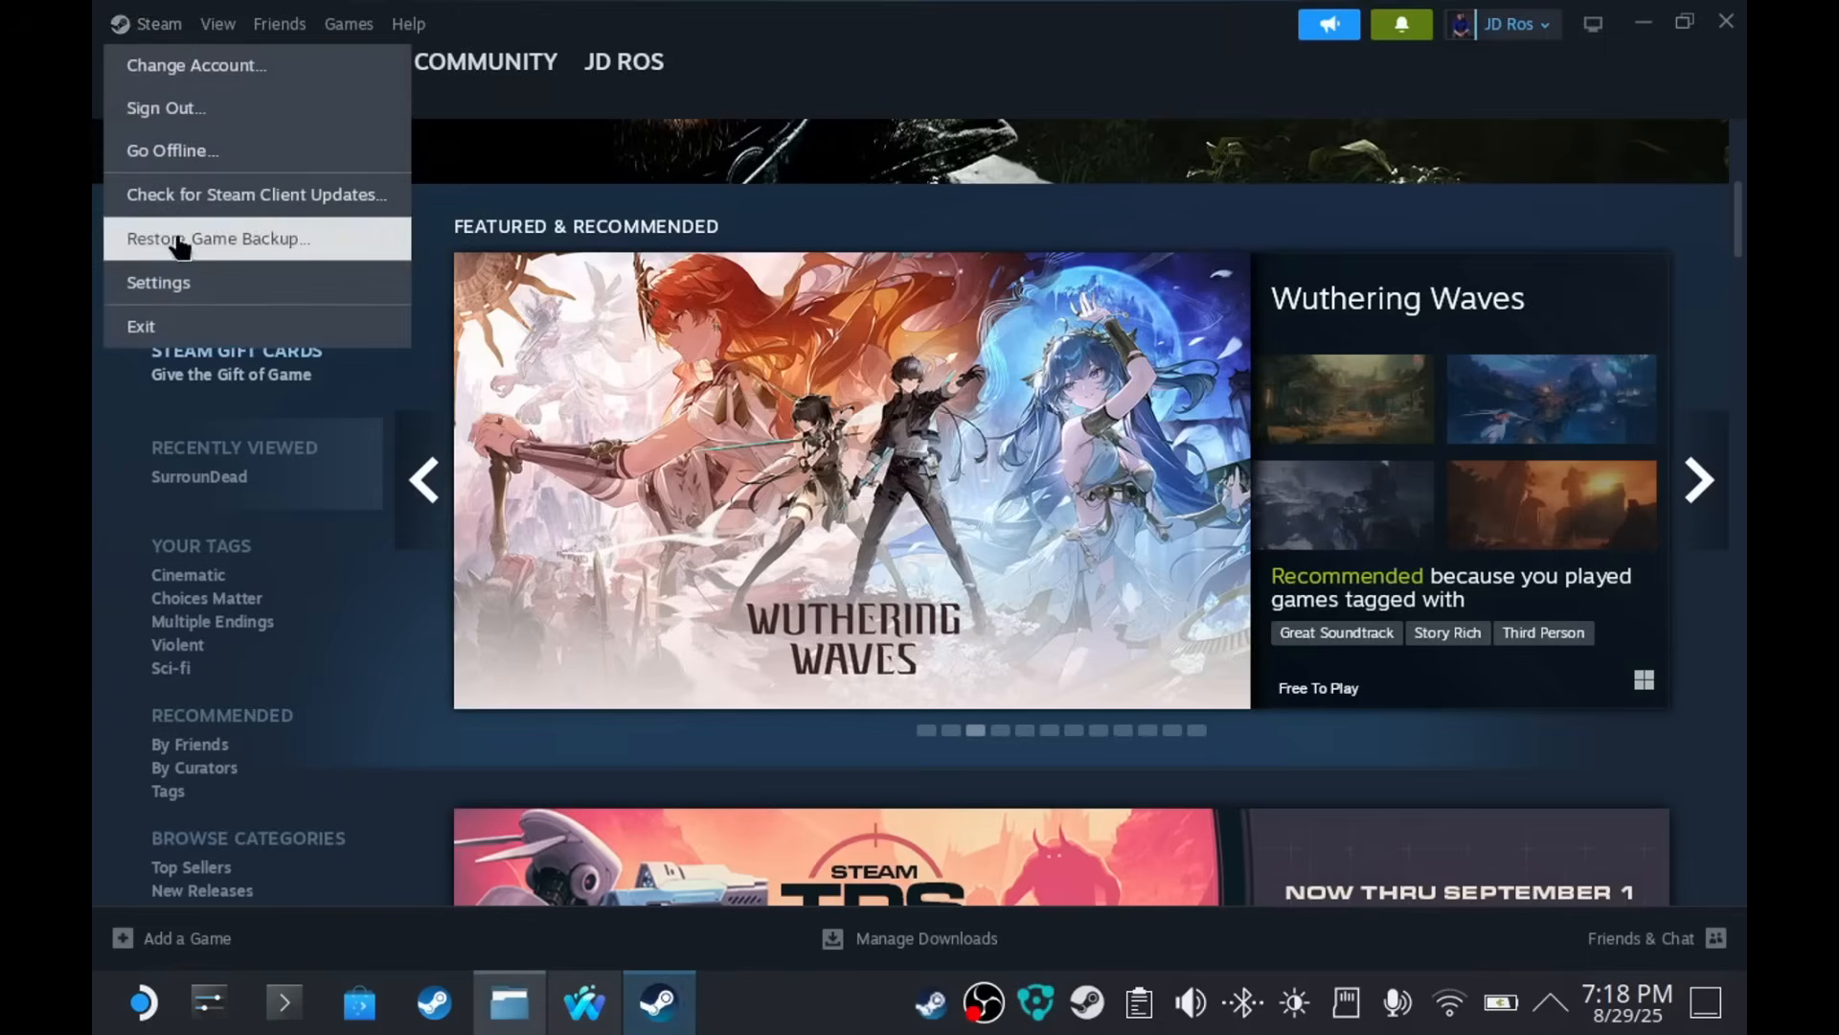
{"action": "left_click", "coordinate": [157, 282]}
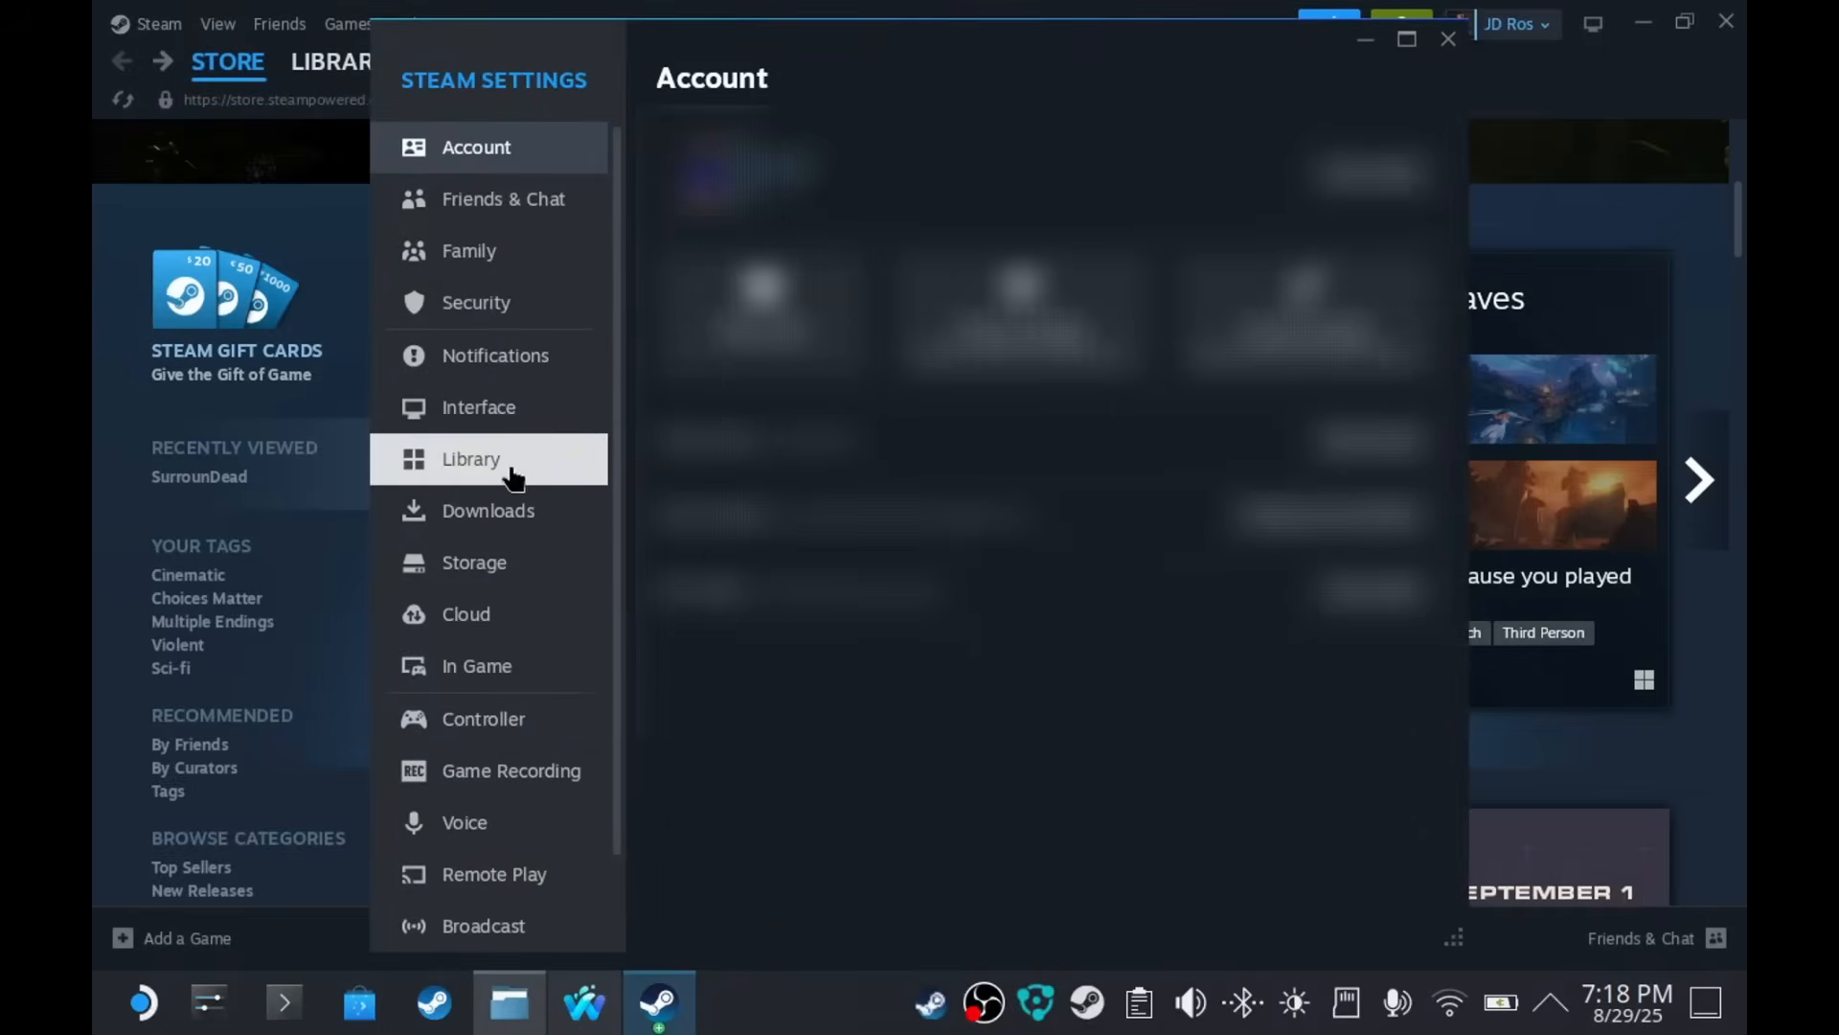
{"action": "left_click", "coordinate": [474, 562]}
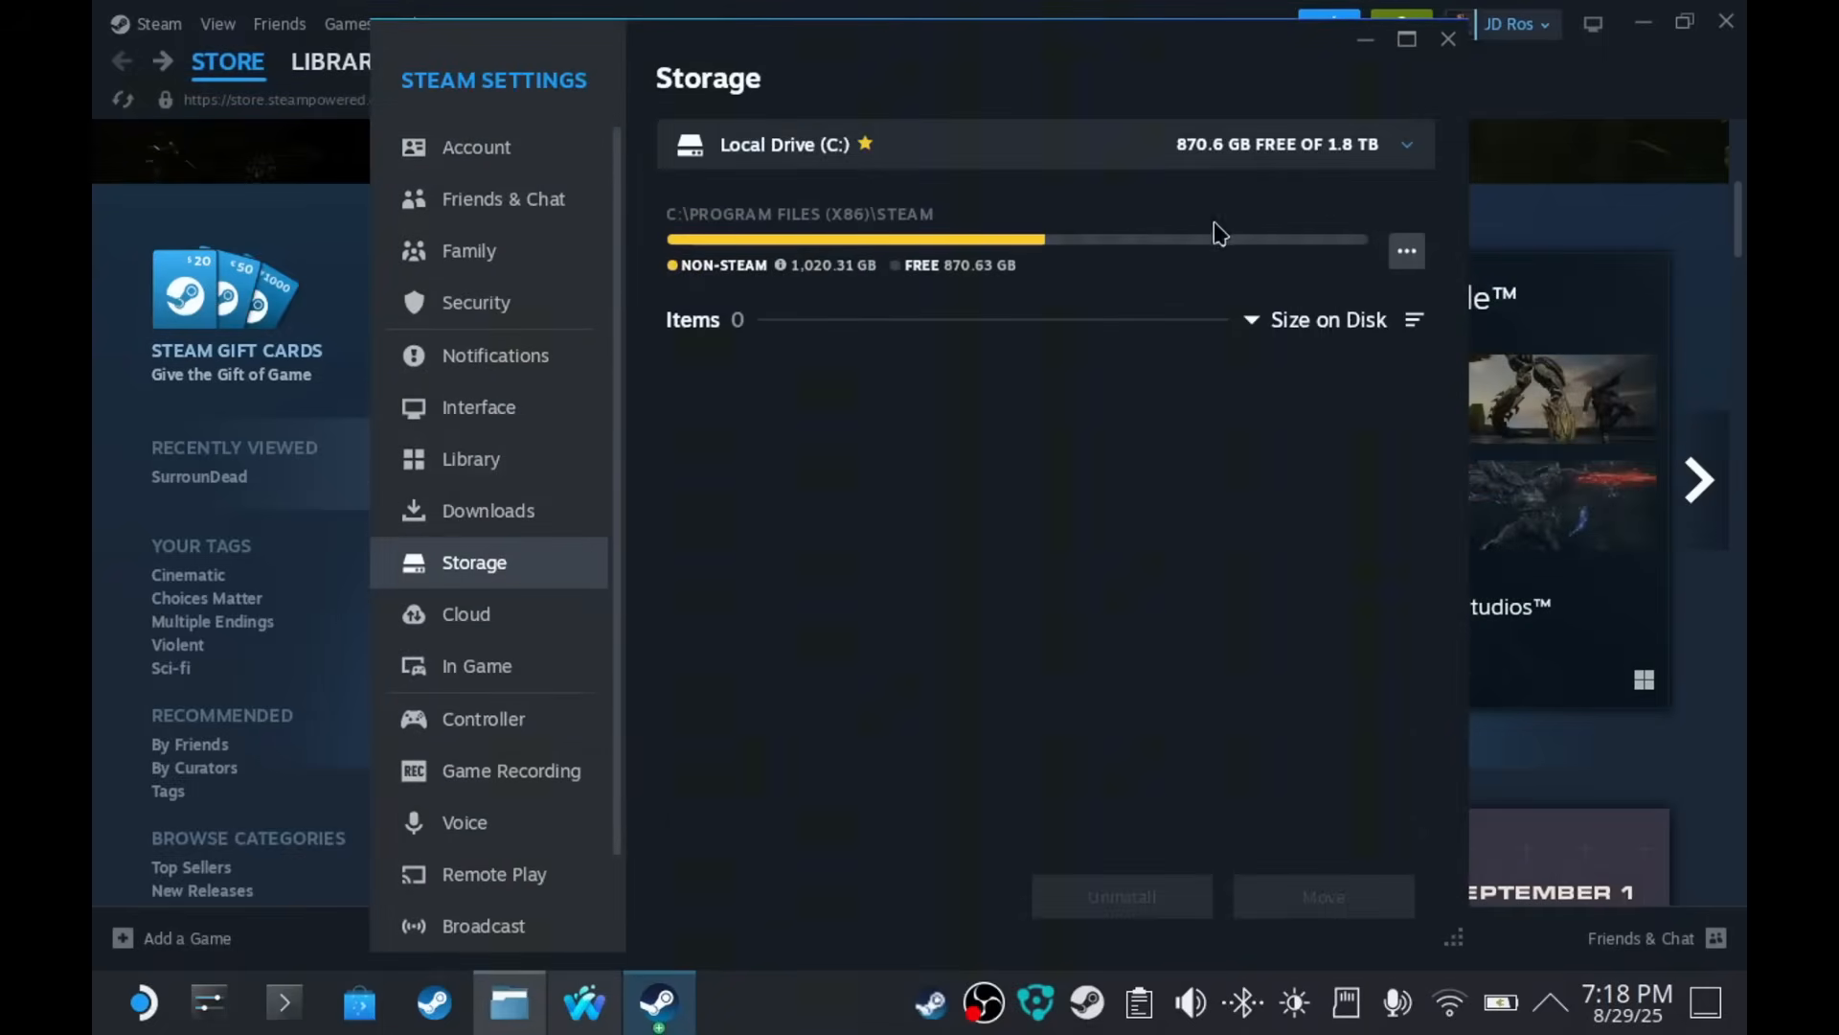
{"action": "left_click", "coordinate": [1404, 145]}
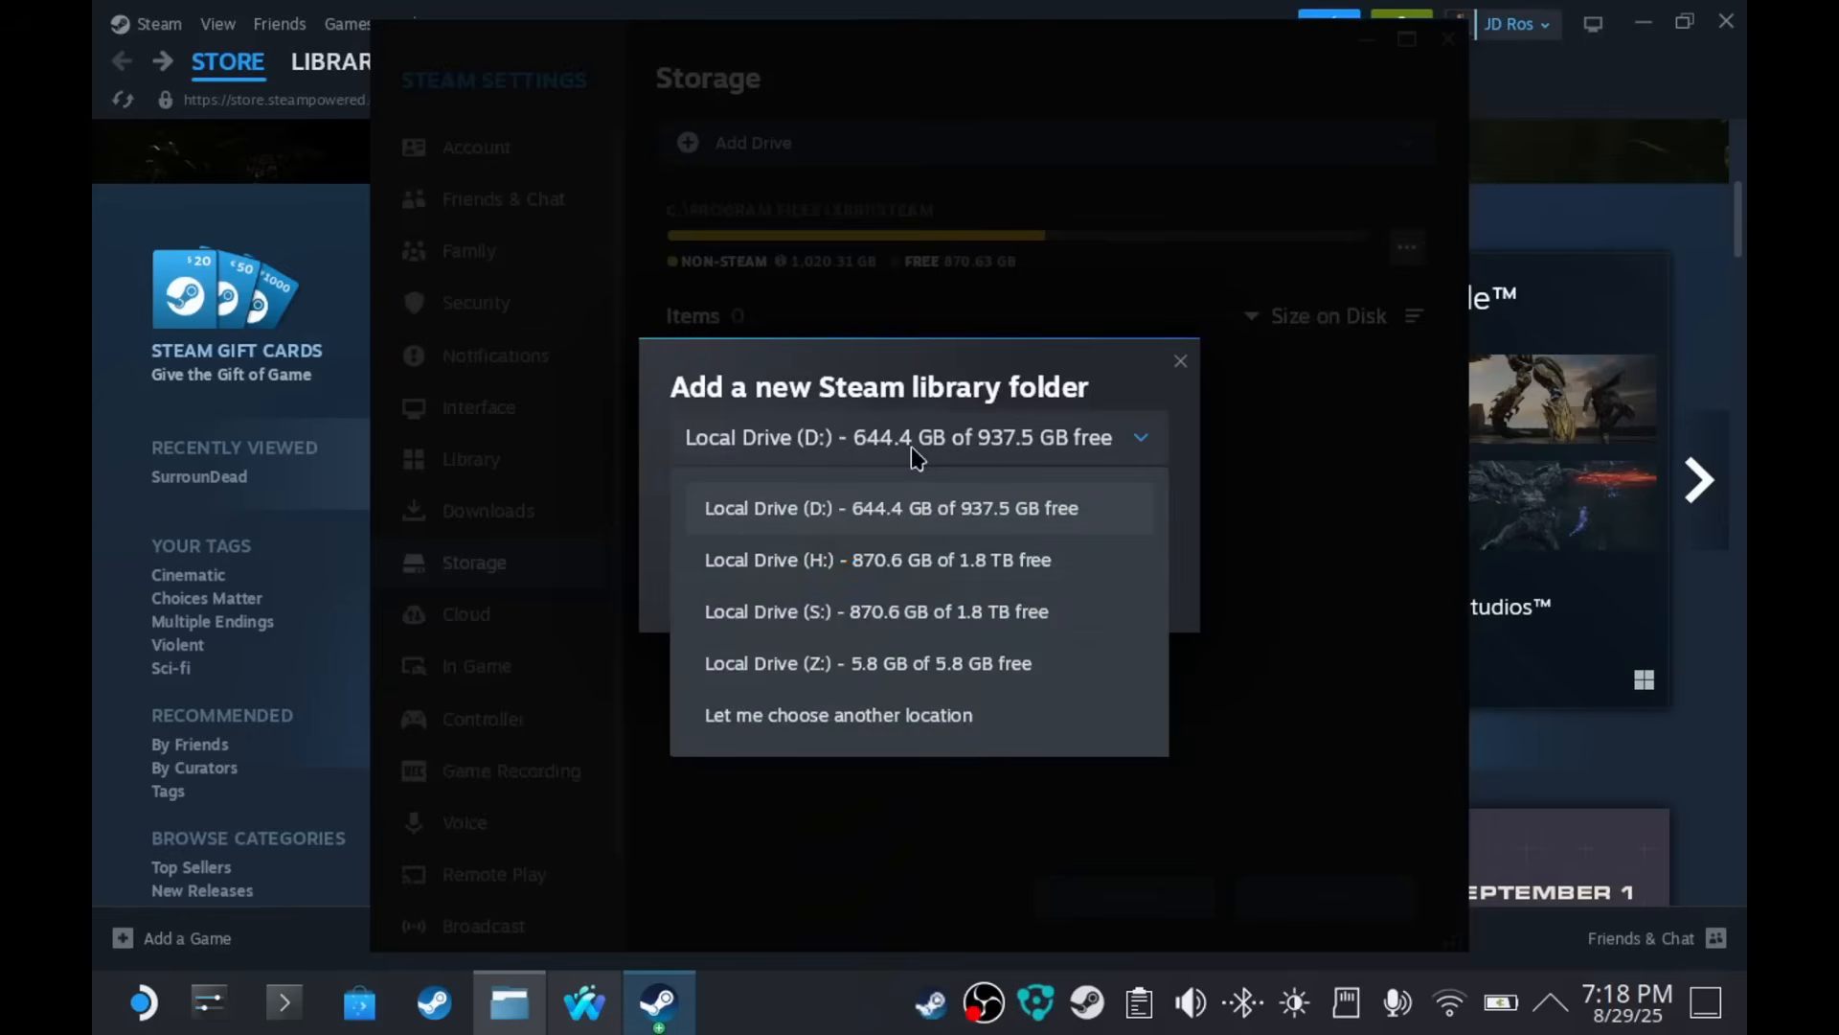
{"action": "left_click", "coordinate": [837, 715]}
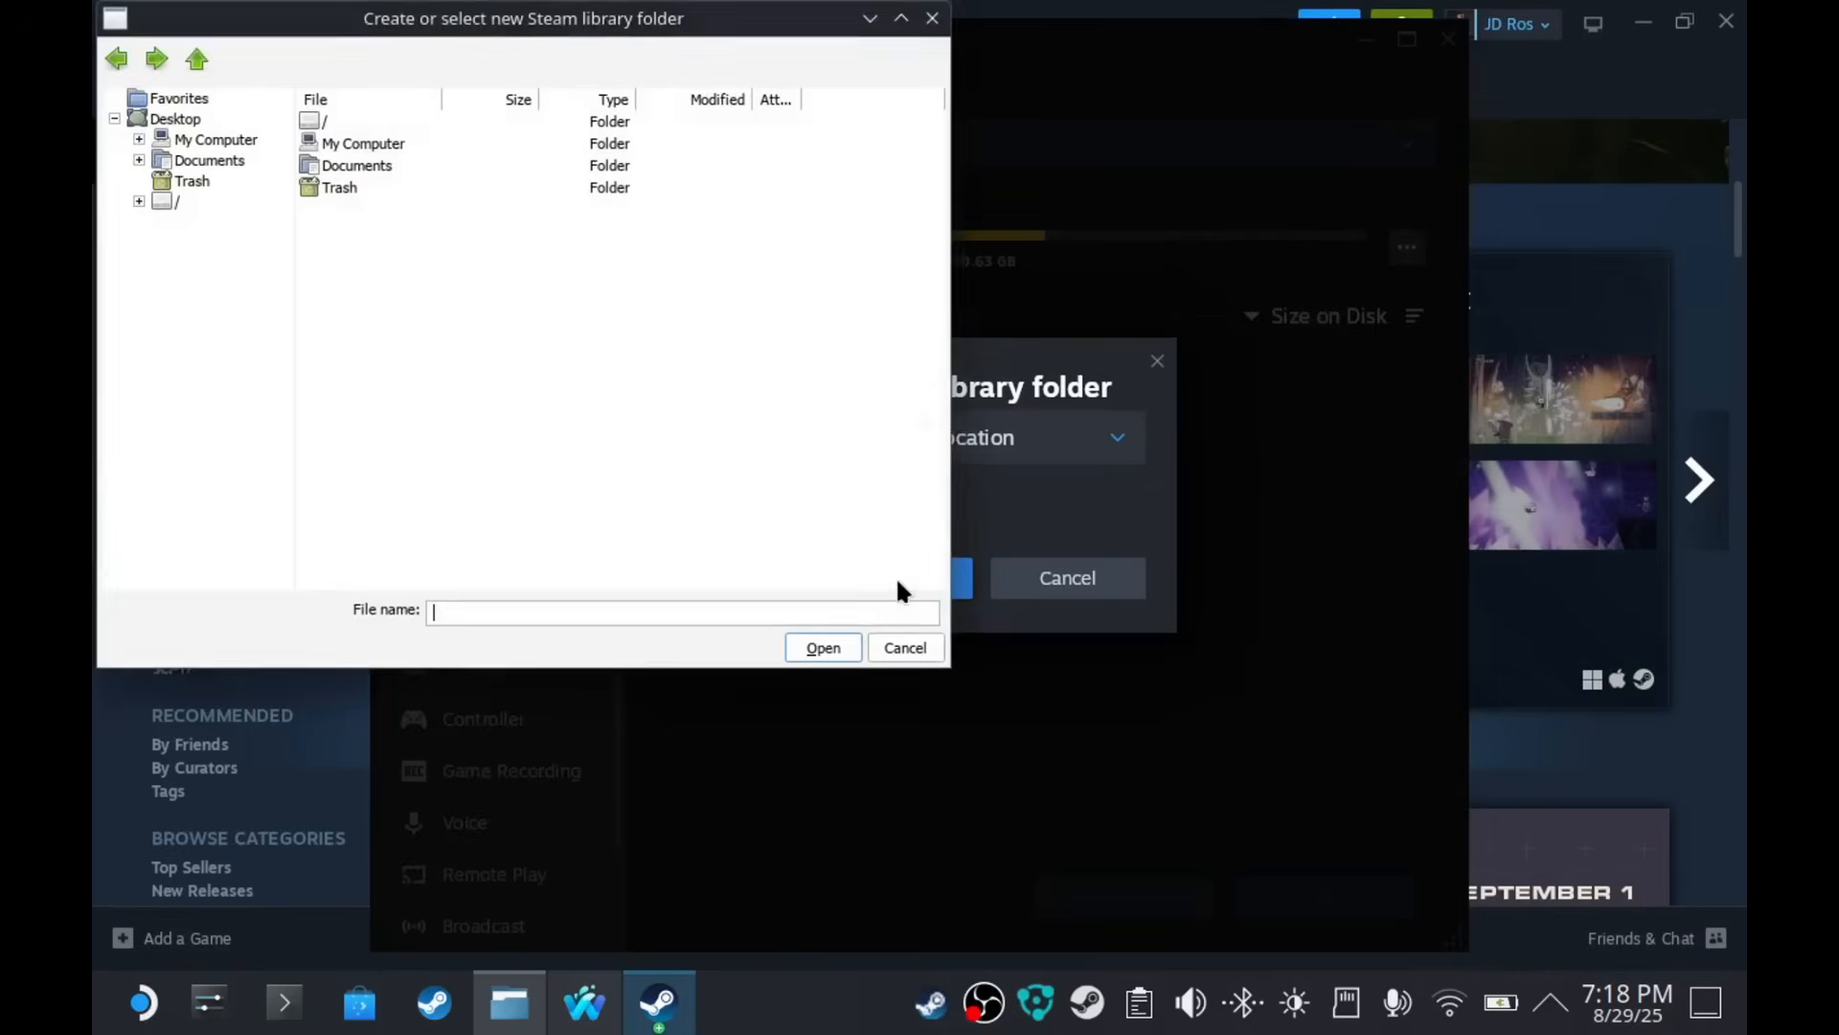
{"action": "left_click", "coordinate": [138, 140]}
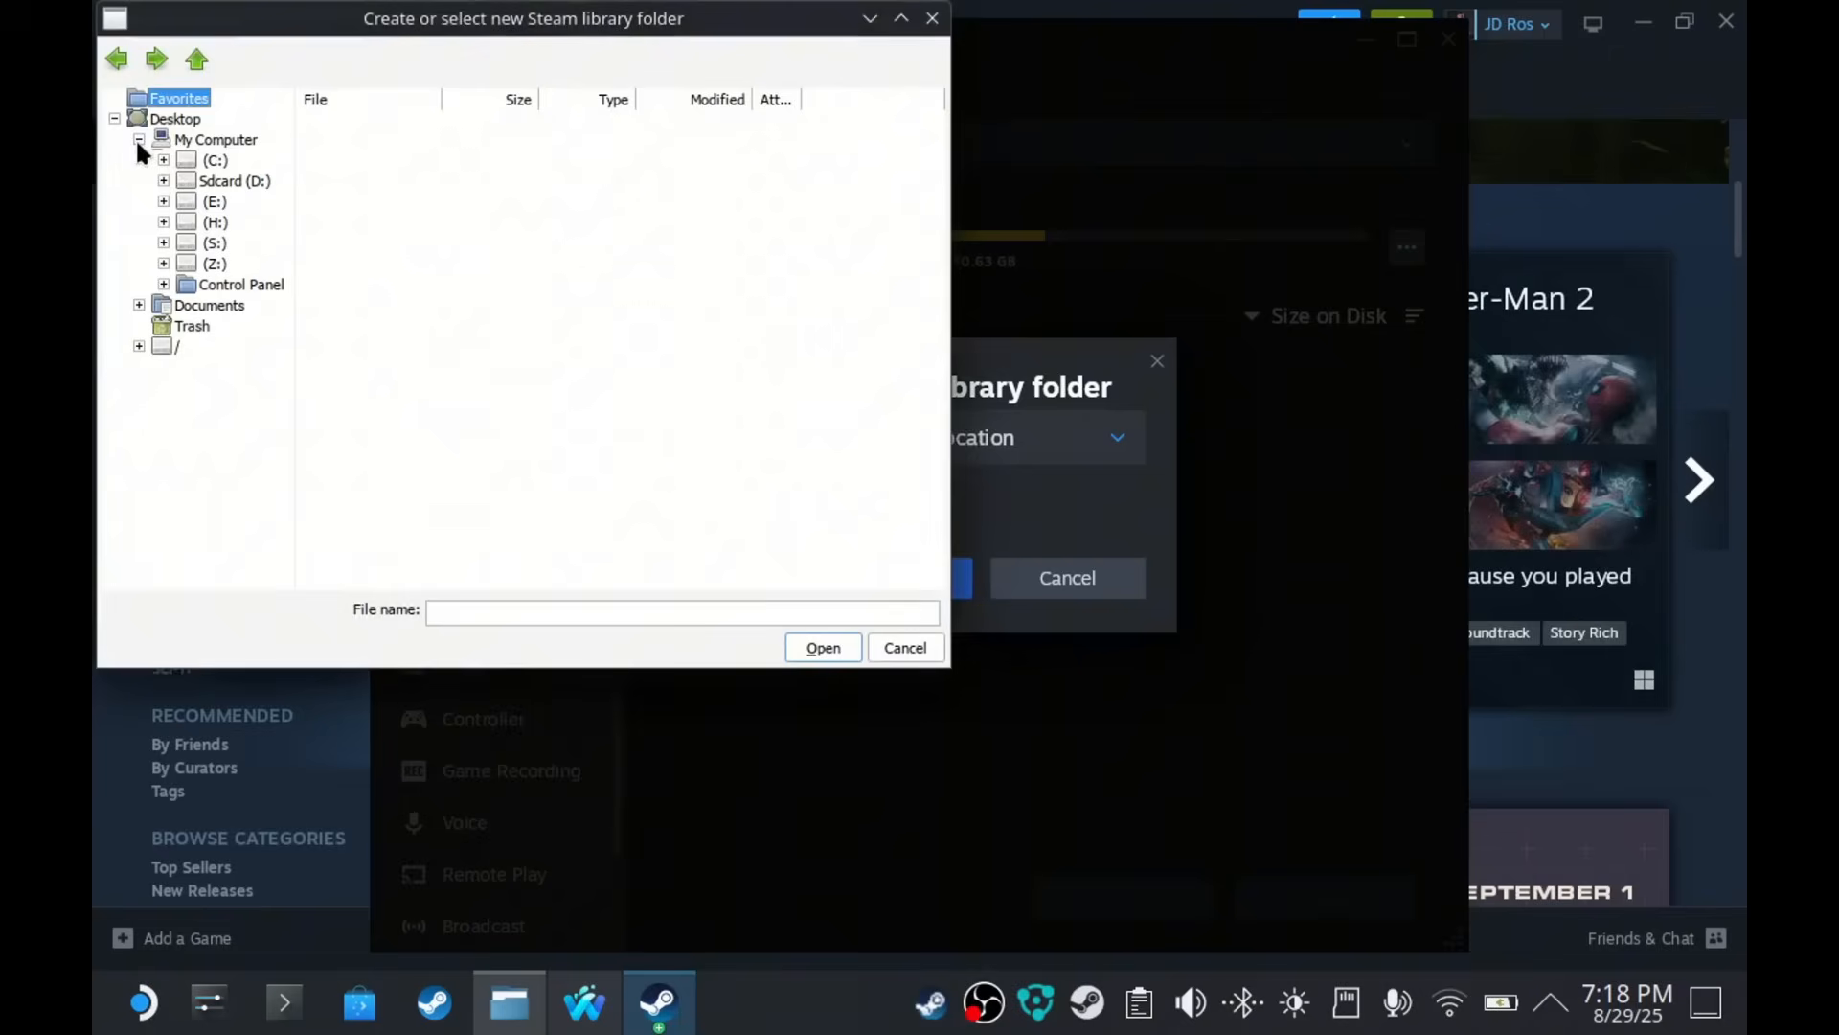
{"action": "left_click", "coordinate": [163, 221]}
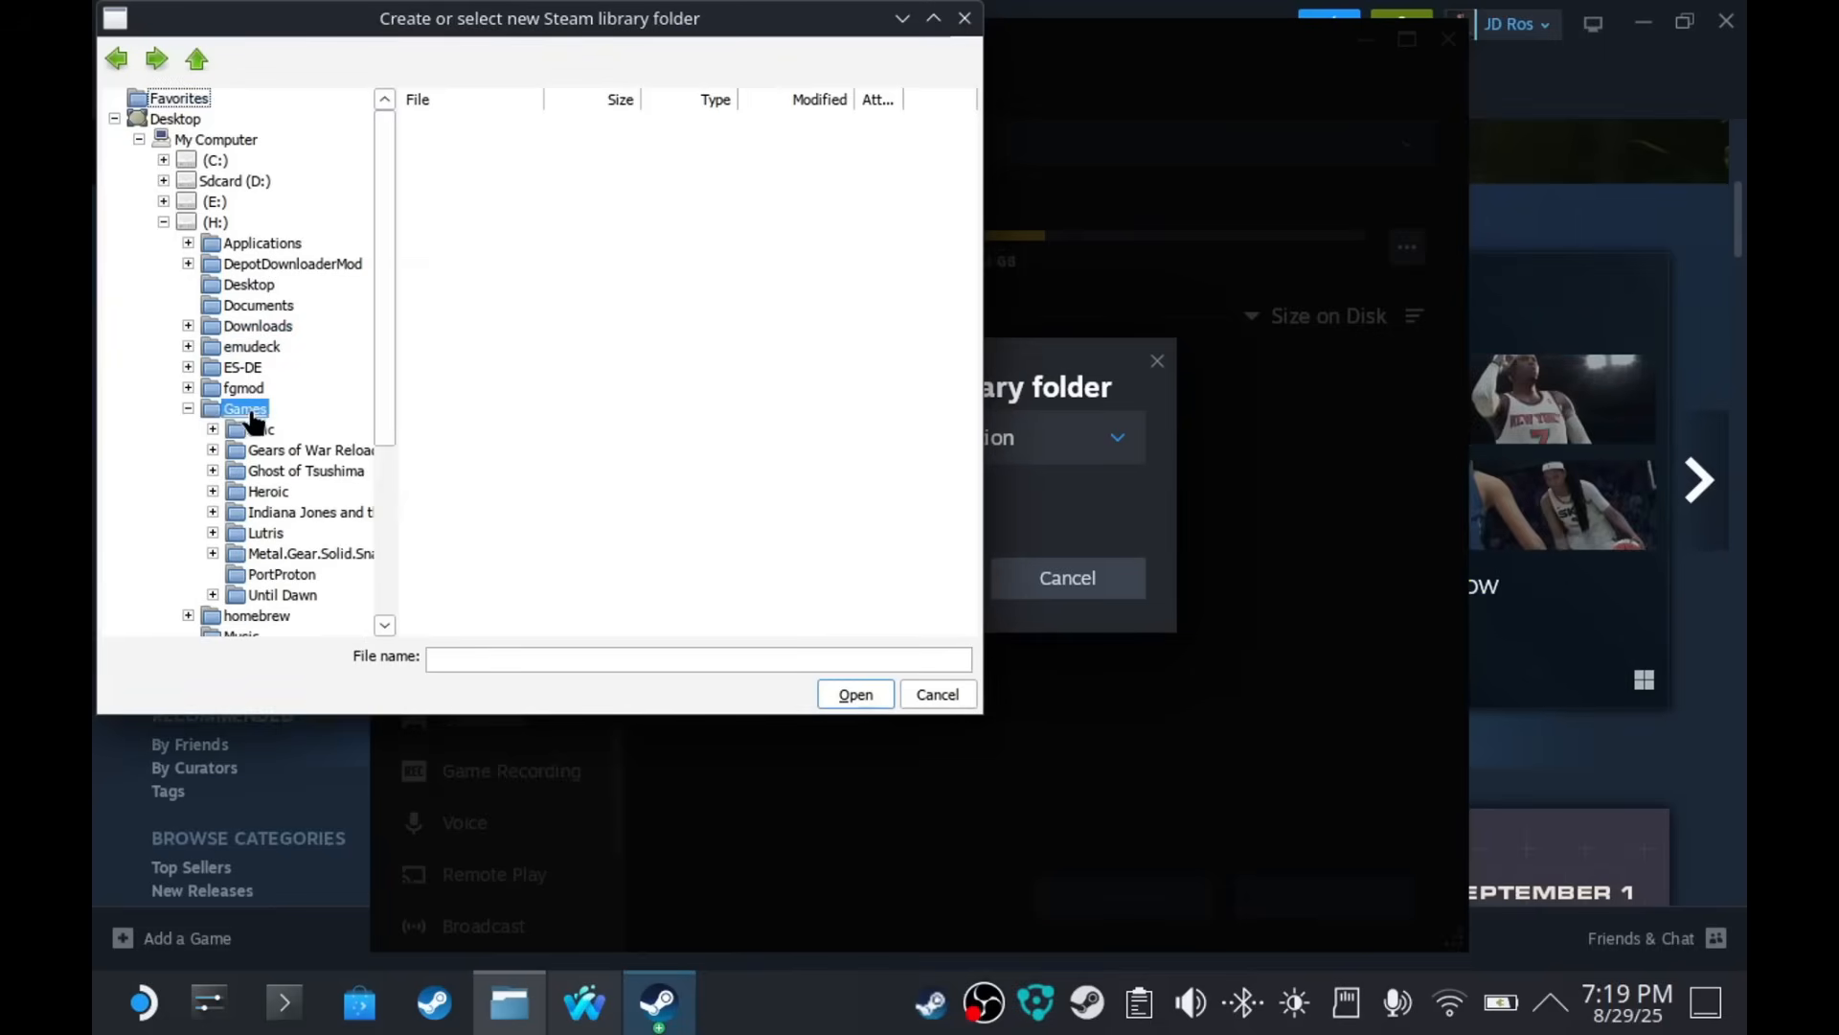
{"action": "left_click", "coordinate": [245, 408]}
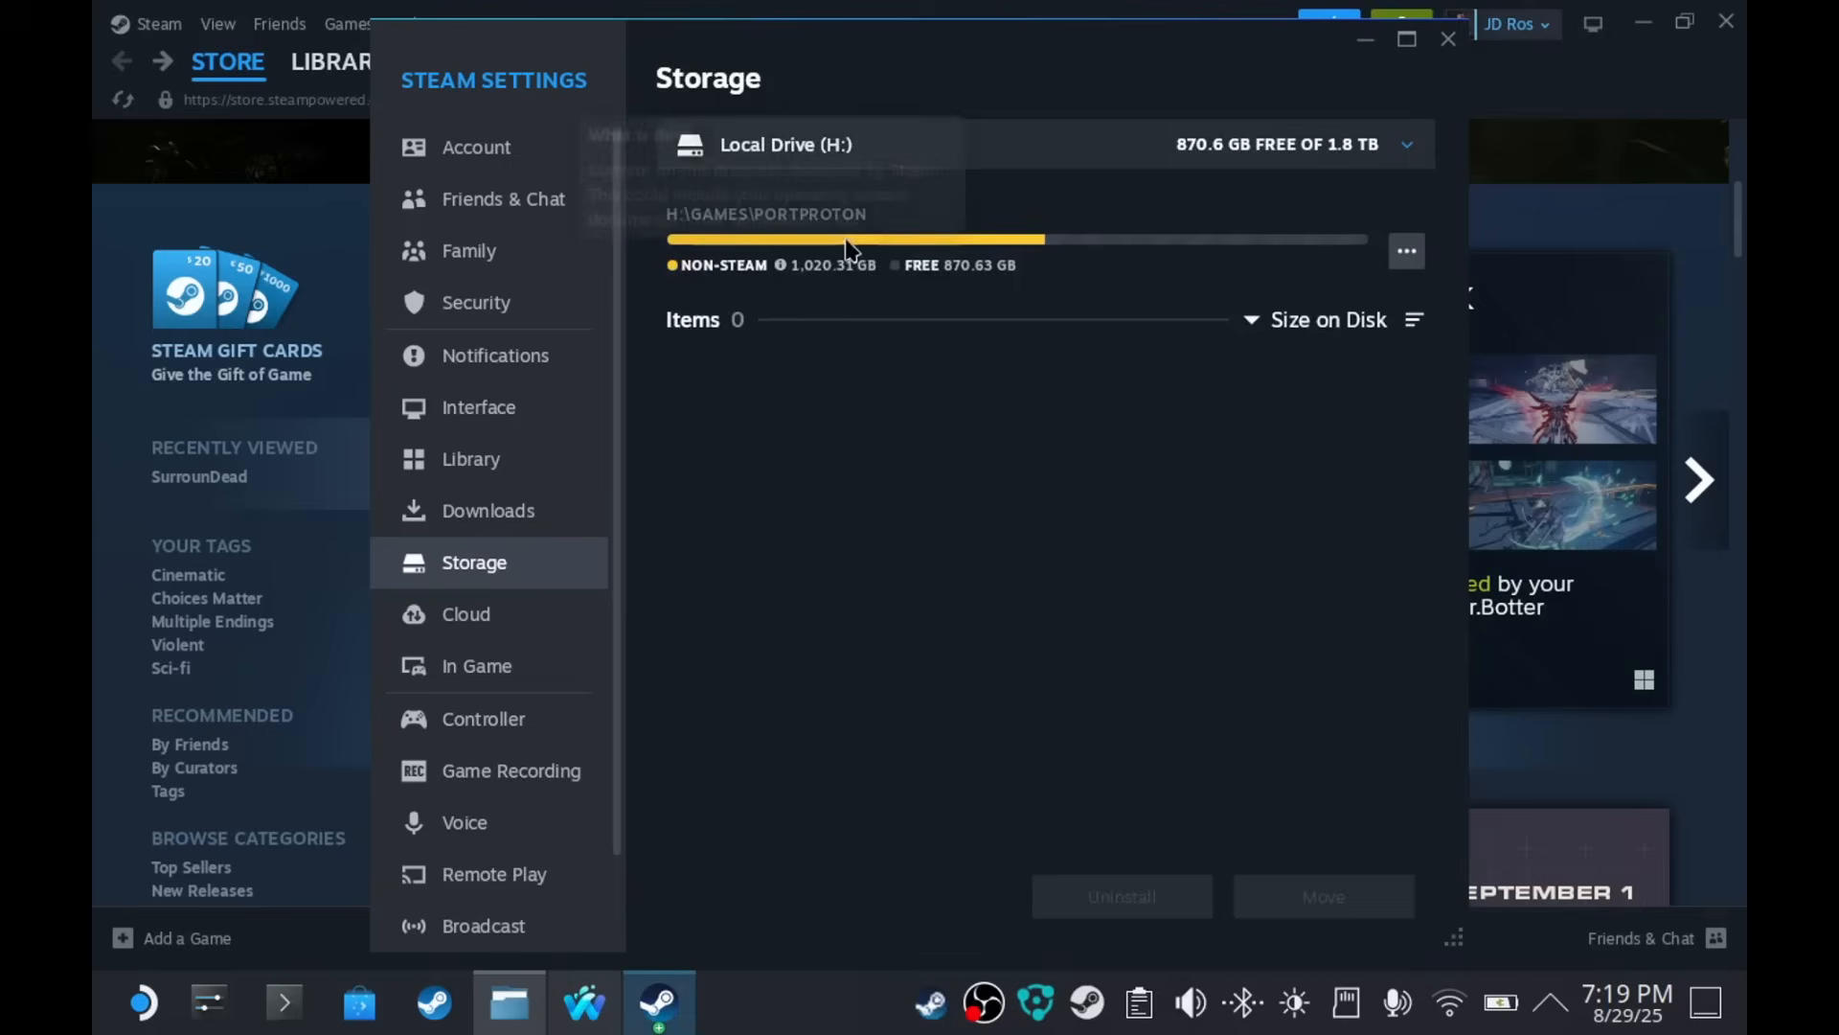
- Check the PortProton folder in Dolphin, then return to Steam
{"action": "left_click", "coordinate": [1405, 251]}
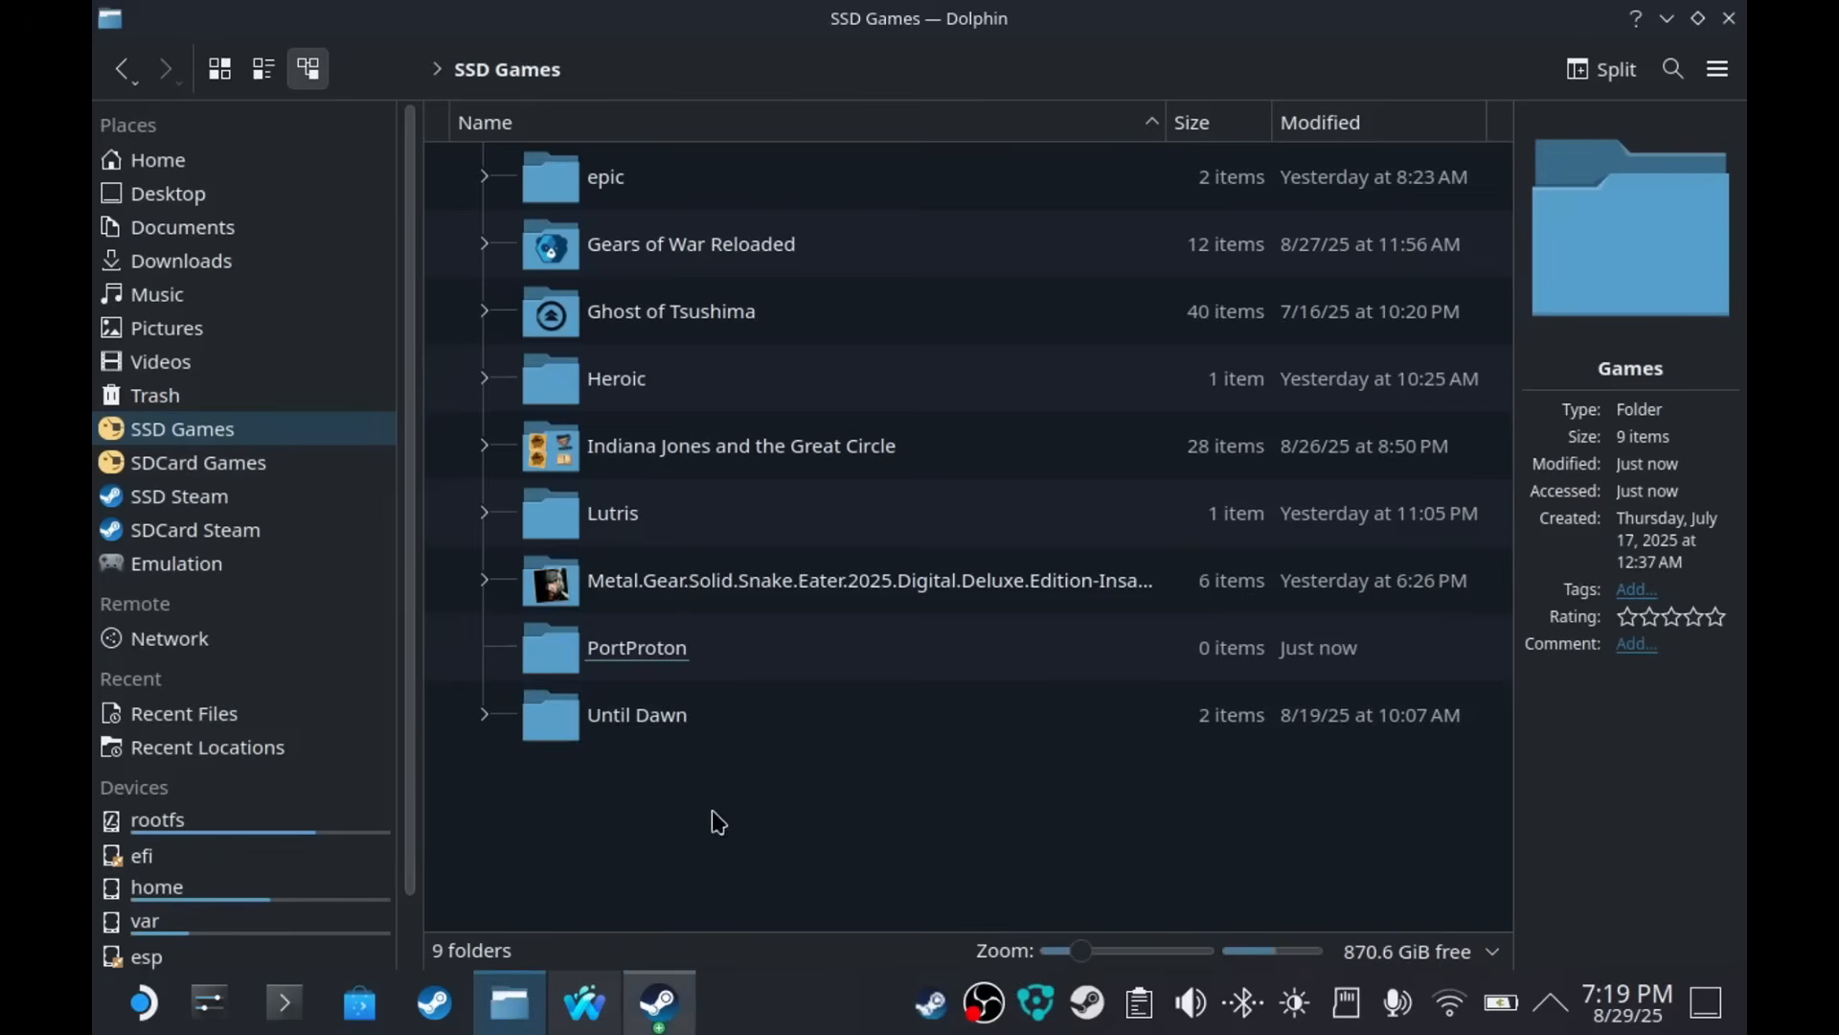
{"action": "left_click", "coordinate": [637, 646]}
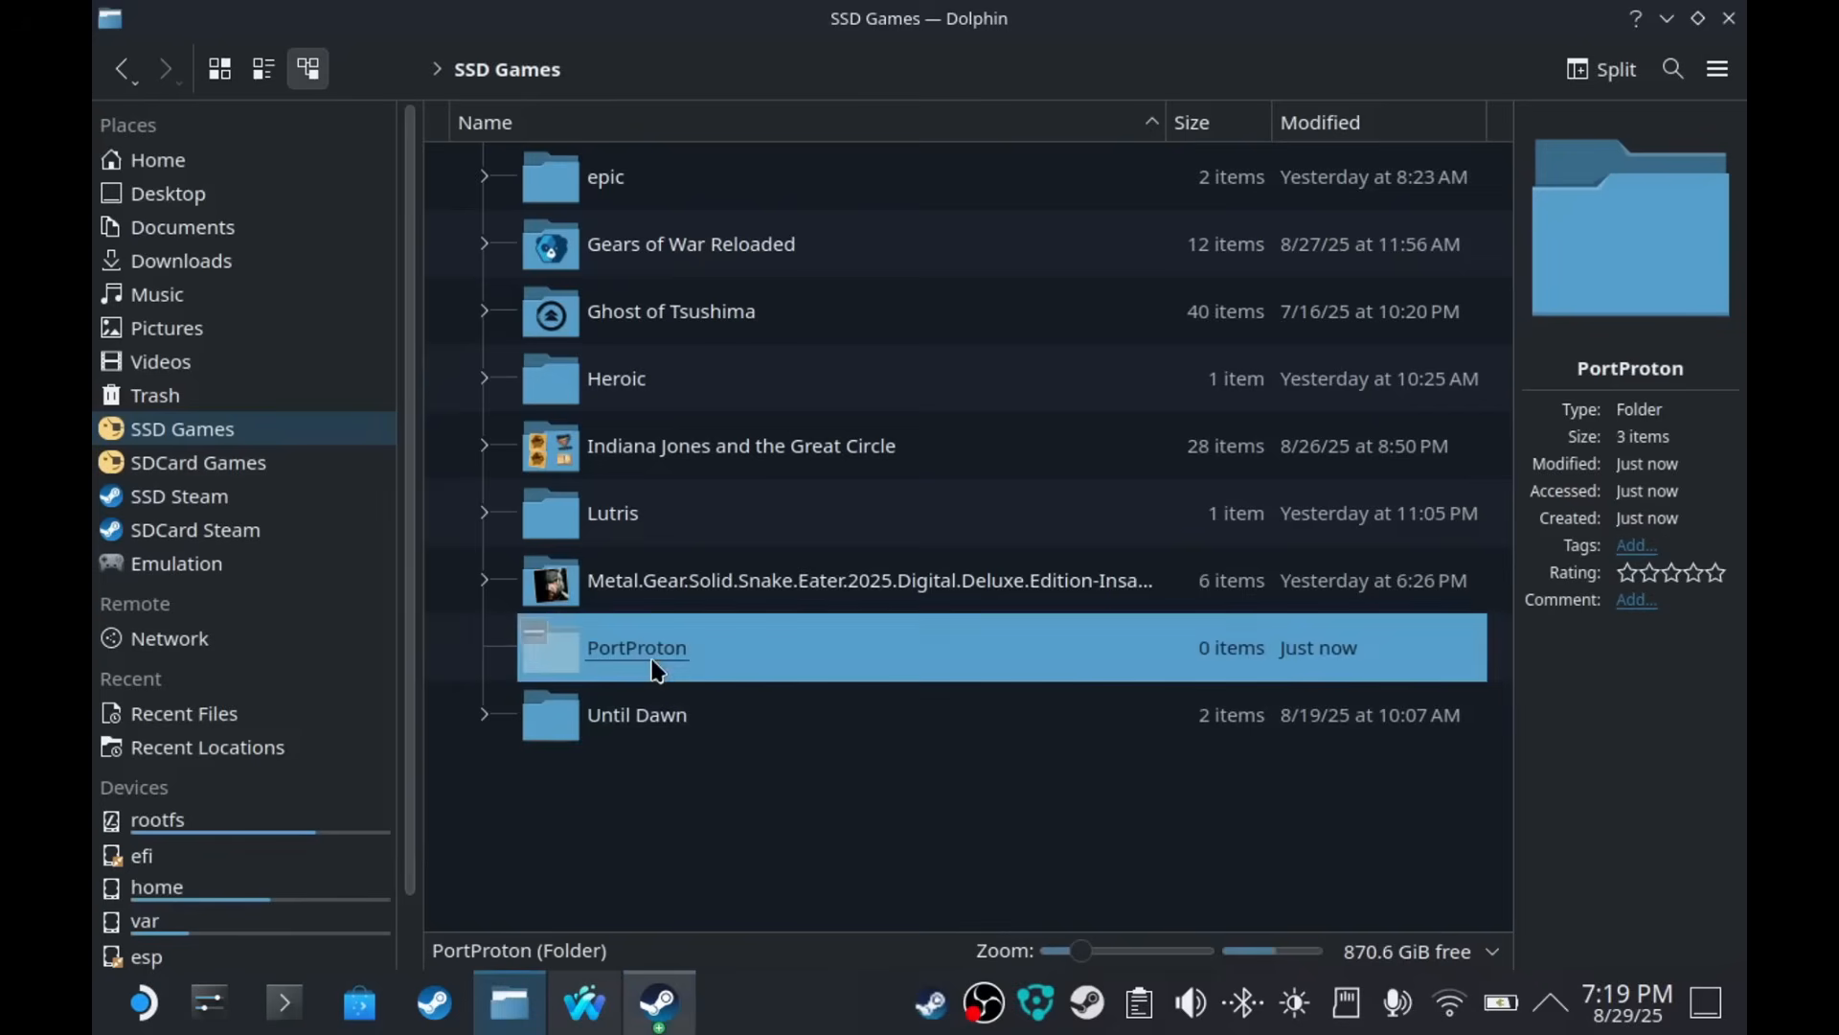
{"action": "left_click", "coordinate": [658, 1003]}
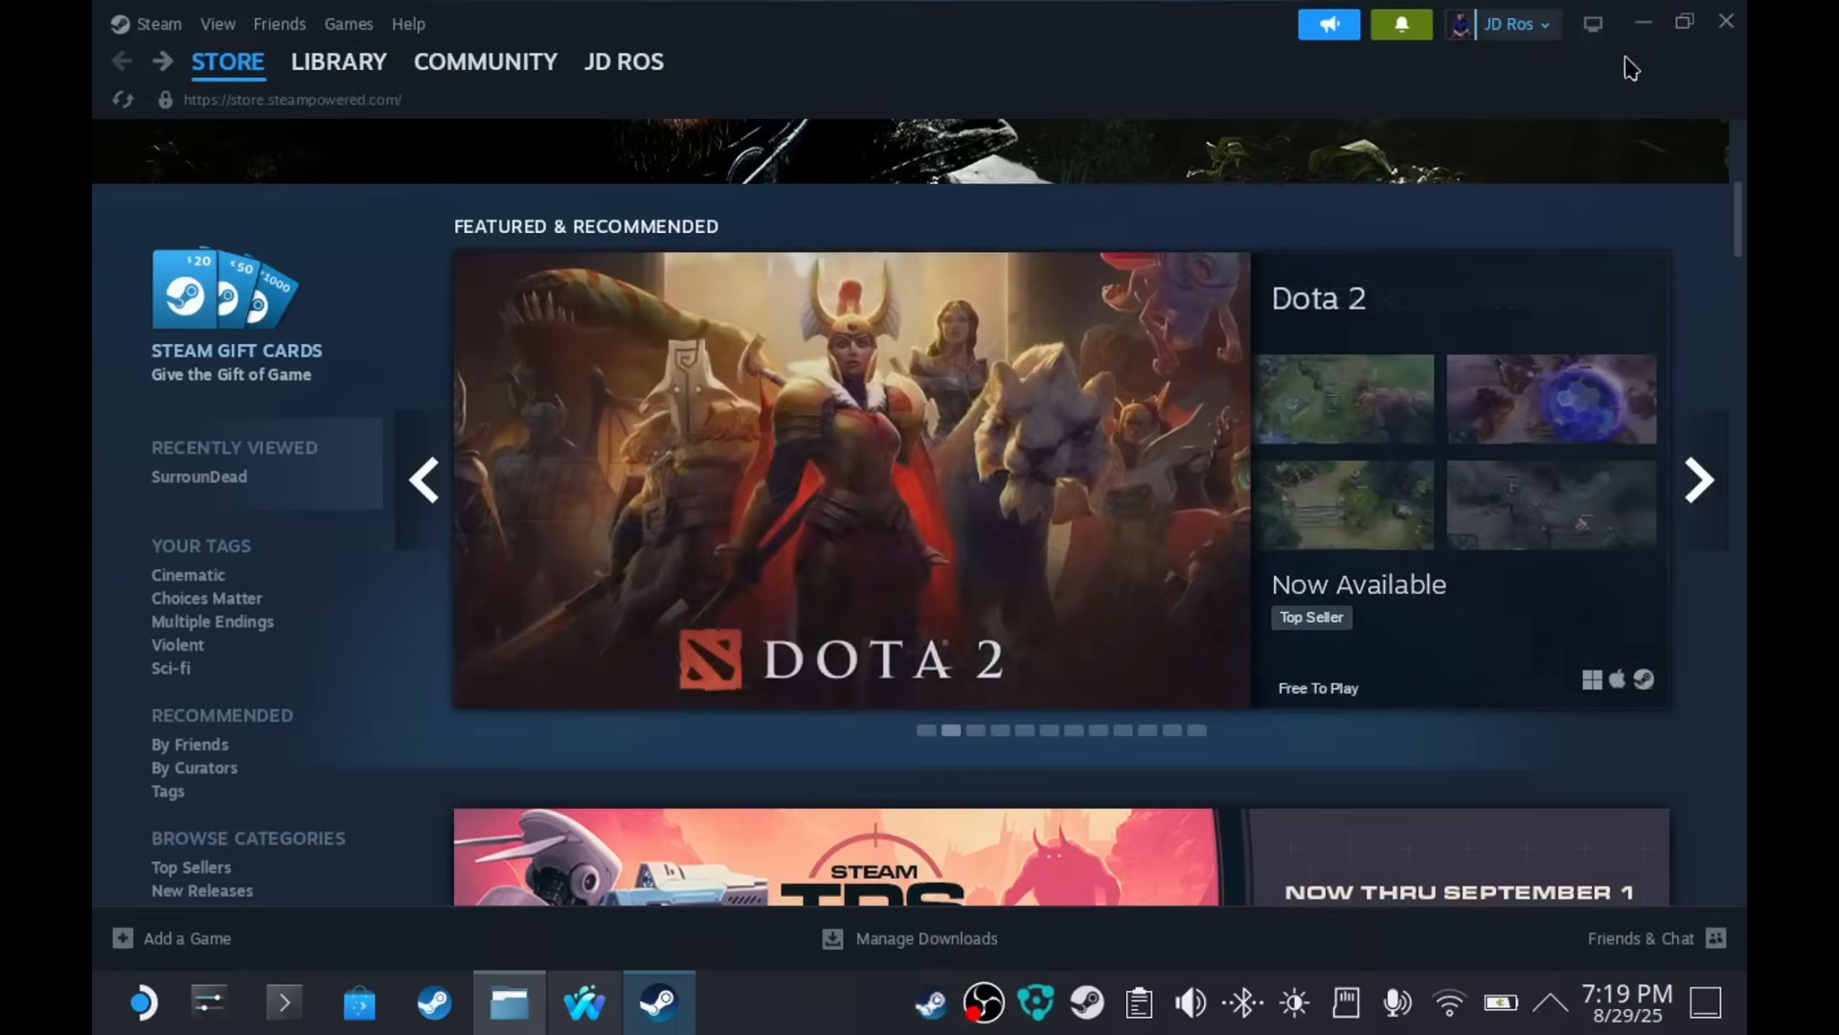
- Clear the 'star' search in Steam's Library and return to the Store front page
{"action": "left_click", "coordinate": [338, 61]}
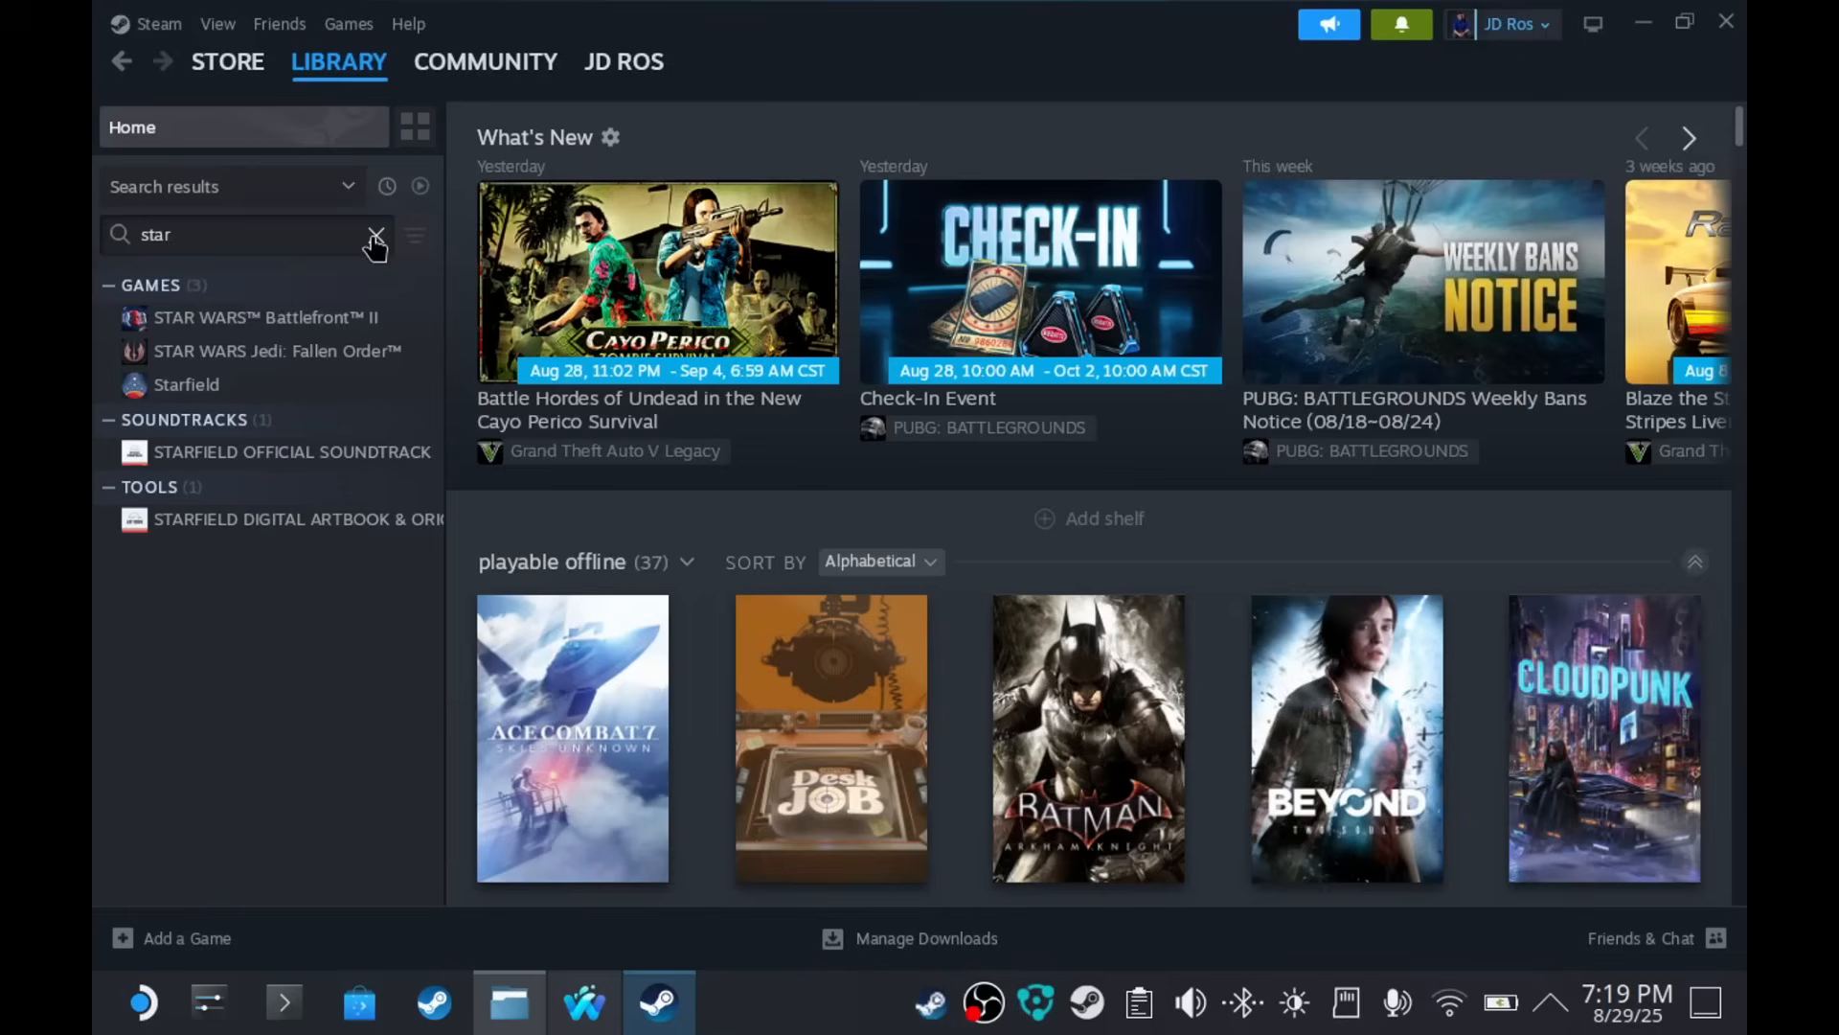
{"action": "left_click", "coordinate": [376, 234]}
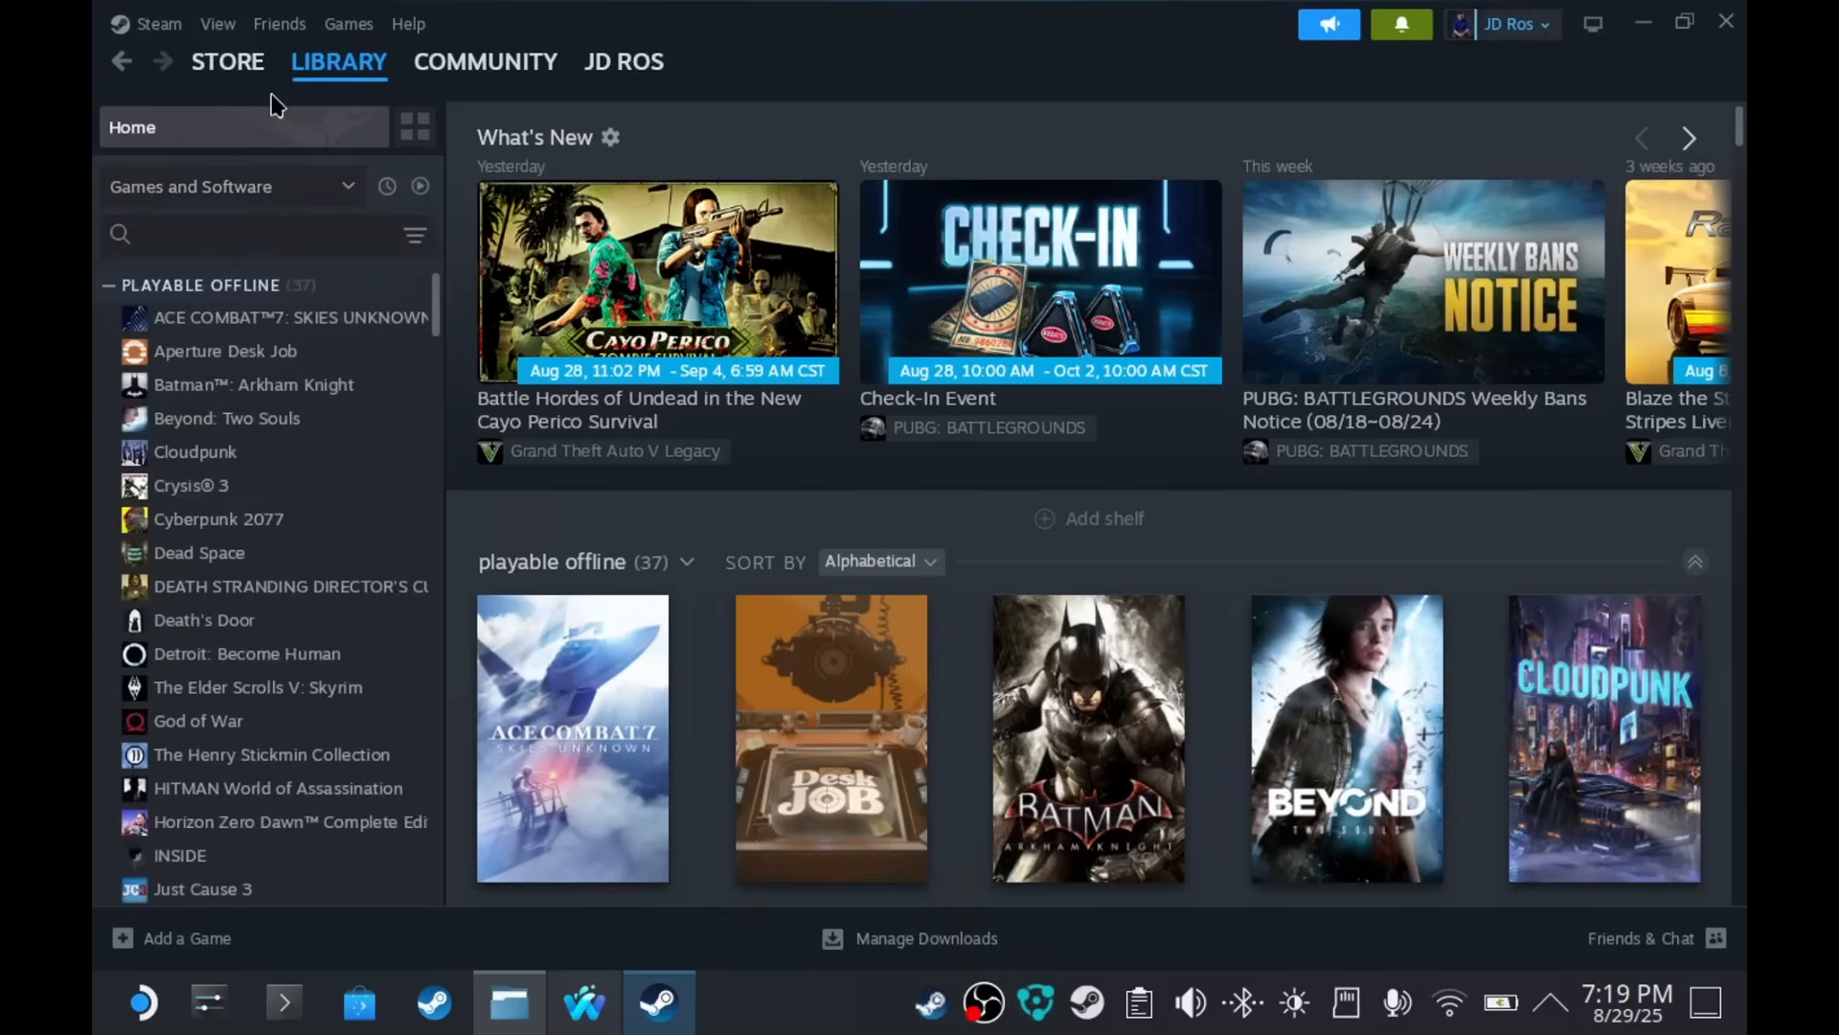
{"action": "left_click", "coordinate": [228, 61]}
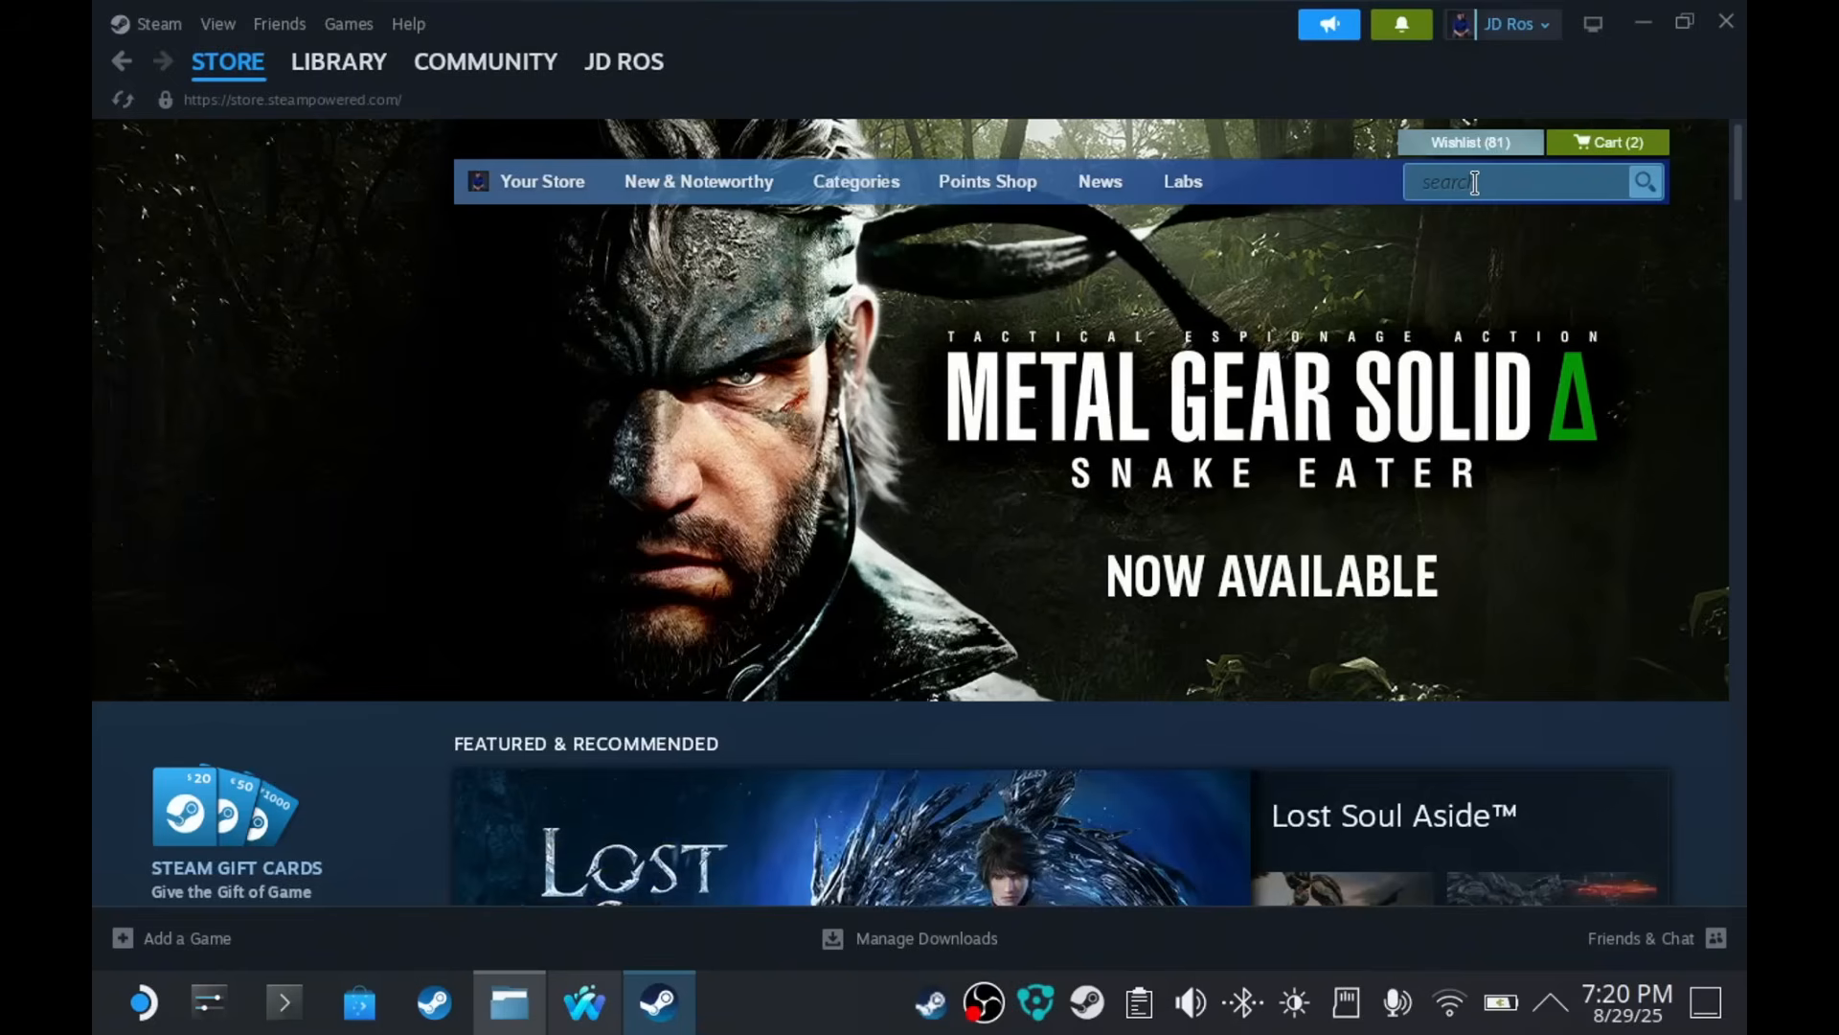
- Search the Steam store for 'Stardew' and open the Stardew Valley page
{"action": "left_click", "coordinate": [1526, 182]}
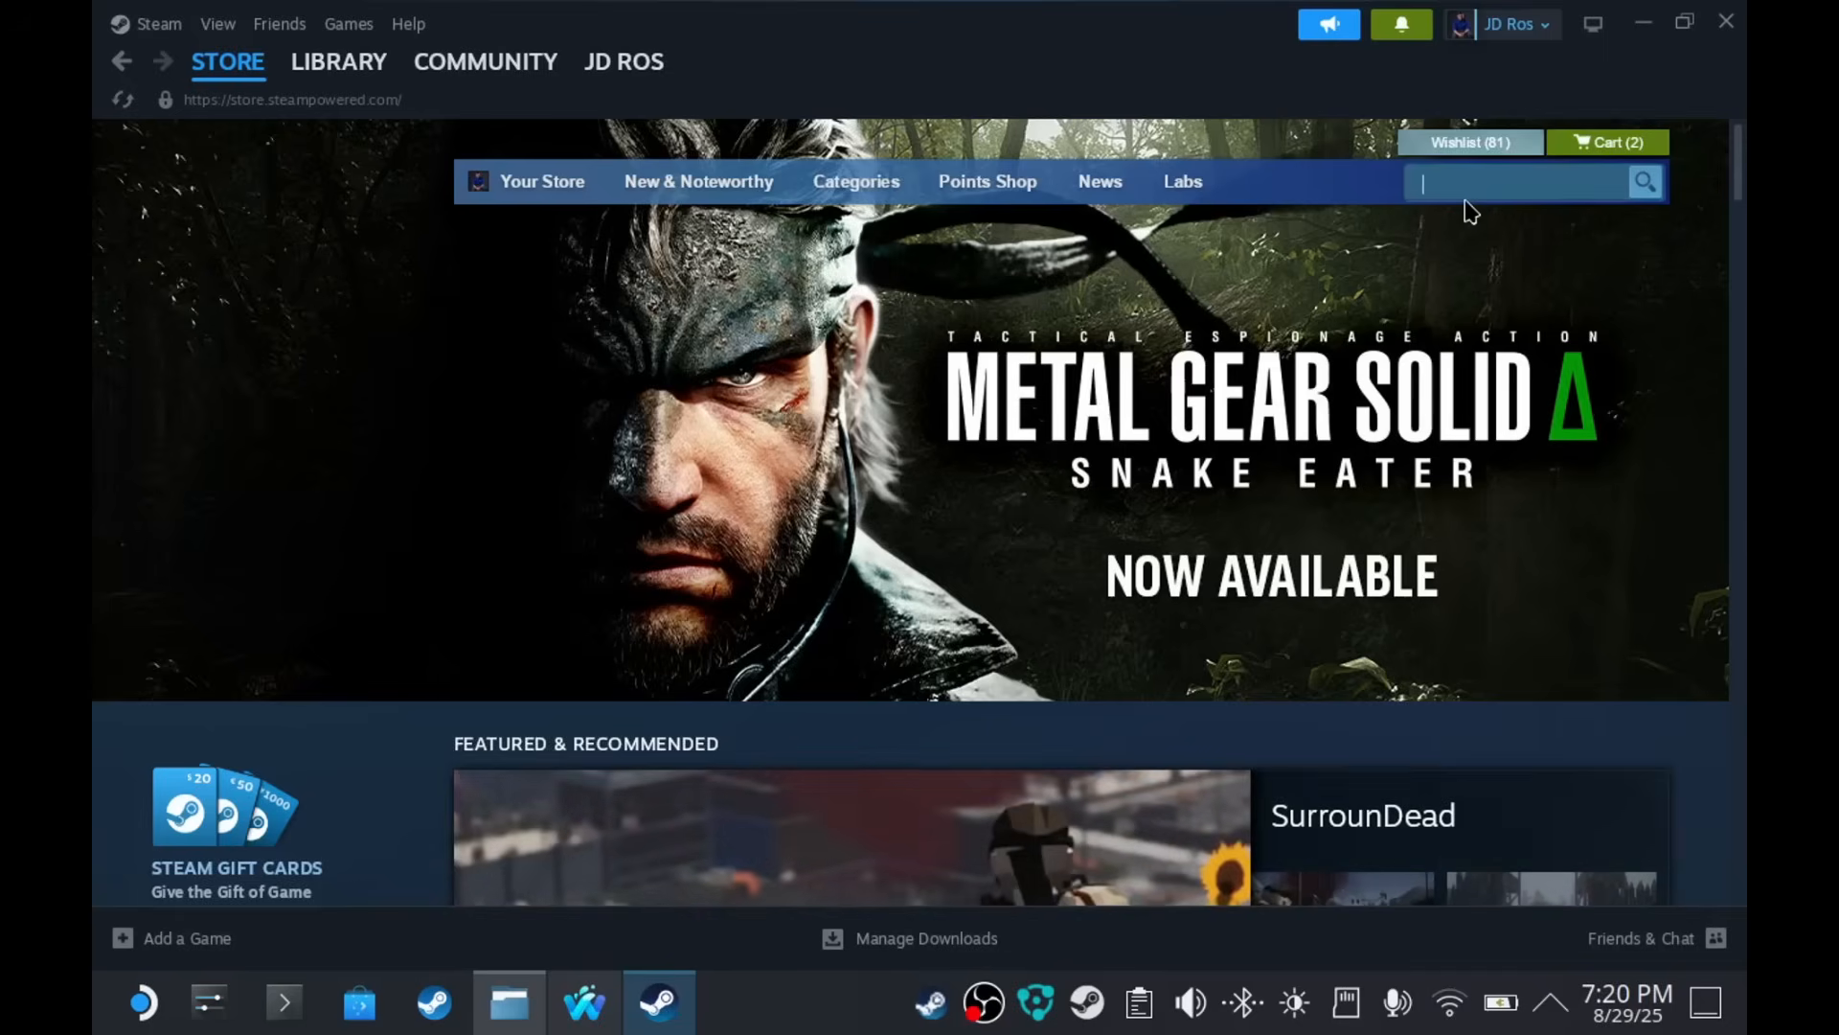
{"action": "type", "text": "s"}
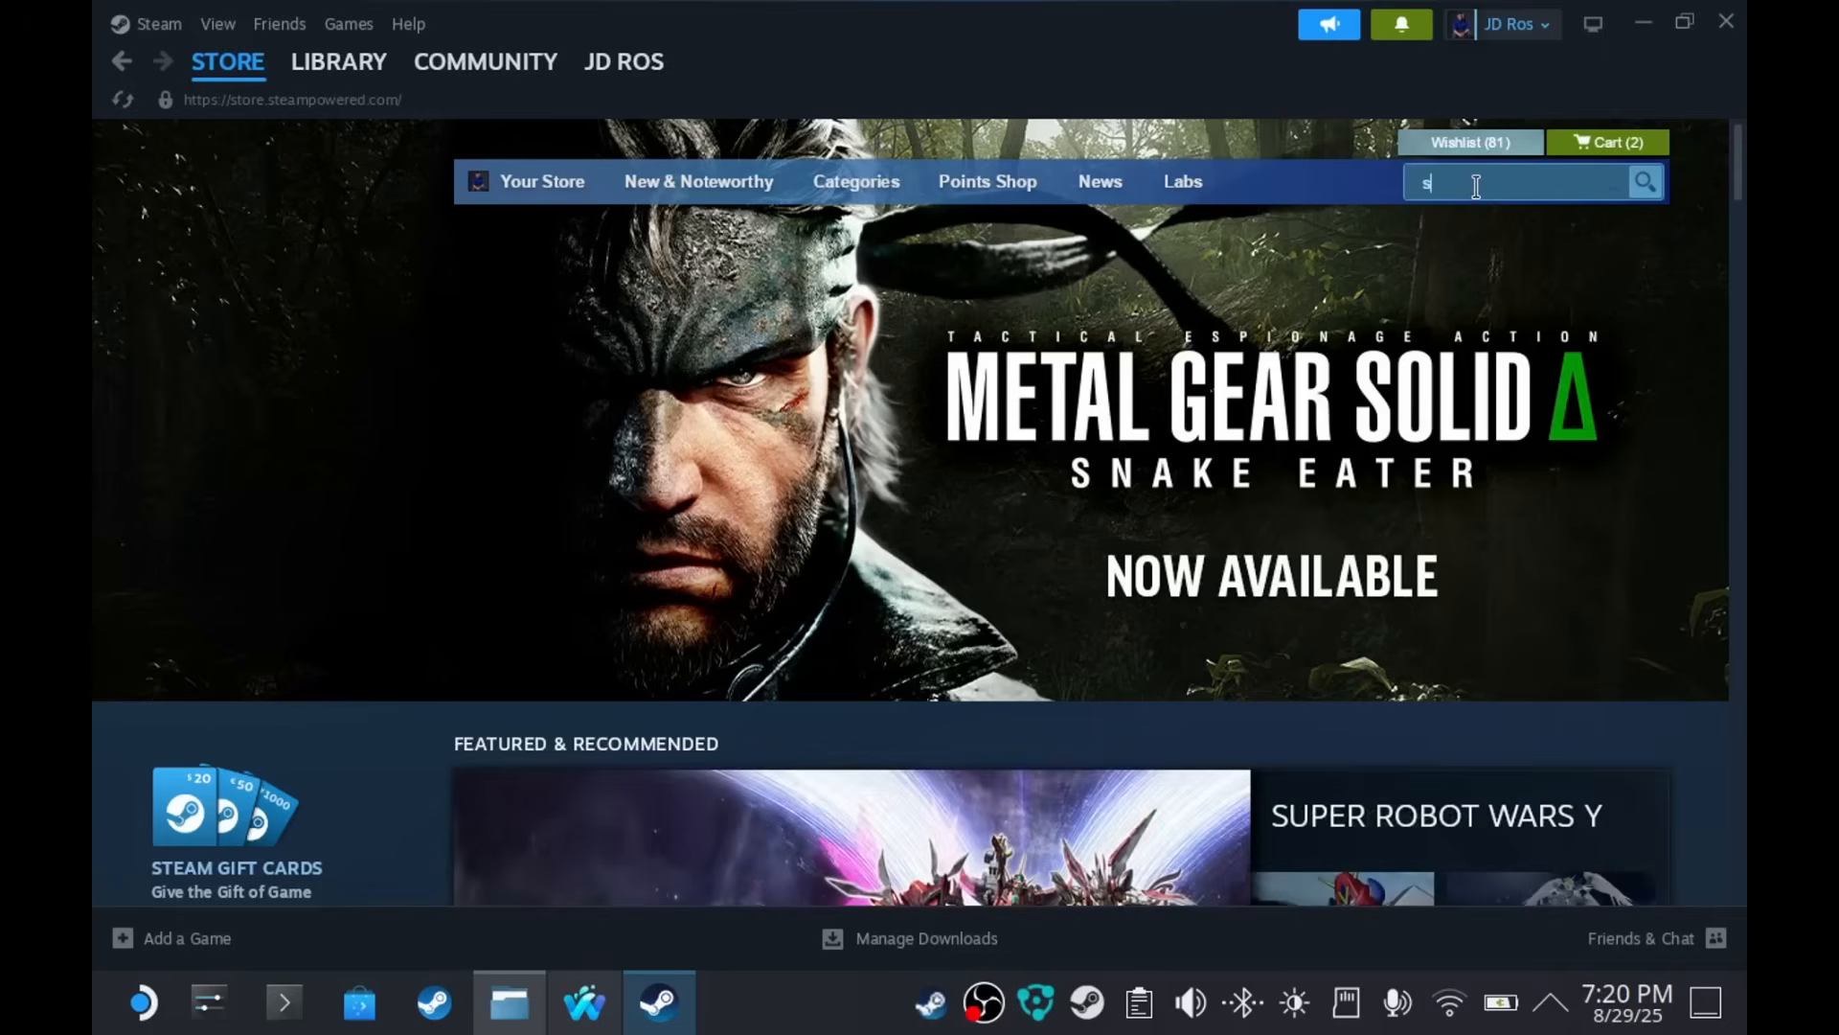
{"action": "type", "text": "tardew"}
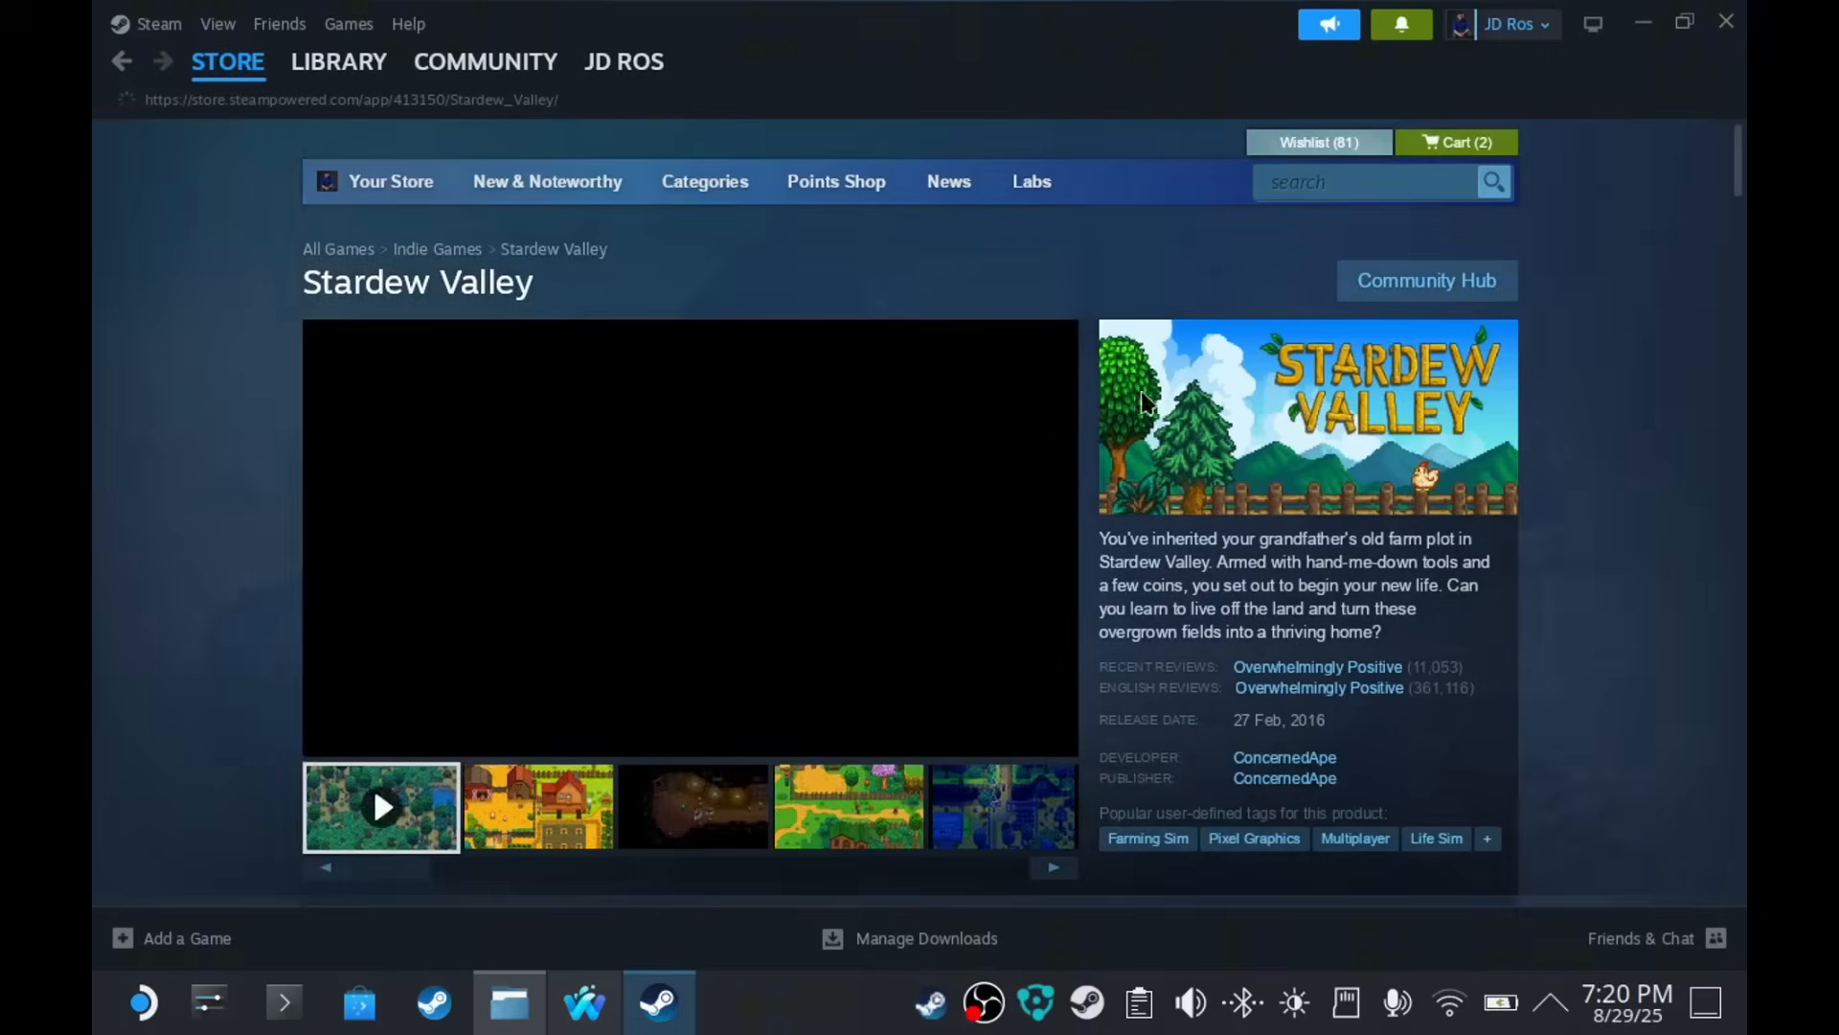
{"action": "scroll", "scroll_direction": "down", "scroll_amount": 3}
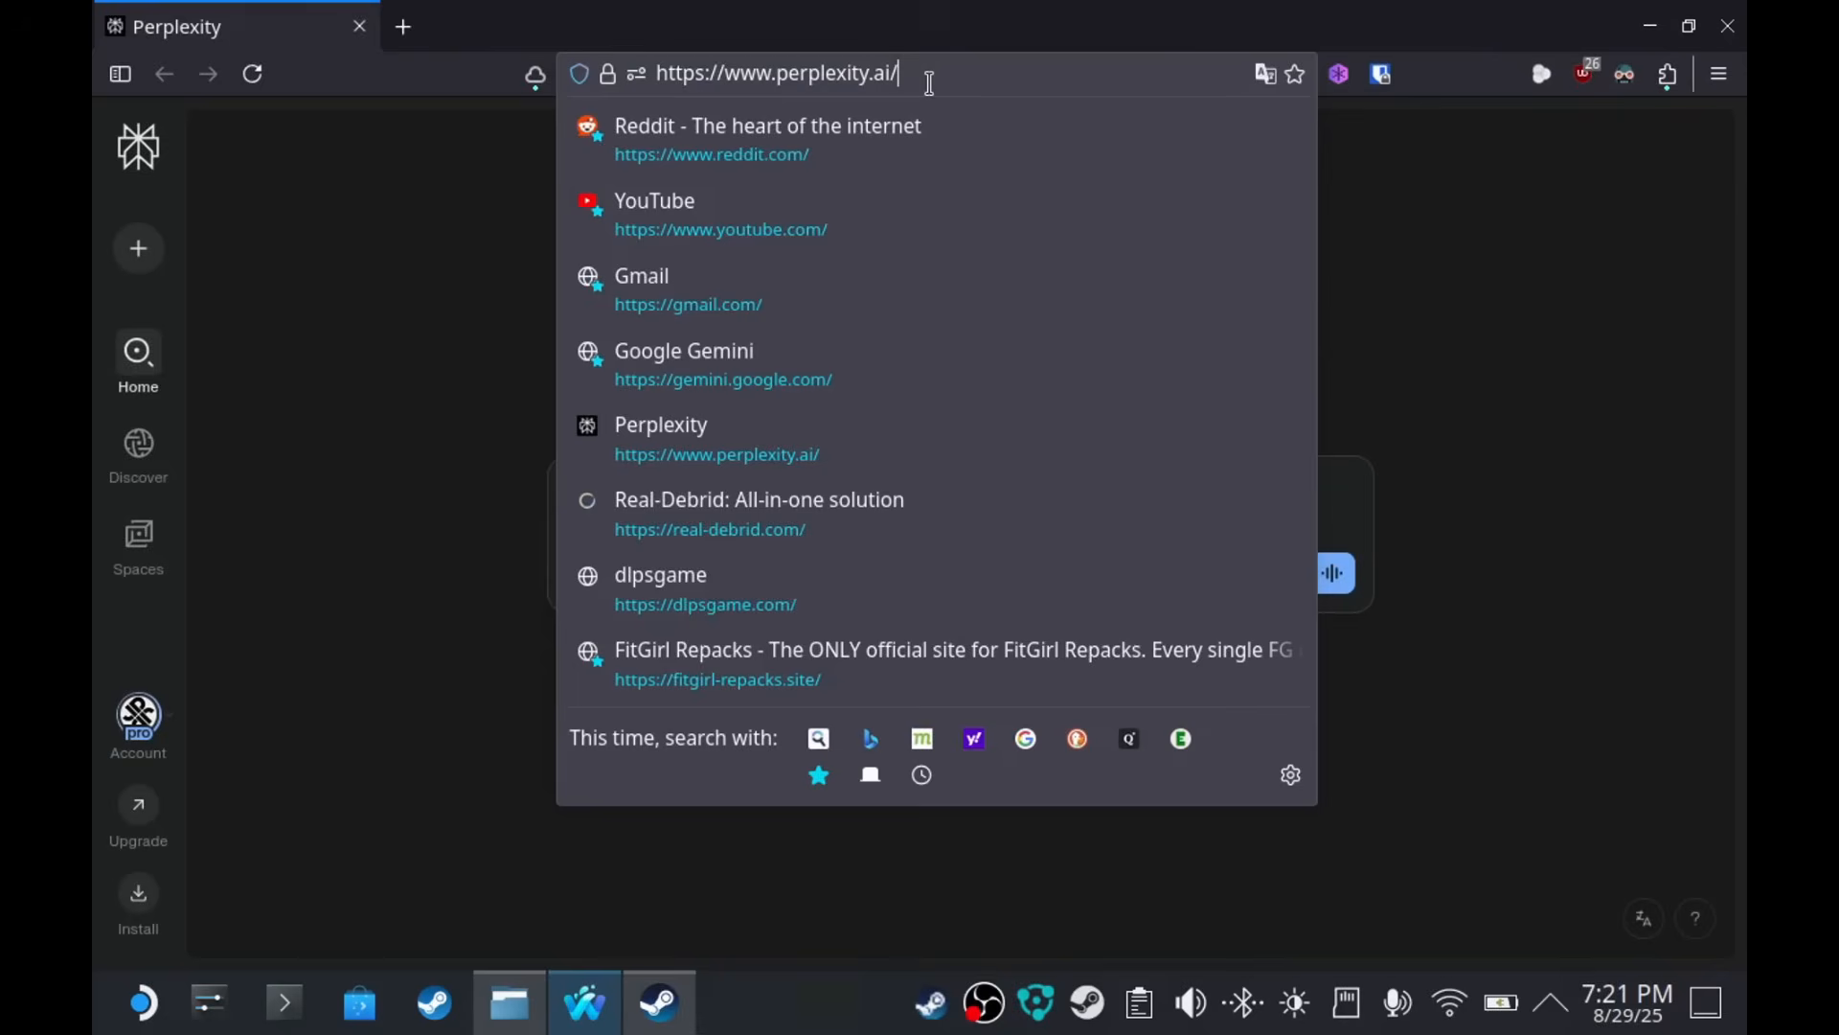
- Search depotbox.org for app ID 413150 and save the Stardew Valley game-data zip
{"action": "type", "text": "depotbox.org/"}
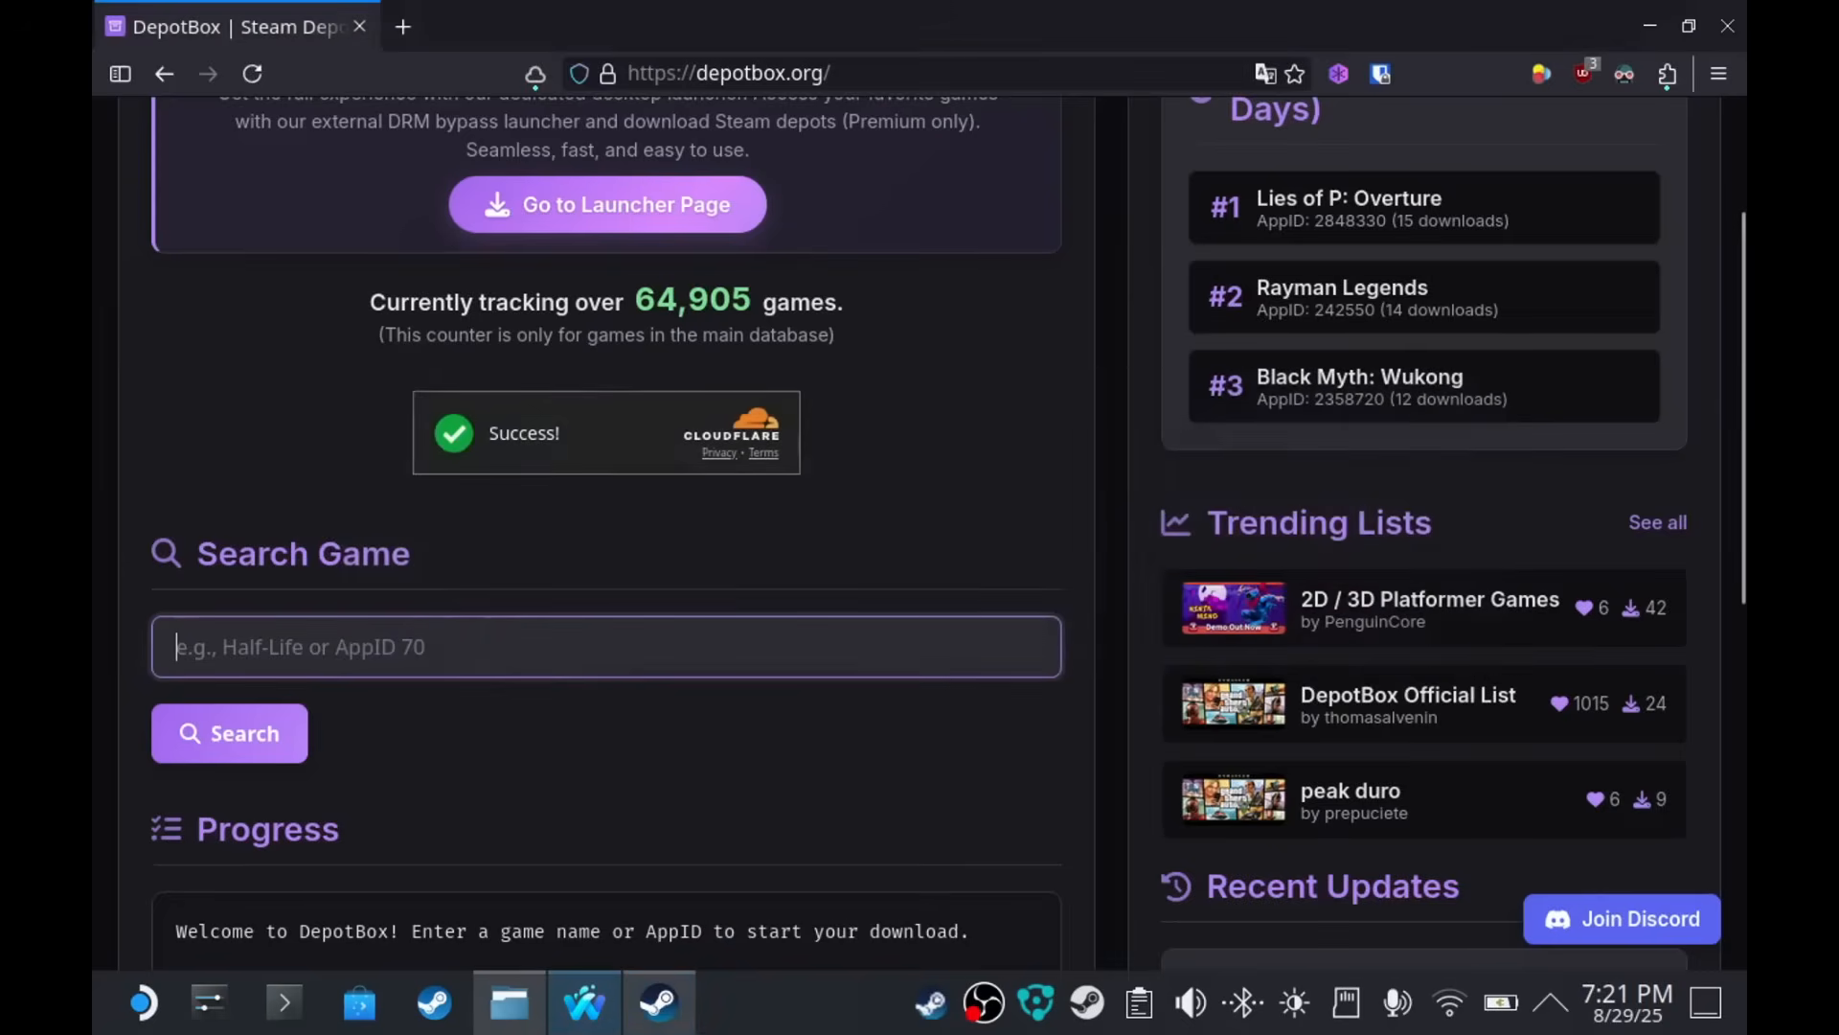
{"action": "type", "text": "413150"}
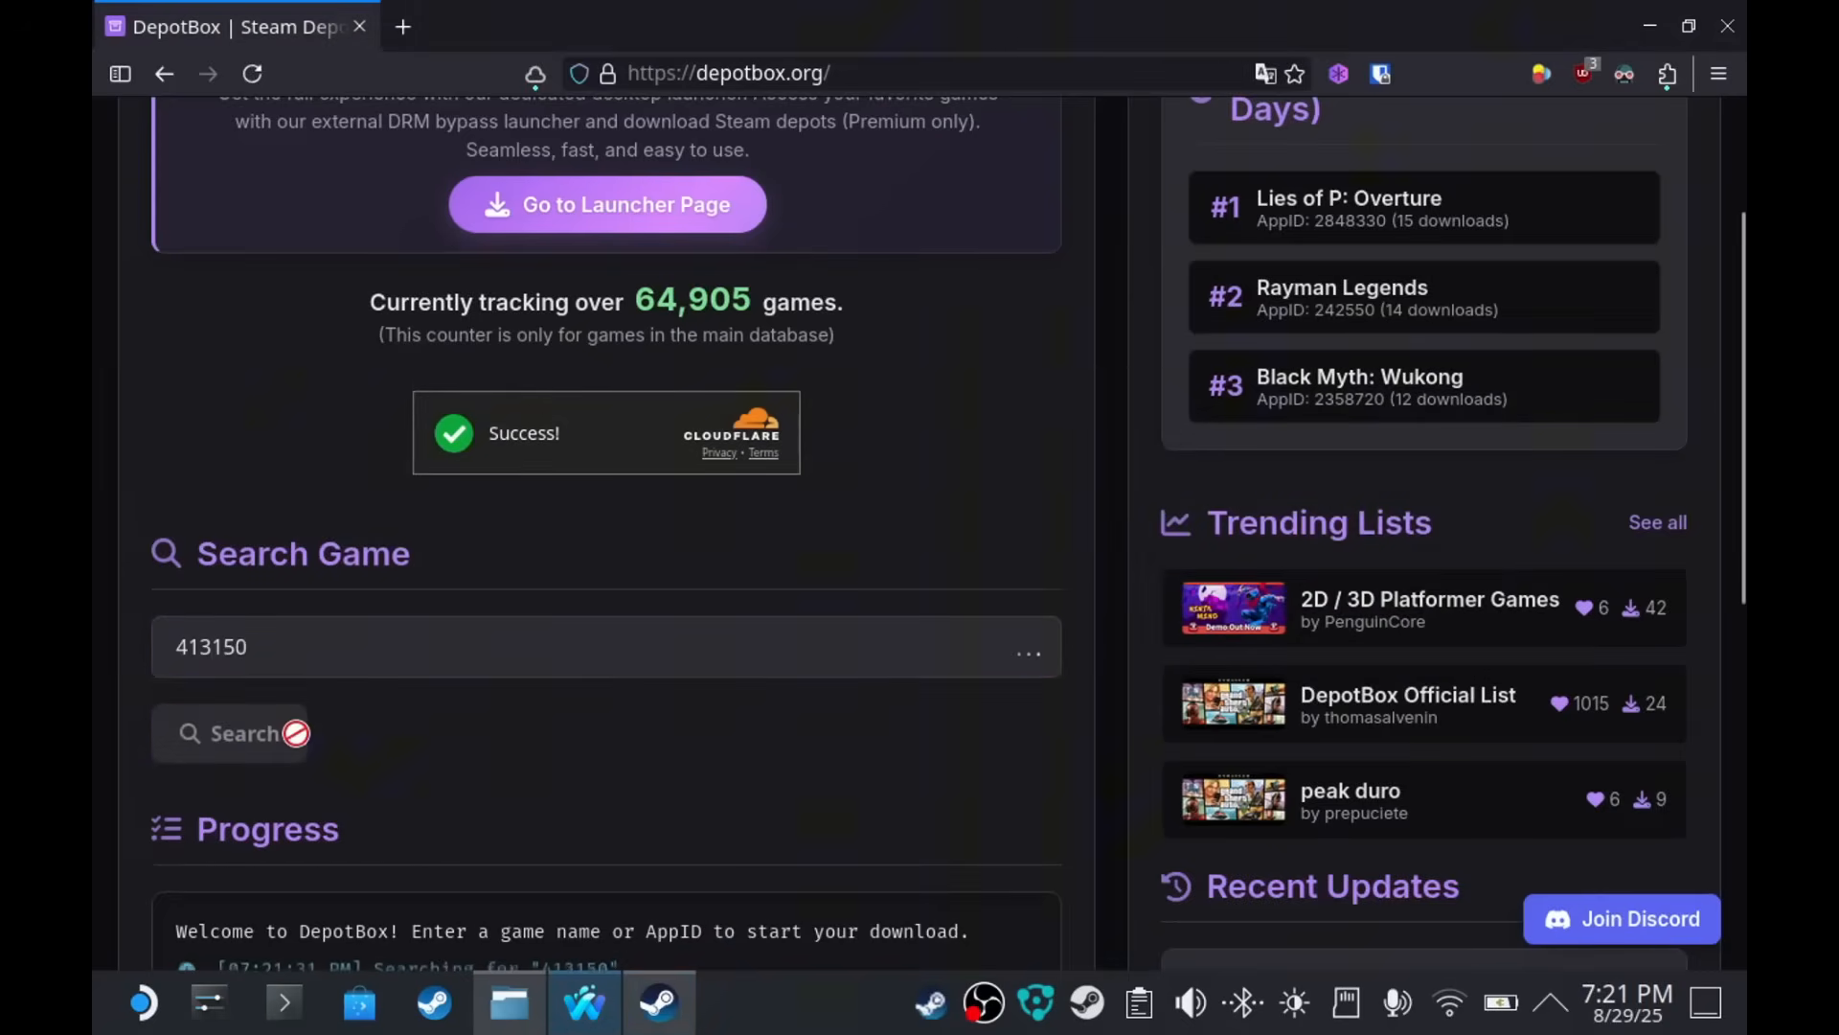
{"action": "left_click", "coordinate": [244, 732]}
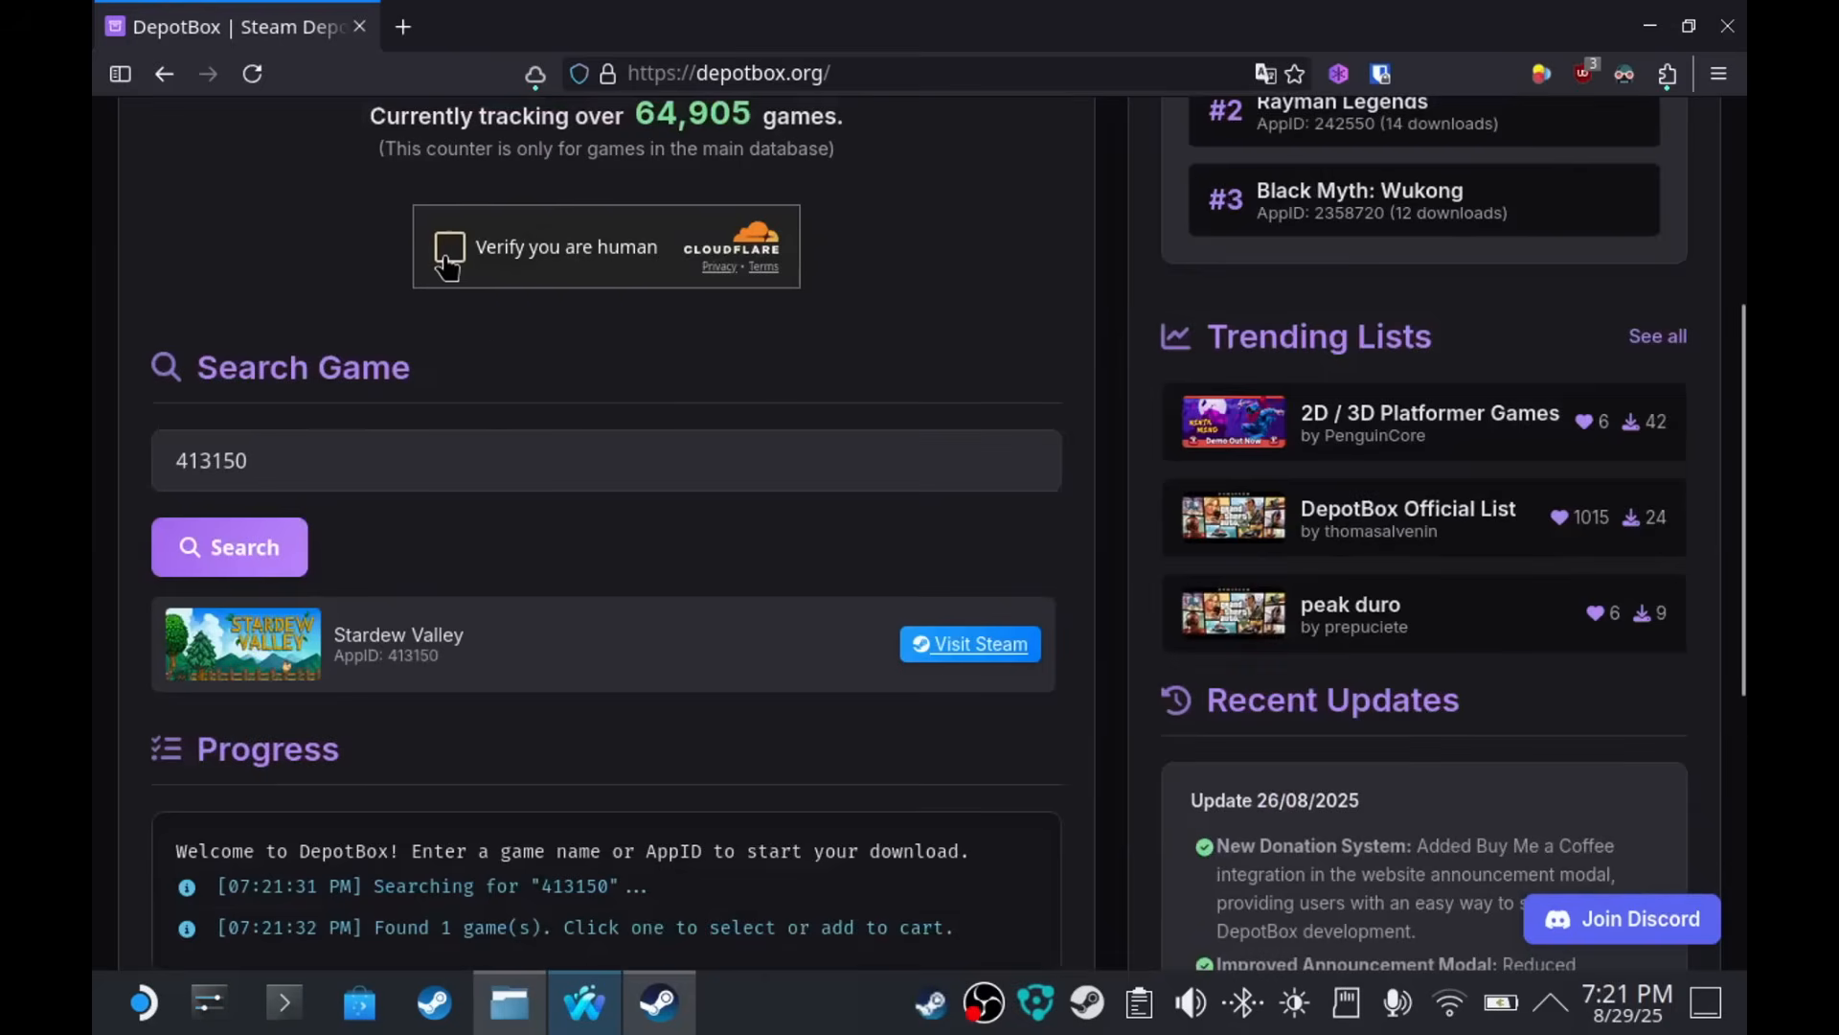
{"action": "left_click", "coordinate": [450, 246]}
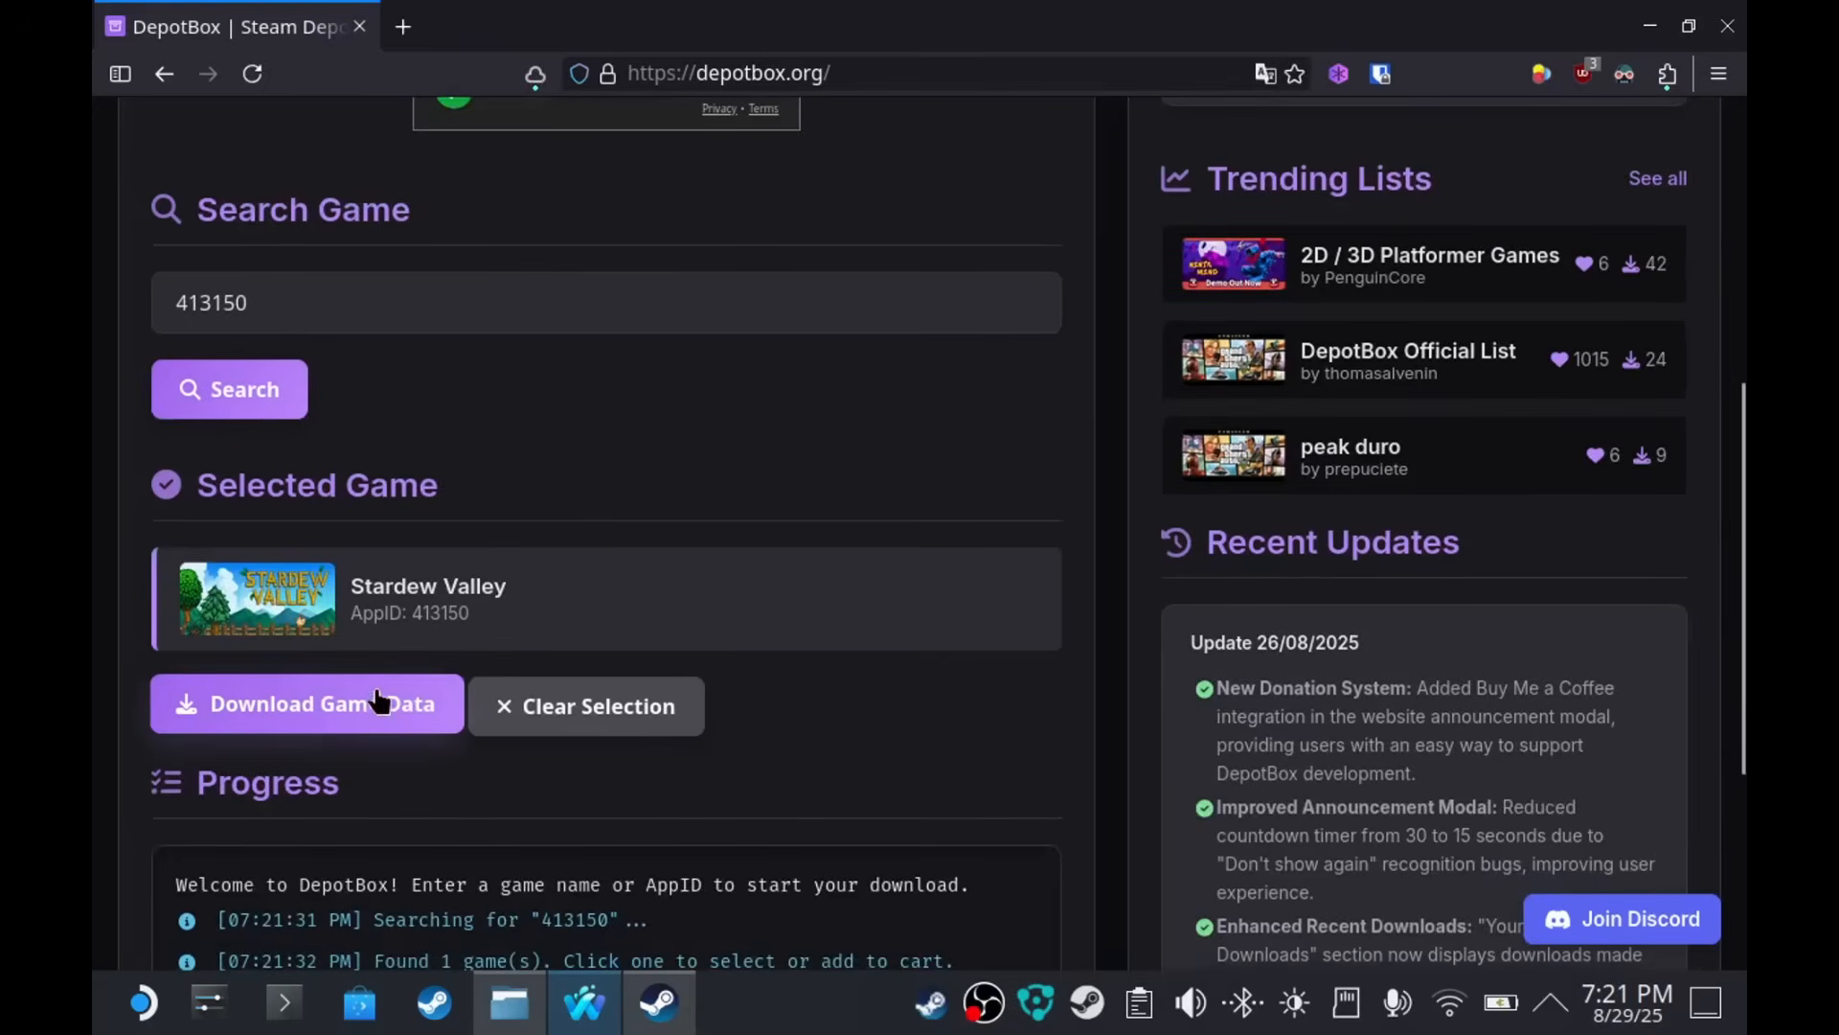
{"action": "left_click", "coordinate": [308, 704]}
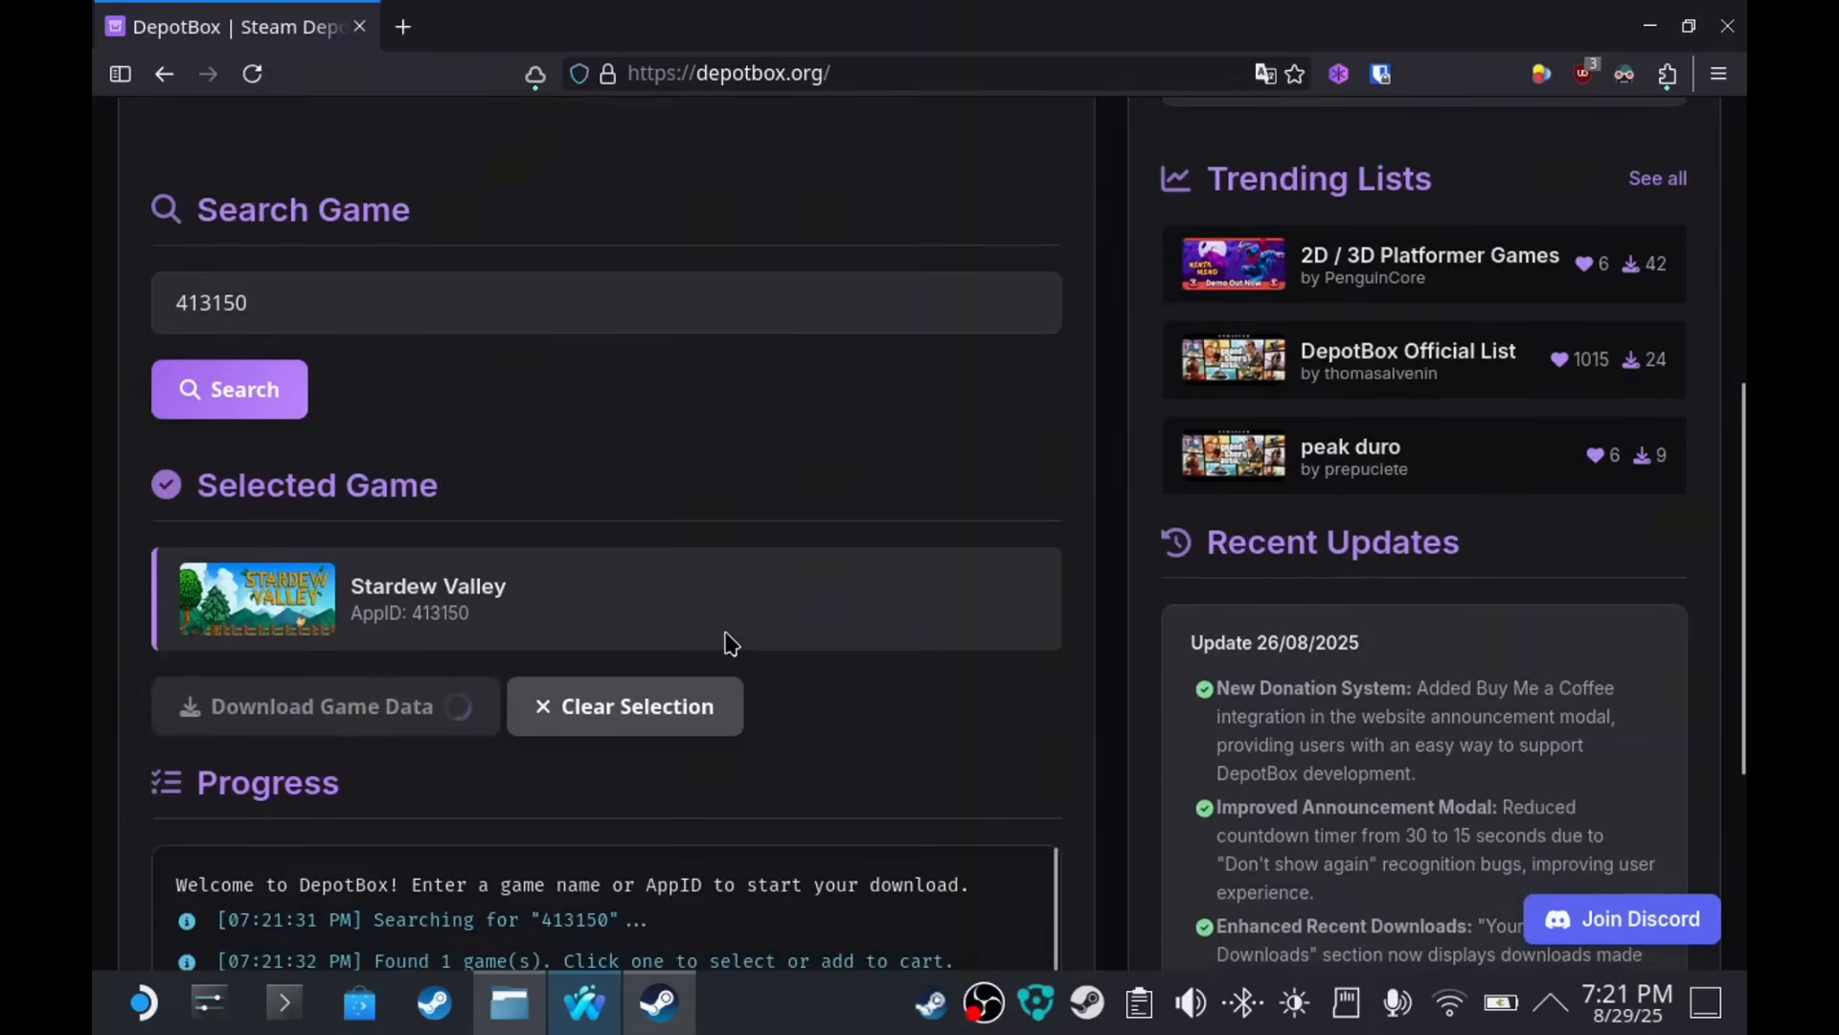
{"action": "left_click", "coordinate": [320, 705]}
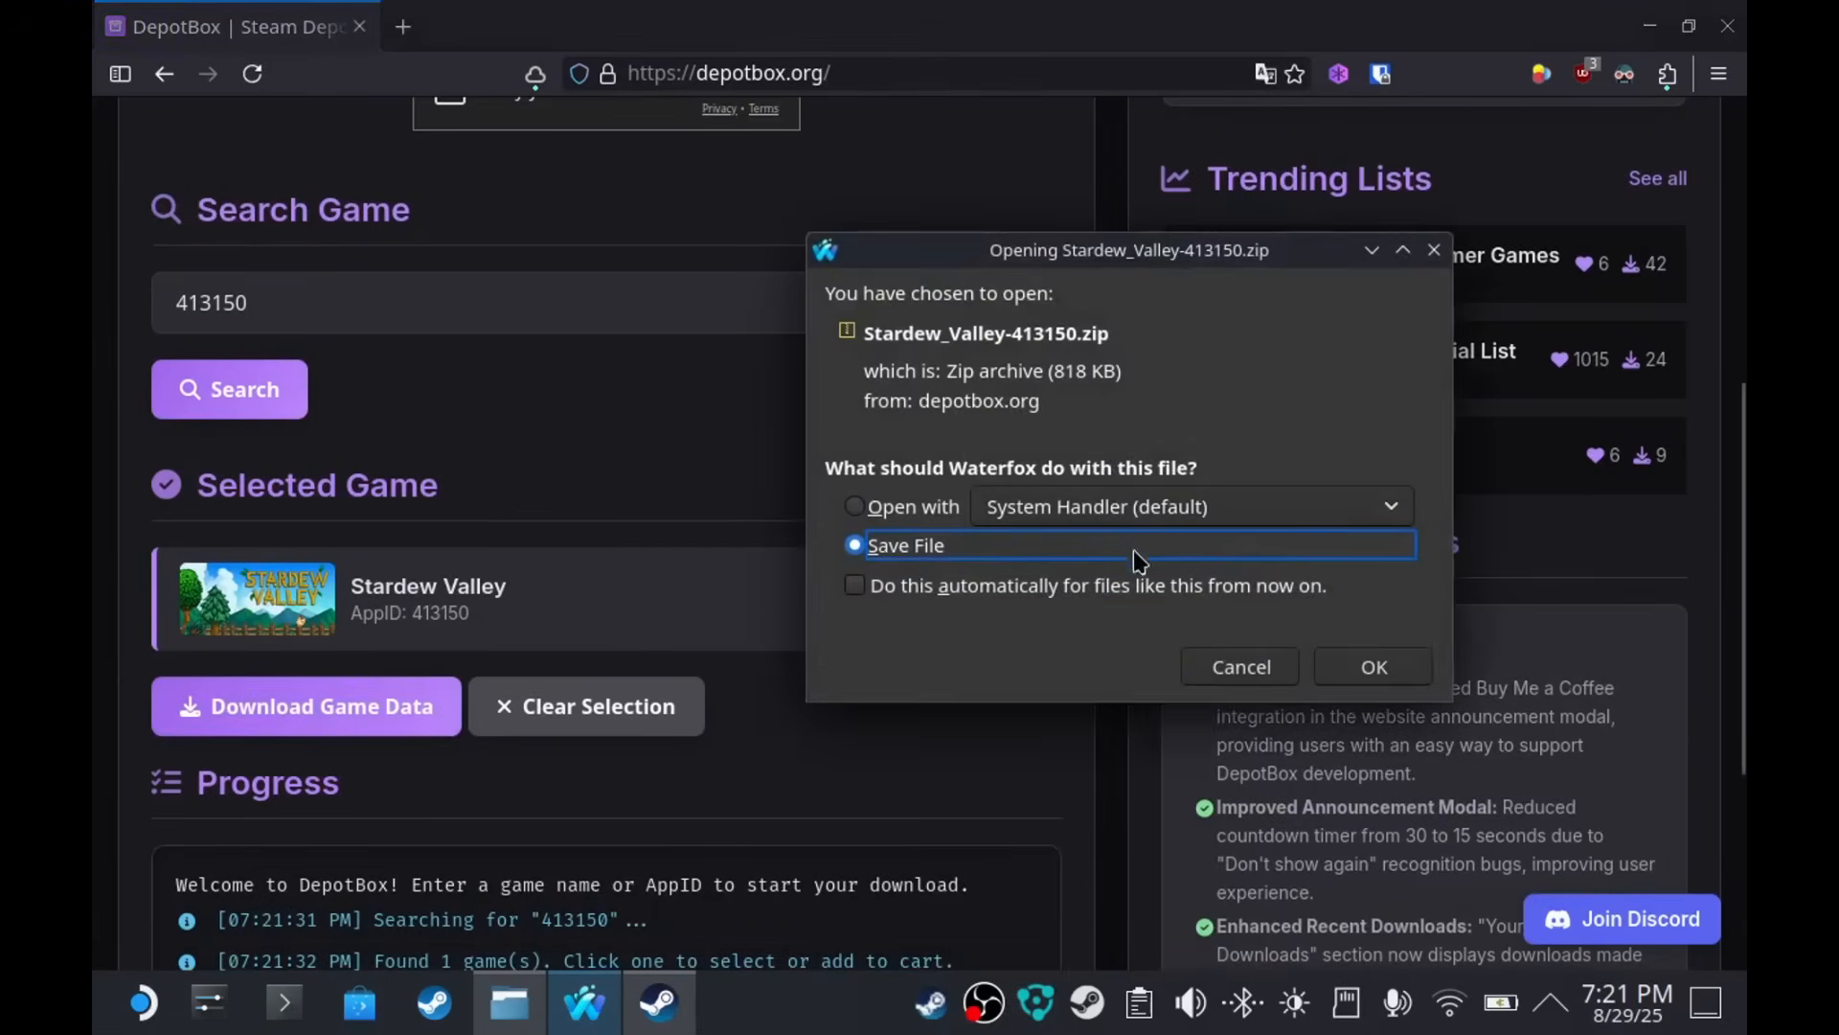
{"action": "left_click", "coordinate": [1371, 667]}
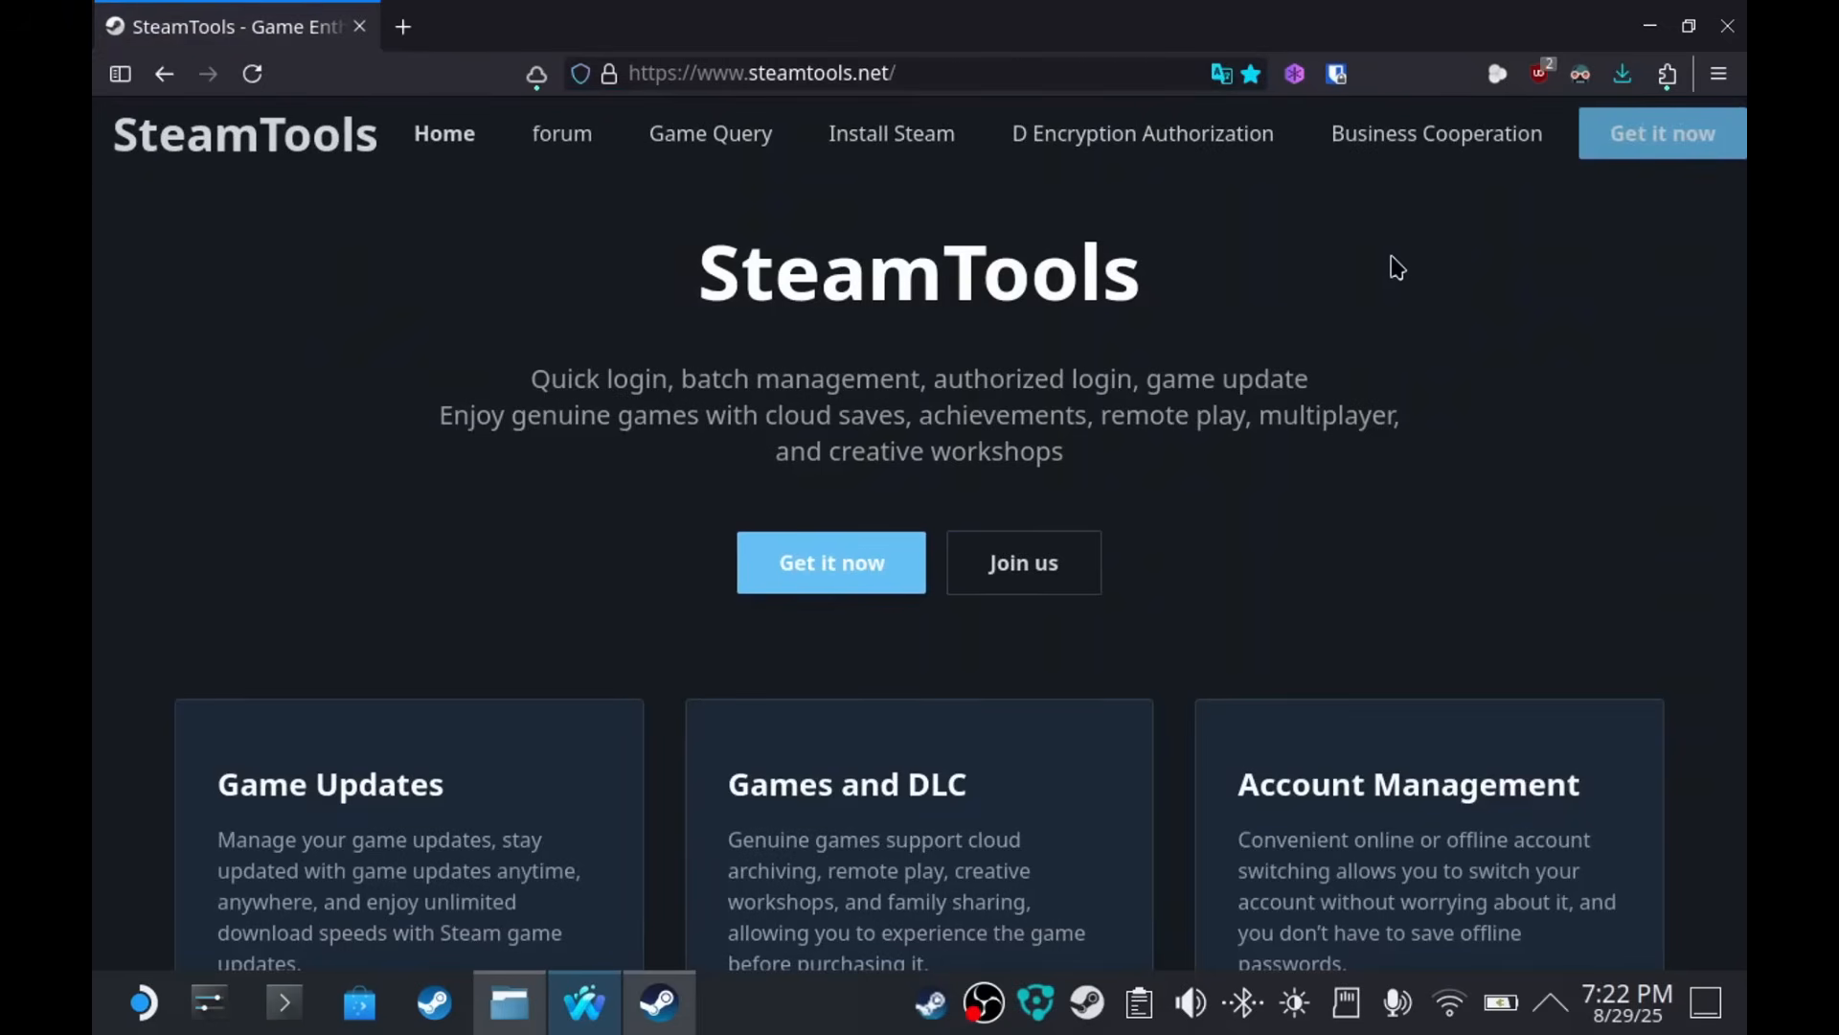
- Download st-setup-1.8.17r2.exe from the SteamTools site and save it into SSD Games
{"action": "left_click", "coordinate": [830, 562]}
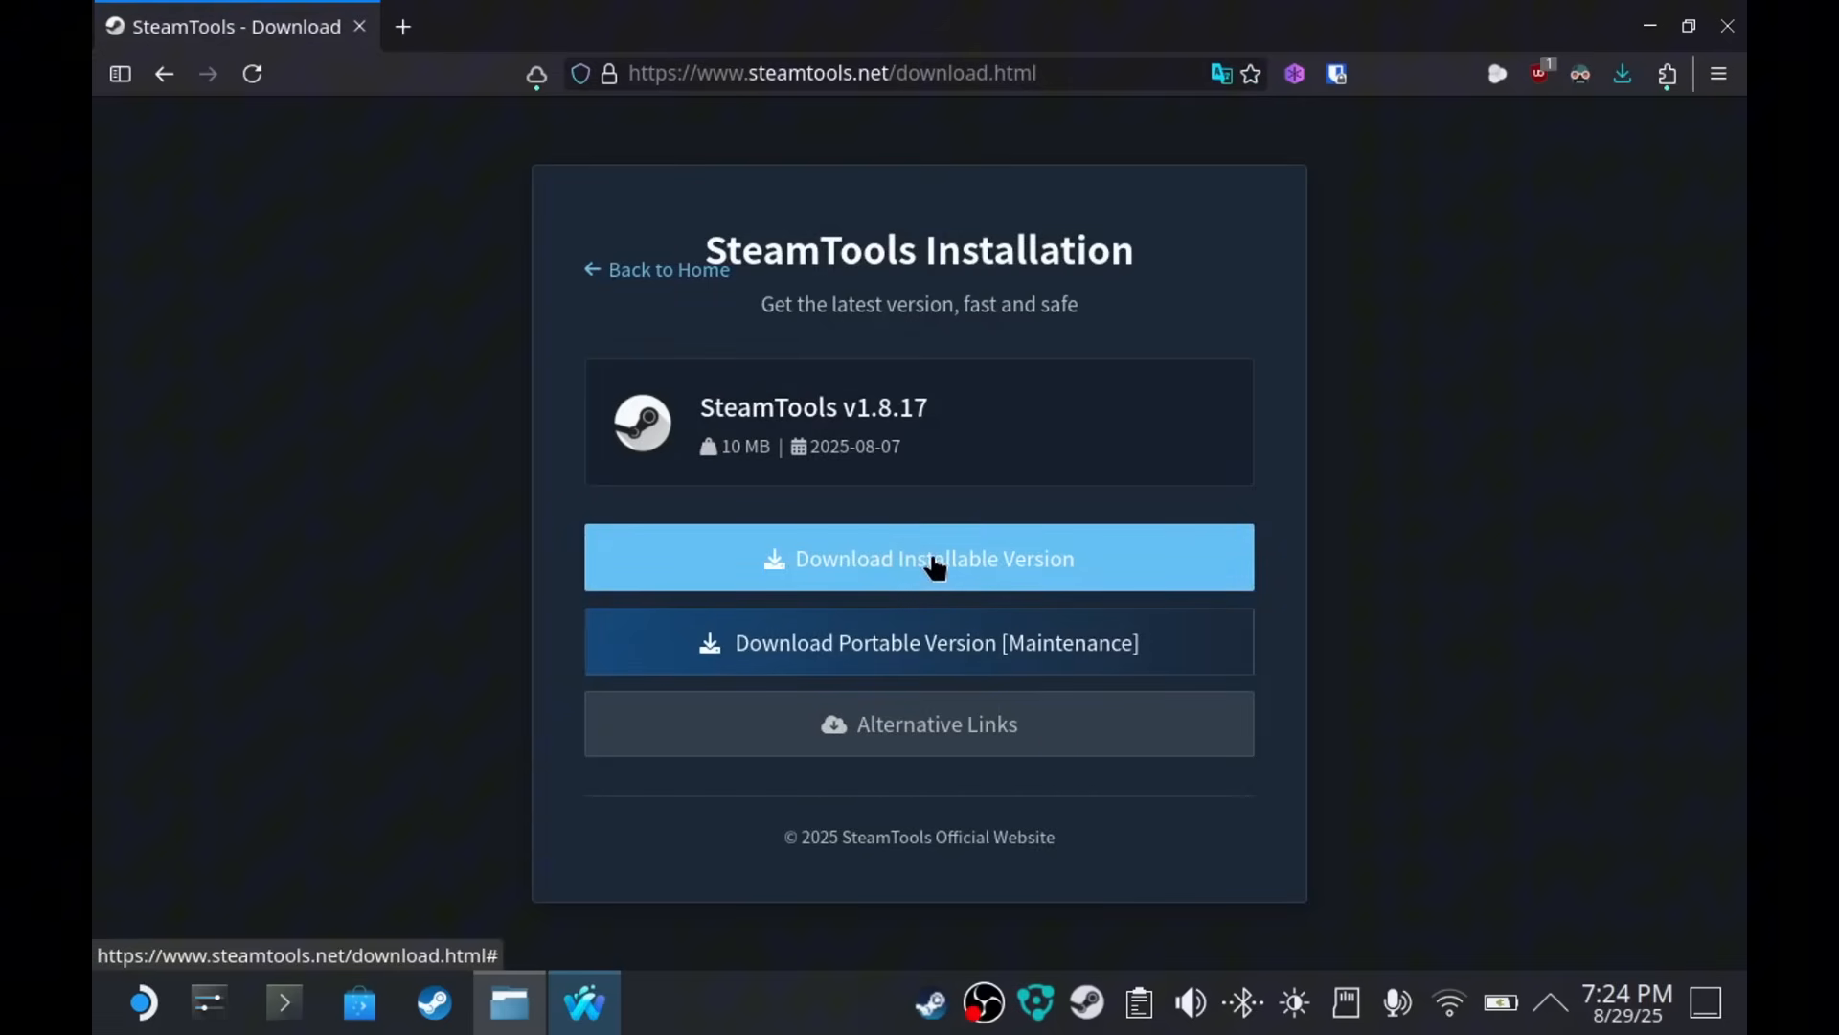
{"action": "left_click", "coordinate": [918, 559]}
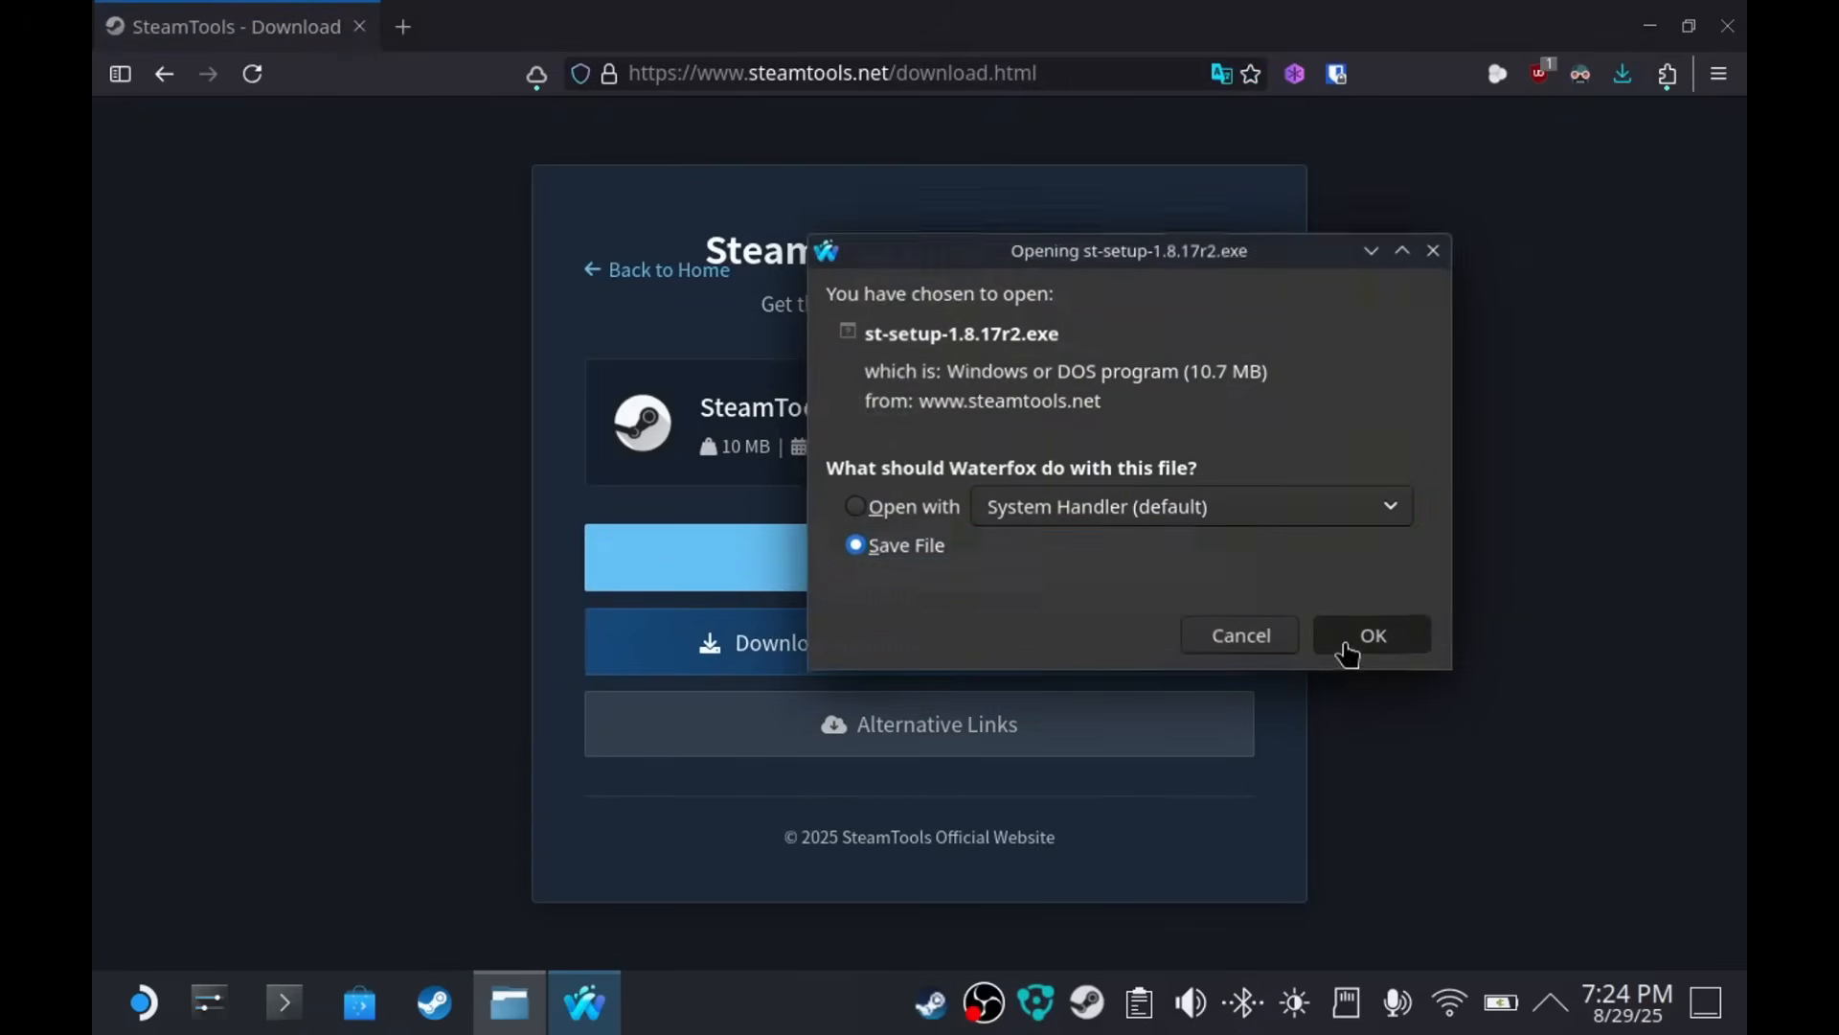
{"action": "left_click", "coordinate": [1371, 634]}
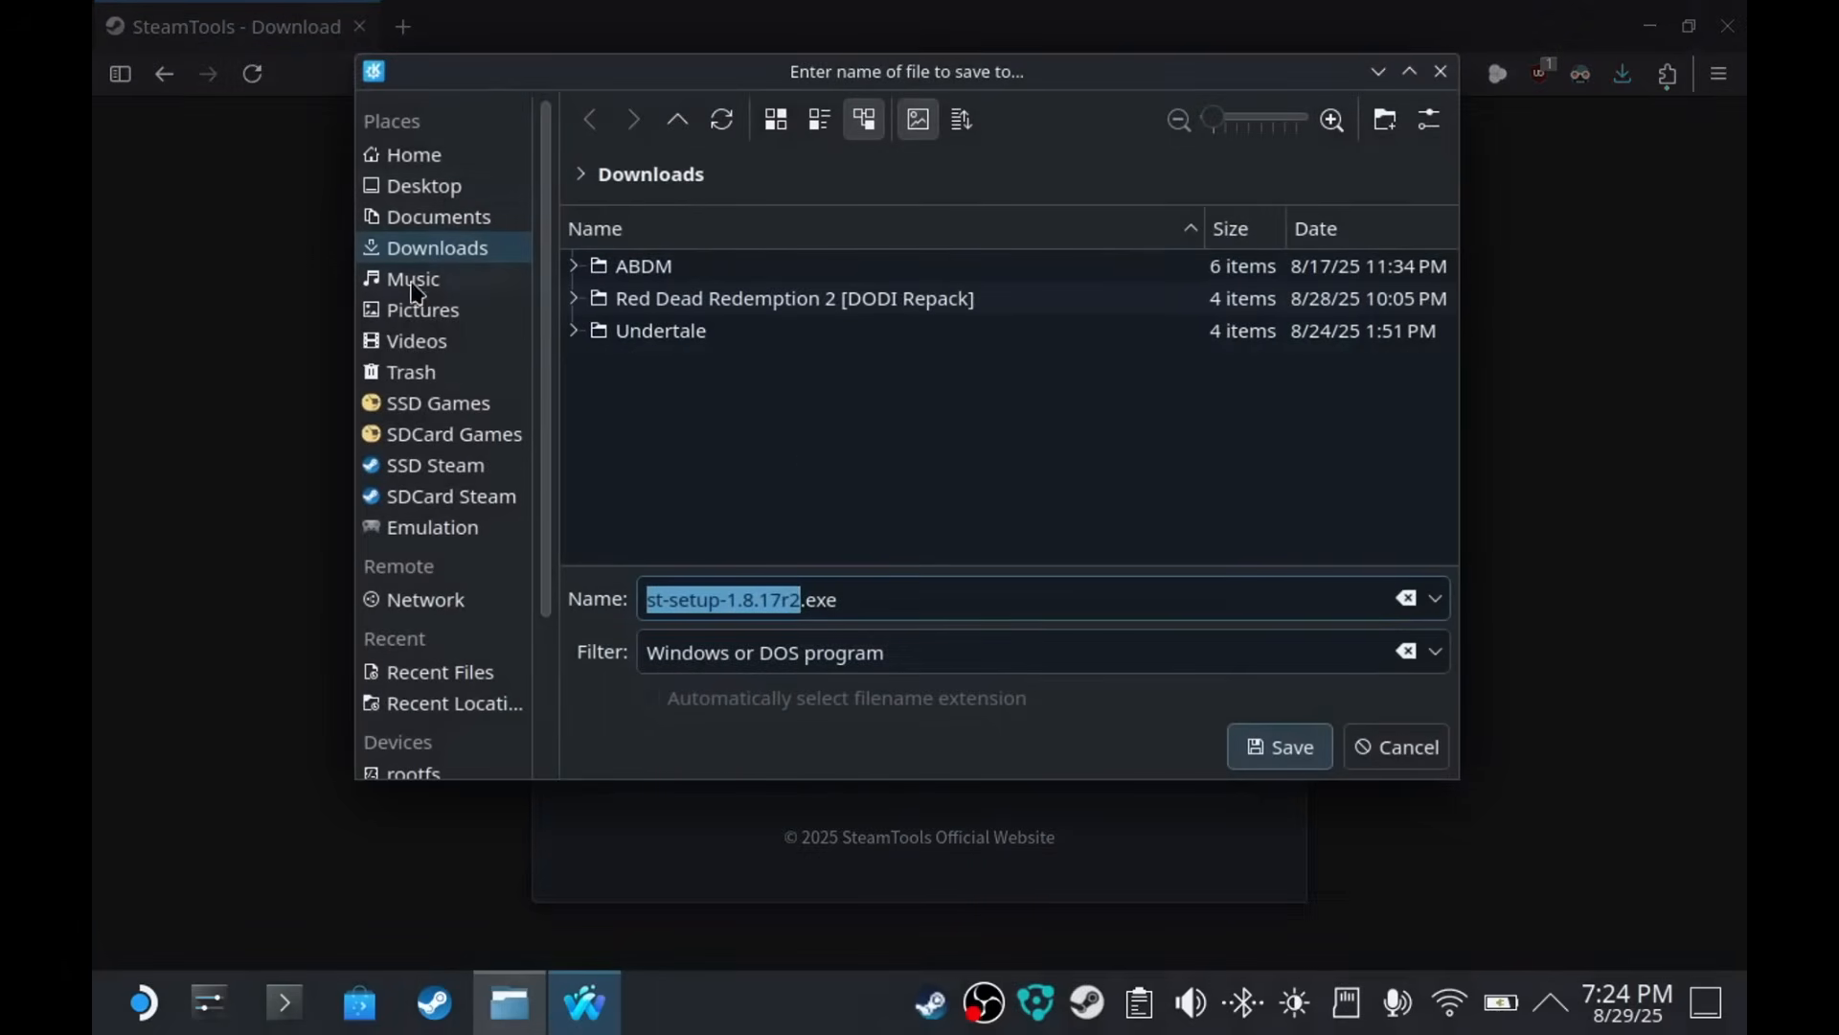
{"action": "left_click", "coordinate": [437, 402]}
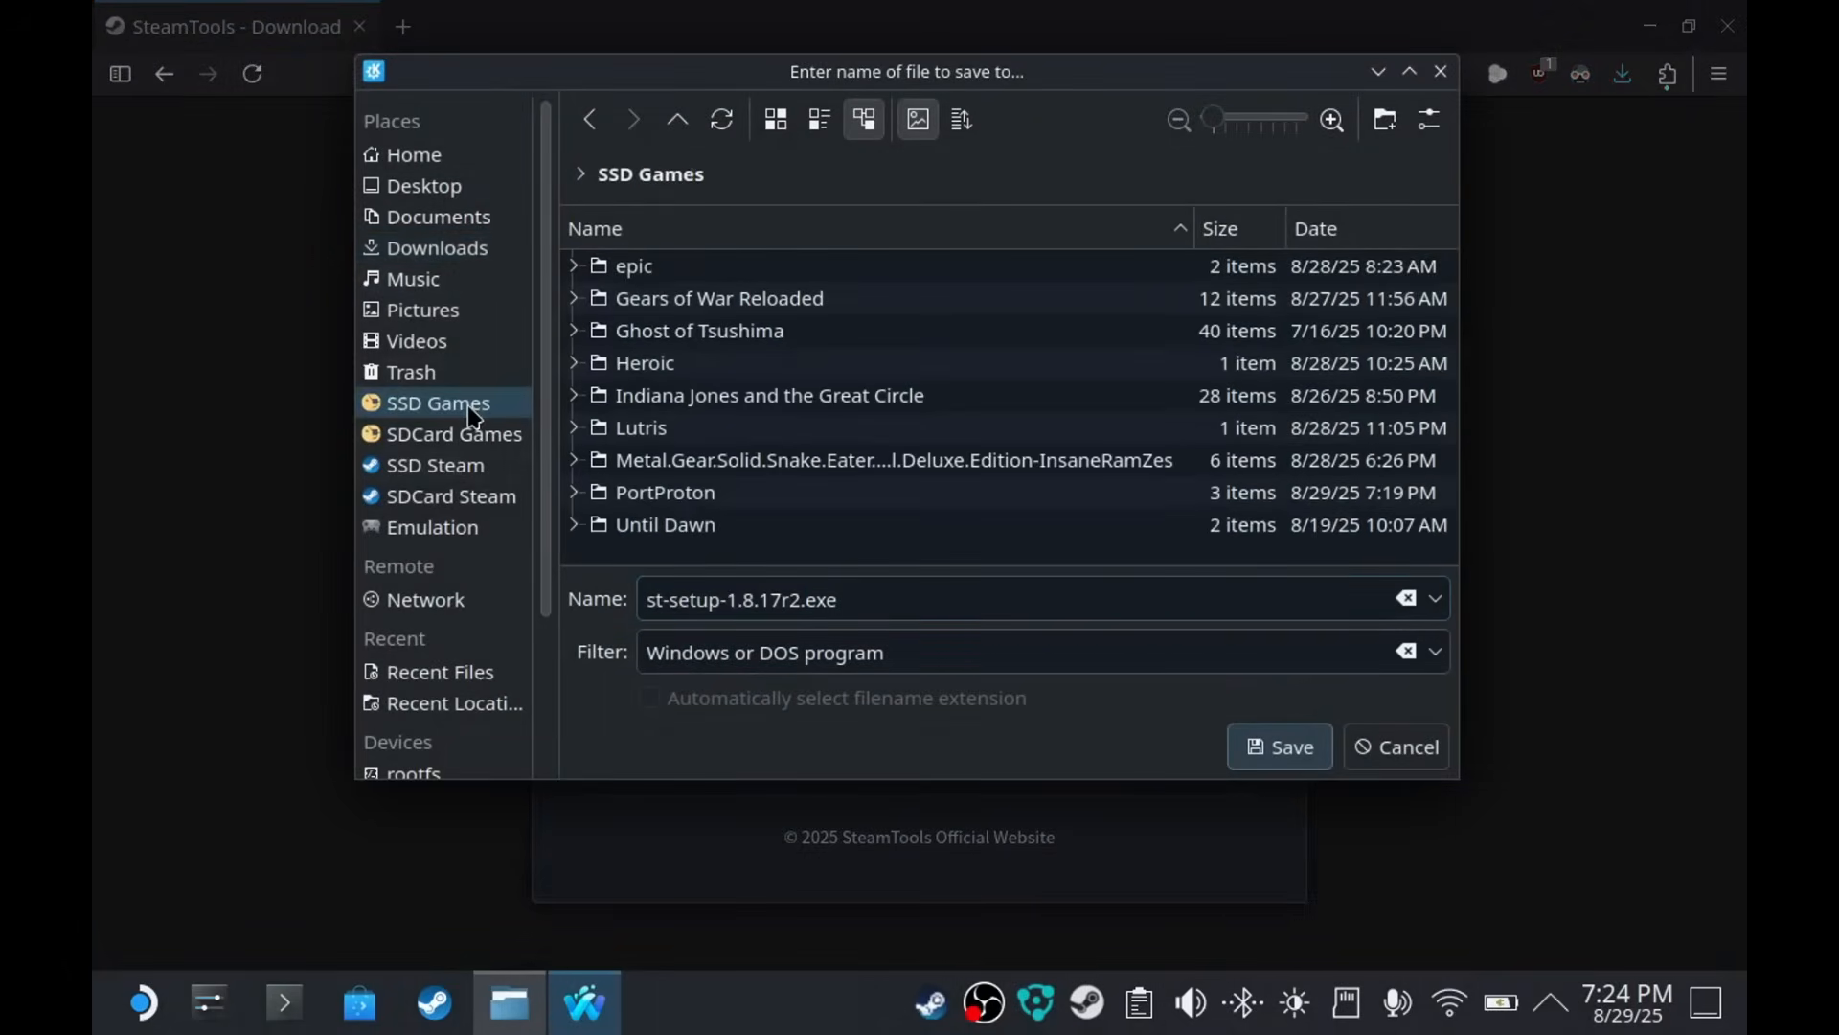
{"action": "mouse_move", "coordinate": [1279, 747]}
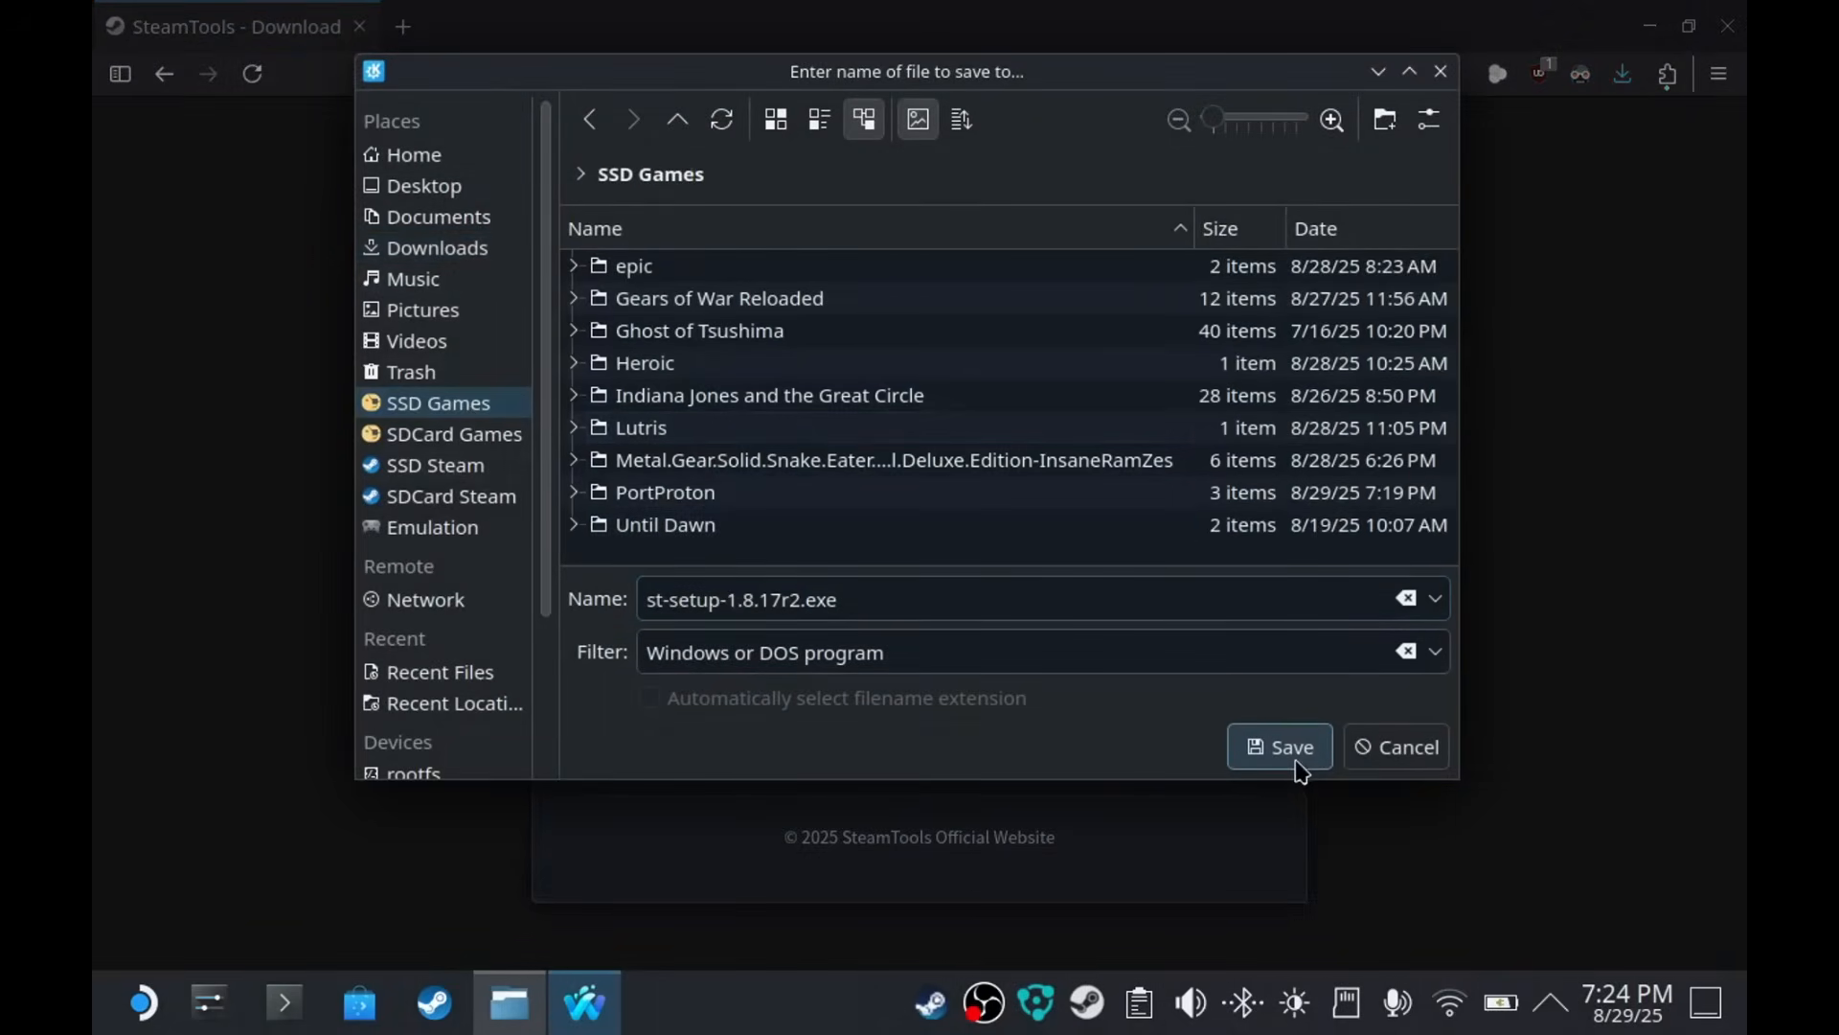
{"action": "left_click", "coordinate": [1279, 746]}
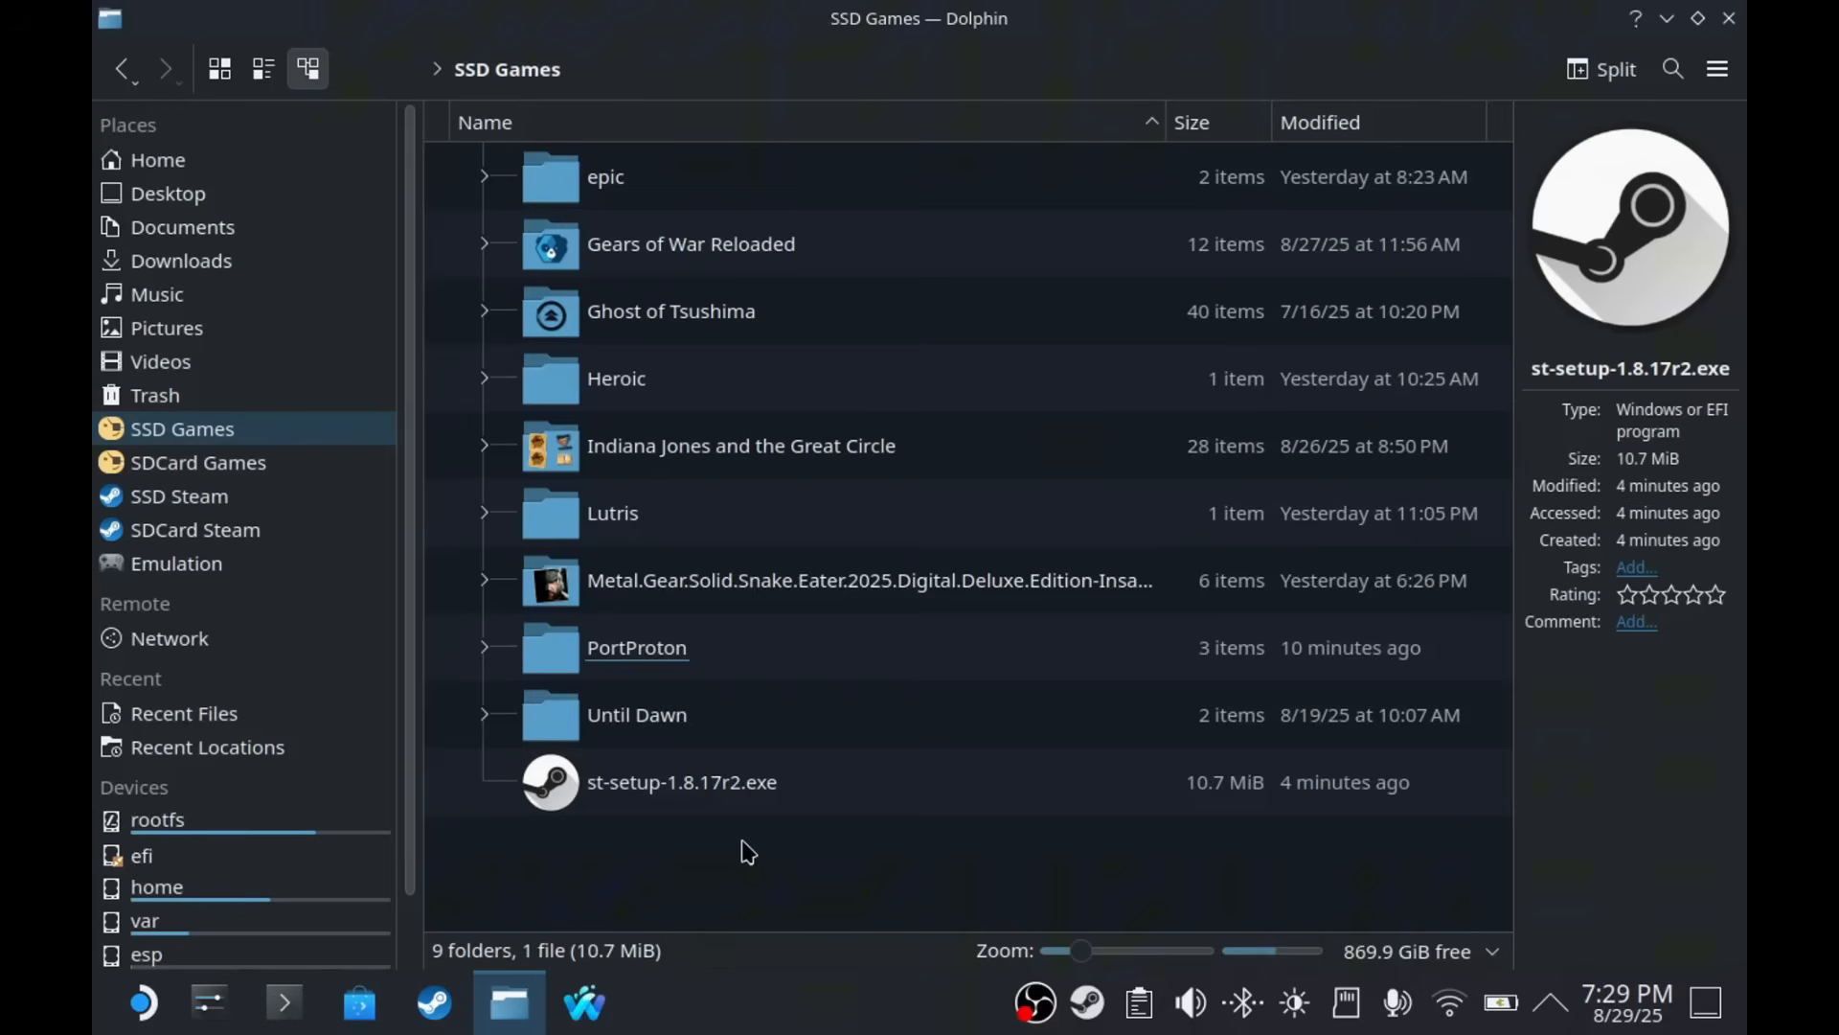
- Open st-setup-1.8.17r2.exe in Dolphin with PortProton
{"action": "left_click", "coordinate": [681, 782]}
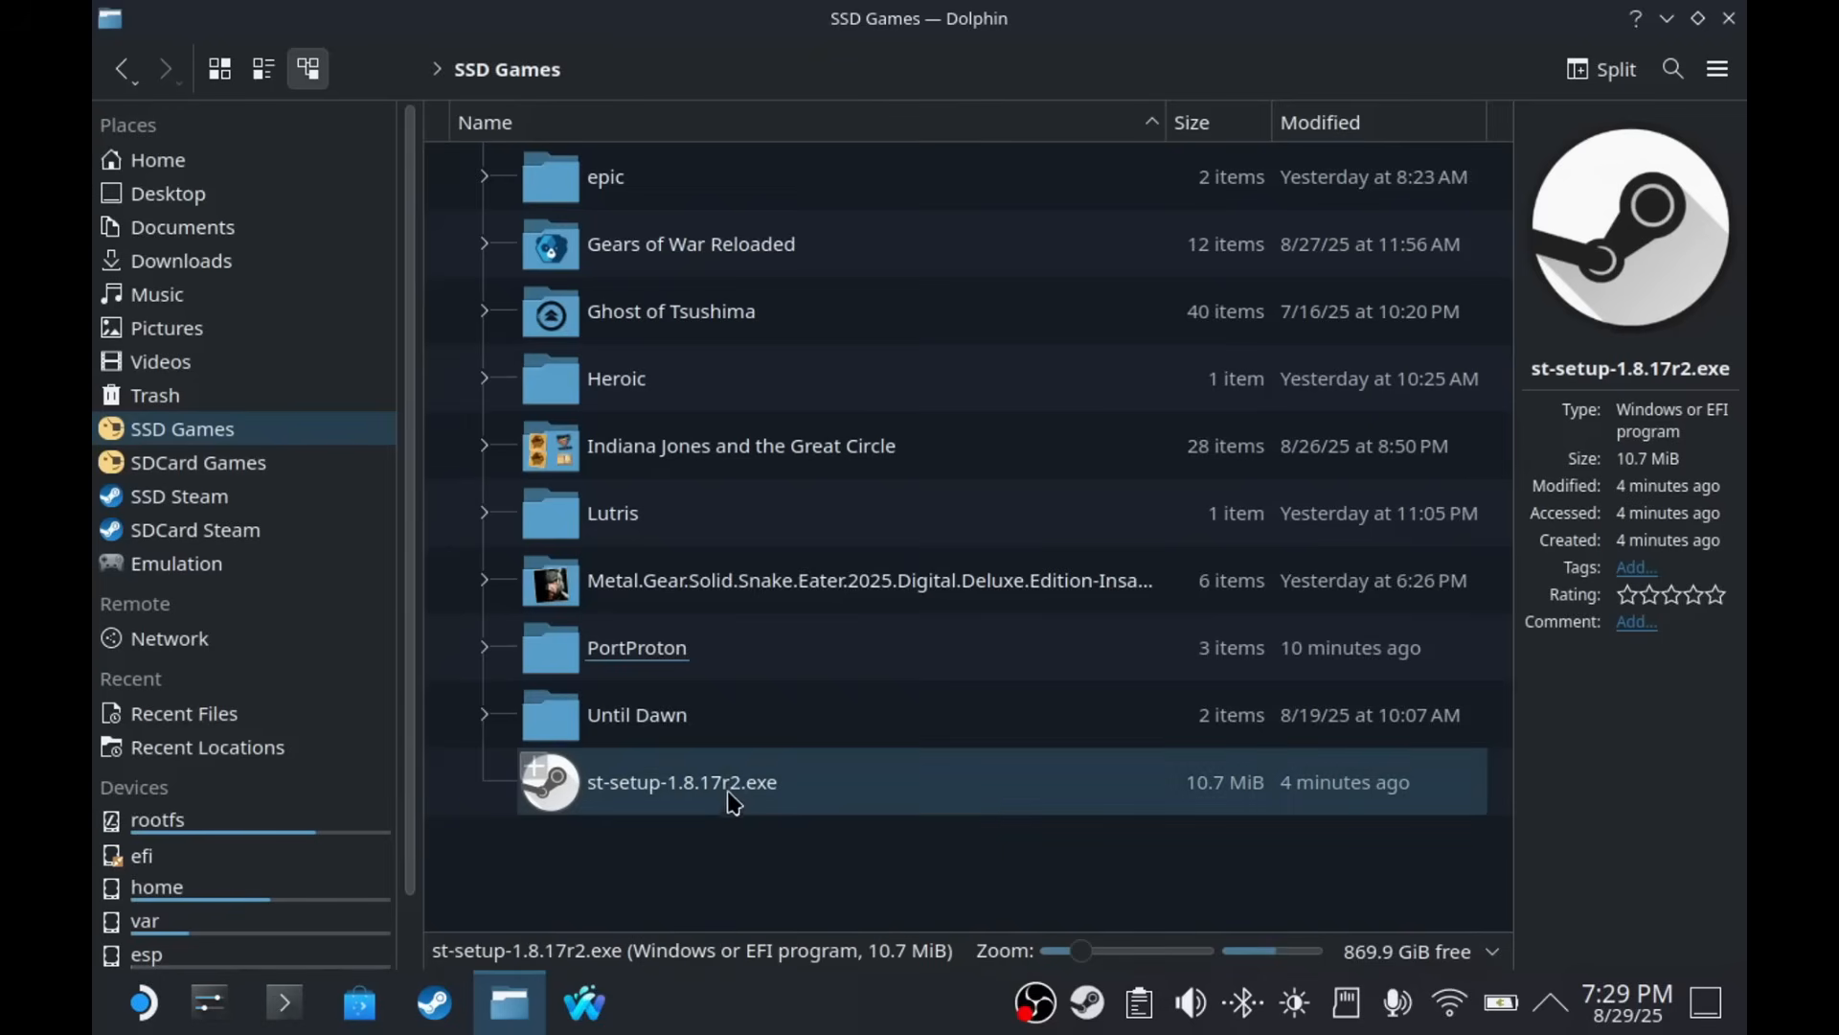
{"action": "right_click", "coordinate": [680, 781]}
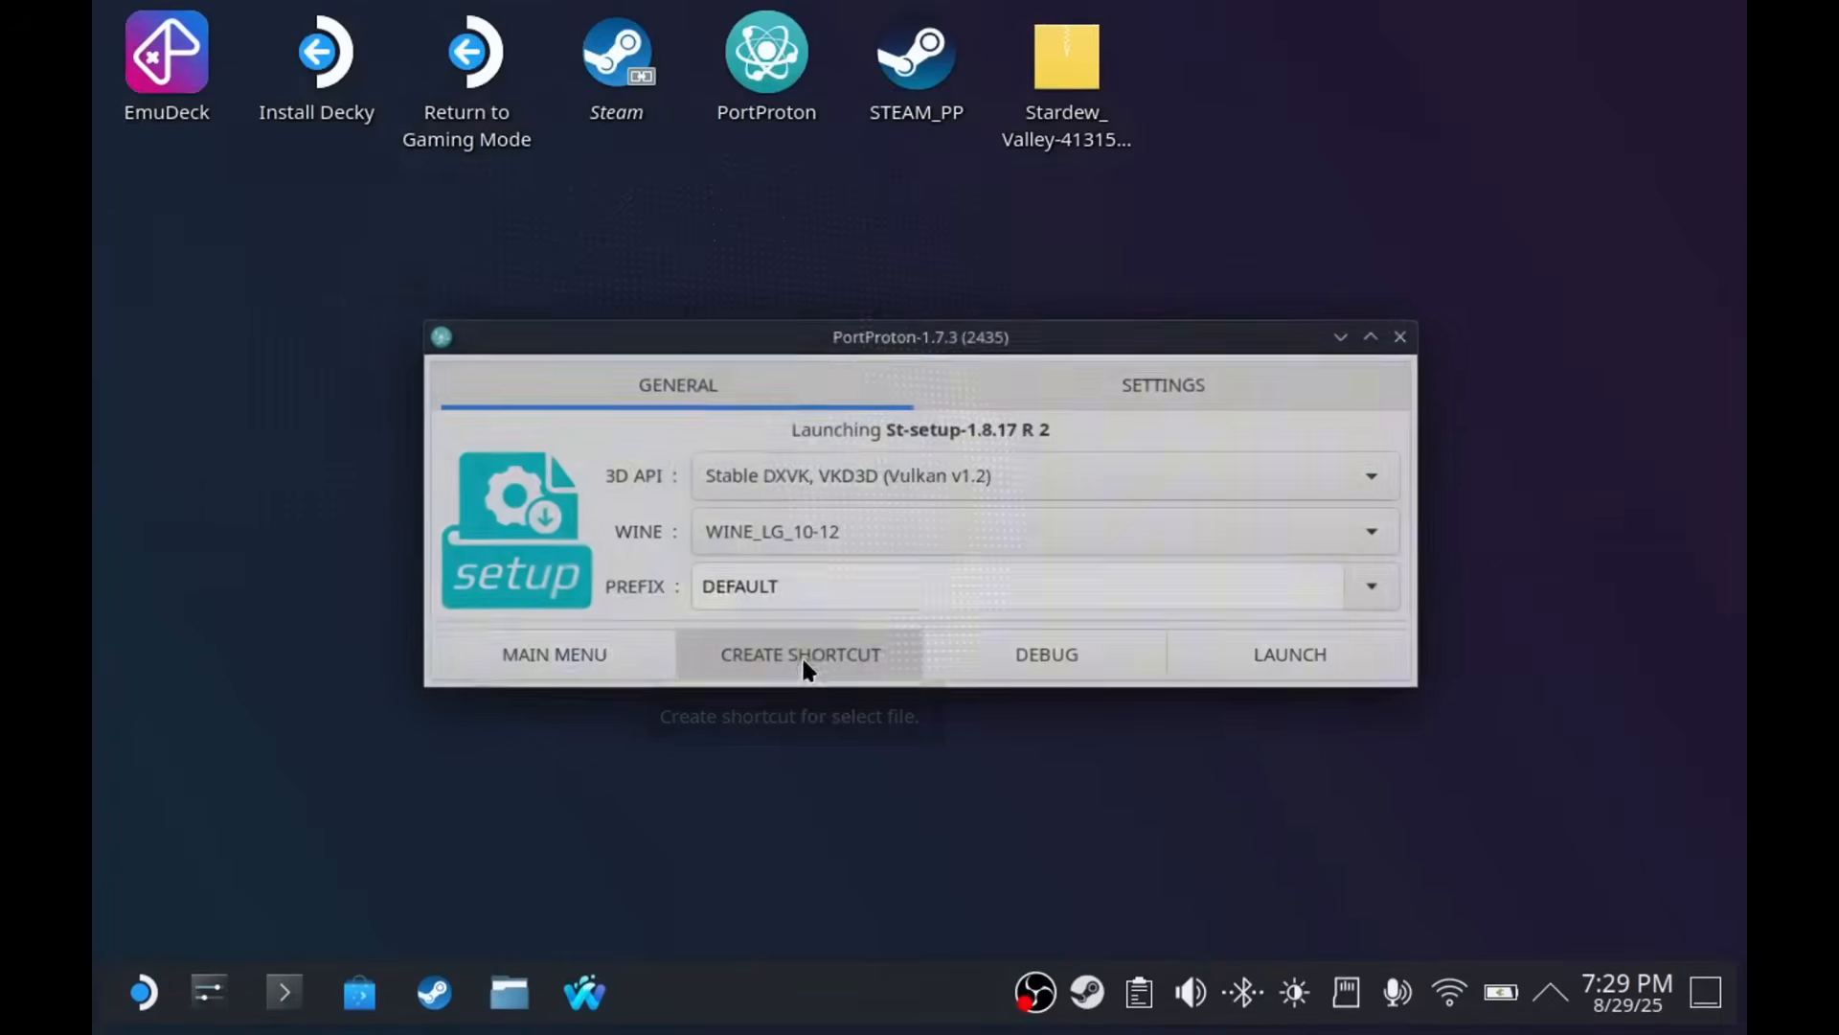
- Create a Steamtools desktop shortcut and launch the installer to reach the setup wizard
{"action": "left_click", "coordinate": [799, 653]}
{"action": "type", "text": "Steamtools"}
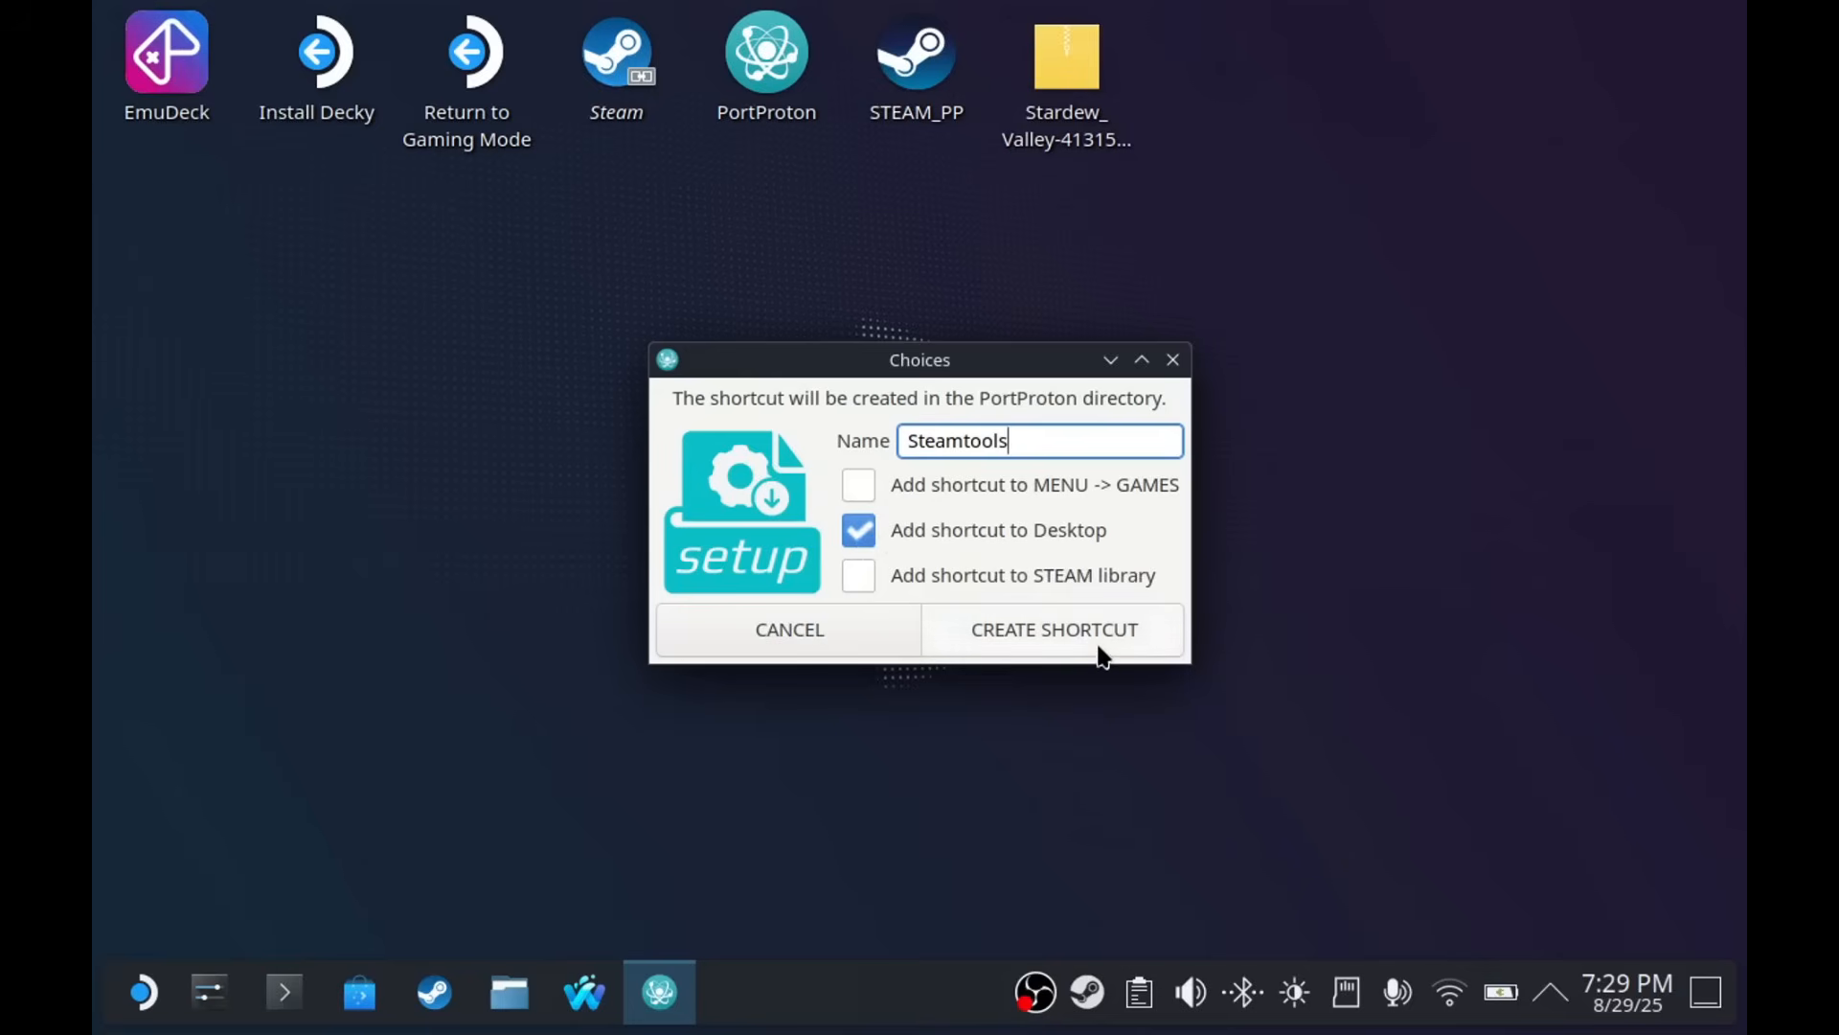
{"action": "left_click", "coordinate": [1052, 629]}
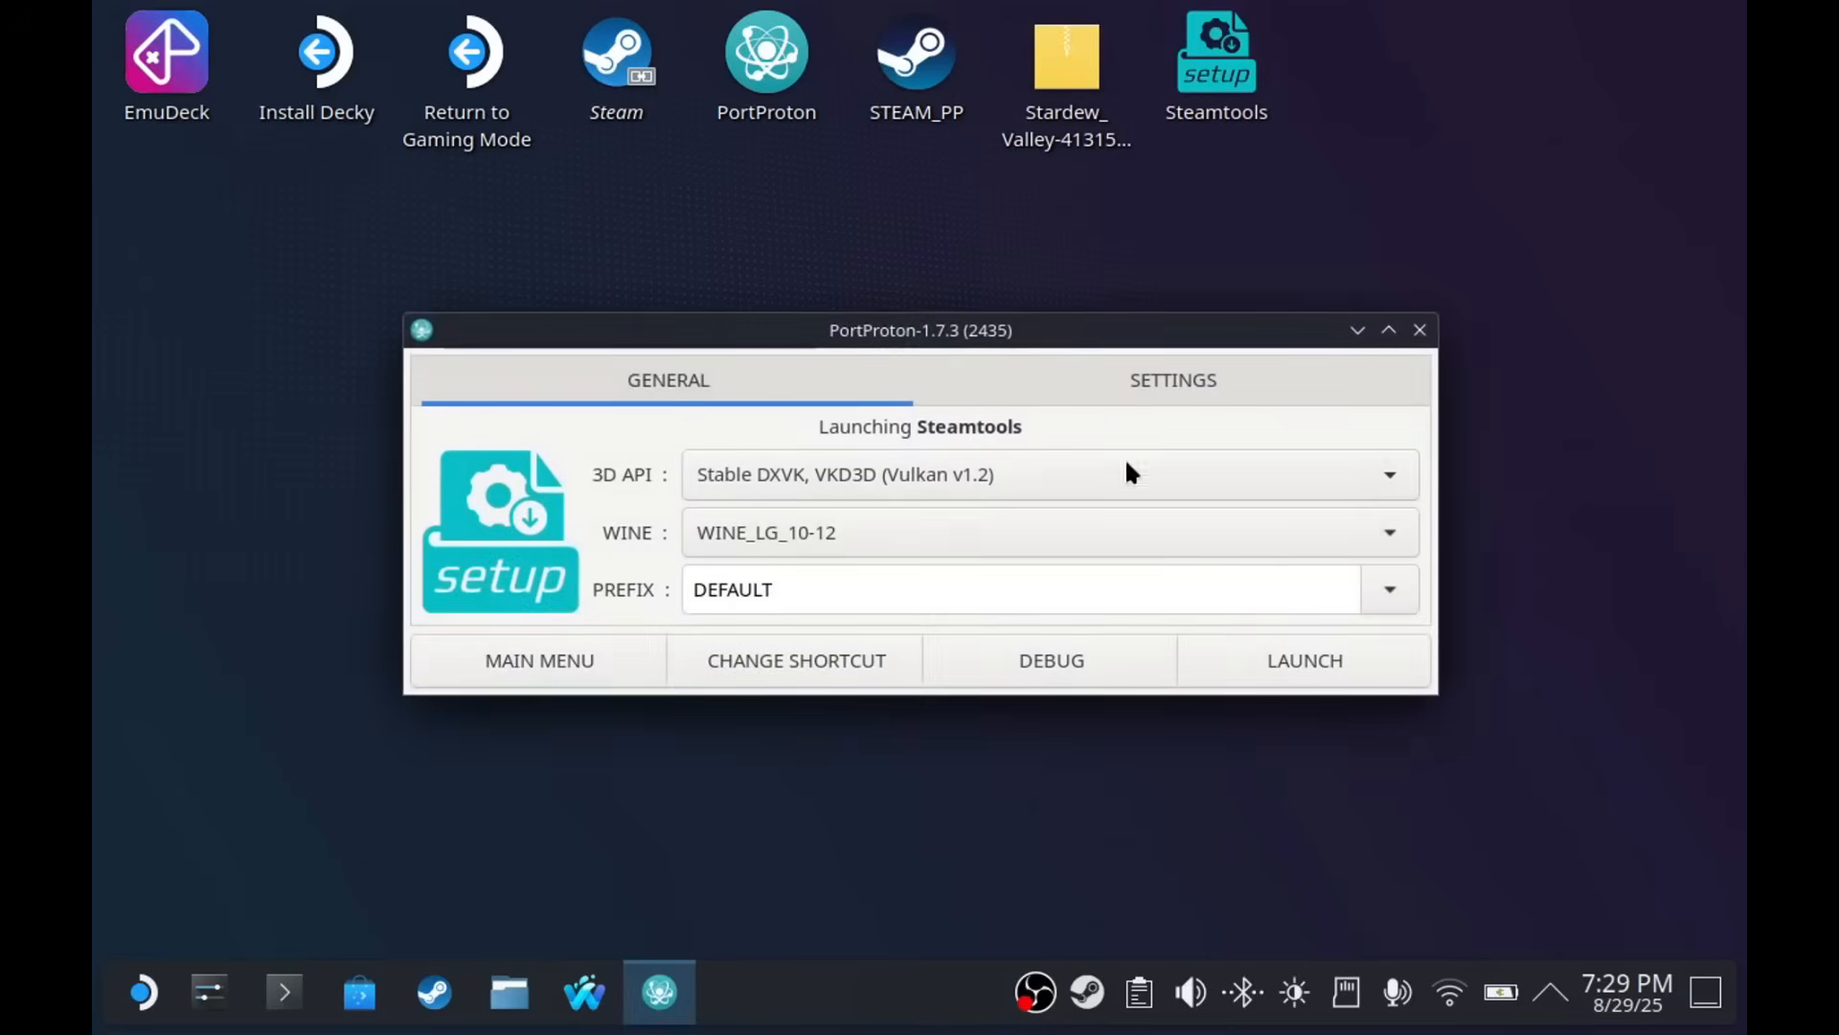
{"action": "left_click", "coordinate": [1303, 659]}
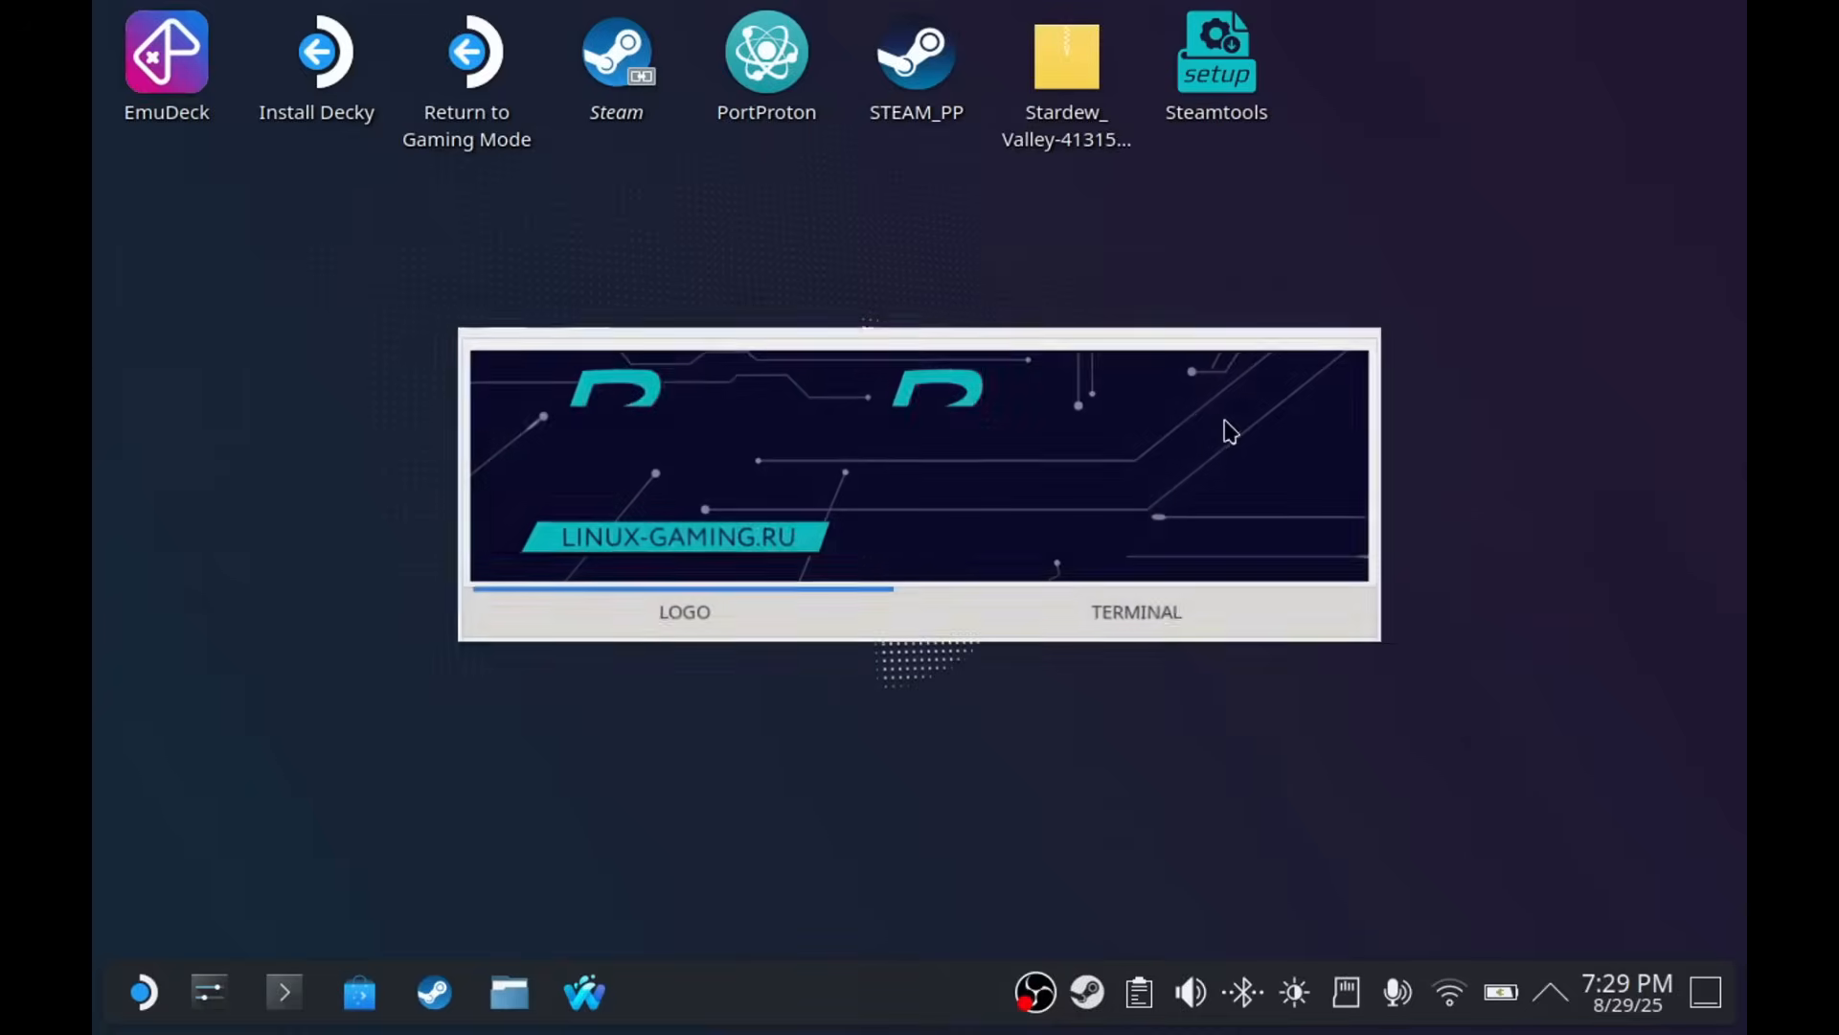
{"action": "left_click", "coordinate": [1135, 611]}
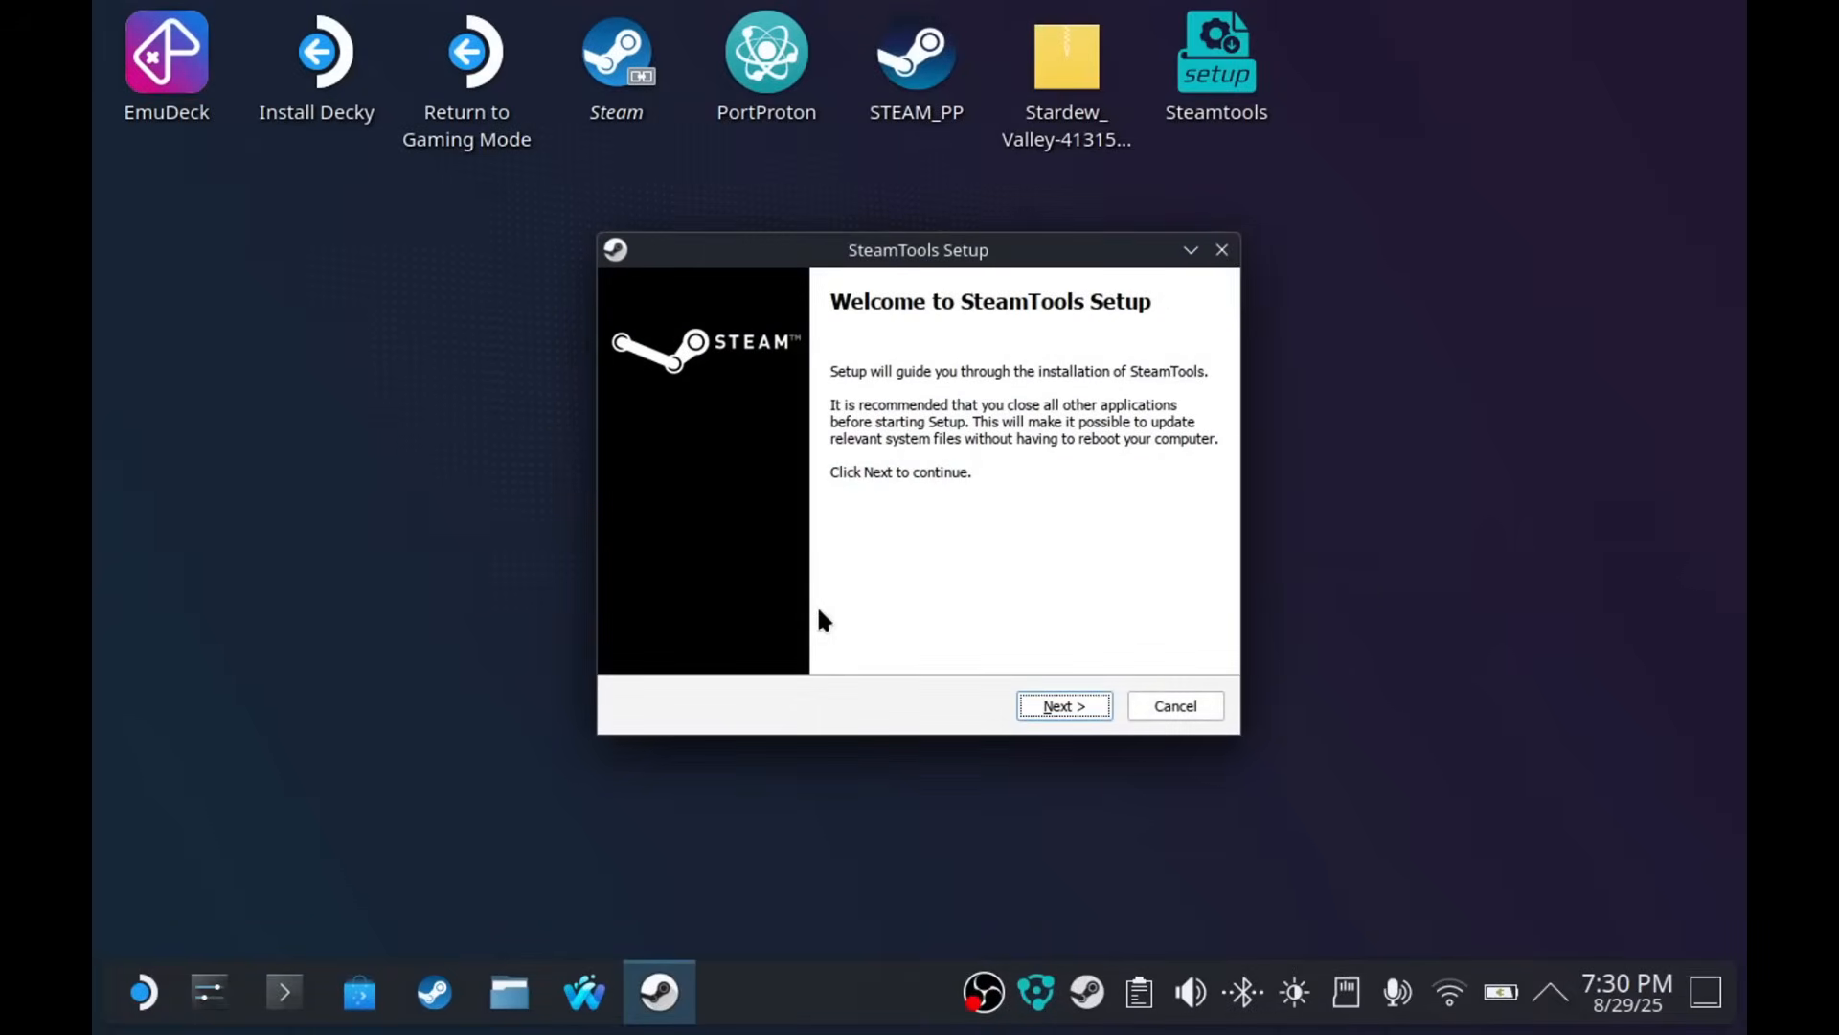
- Finish SteamTools setup and enable Activate Unlock Mode and Always Stay Unlocked
{"action": "left_click", "coordinate": [1062, 705]}
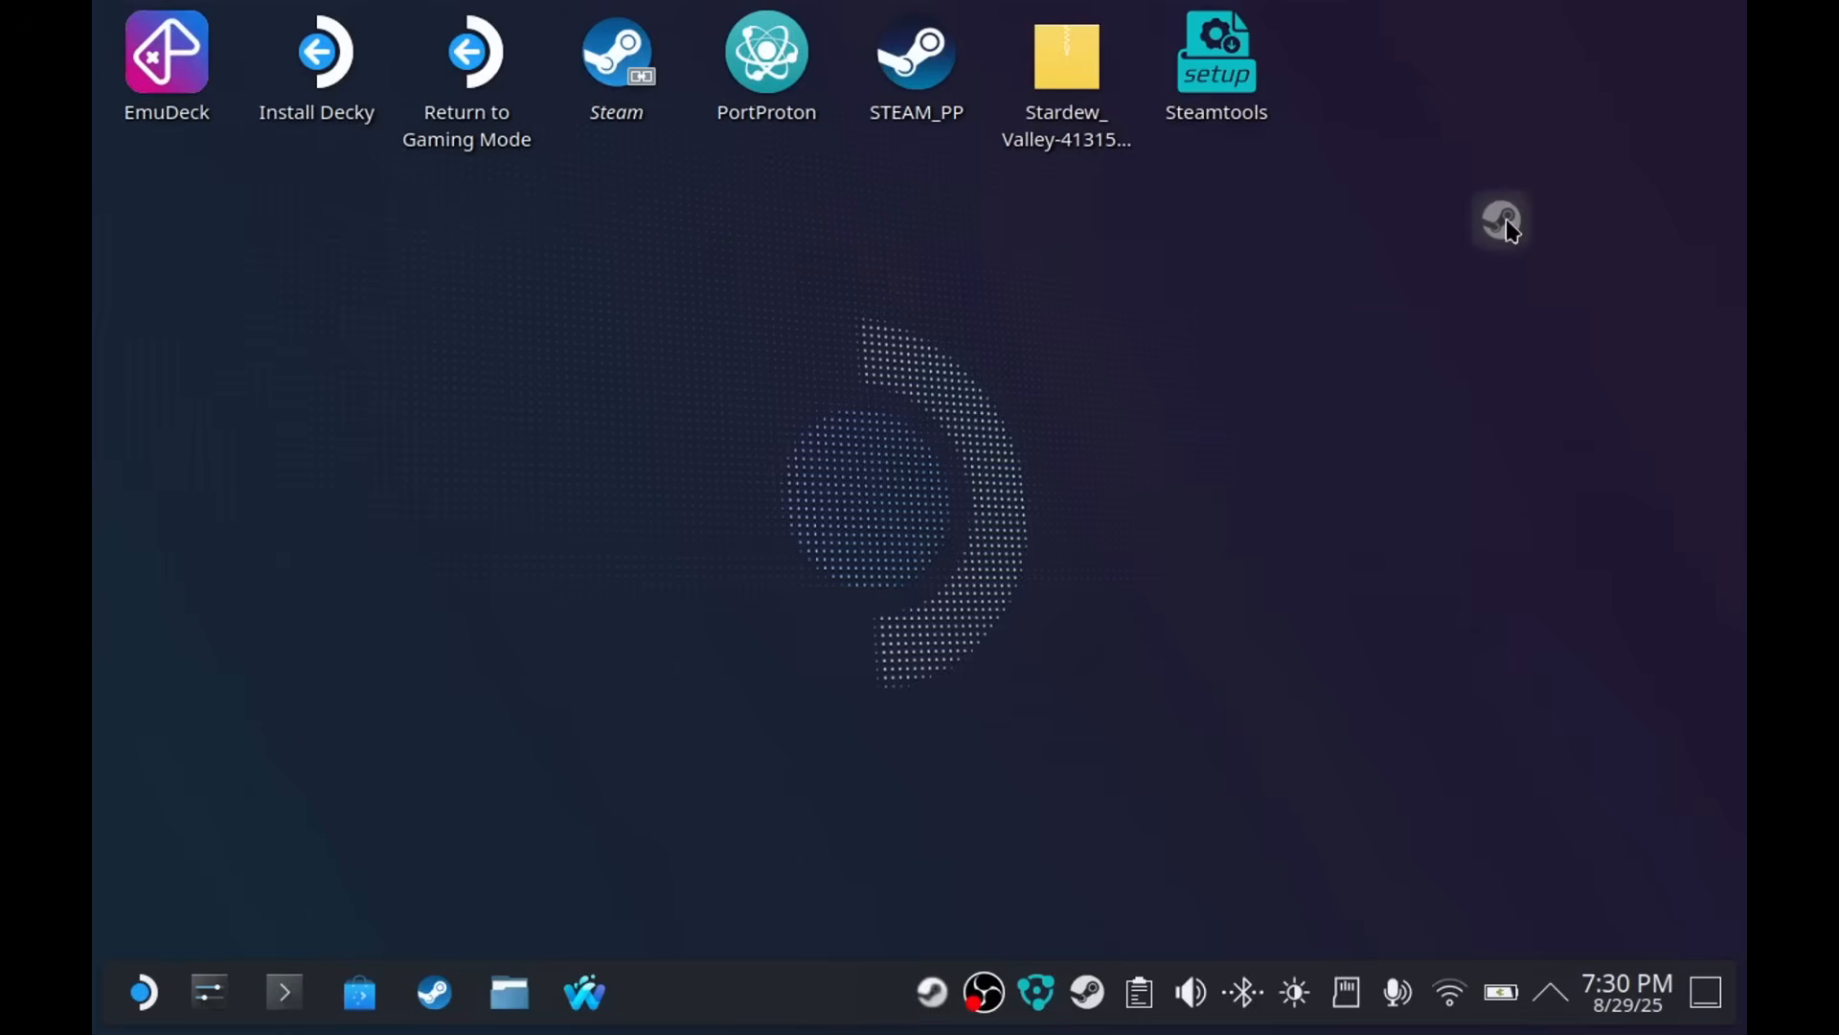
{"action": "left_click", "coordinate": [1501, 218]}
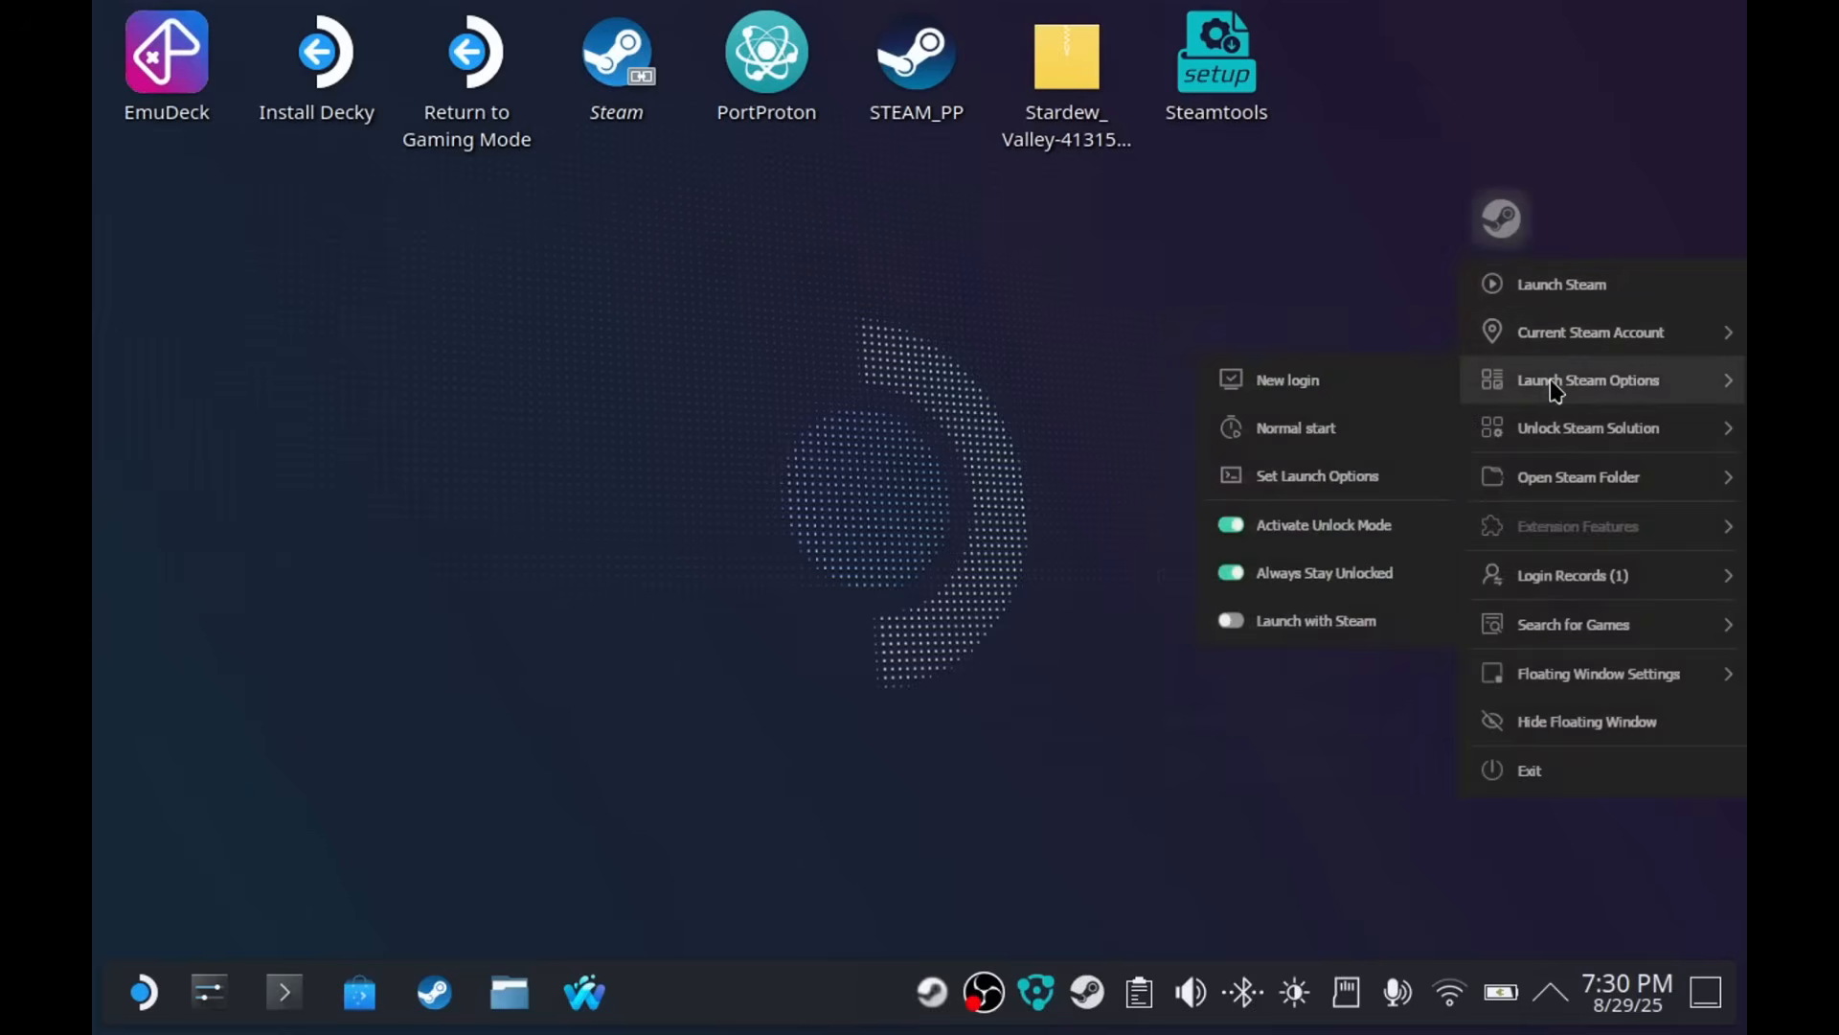
{"action": "mouse_move", "coordinate": [1323, 524]}
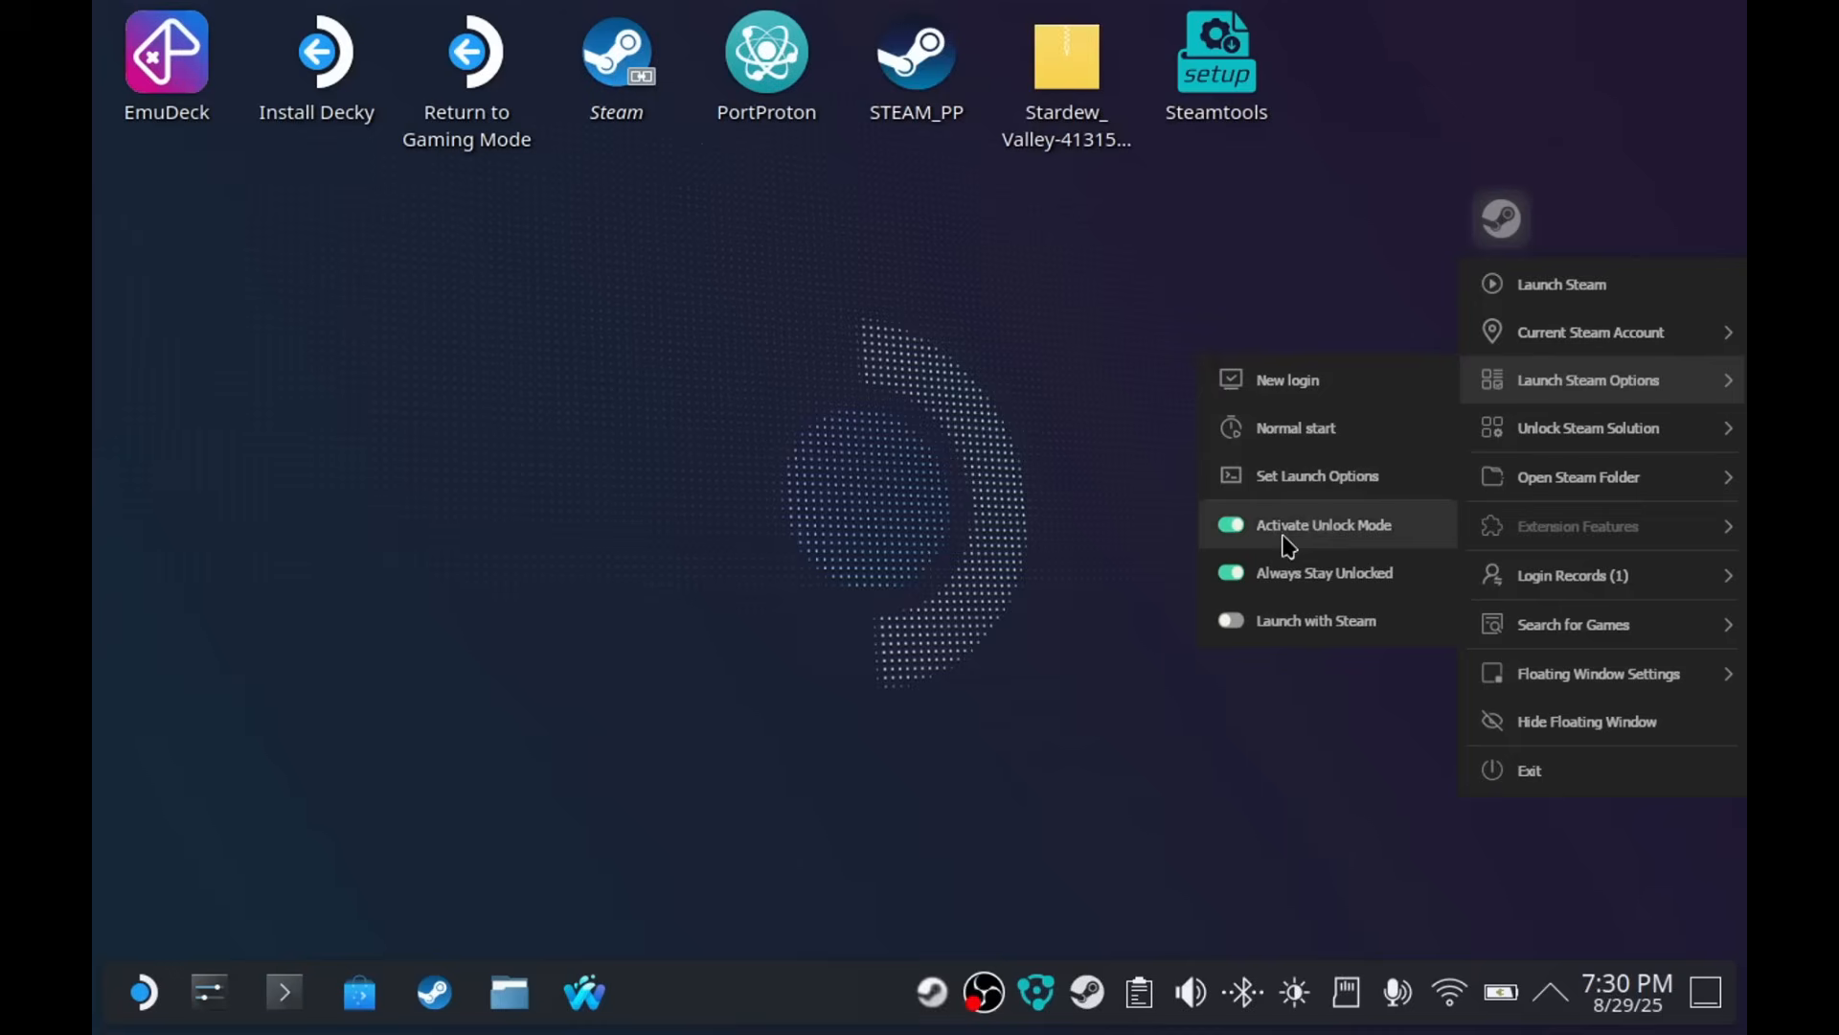
{"action": "mouse_move", "coordinate": [1331, 592]}
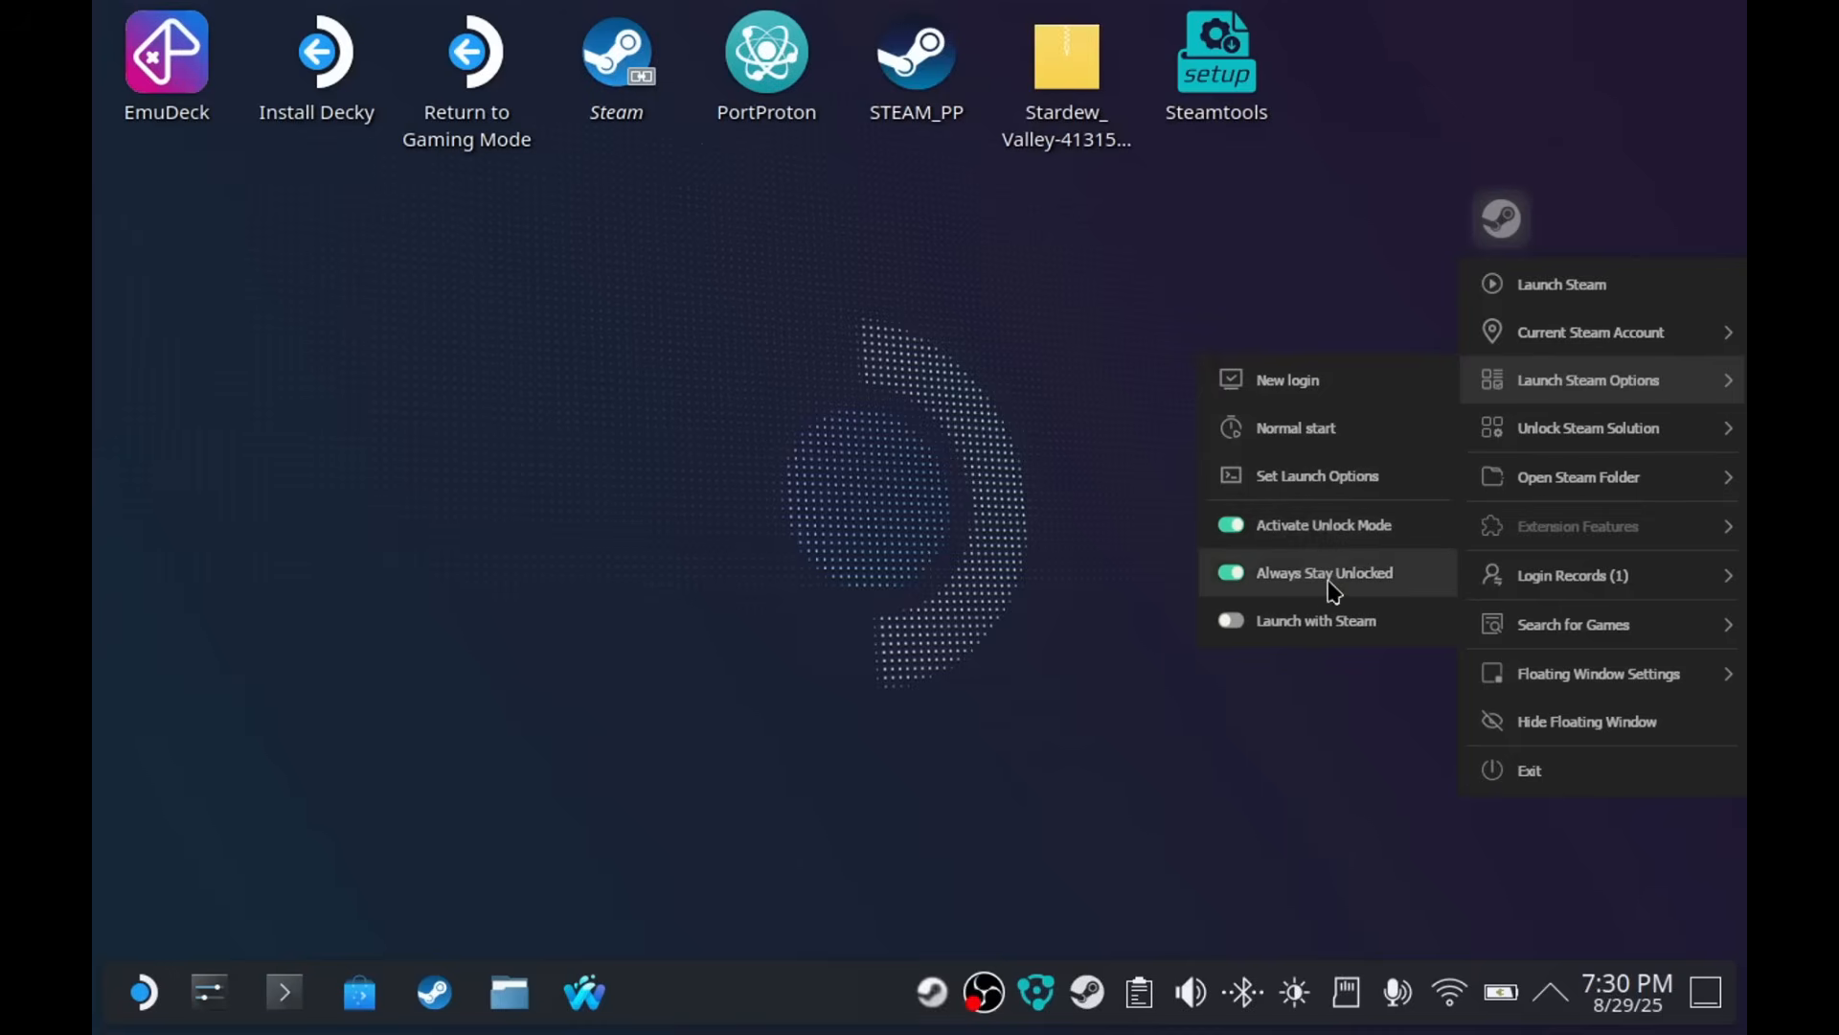
{"action": "right_click", "coordinate": [1065, 55]}
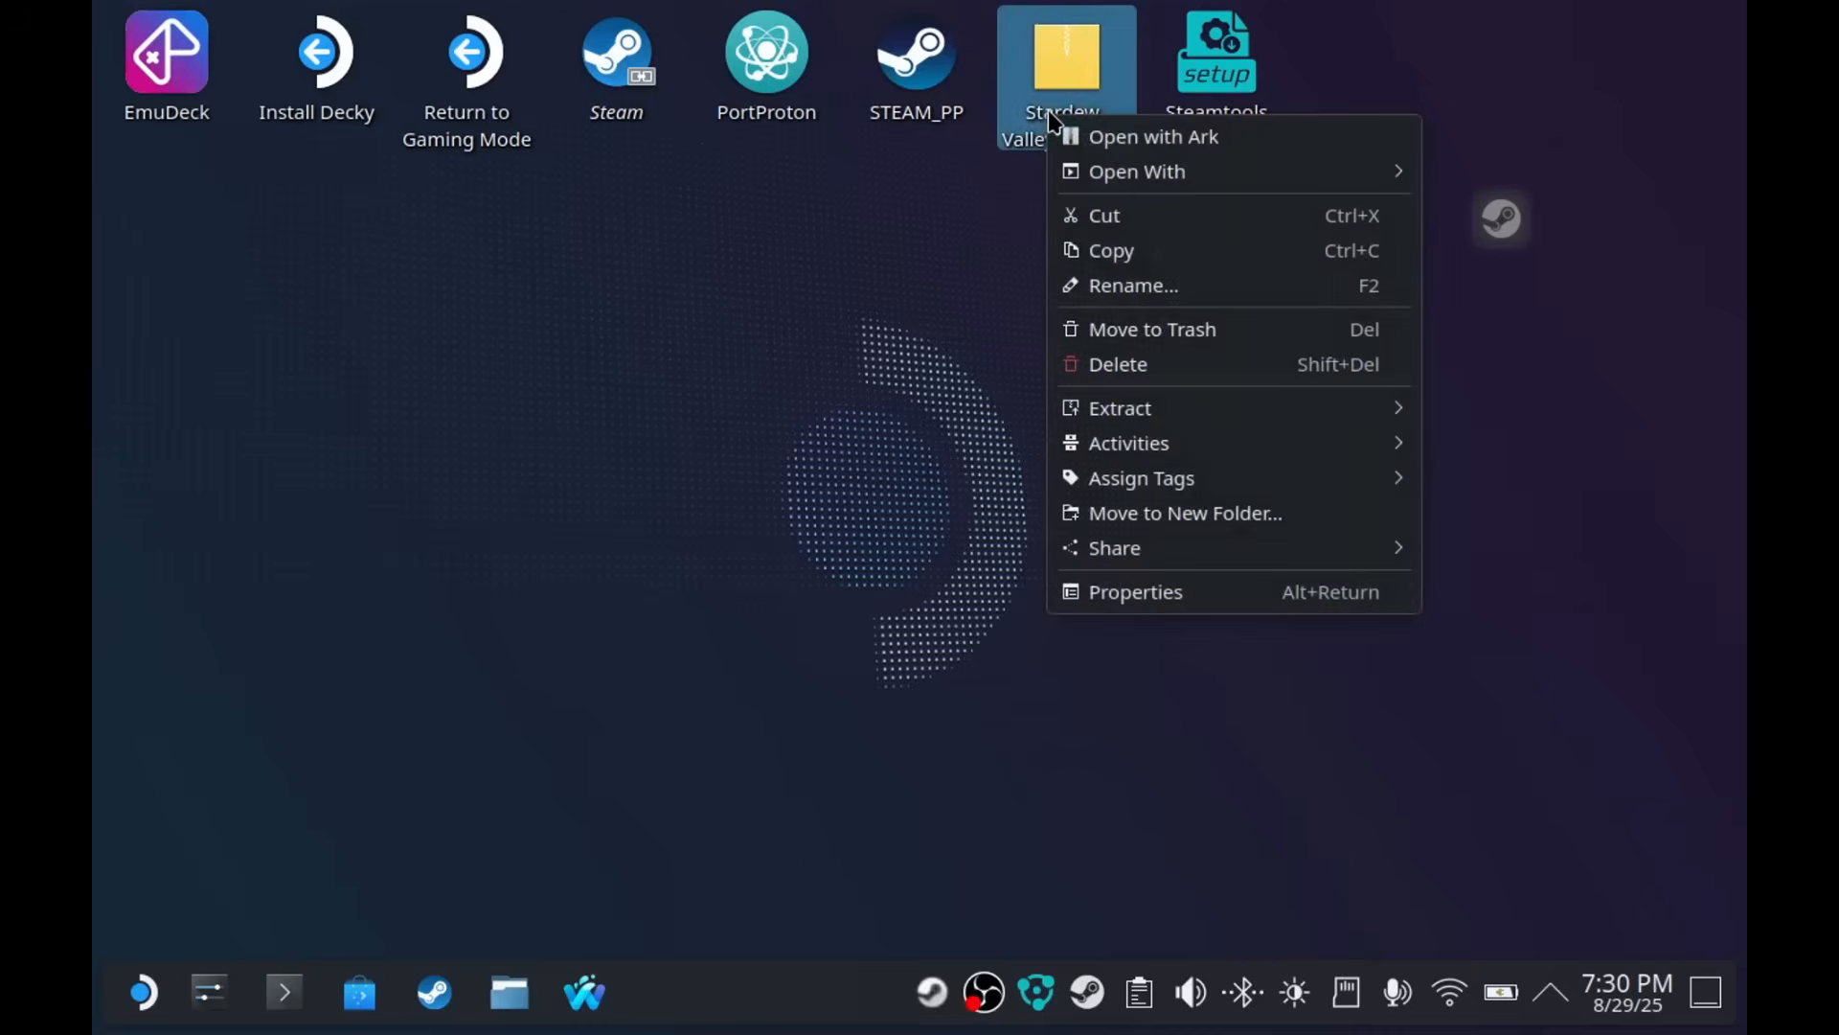
{"action": "mouse_move", "coordinate": [1061, 105]}
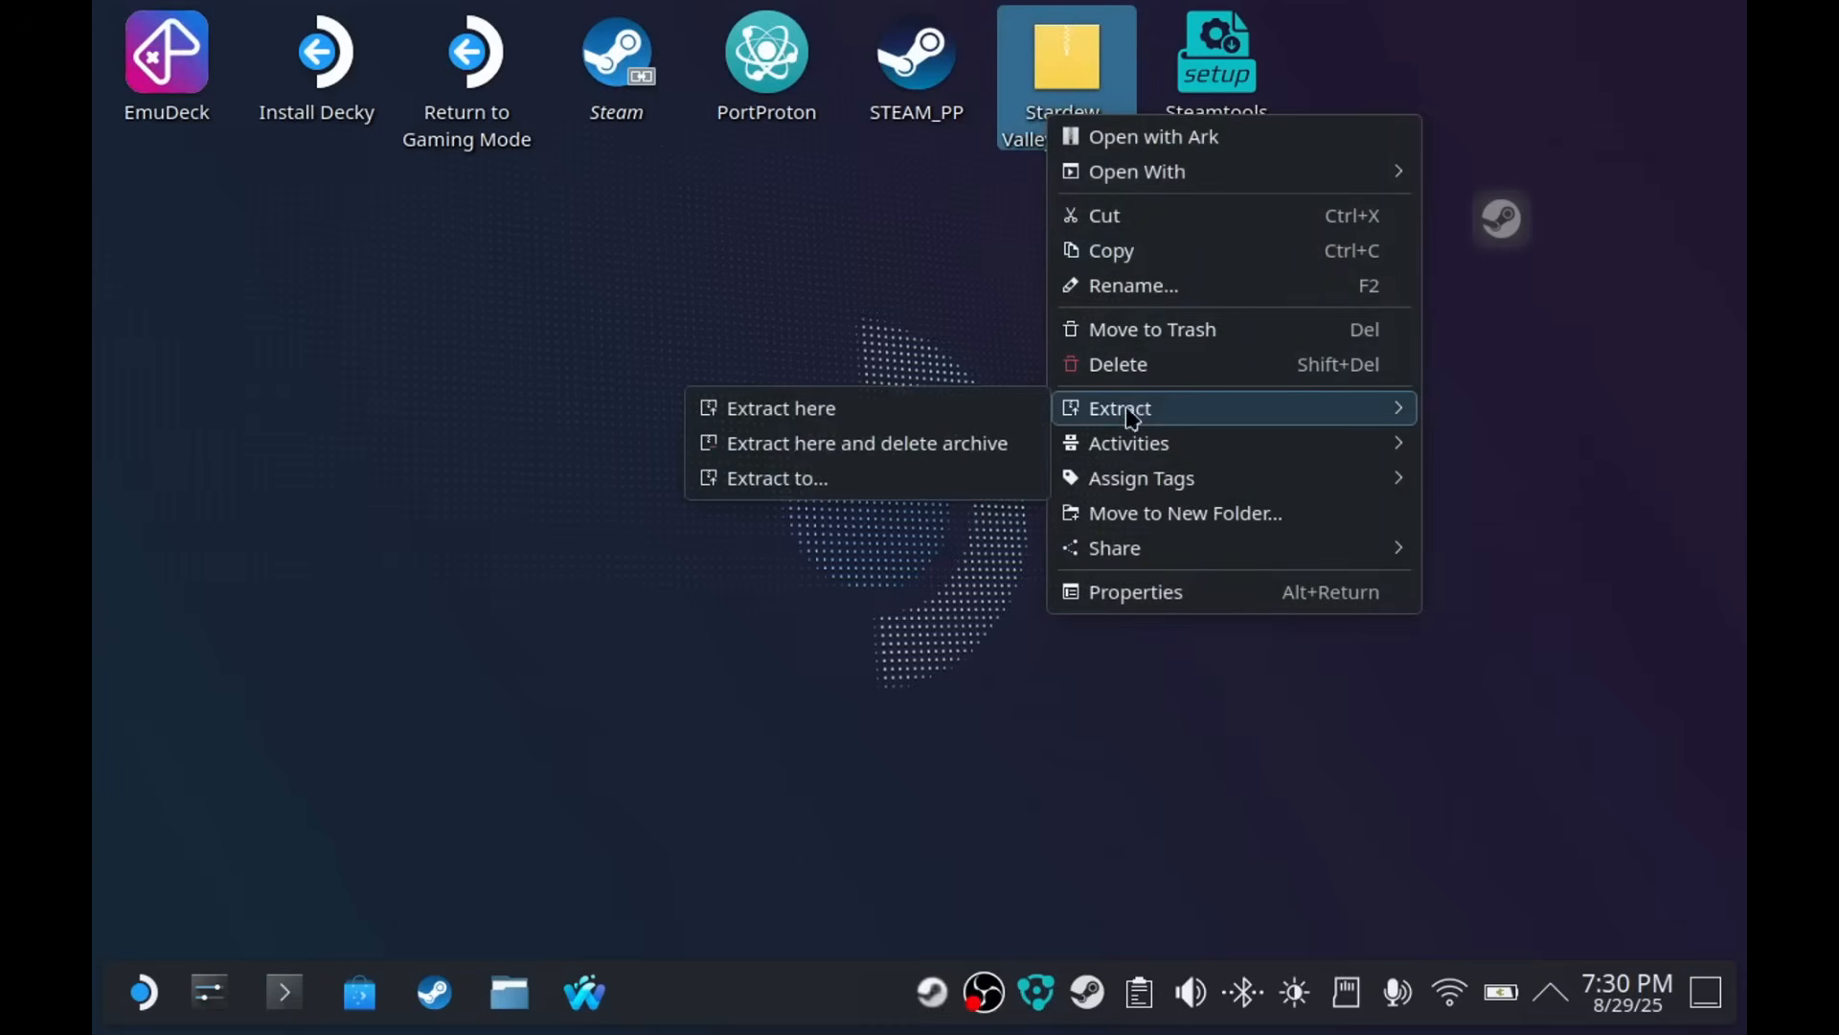
- Extract the Stardew Valley archive to the desktop and open the Stardew_Valley folder
{"action": "left_click", "coordinate": [779, 408]}
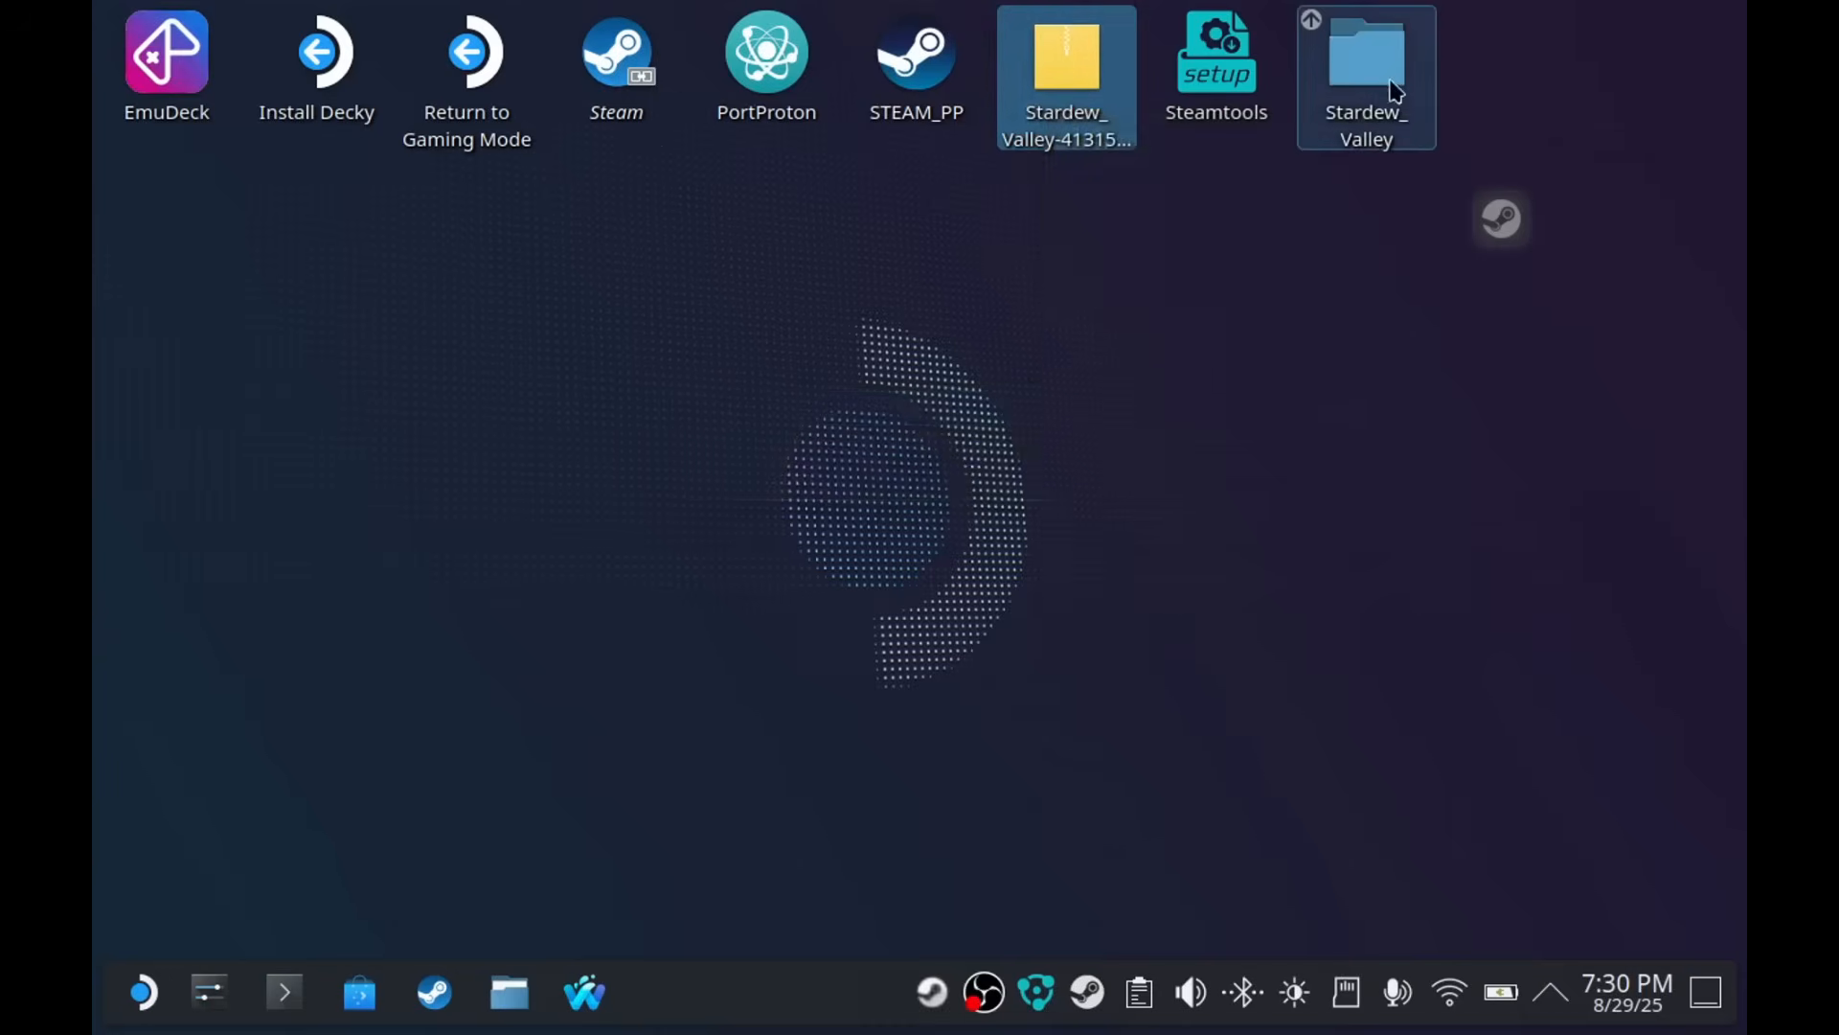
{"action": "double_click", "coordinate": [1365, 53]}
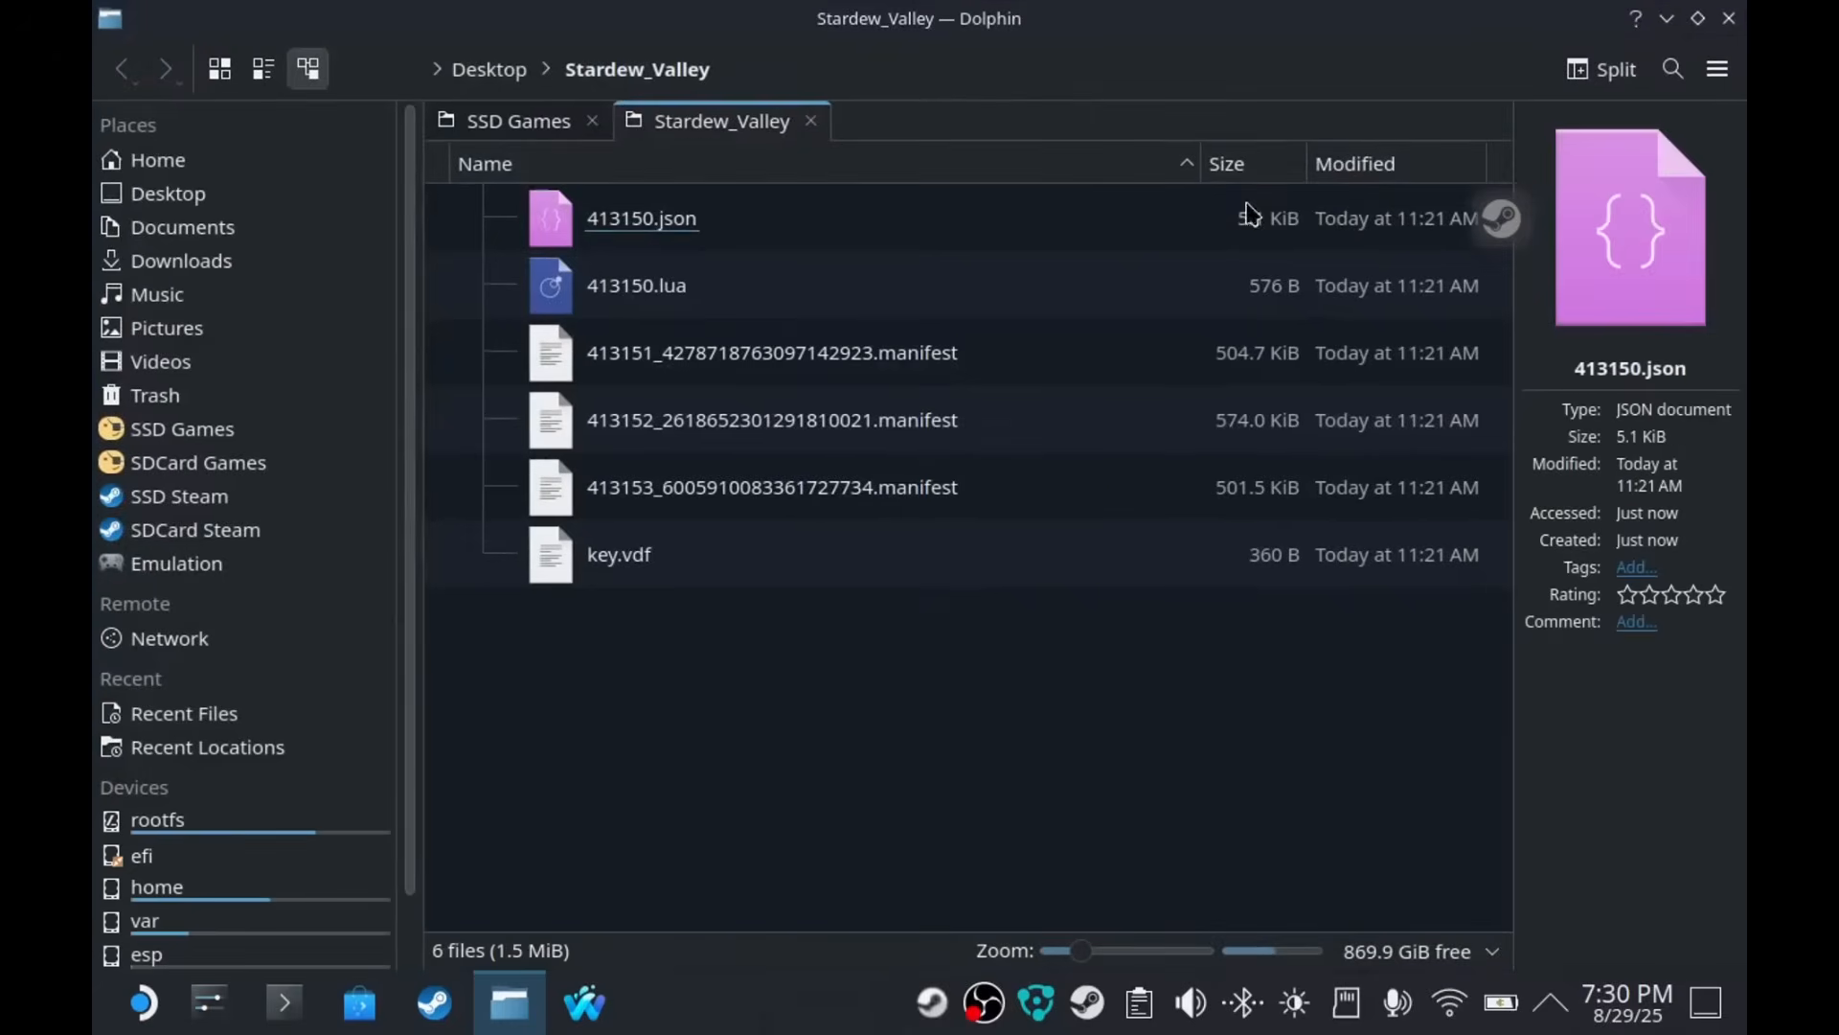
{"action": "key", "text": "ctrl+a"}
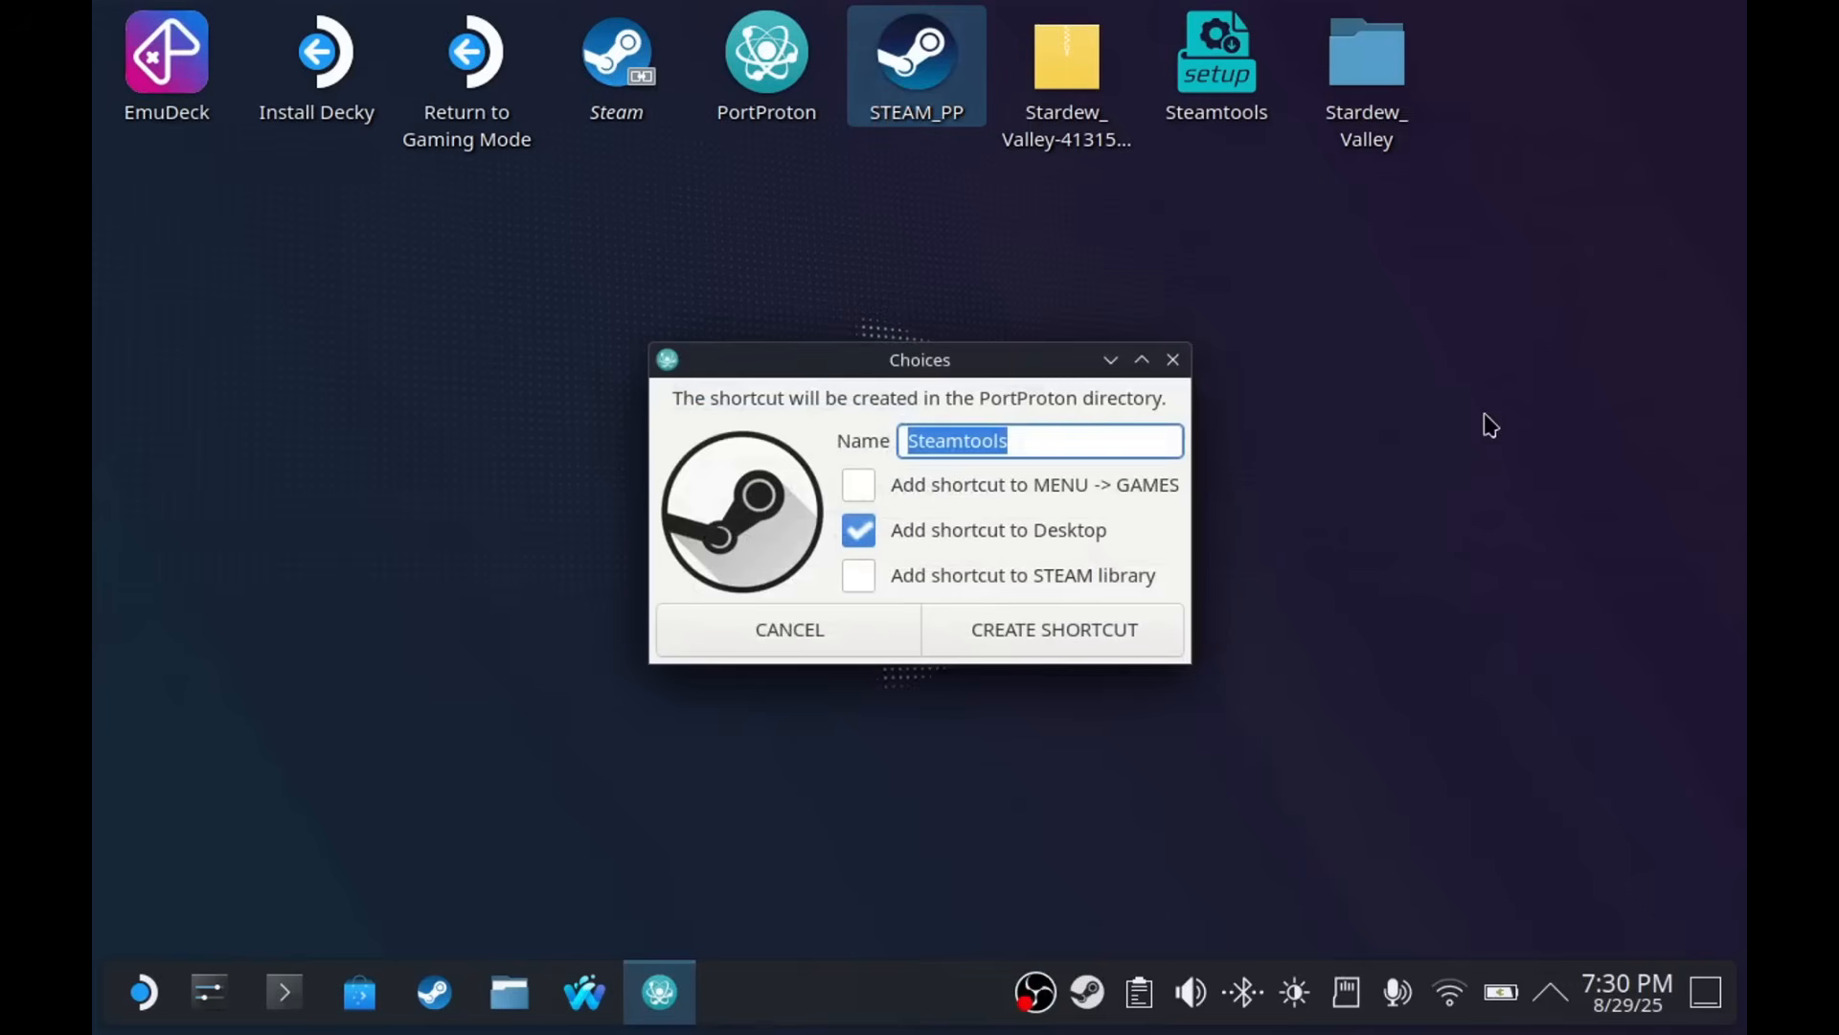
- Cancel the PortProton Choices dialog without creating a shortcut
{"action": "left_click", "coordinate": [1050, 629]}
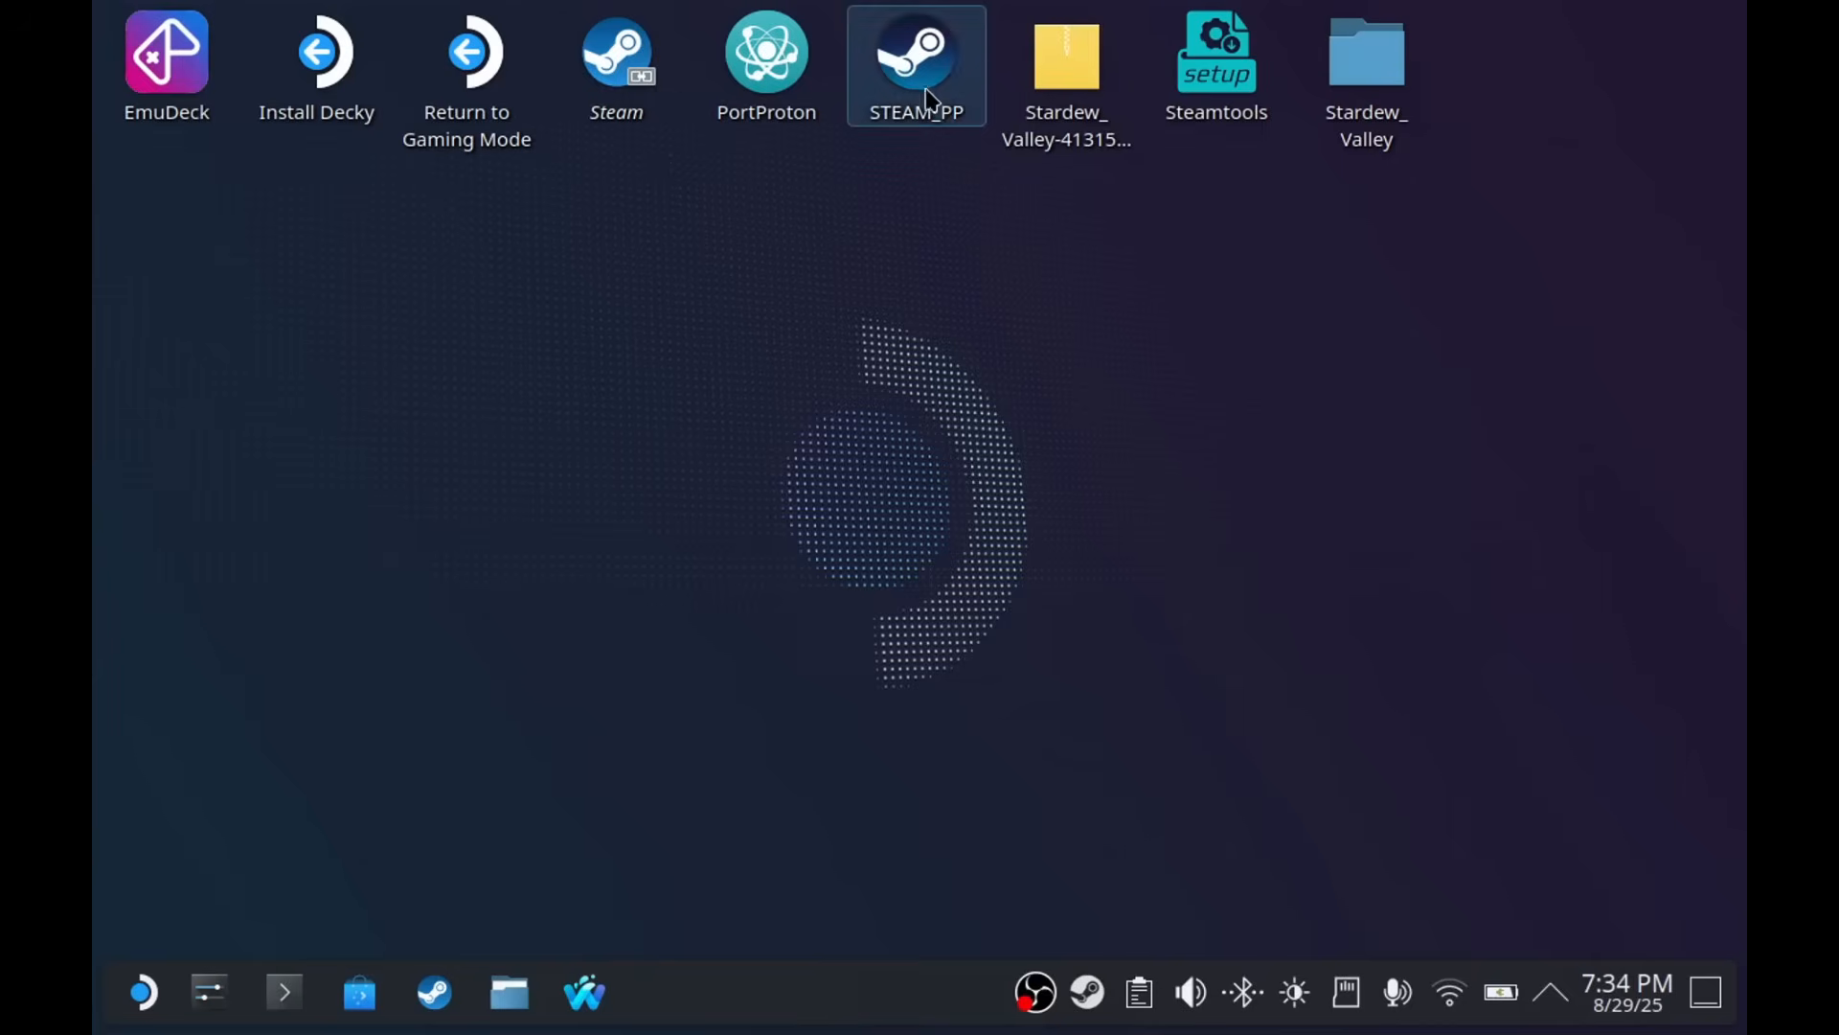
- Start Steam from the STEAM_PP shortcut and dismiss the blank pop-up
{"action": "double_click", "coordinate": [916, 64]}
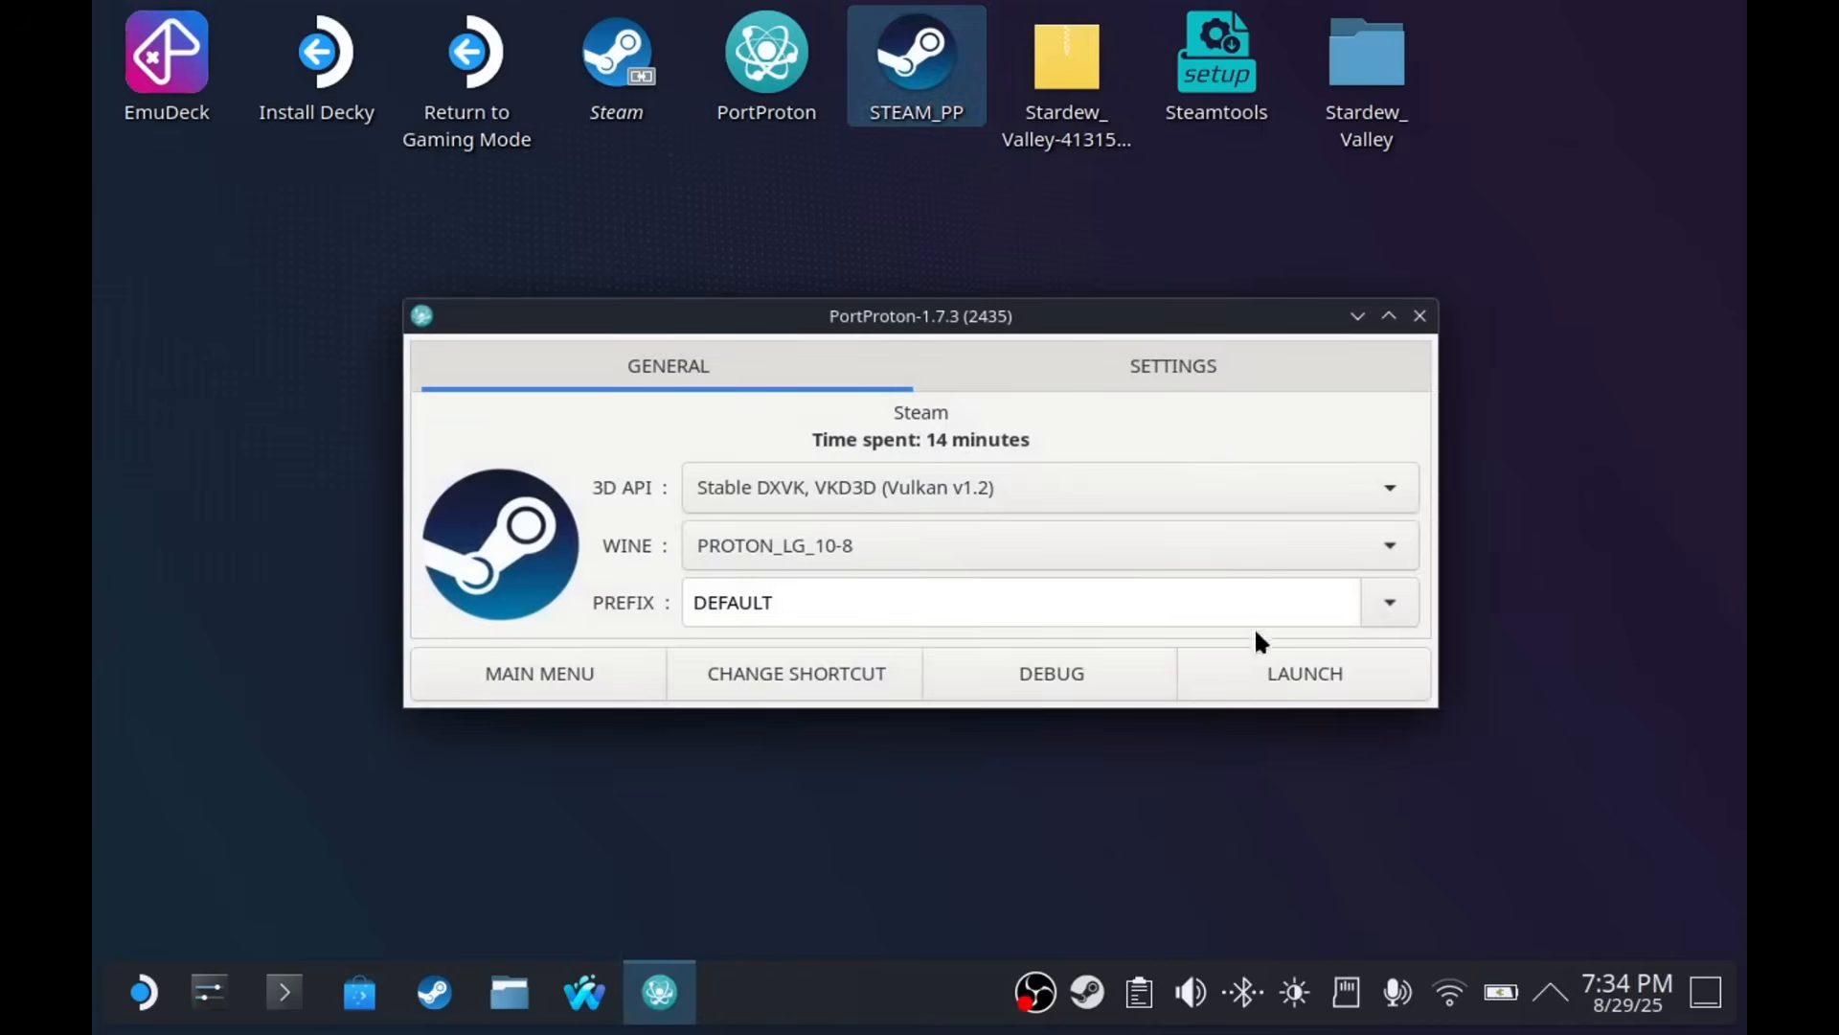
{"action": "left_click", "coordinate": [1303, 672]}
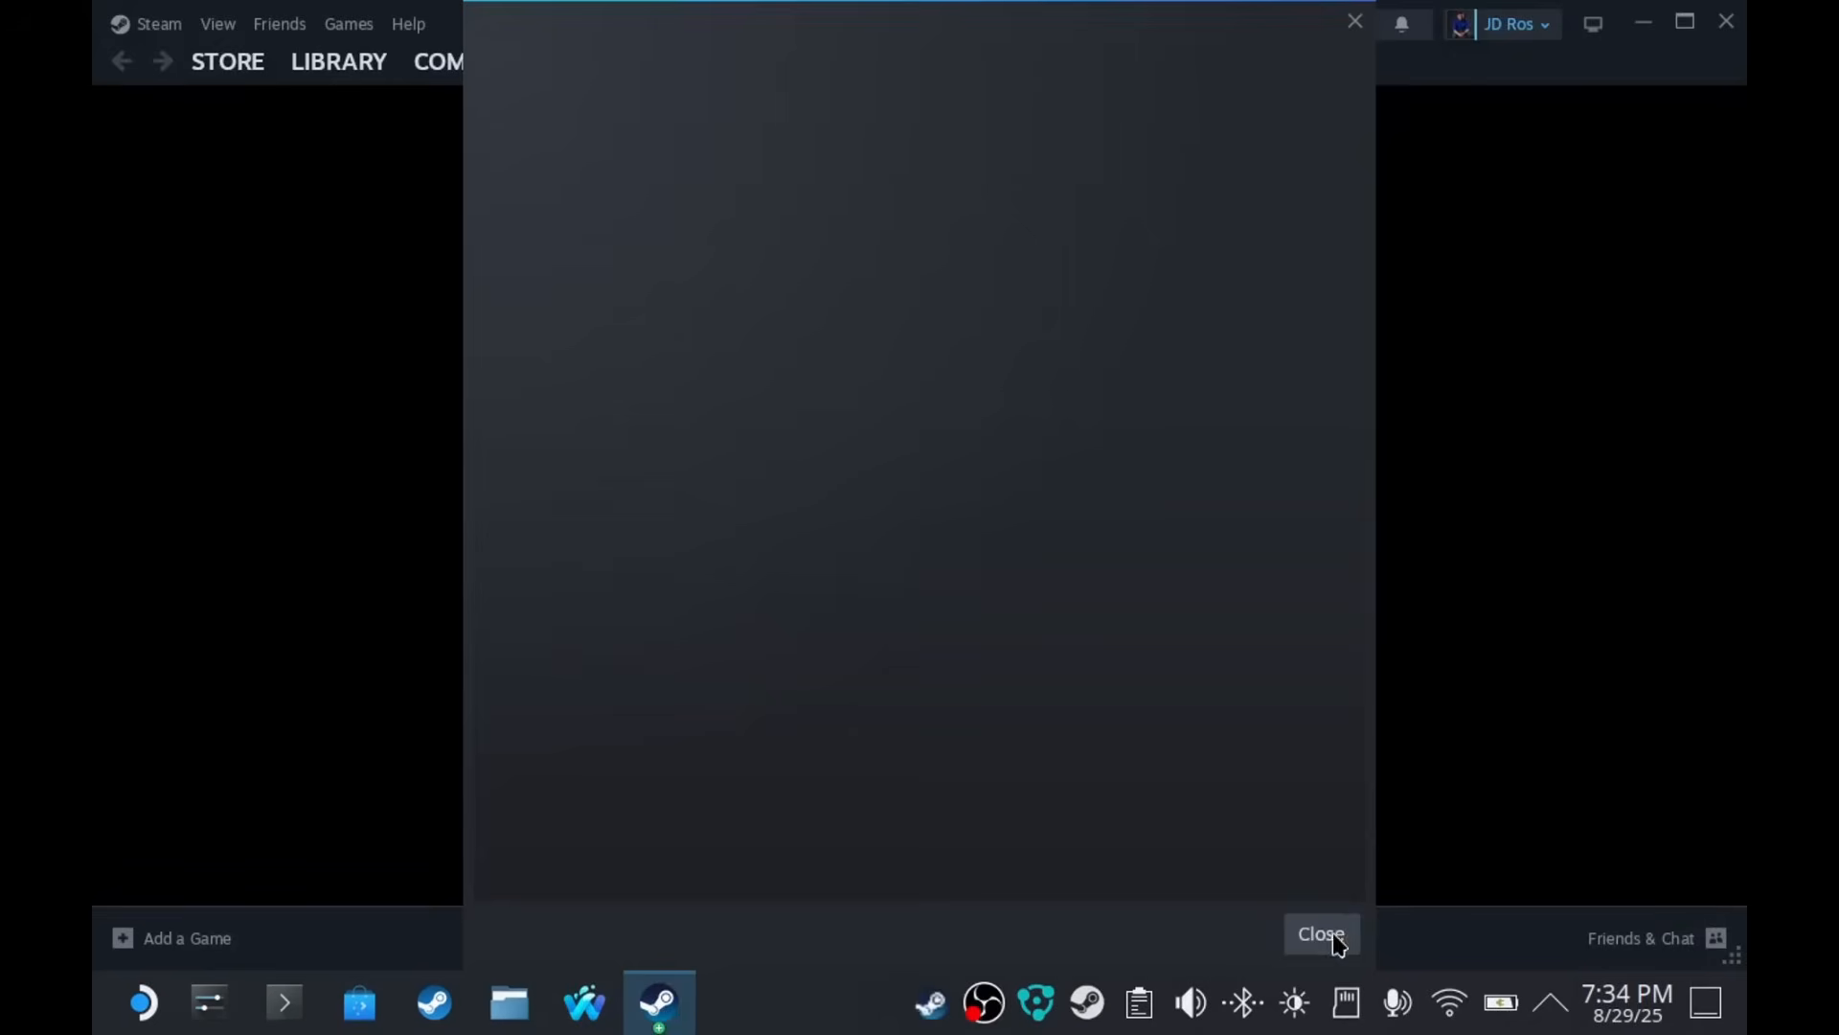
{"action": "left_click", "coordinate": [1321, 934]}
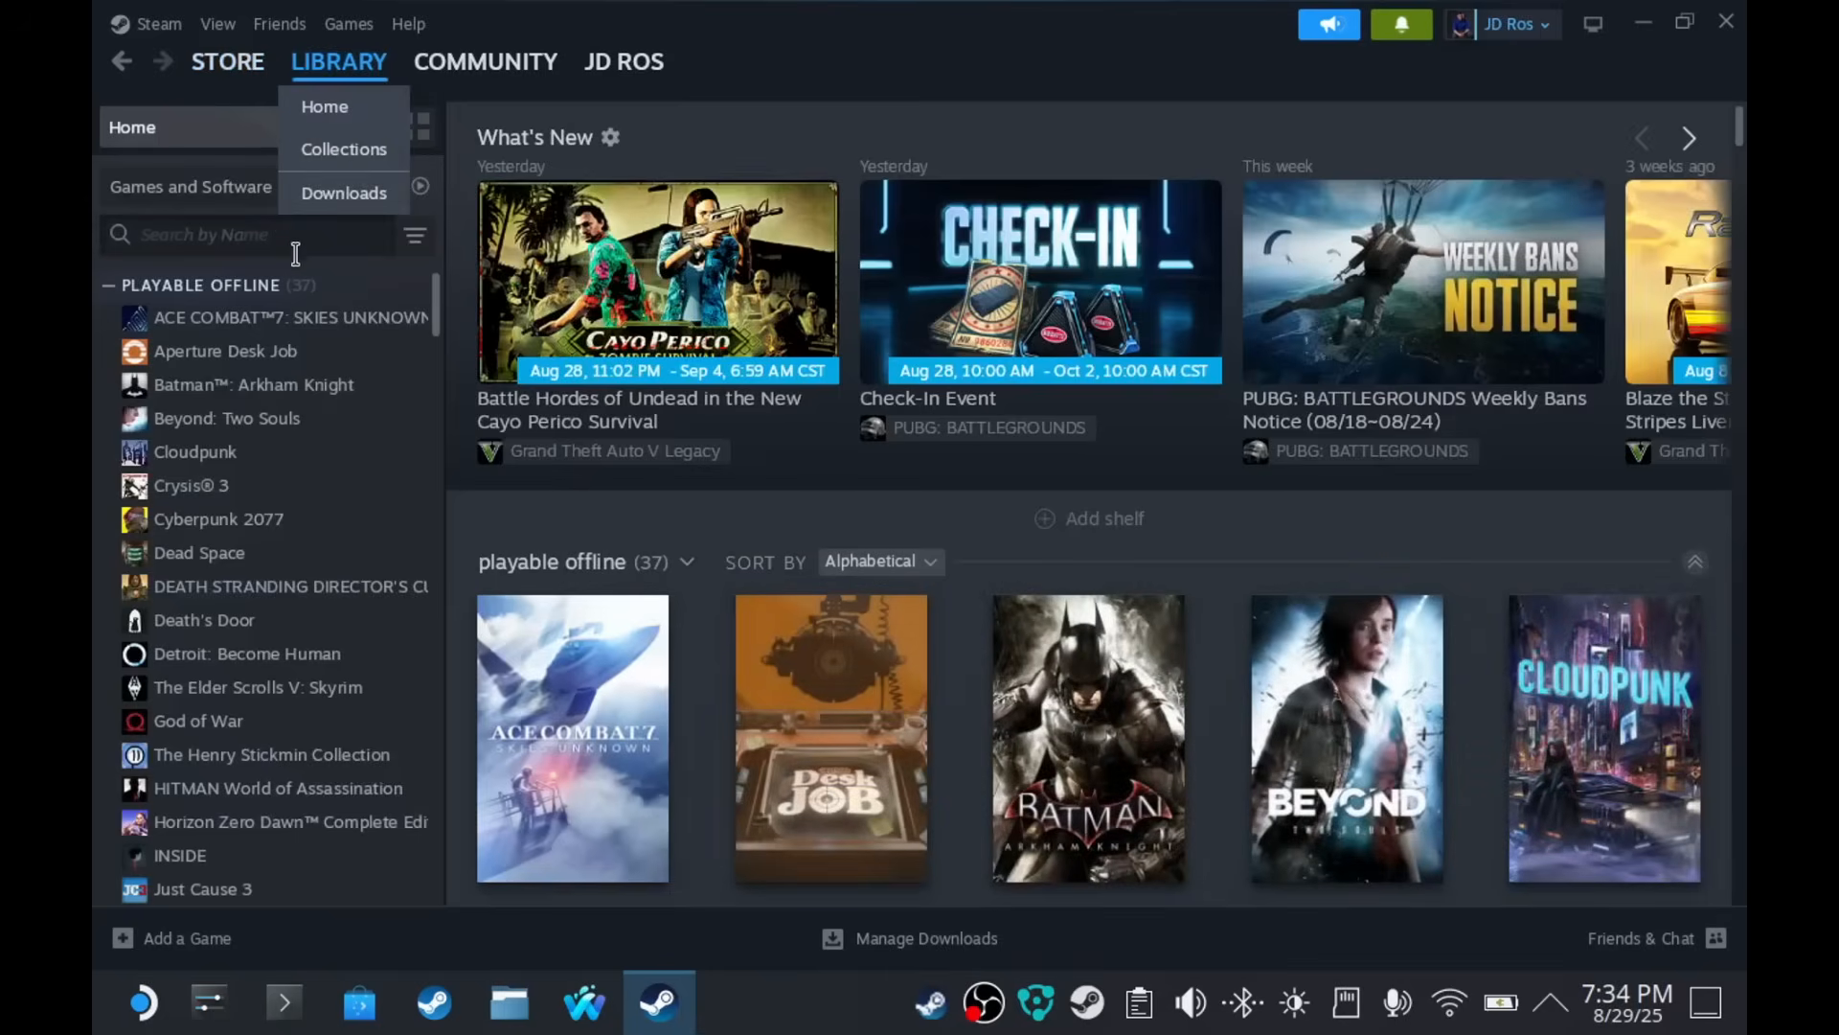
- Search 'star', install Stardew Valley to drive H, and press Play
{"action": "type", "text": "star"}
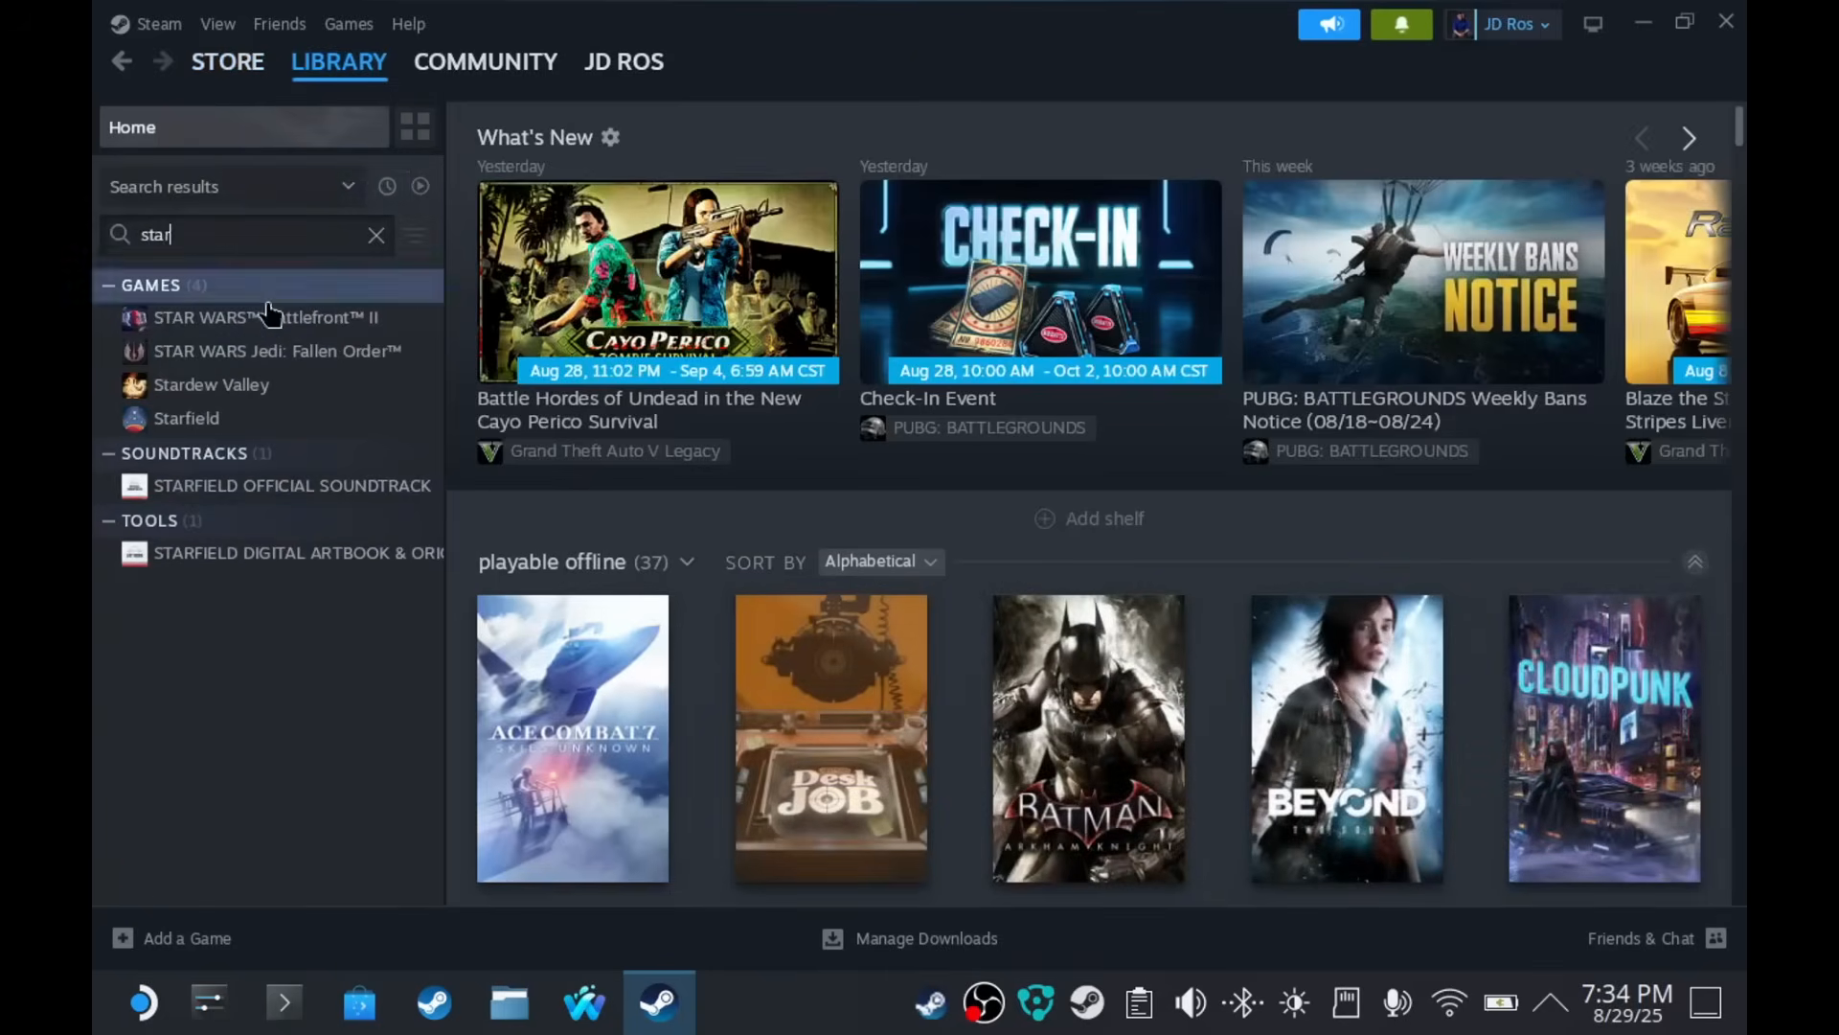
{"action": "left_click", "coordinate": [210, 383]}
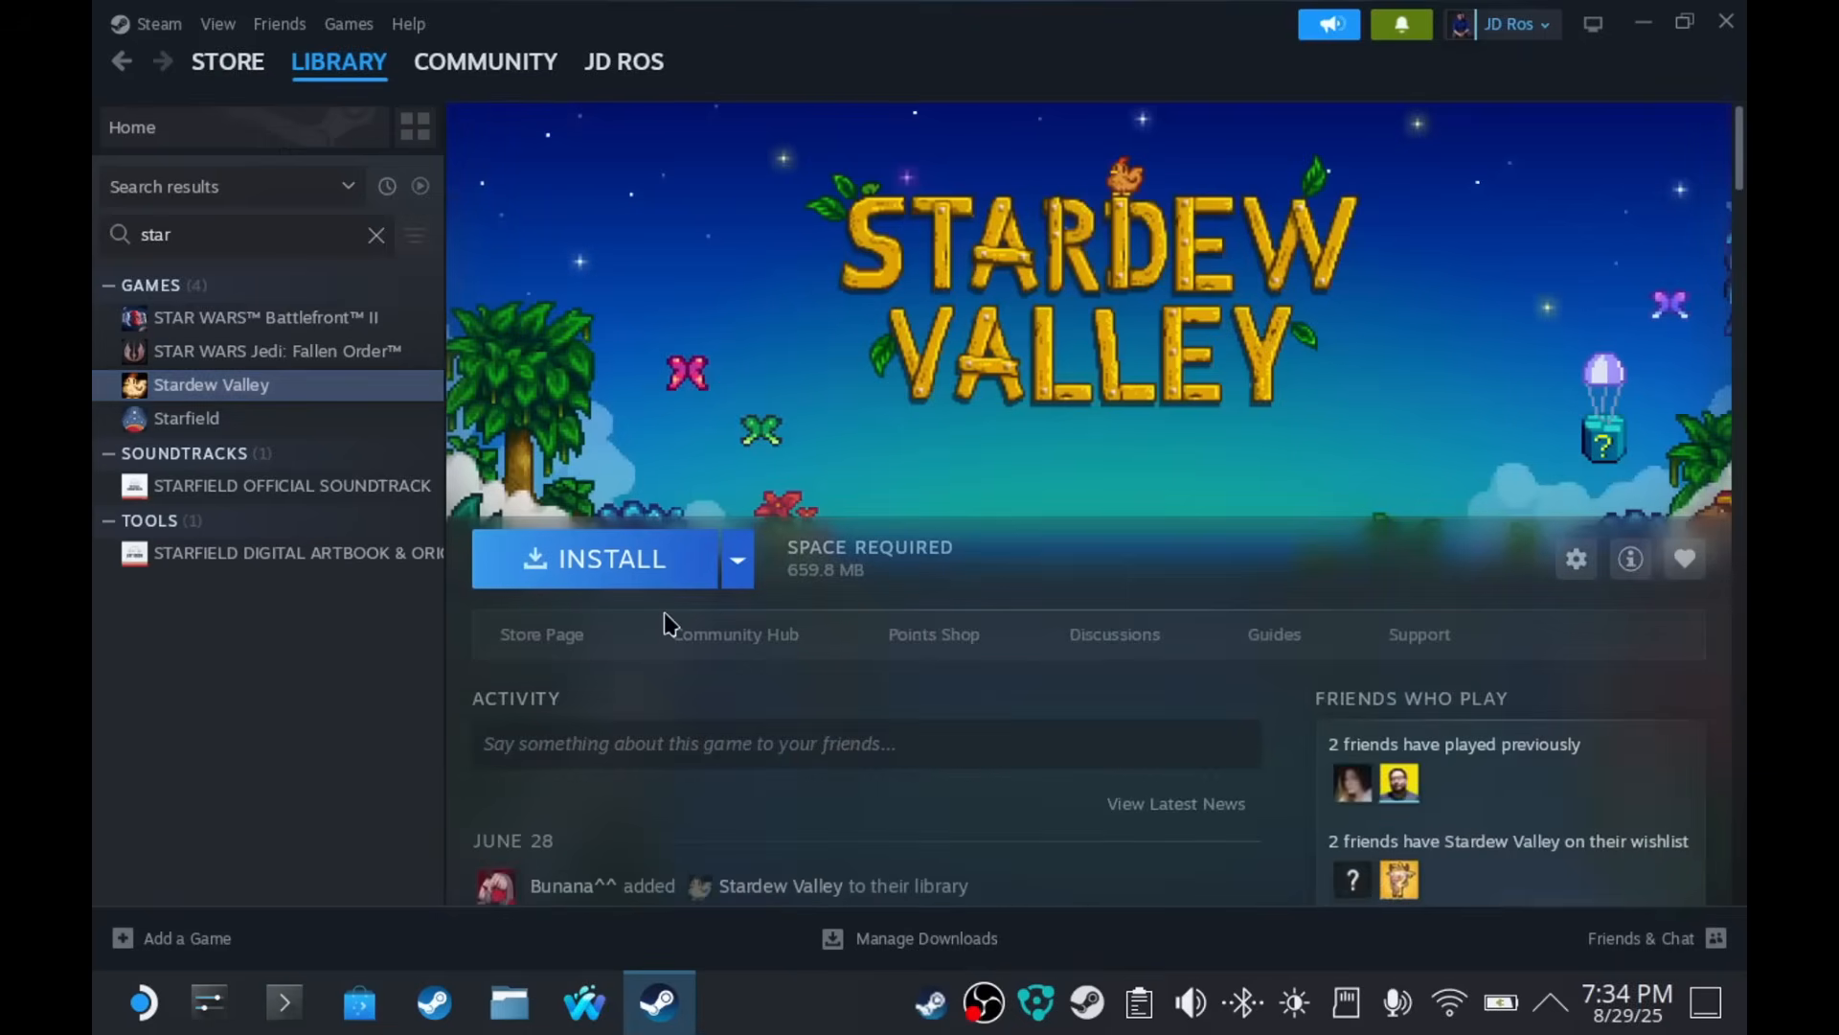
{"action": "mouse_move", "coordinate": [622, 584]}
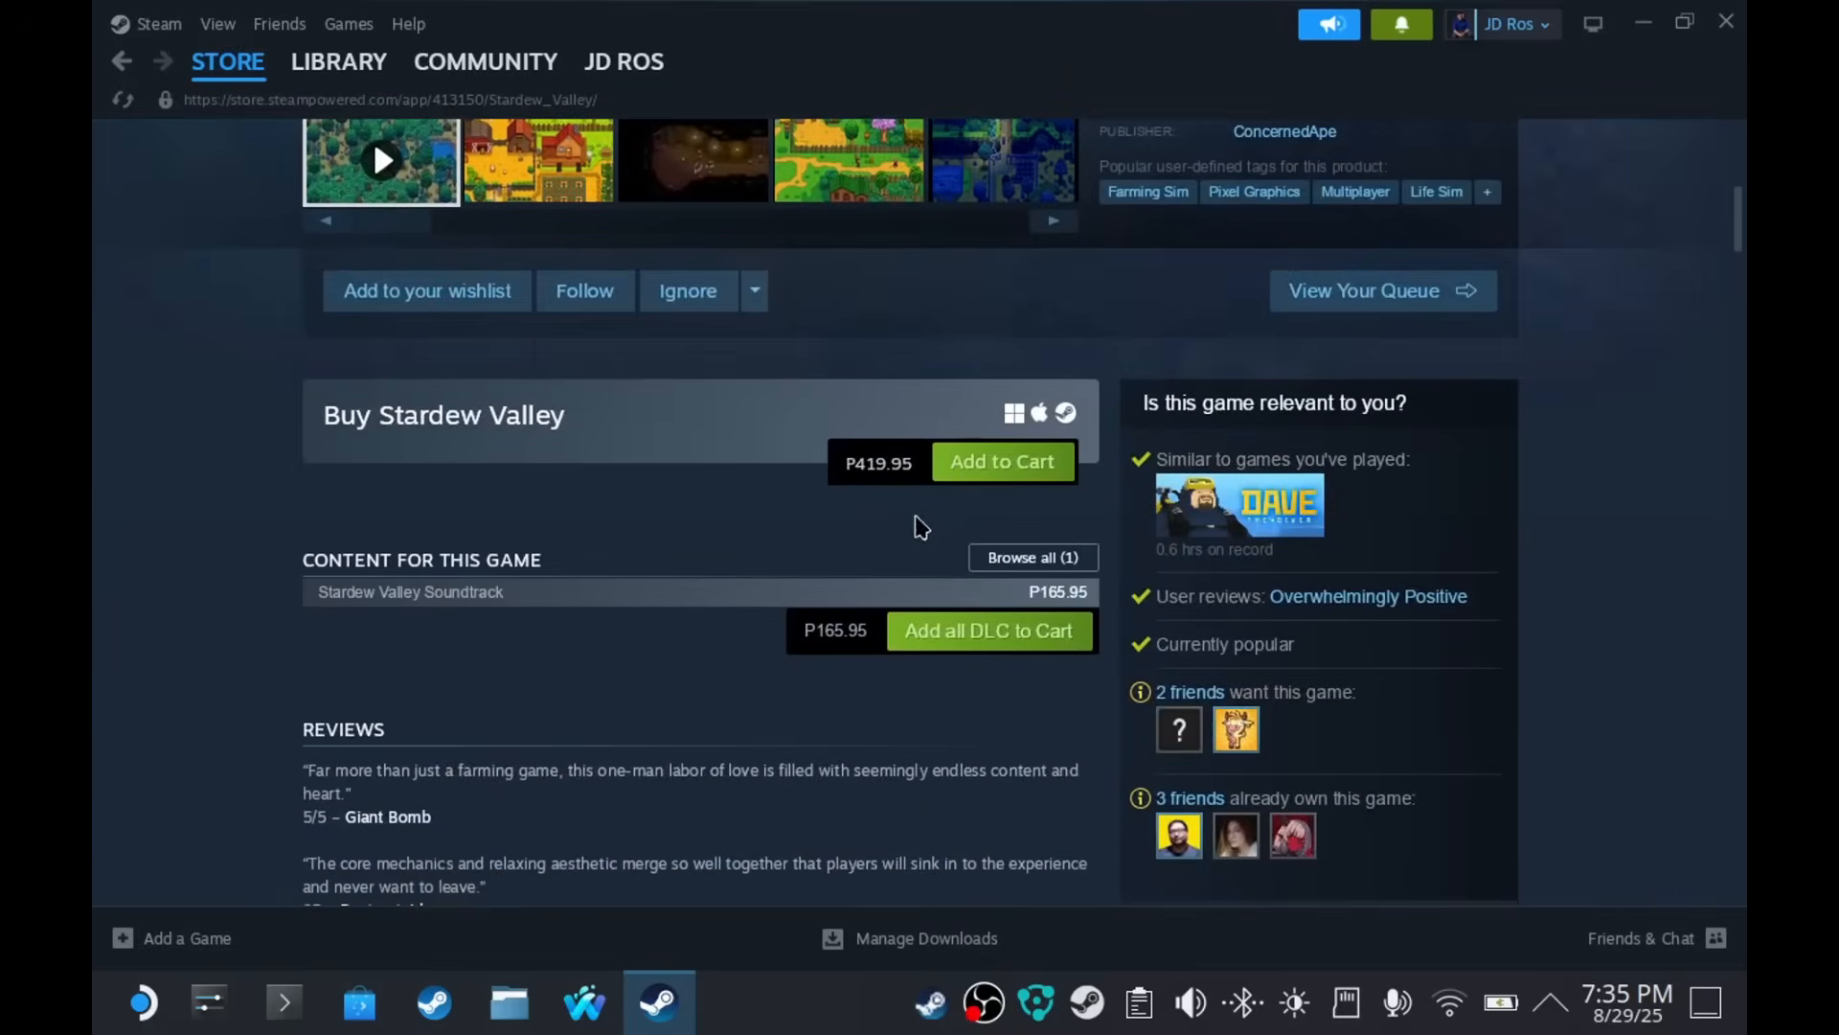
{"action": "left_click", "coordinate": [338, 61]}
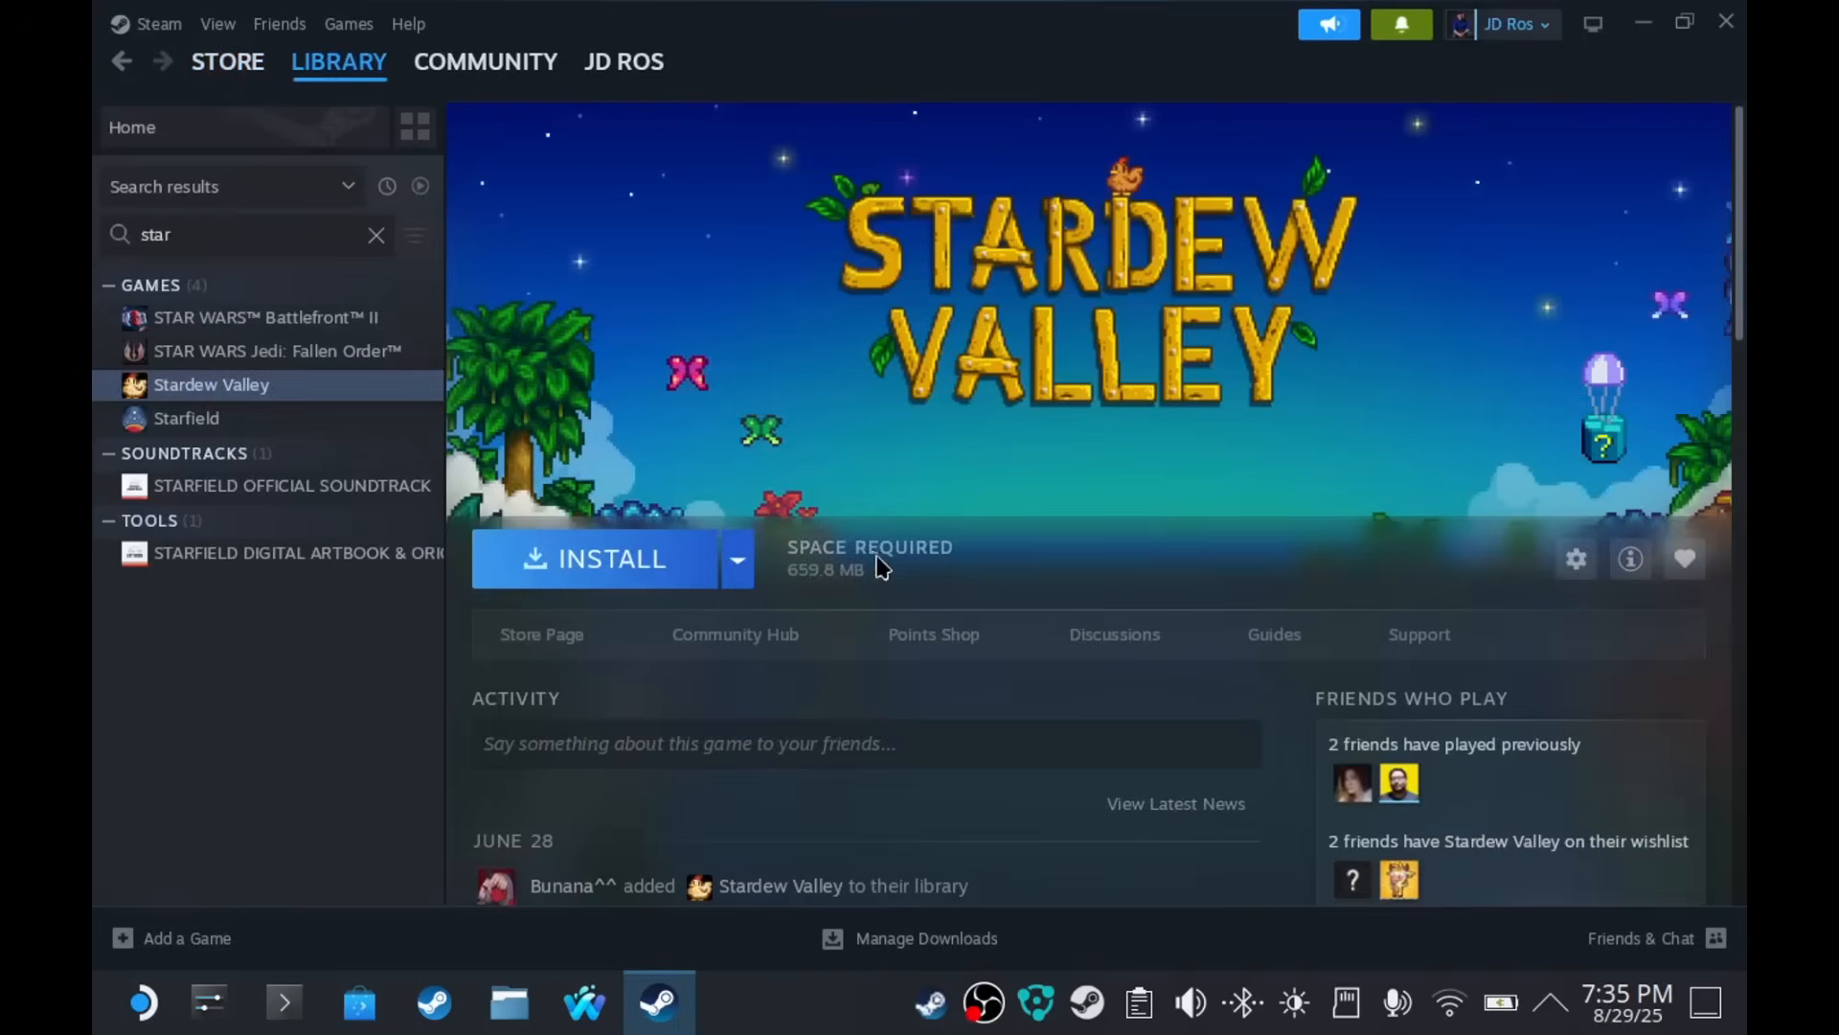
{"action": "left_click", "coordinate": [609, 557]}
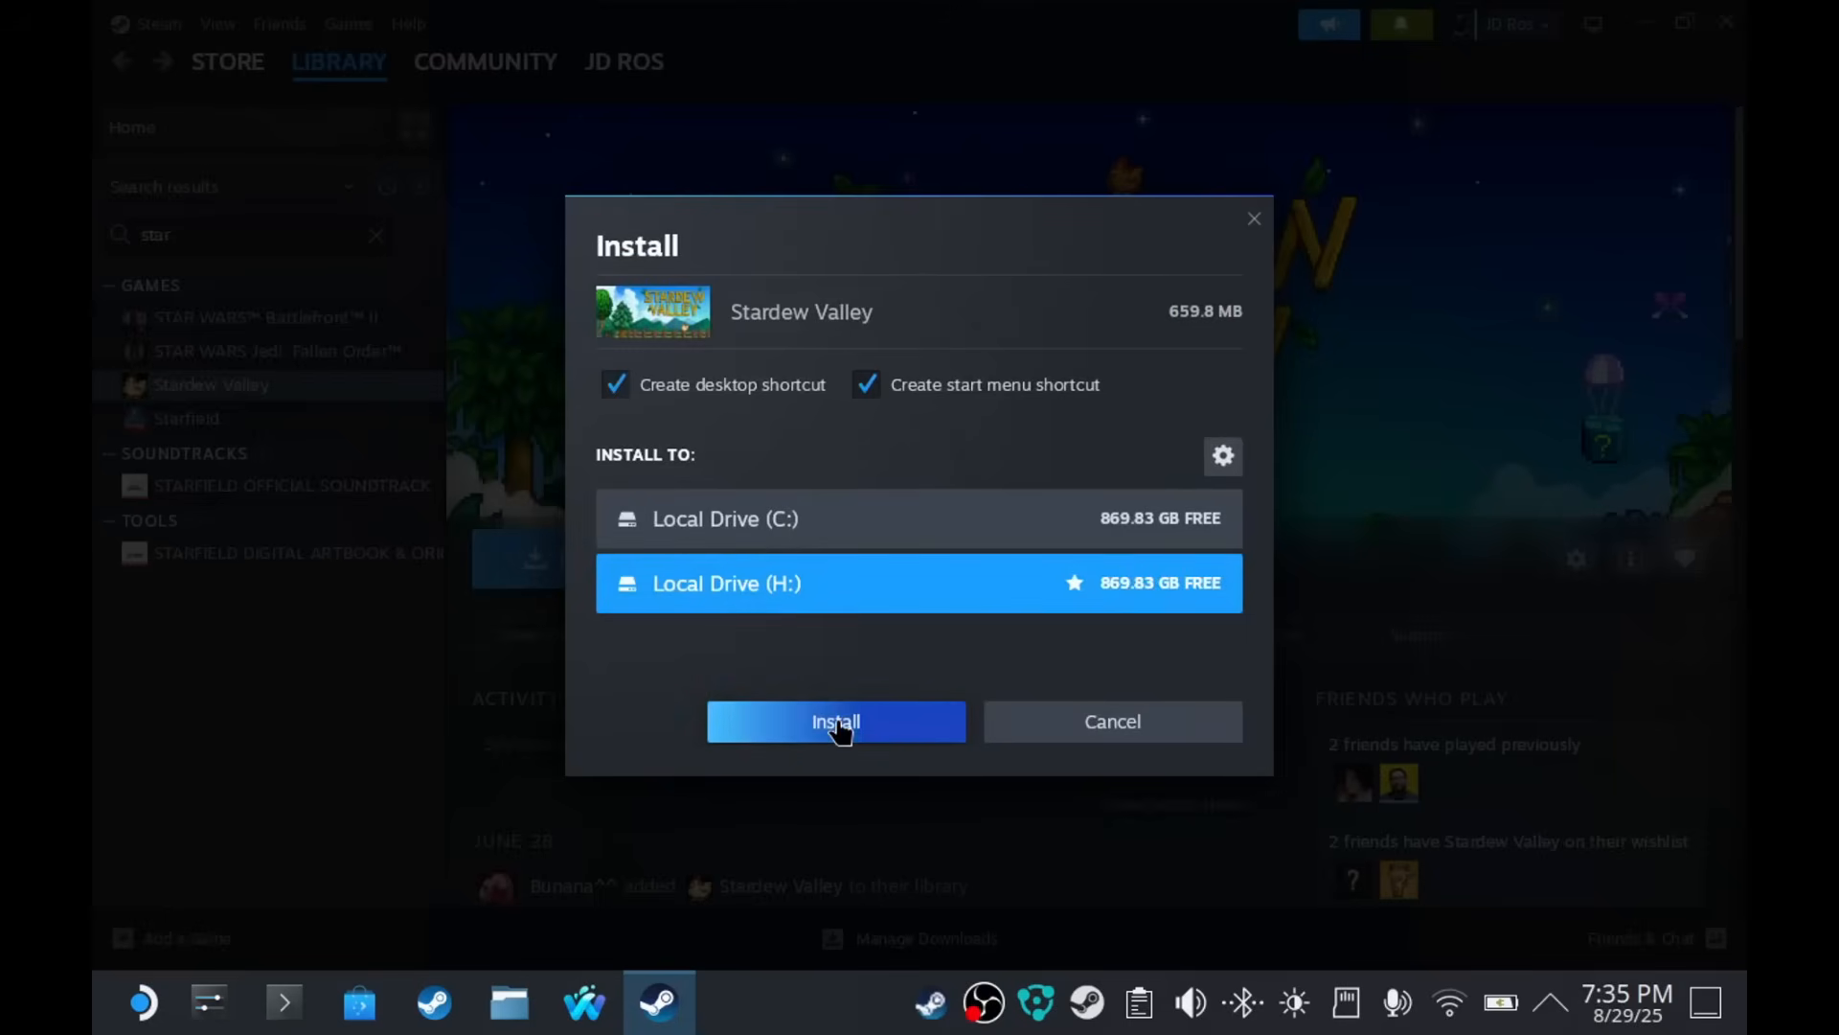
{"action": "left_click", "coordinate": [835, 722]}
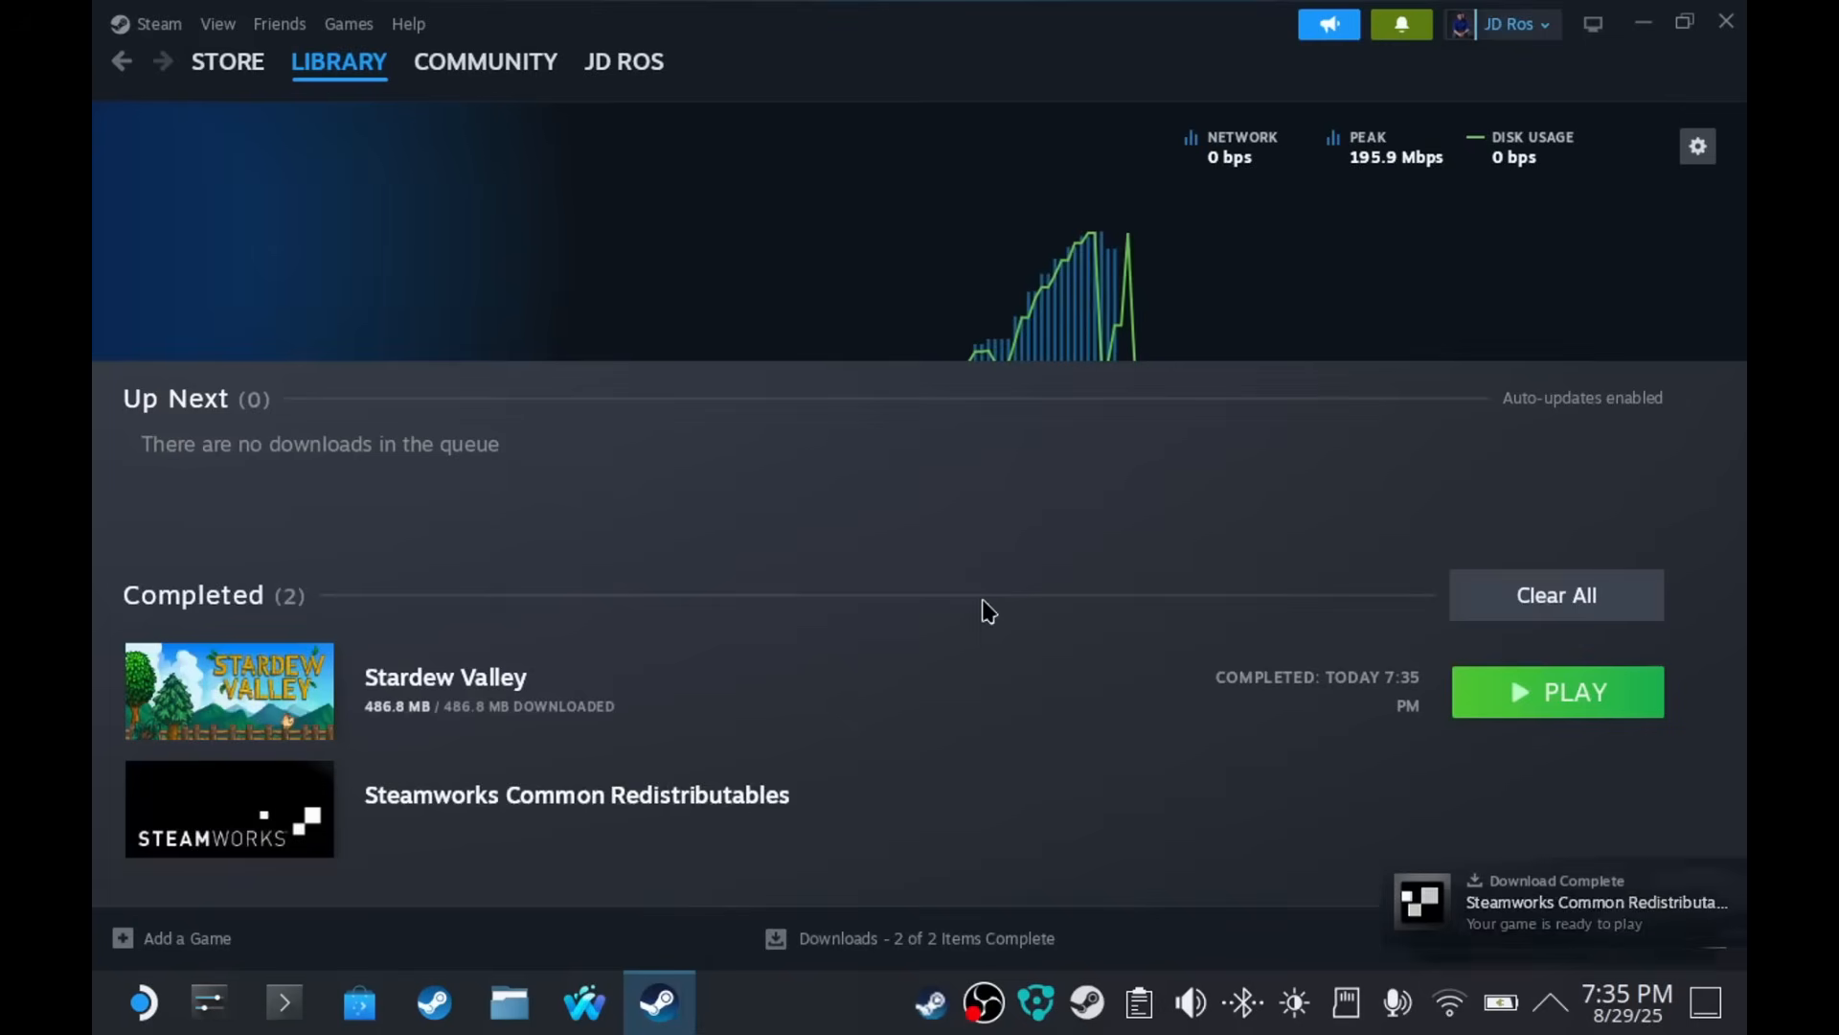
{"action": "mouse_move", "coordinate": [229, 691]}
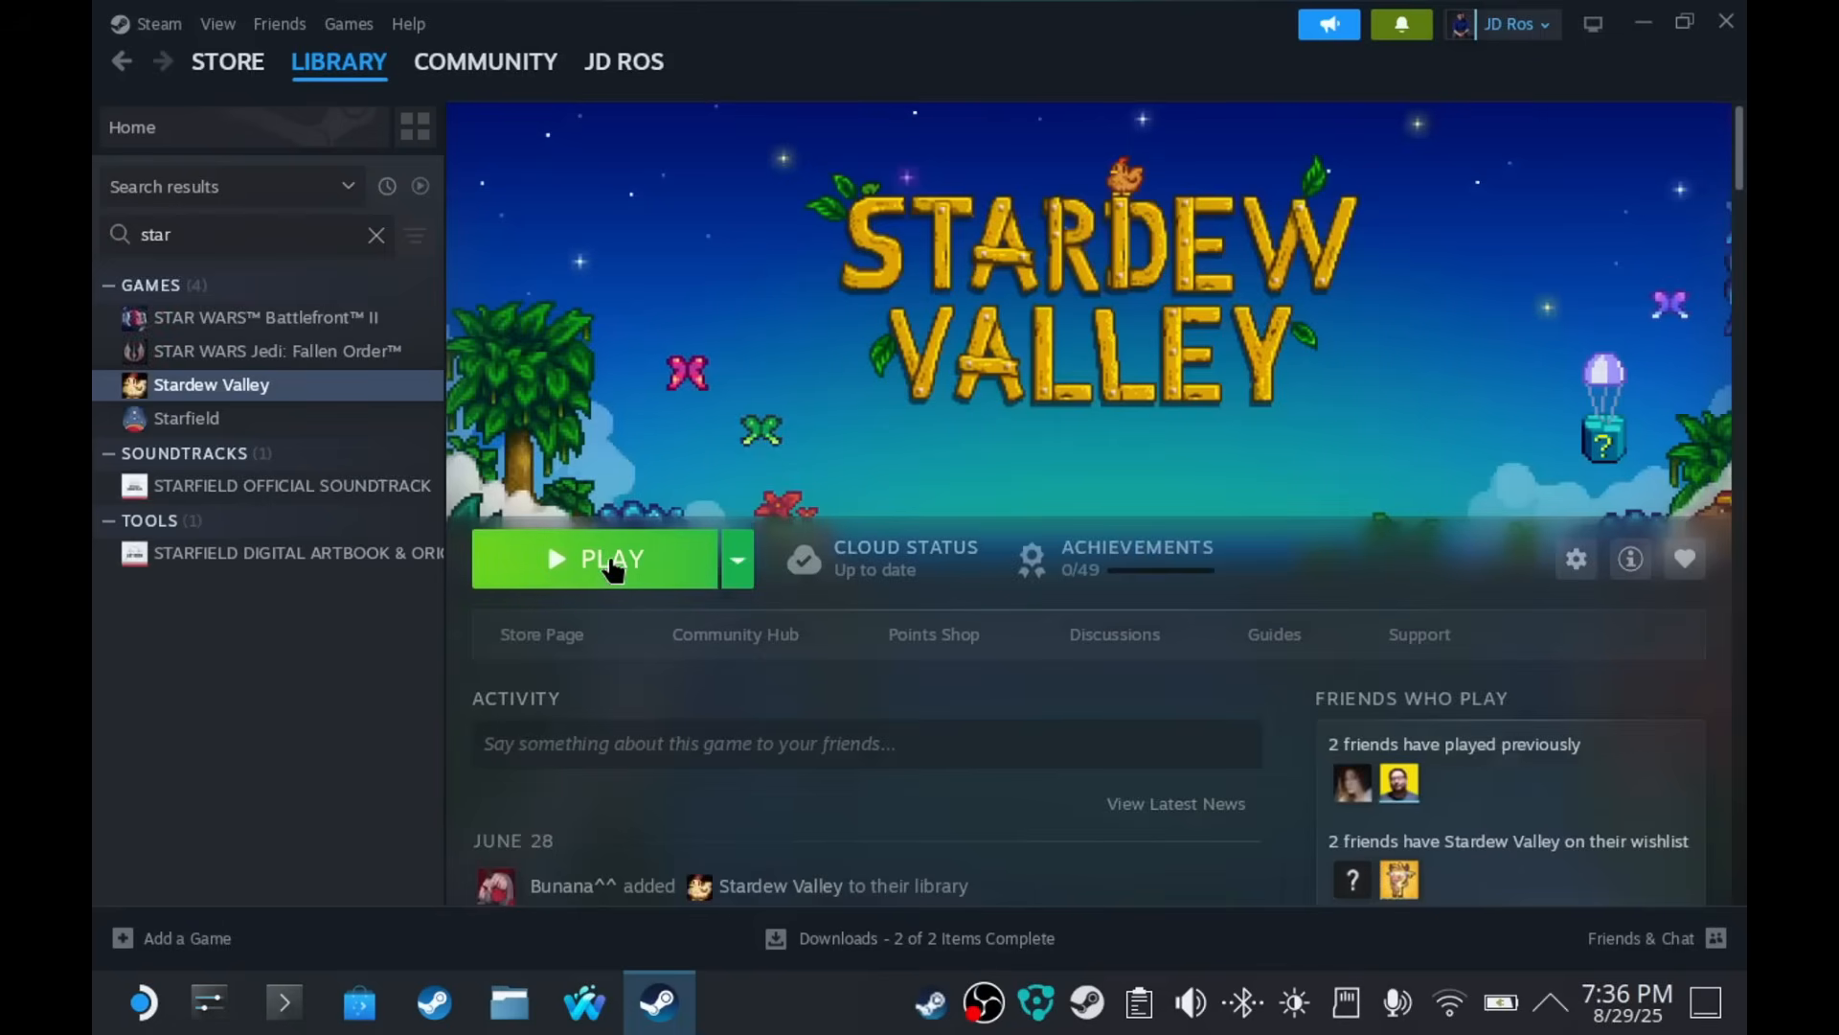
{"action": "left_click", "coordinate": [604, 558]}
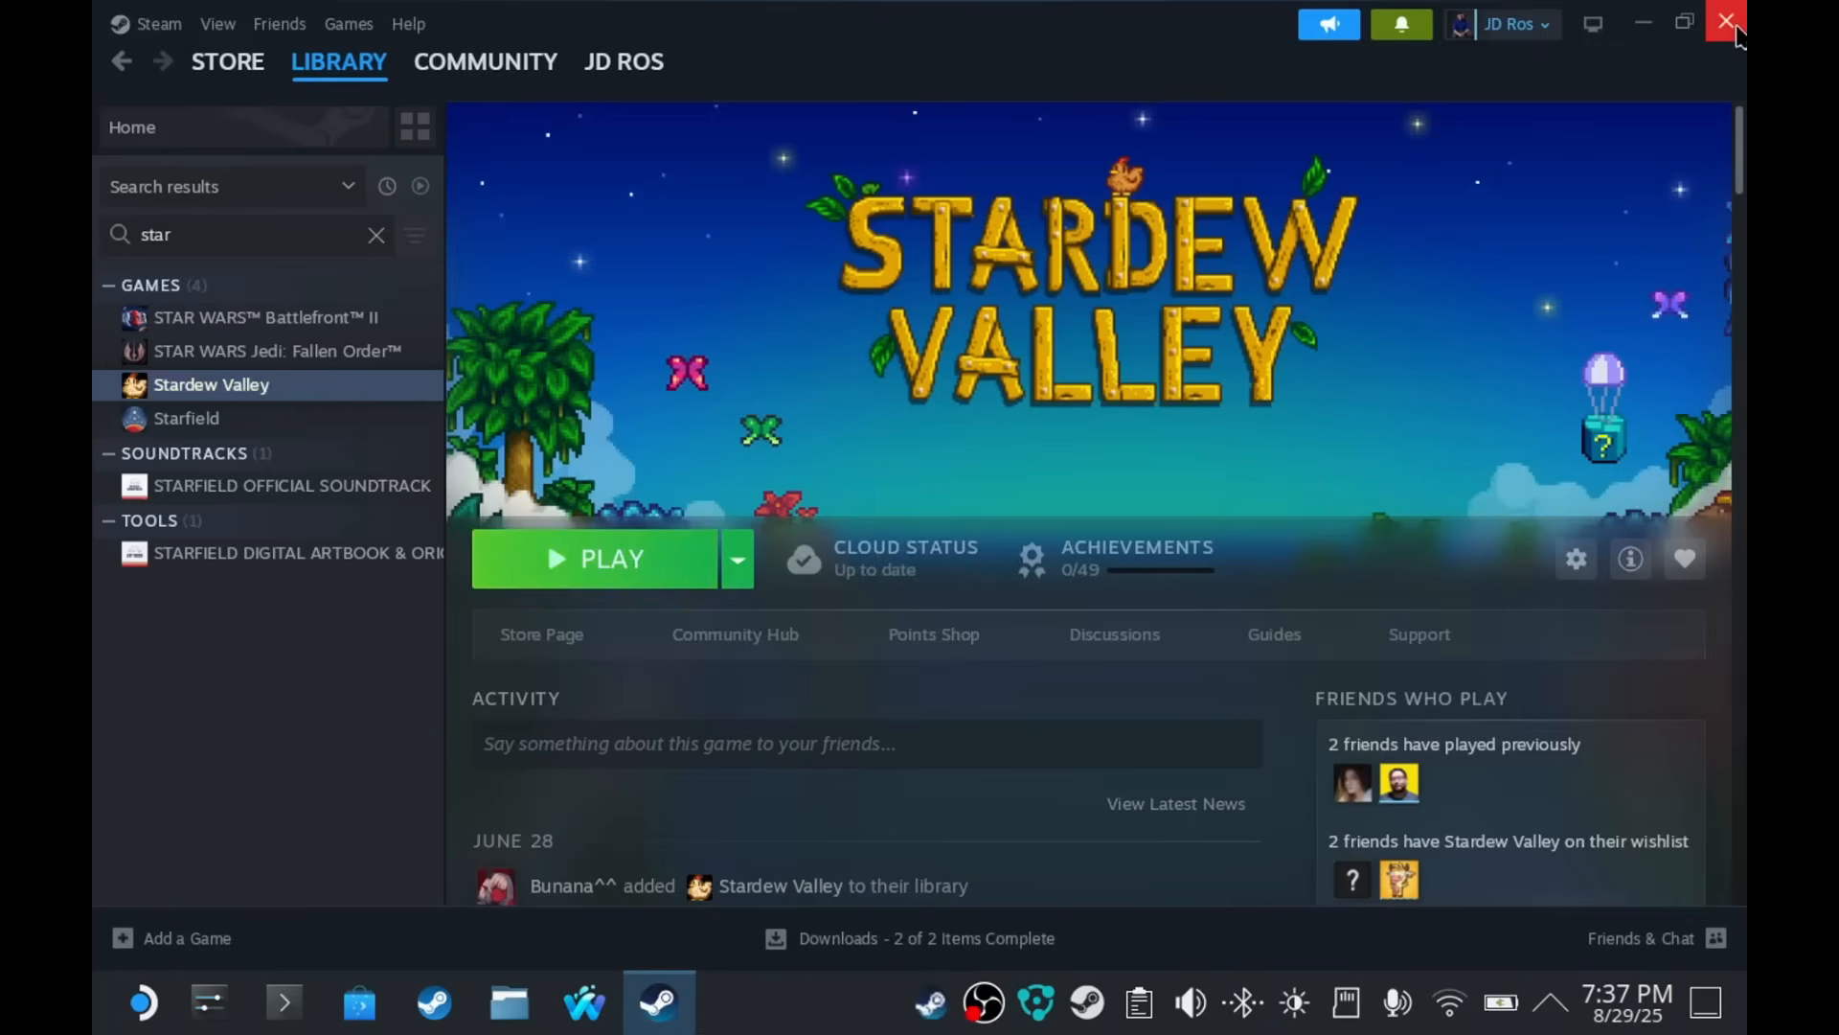
- Close Steam, browse to steamapps/common/Stardew Valley, and open Stardew Valley.exe with PortProton
{"action": "left_click", "coordinate": [1725, 21]}
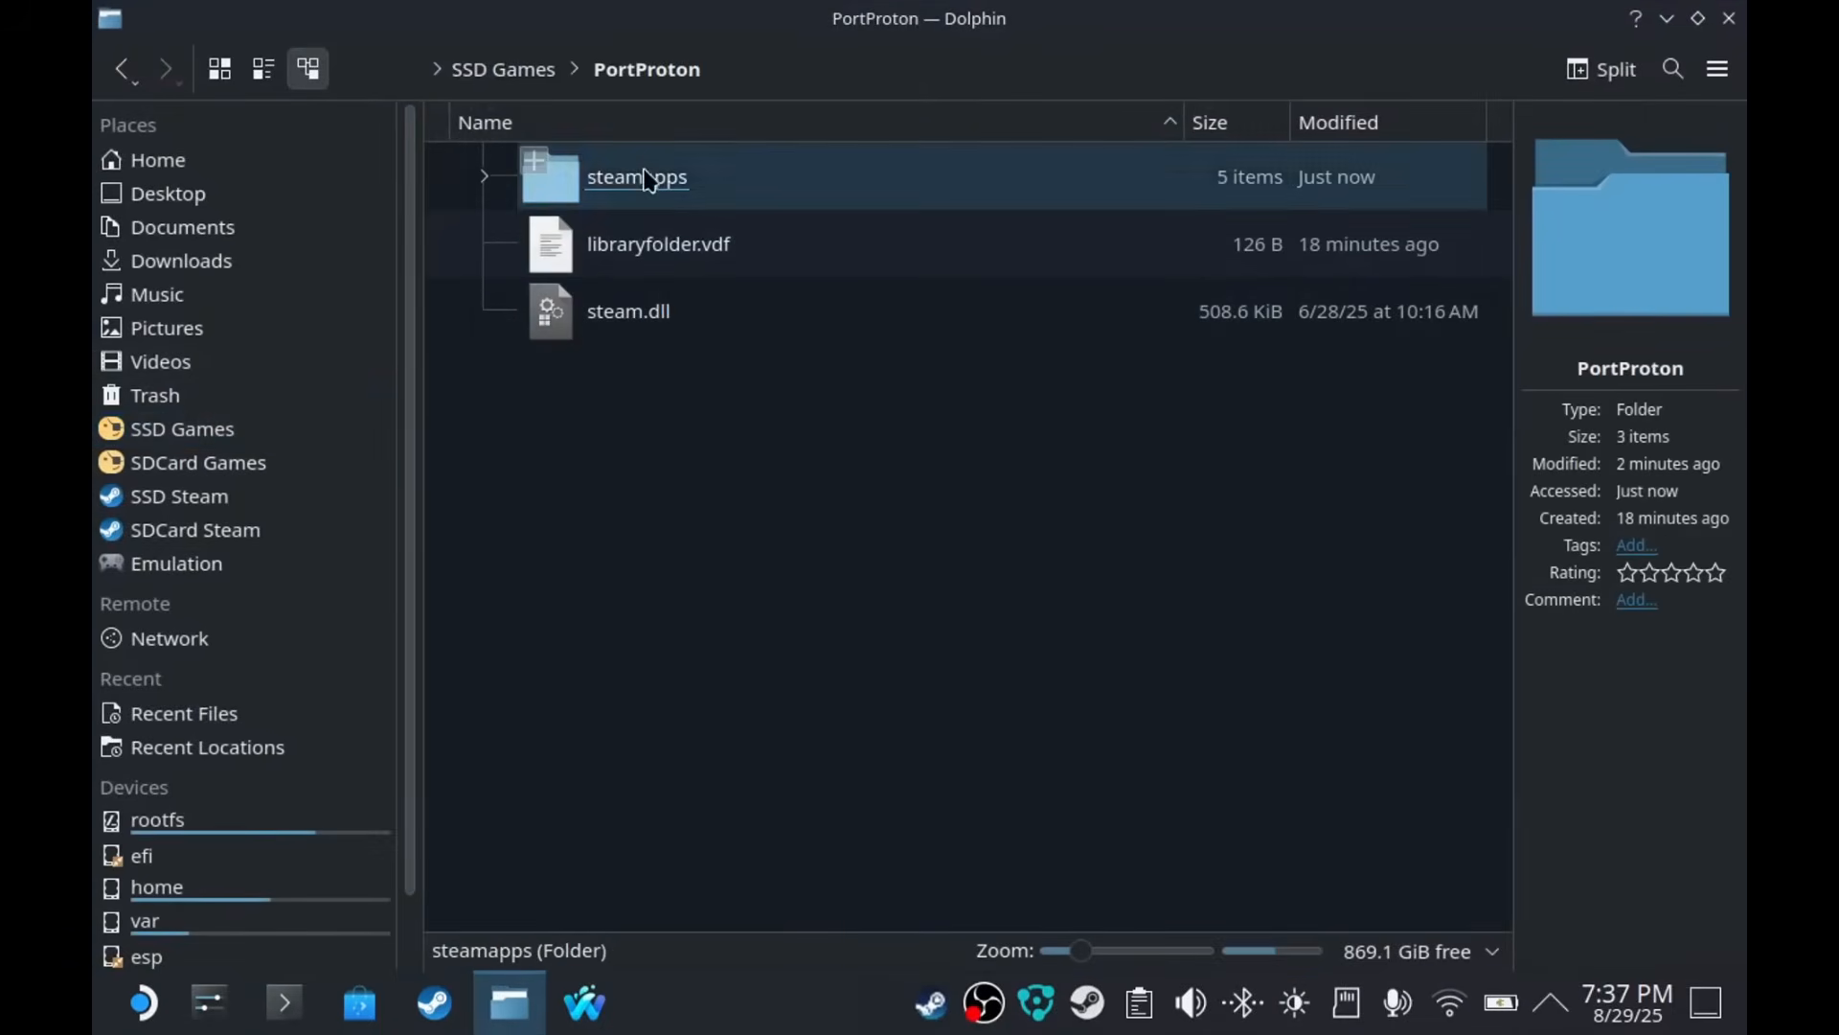
{"action": "double_click", "coordinate": [637, 176]}
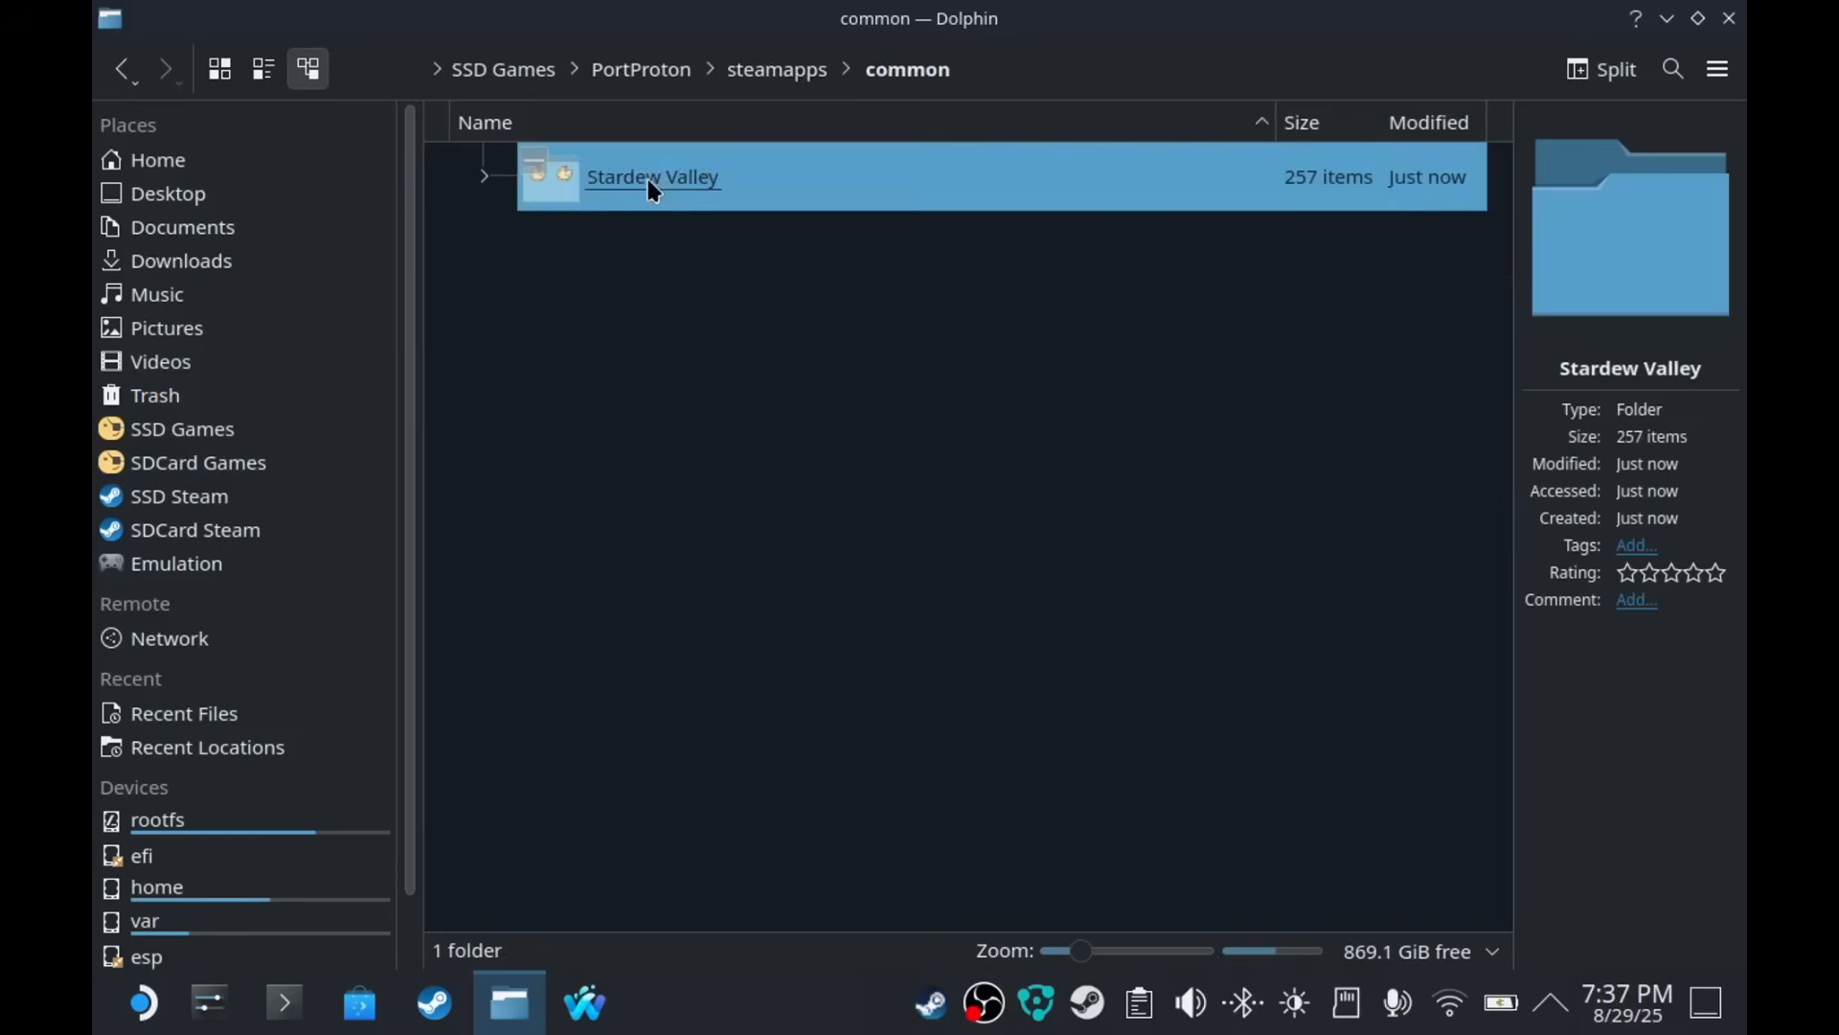
{"action": "double_click", "coordinate": [651, 176]}
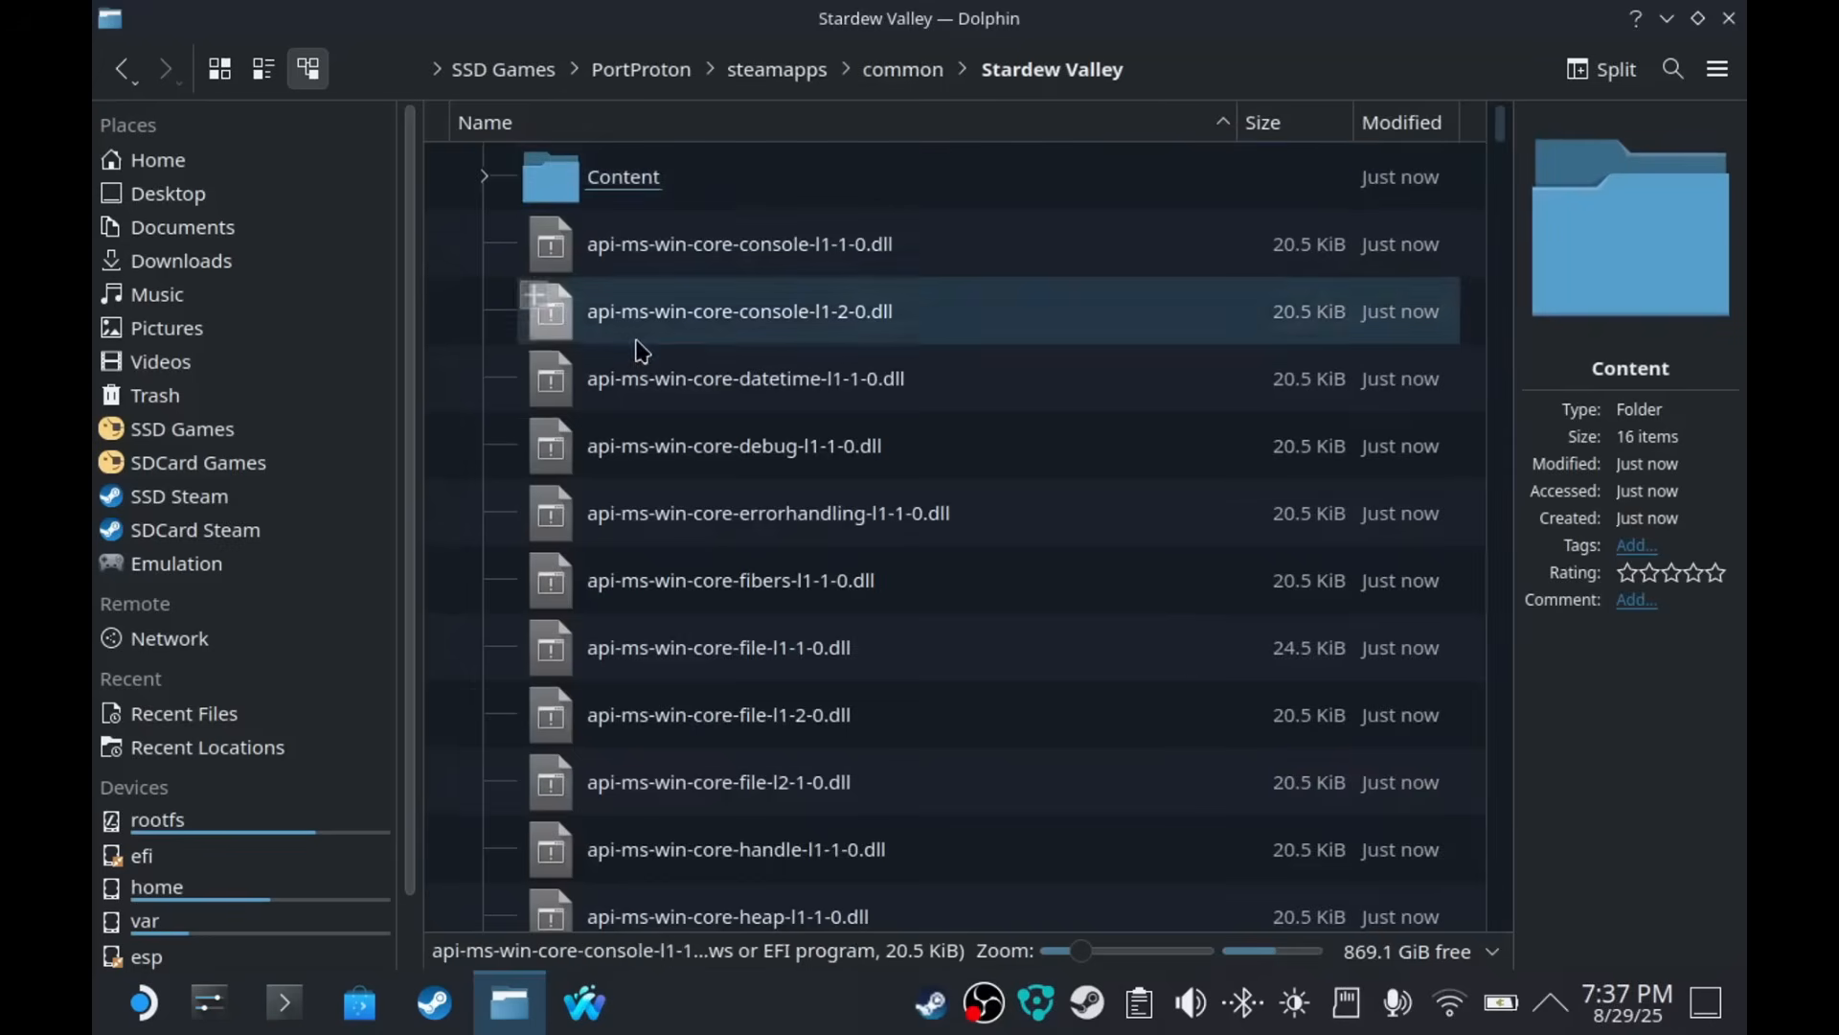
{"action": "right_click", "coordinate": [651, 414]}
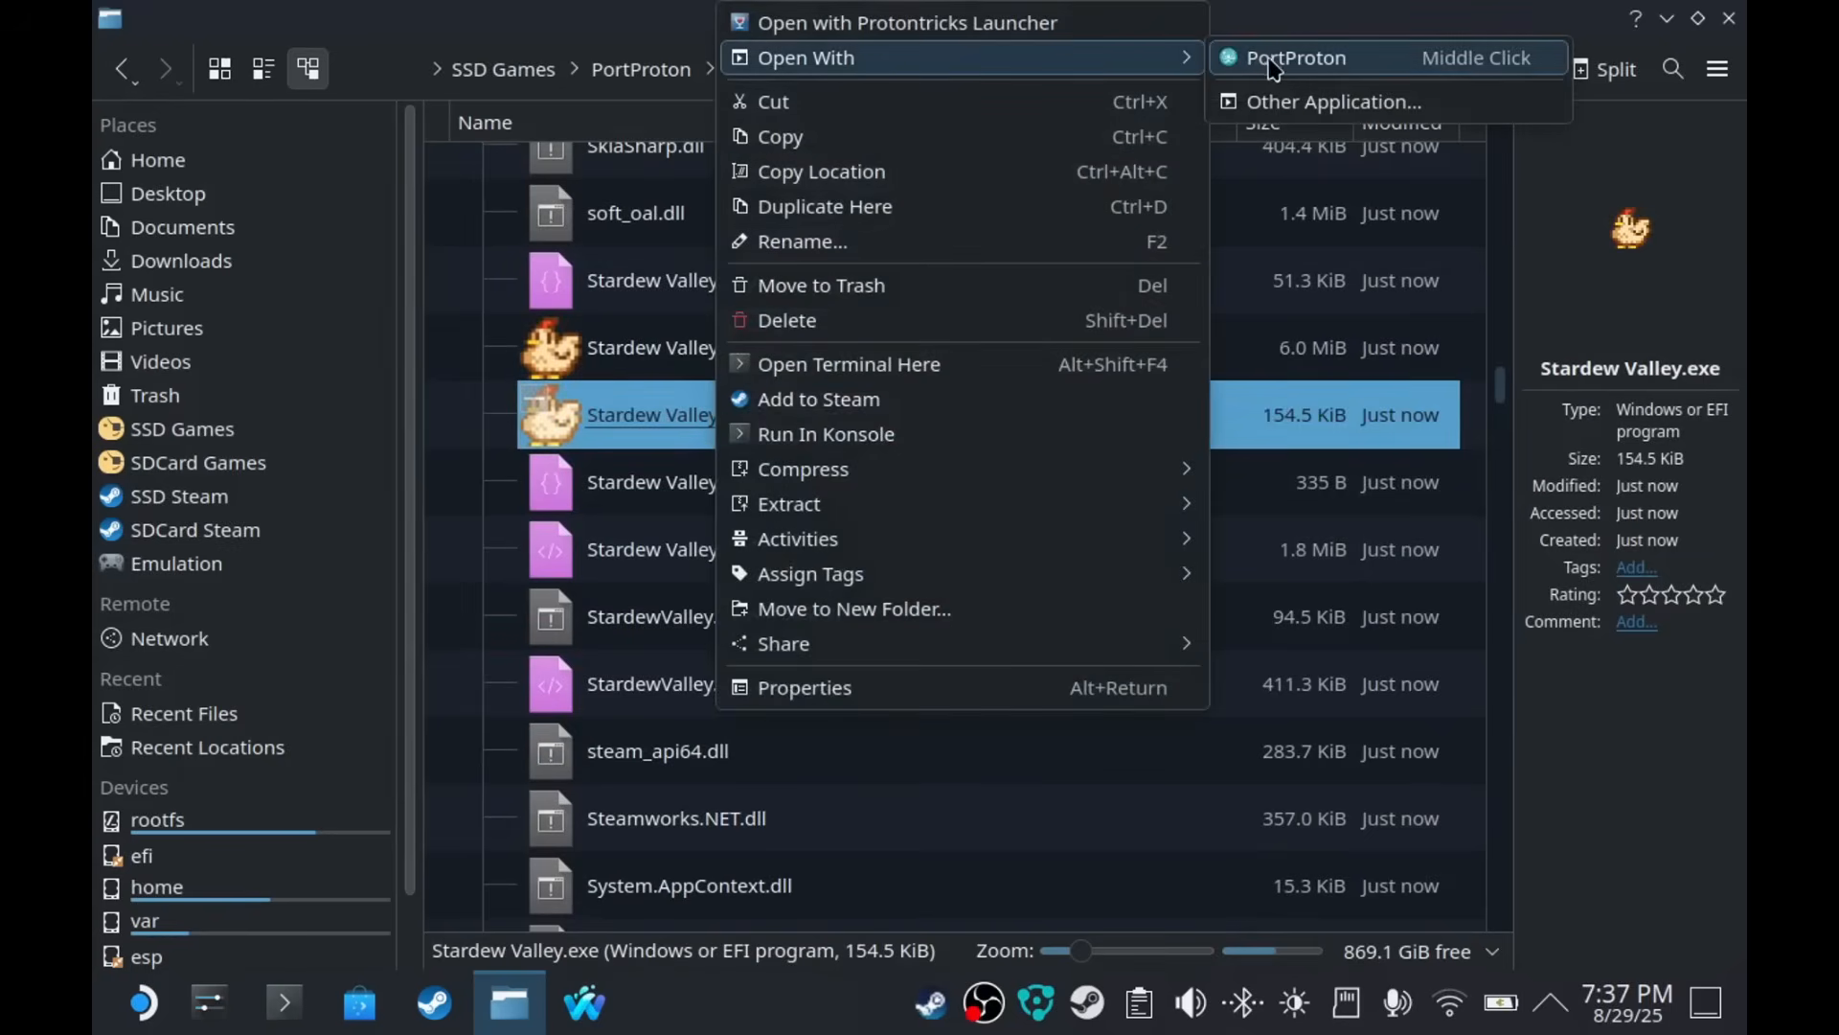
{"action": "left_click", "coordinate": [1295, 58]}
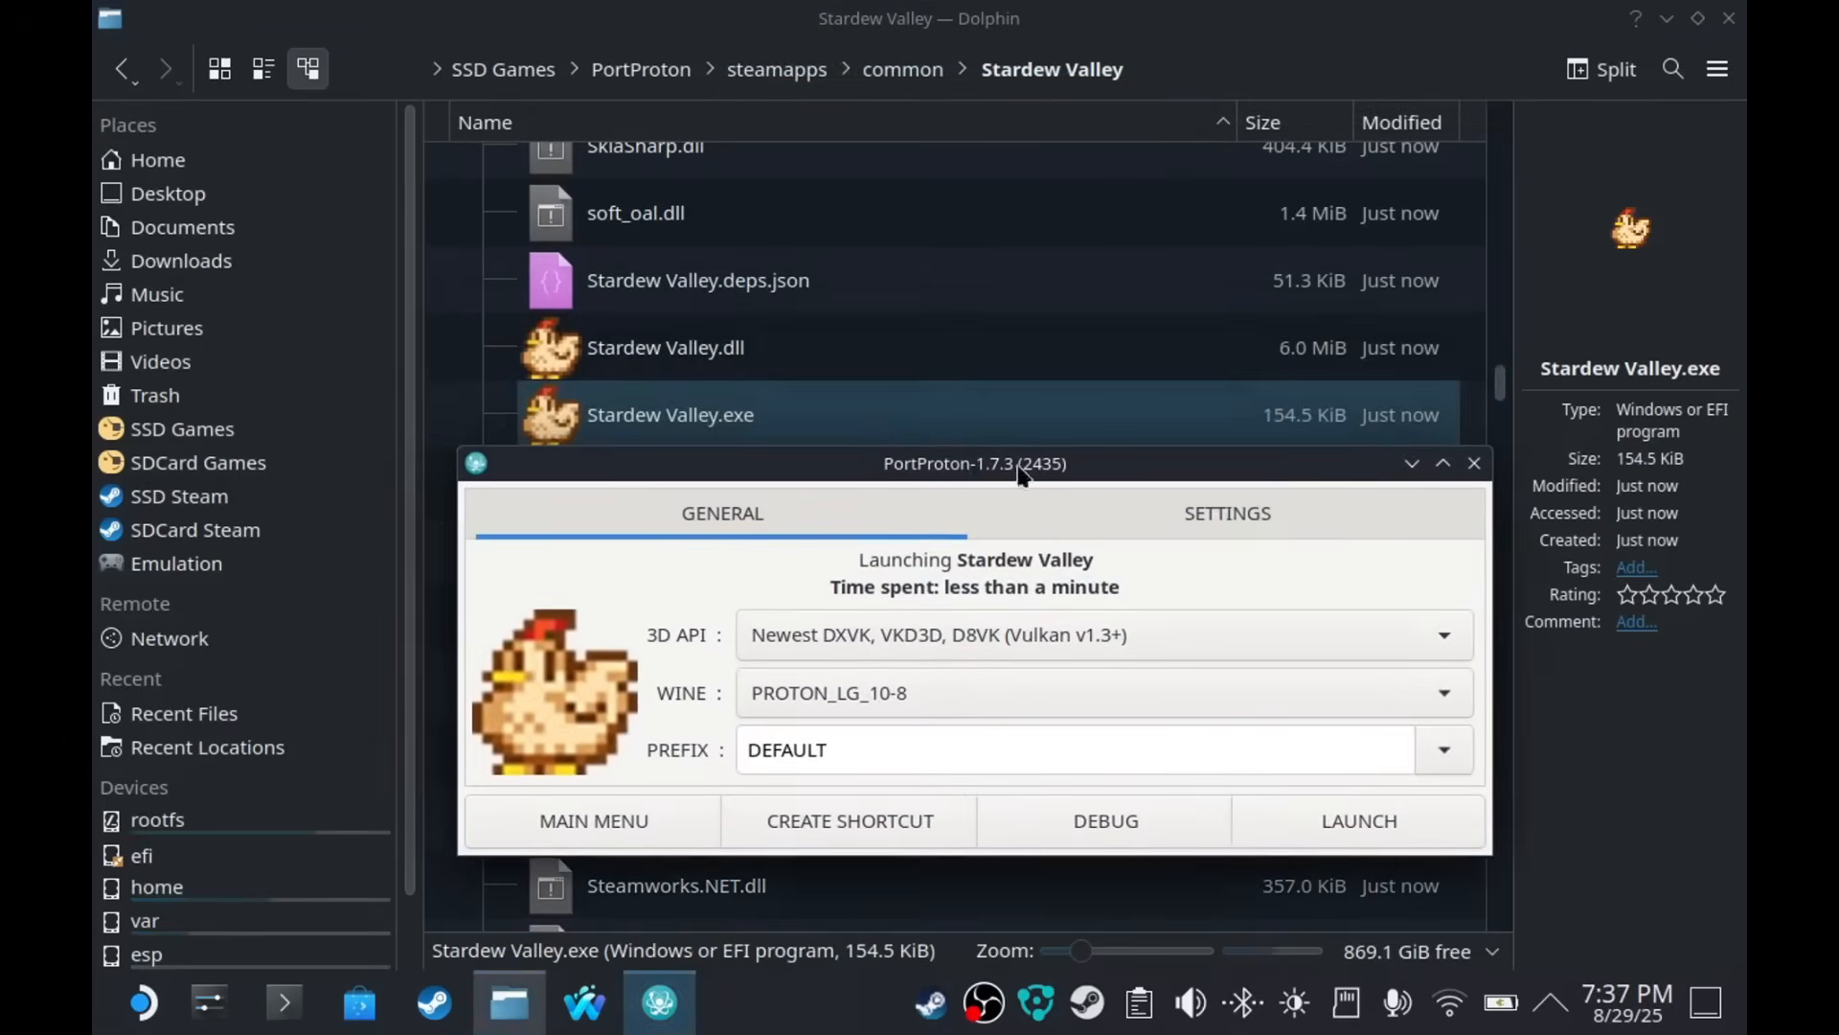
{"action": "right_click", "coordinate": [670, 414]}
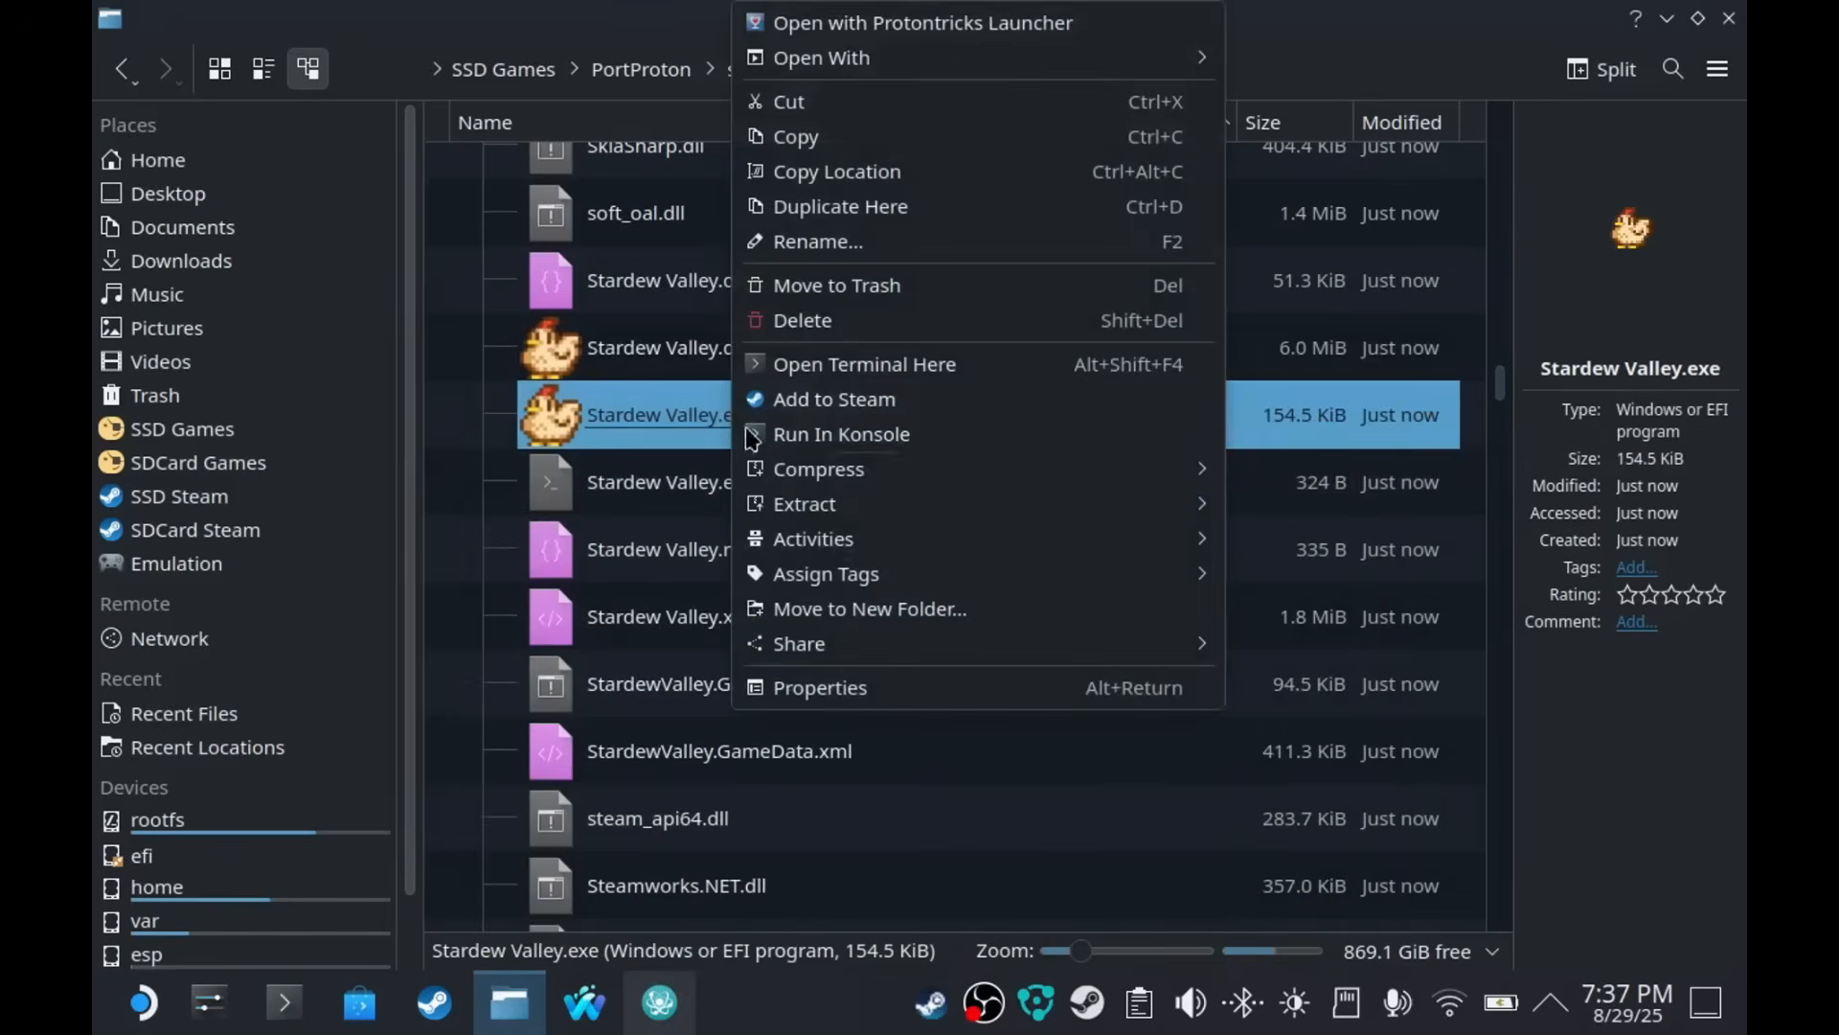
- In Stardew Valley.exe's properties, rank PortProton above Protontricks Launcher
{"action": "left_click", "coordinate": [820, 687]}
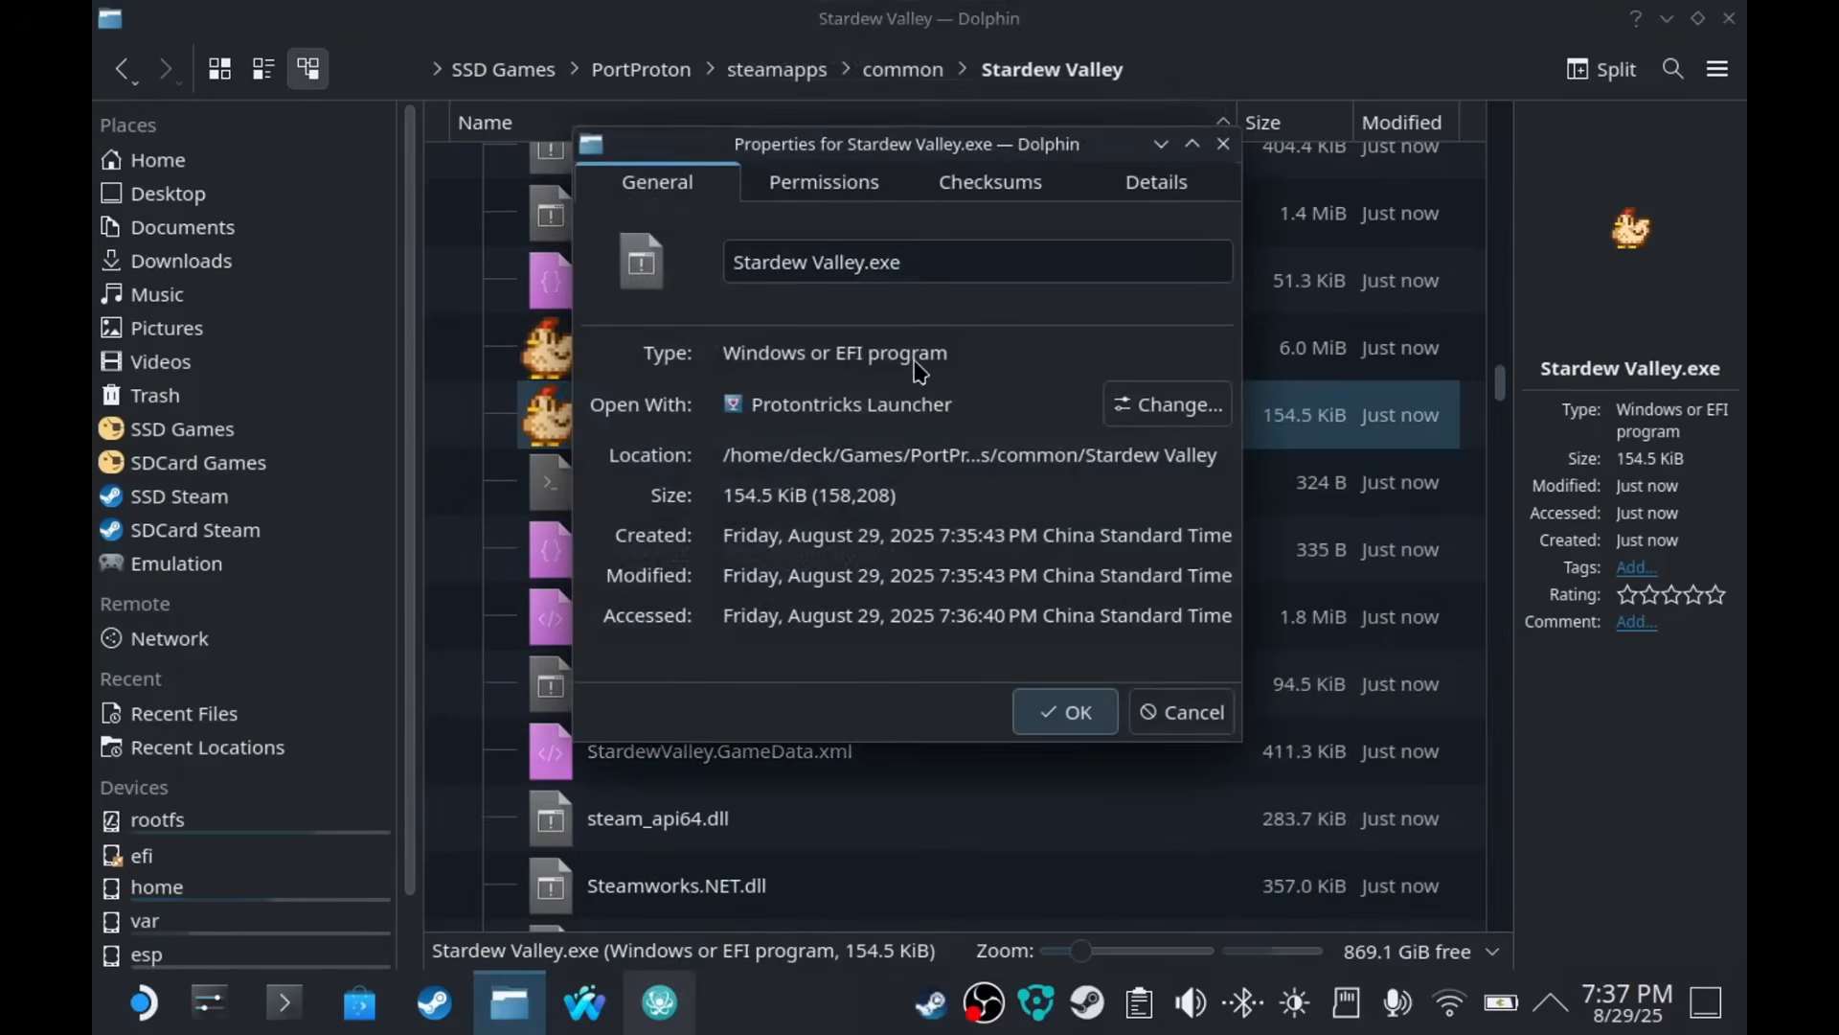
{"action": "left_click", "coordinate": [1167, 403]}
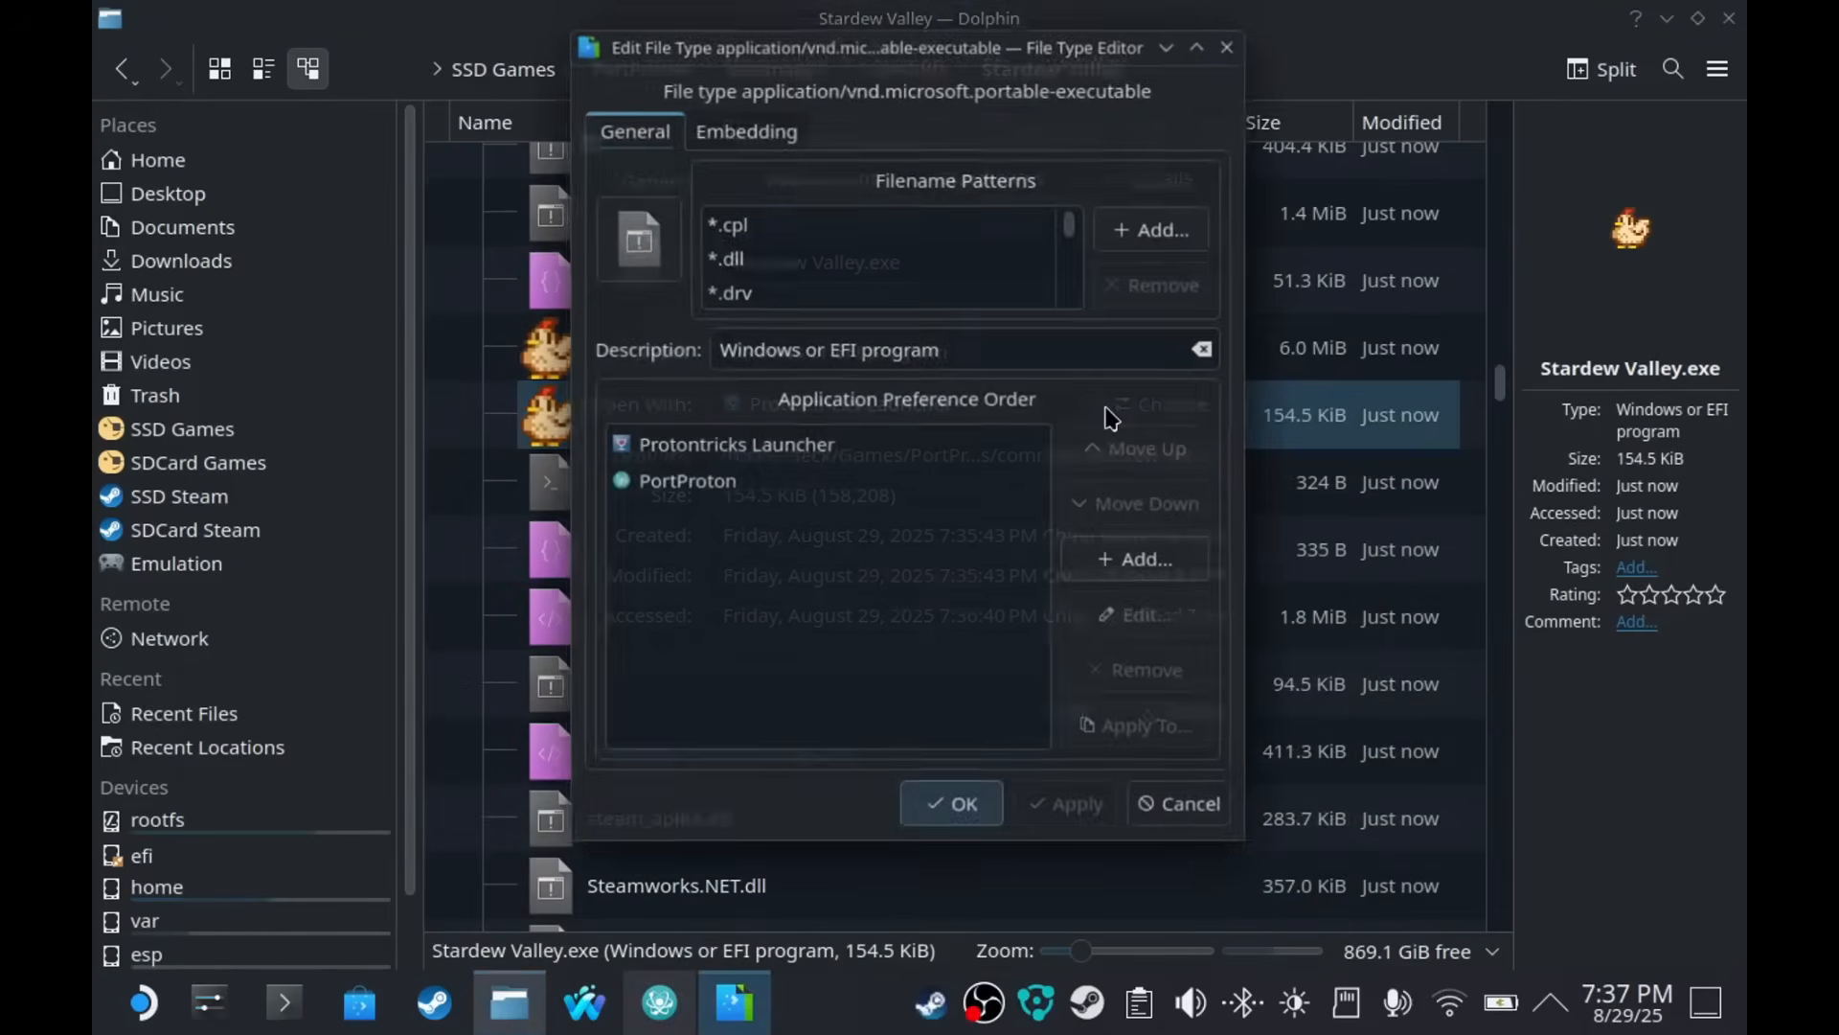
{"action": "left_click", "coordinate": [680, 481]}
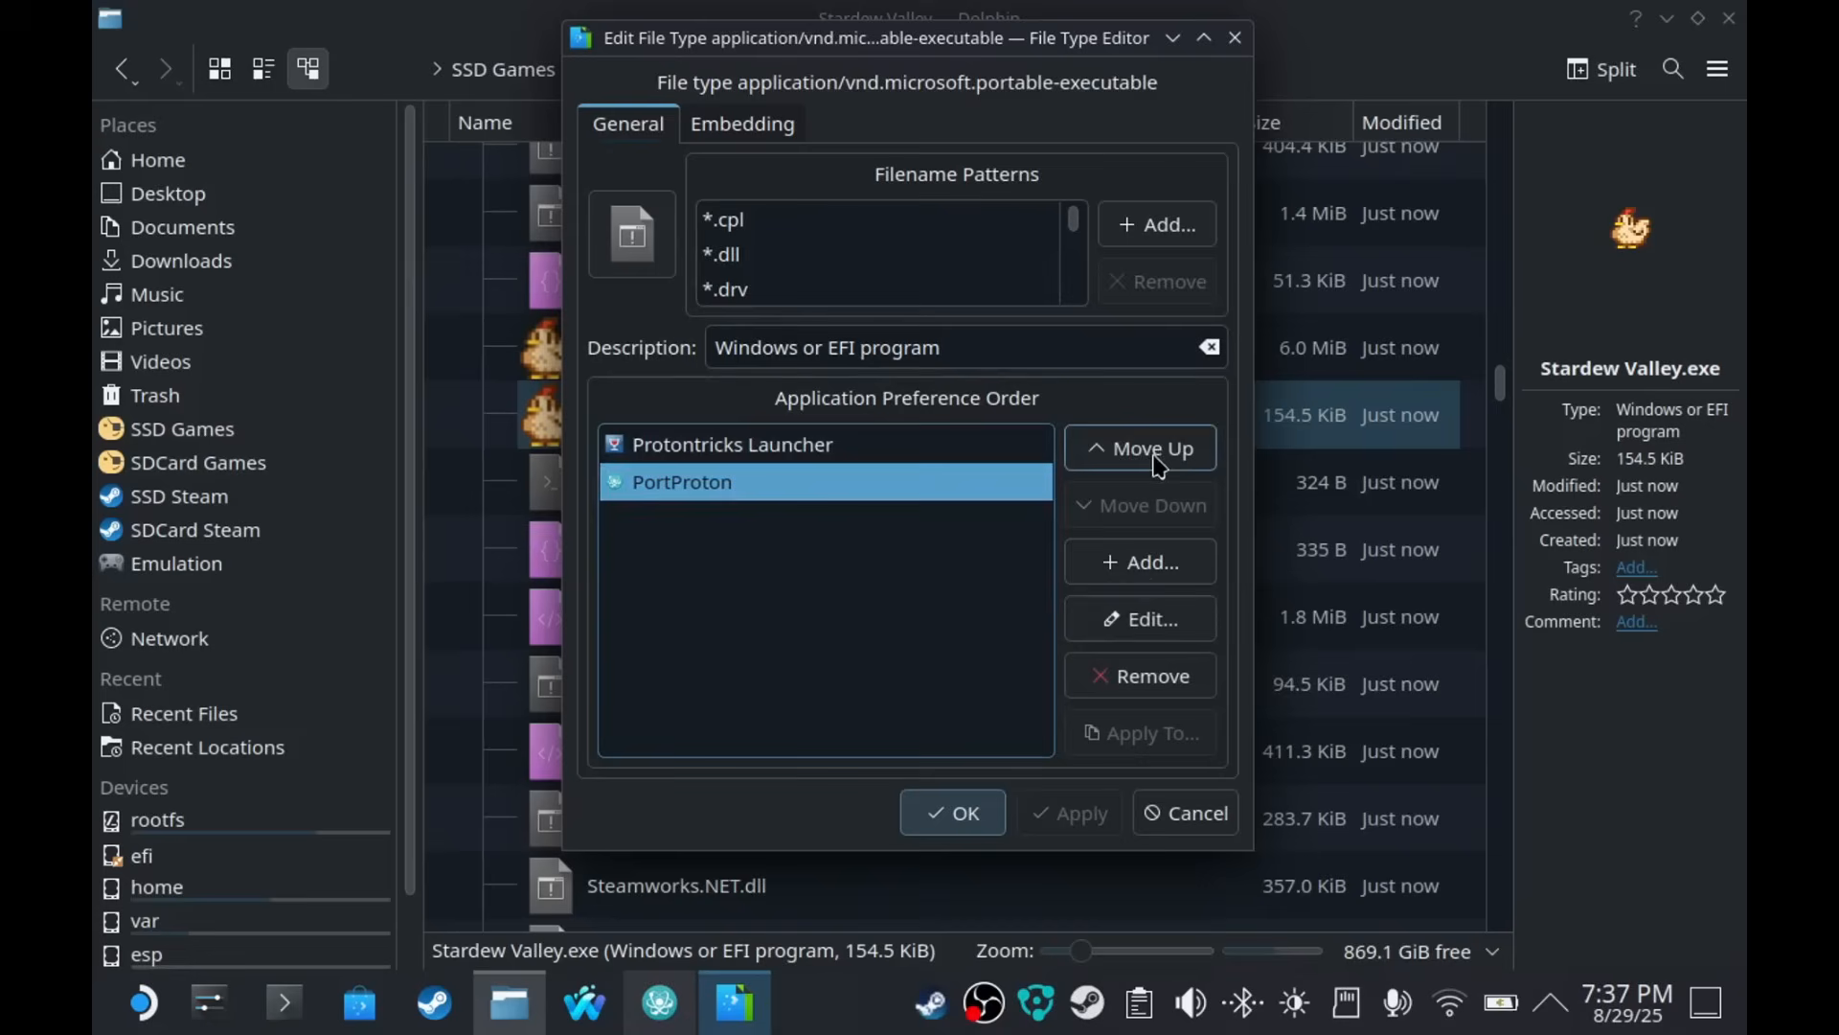
{"action": "left_click", "coordinate": [1139, 448]}
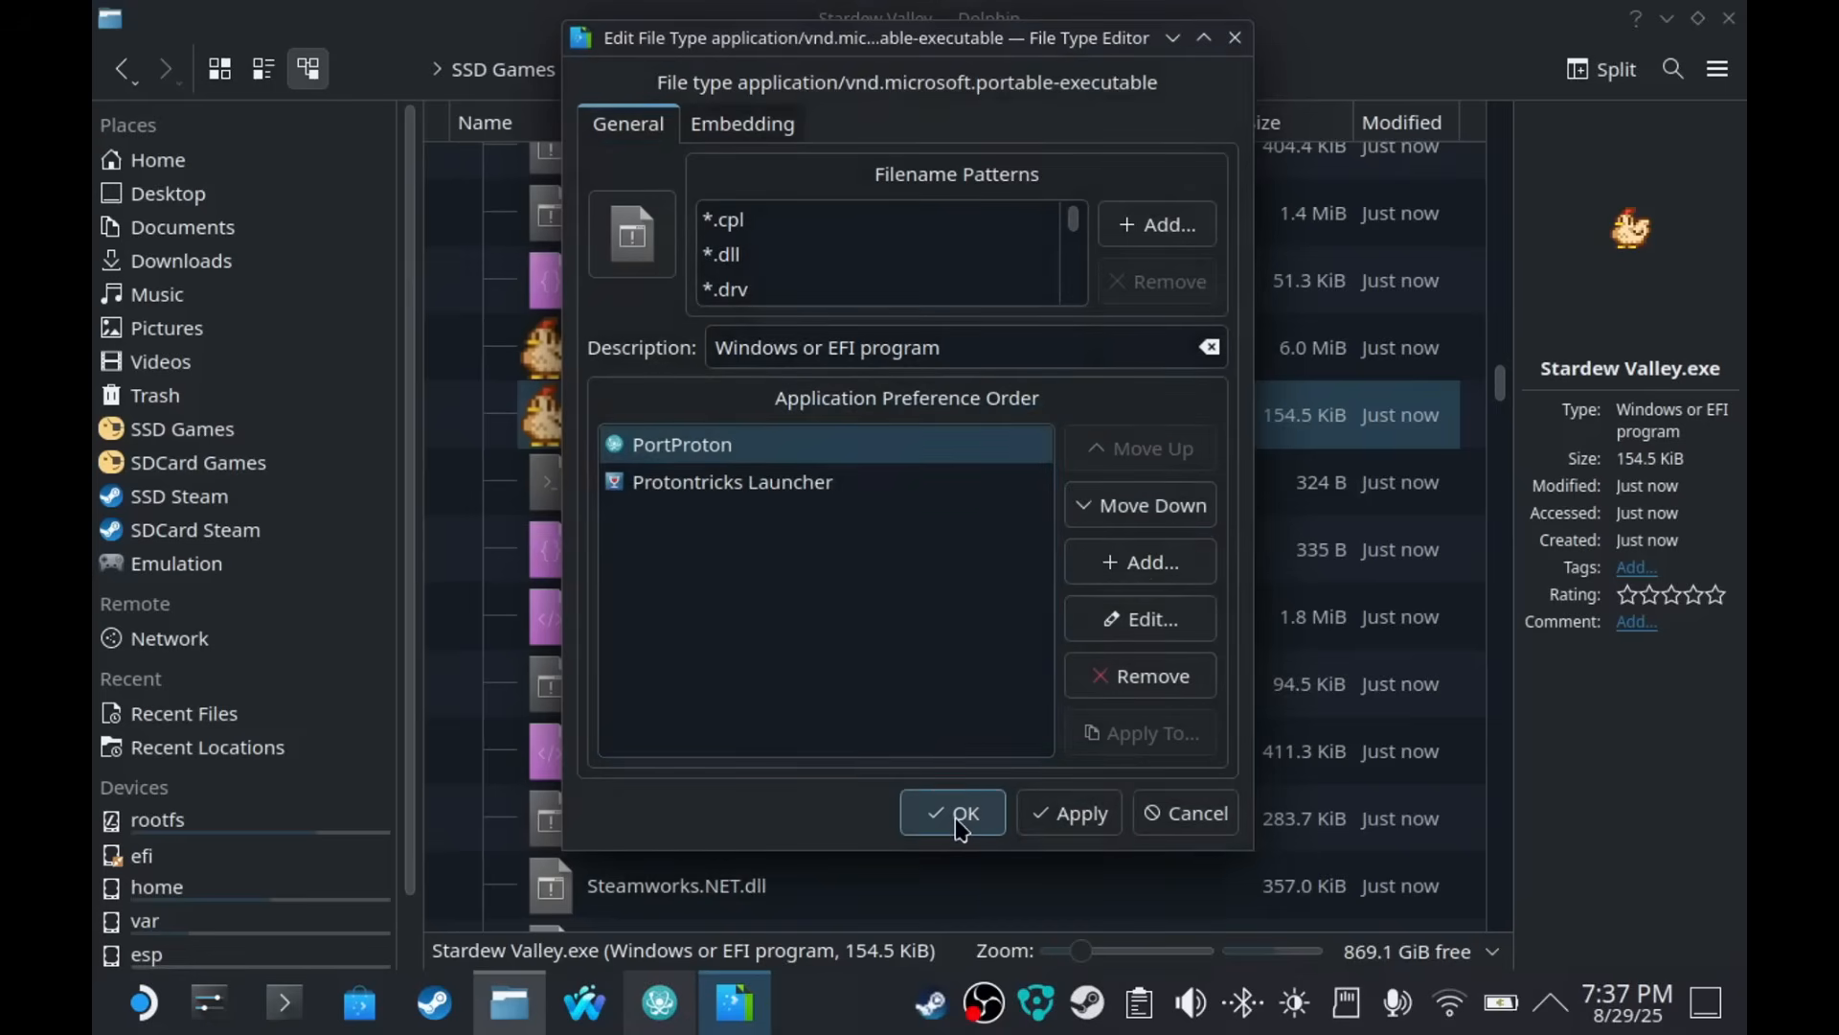
{"action": "left_click", "coordinate": [951, 811]}
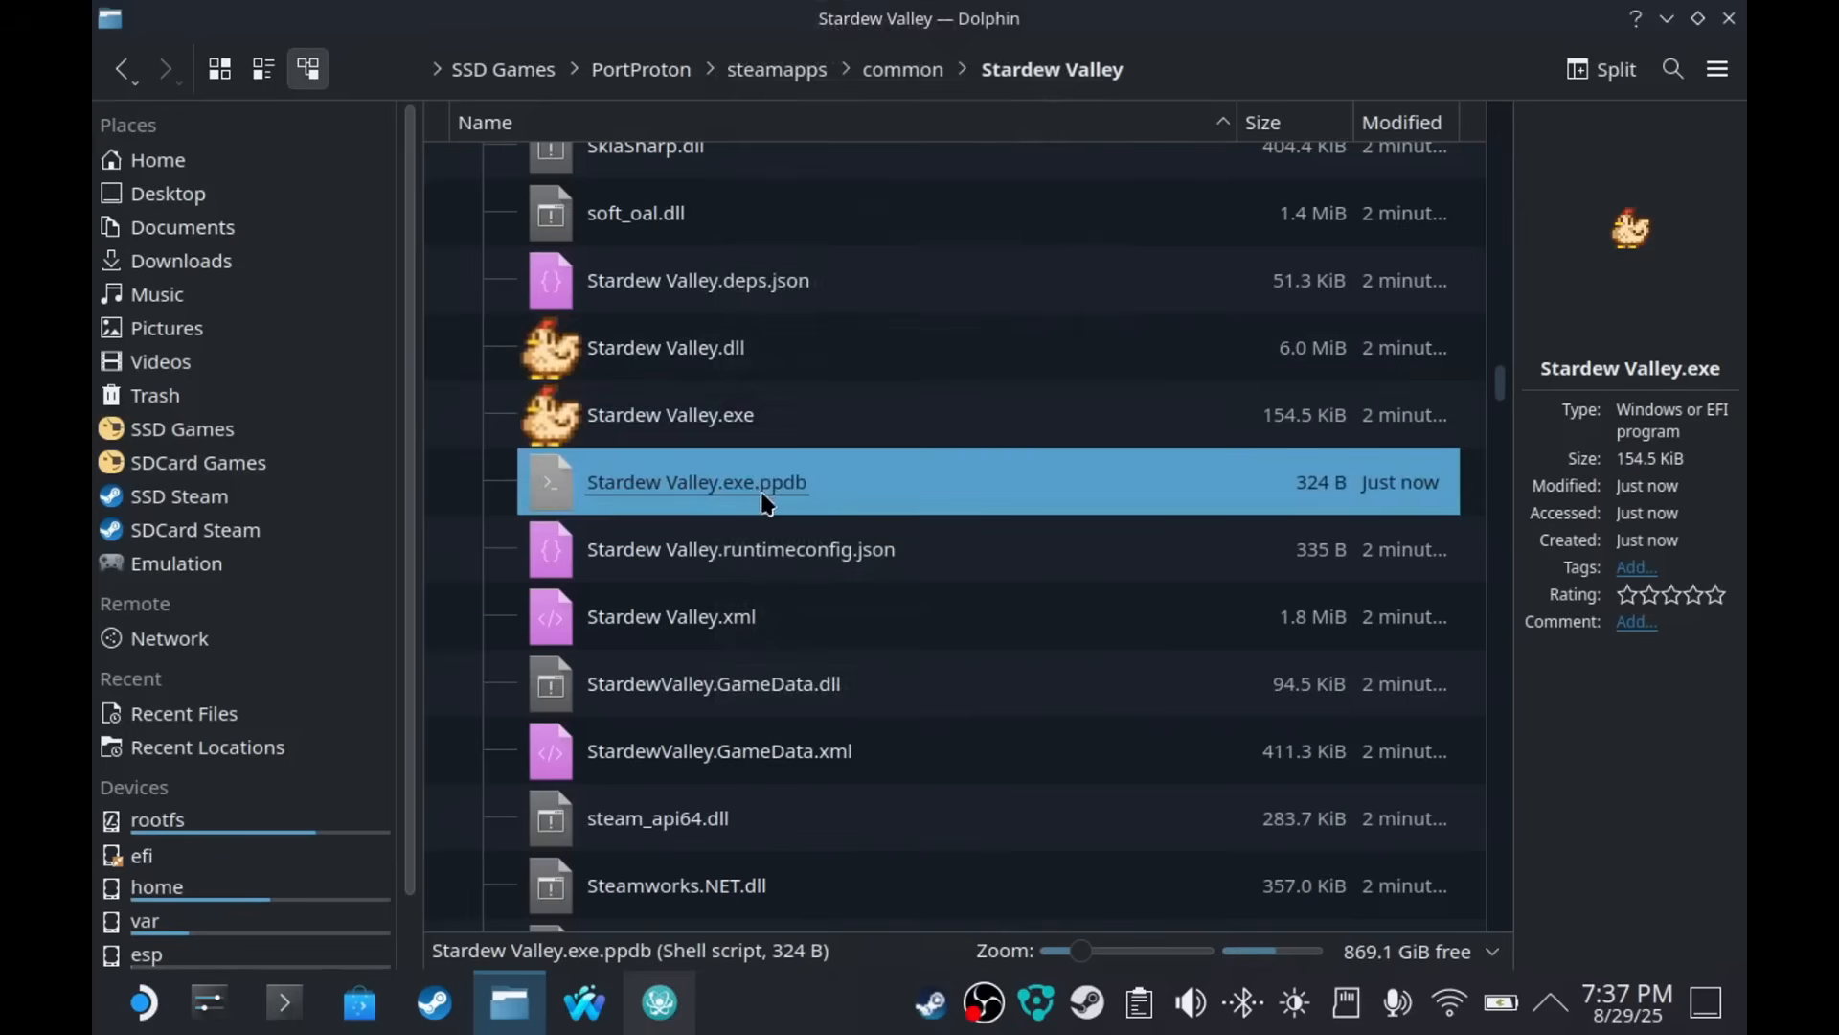
{"action": "left_click", "coordinate": [669, 414]}
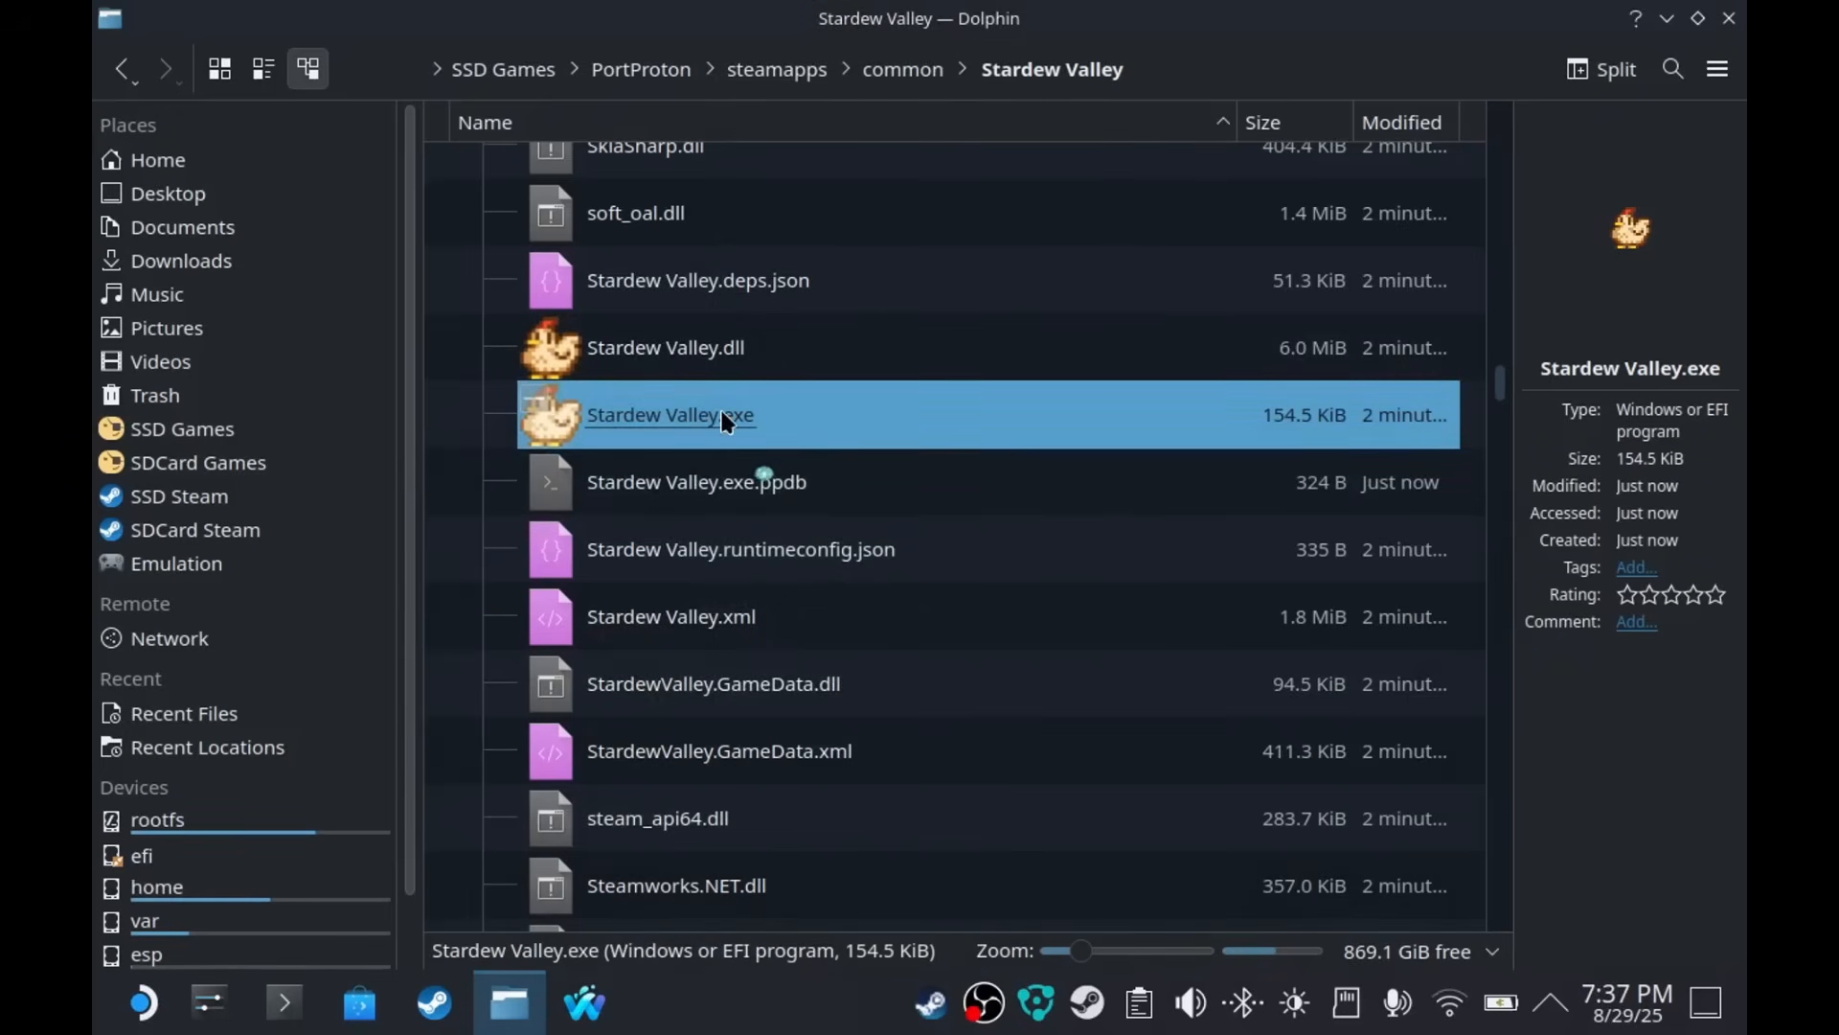
- Double-click Stardew Valley.exe to bring up its PortProton launch window
{"action": "double_click", "coordinate": [669, 414]}
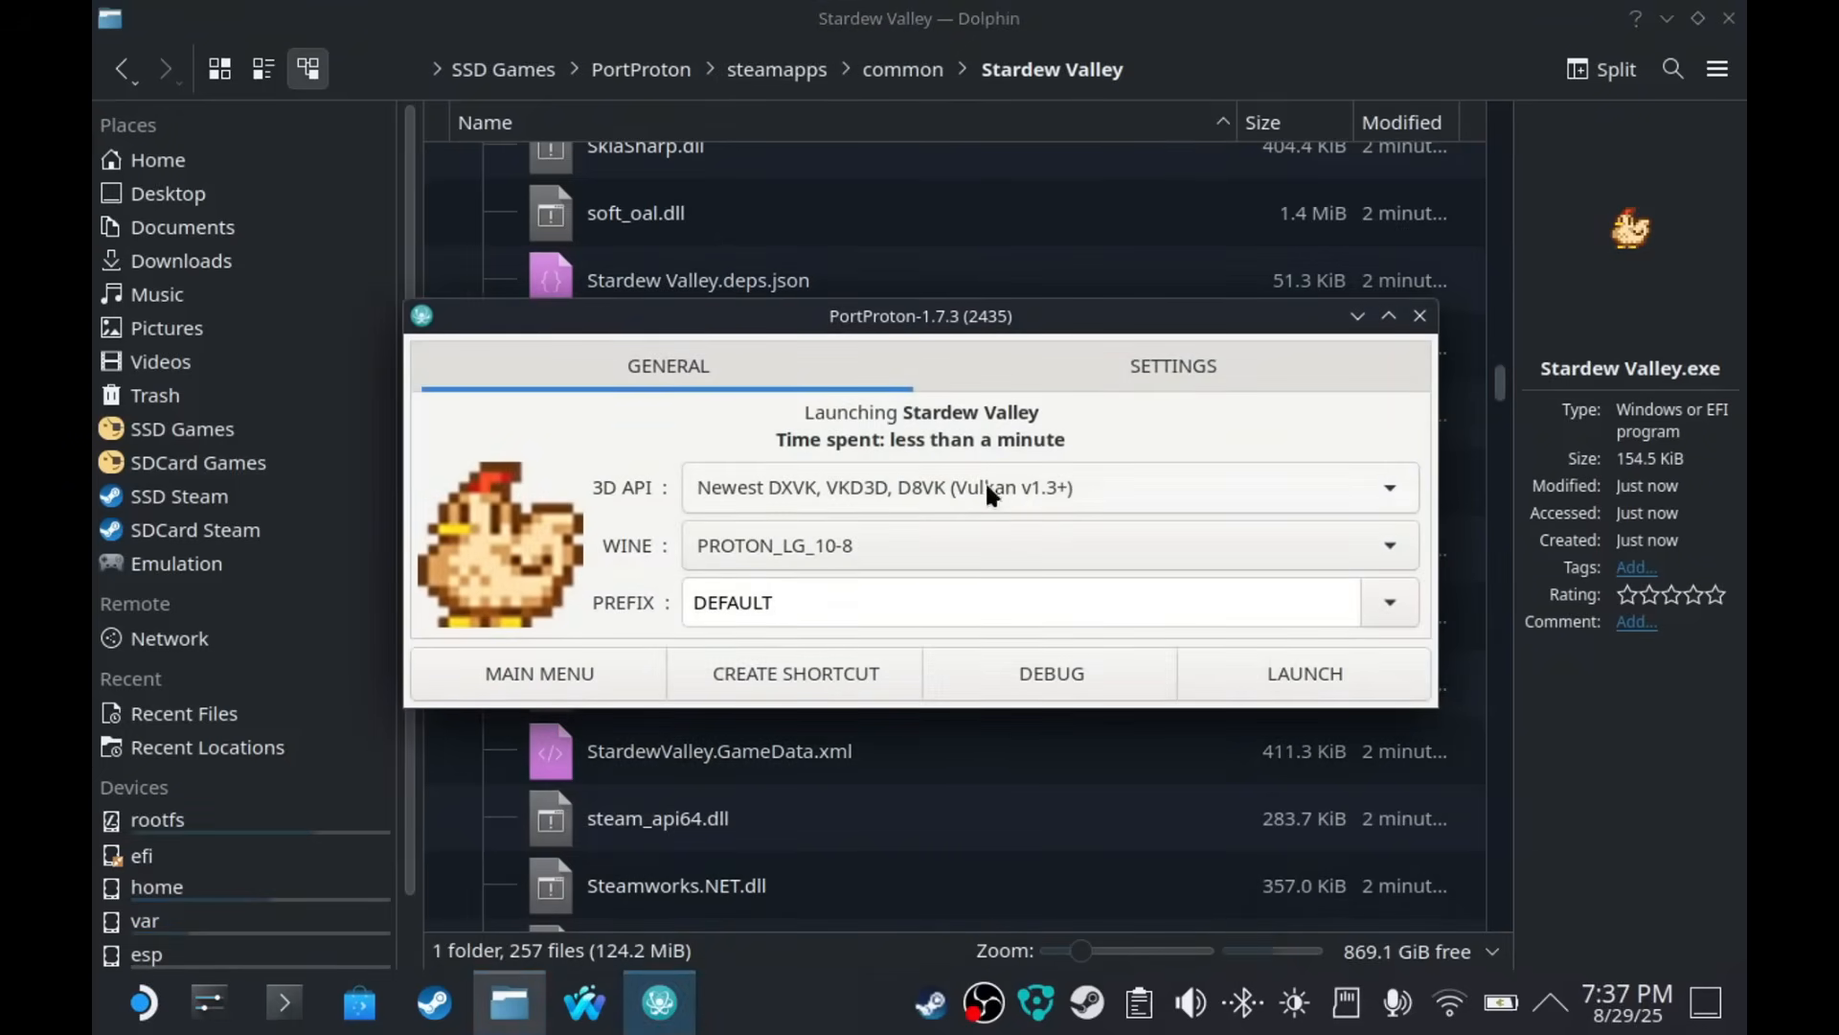
{"action": "mouse_move", "coordinate": [1160, 521]}
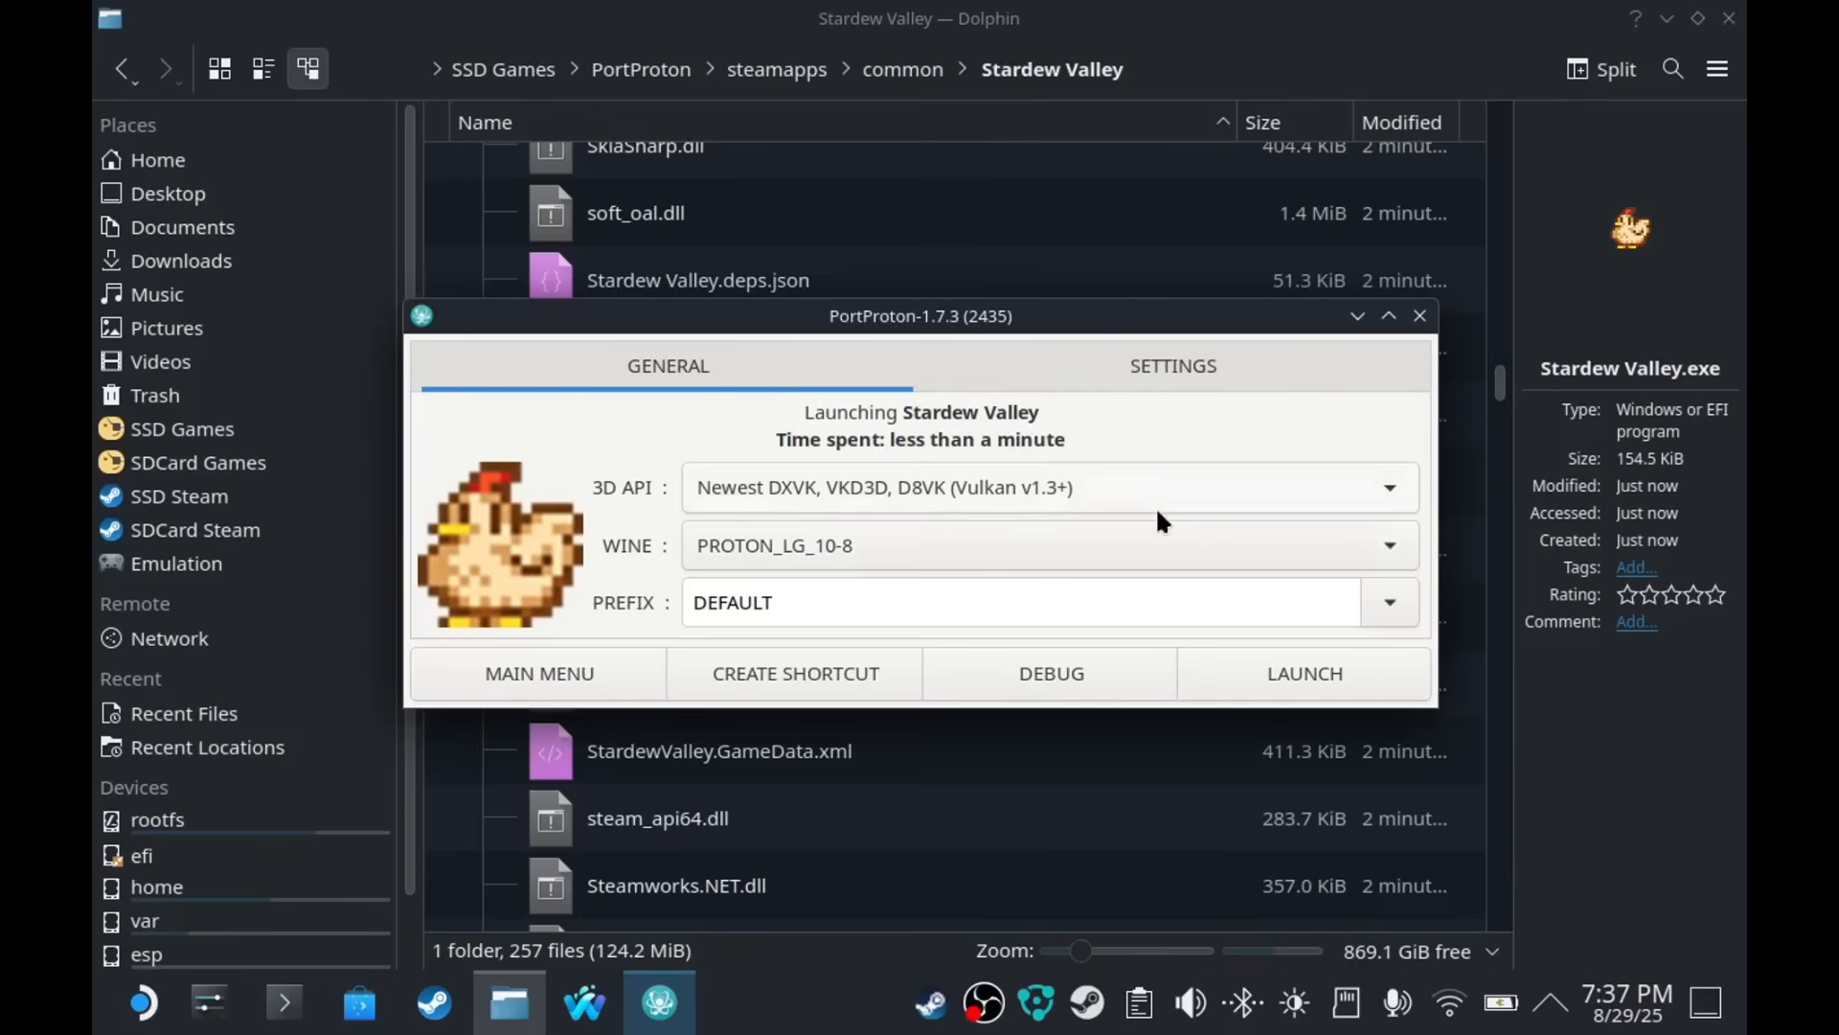
{"action": "mouse_move", "coordinate": [1148, 510]}
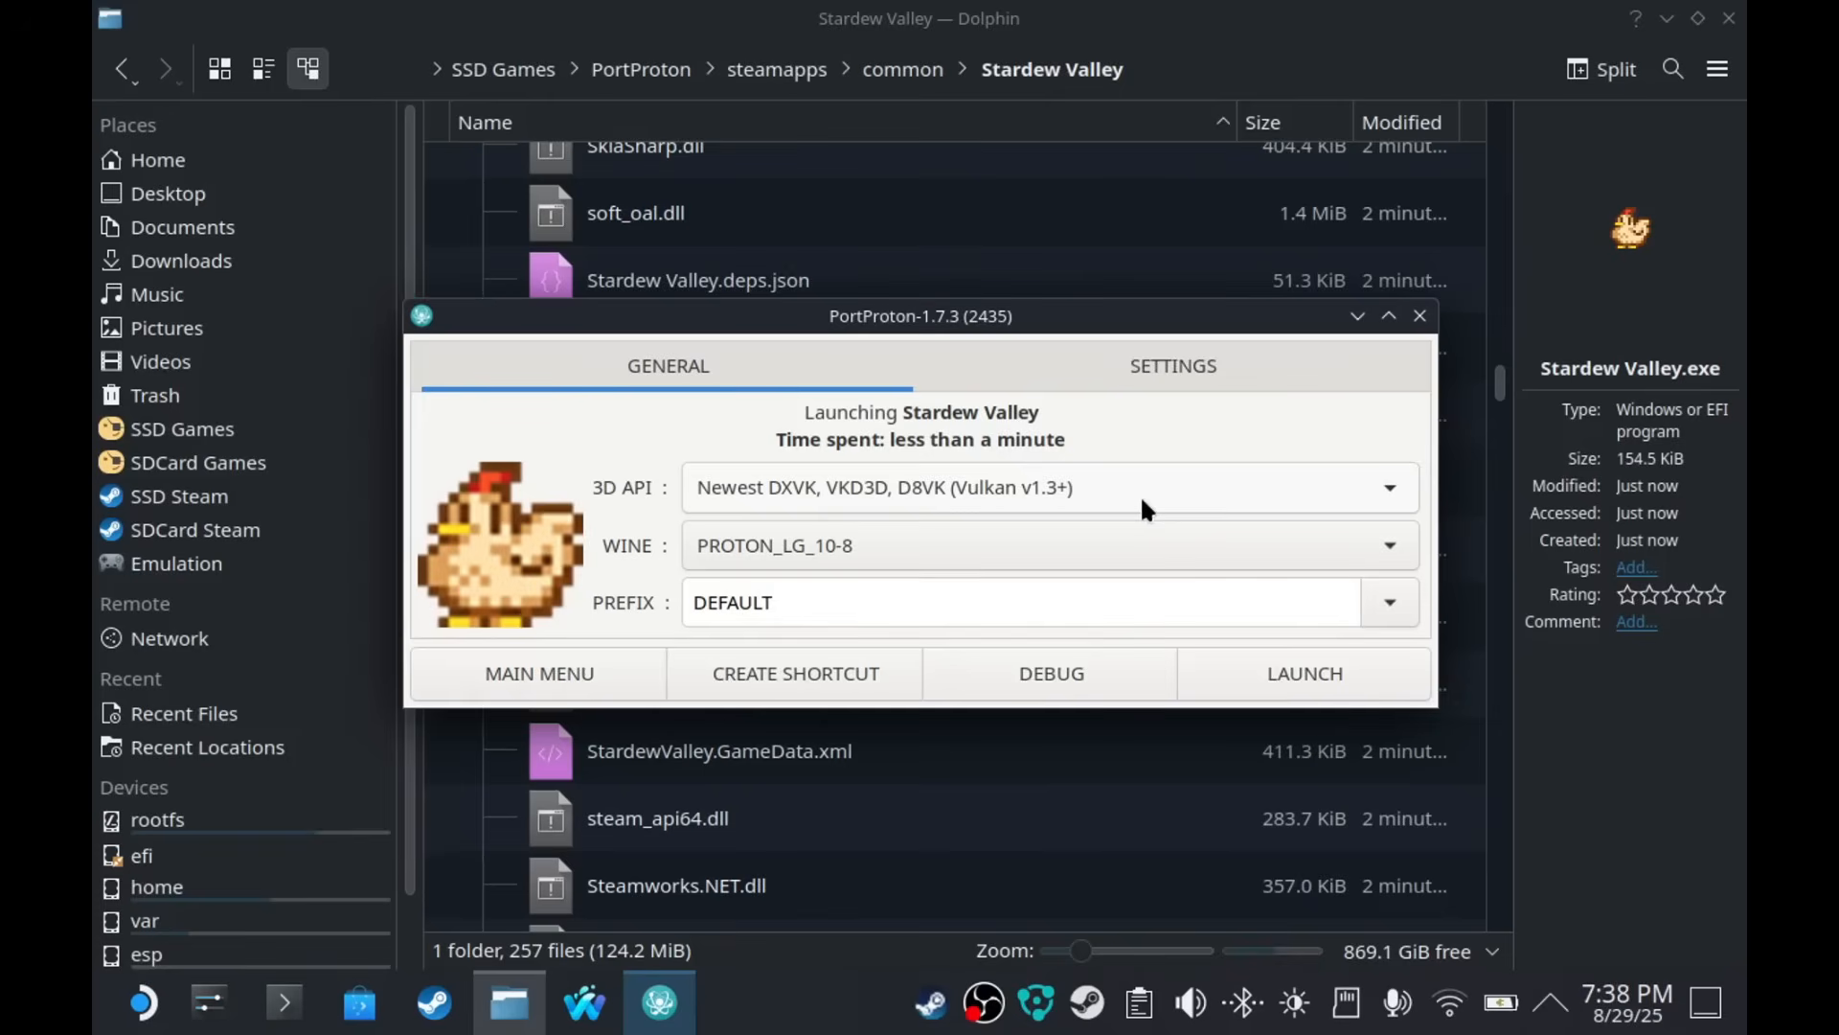
{"action": "mouse_move", "coordinate": [538, 672]}
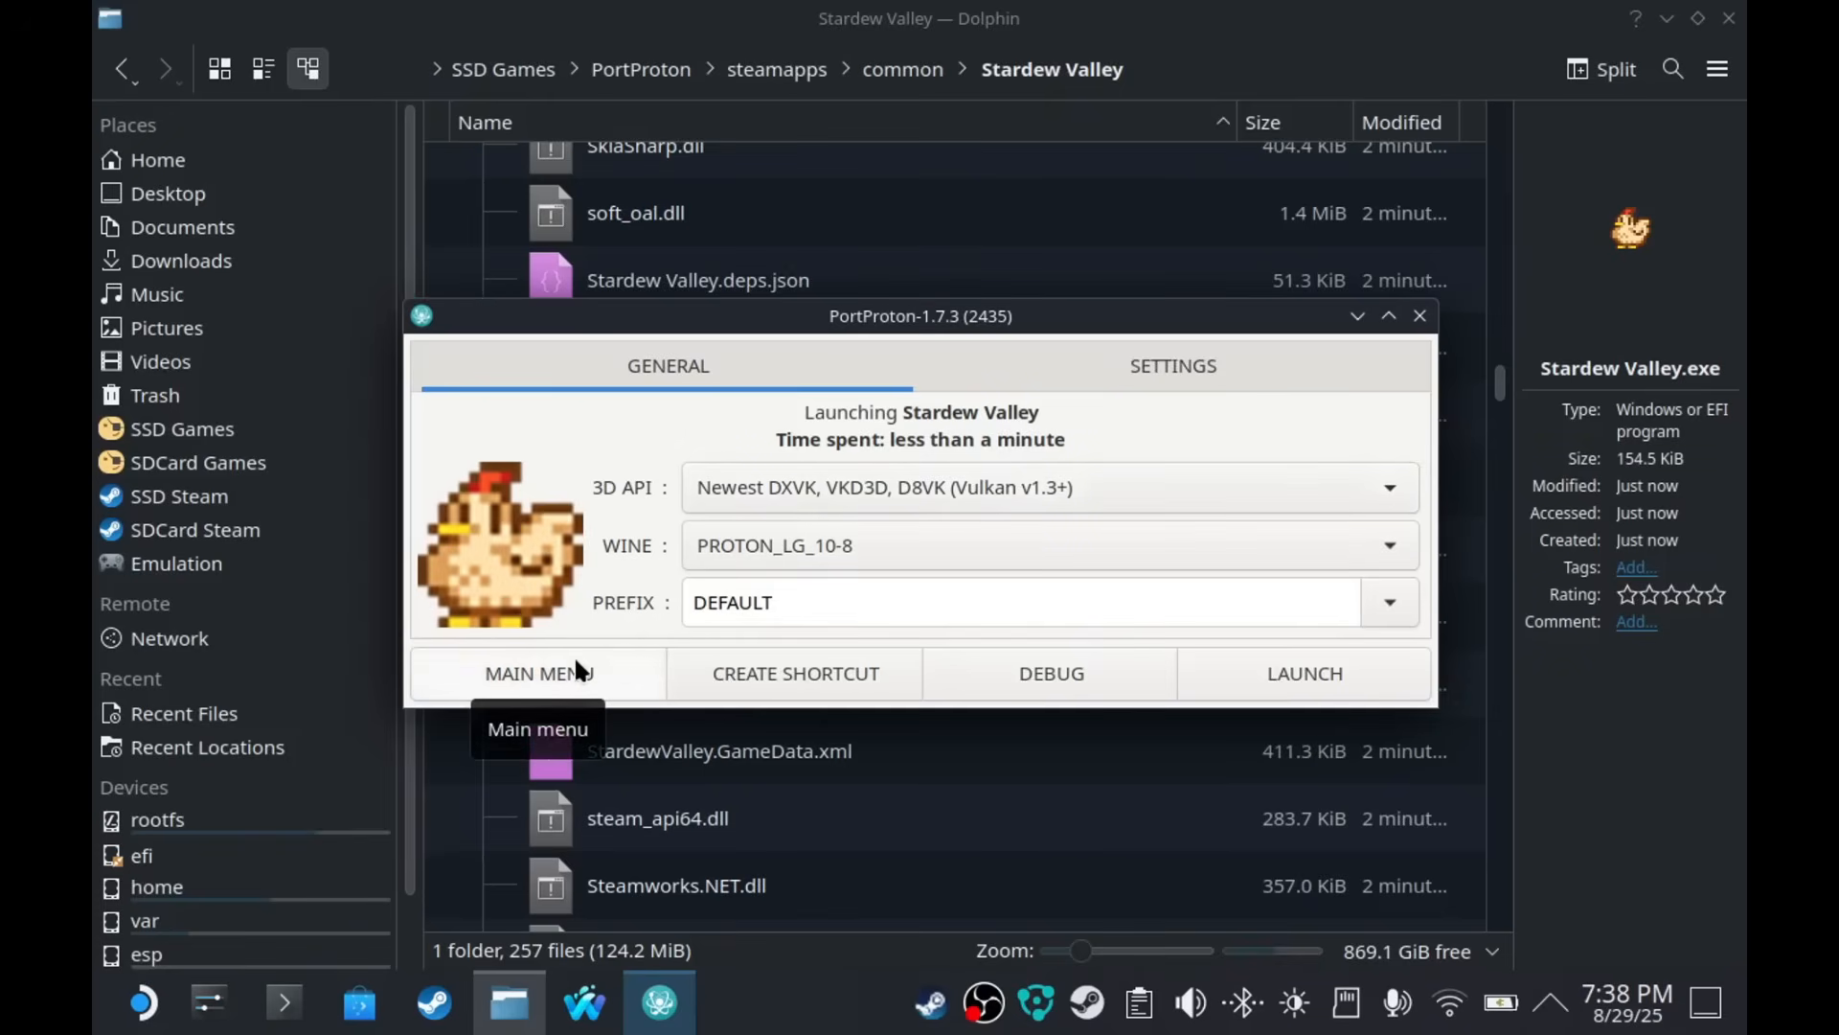
{"action": "mouse_move", "coordinate": [586, 678]}
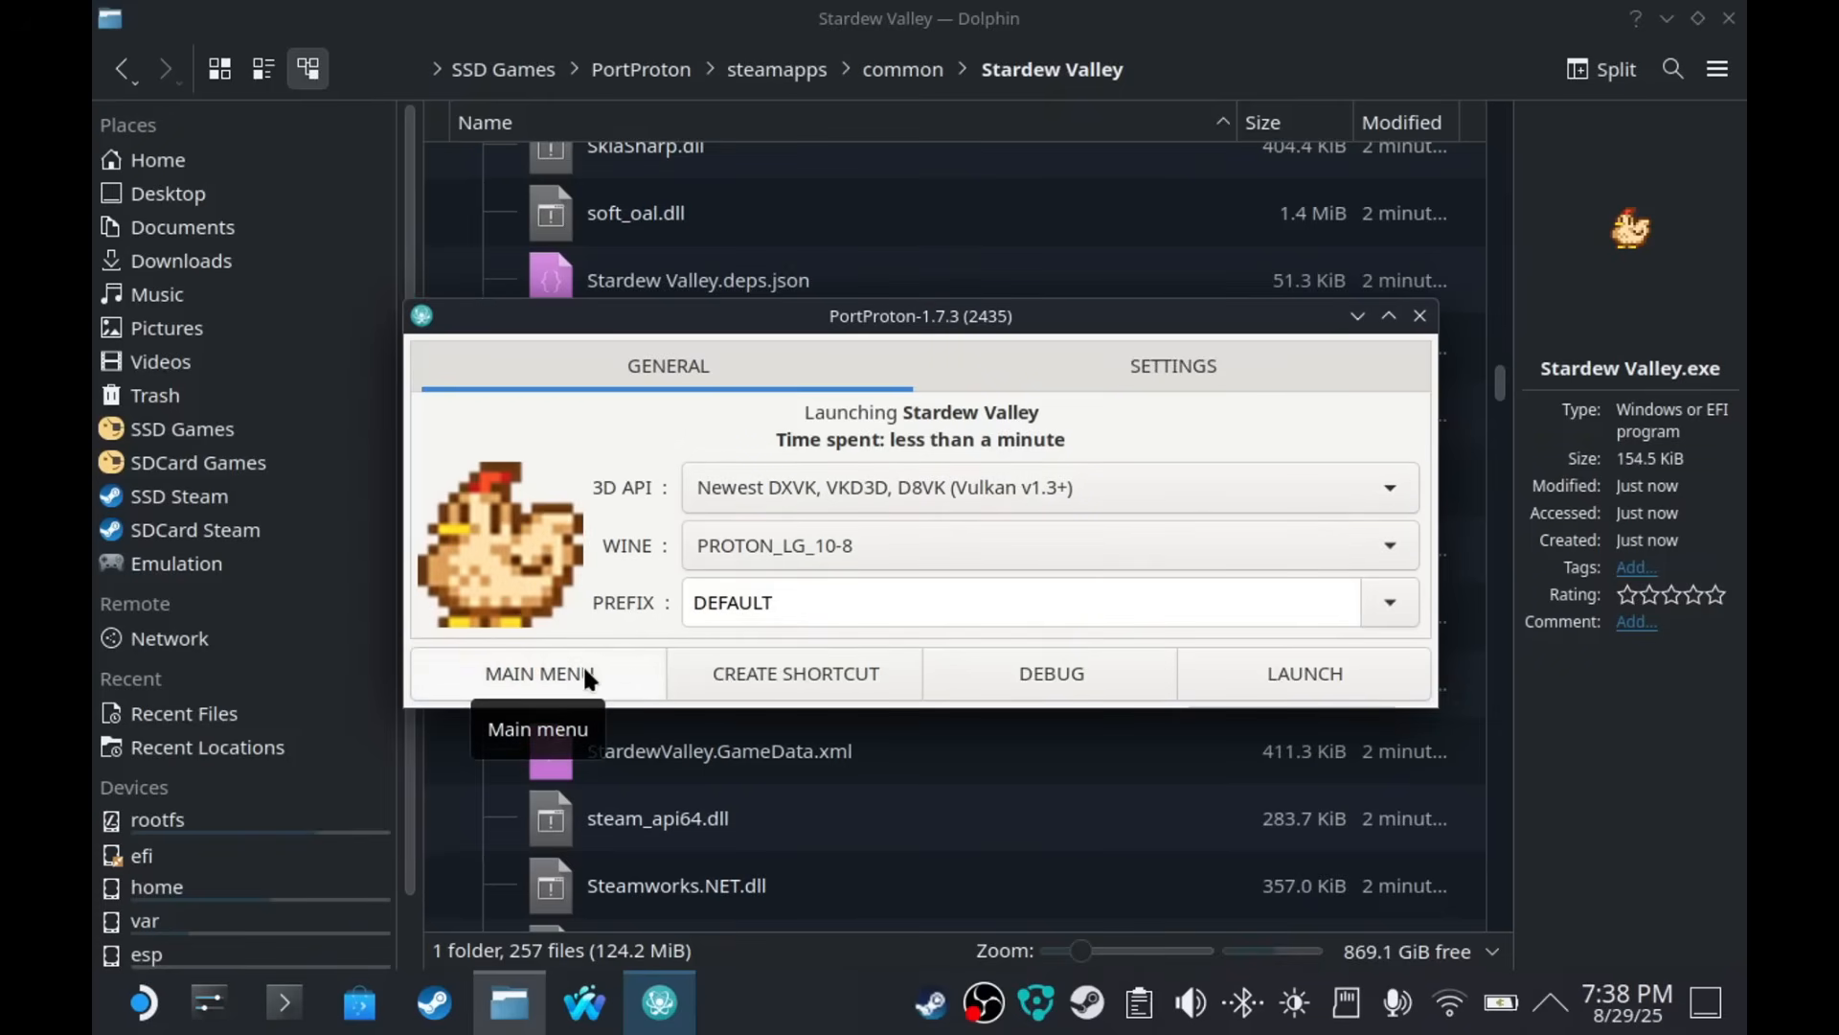
- From PortProton's main menu, browse the Autoinstalls, Emulators and Wine Settings tabs
{"action": "left_click", "coordinate": [538, 672]}
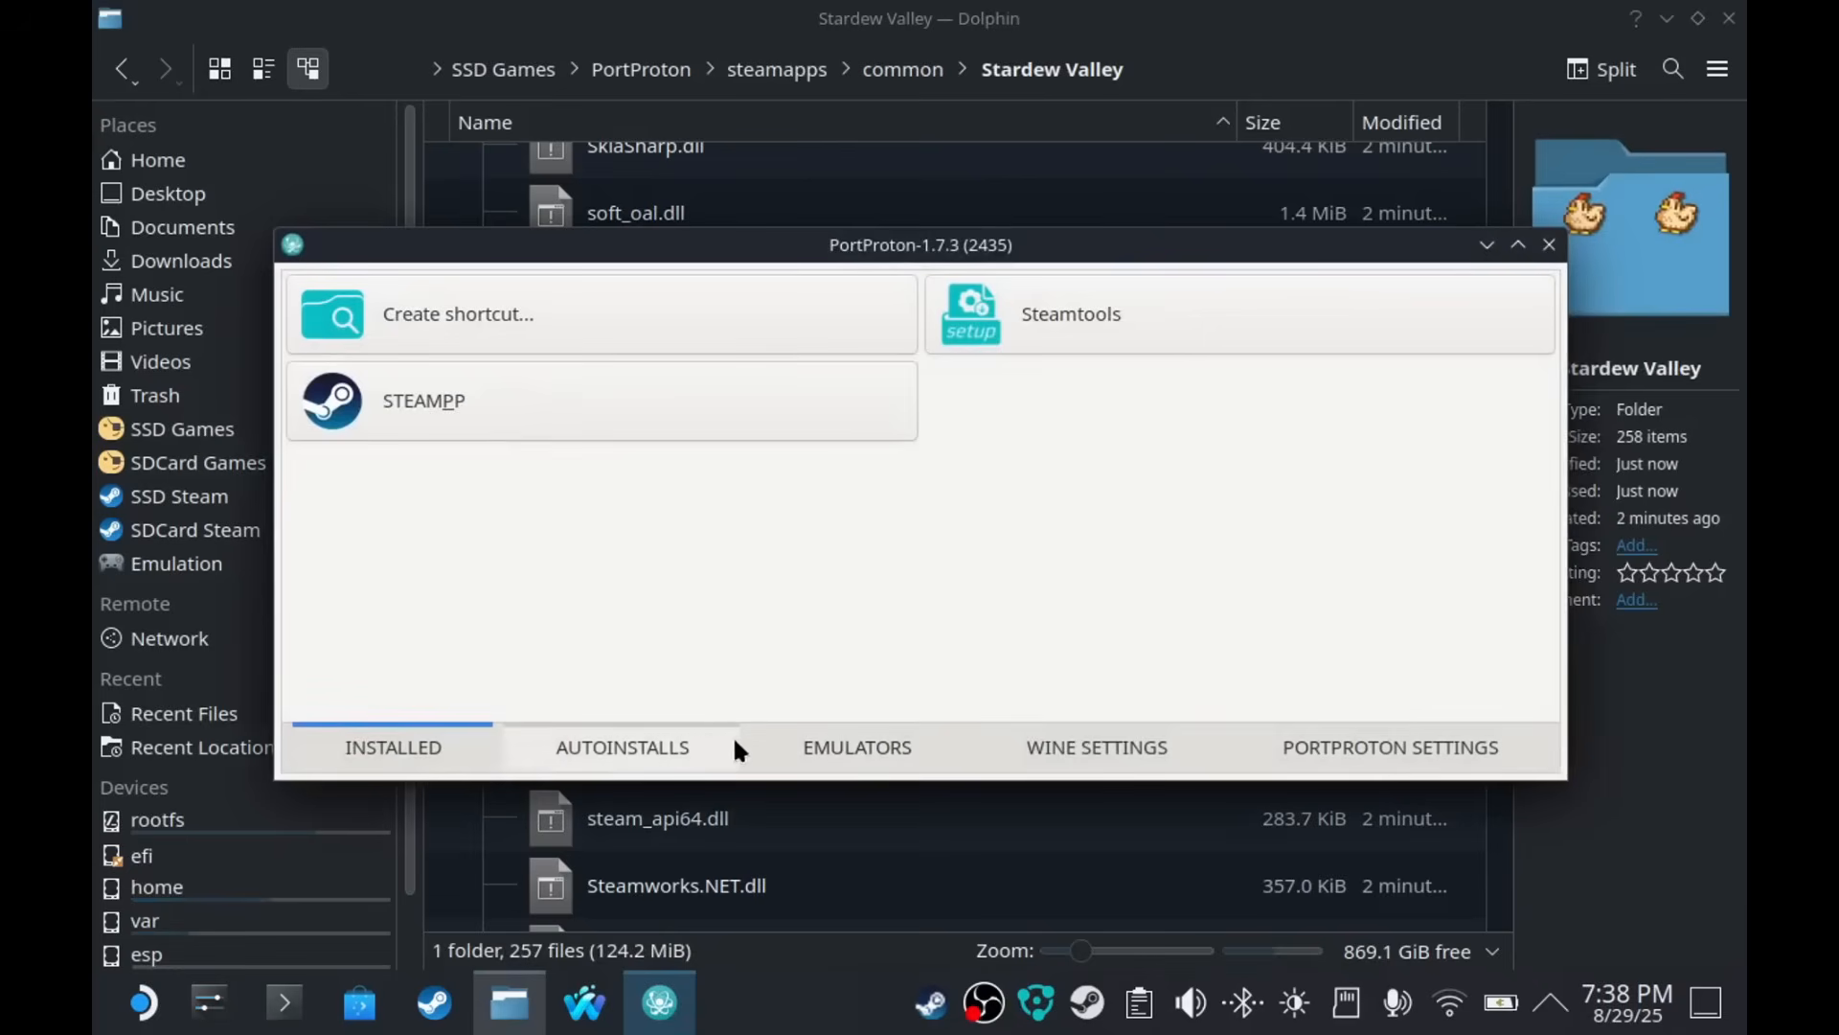
{"action": "left_click", "coordinate": [622, 747]}
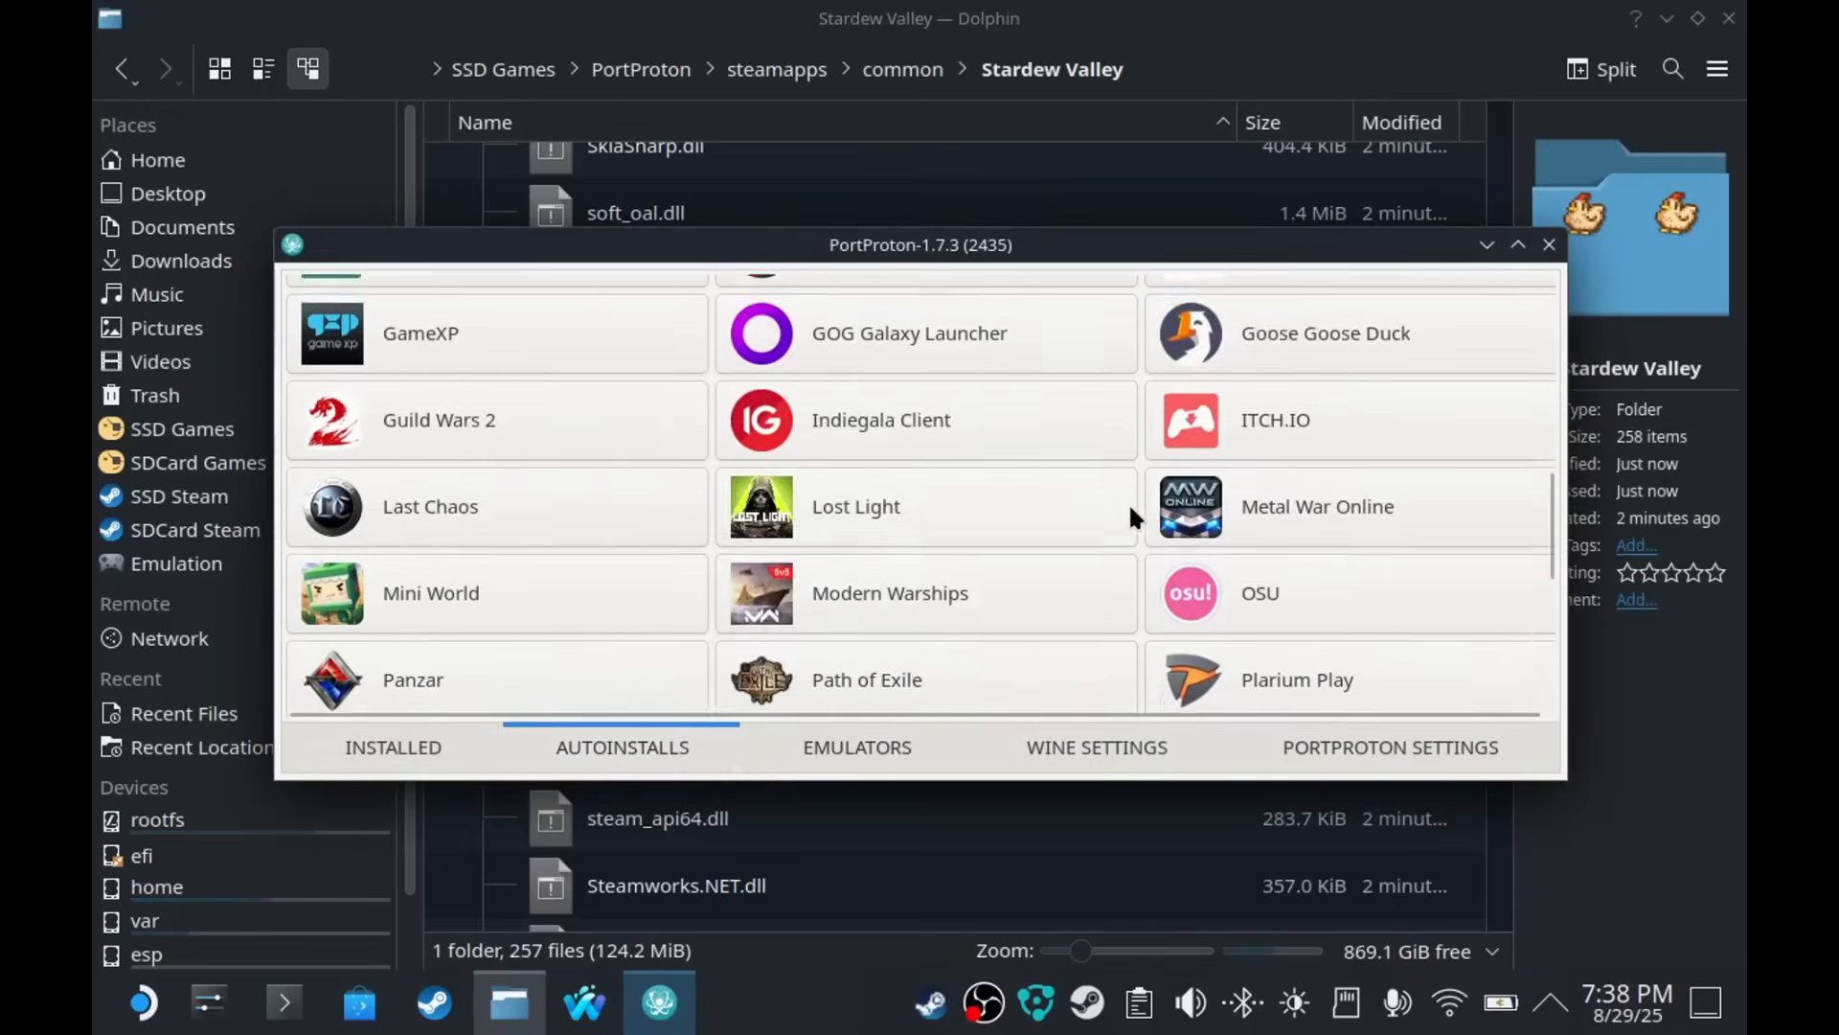
{"action": "left_click", "coordinate": [856, 747]}
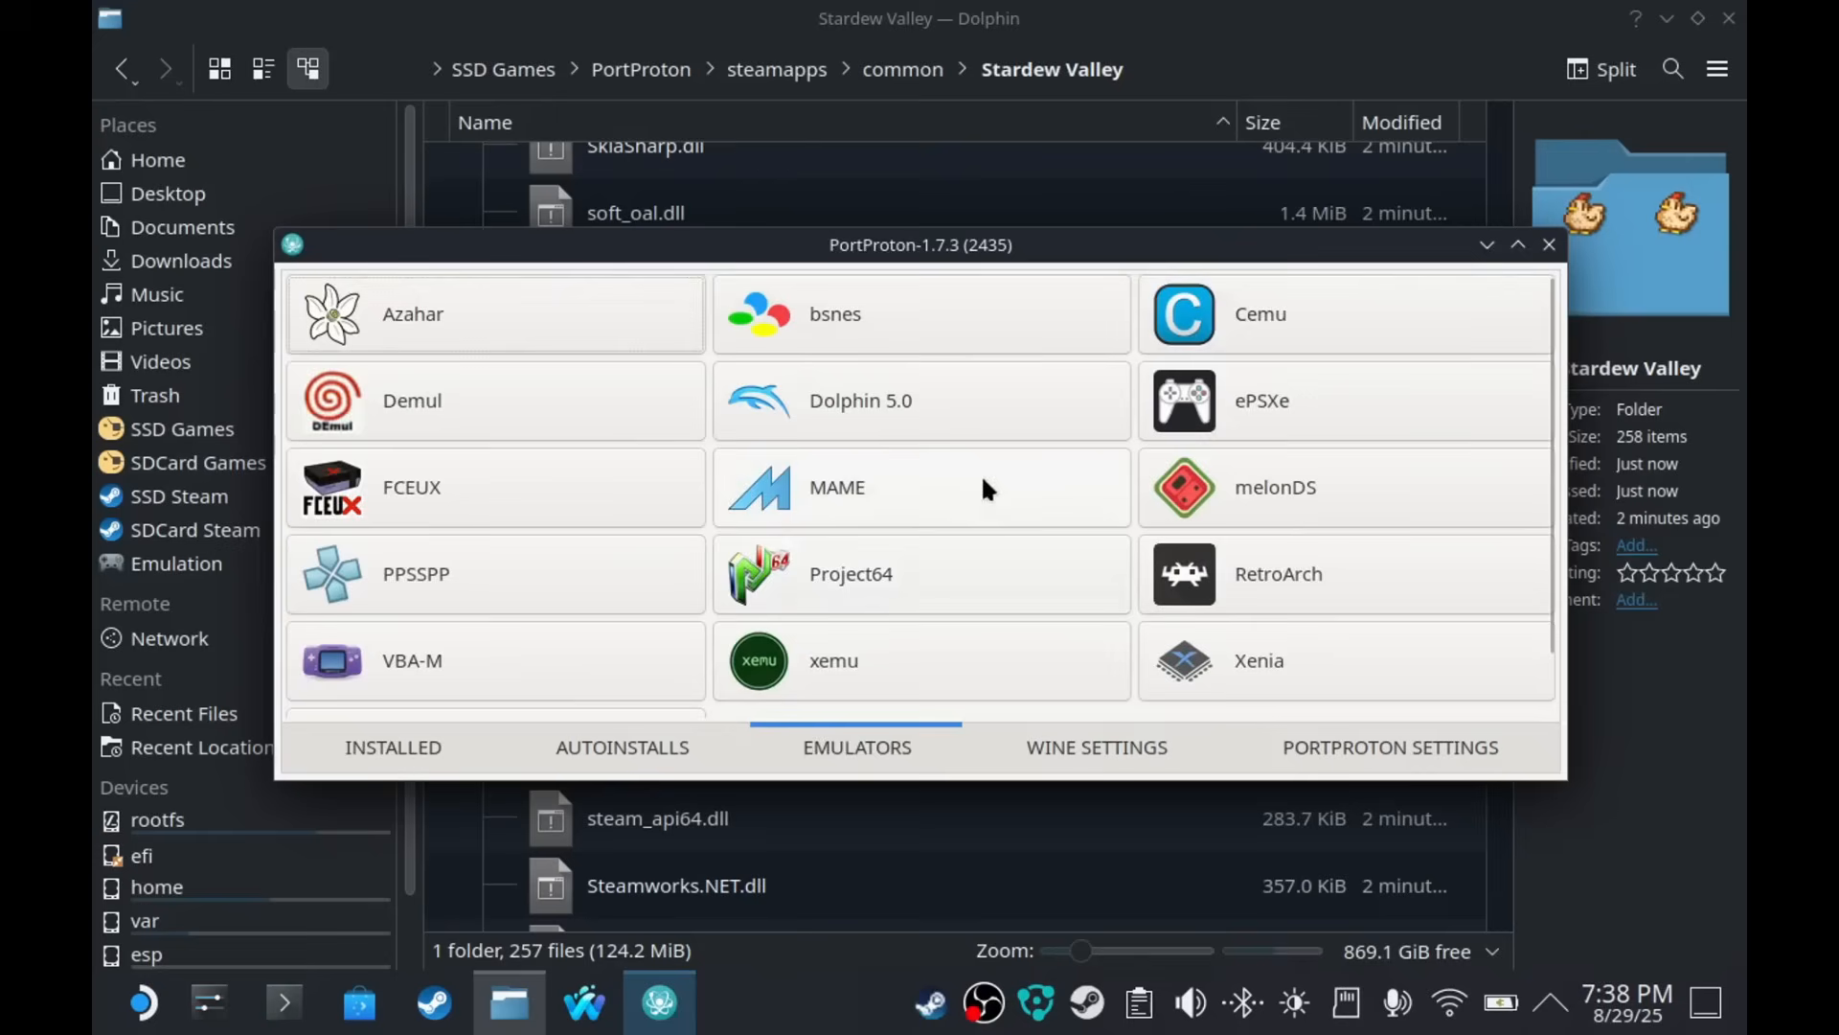
{"action": "left_click", "coordinate": [1095, 748]}
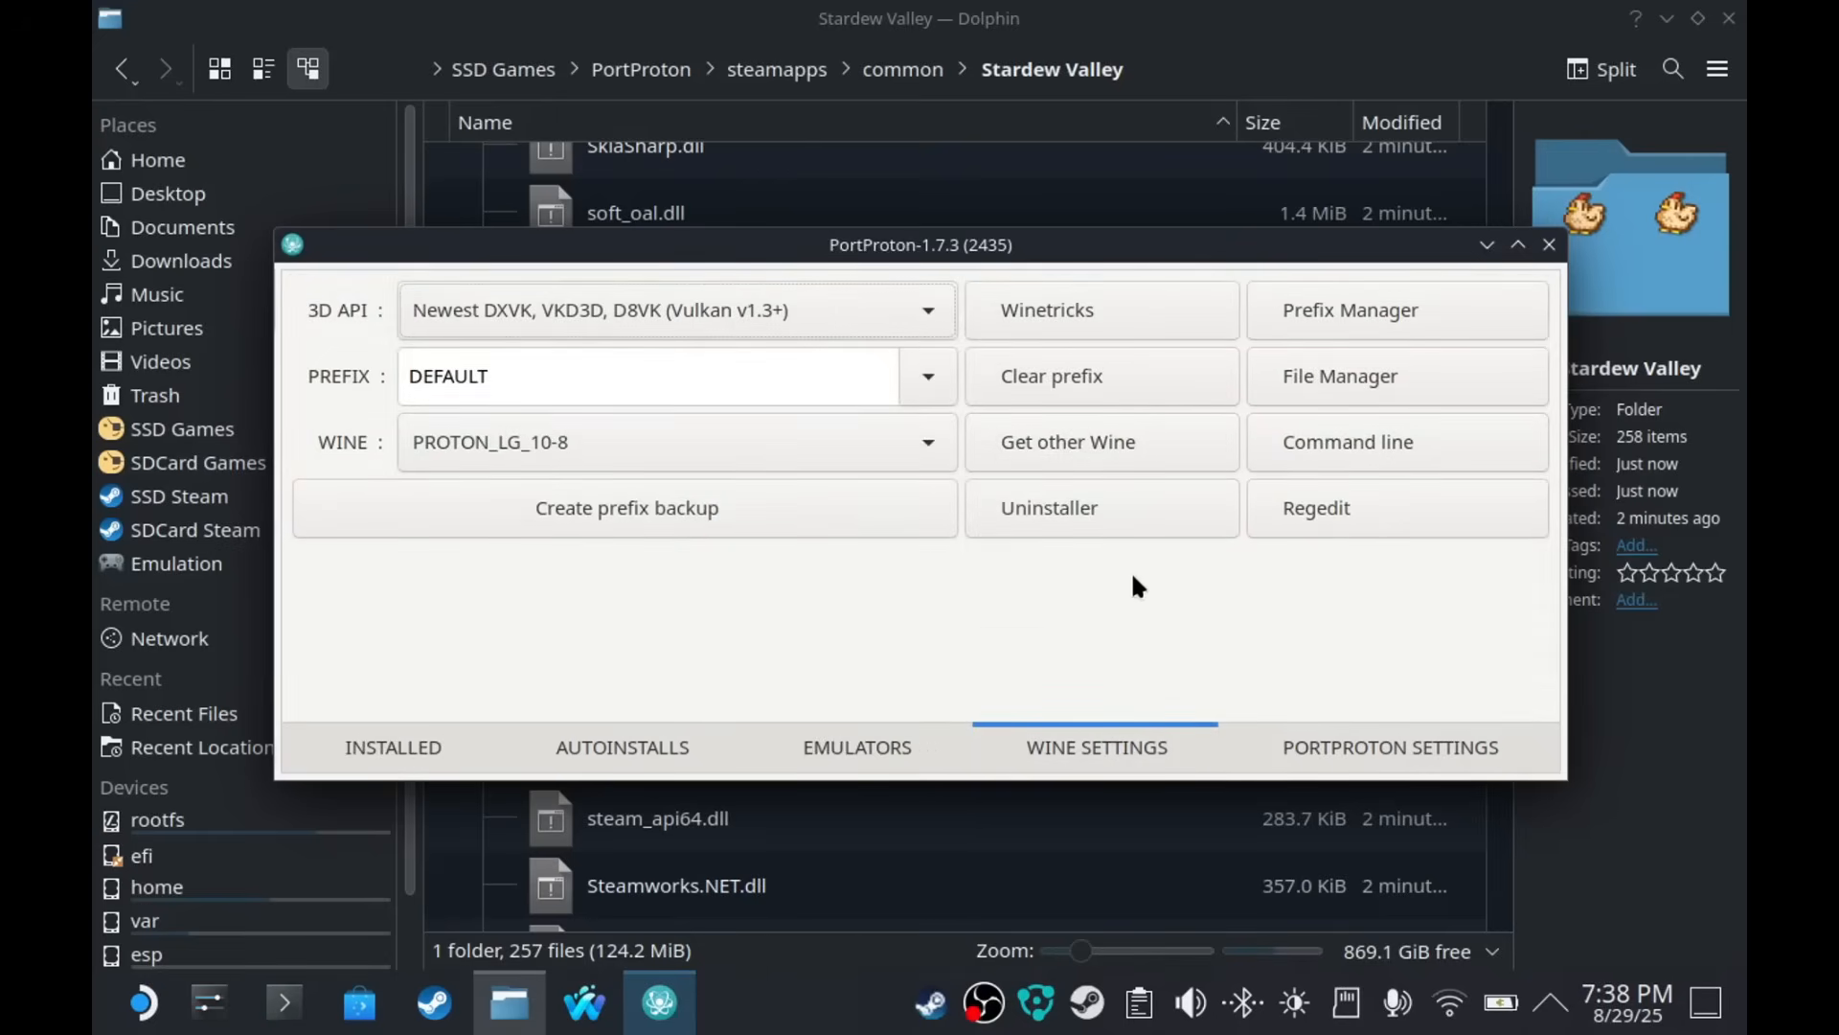
{"action": "mouse_move", "coordinate": [1047, 507]}
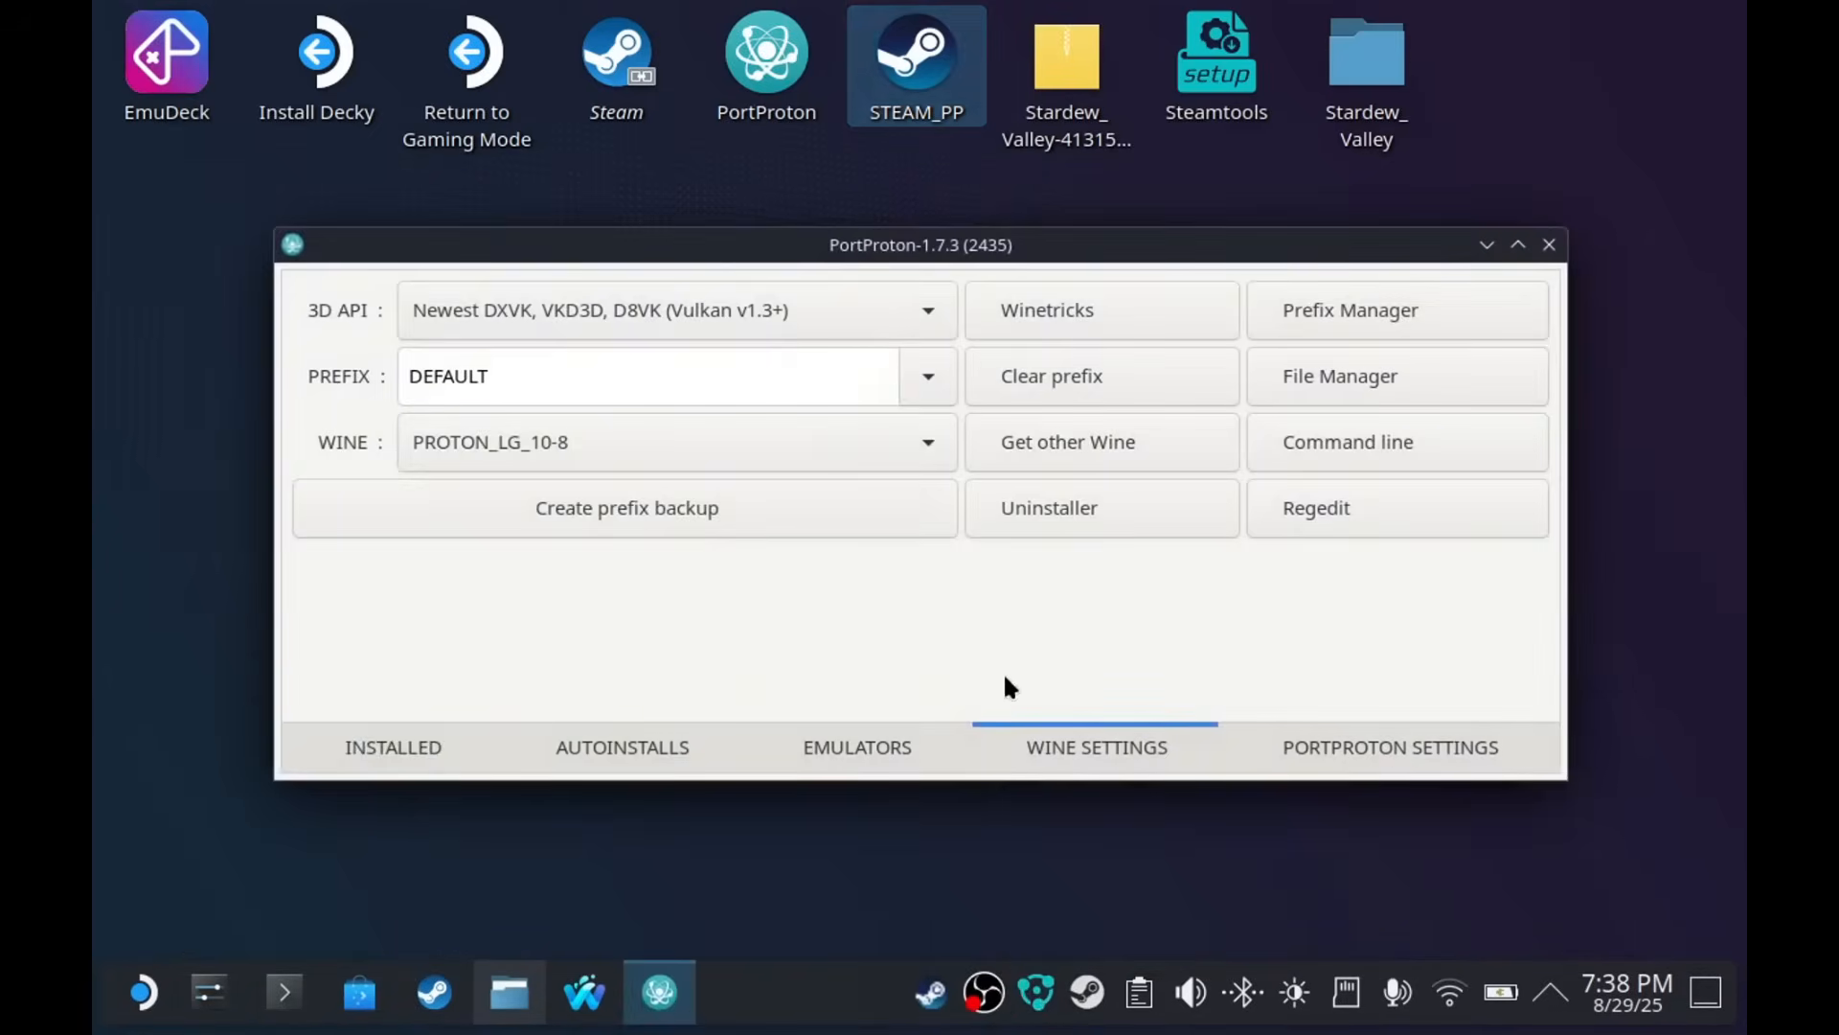
{"action": "mouse_move", "coordinate": [1098, 445]}
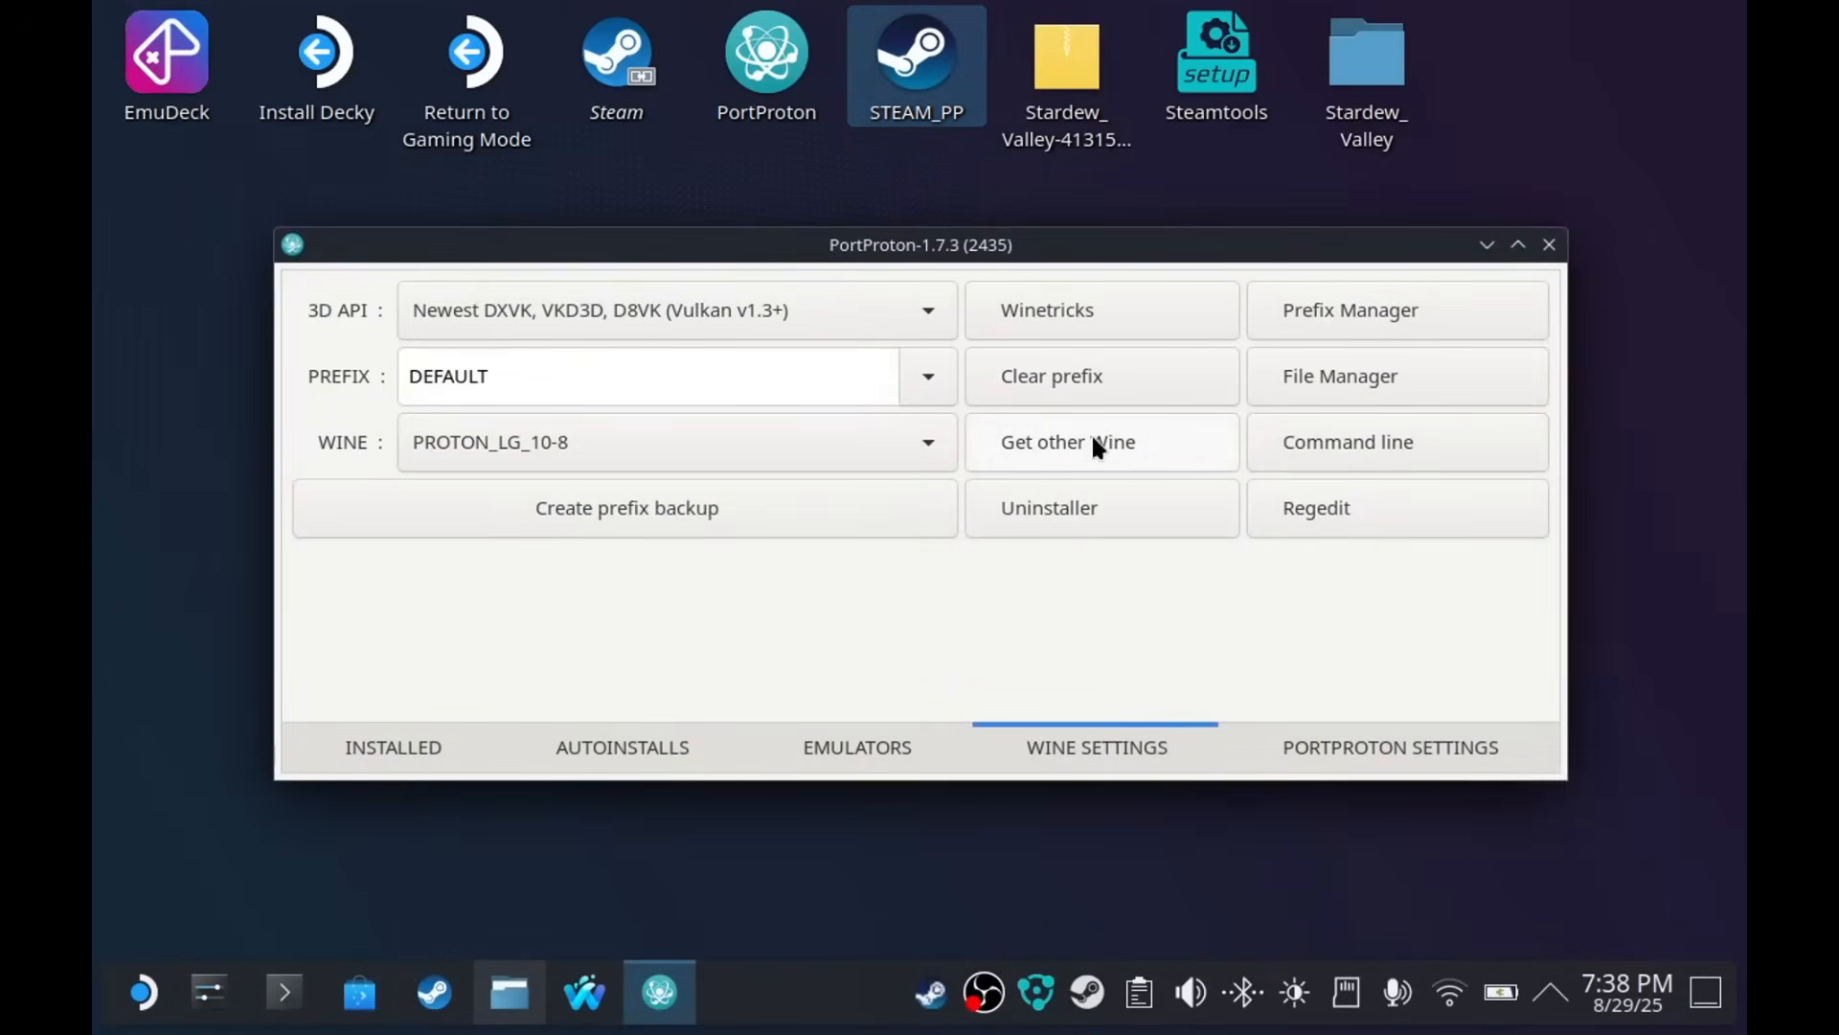
- Review the DEFAULT prefix's checked Visual C++ 2005–2022 components, then cancel without installing
{"action": "left_click", "coordinate": [1547, 244]}
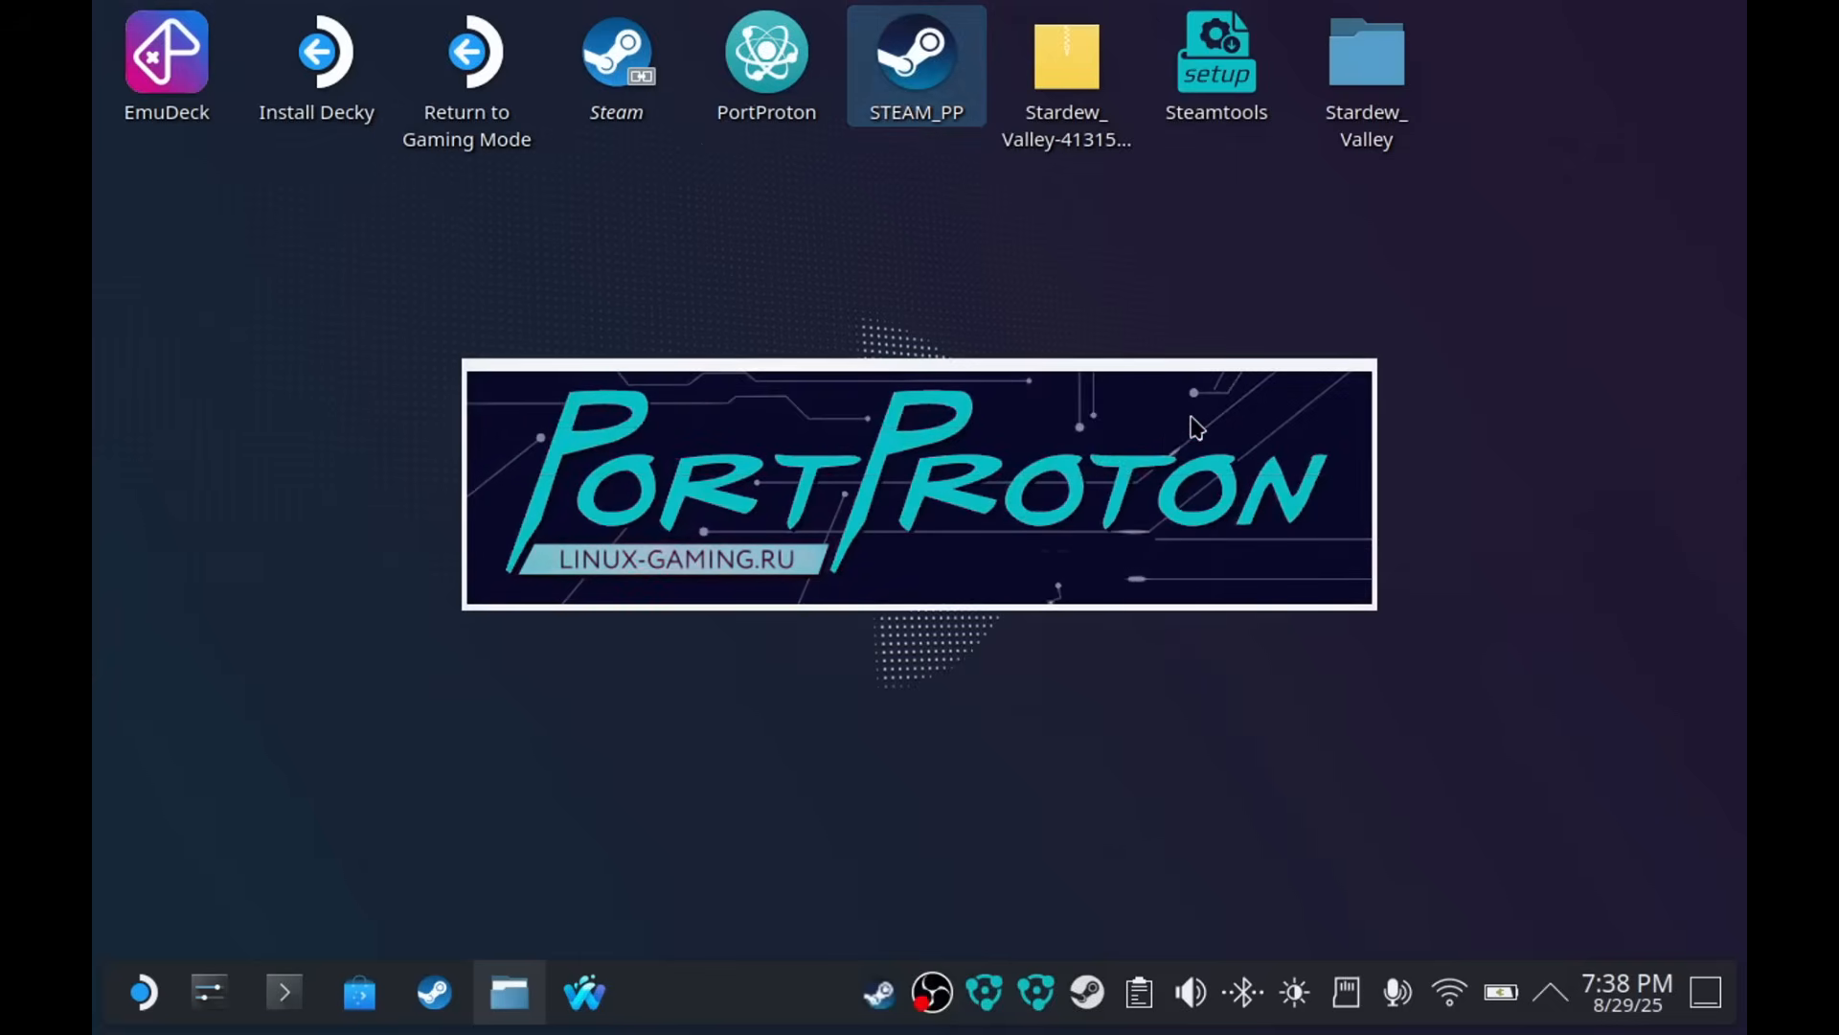
{"action": "left_click", "coordinate": [766, 52]}
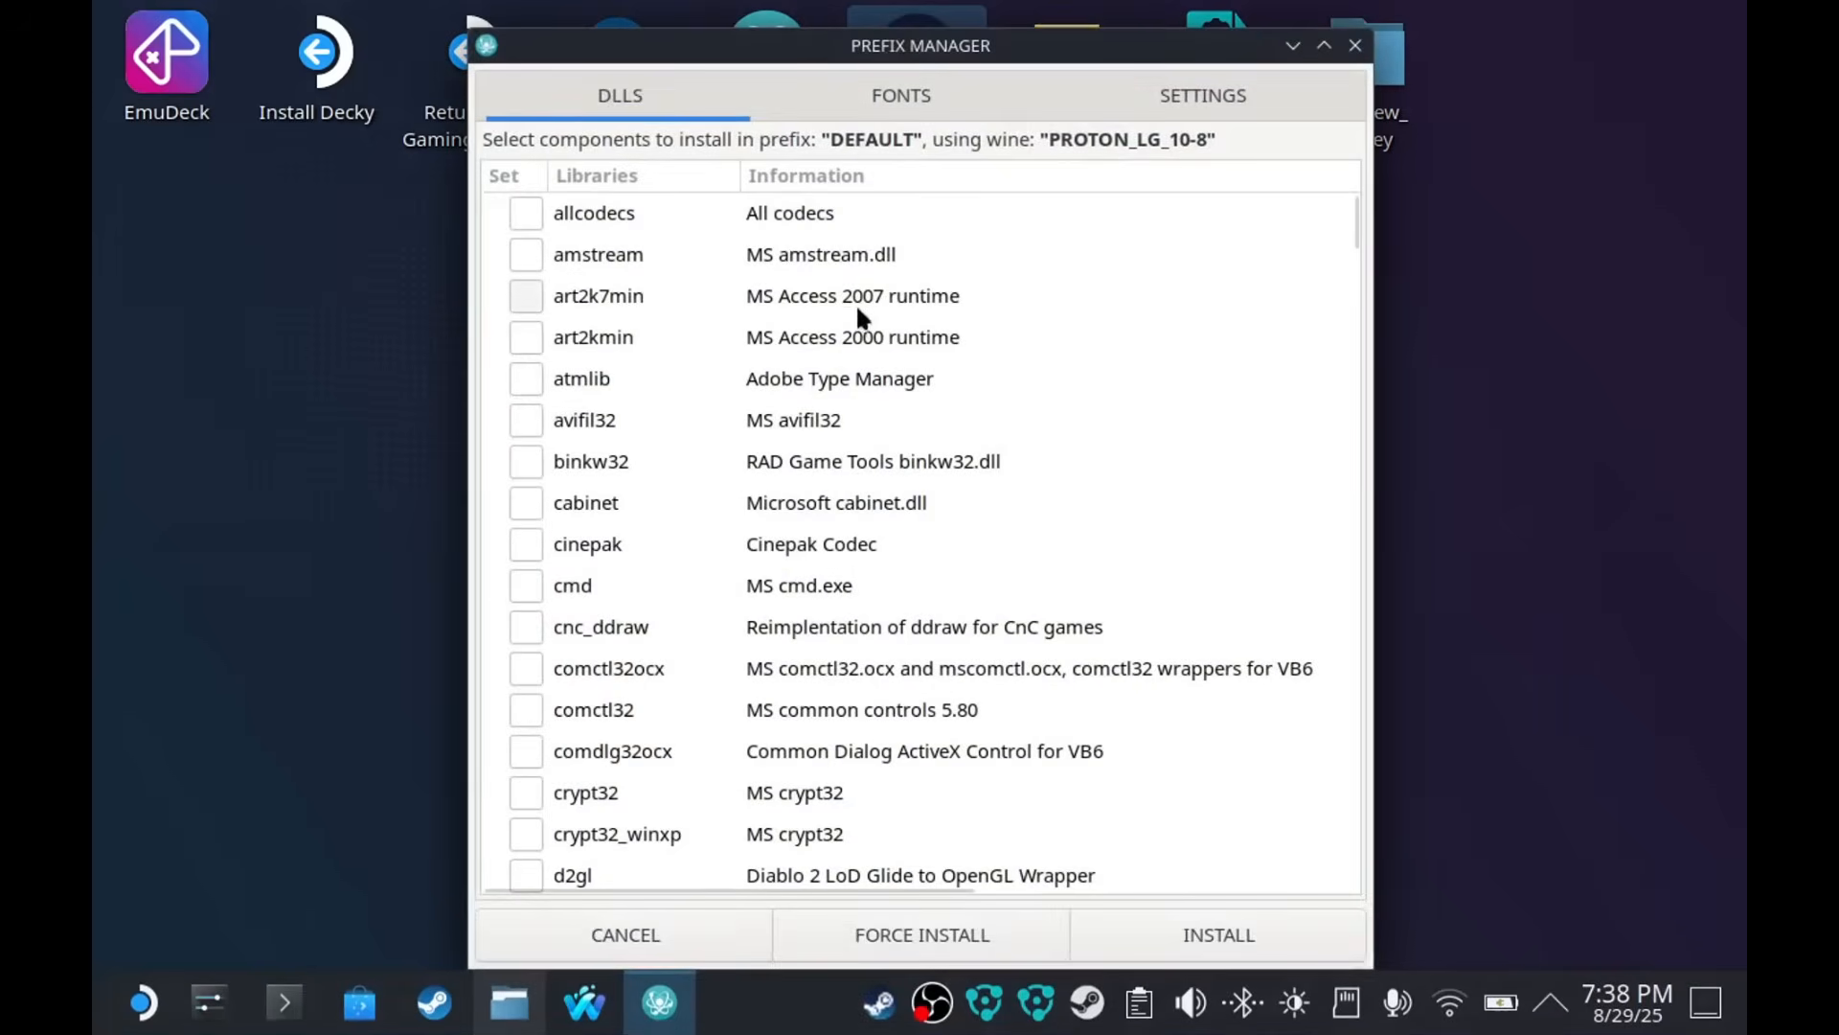
{"action": "scroll", "scroll_direction": "down", "scroll_amount": 3}
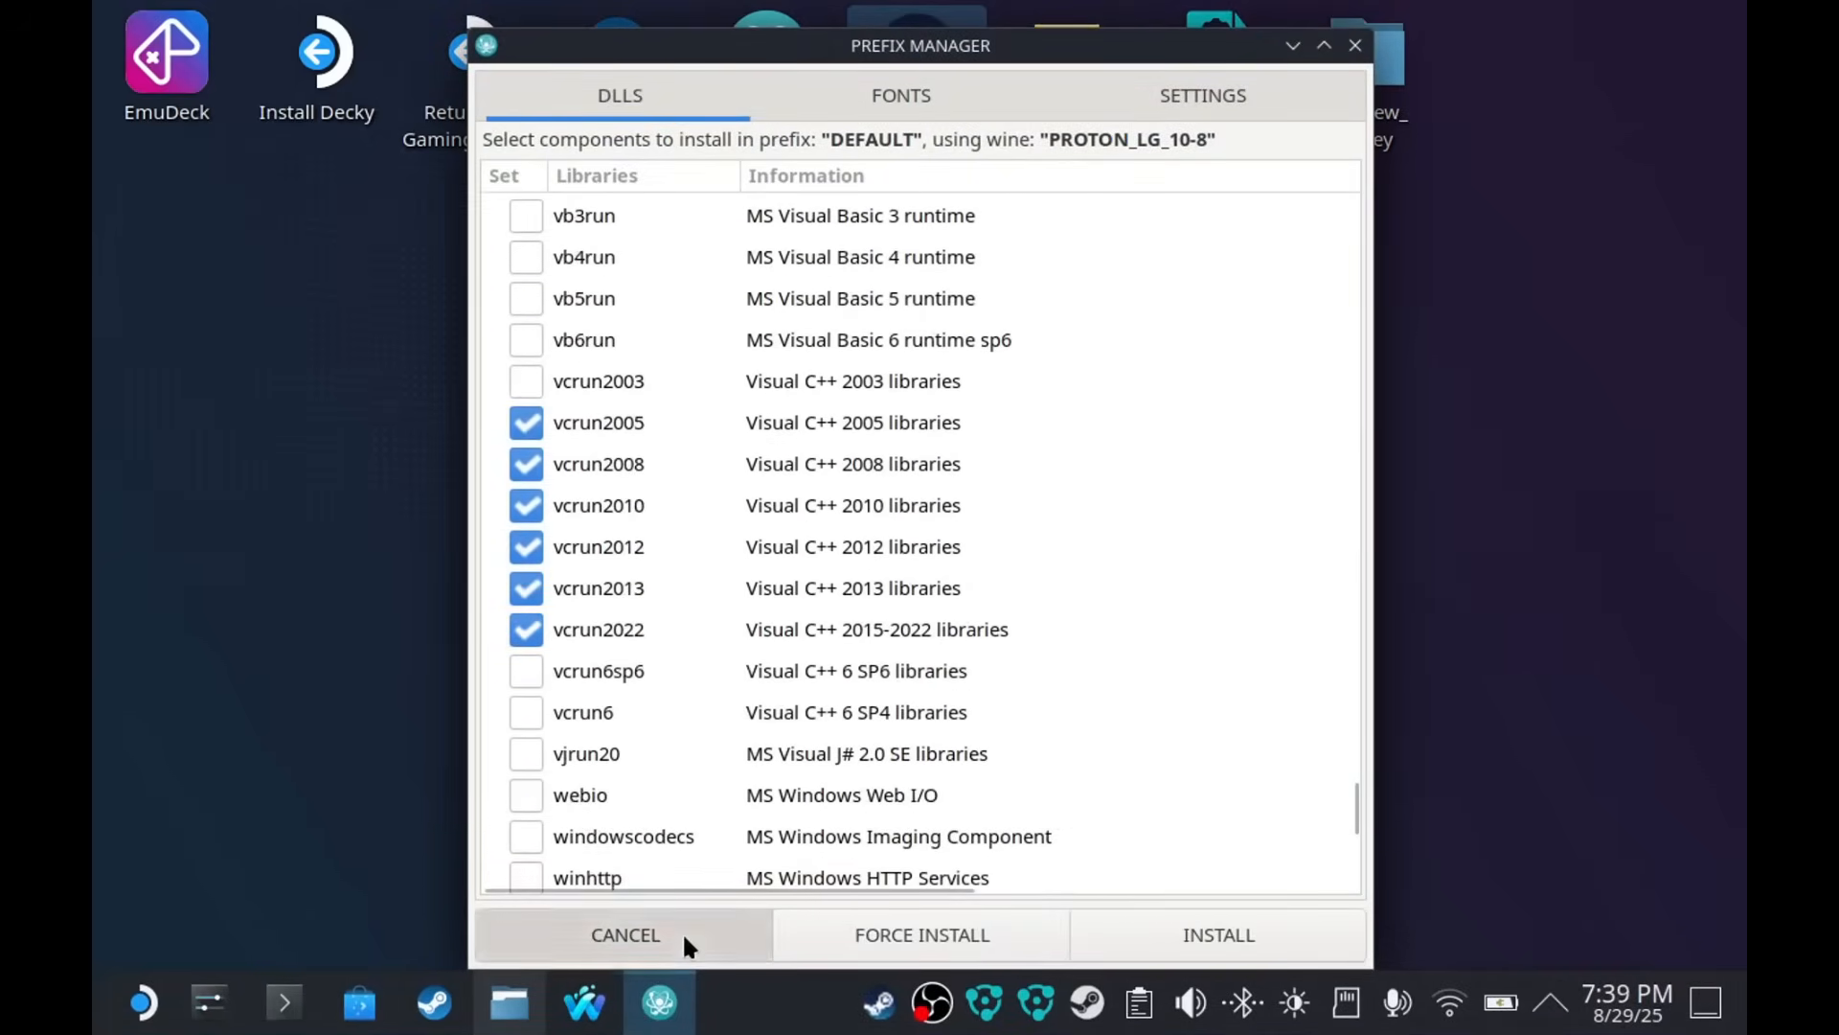
{"action": "left_click", "coordinate": [624, 935]}
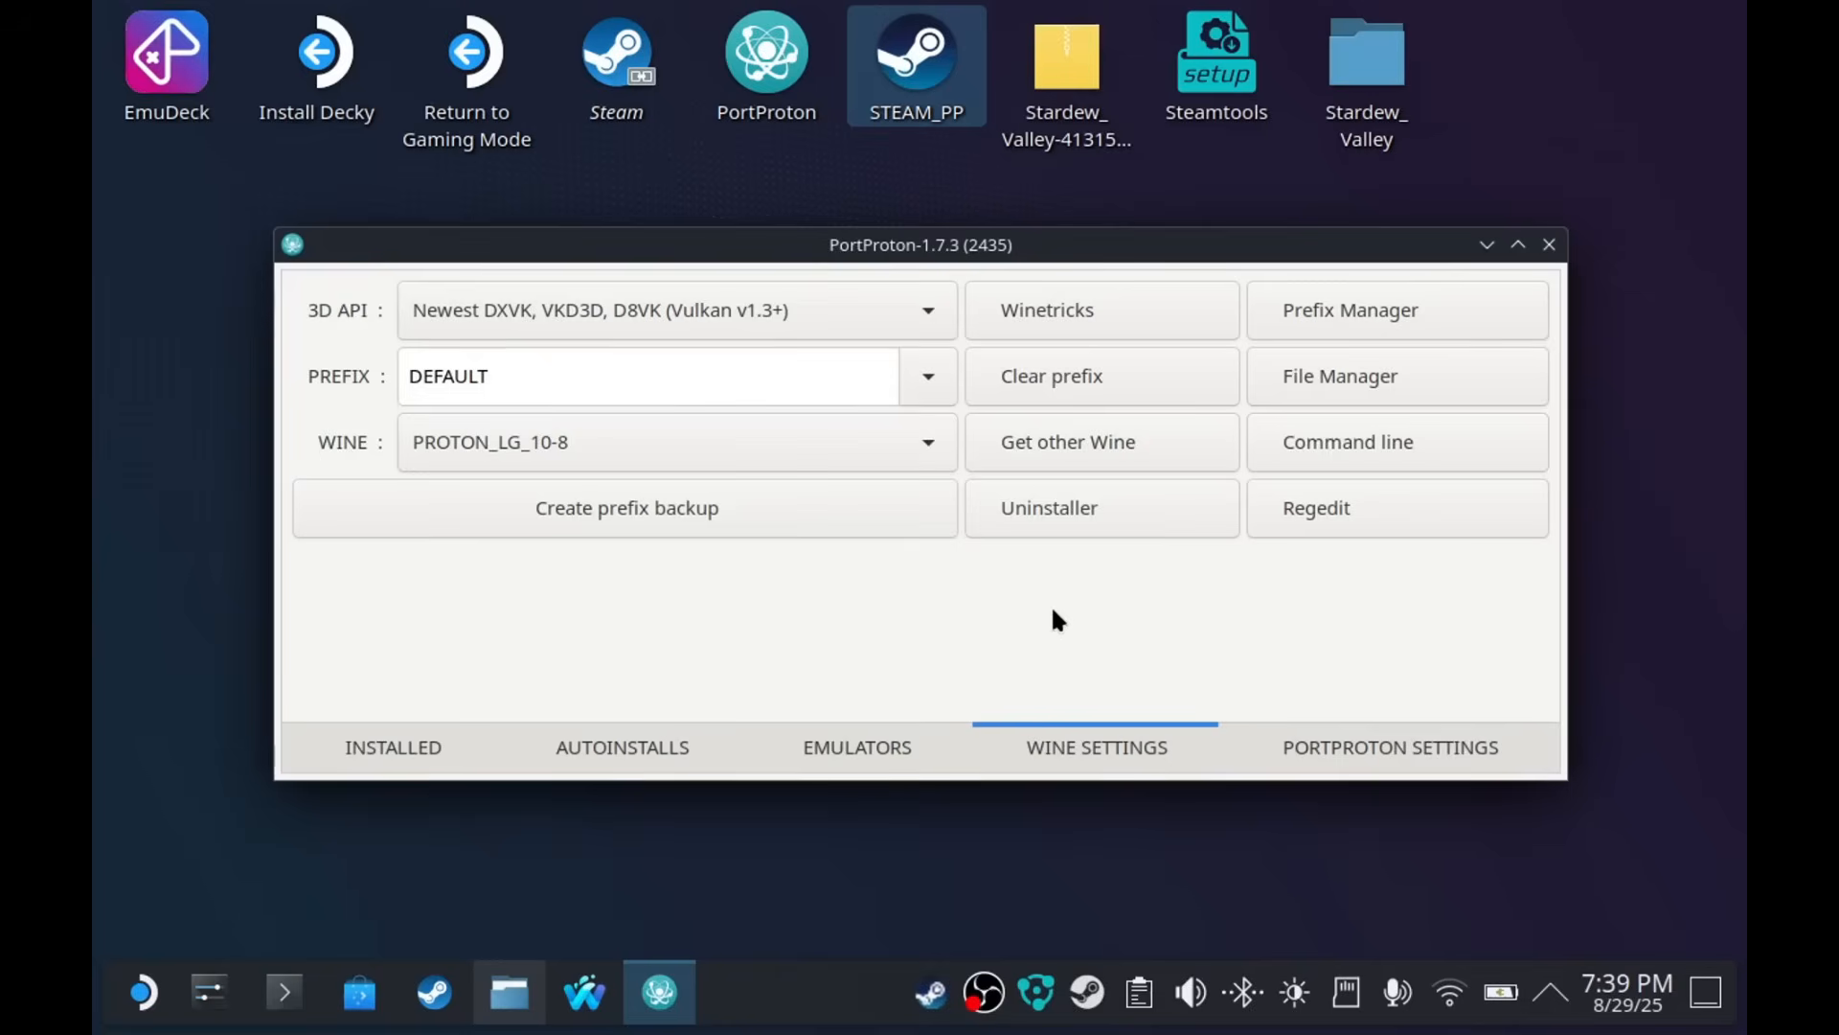
{"action": "mouse_move", "coordinate": [1255, 643]}
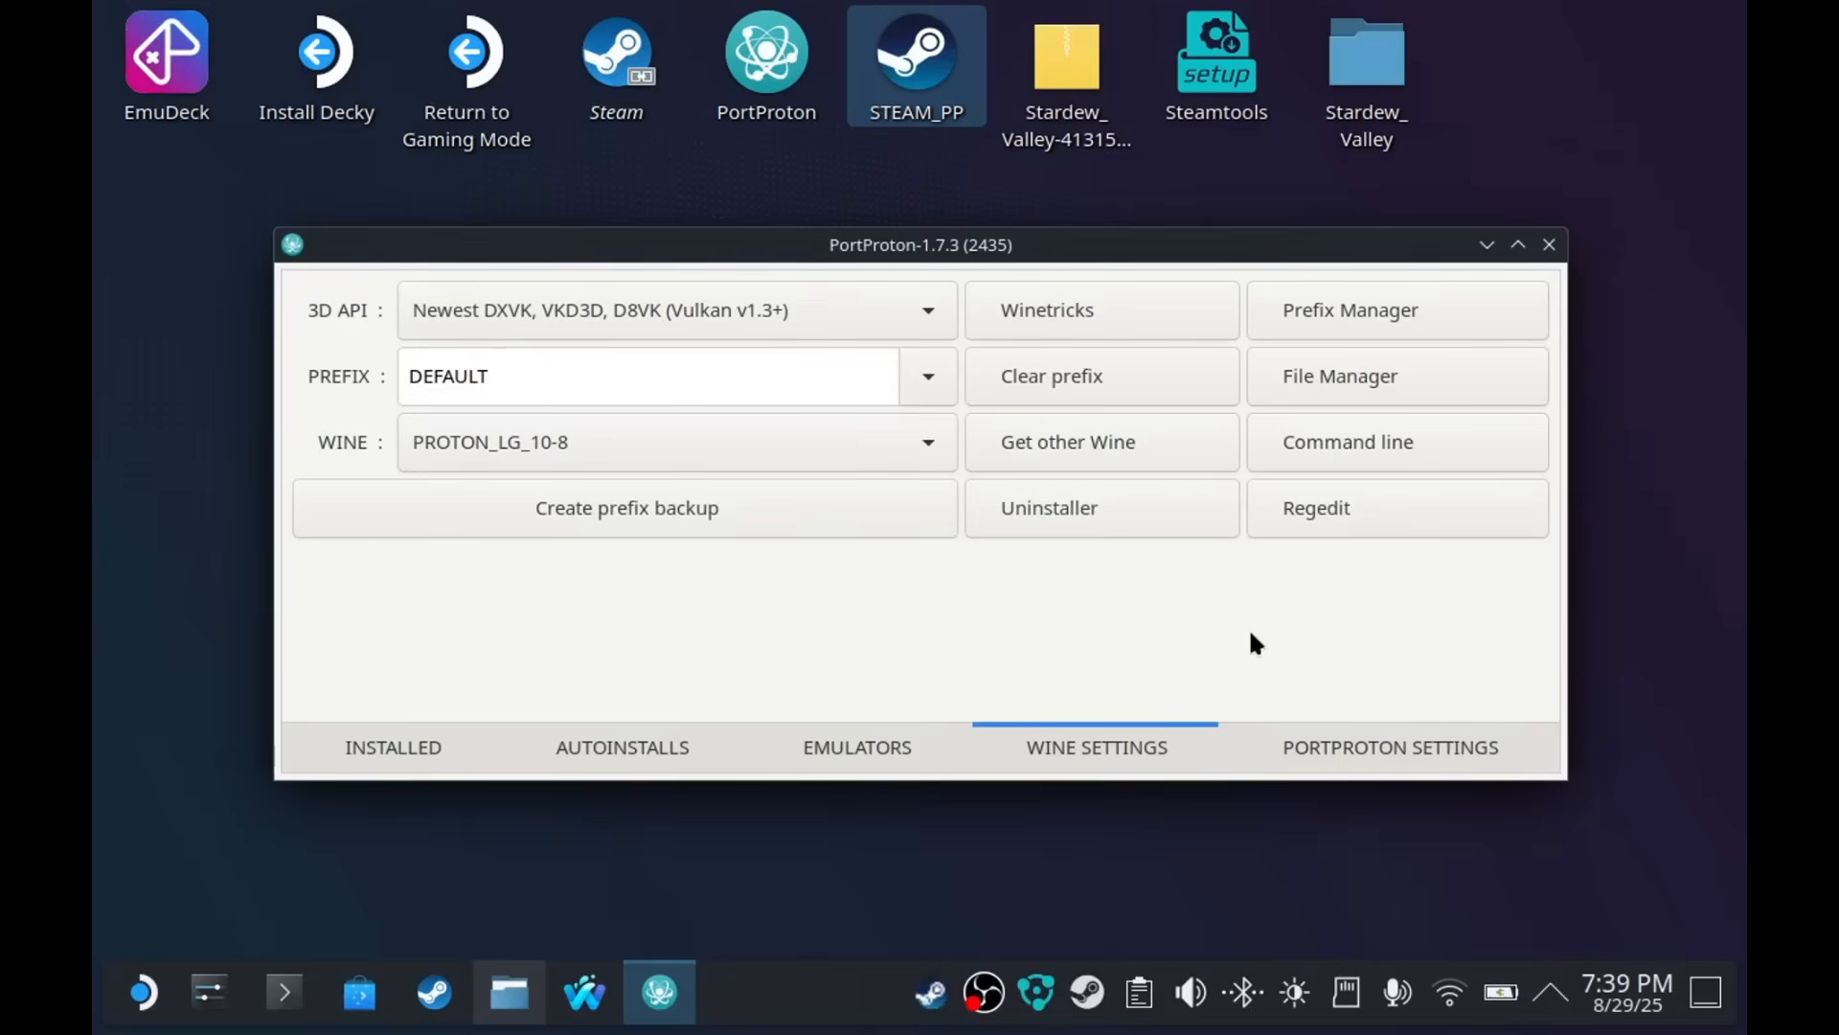
{"action": "mouse_move", "coordinate": [1384, 317]}
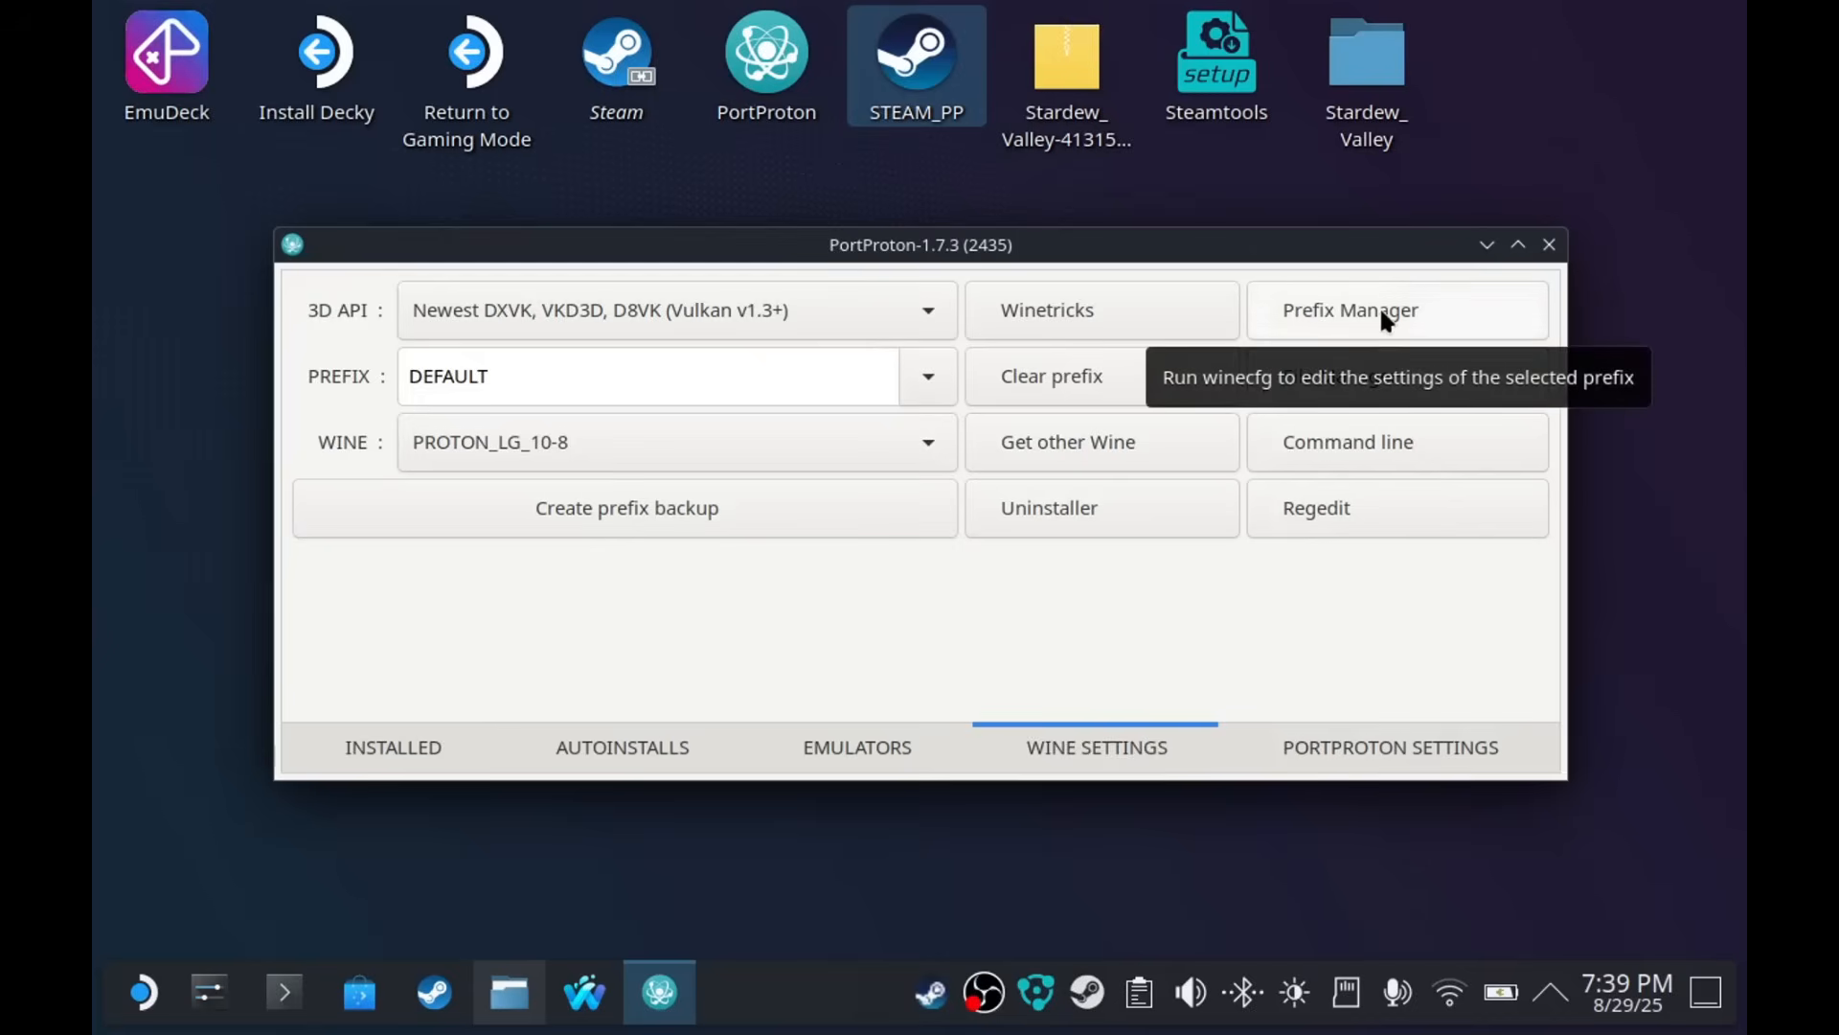
- Set the DEFAULT prefix's Windows version to Windows 11 in Wine configuration
{"action": "left_click", "coordinate": [1350, 309]}
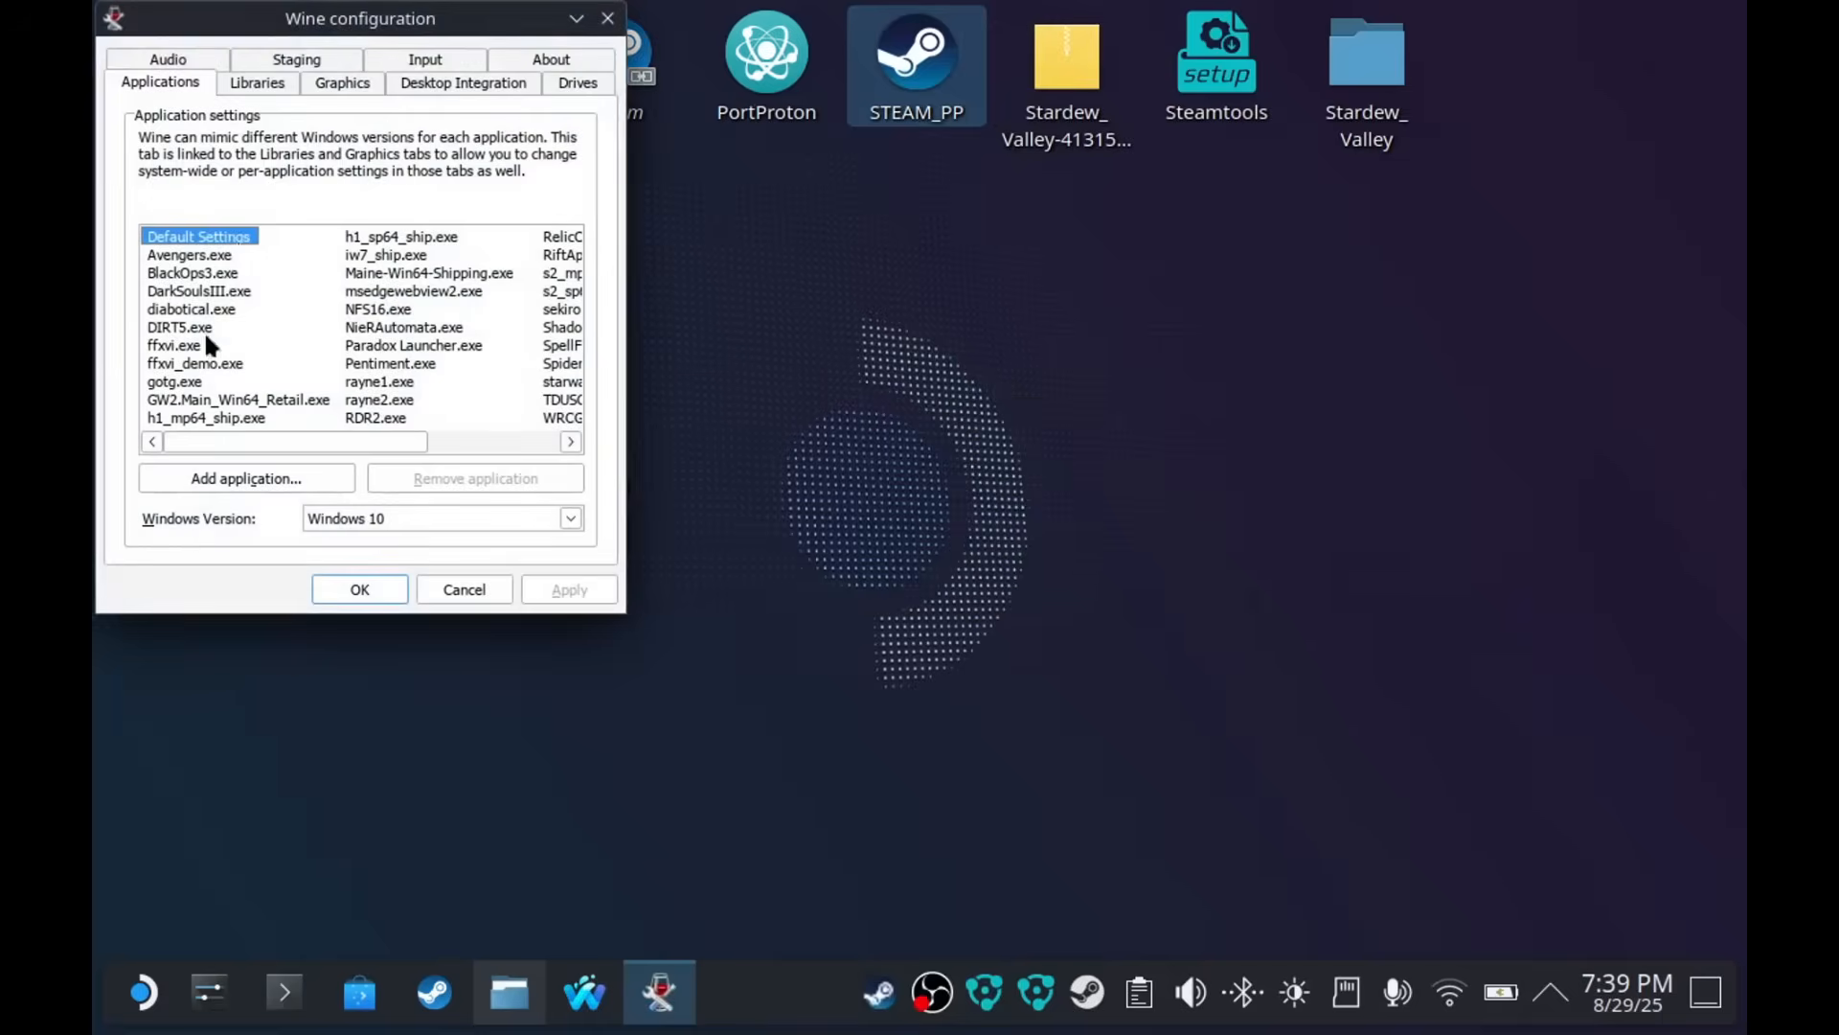
{"action": "left_click_drag", "start_coordinate": [360, 17], "coordinate": [491, 152]}
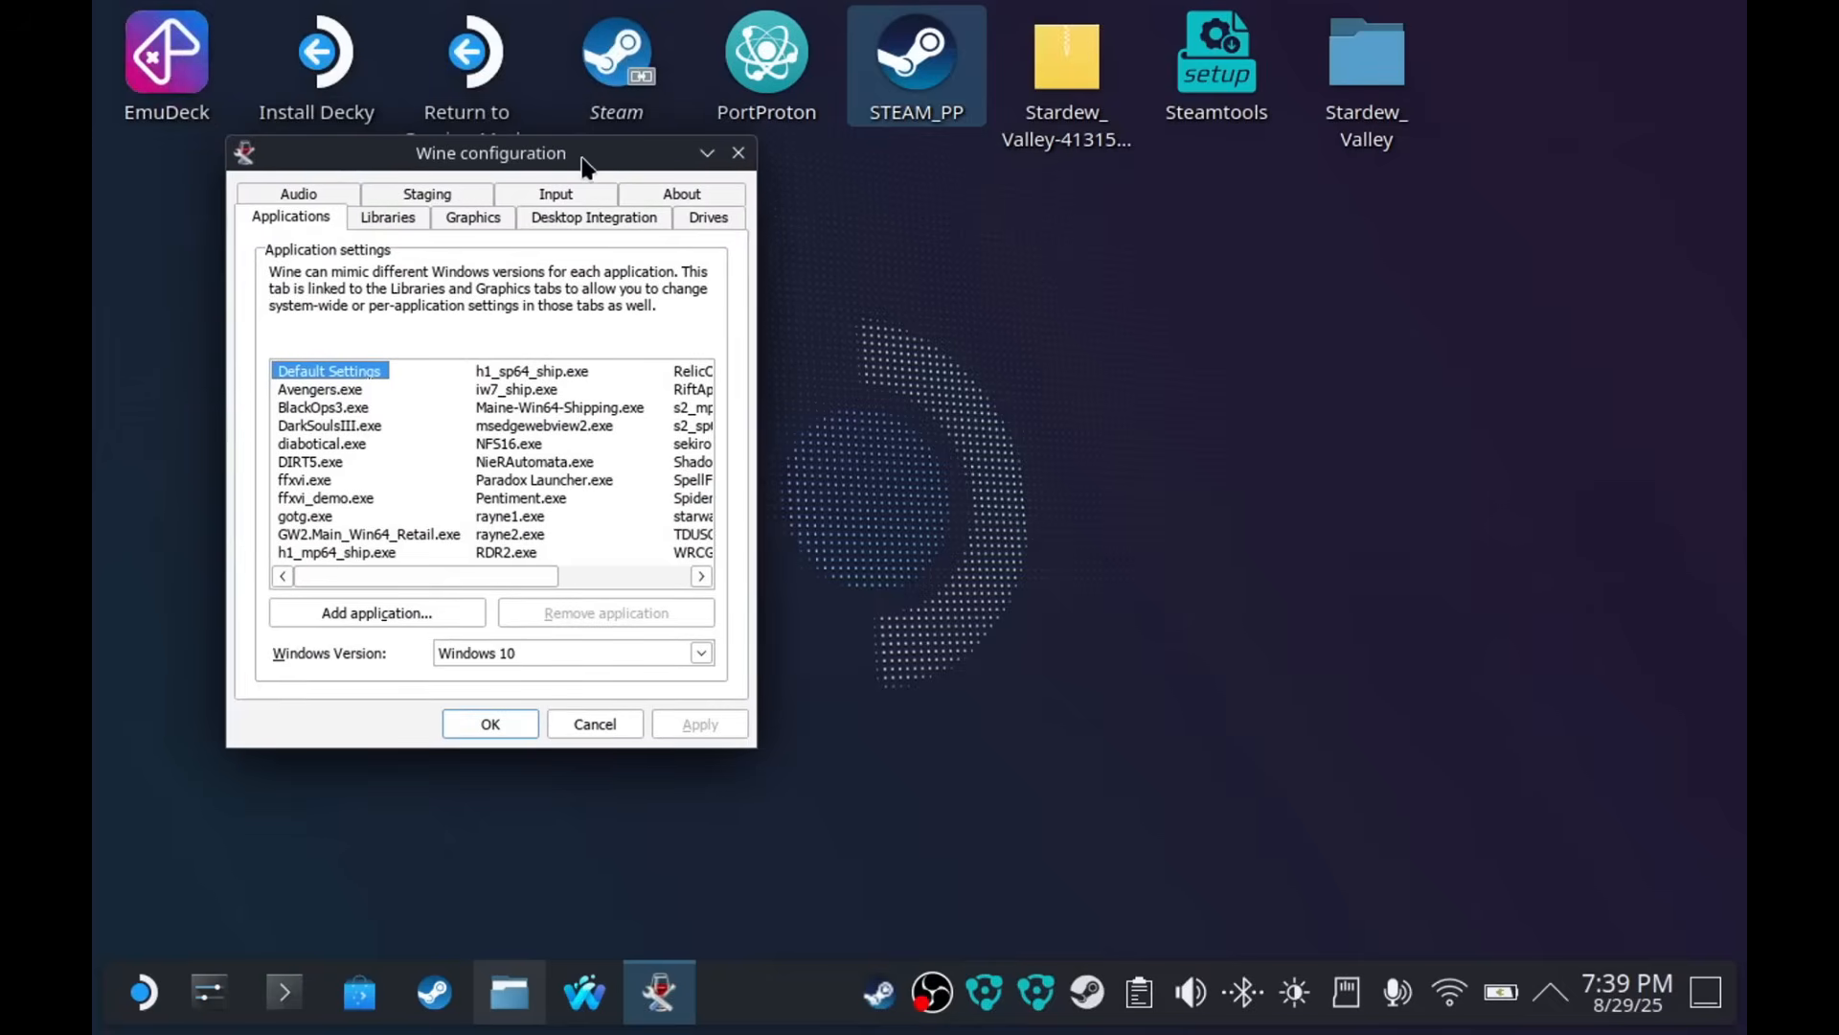
{"action": "left_click", "coordinate": [700, 652]}
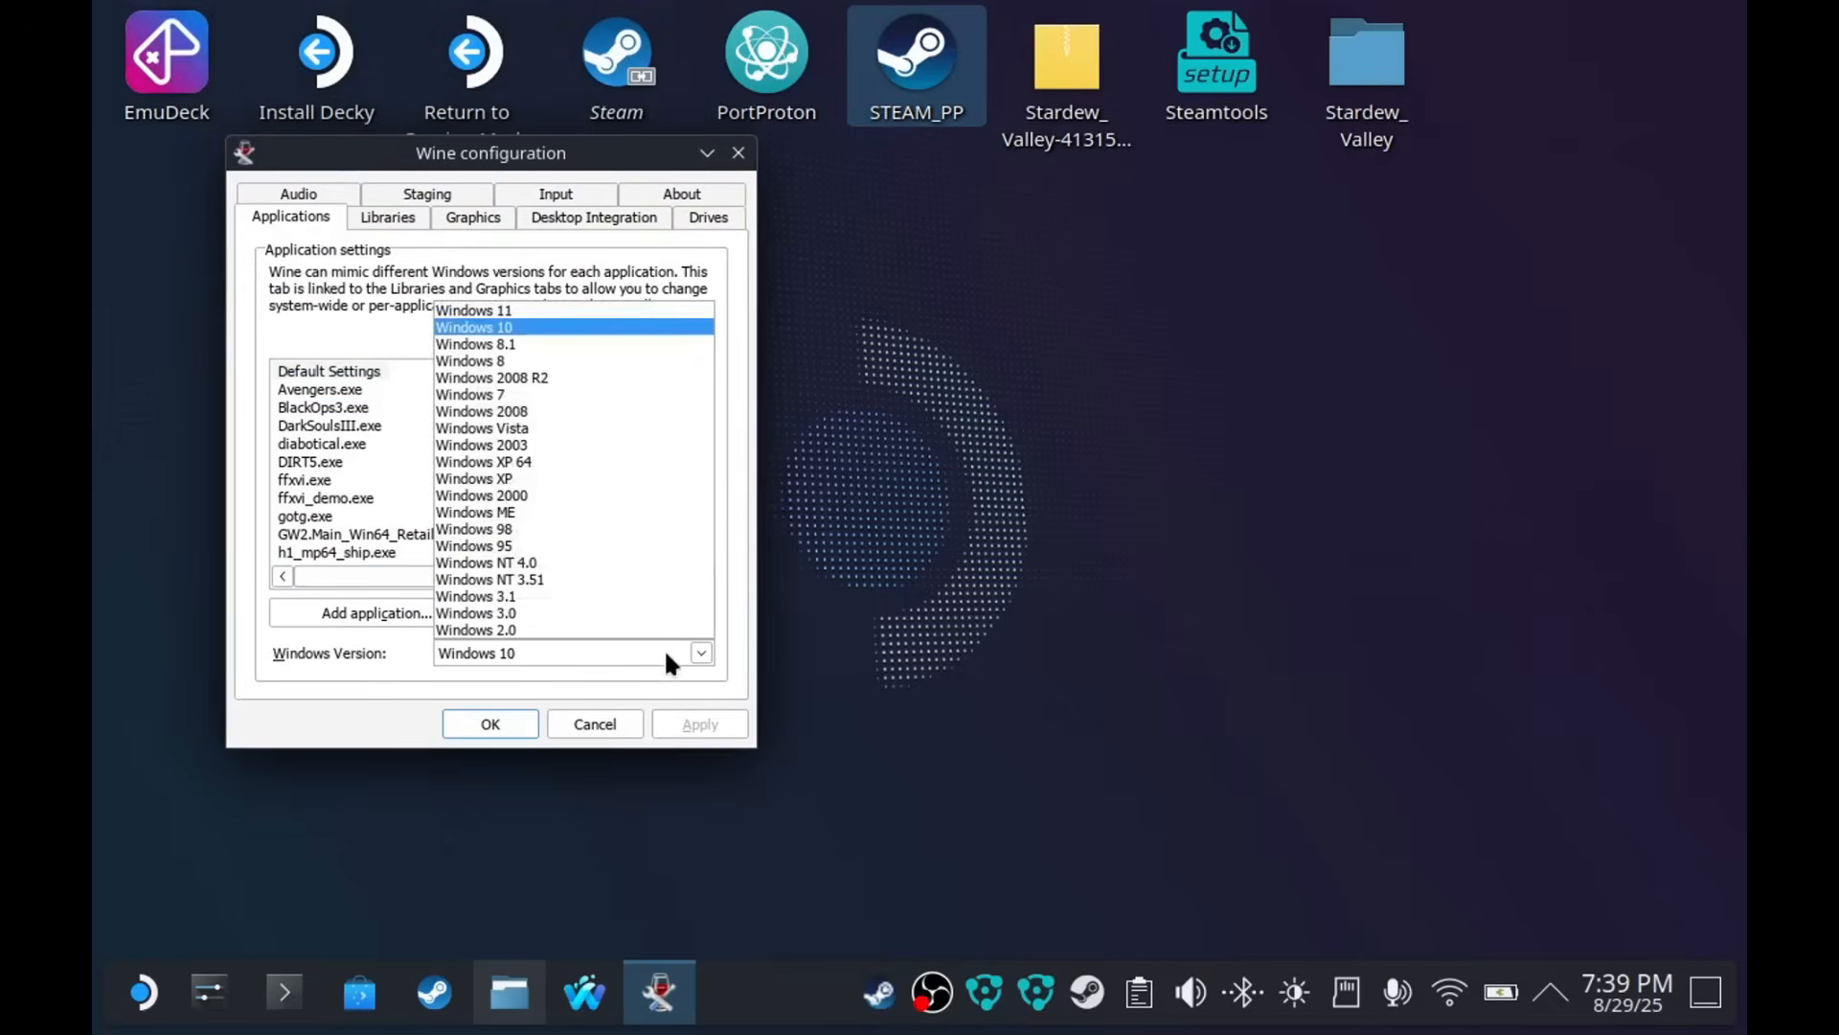
{"action": "left_click", "coordinate": [473, 309]}
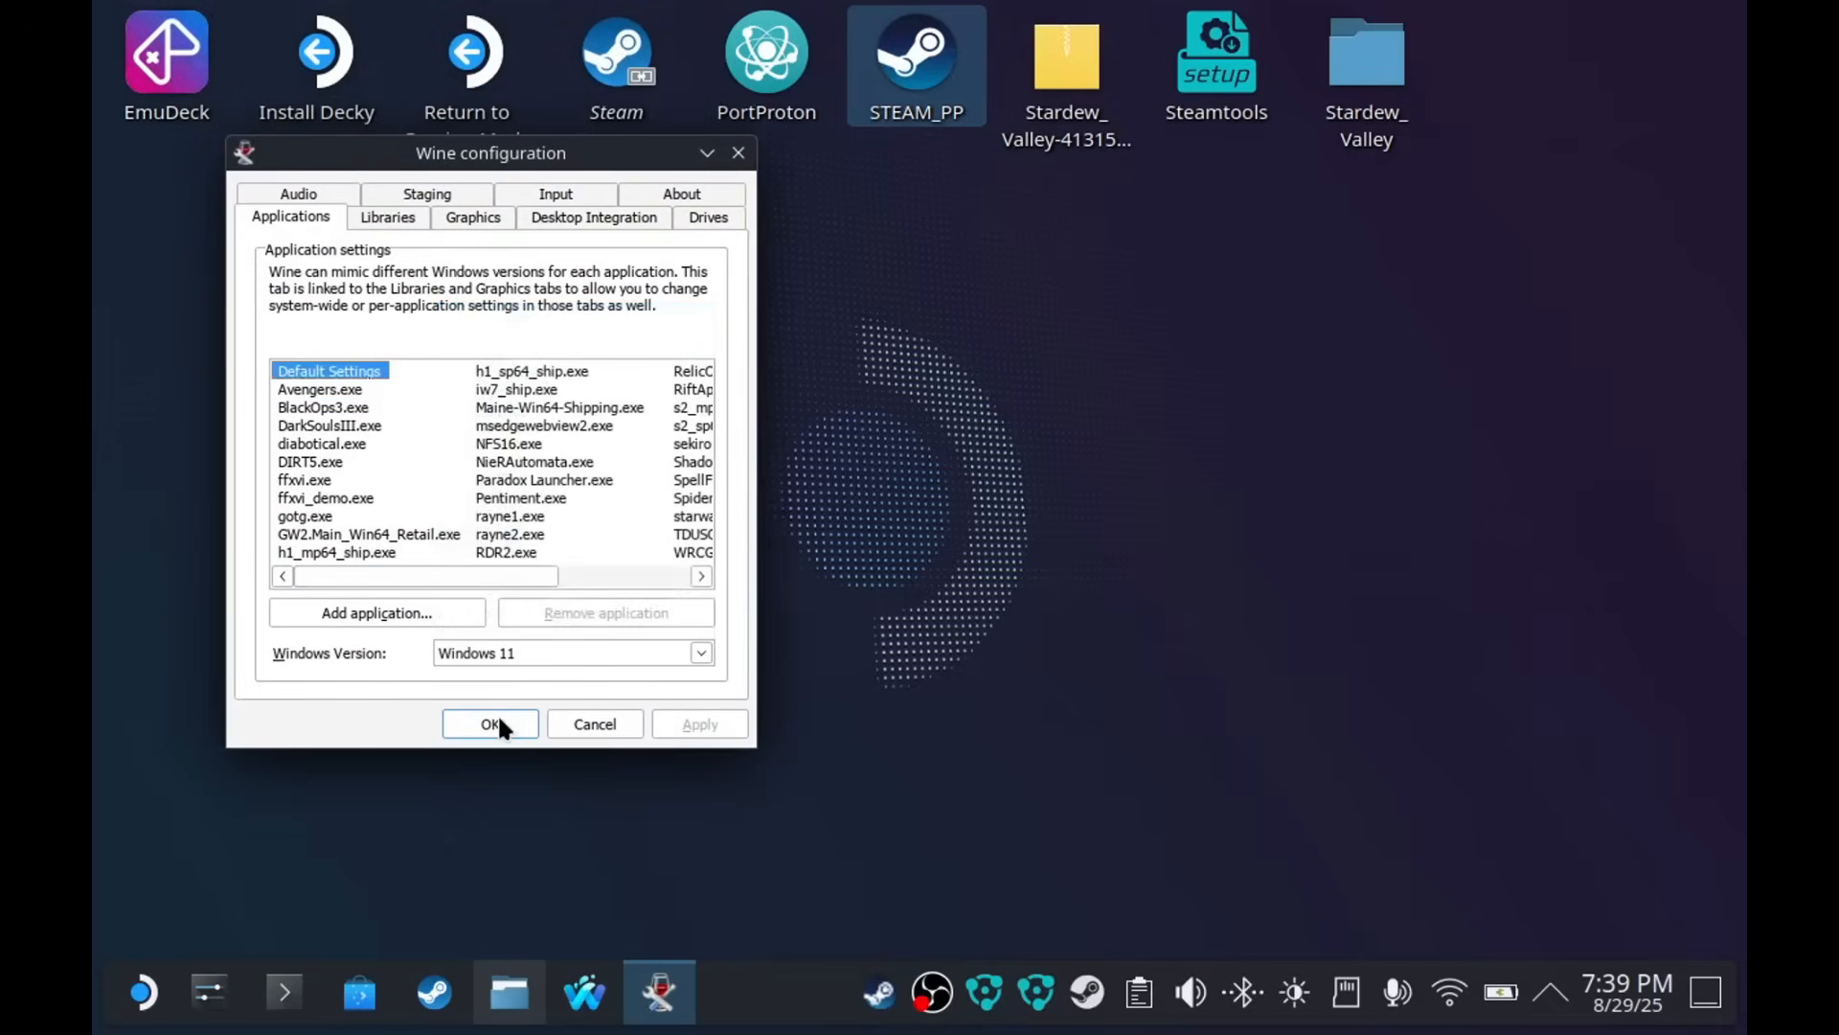
- Accept Wine configuration, close the Wine File Manager, and show the Installed list
{"action": "left_click", "coordinate": [489, 724]}
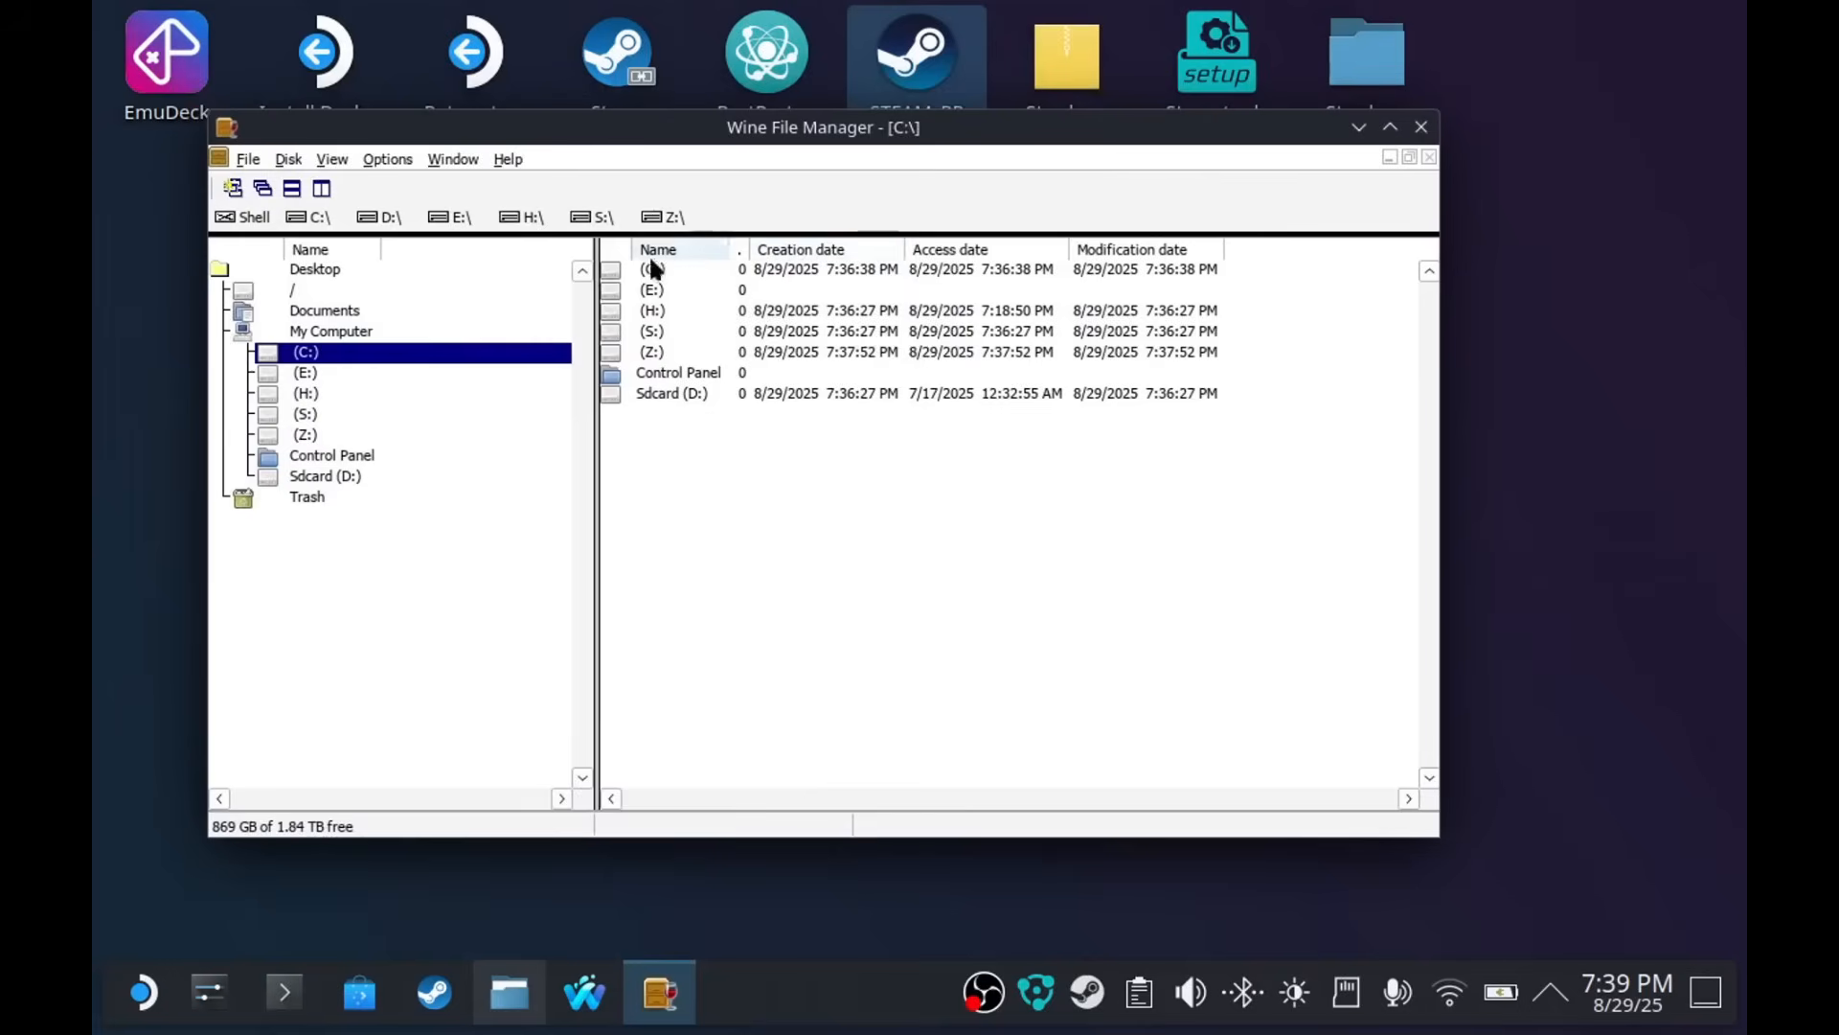
{"action": "left_click", "coordinate": [1420, 126]}
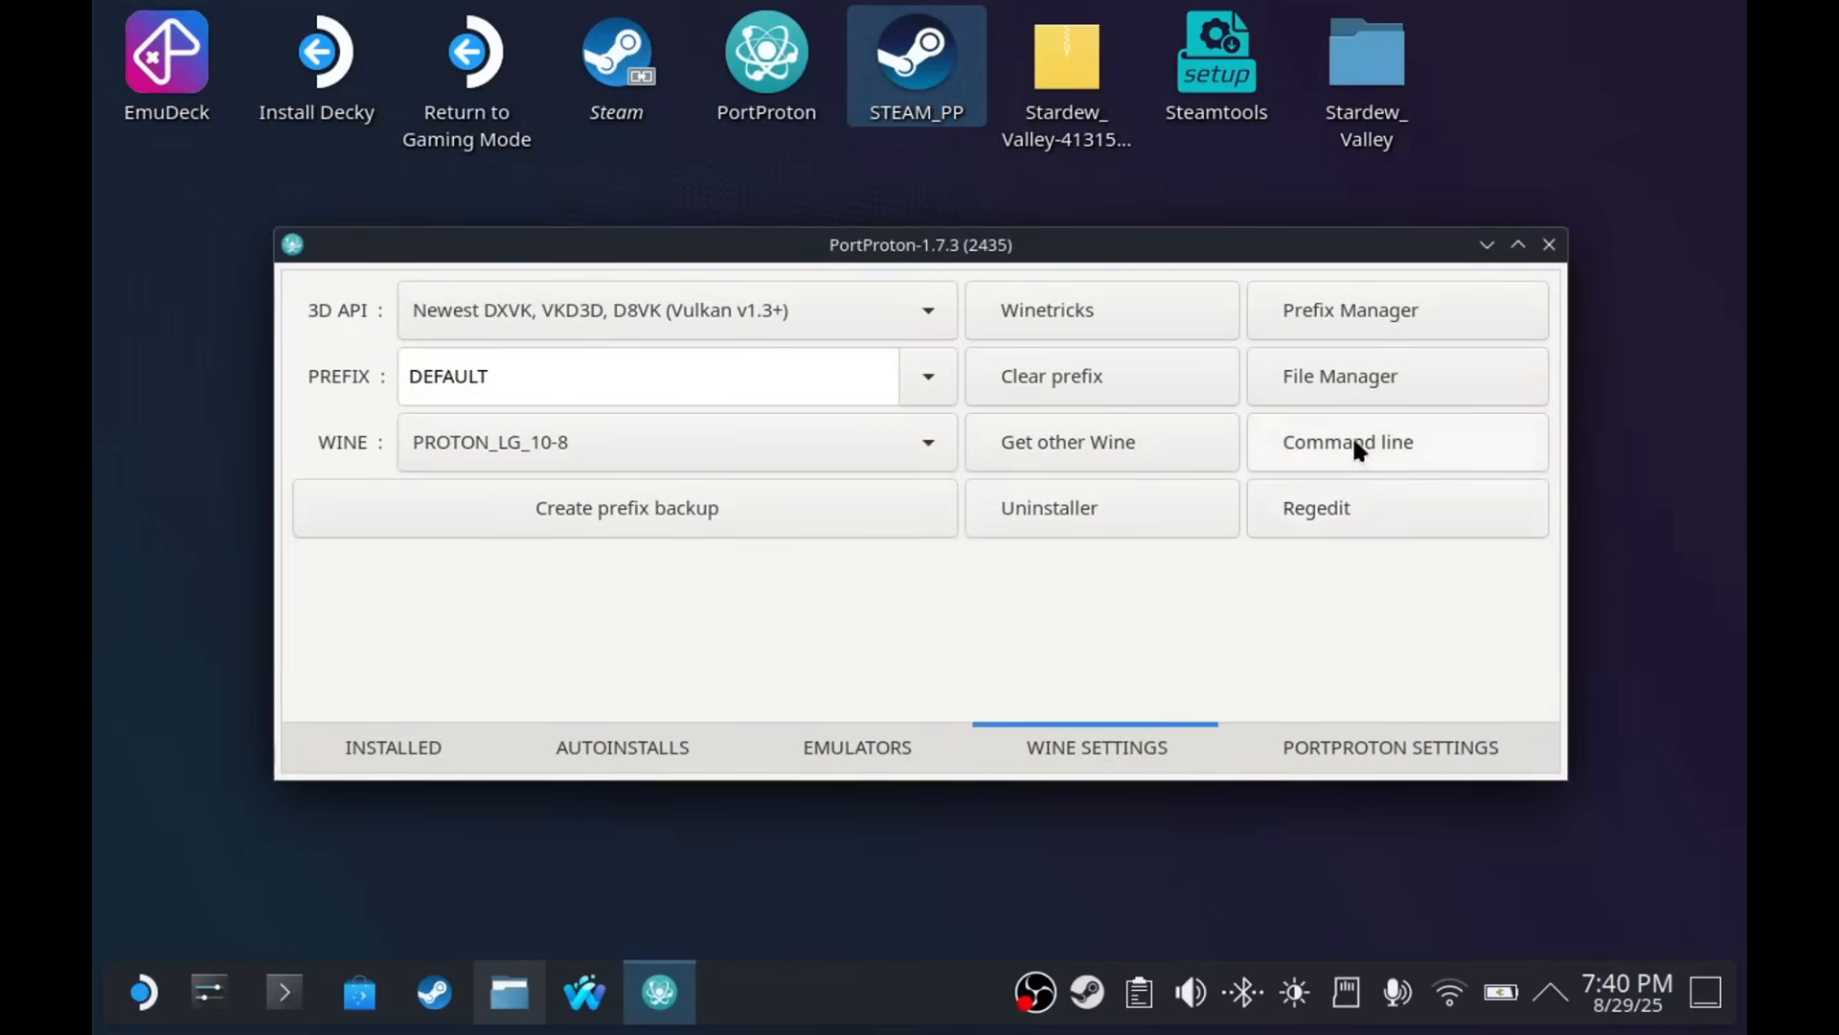
{"action": "mouse_move", "coordinate": [1395, 482]}
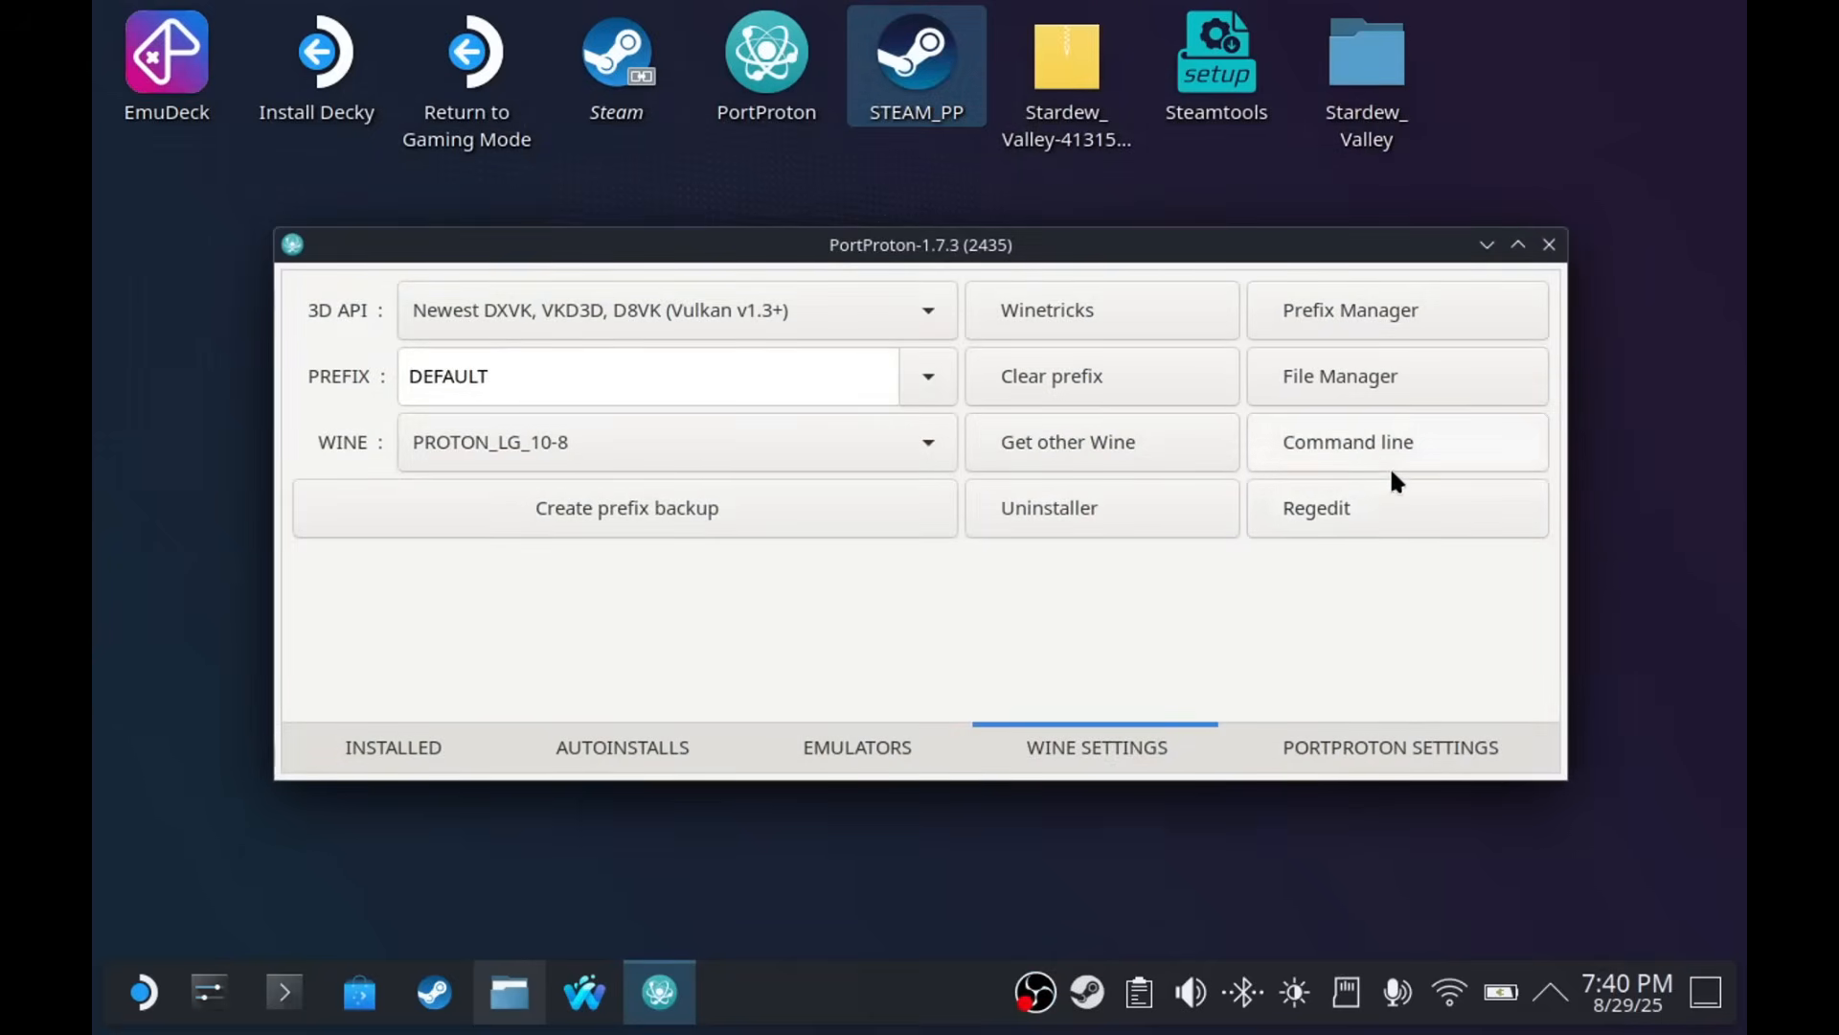
{"action": "left_click", "coordinate": [393, 747]}
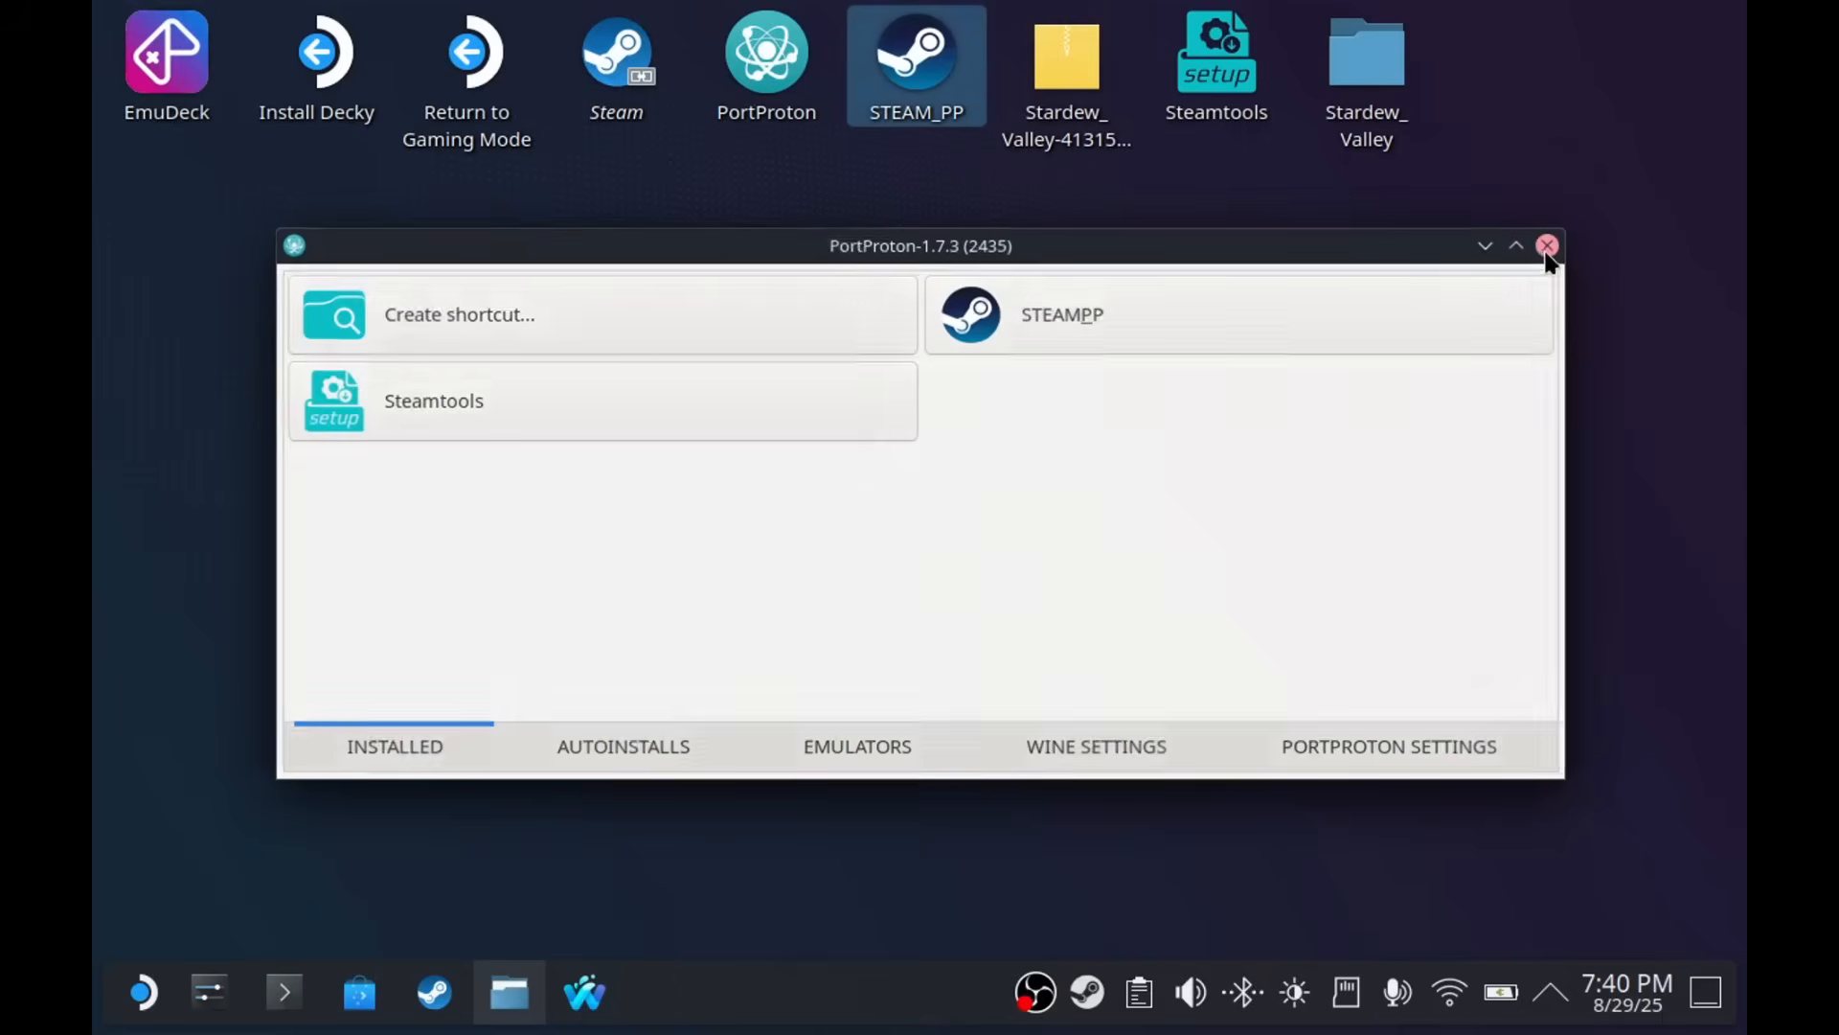
- Create Stardew Valley.exe shortcuts for desktop, games menu and Steam library, keeping PROTON_LG_10-8
{"action": "left_click", "coordinate": [1546, 245]}
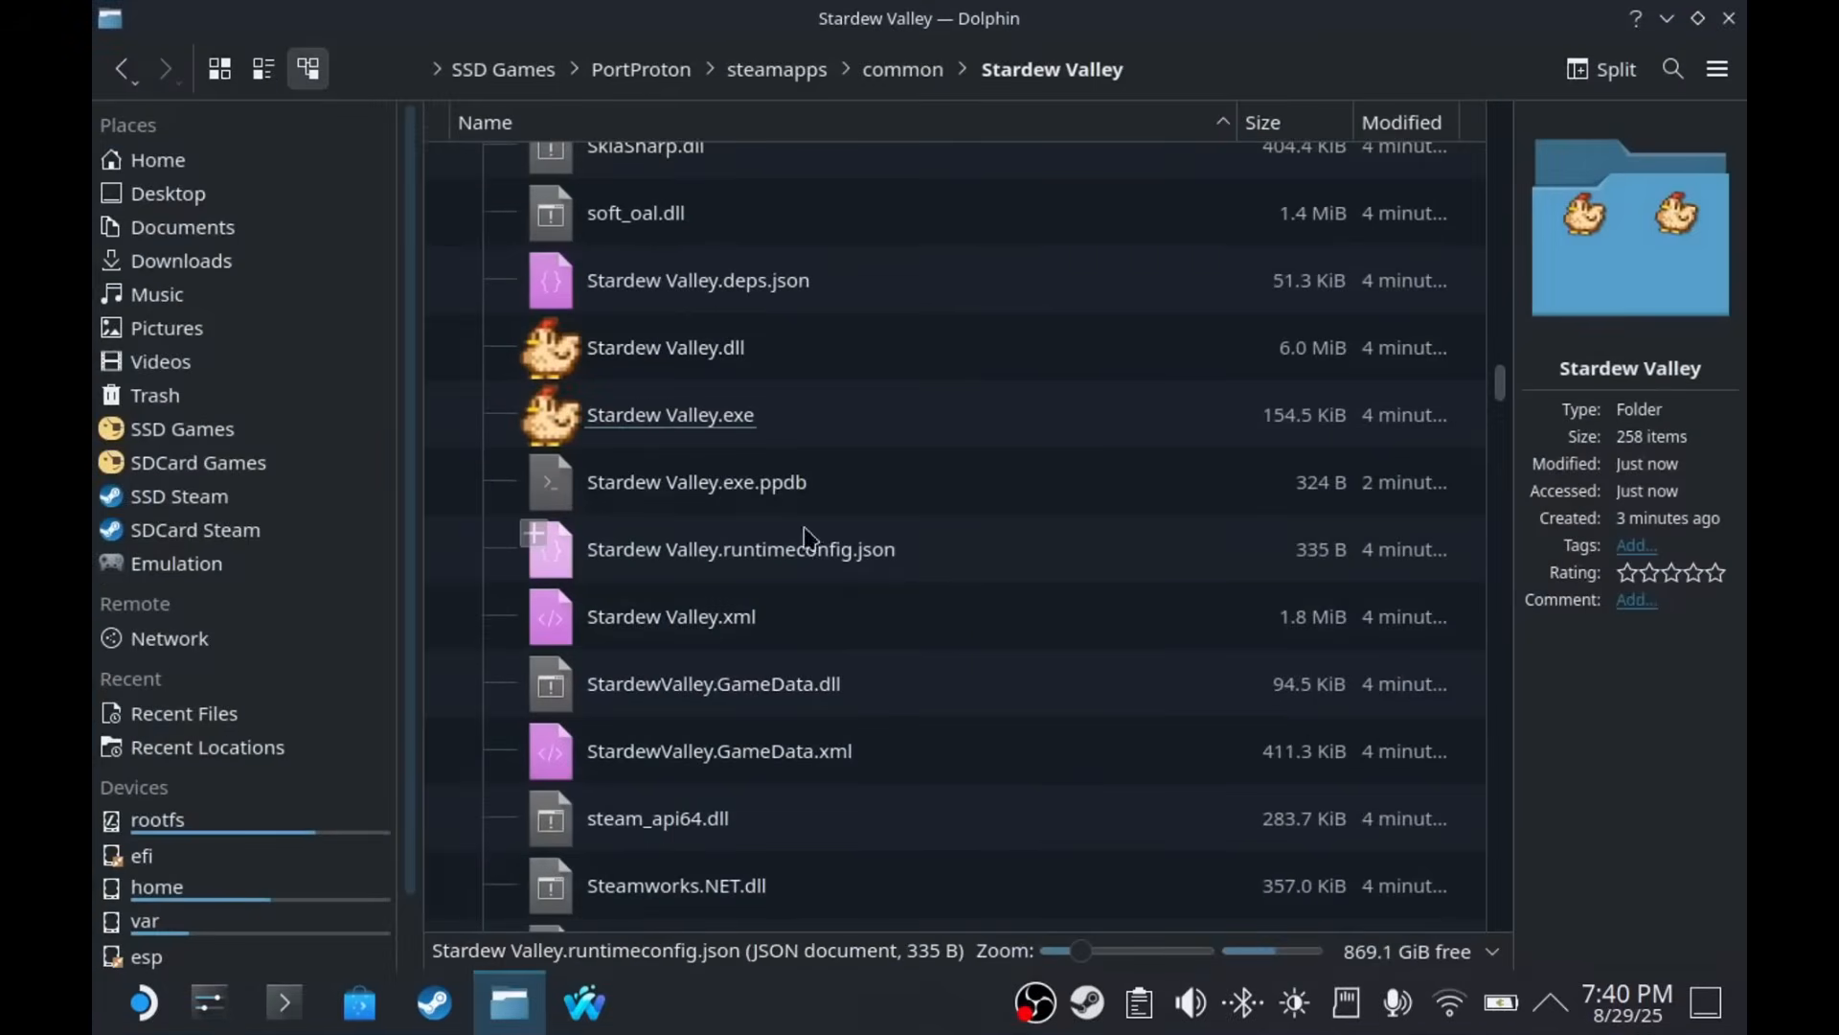
{"action": "left_click", "coordinate": [669, 414]}
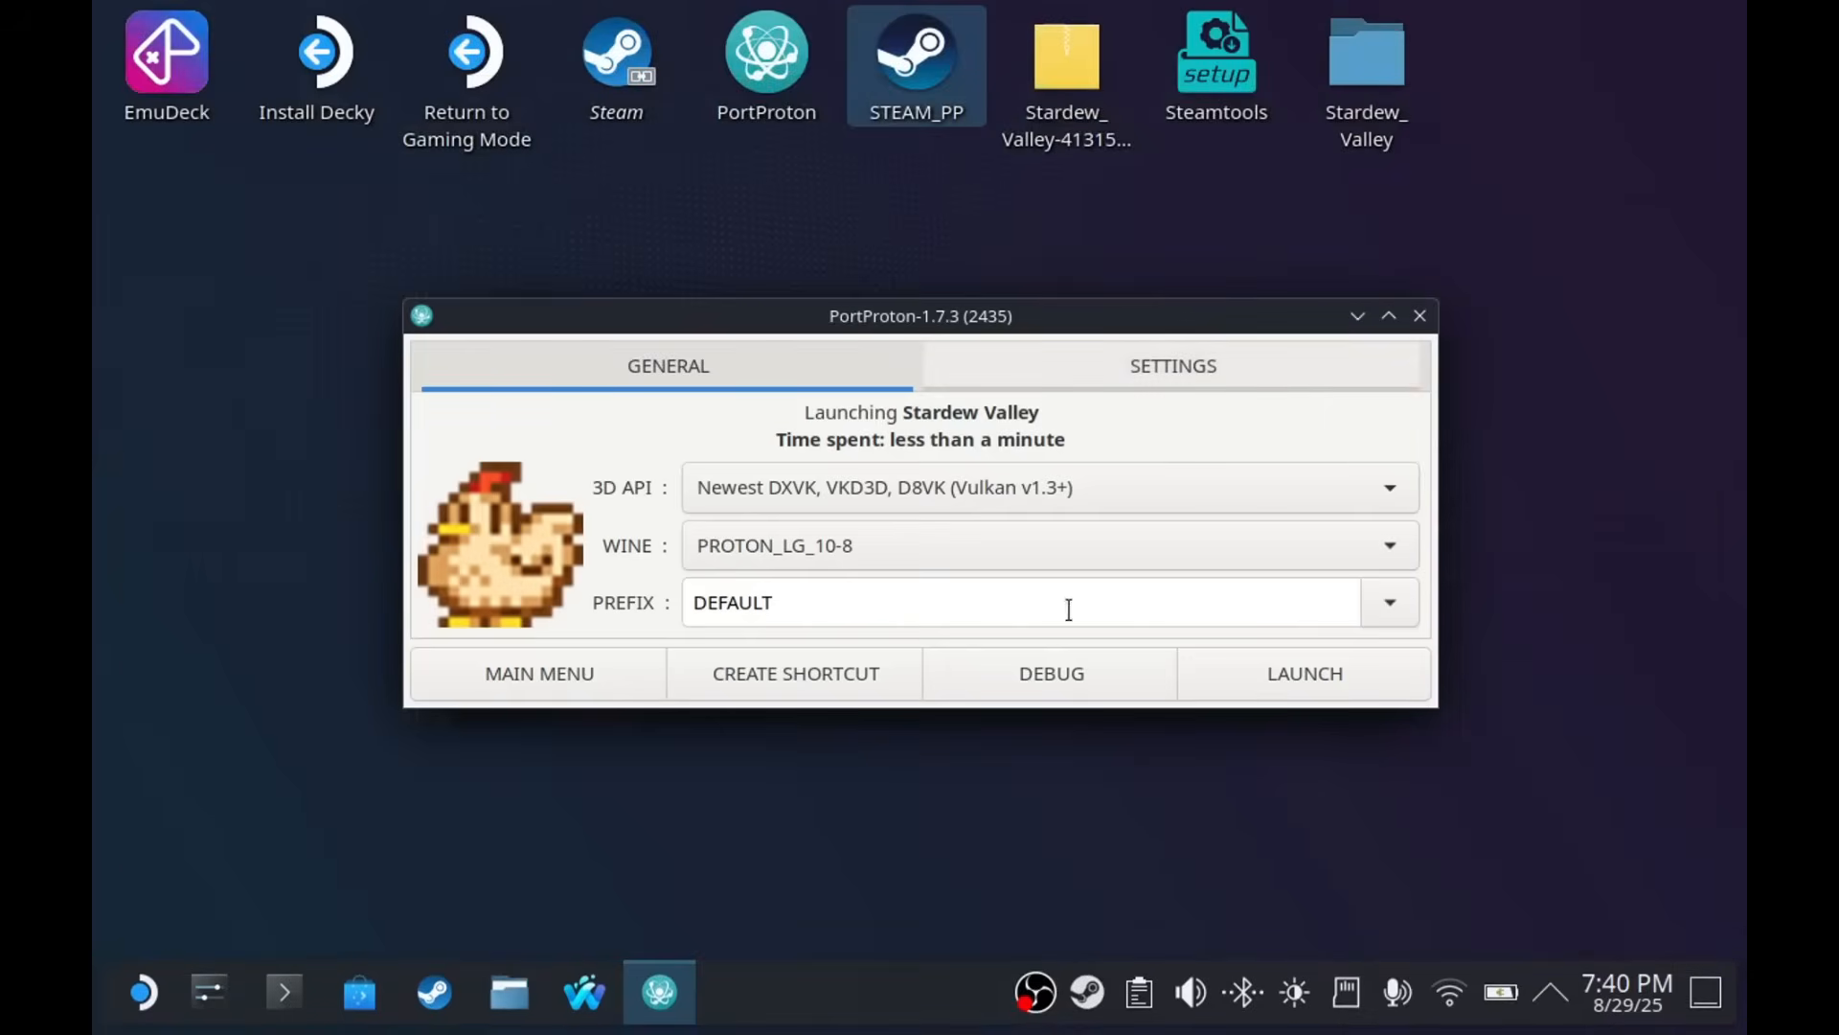
{"action": "left_click", "coordinate": [794, 673]}
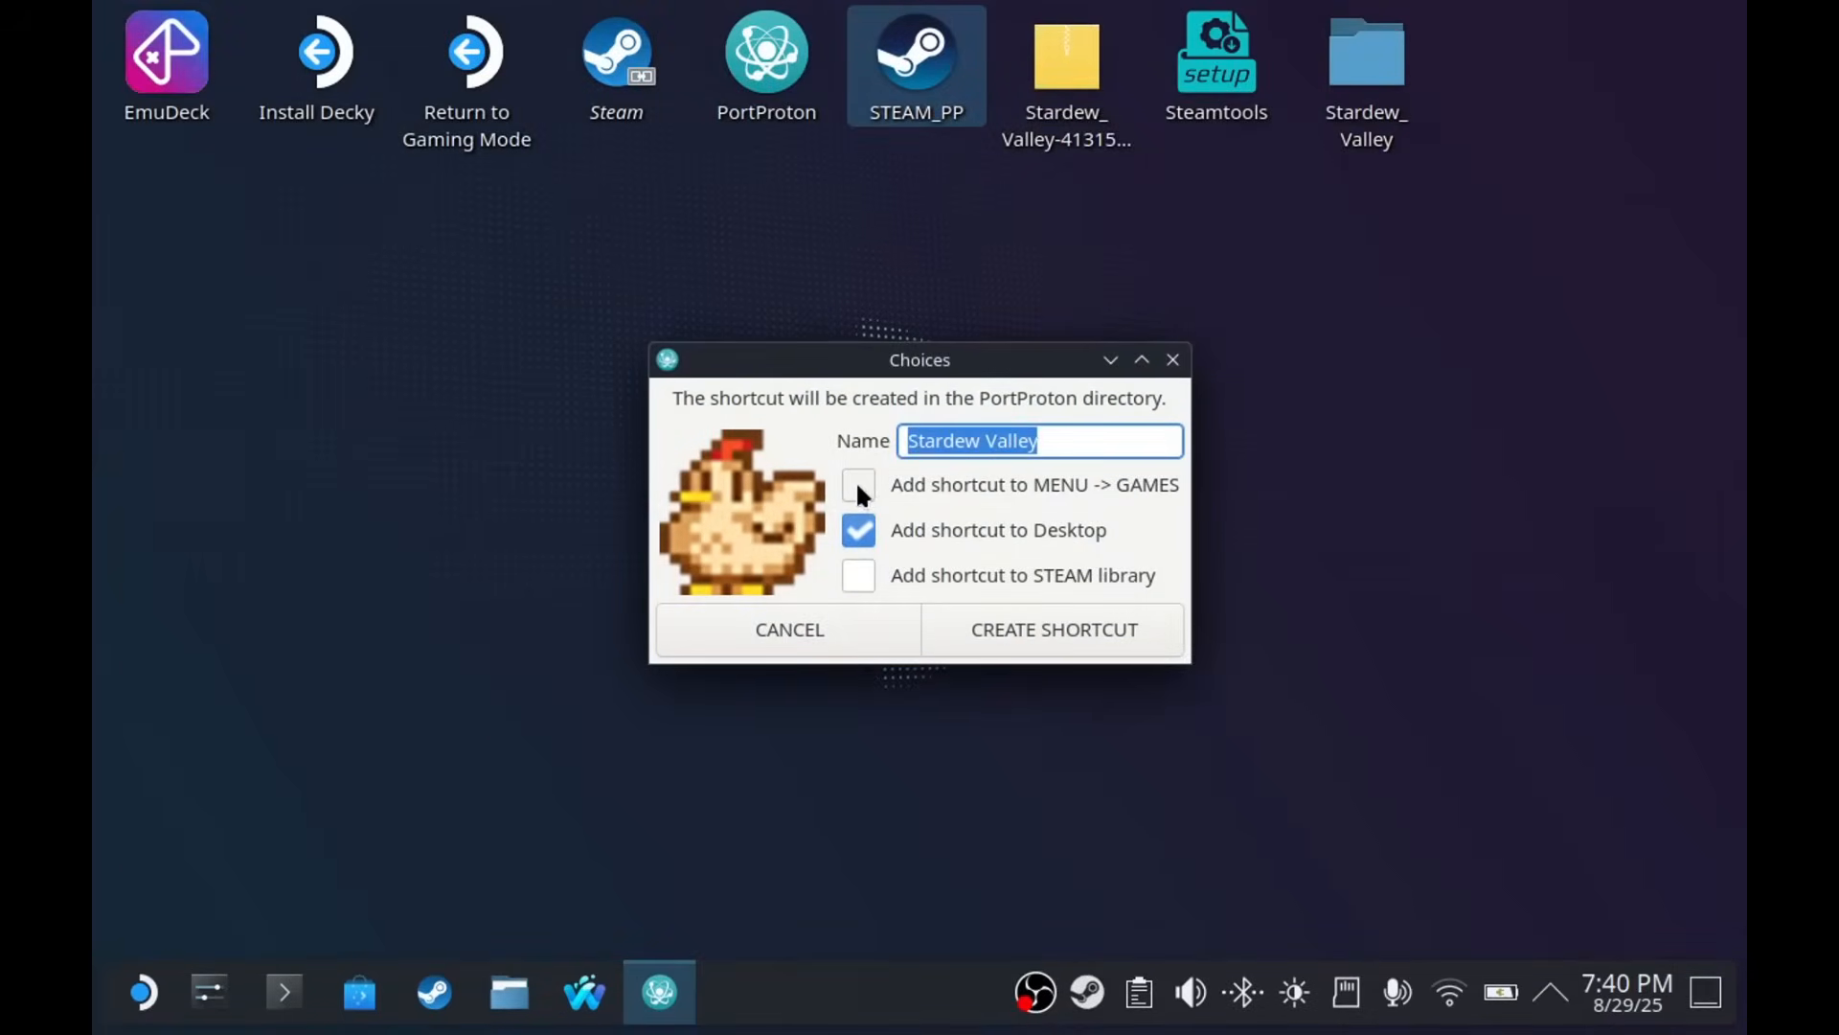
{"action": "left_click", "coordinate": [857, 485]}
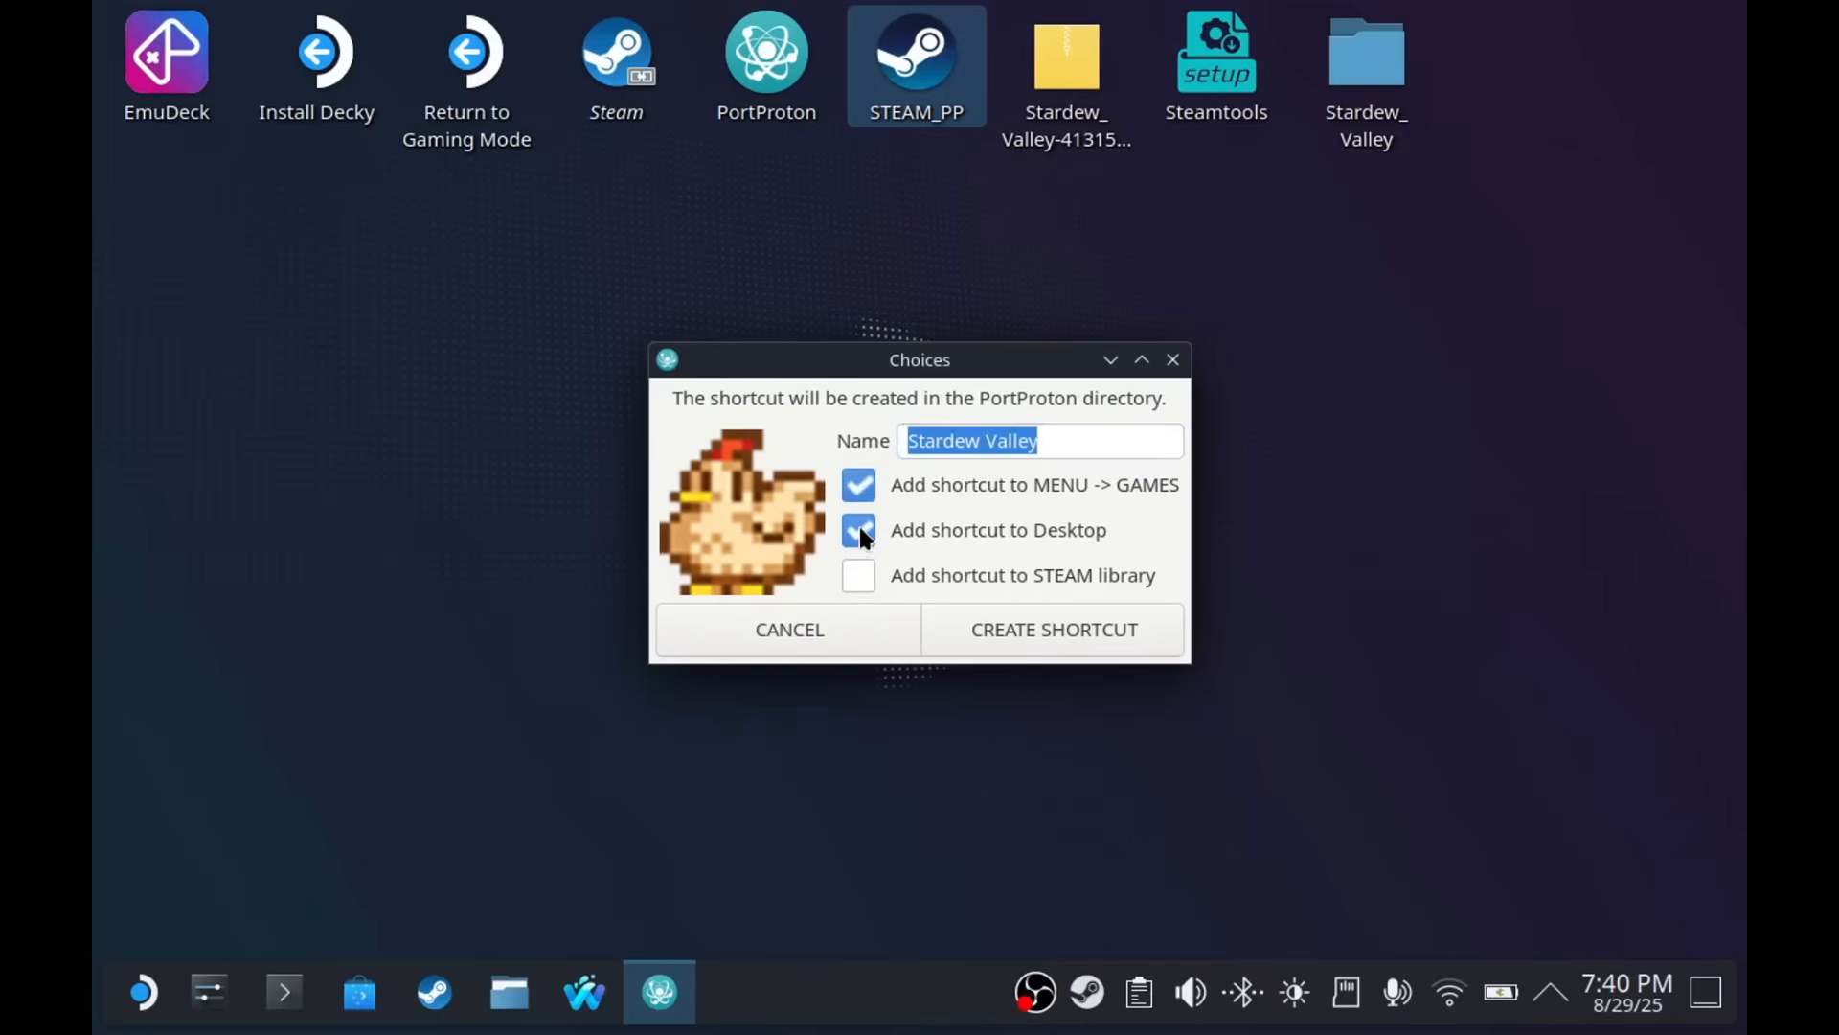
{"action": "left_click", "coordinate": [857, 574]}
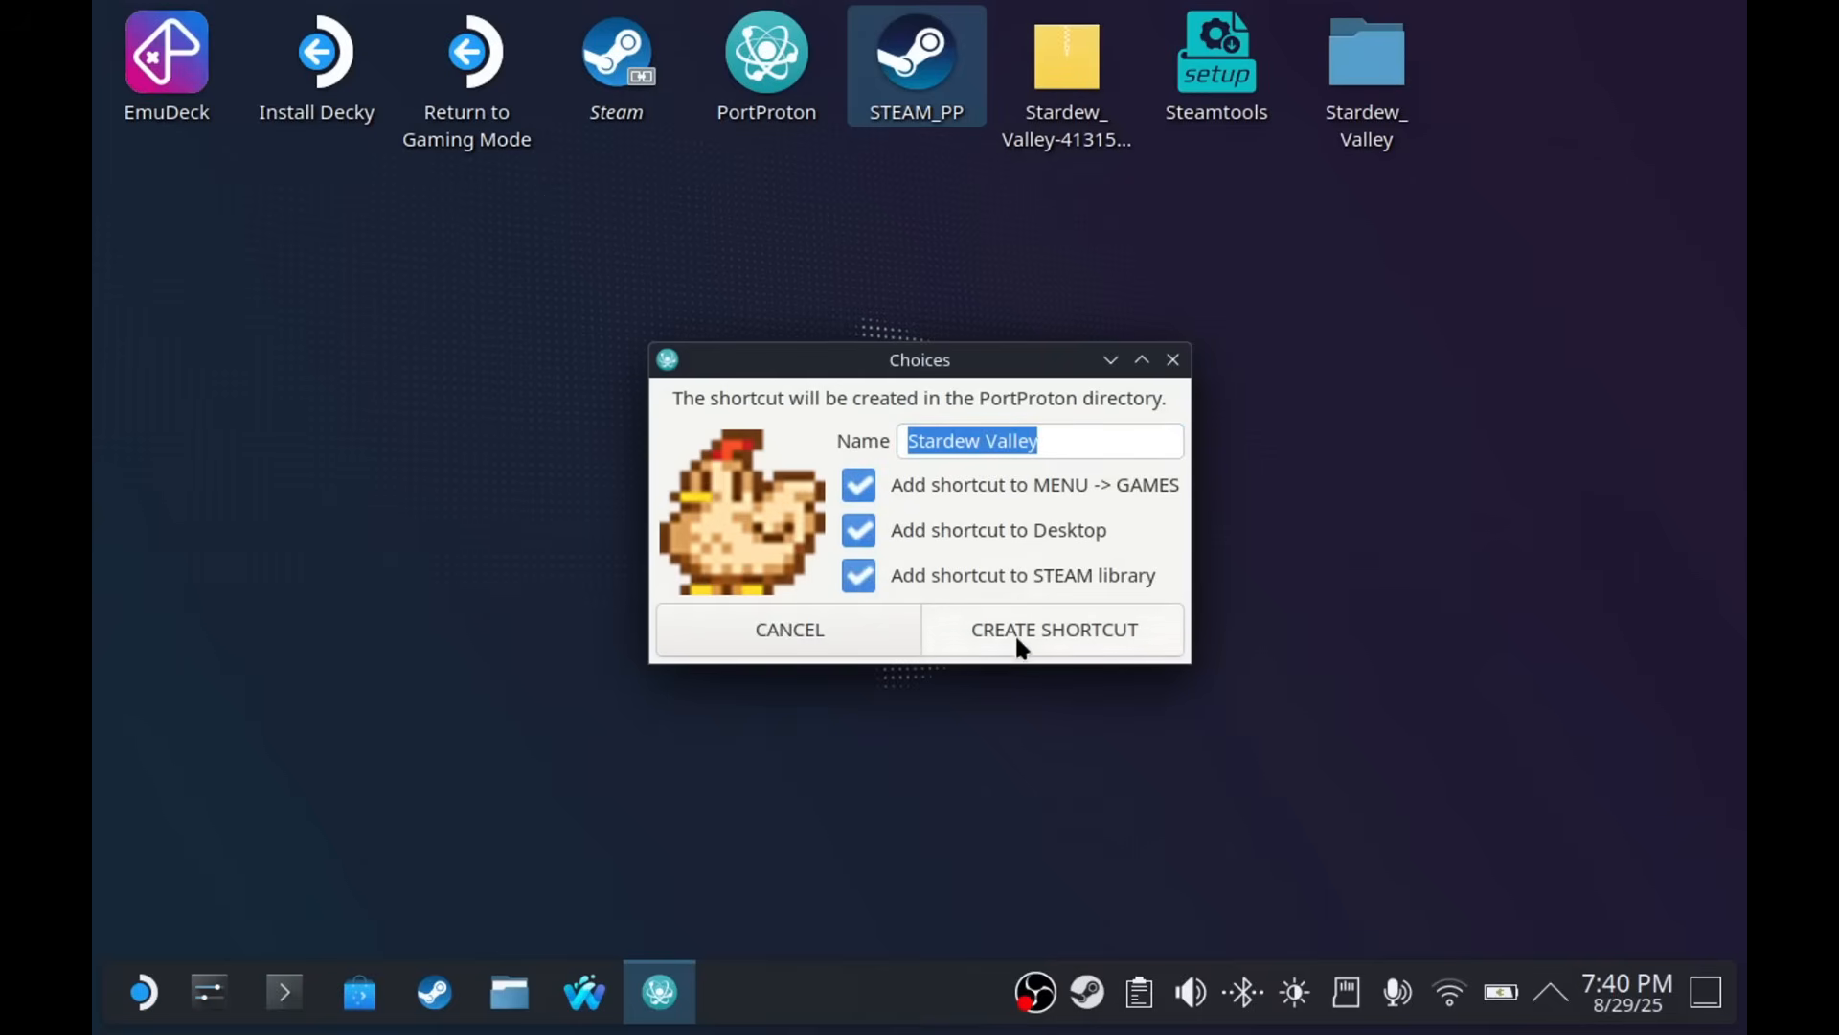
{"action": "left_click", "coordinate": [1051, 628]}
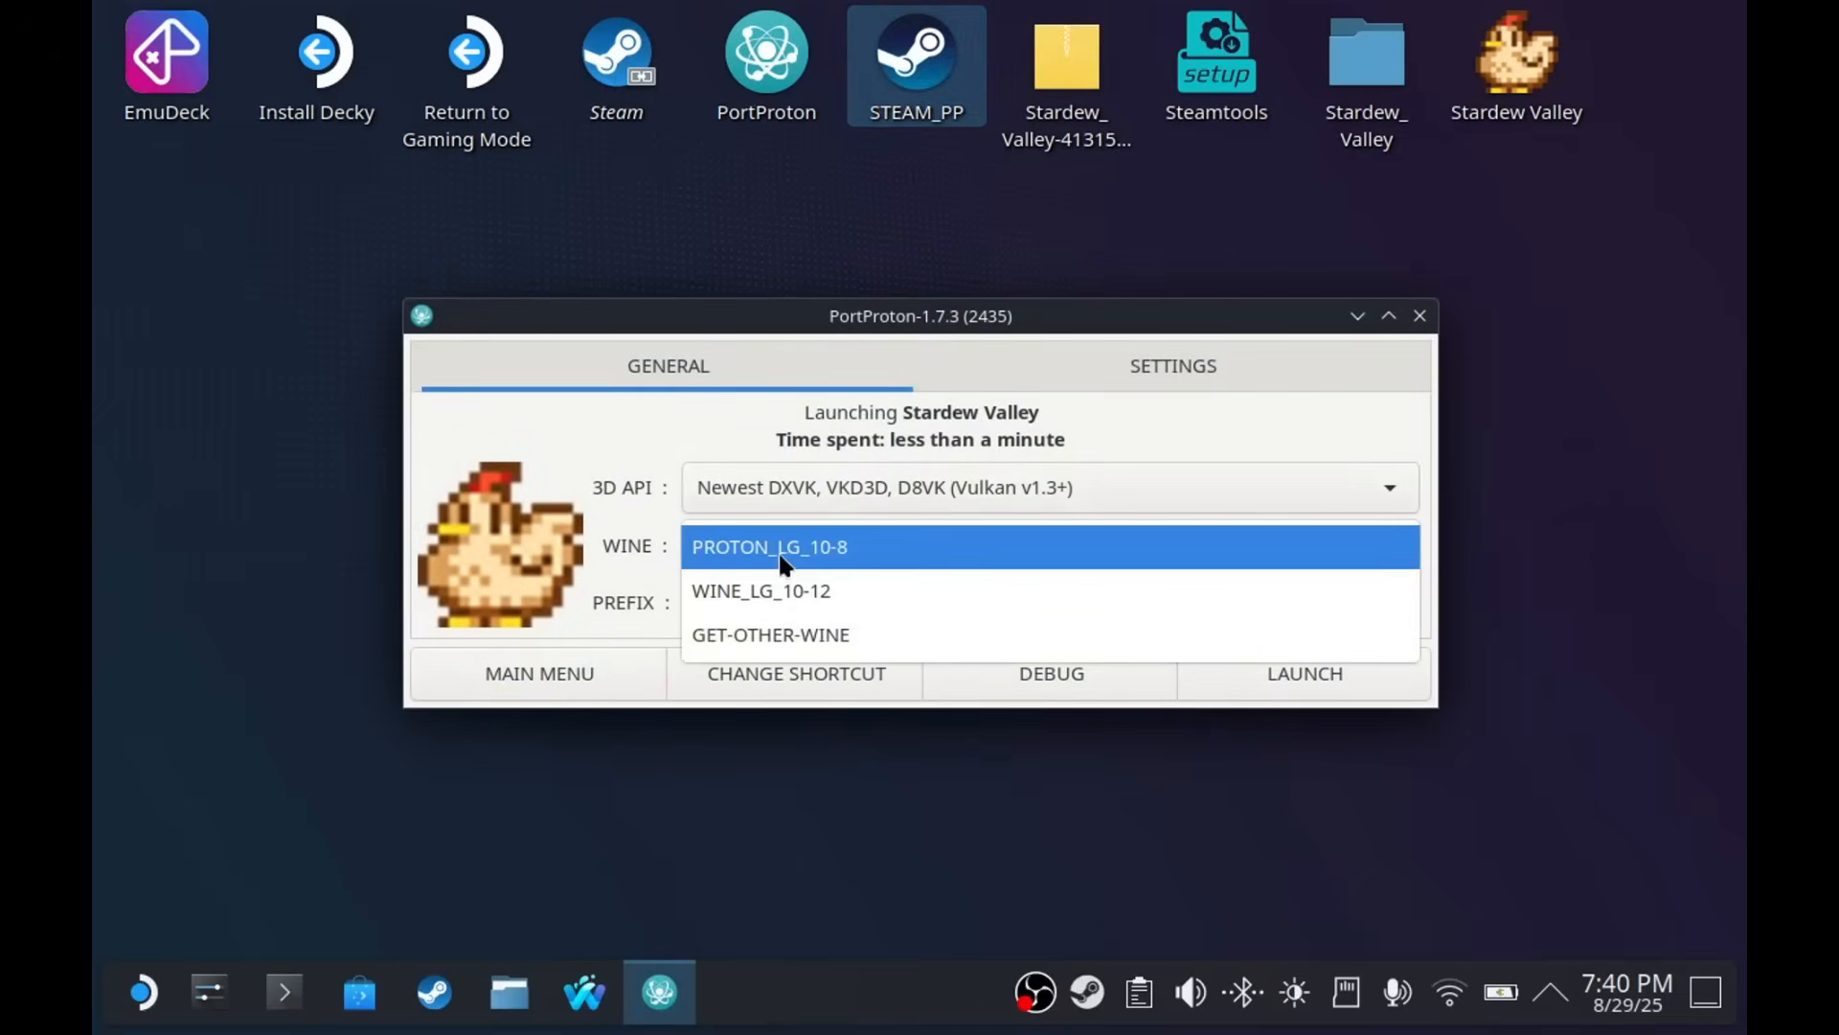
{"action": "left_click", "coordinate": [768, 546]}
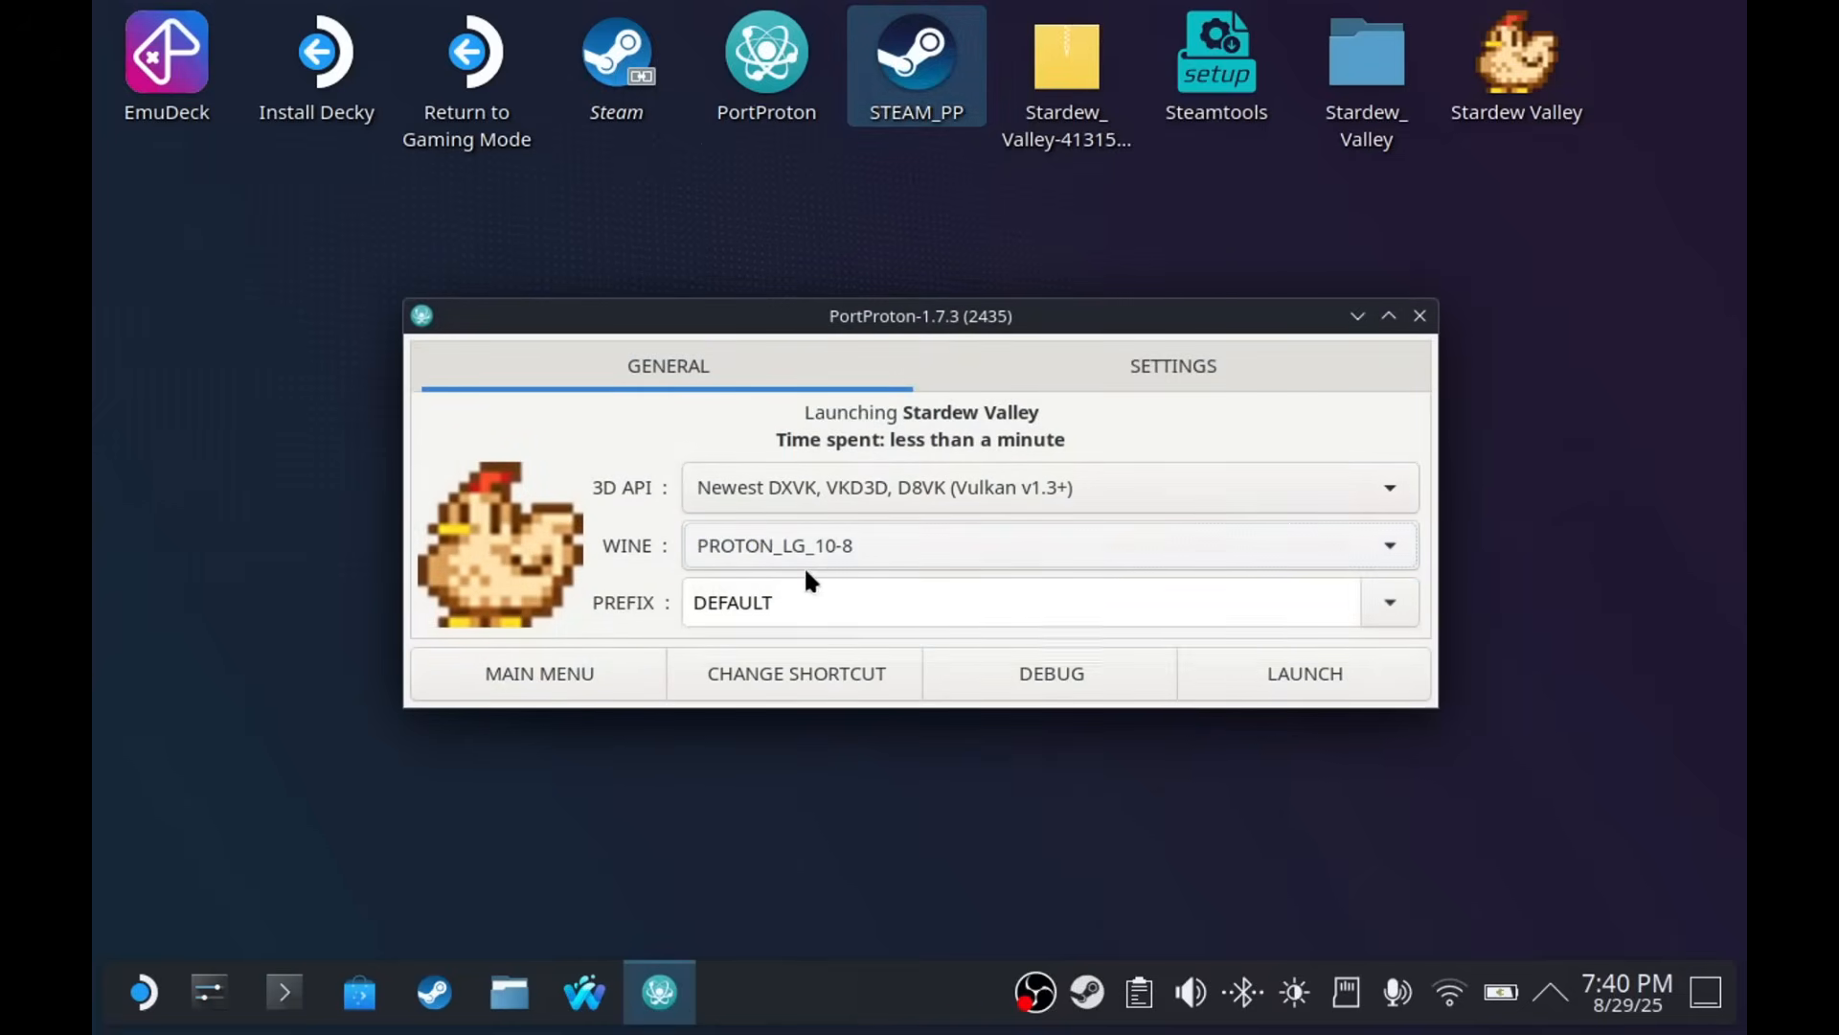
{"action": "left_click", "coordinate": [539, 673]}
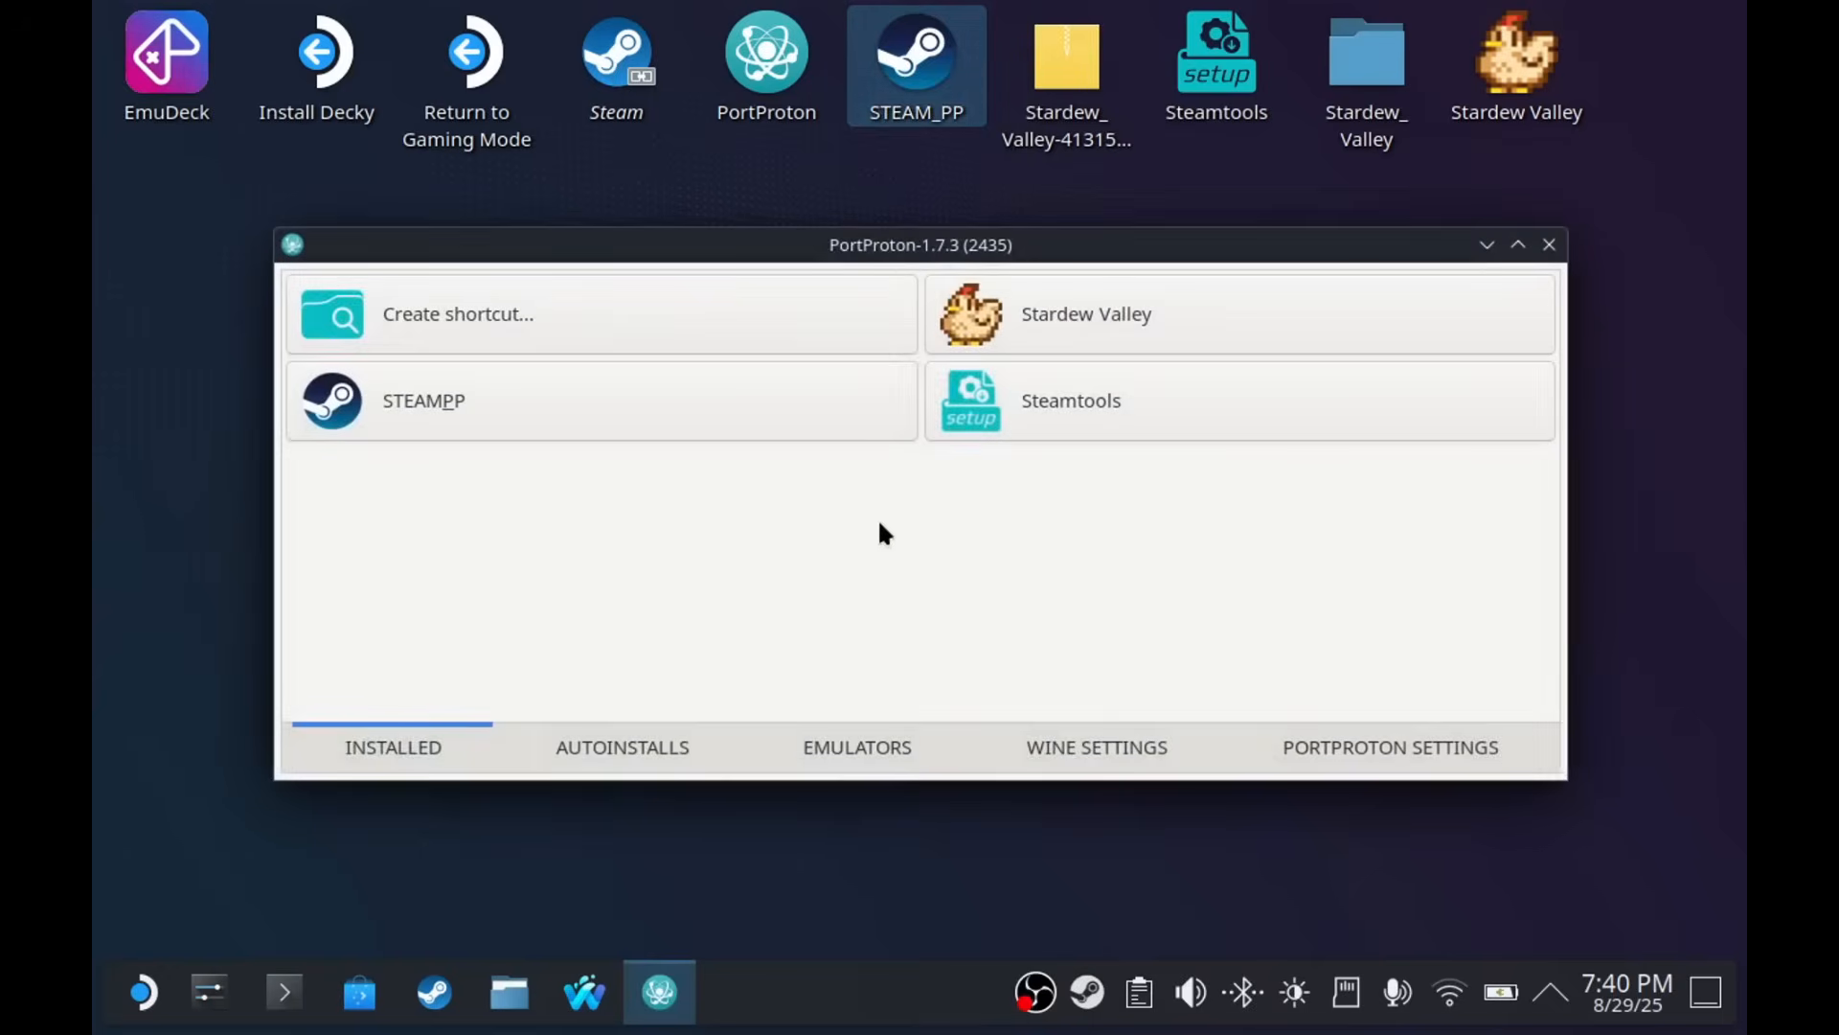
{"action": "mouse_move", "coordinate": [1029, 627]}
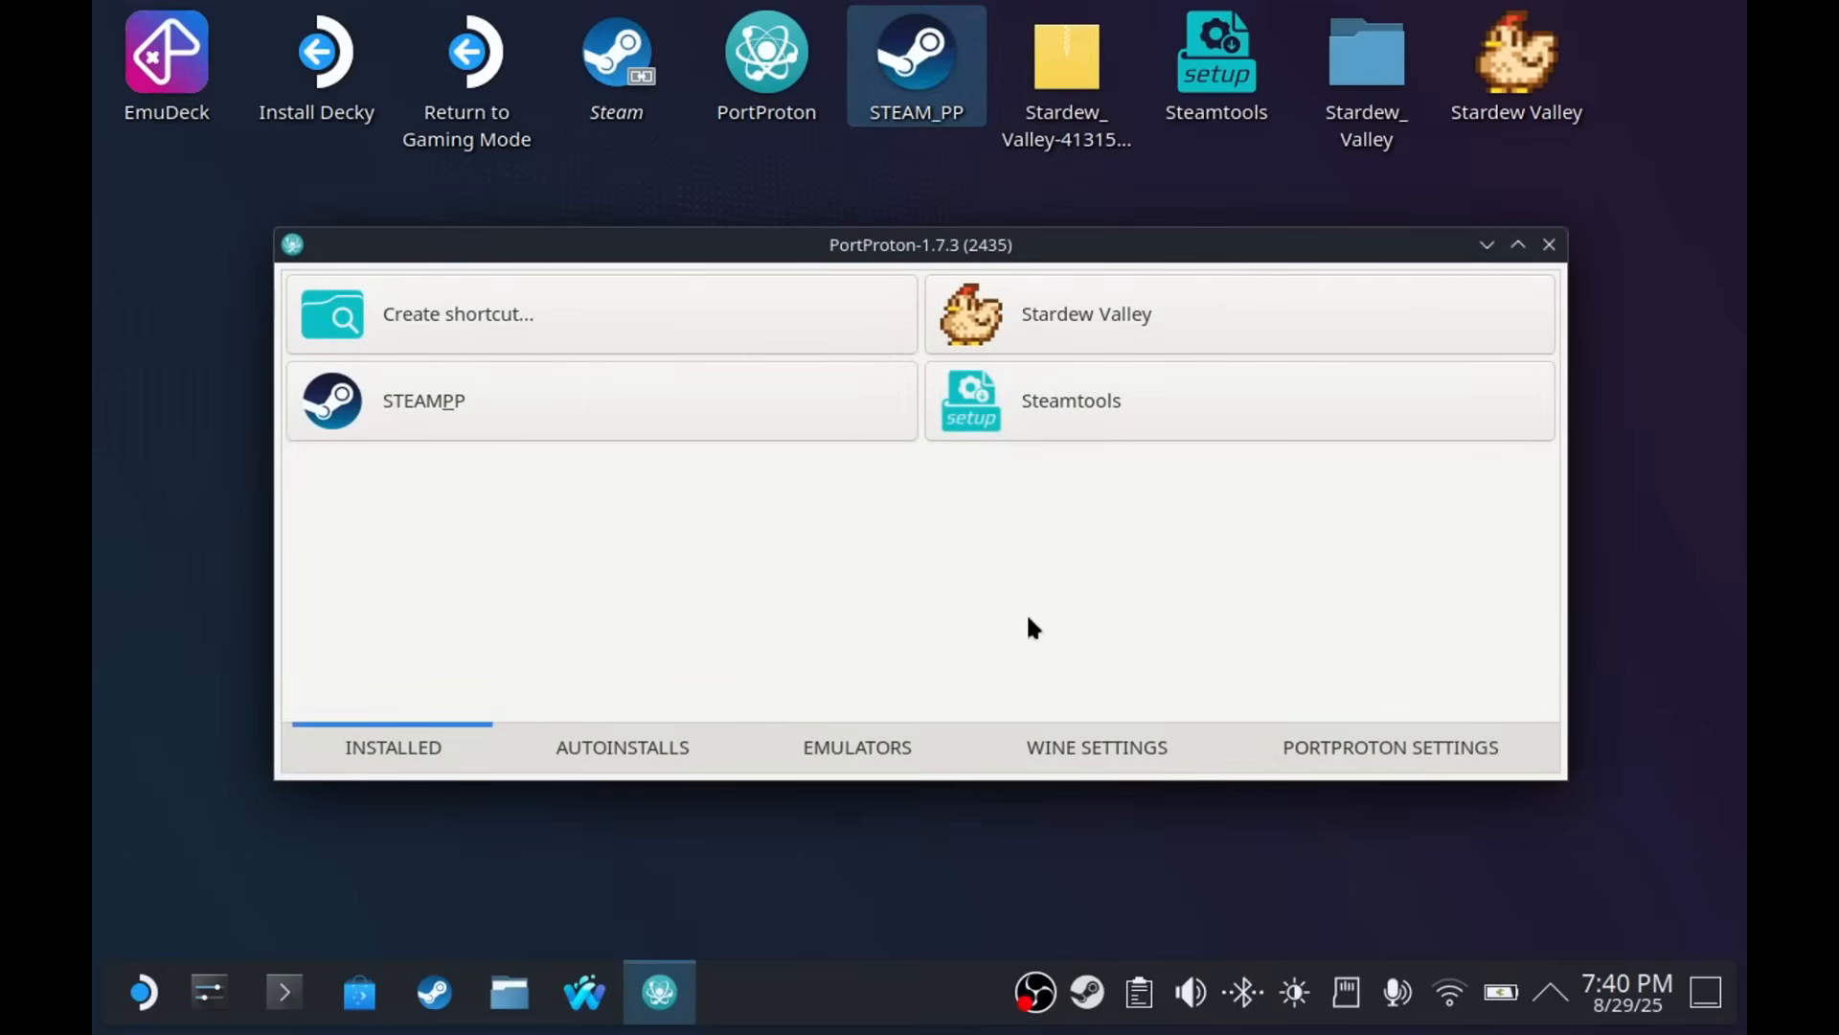
- Mark GE-Proton10-15 under PROTON-GE for download in the Wine manager, then close PortProton
{"action": "left_click", "coordinate": [1096, 746]}
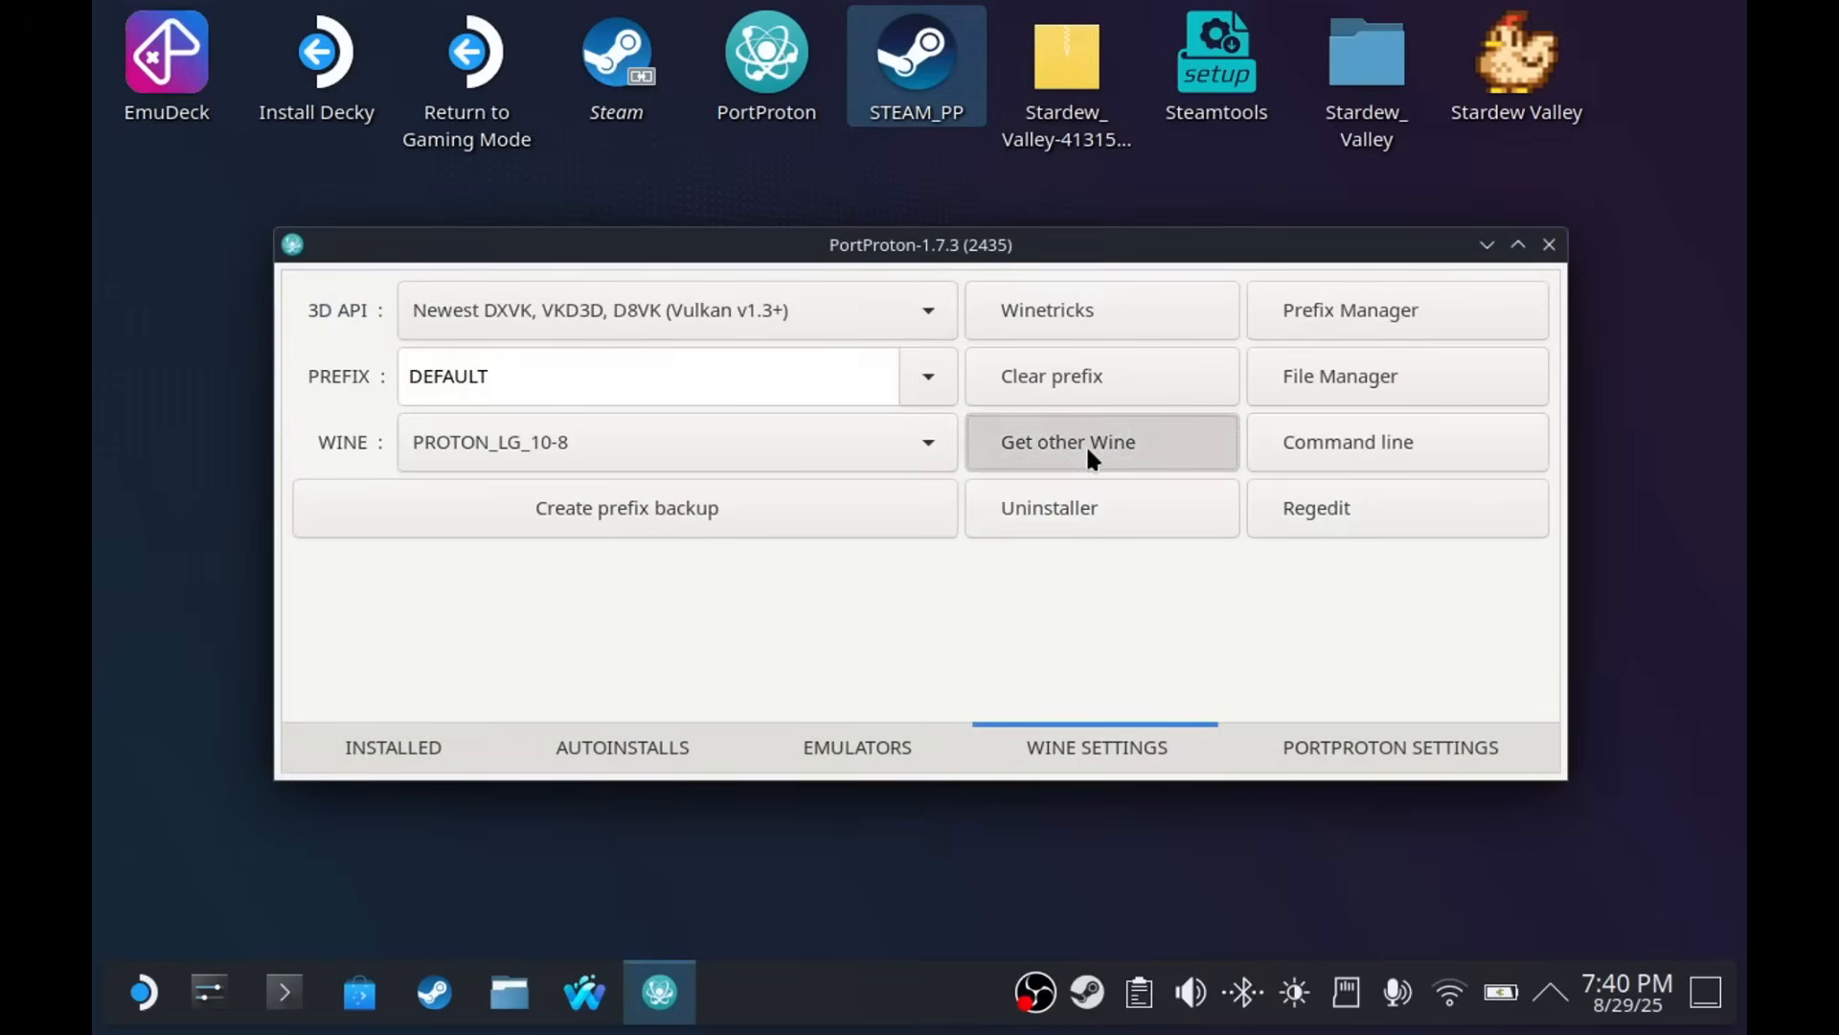
{"action": "left_click", "coordinate": [1066, 440]}
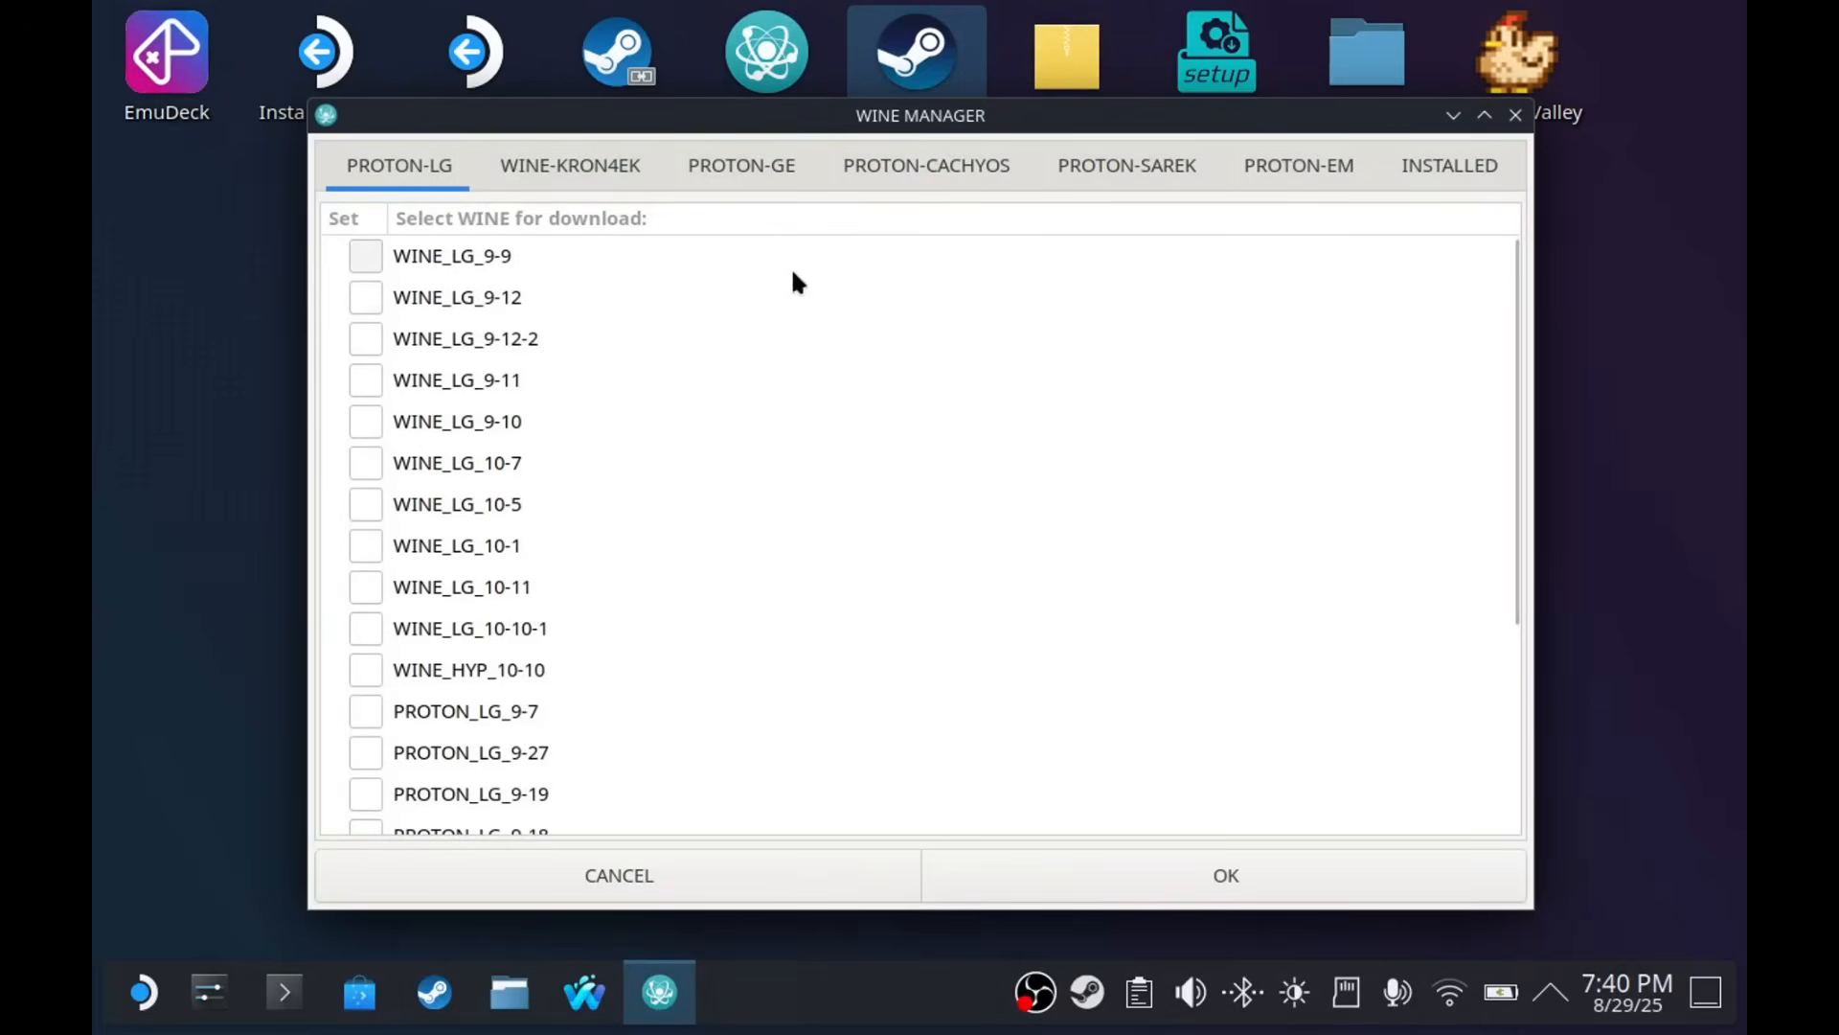
{"action": "left_click", "coordinate": [569, 163]}
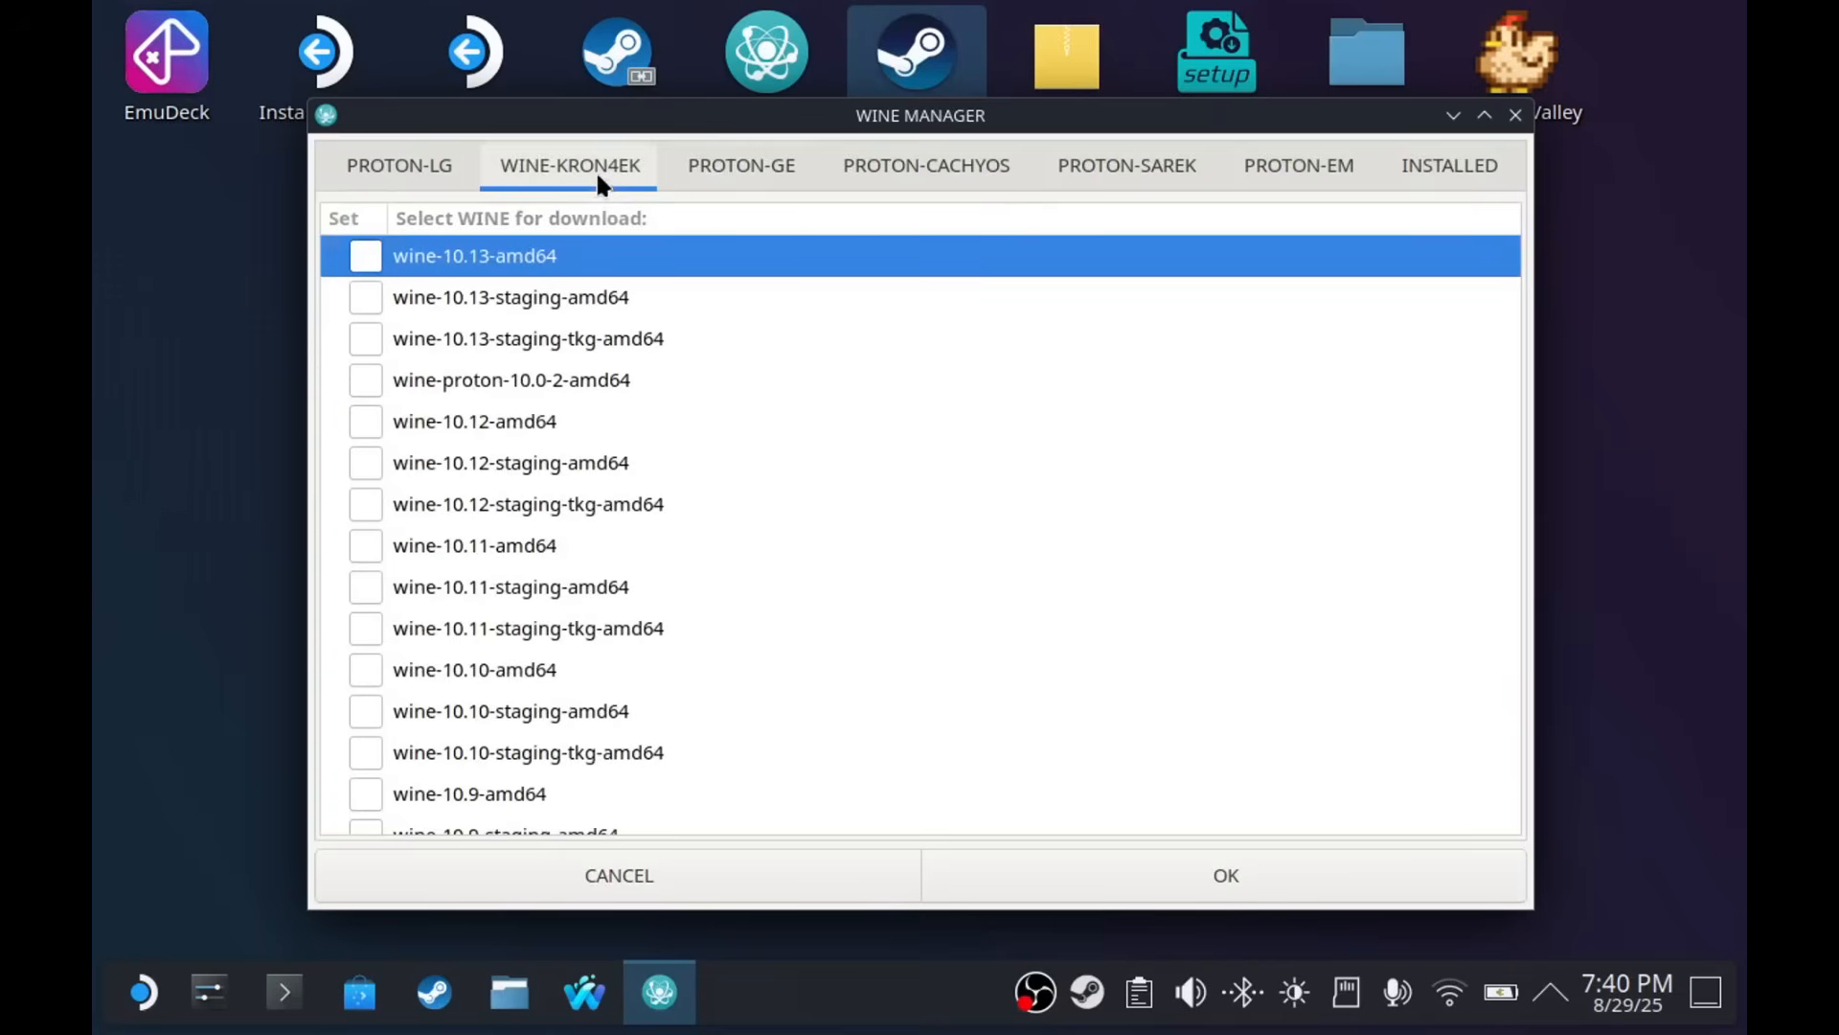
{"action": "left_click", "coordinate": [1125, 166]}
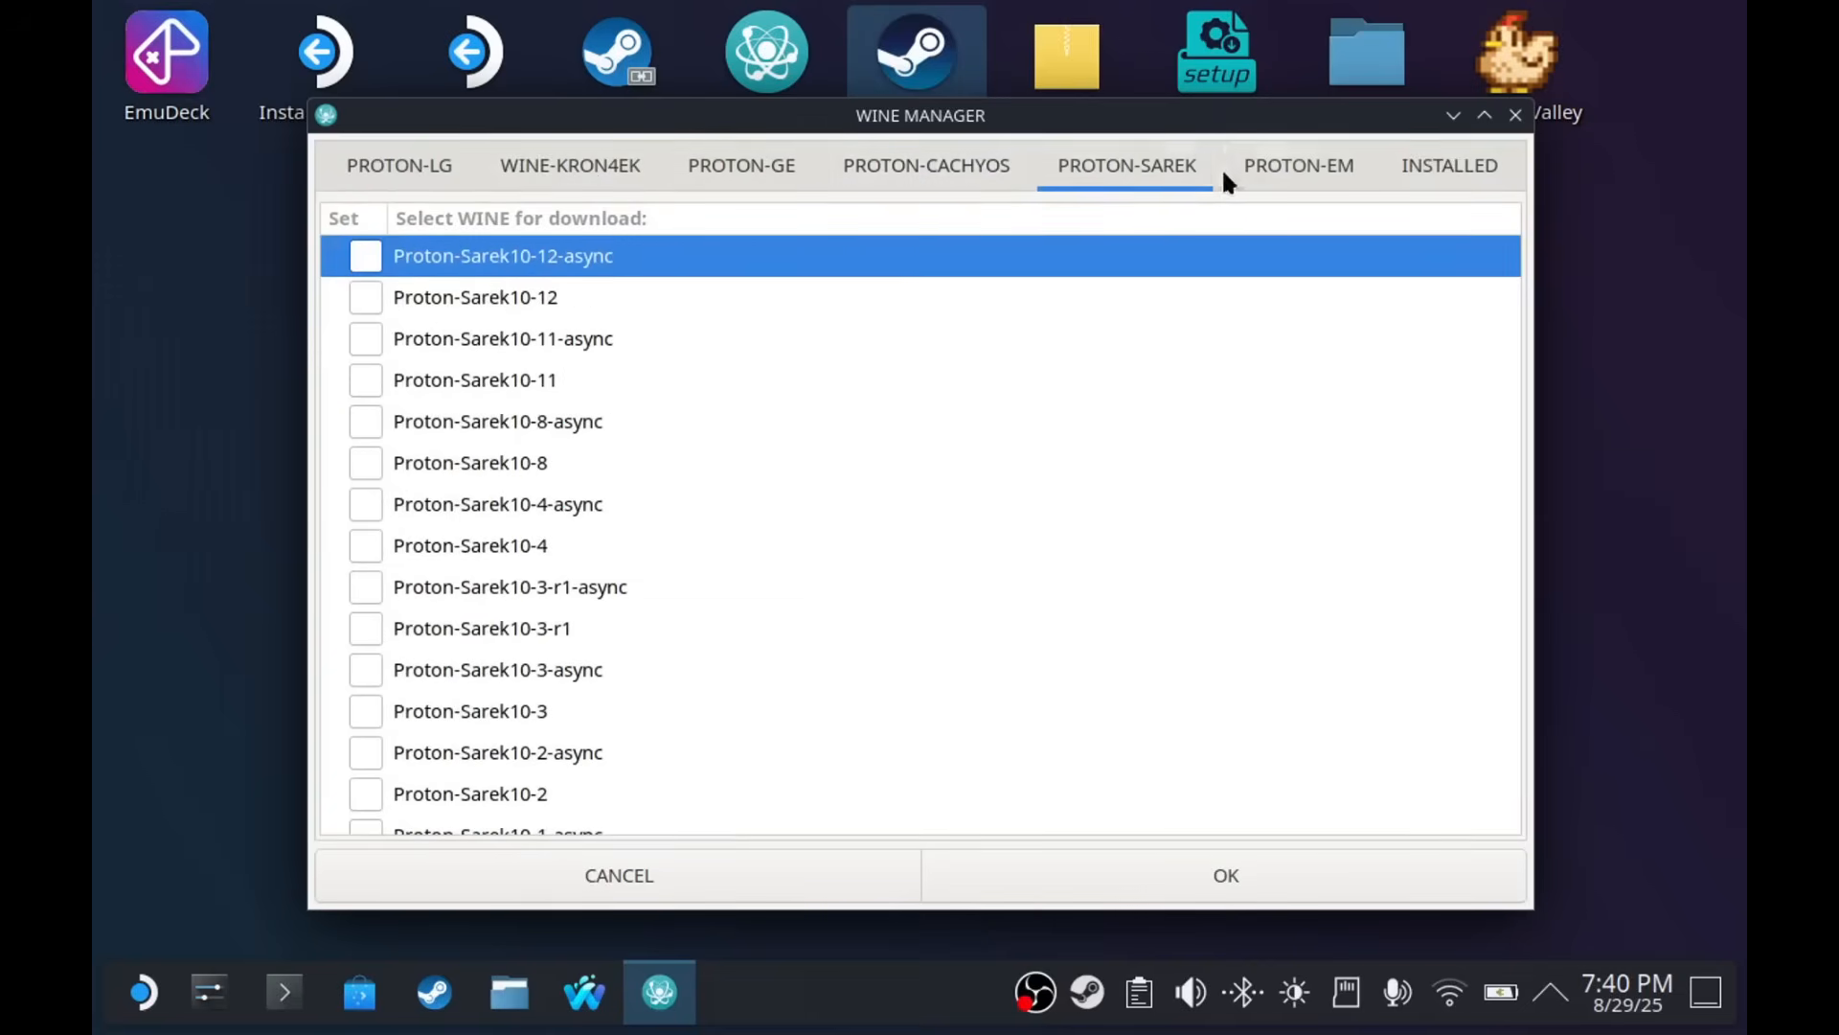
{"action": "left_click", "coordinate": [740, 164]}
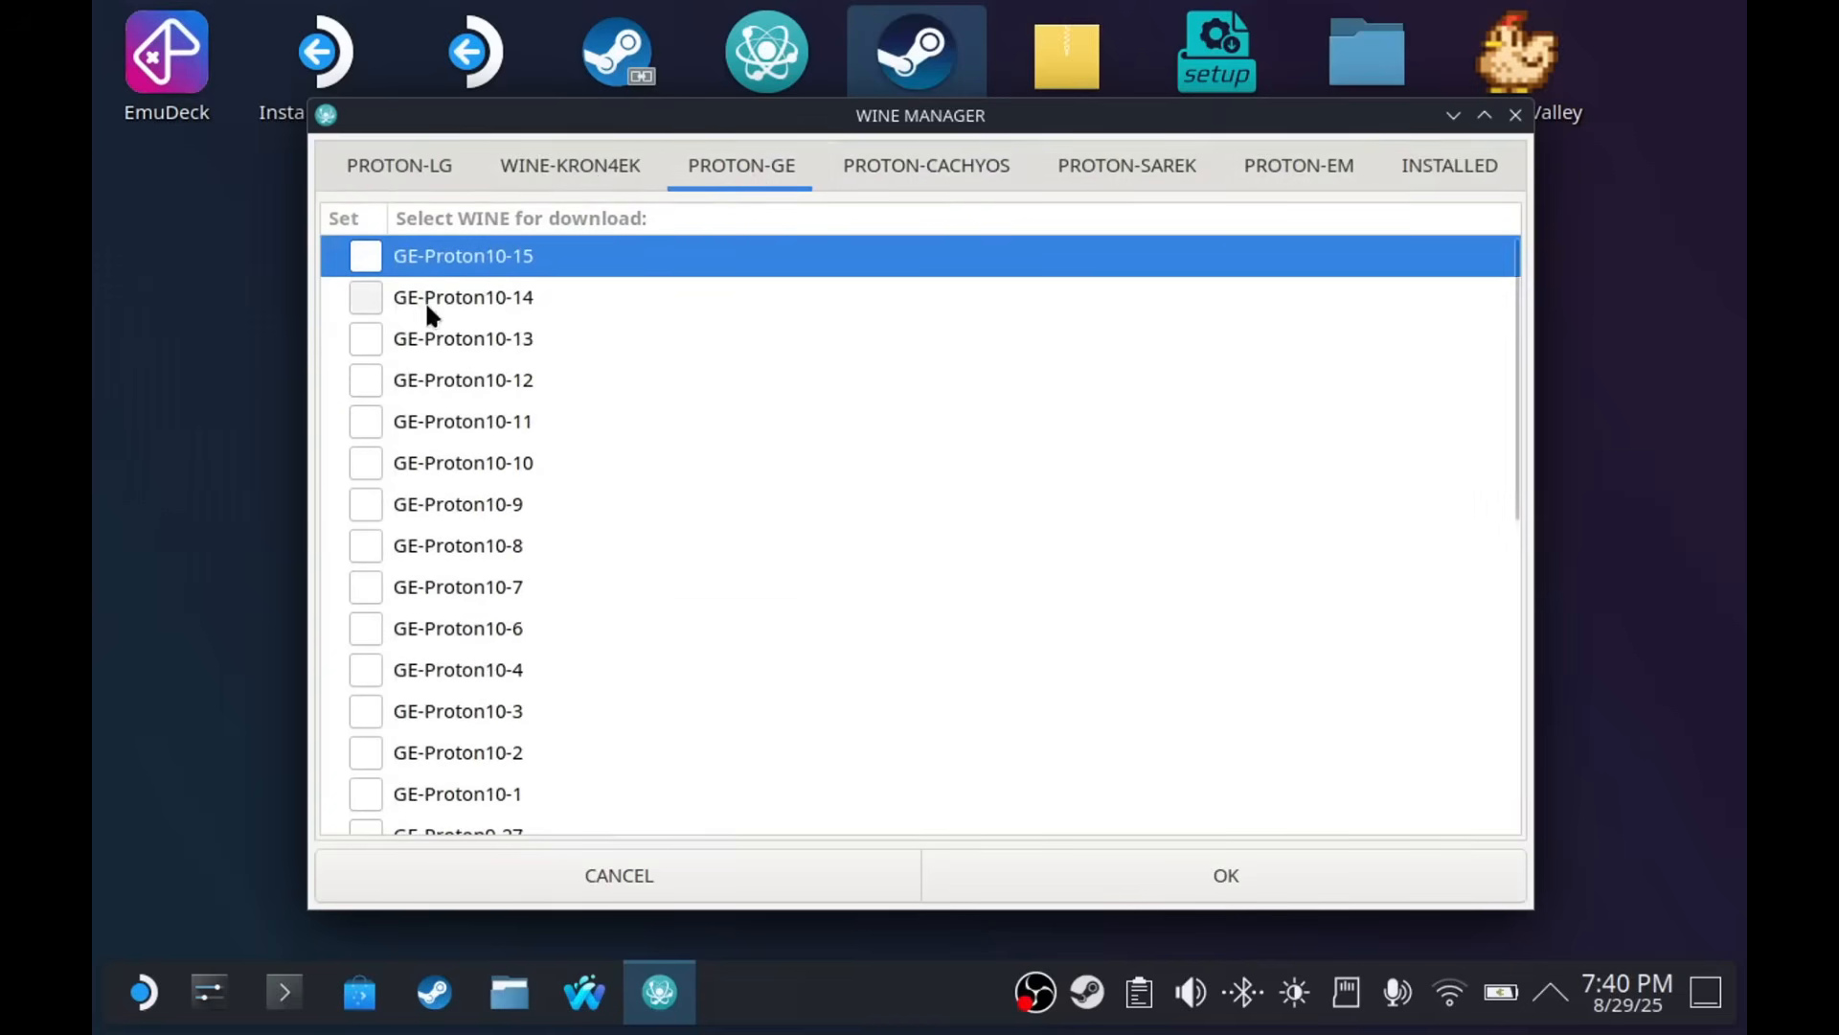
{"action": "left_click", "coordinate": [365, 256]}
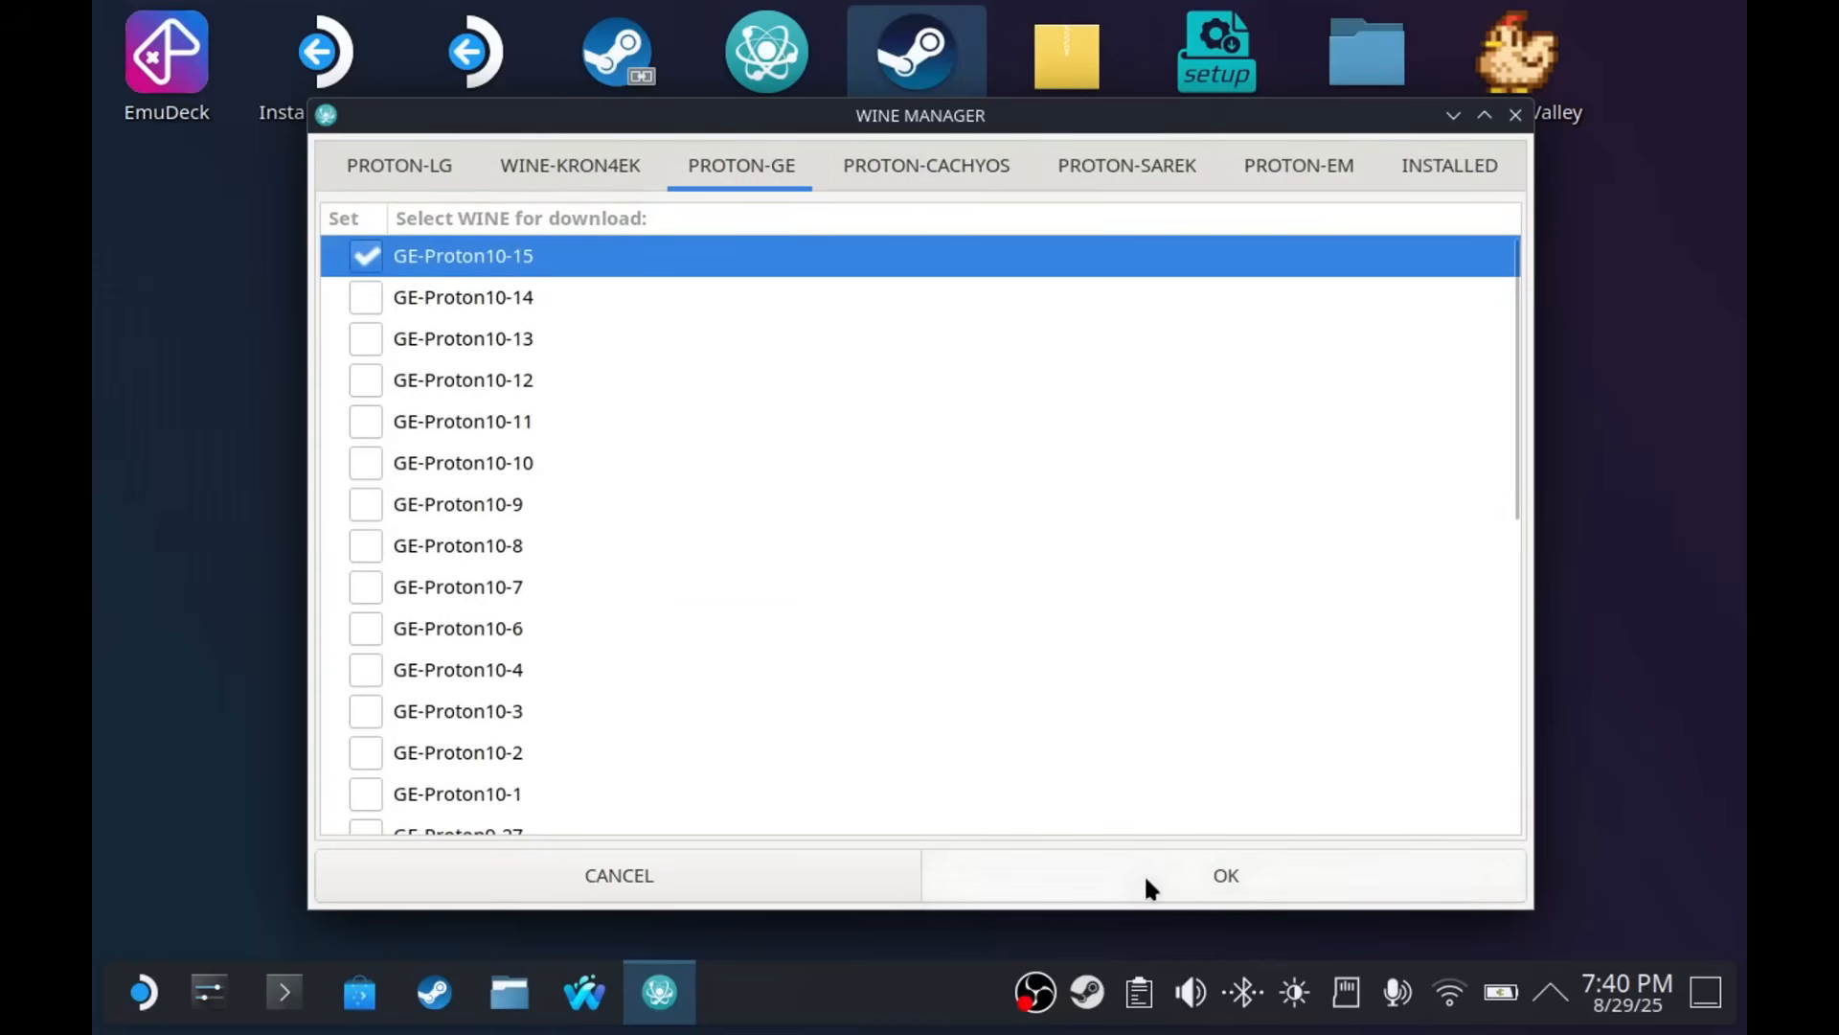
{"action": "left_click", "coordinate": [1223, 875]}
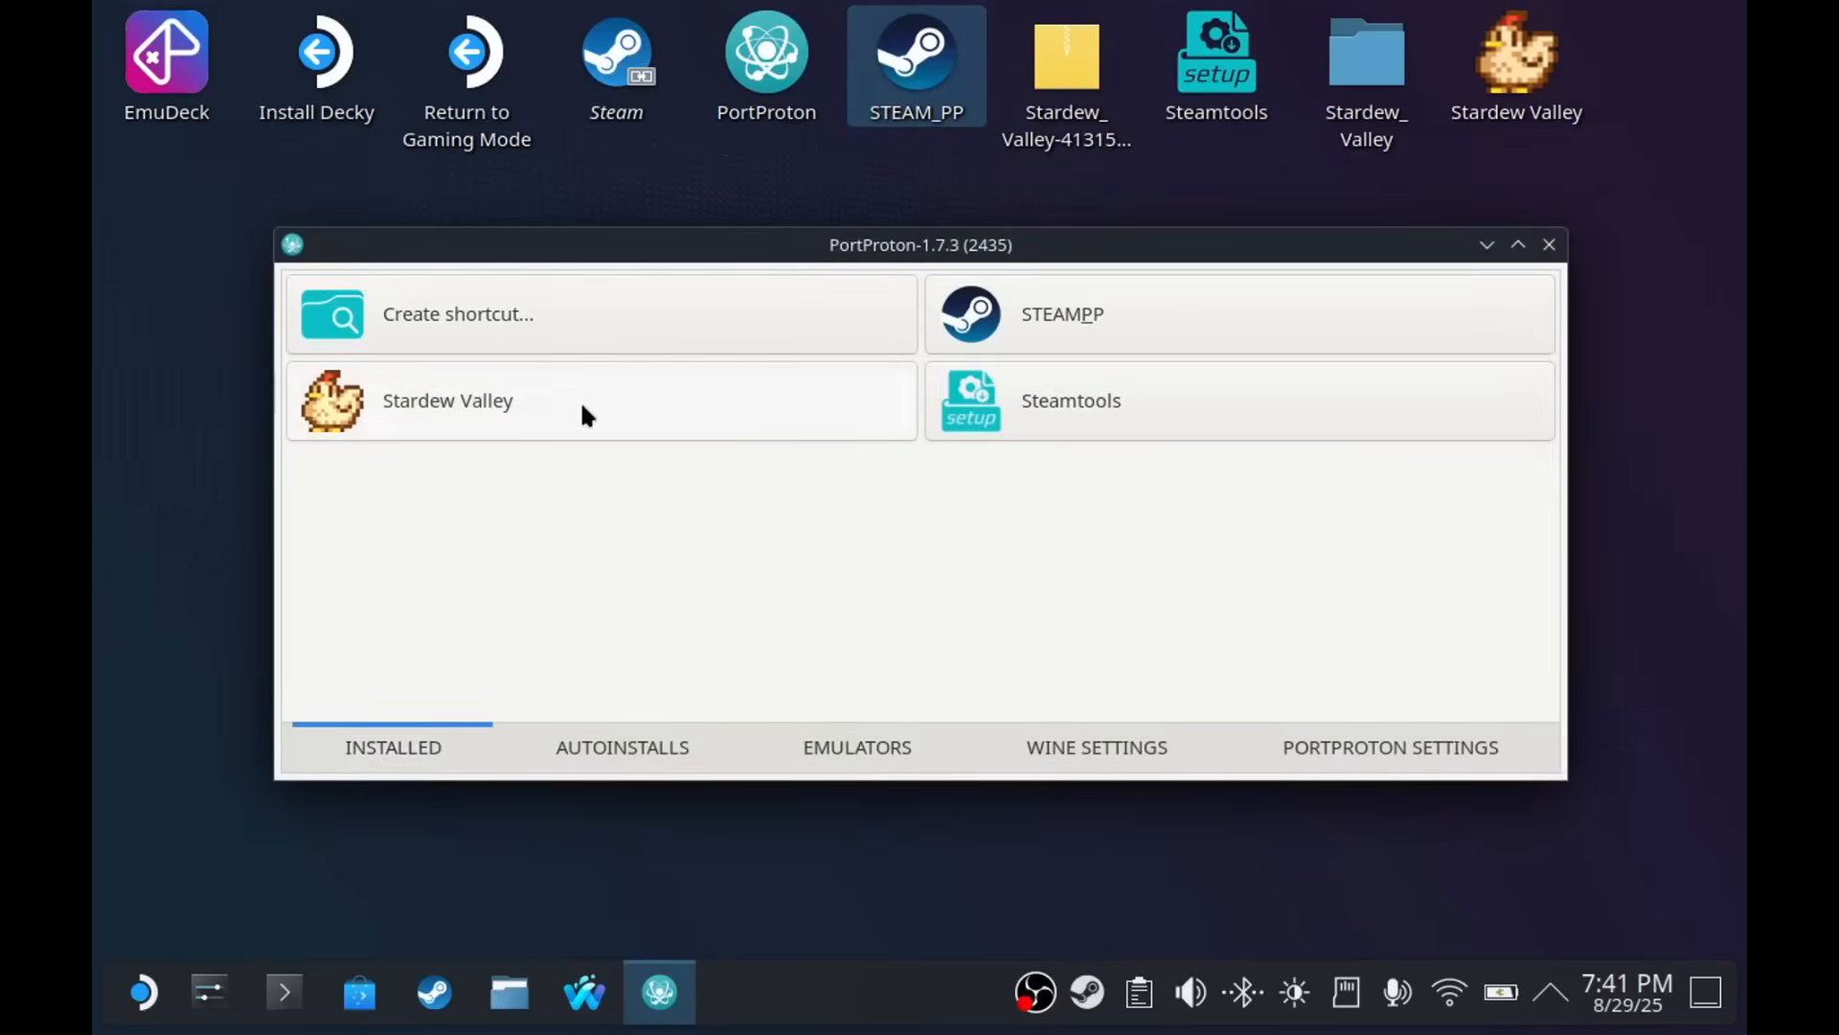
{"action": "mouse_move", "coordinate": [1557, 308]}
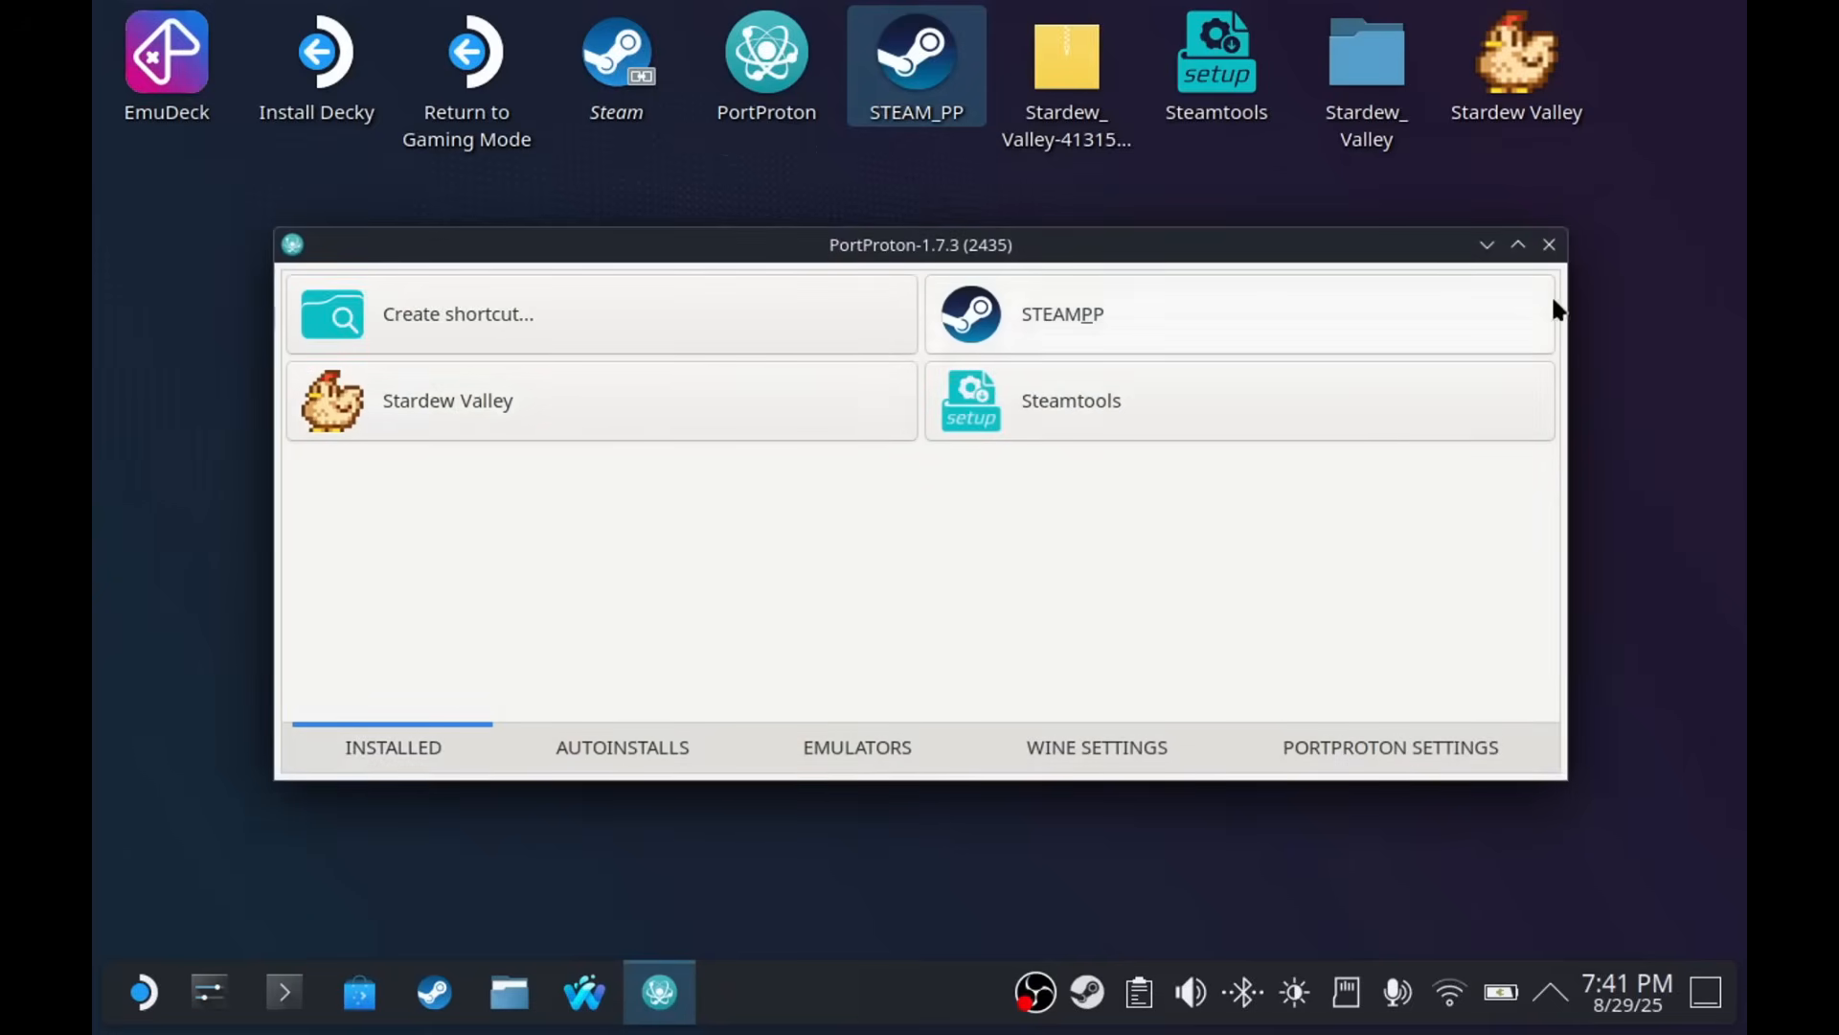
{"action": "left_click", "coordinate": [1548, 244]}
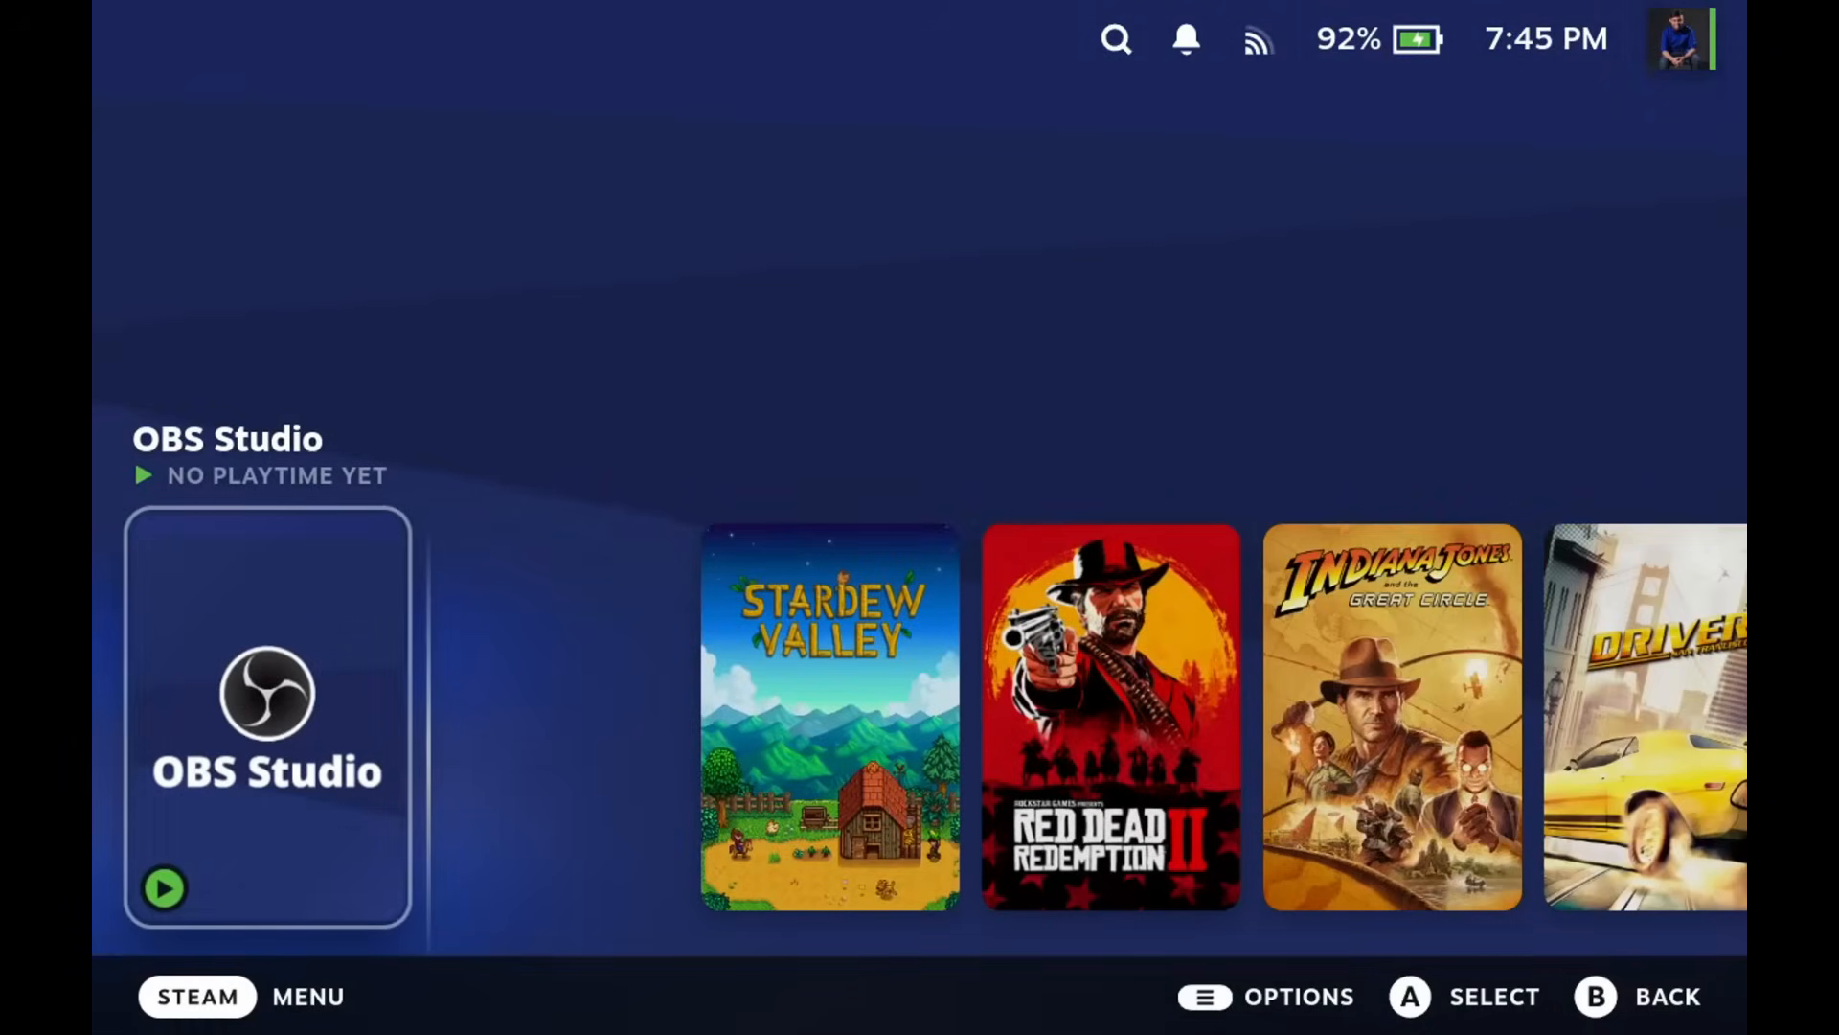
- Confirm Stardew Valley's Steam shortcut targets PortProton, then launch the game with Play
{"action": "left_click", "coordinate": [1313, 134]}
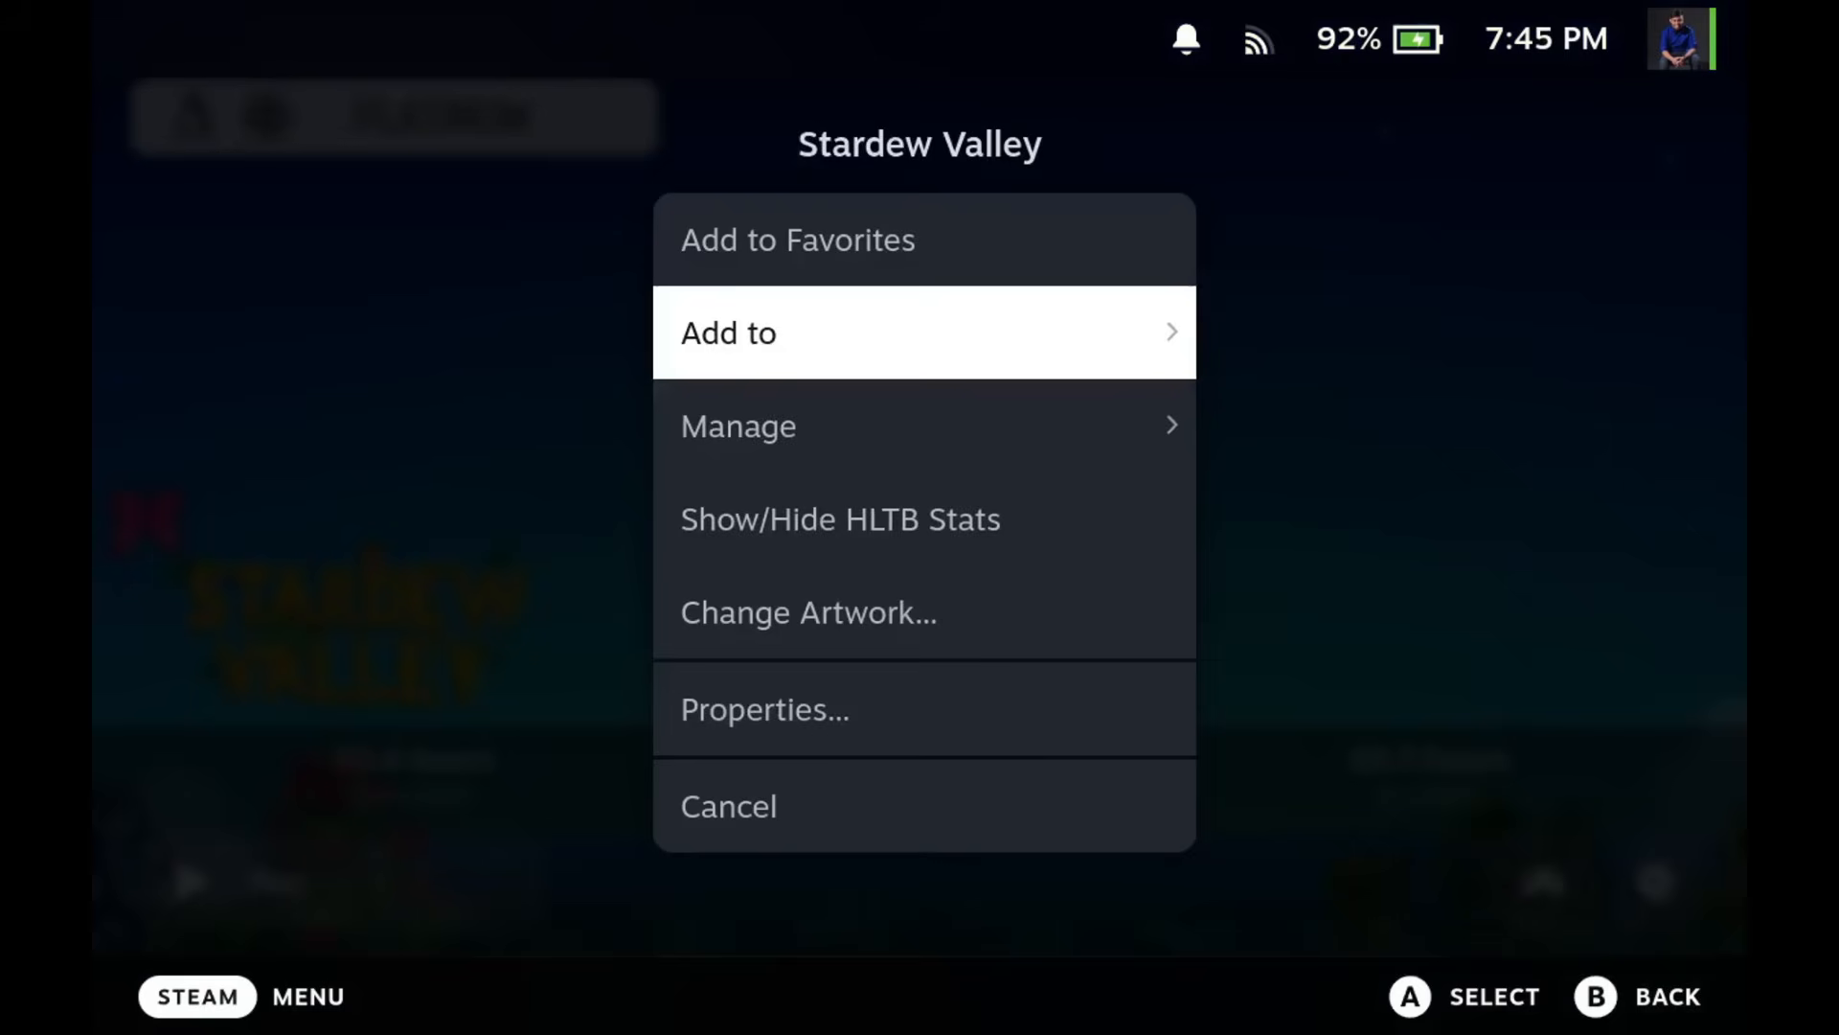
{"action": "left_click", "coordinate": [764, 709]}
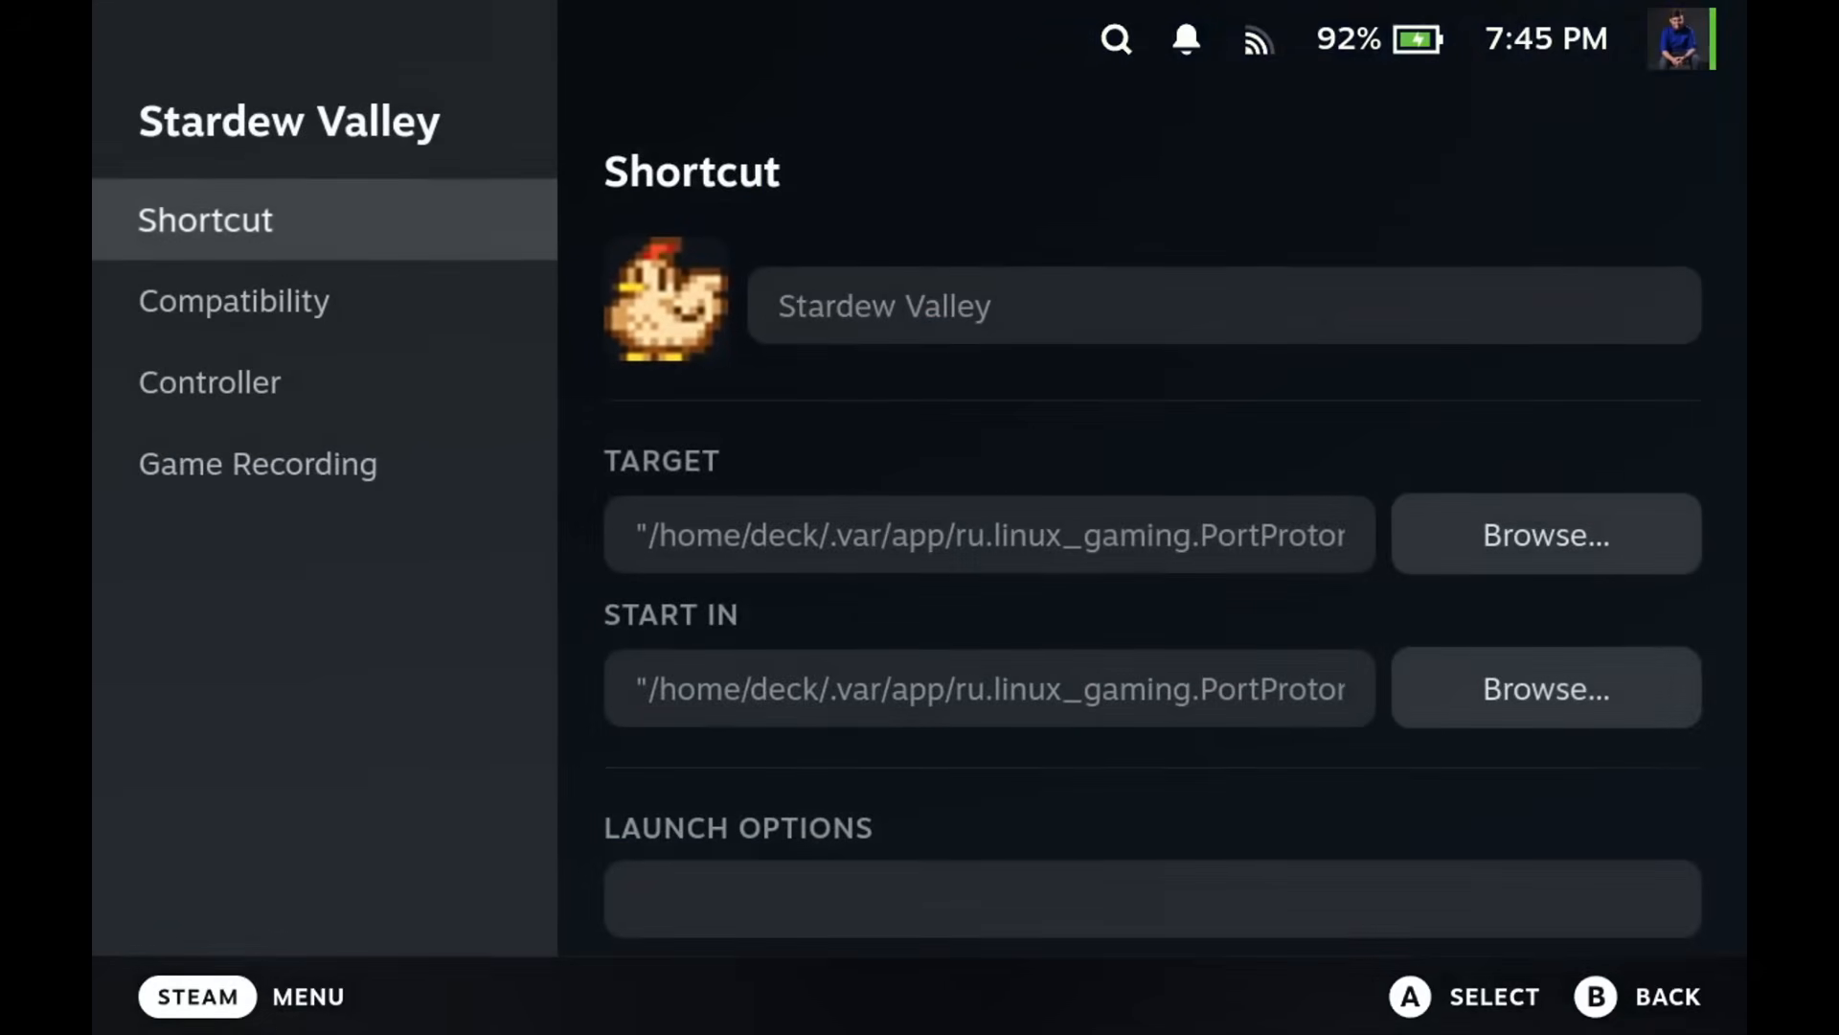
{"action": "left_click", "coordinate": [989, 688]}
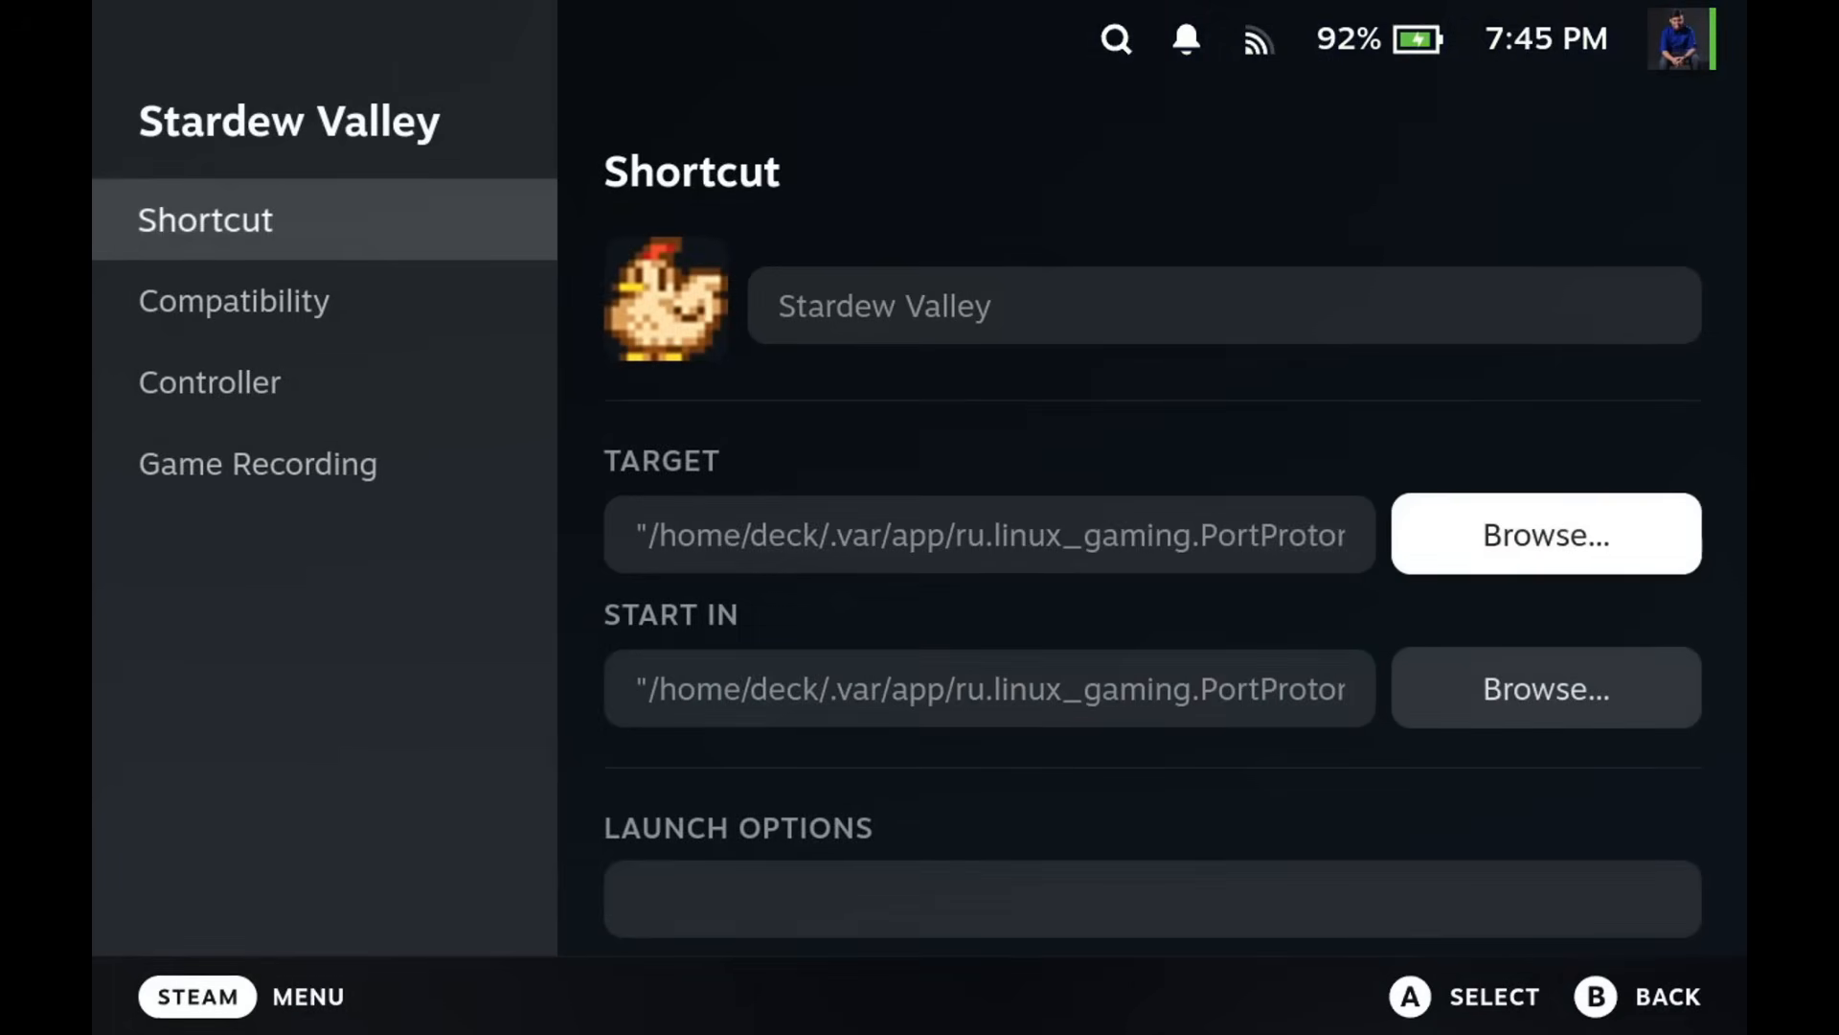
{"action": "left_click", "coordinate": [1220, 305]}
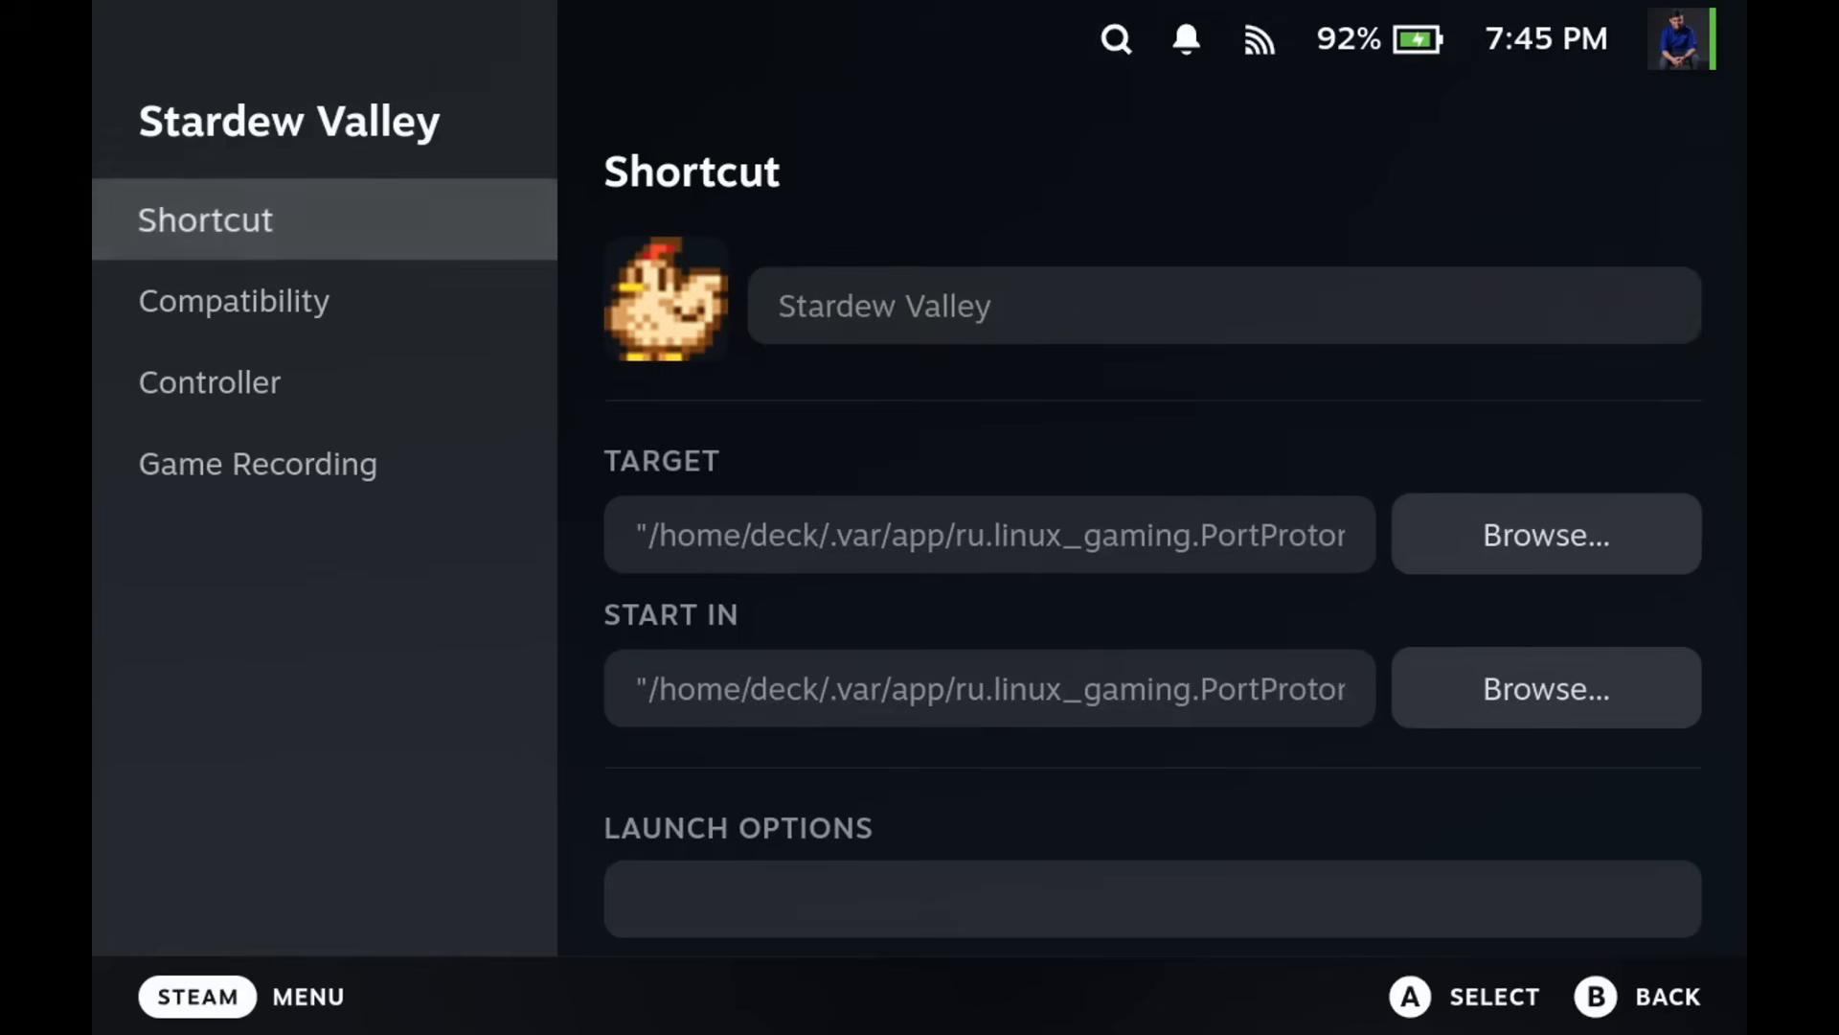
{"action": "left_click", "coordinate": [243, 300]}
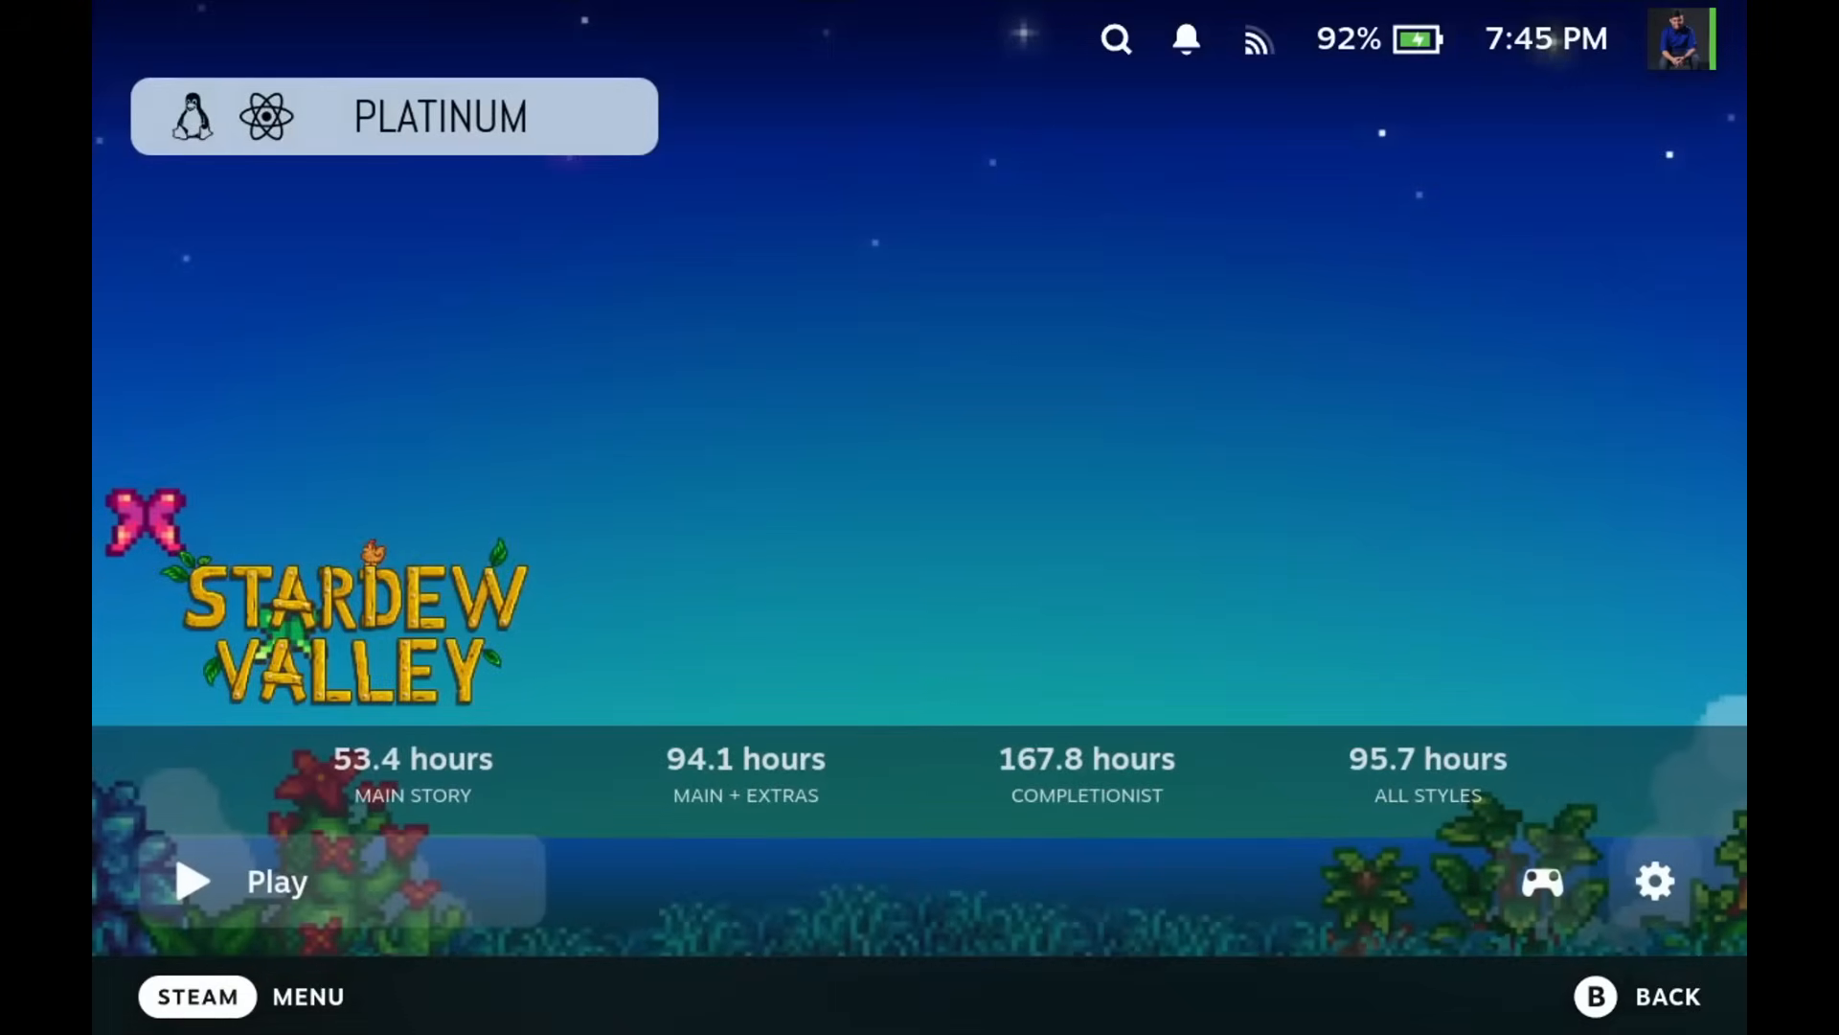
{"action": "left_click", "coordinate": [193, 882]}
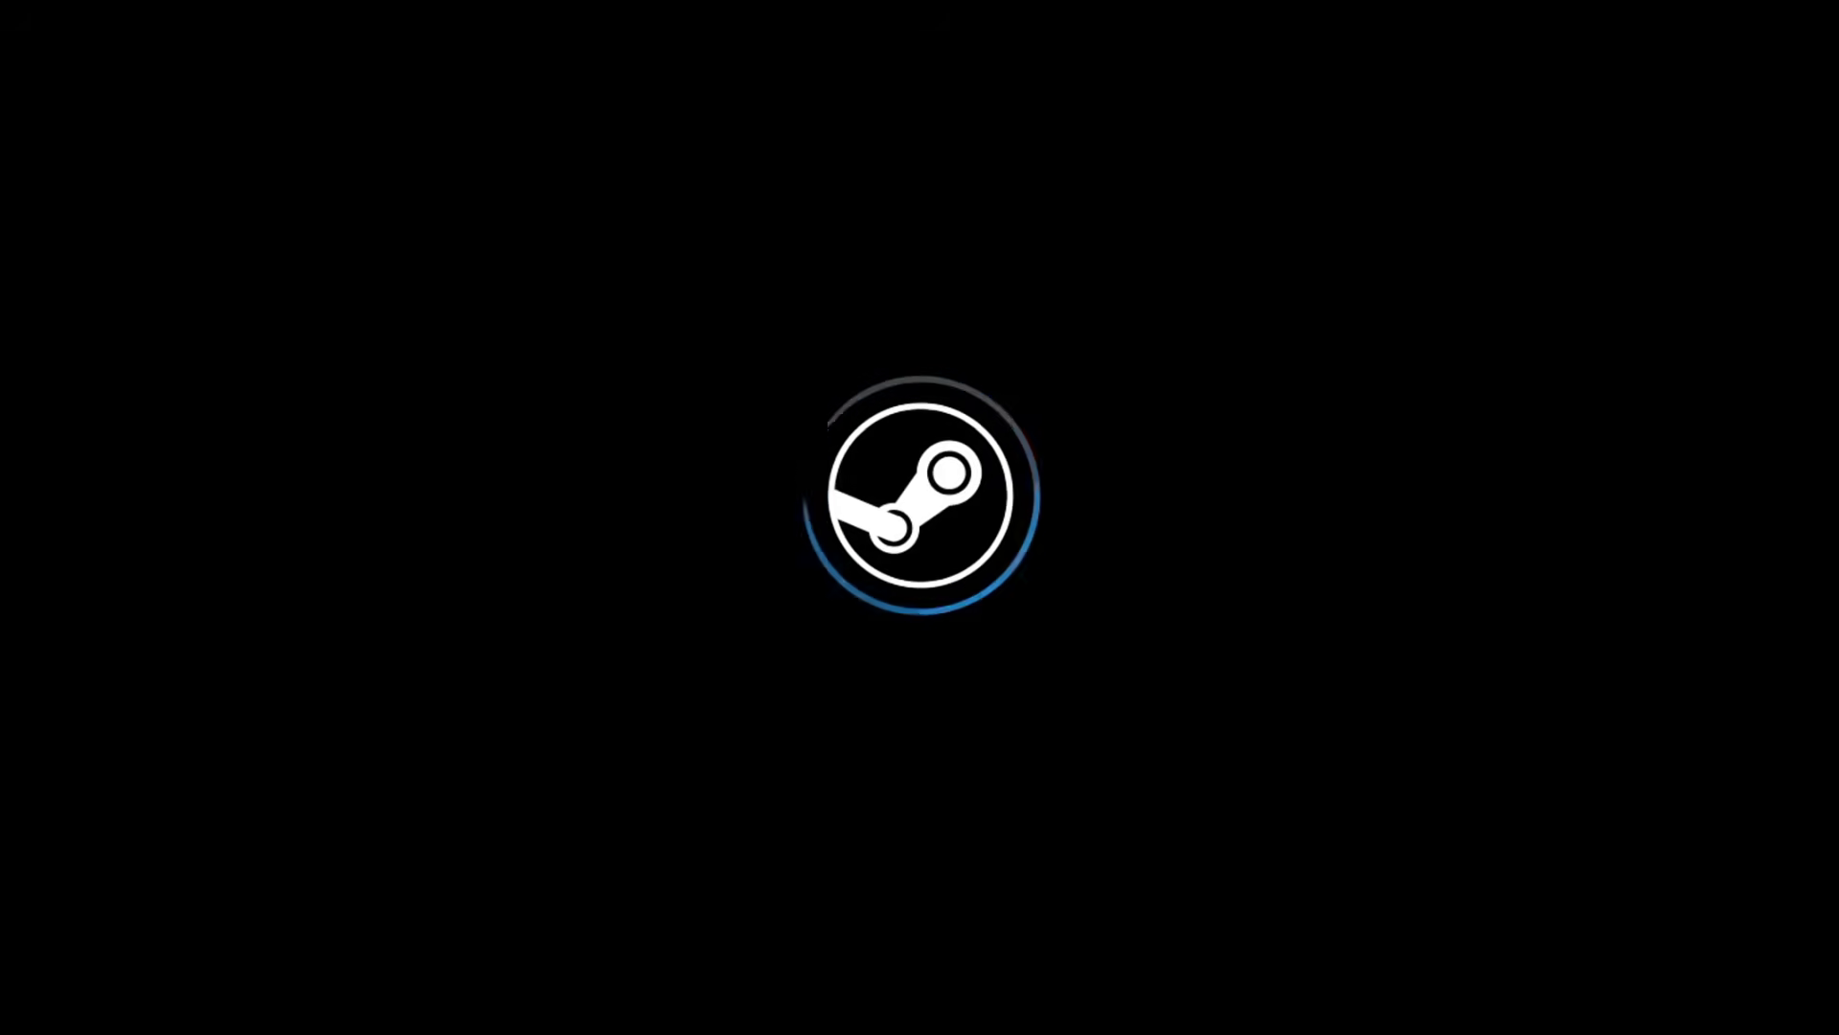